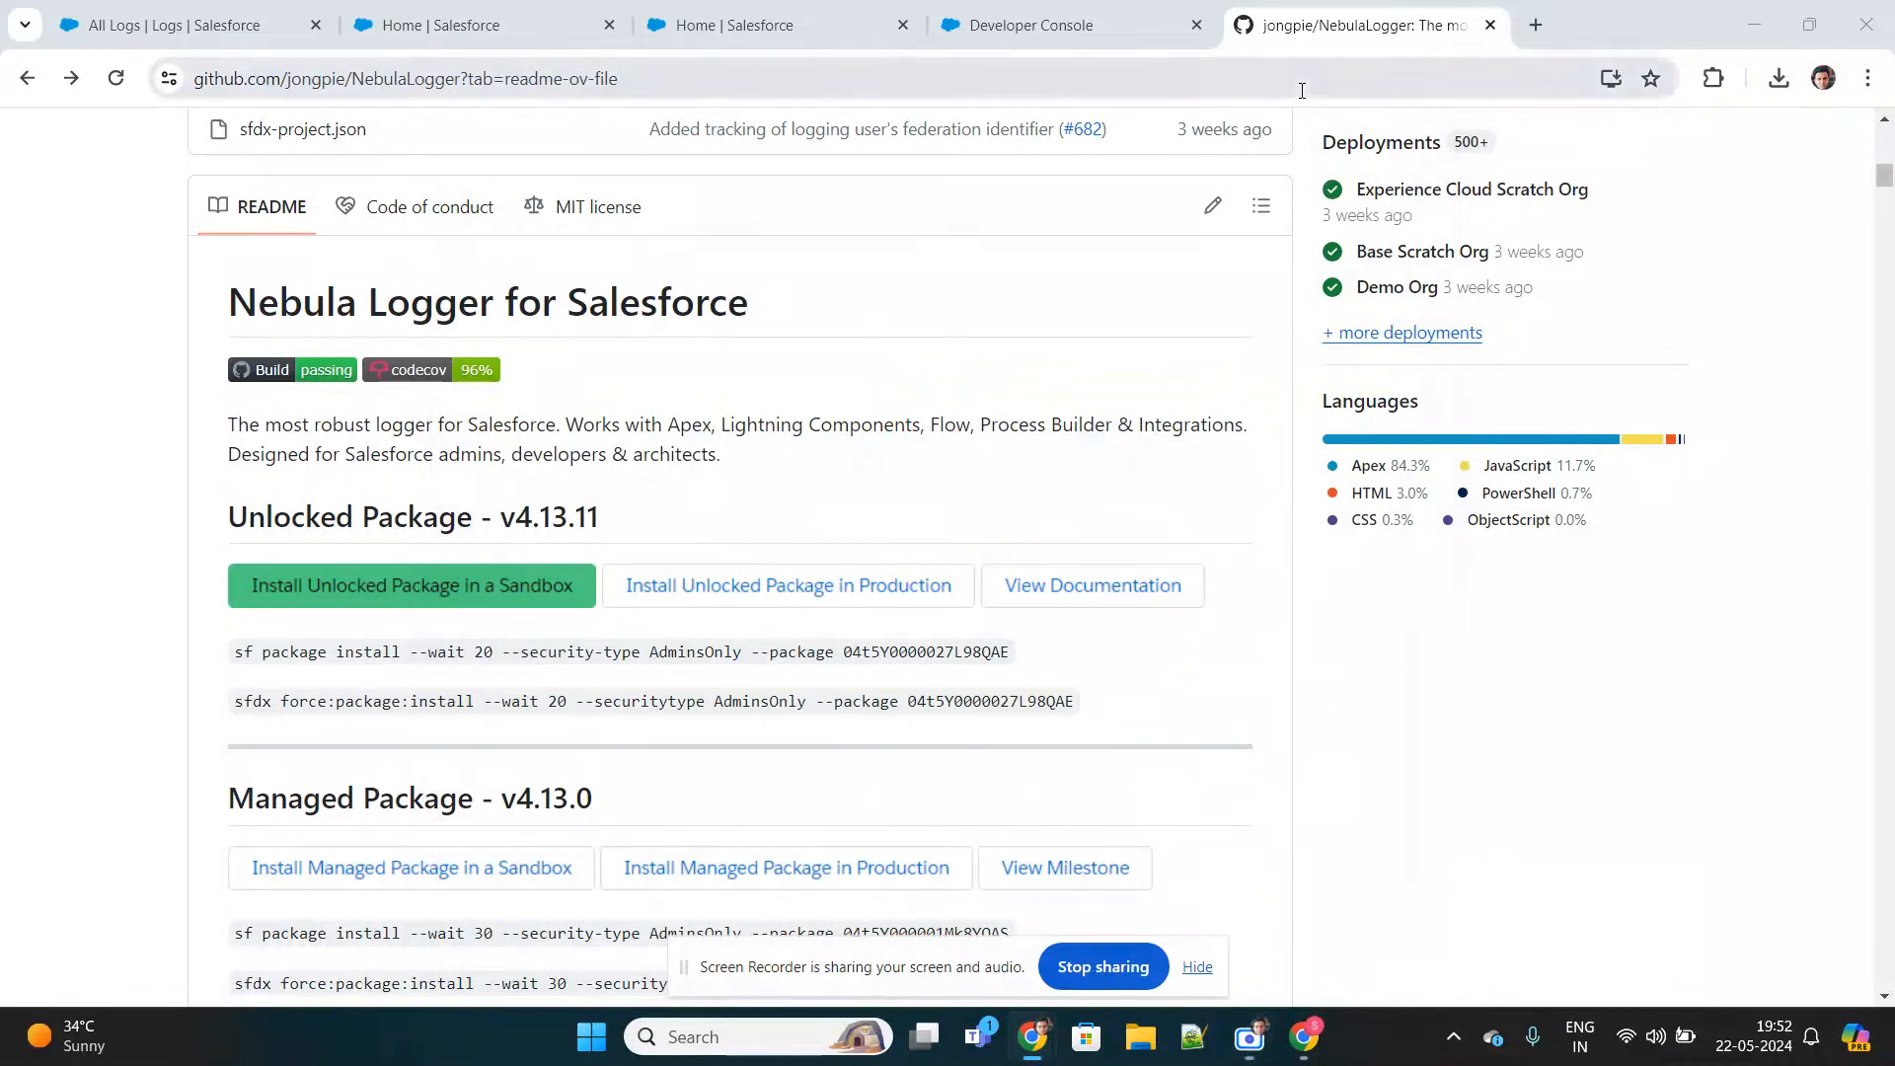
Leave Debug Logs setup, view the empty Nebula Logger All Logs list, and start a new browser window.
left_click(1197, 966)
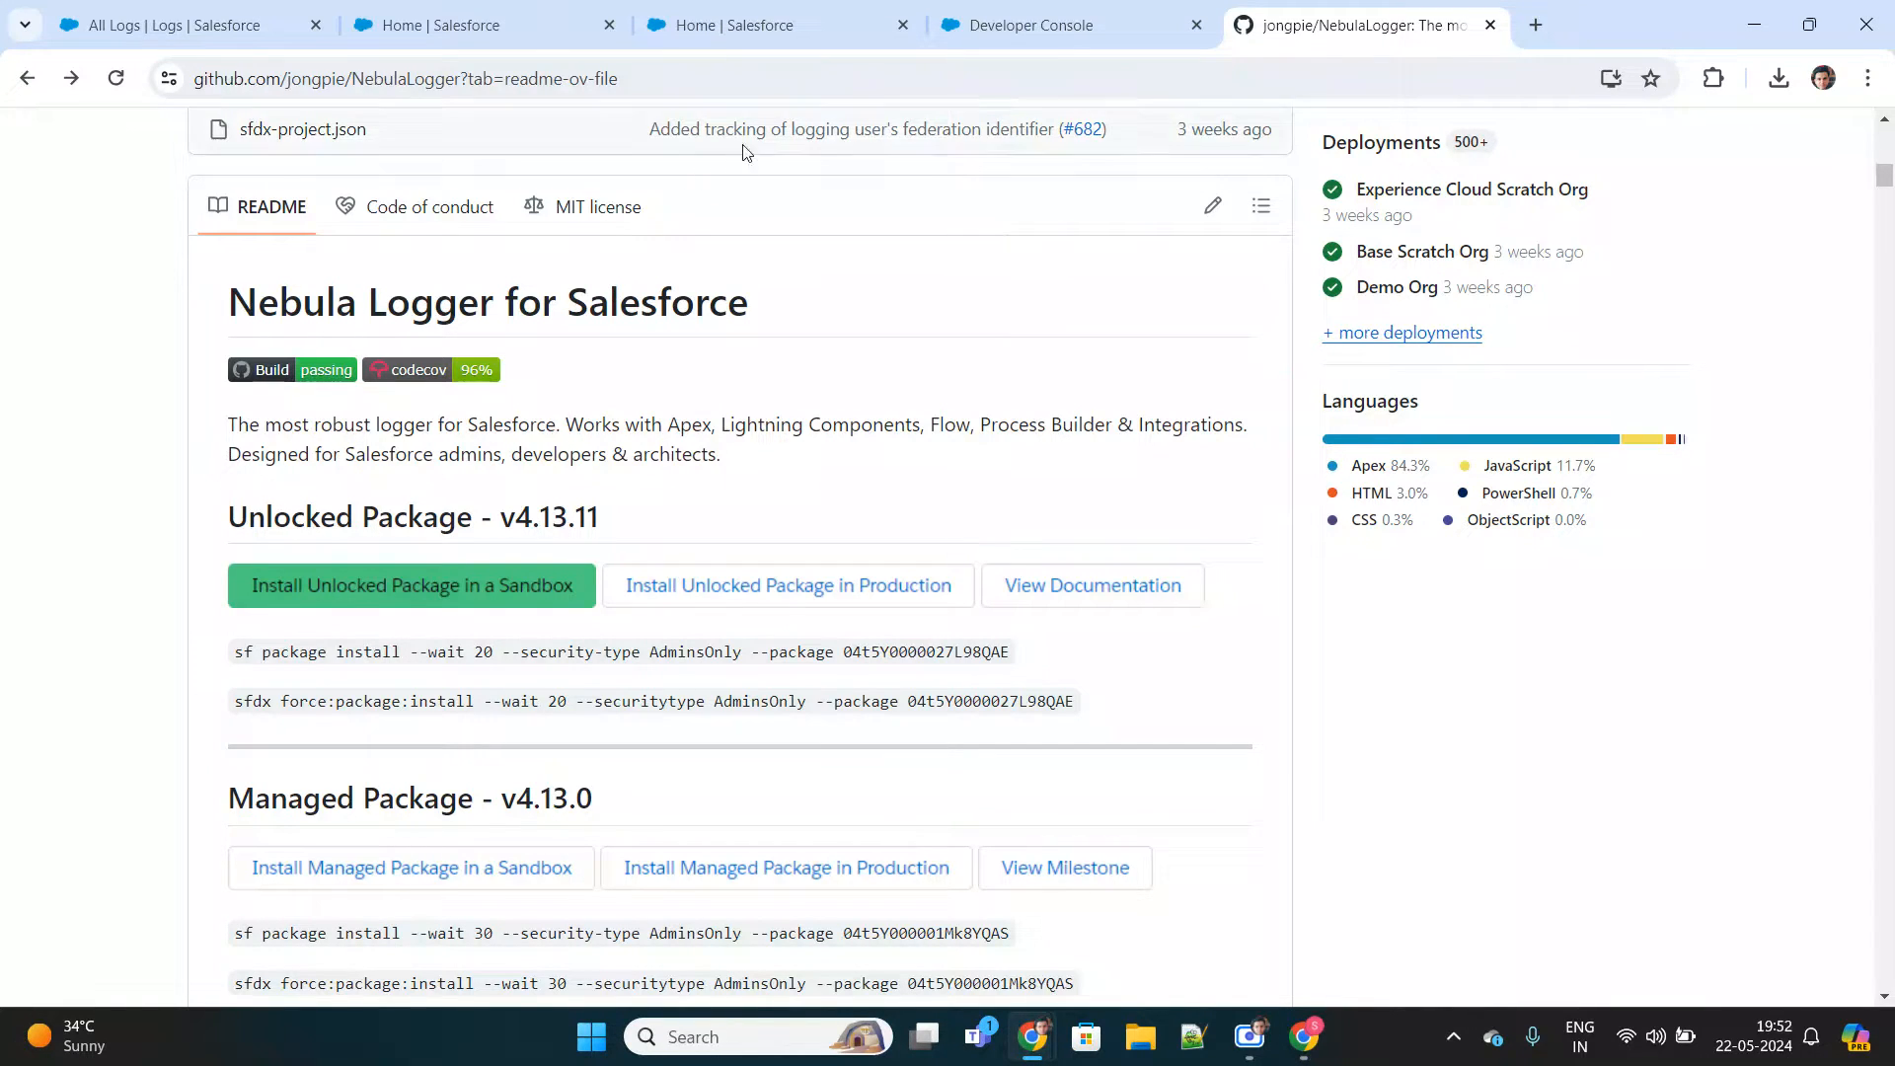
left_click(774, 24)
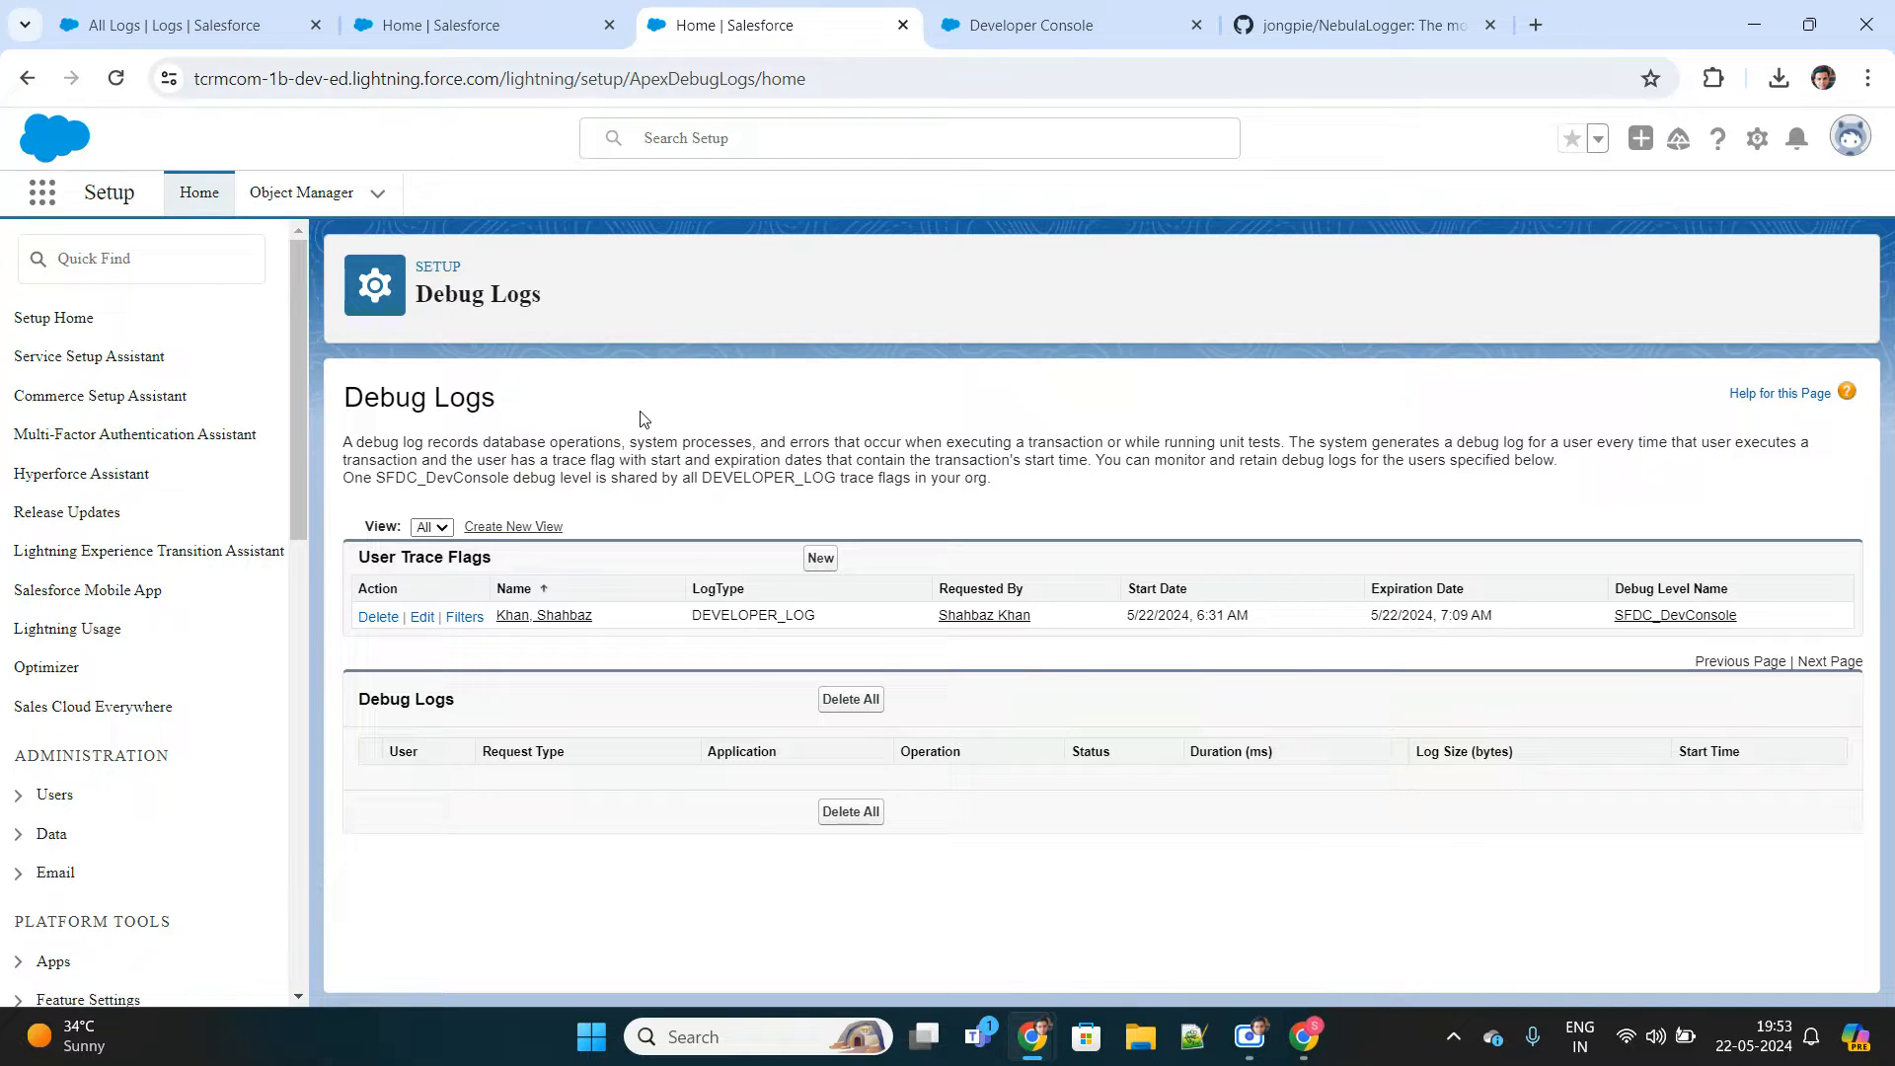
mouse_move(628, 557)
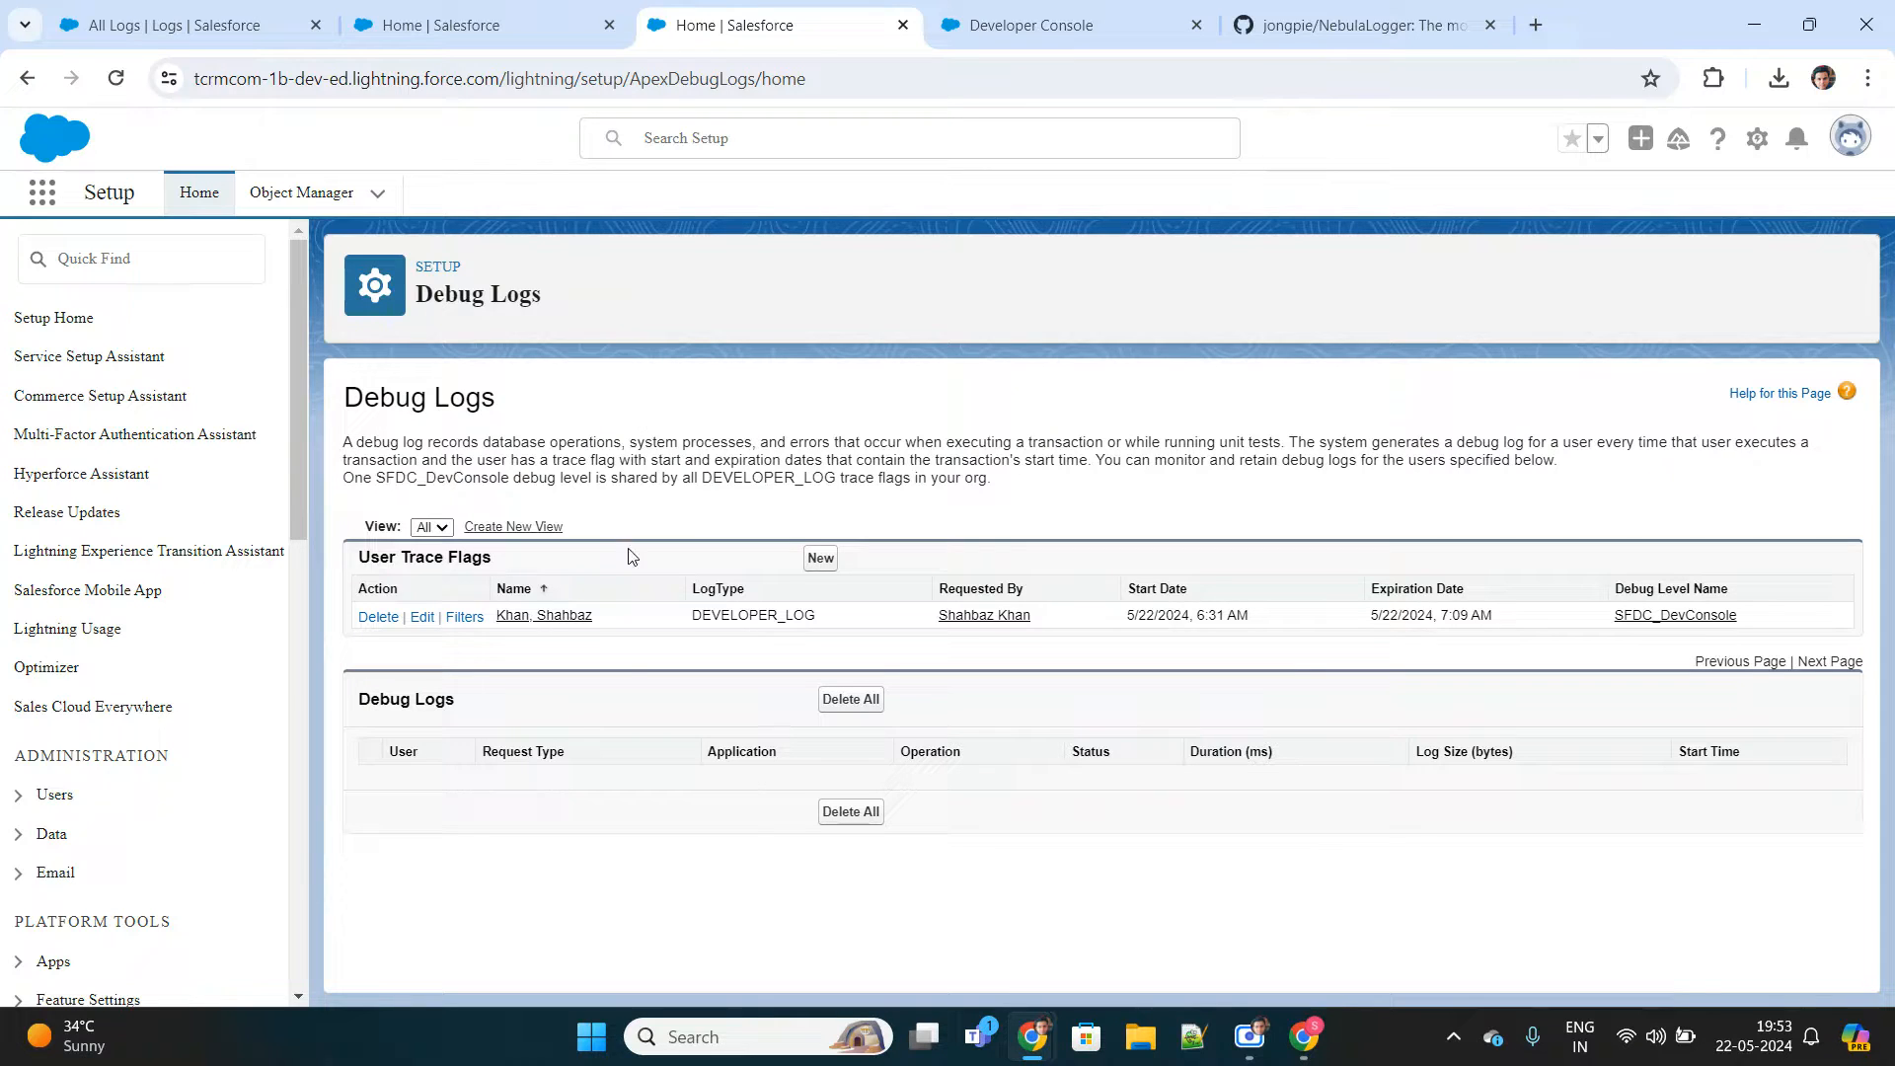
mouse_move(637, 713)
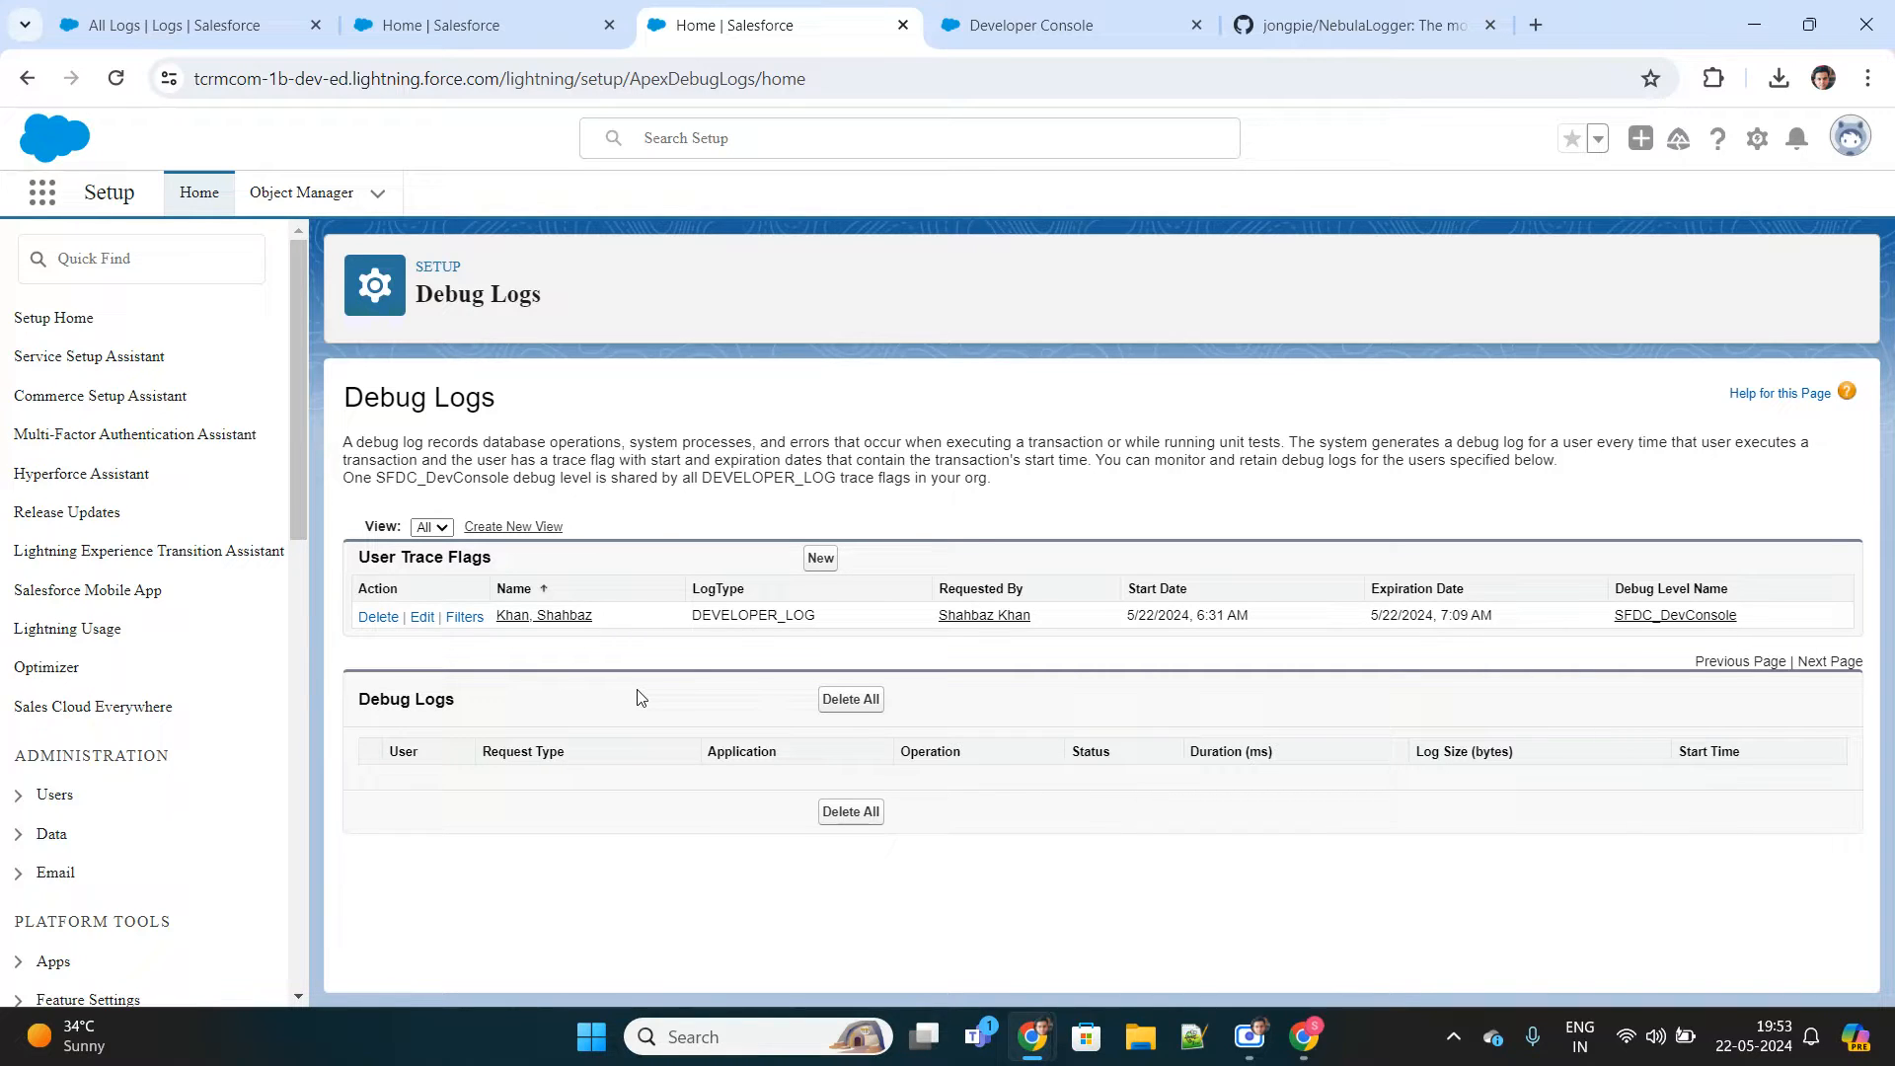
left_click(169, 23)
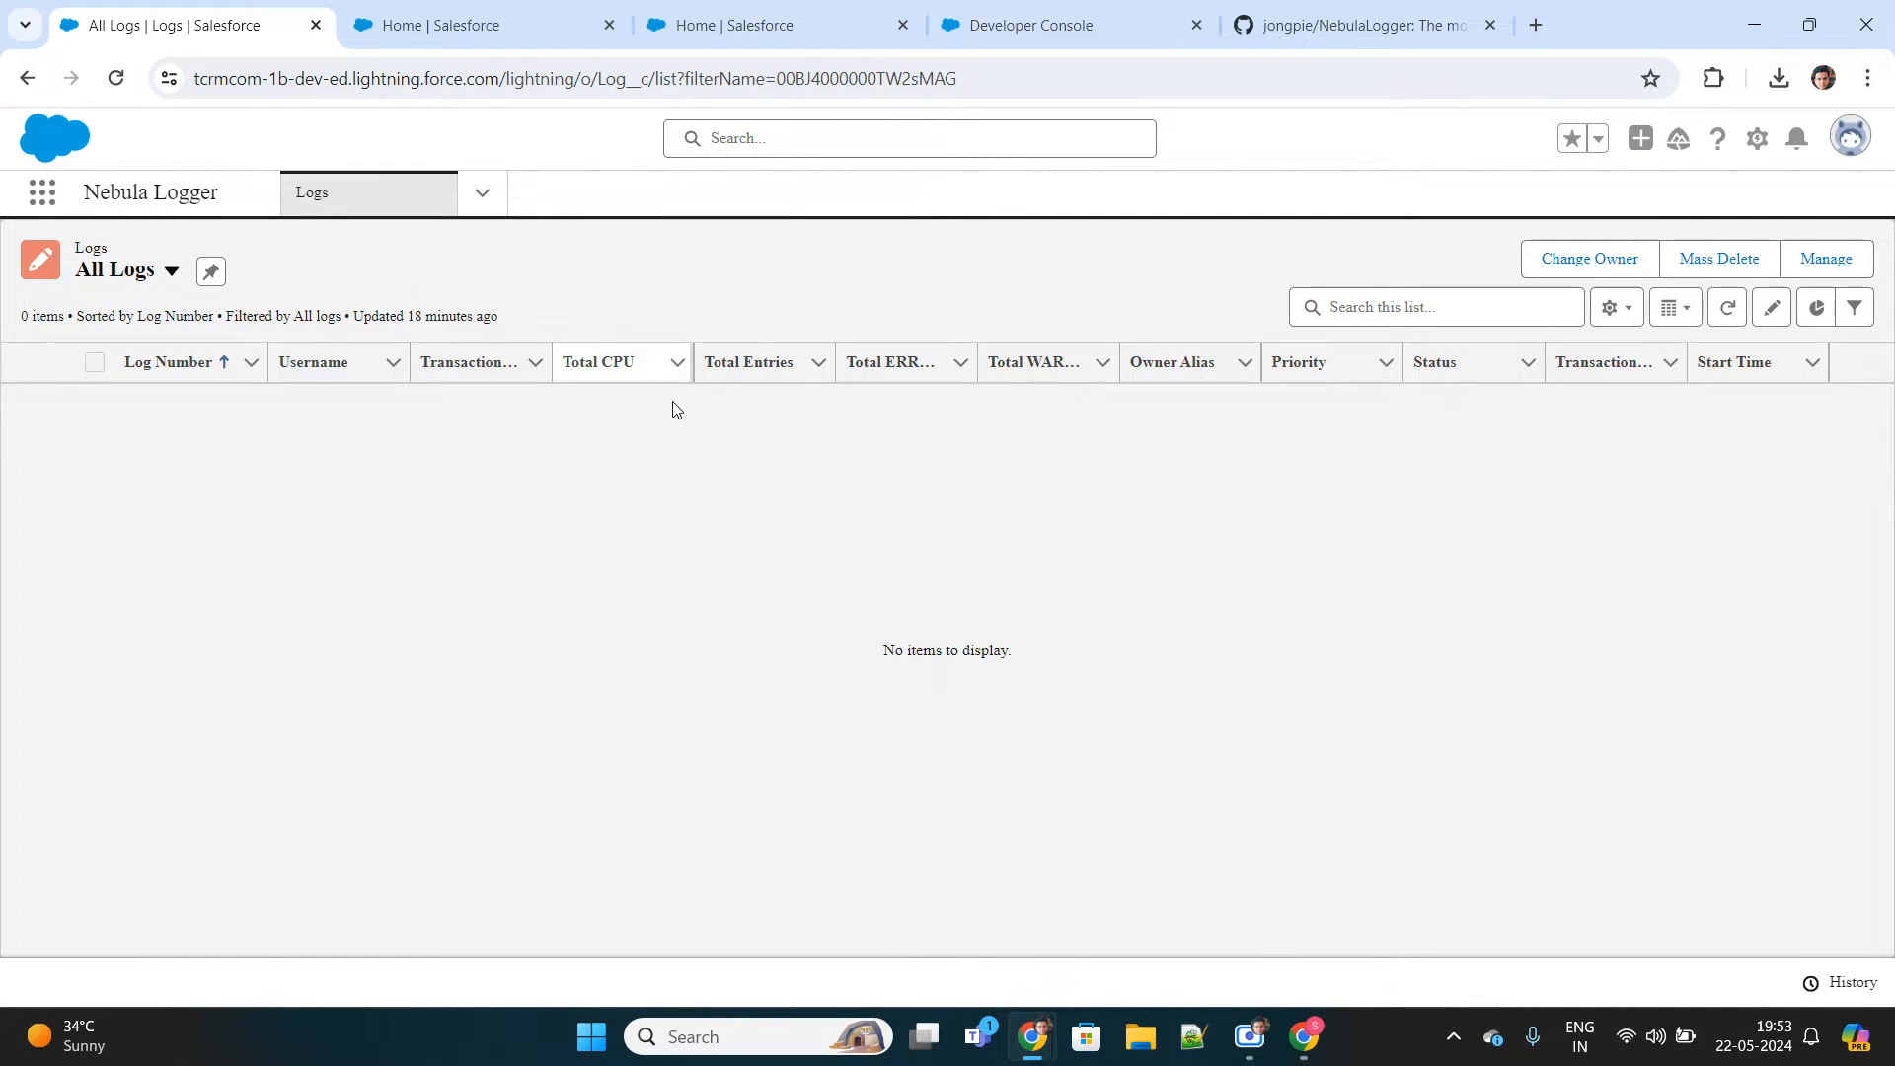
mouse_move(559, 233)
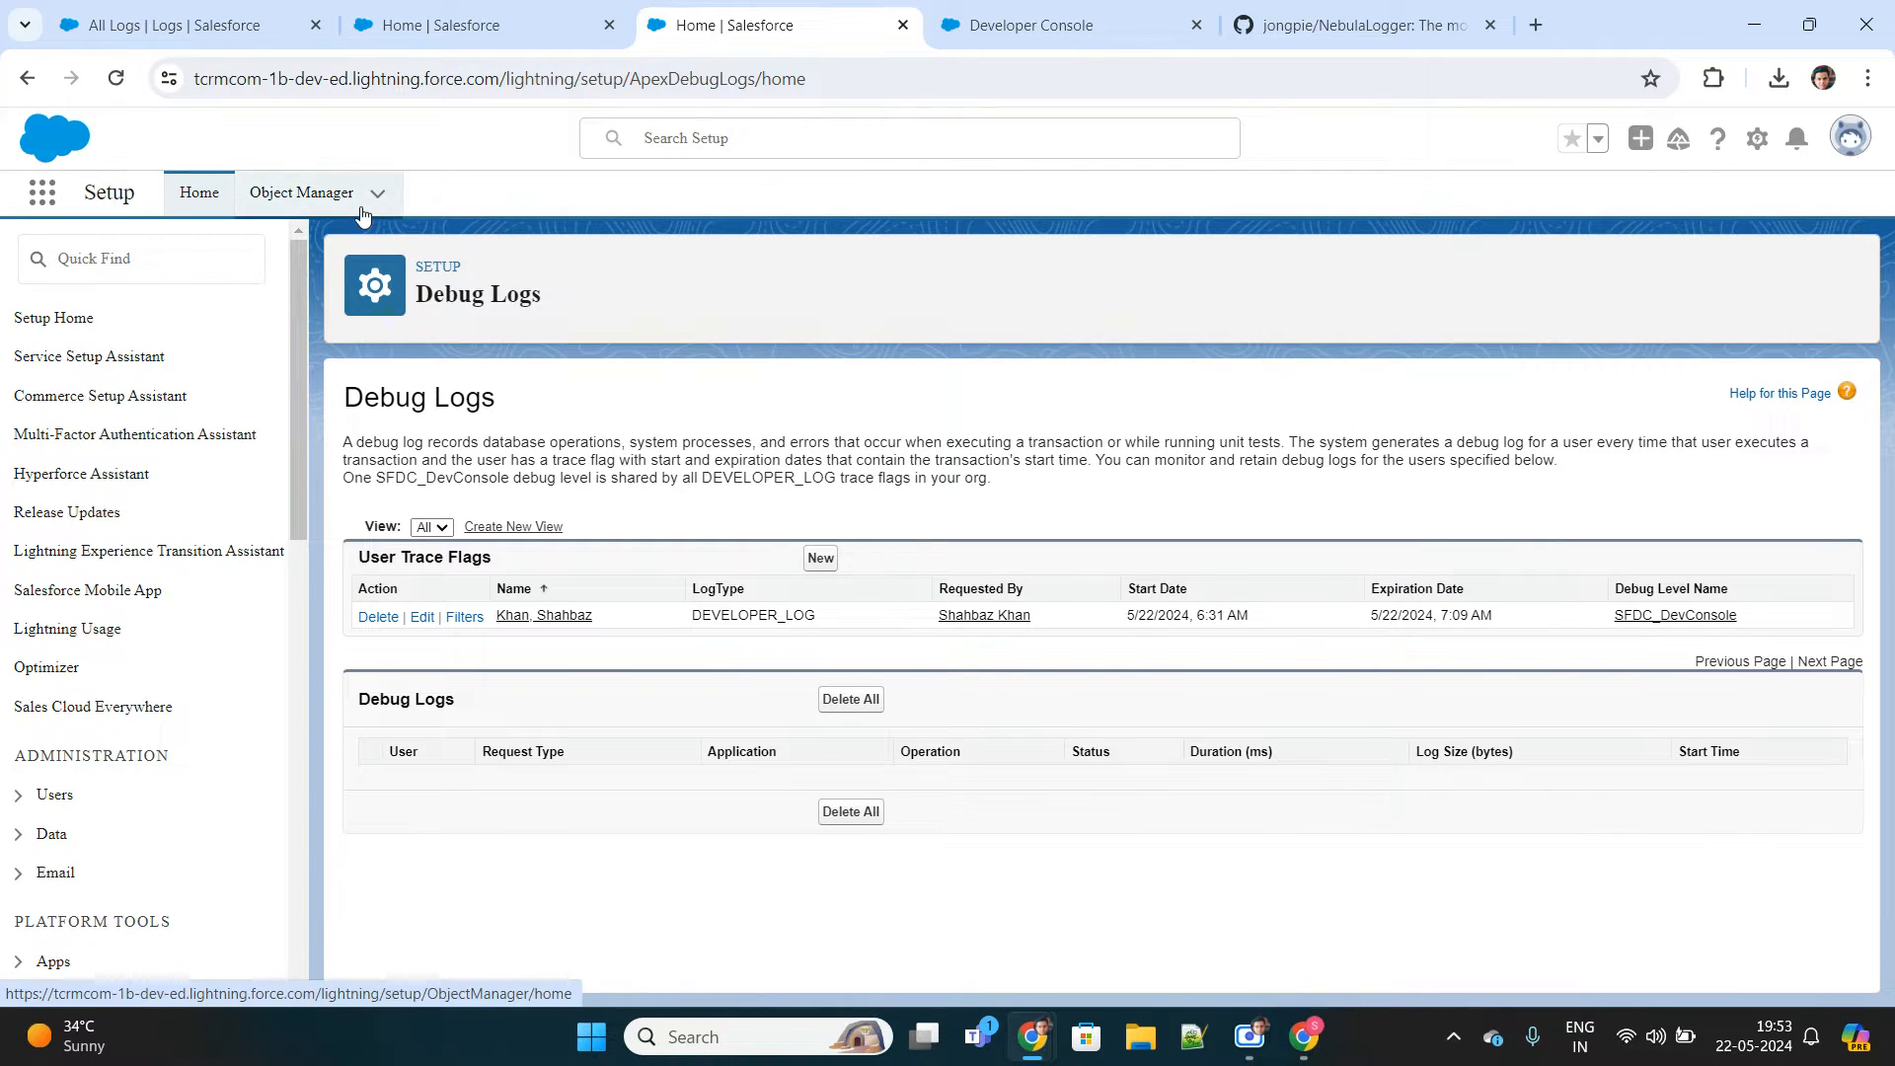
left_click(170, 24)
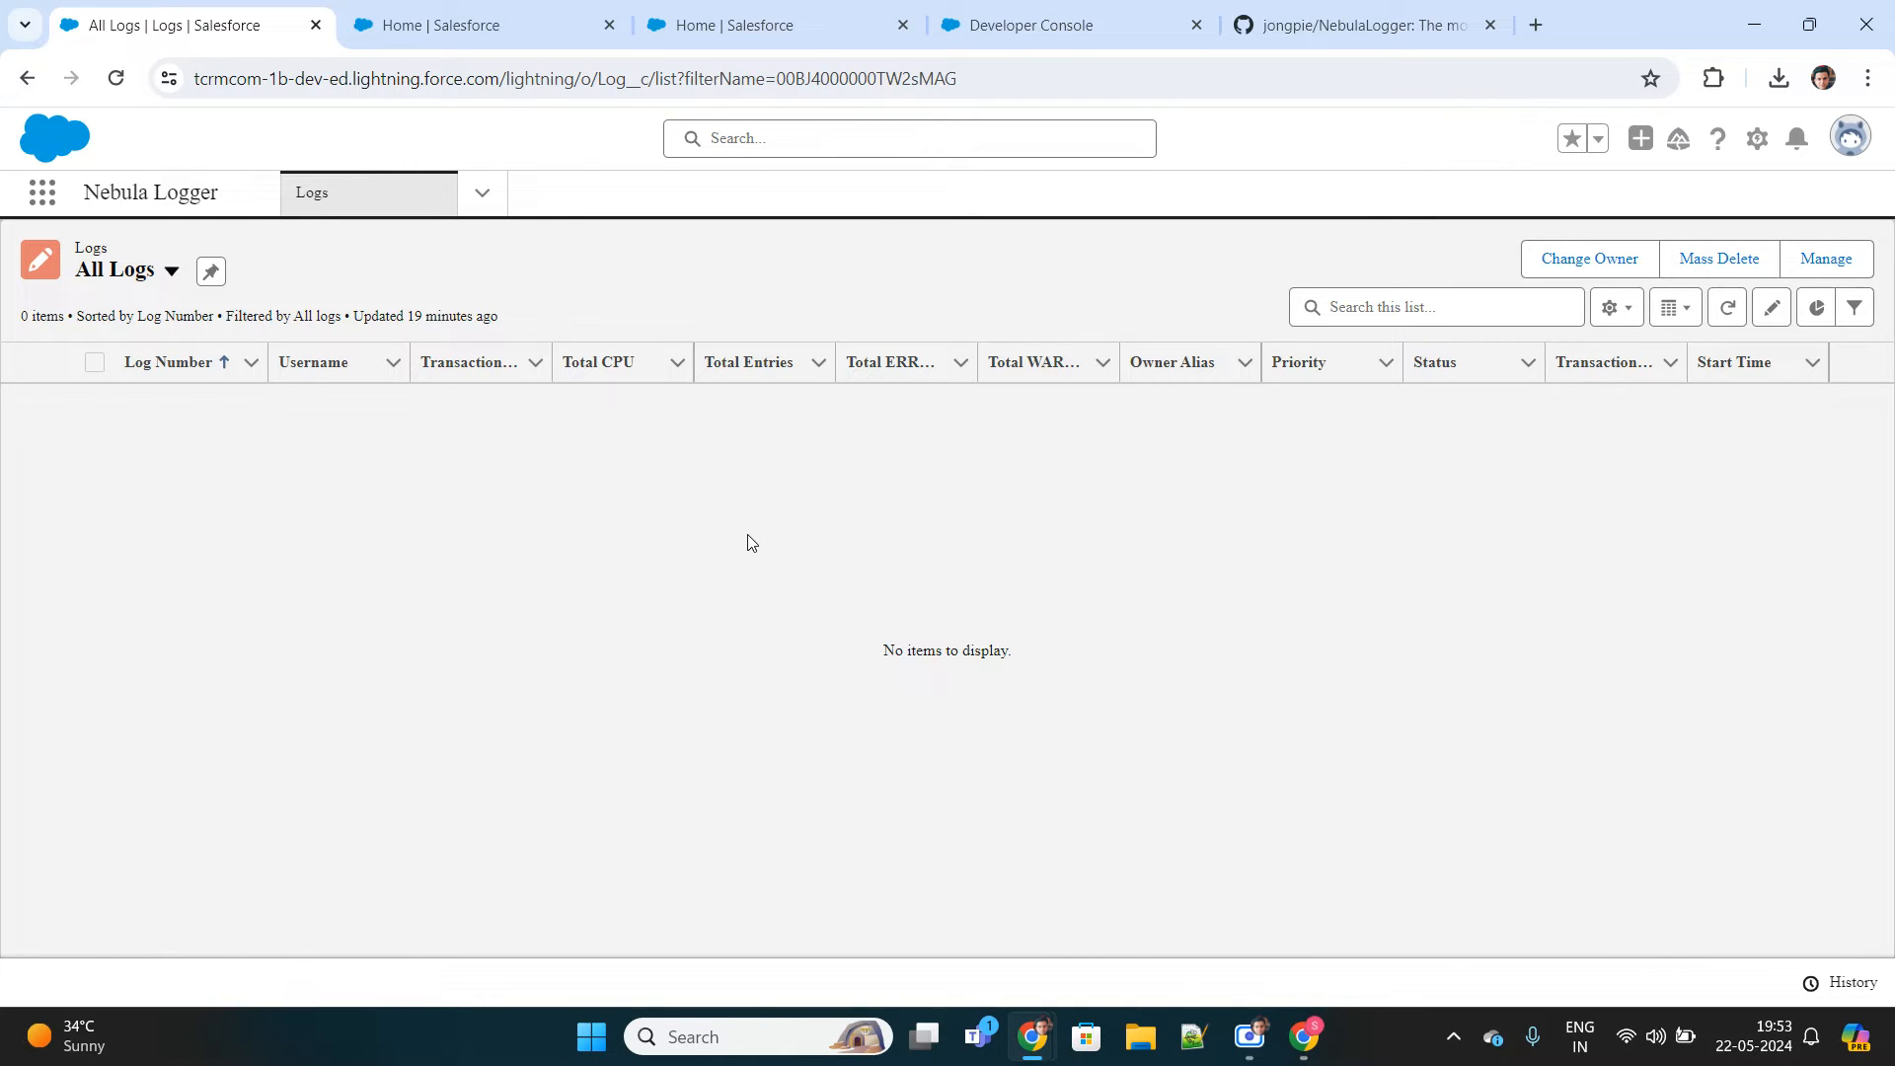
mouse_move(967, 703)
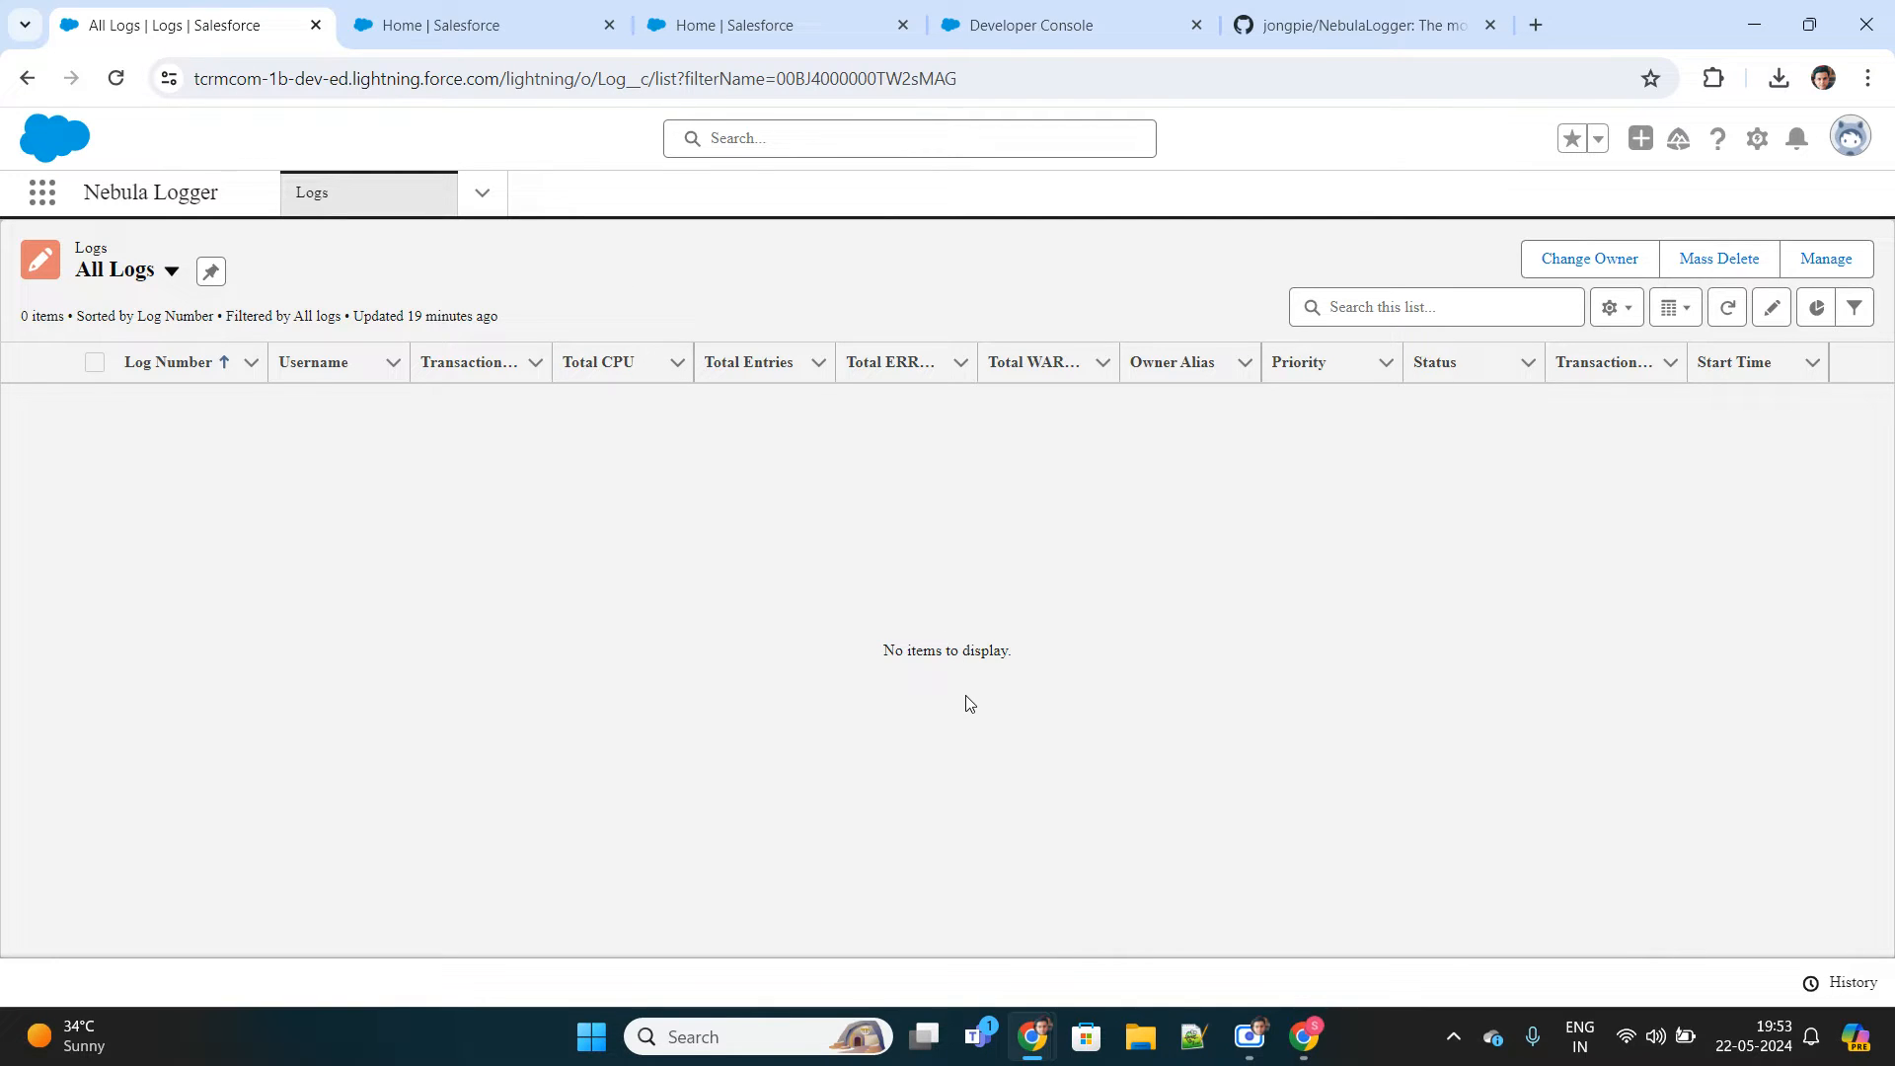
mouse_move(1303, 1037)
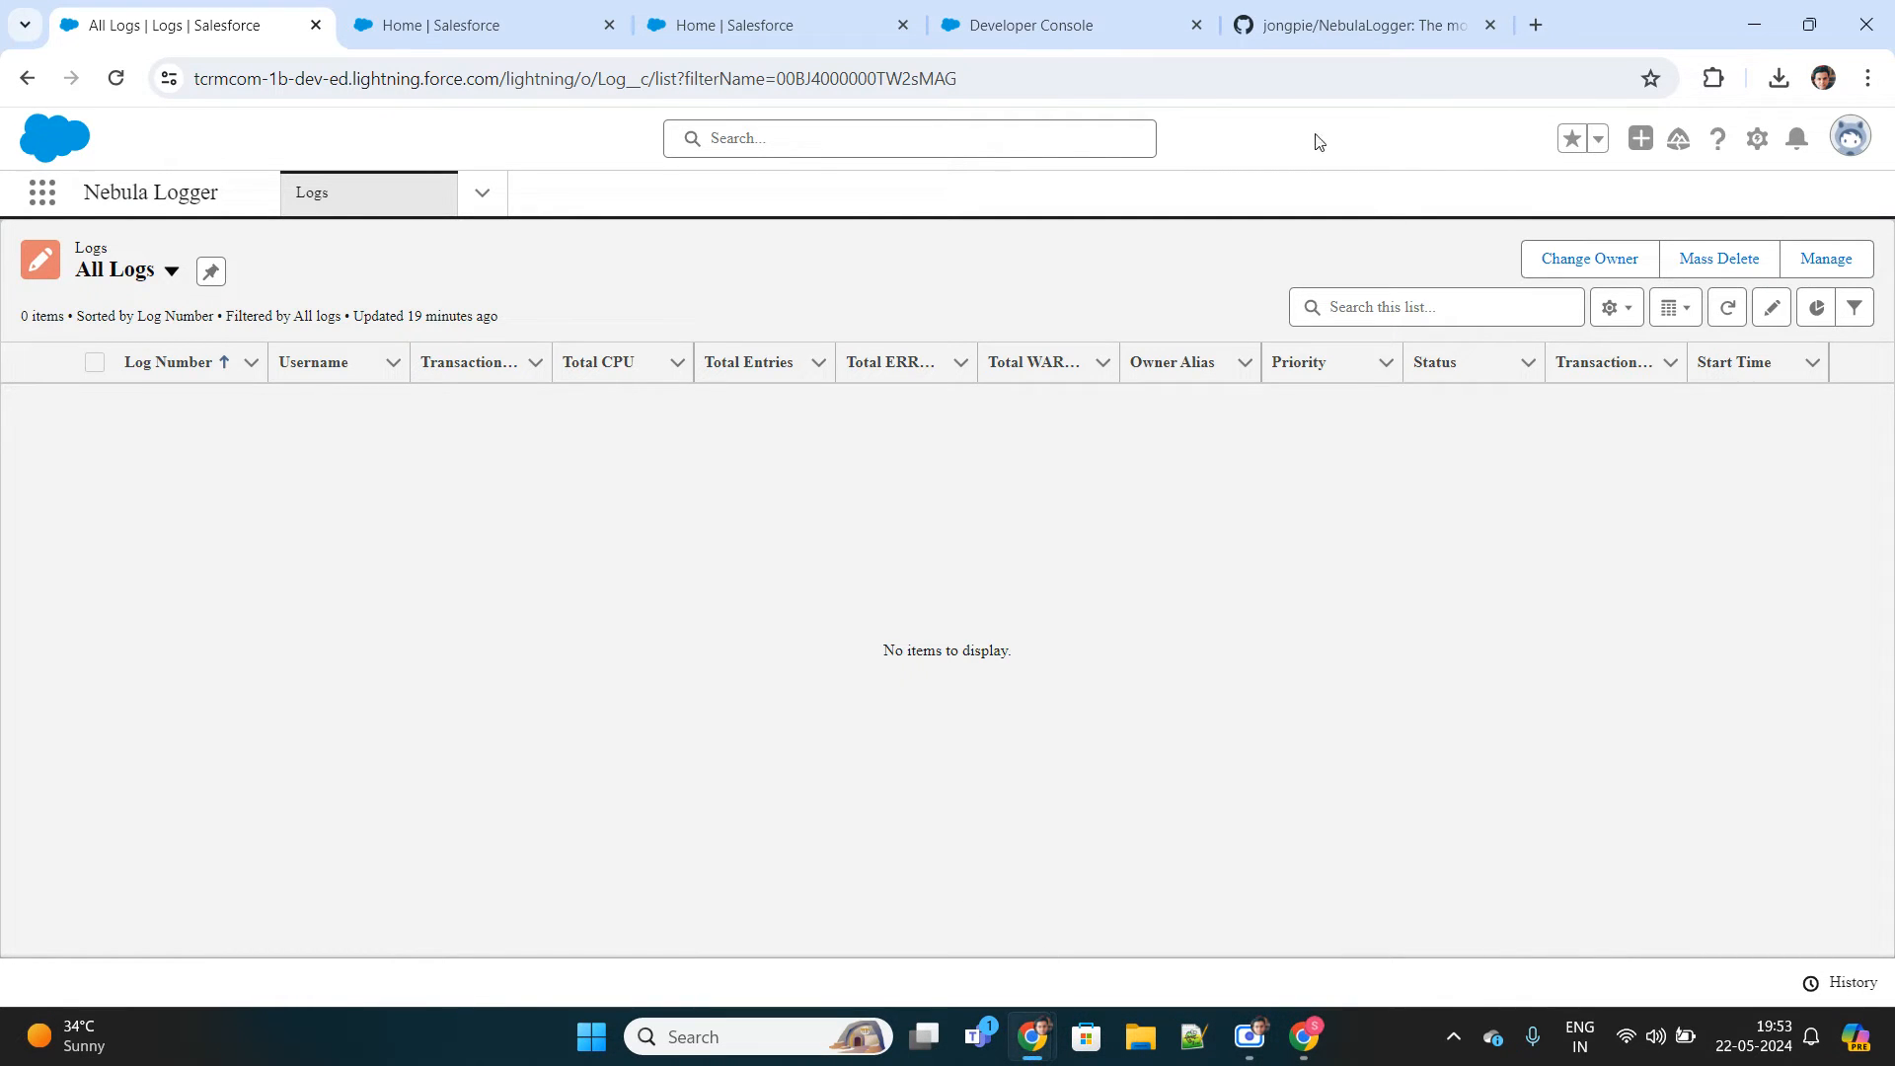
left_click(1354, 24)
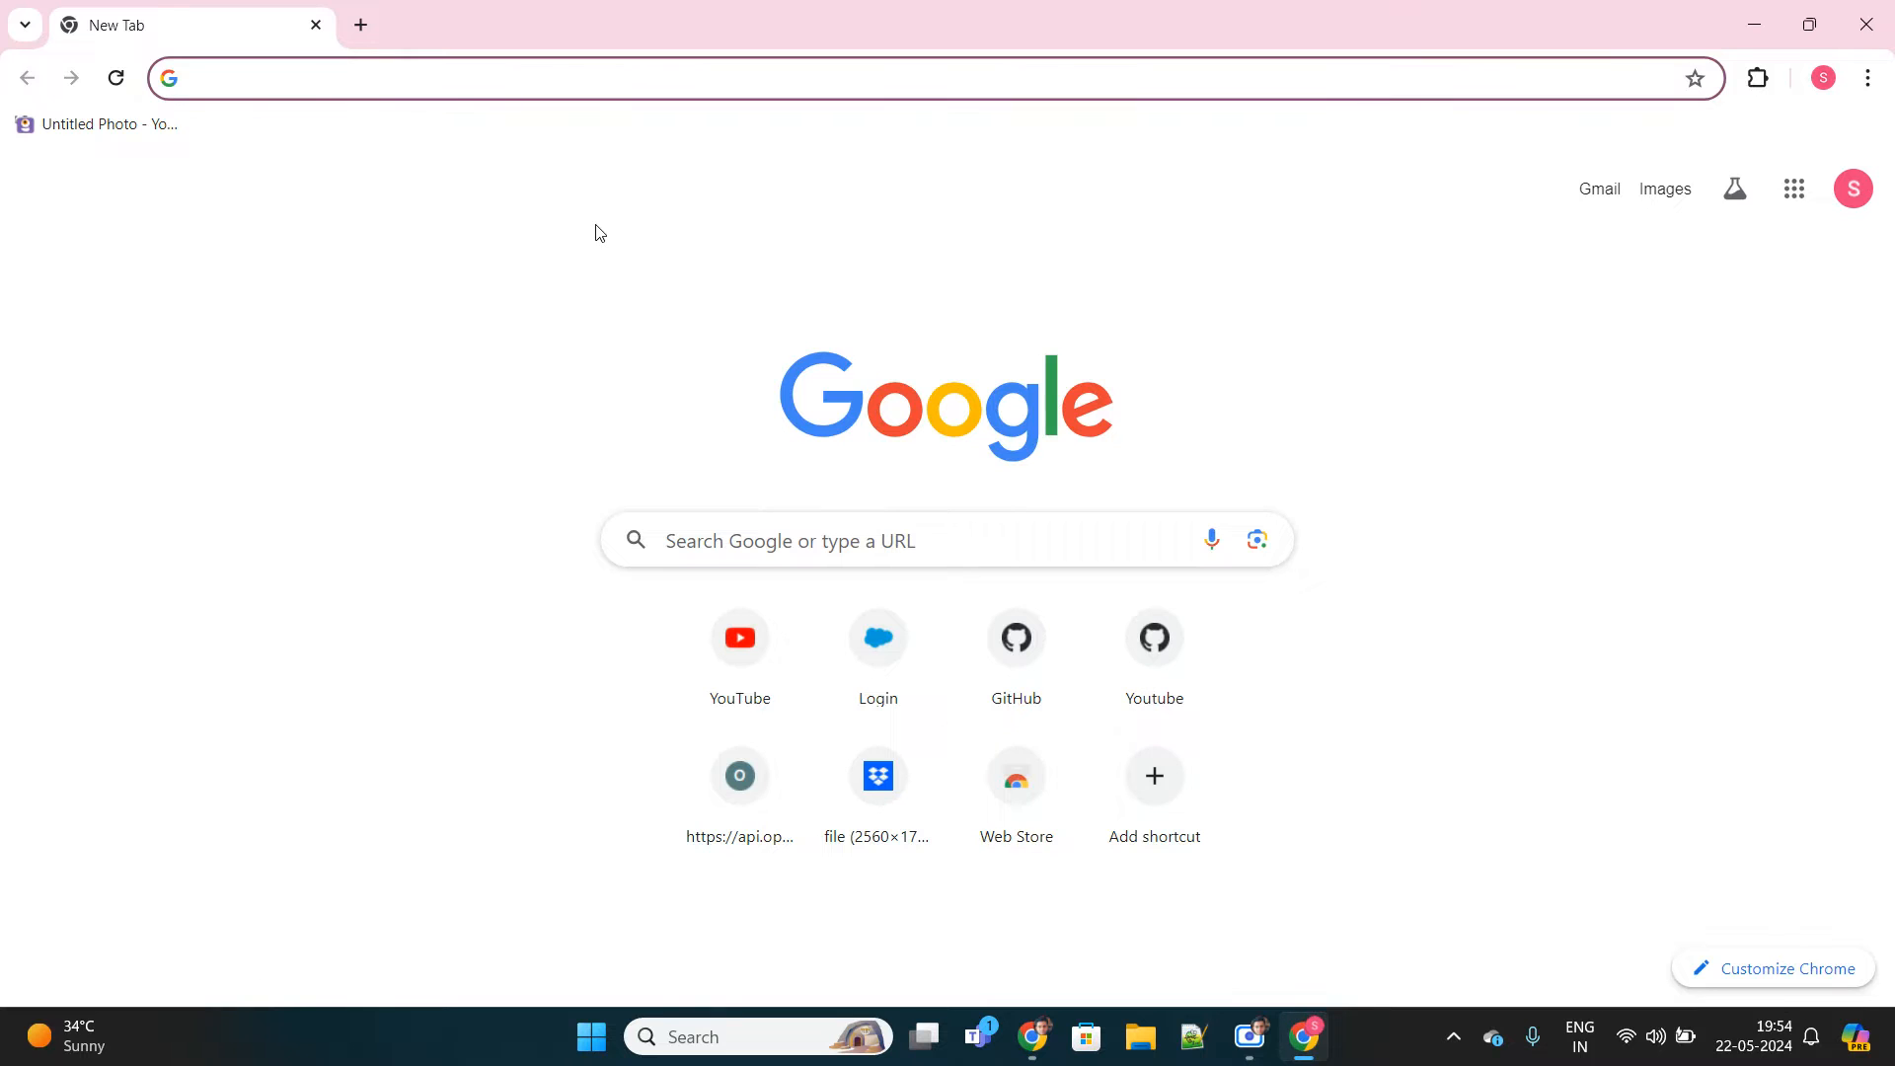
Go to github.com/jongpie/NebulaLogger and choose Install Unlocked Package in Production from the README.
type("github.com/jongpie/NebulaLogger?tab=readme-ov-file")
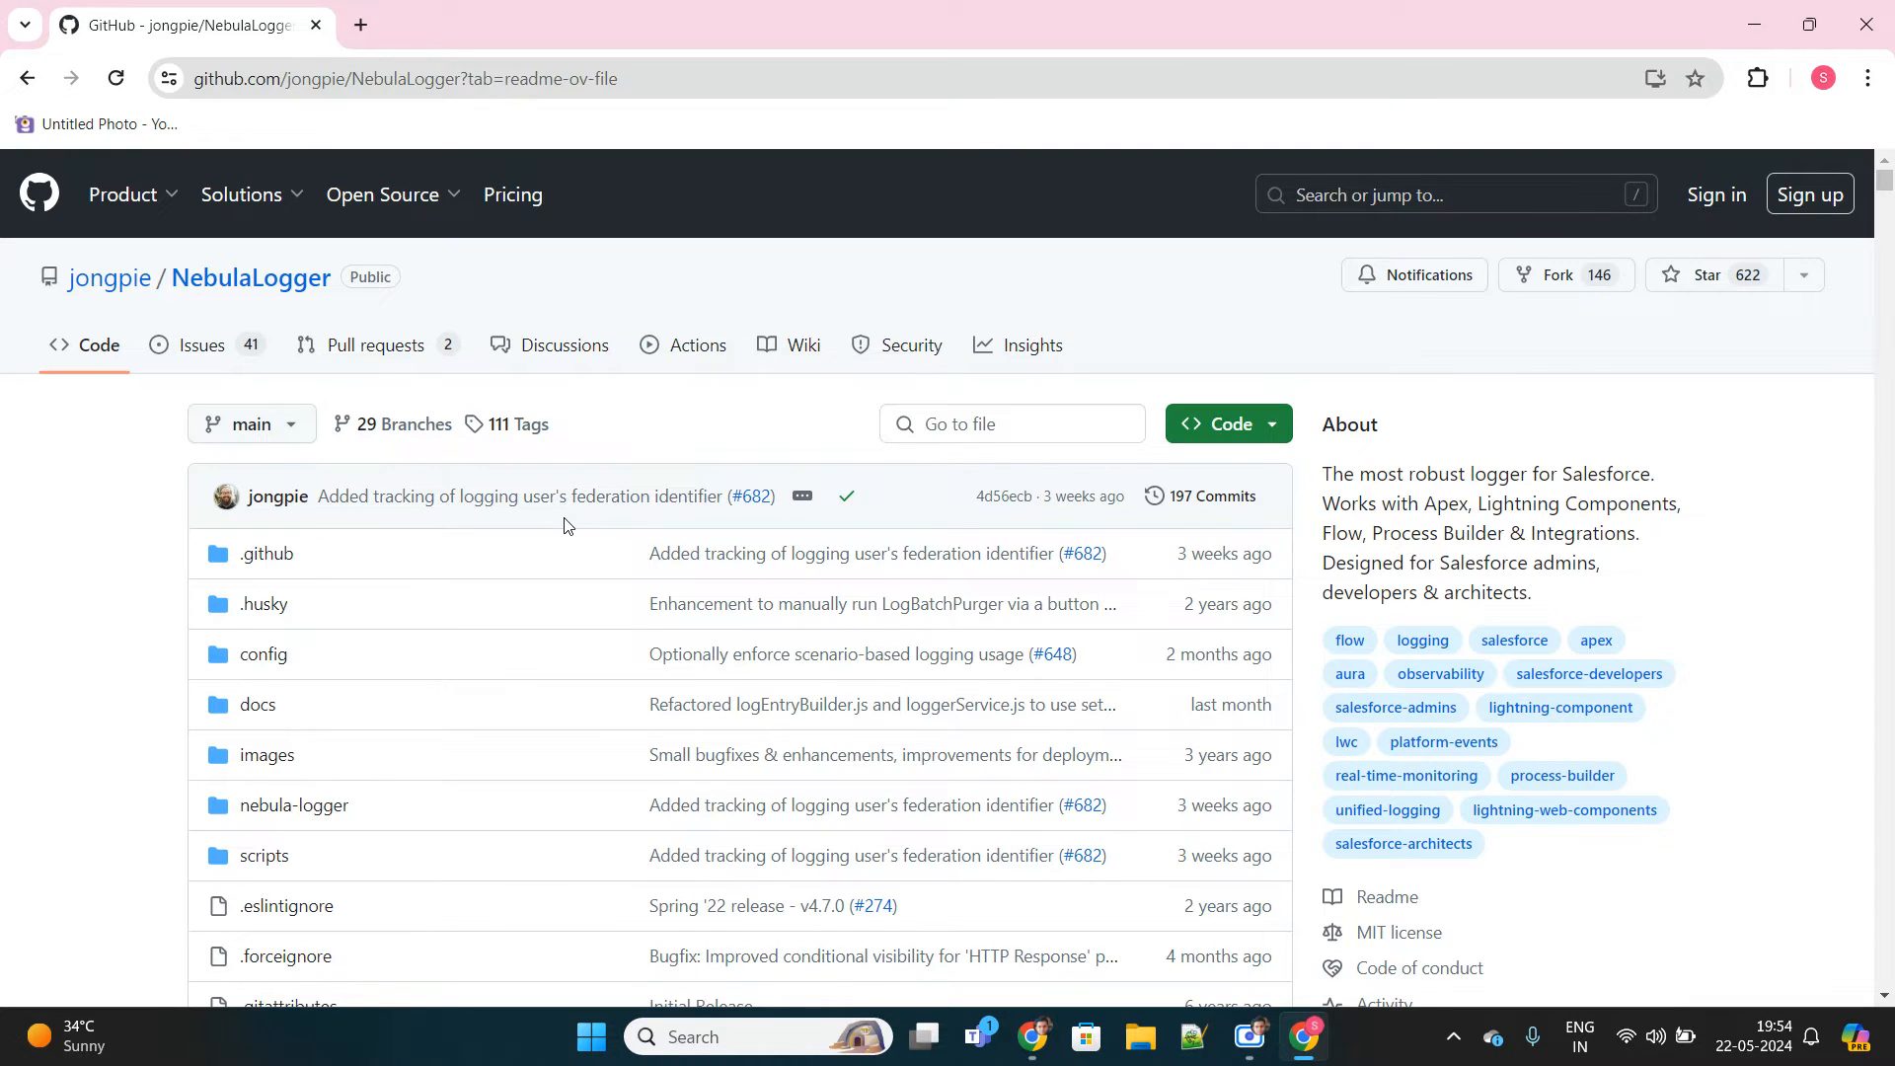
scroll("down", 3)
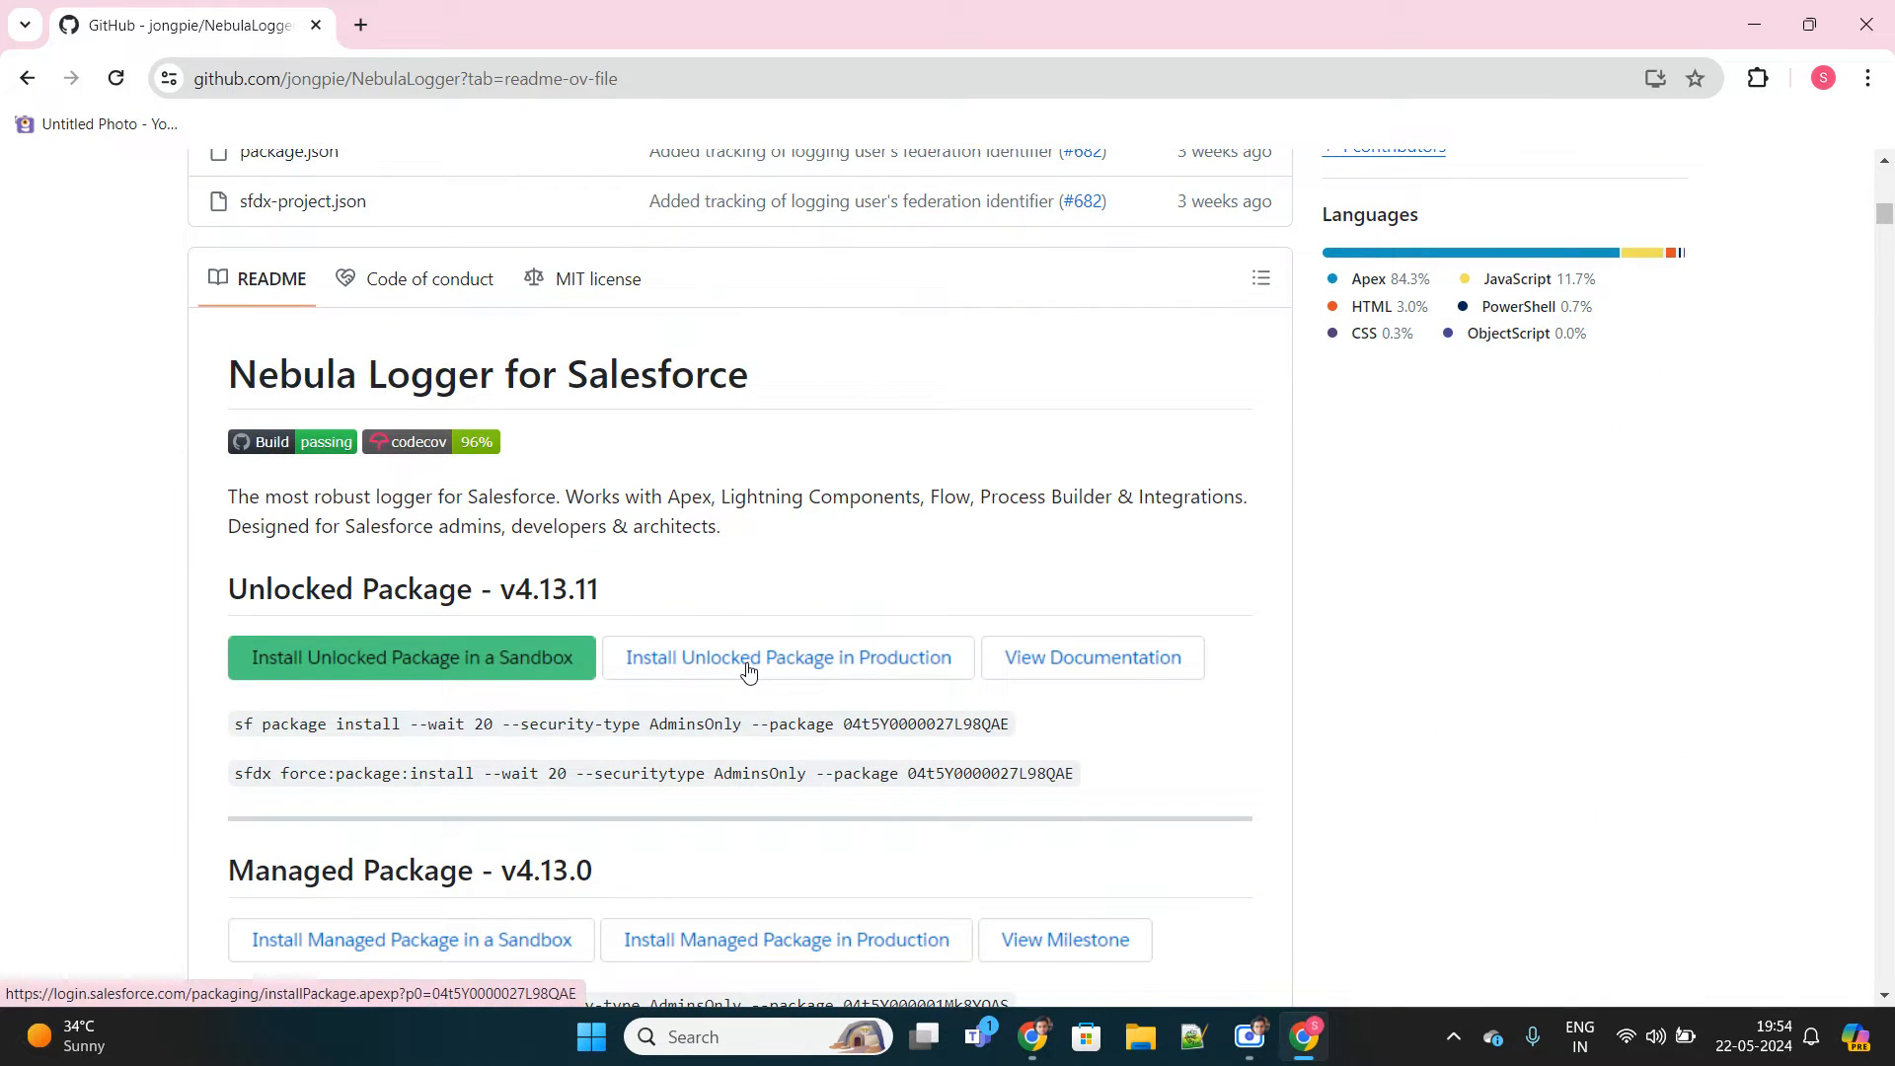
left_click(787, 658)
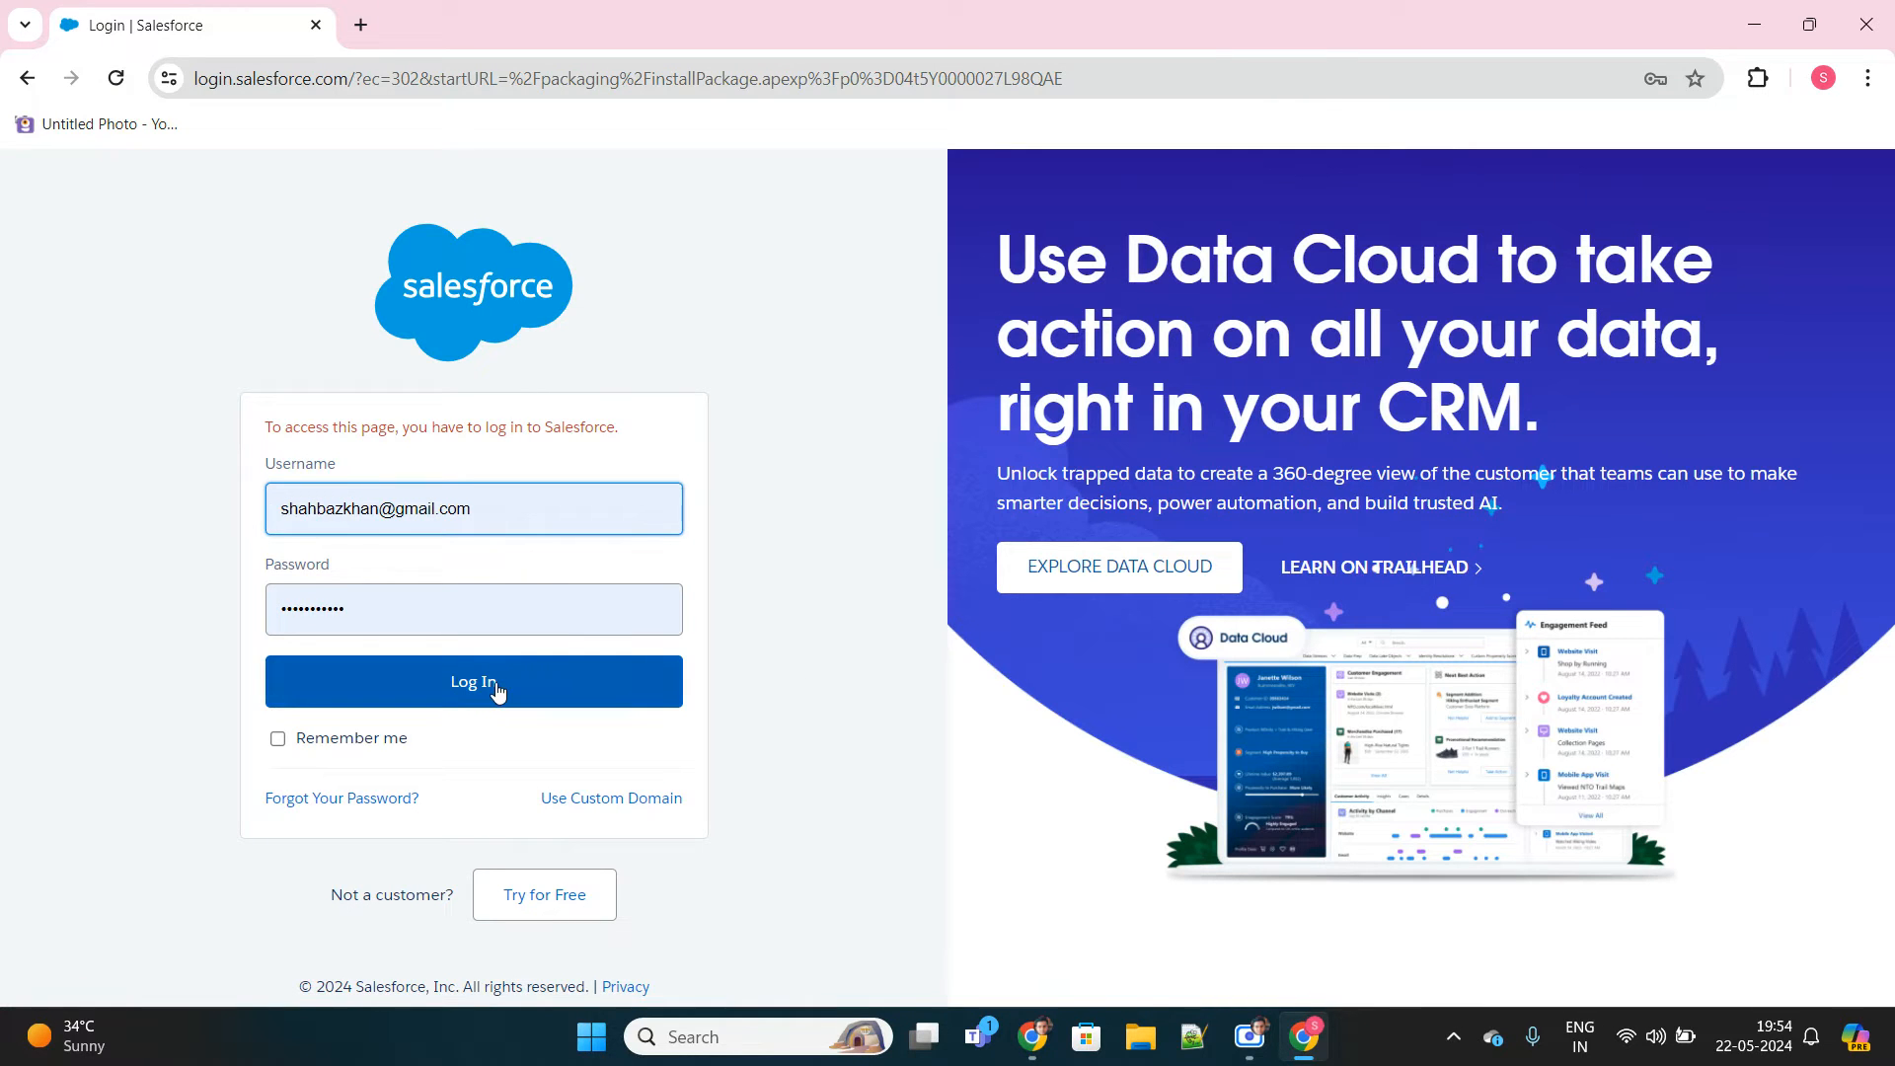
Log in to Salesforce to reach the Nebula Logger Unlocked Package 4.13.11 install page.
left_click(472, 681)
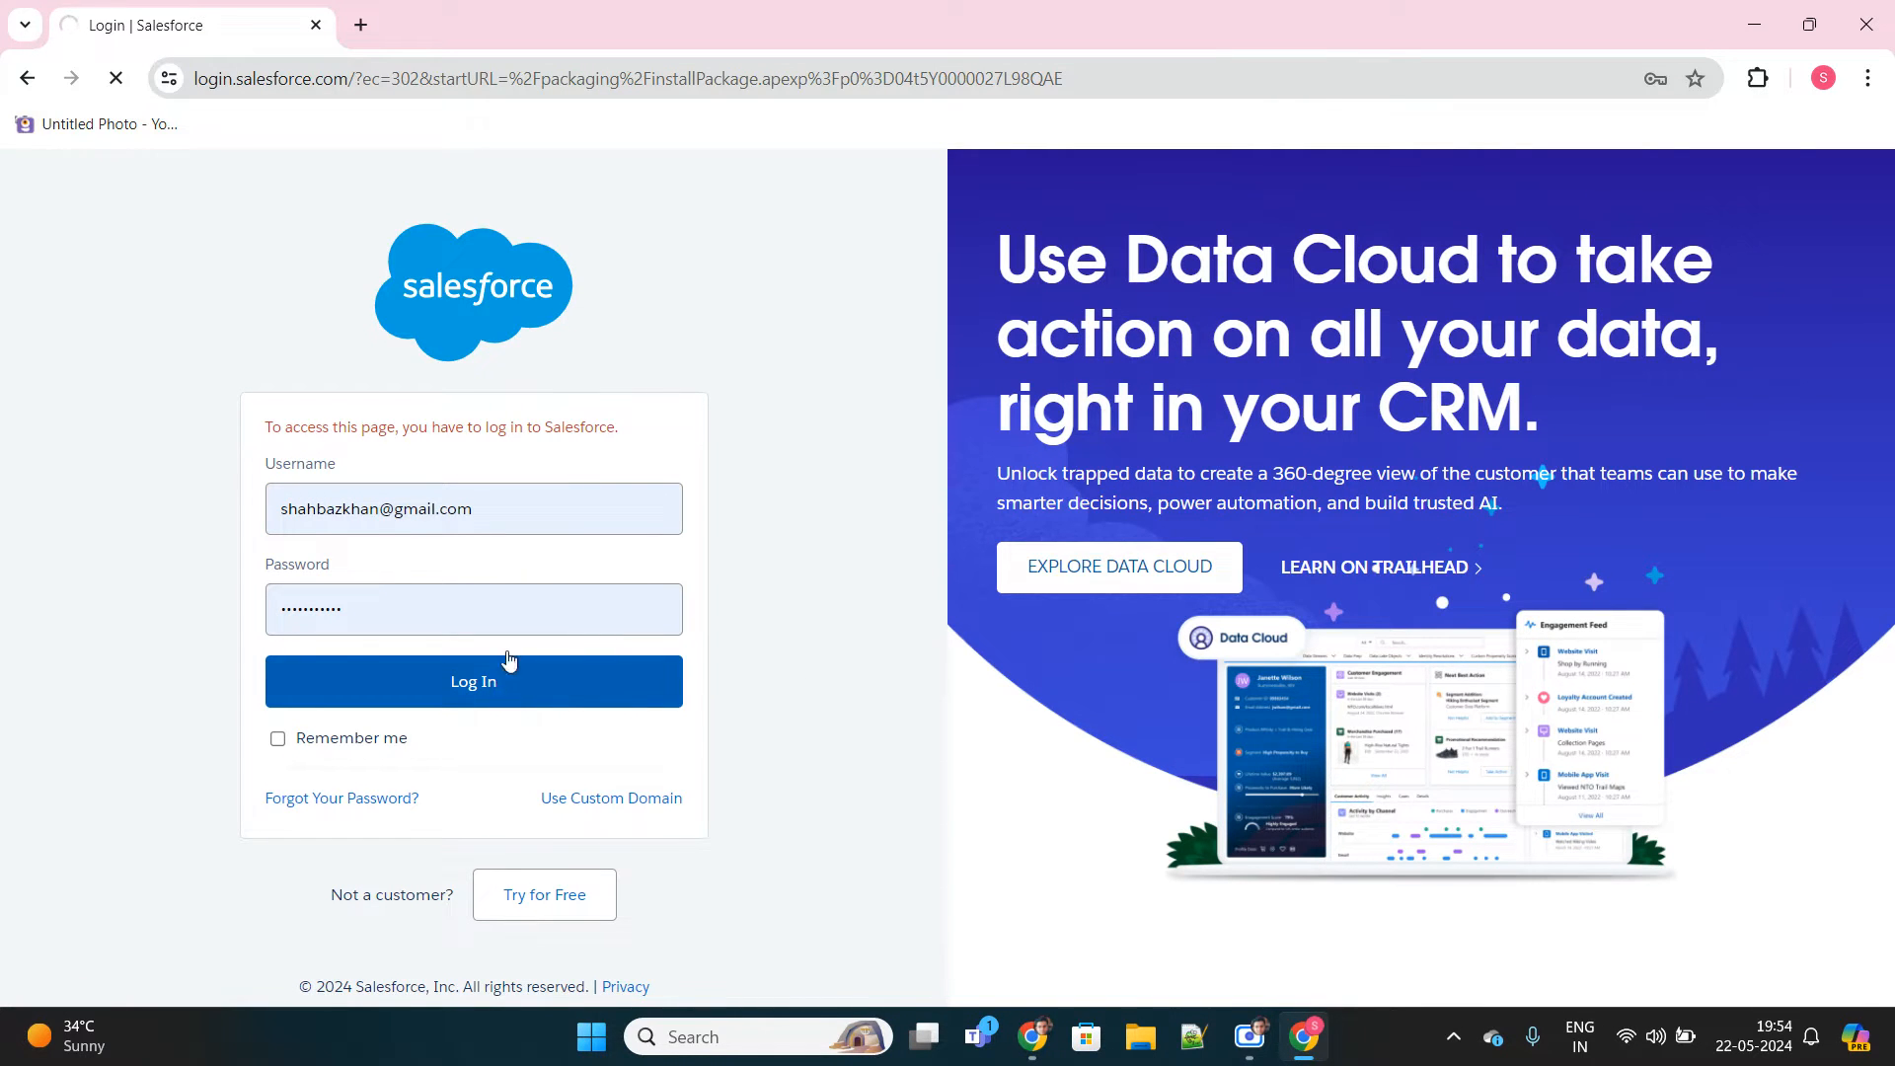
left_click(472, 681)
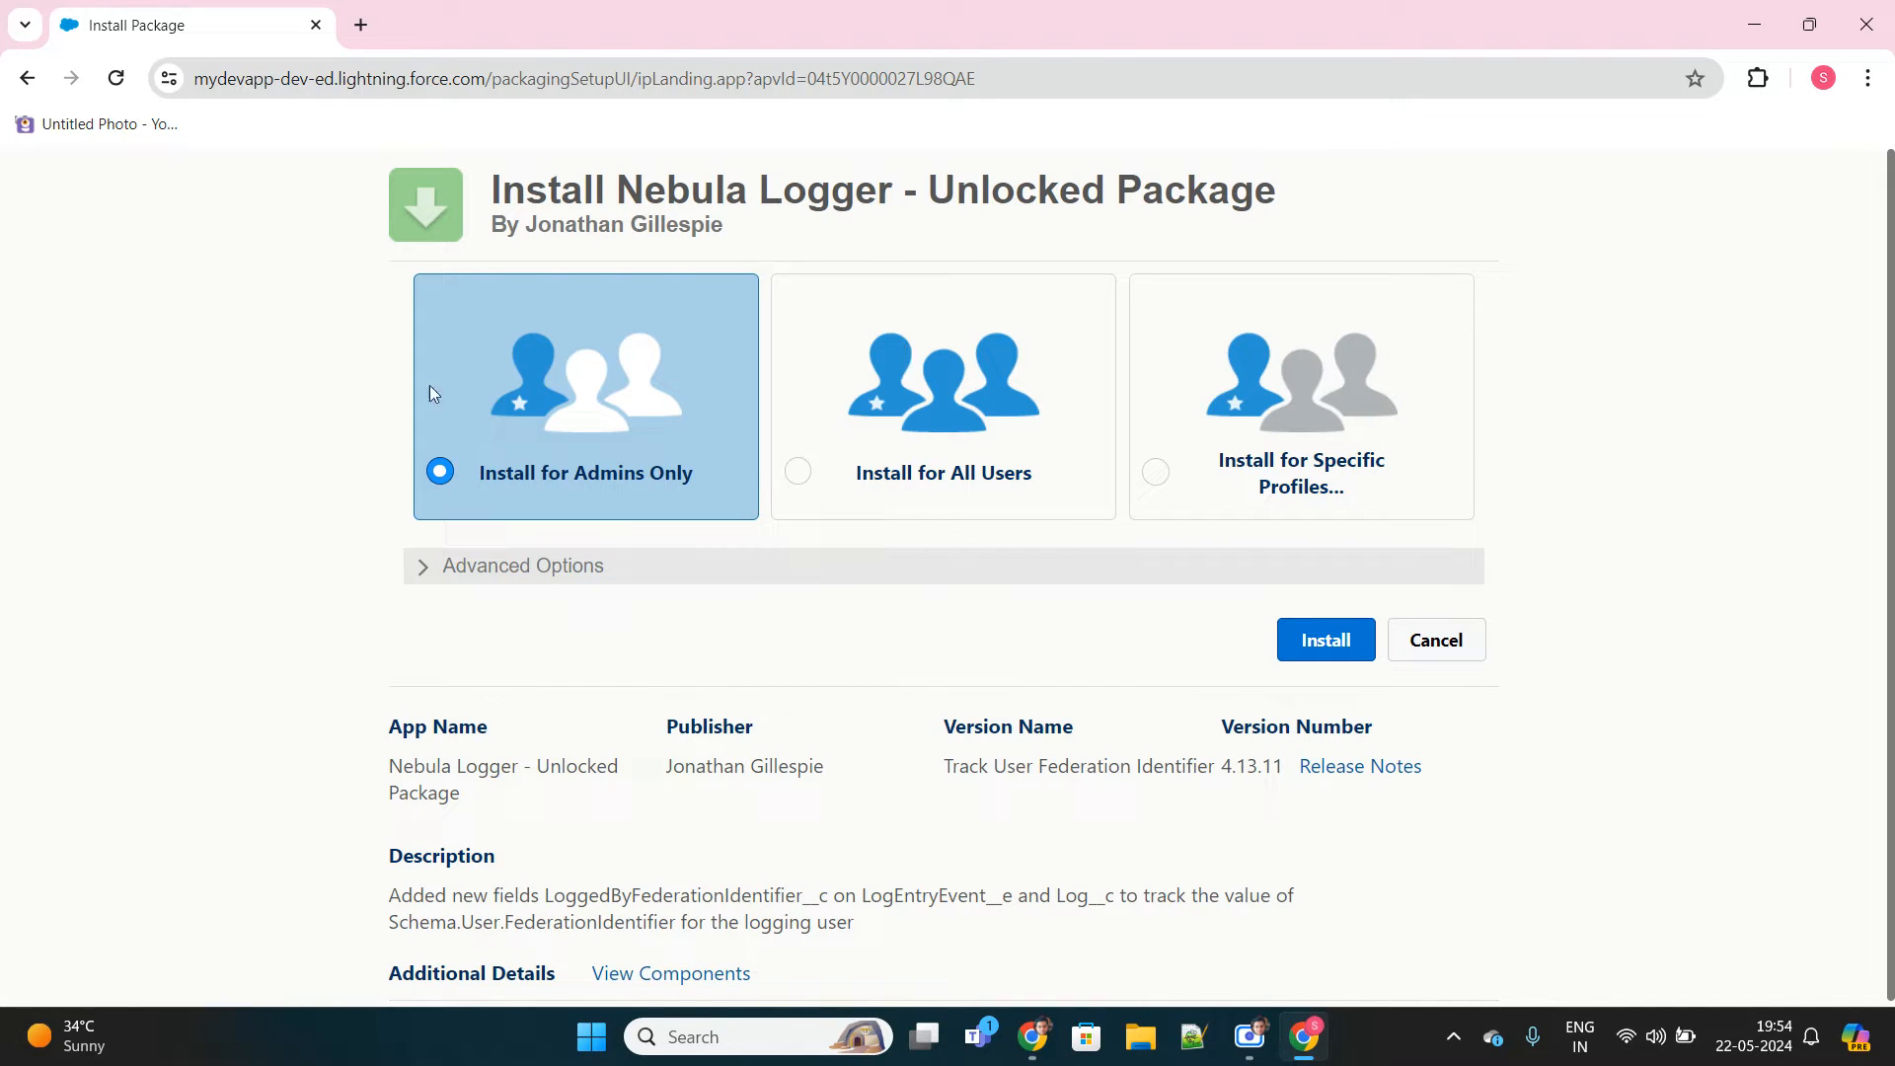
mouse_move(744, 563)
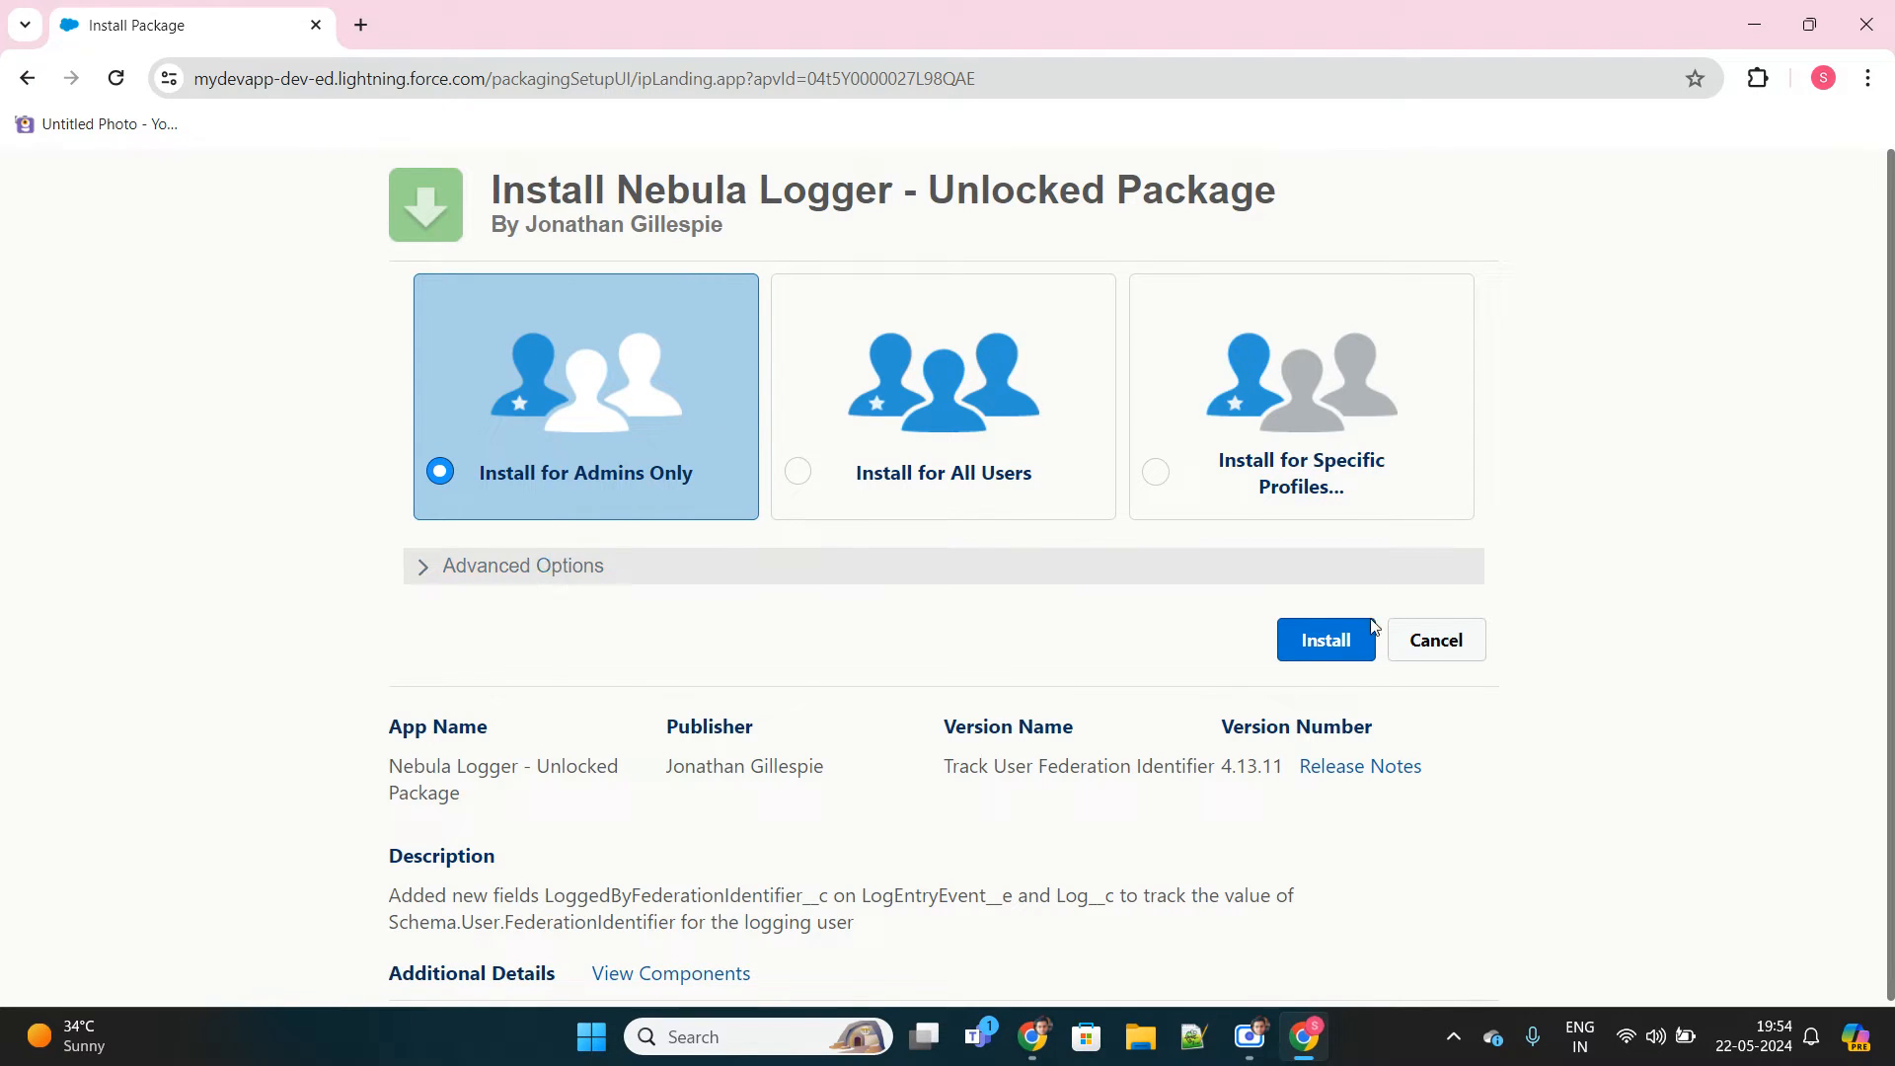
mouse_move(968, 698)
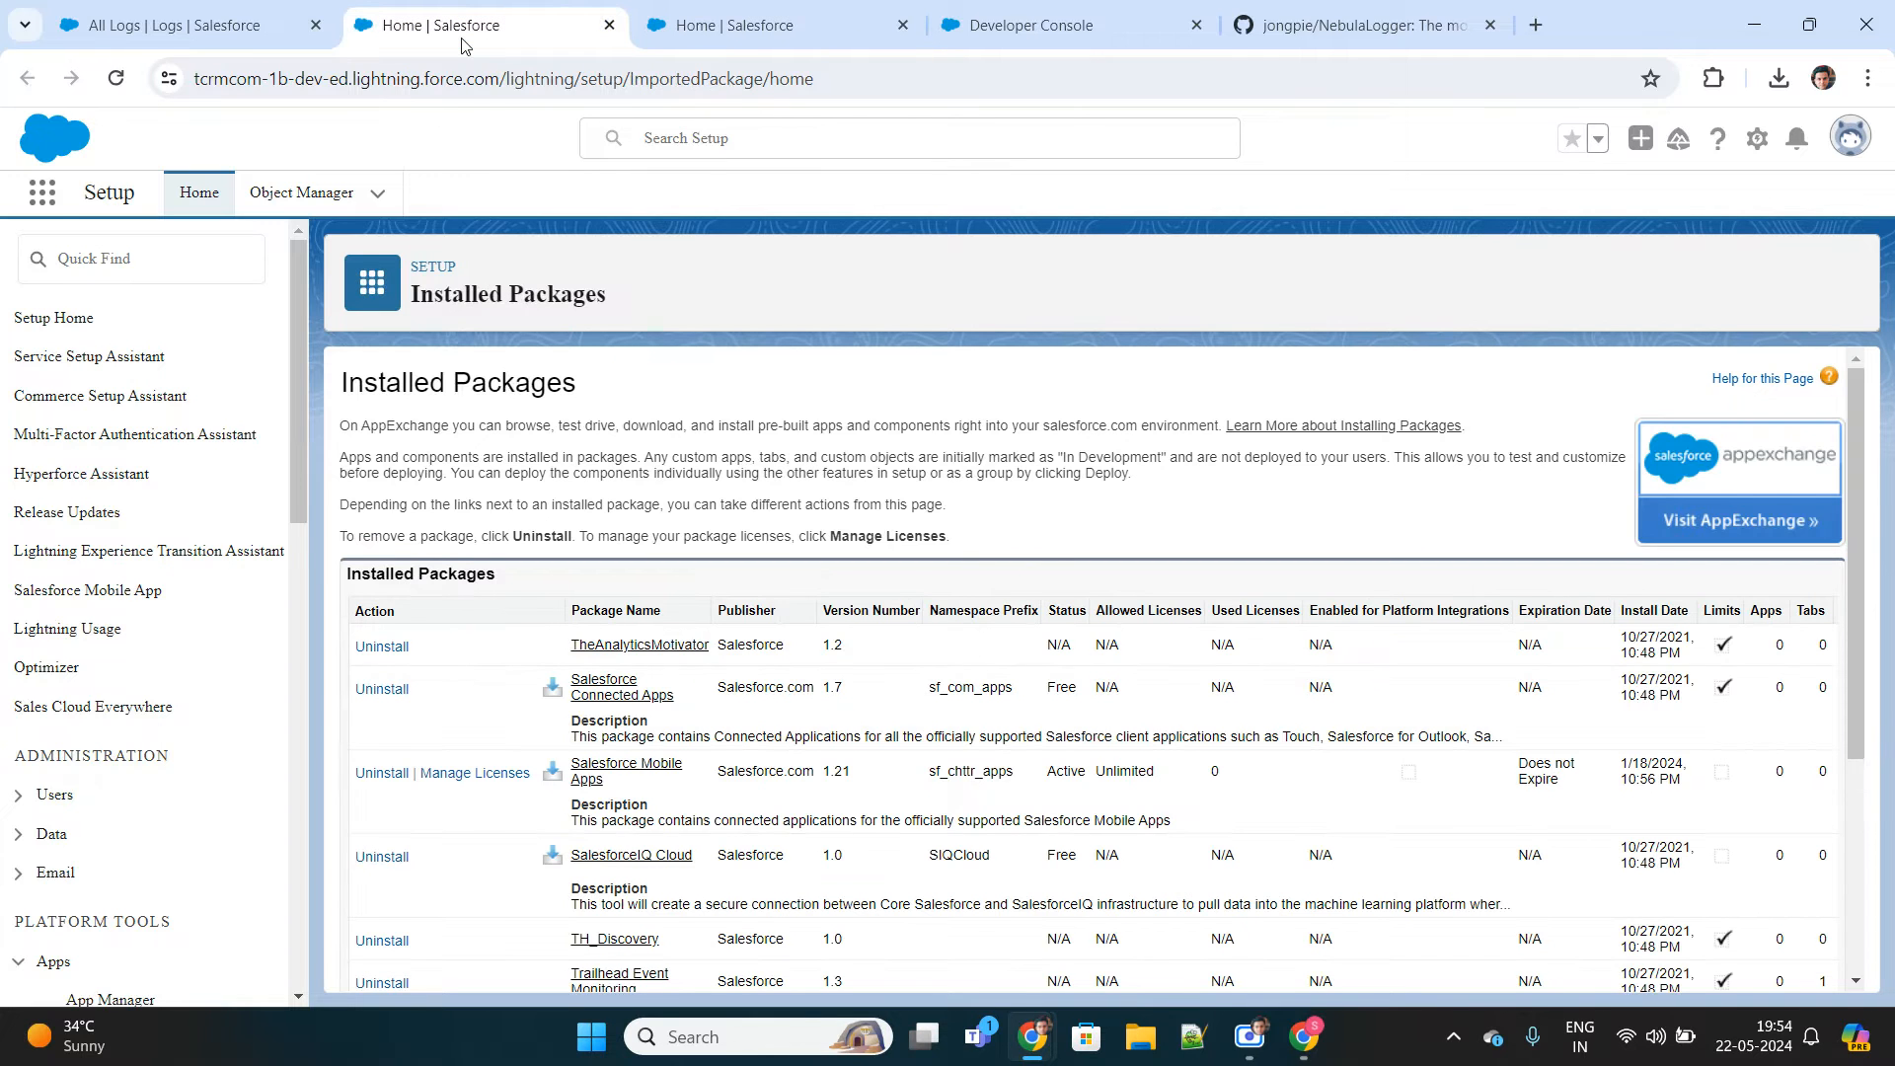
Find Nebula Logger 4.13.11 in Installed Packages, then move to the Developer Console.
scroll("down", 3)
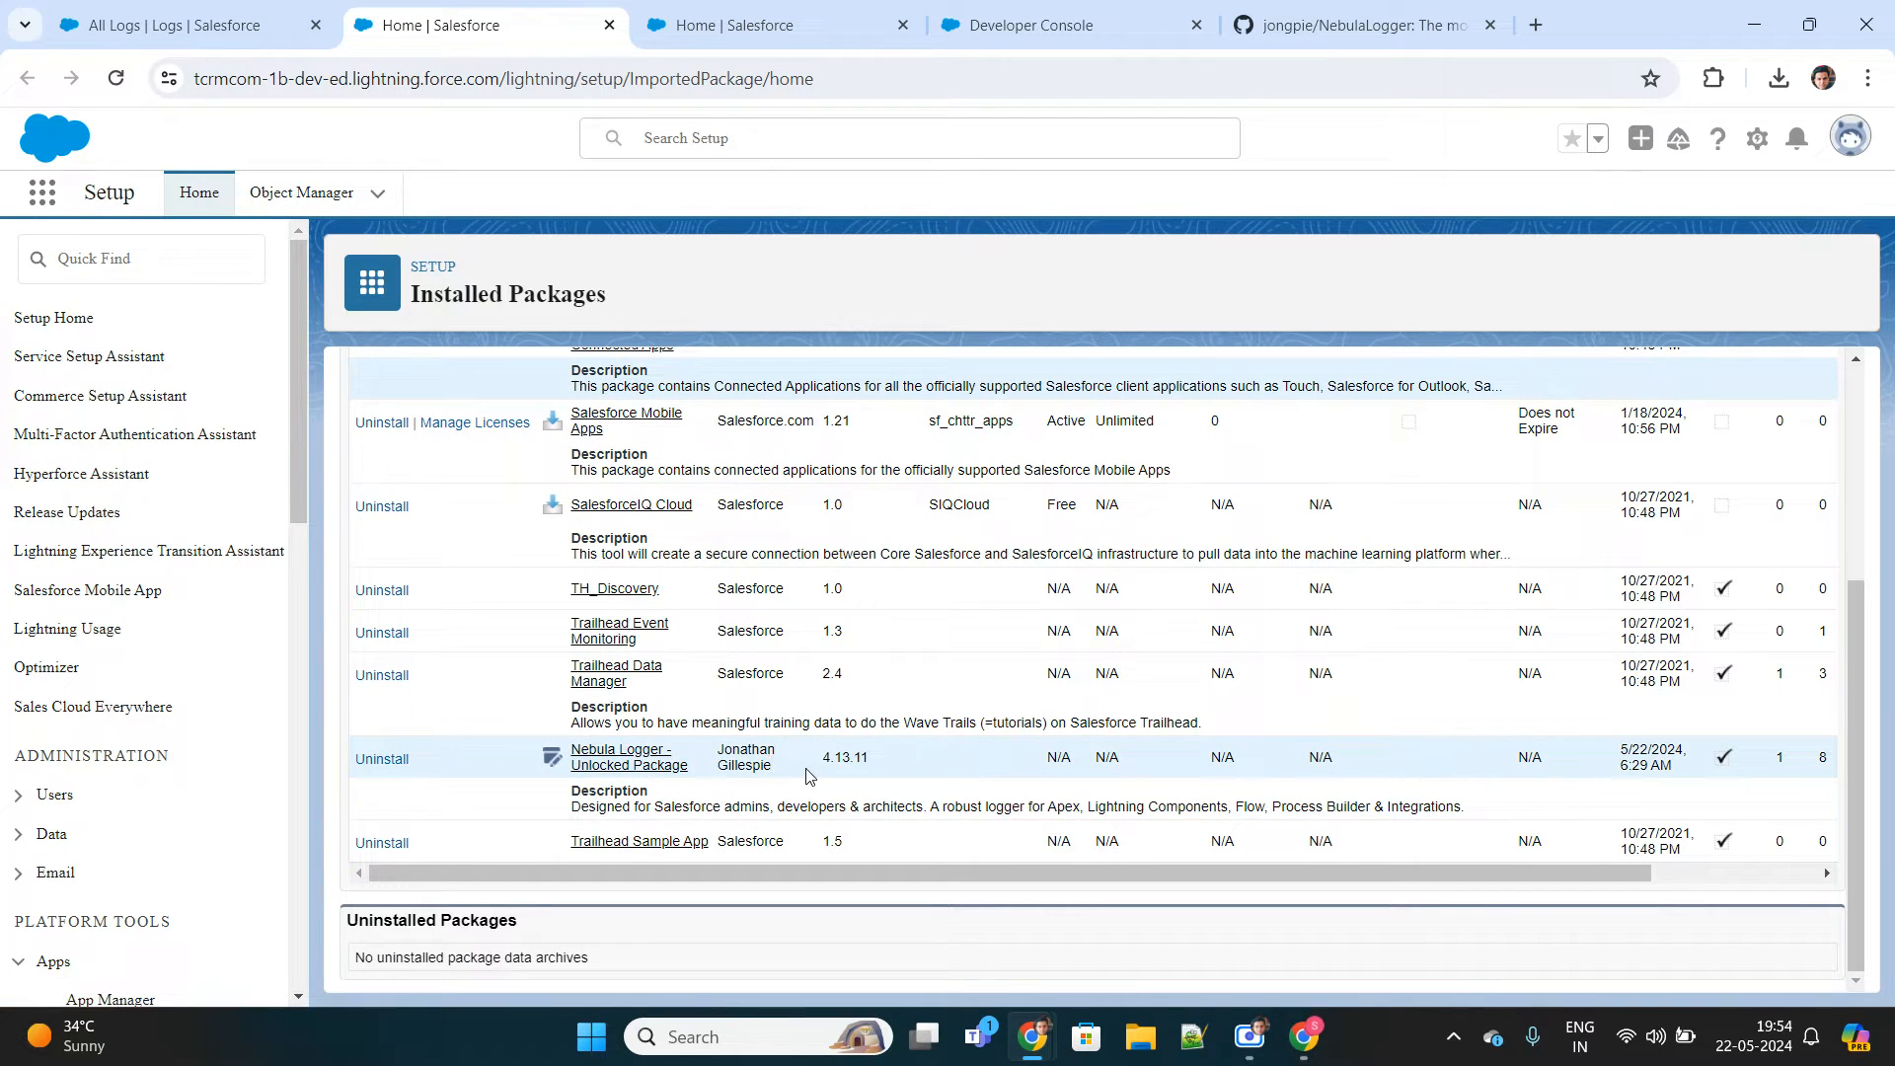
left_click(1070, 23)
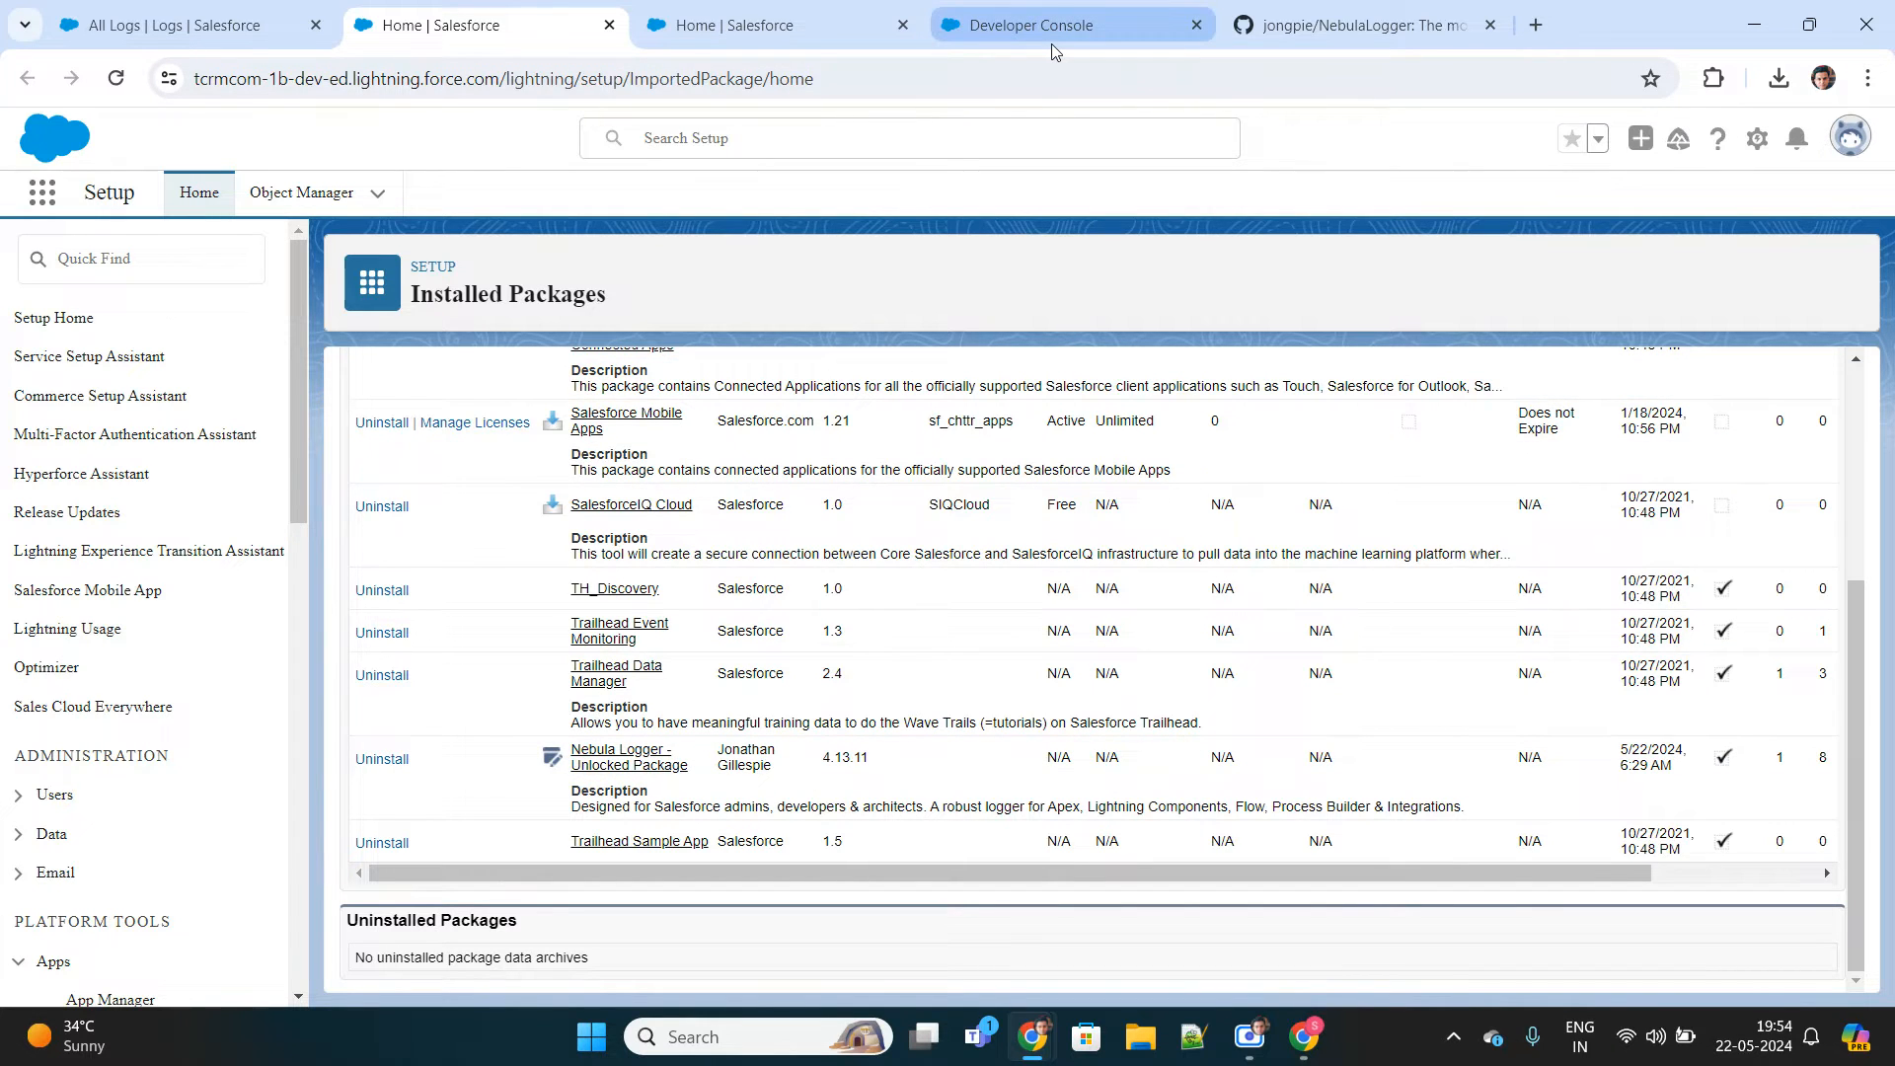
left_click(1054, 24)
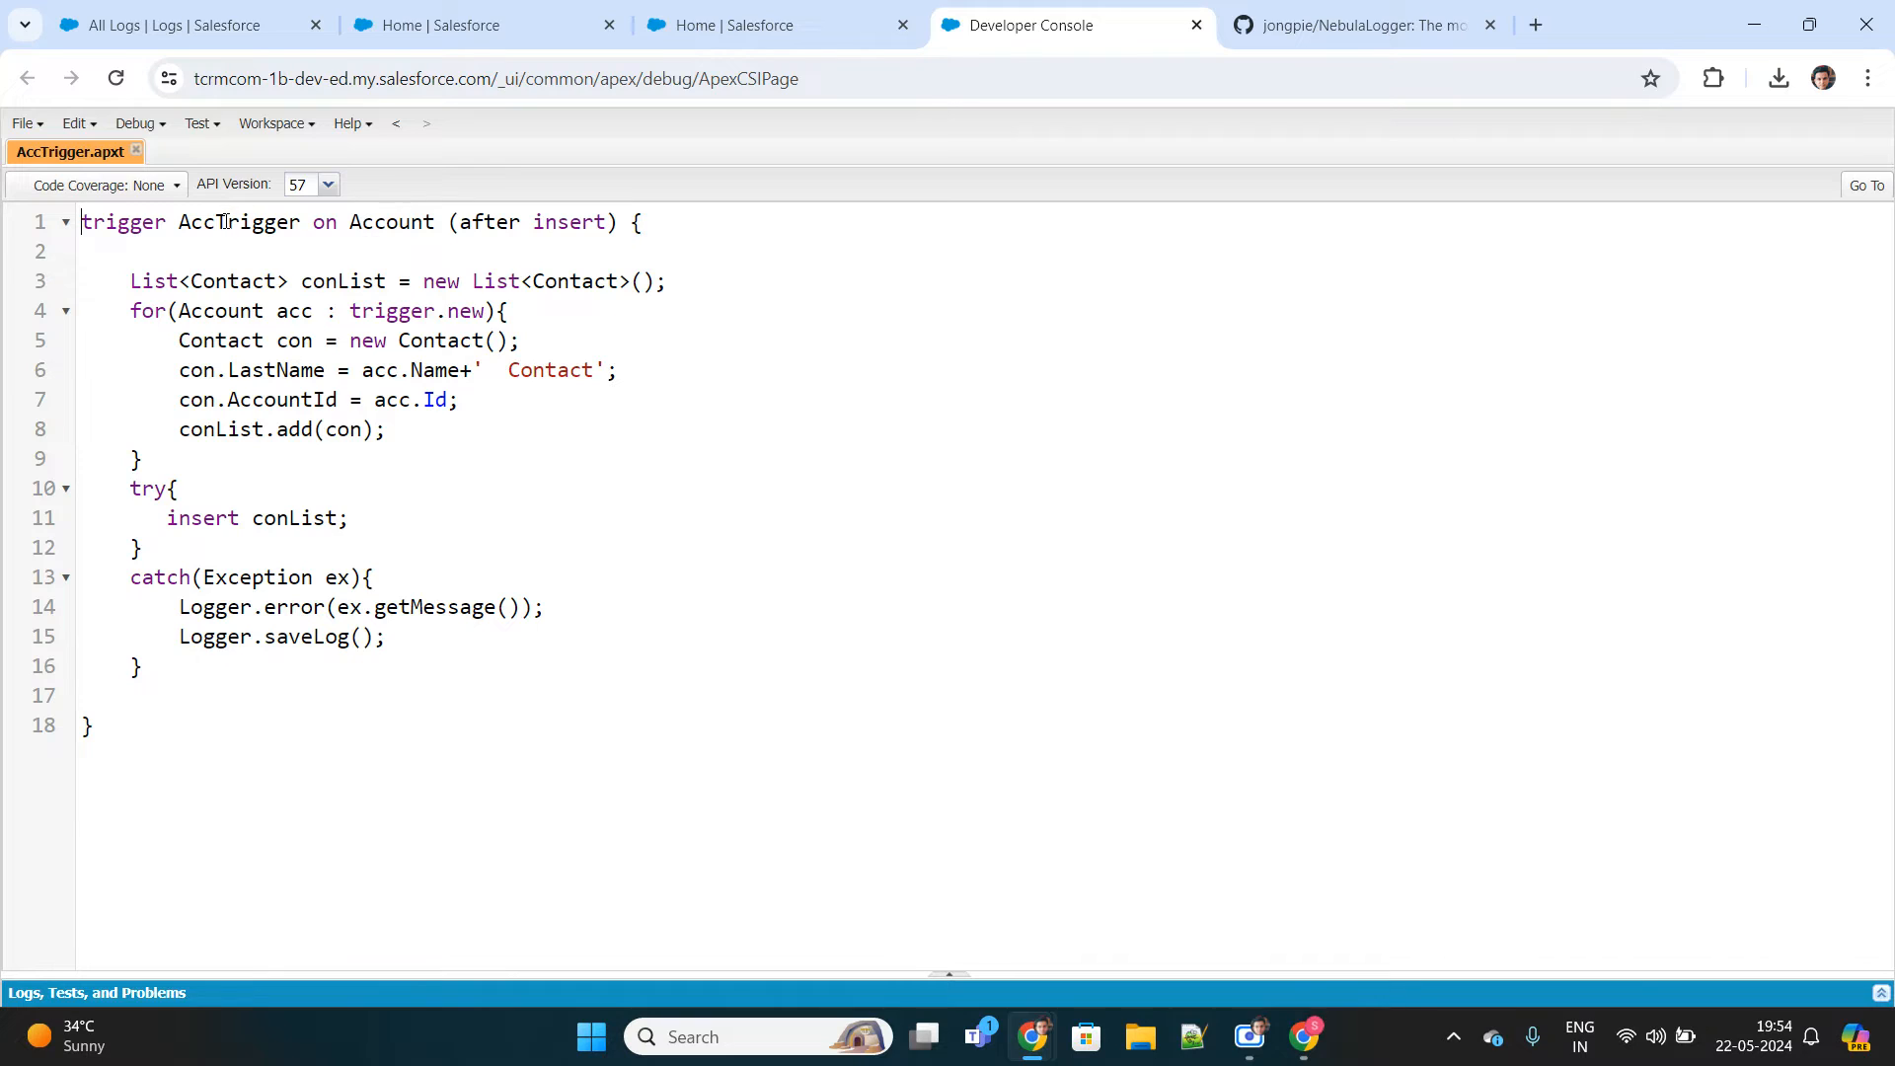
double_click(239, 223)
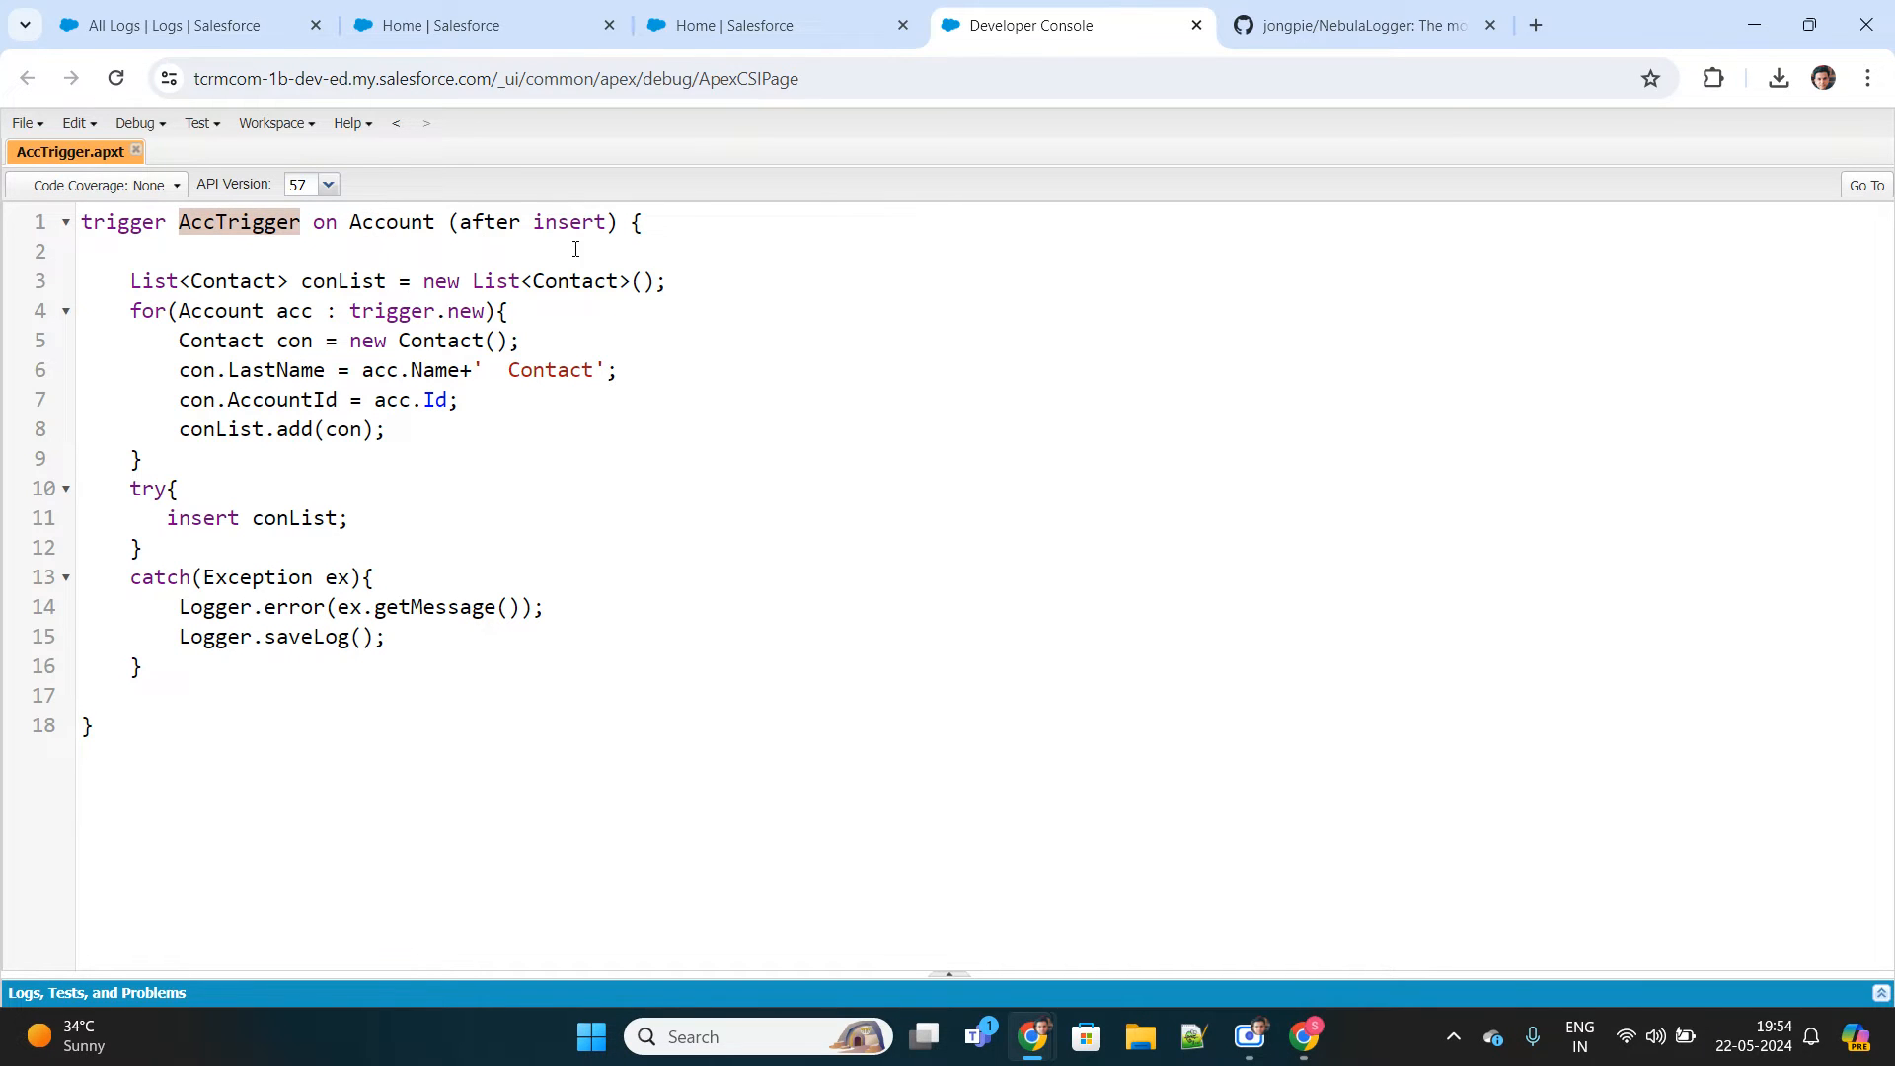
double_click(202, 517)
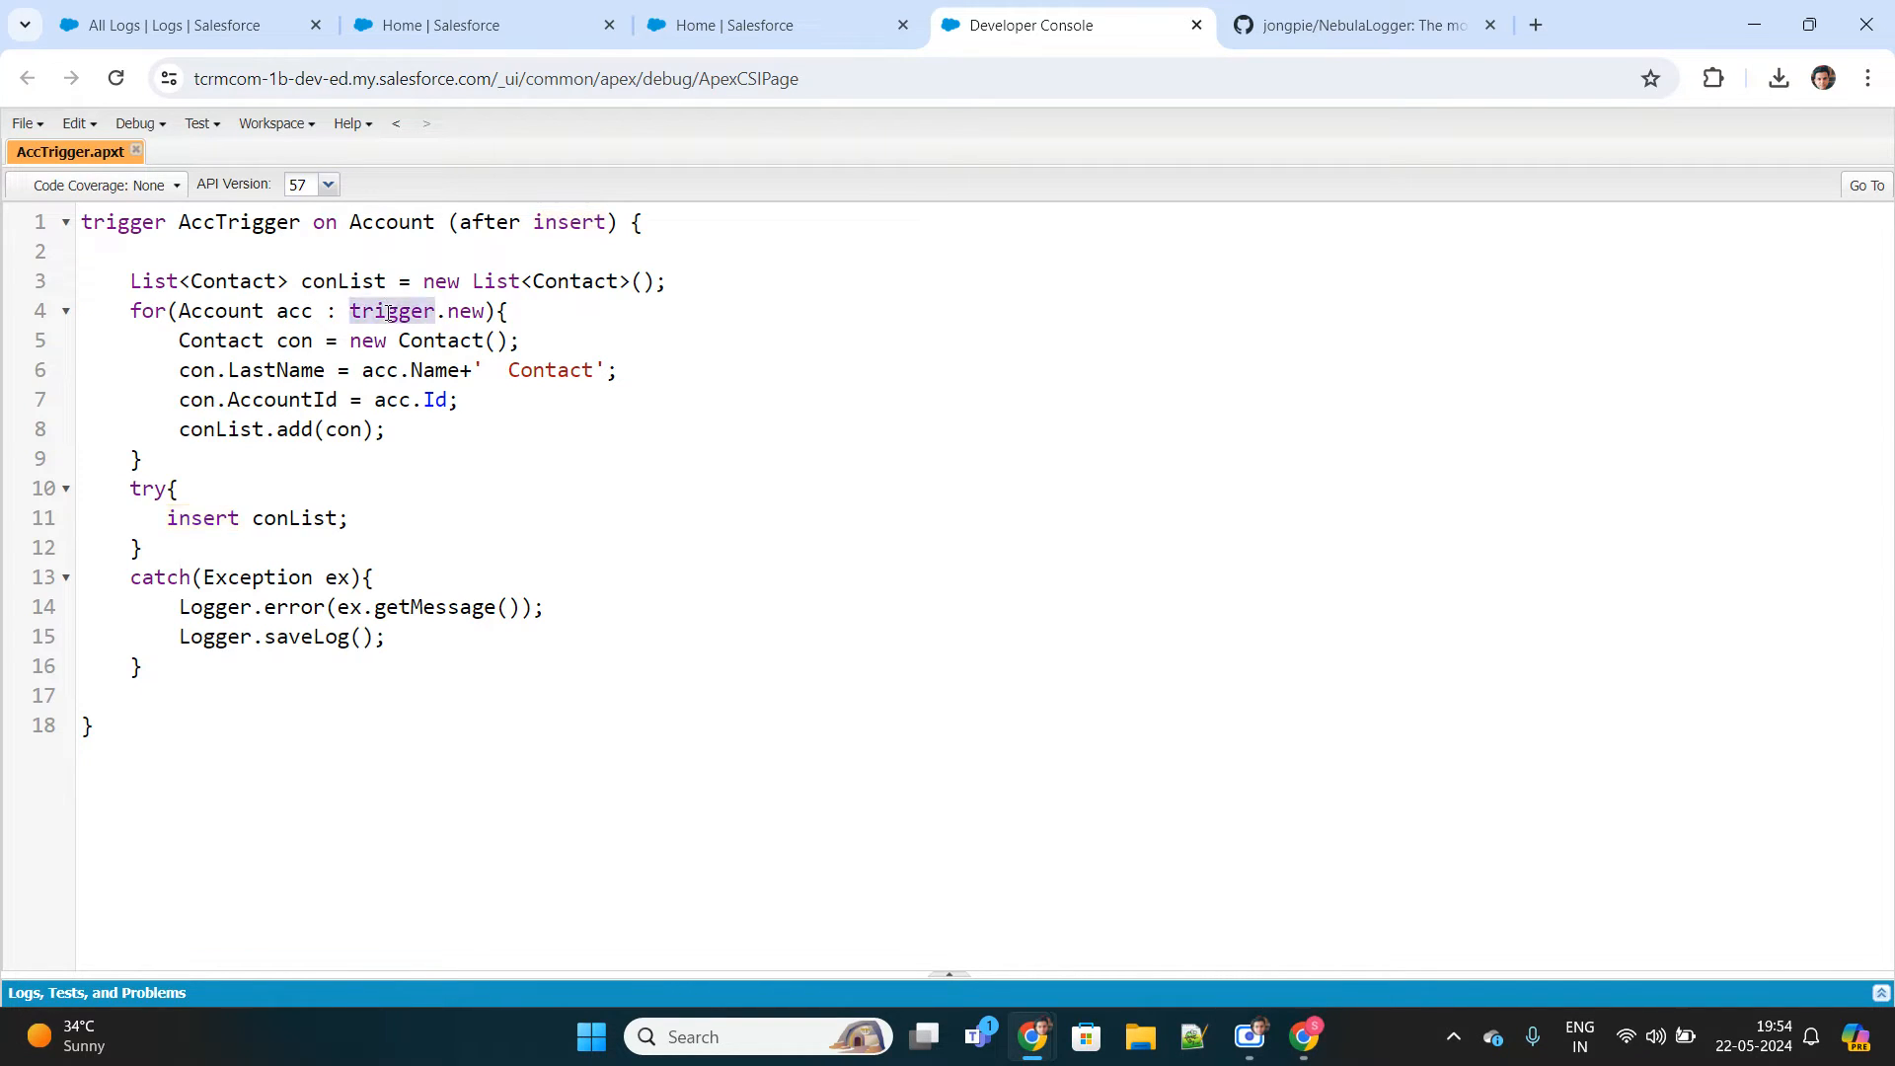
double_click(120, 221)
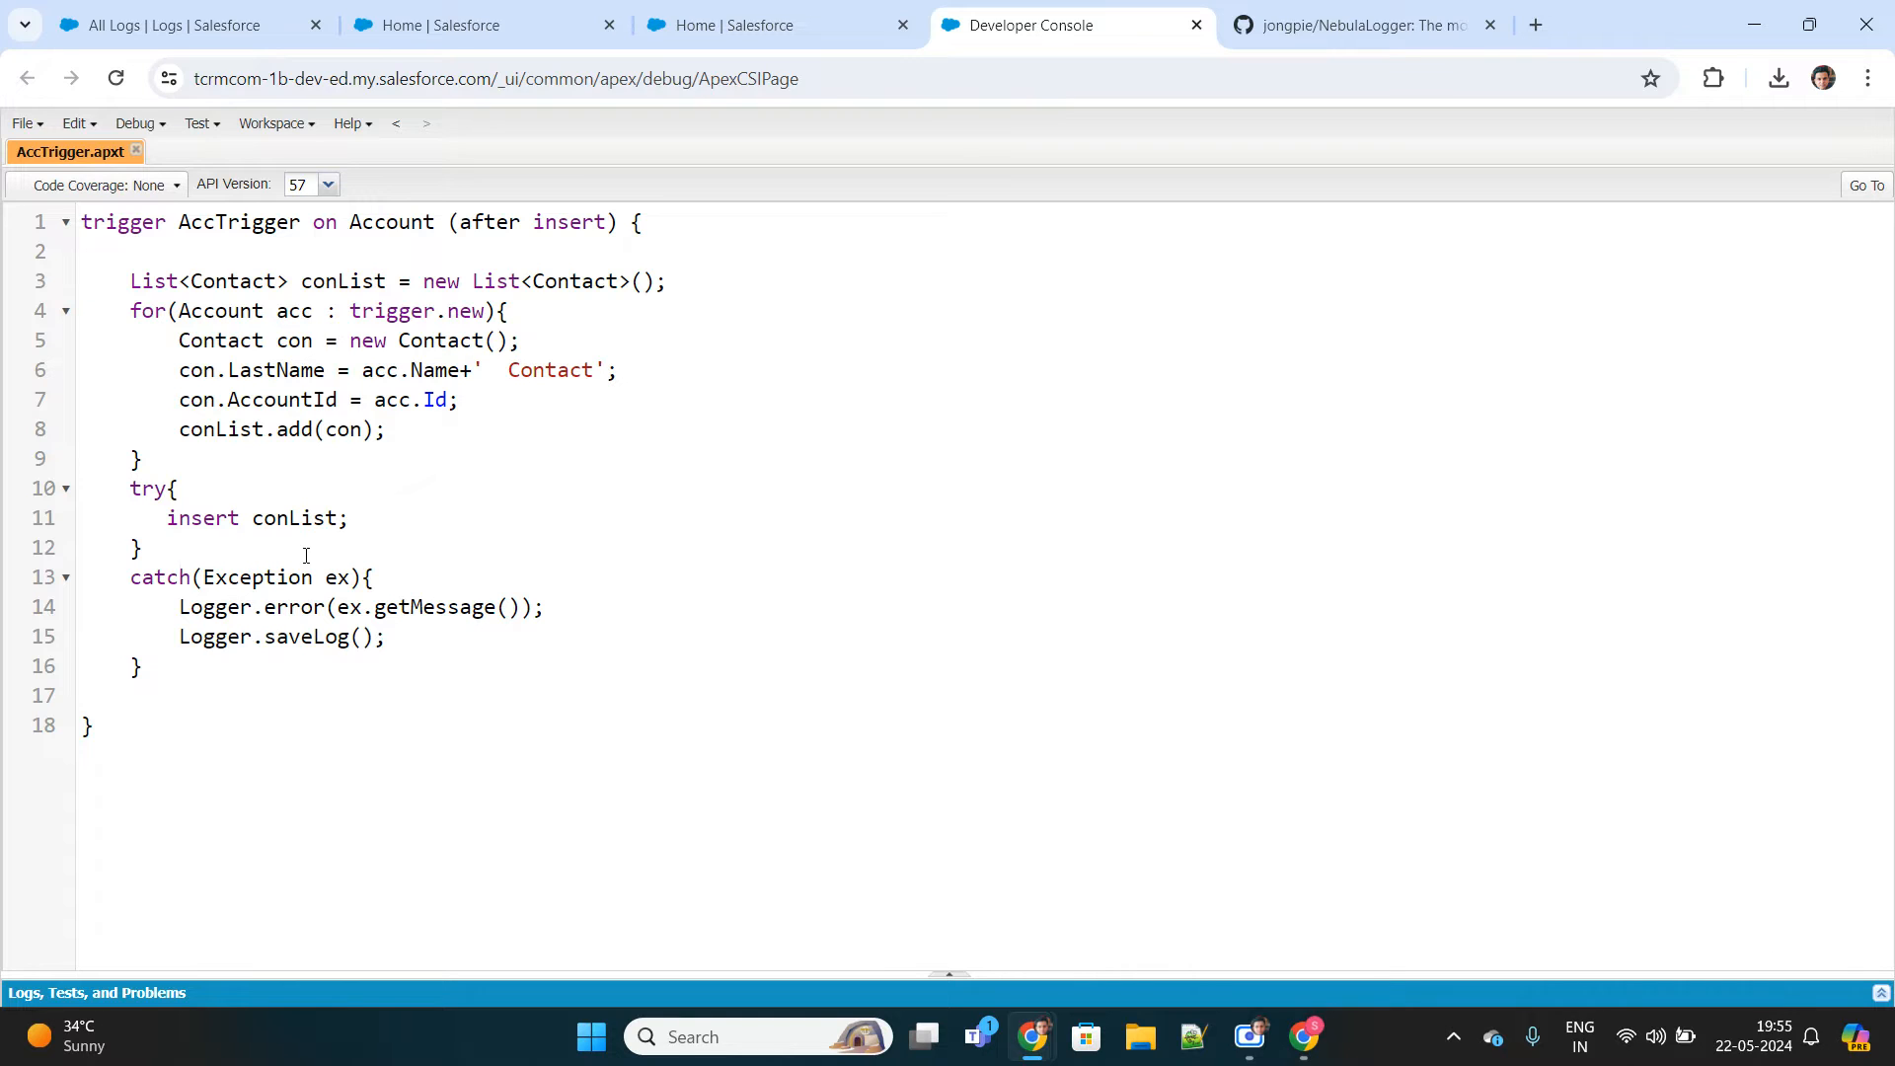
left_click_drag(178, 606, 387, 637)
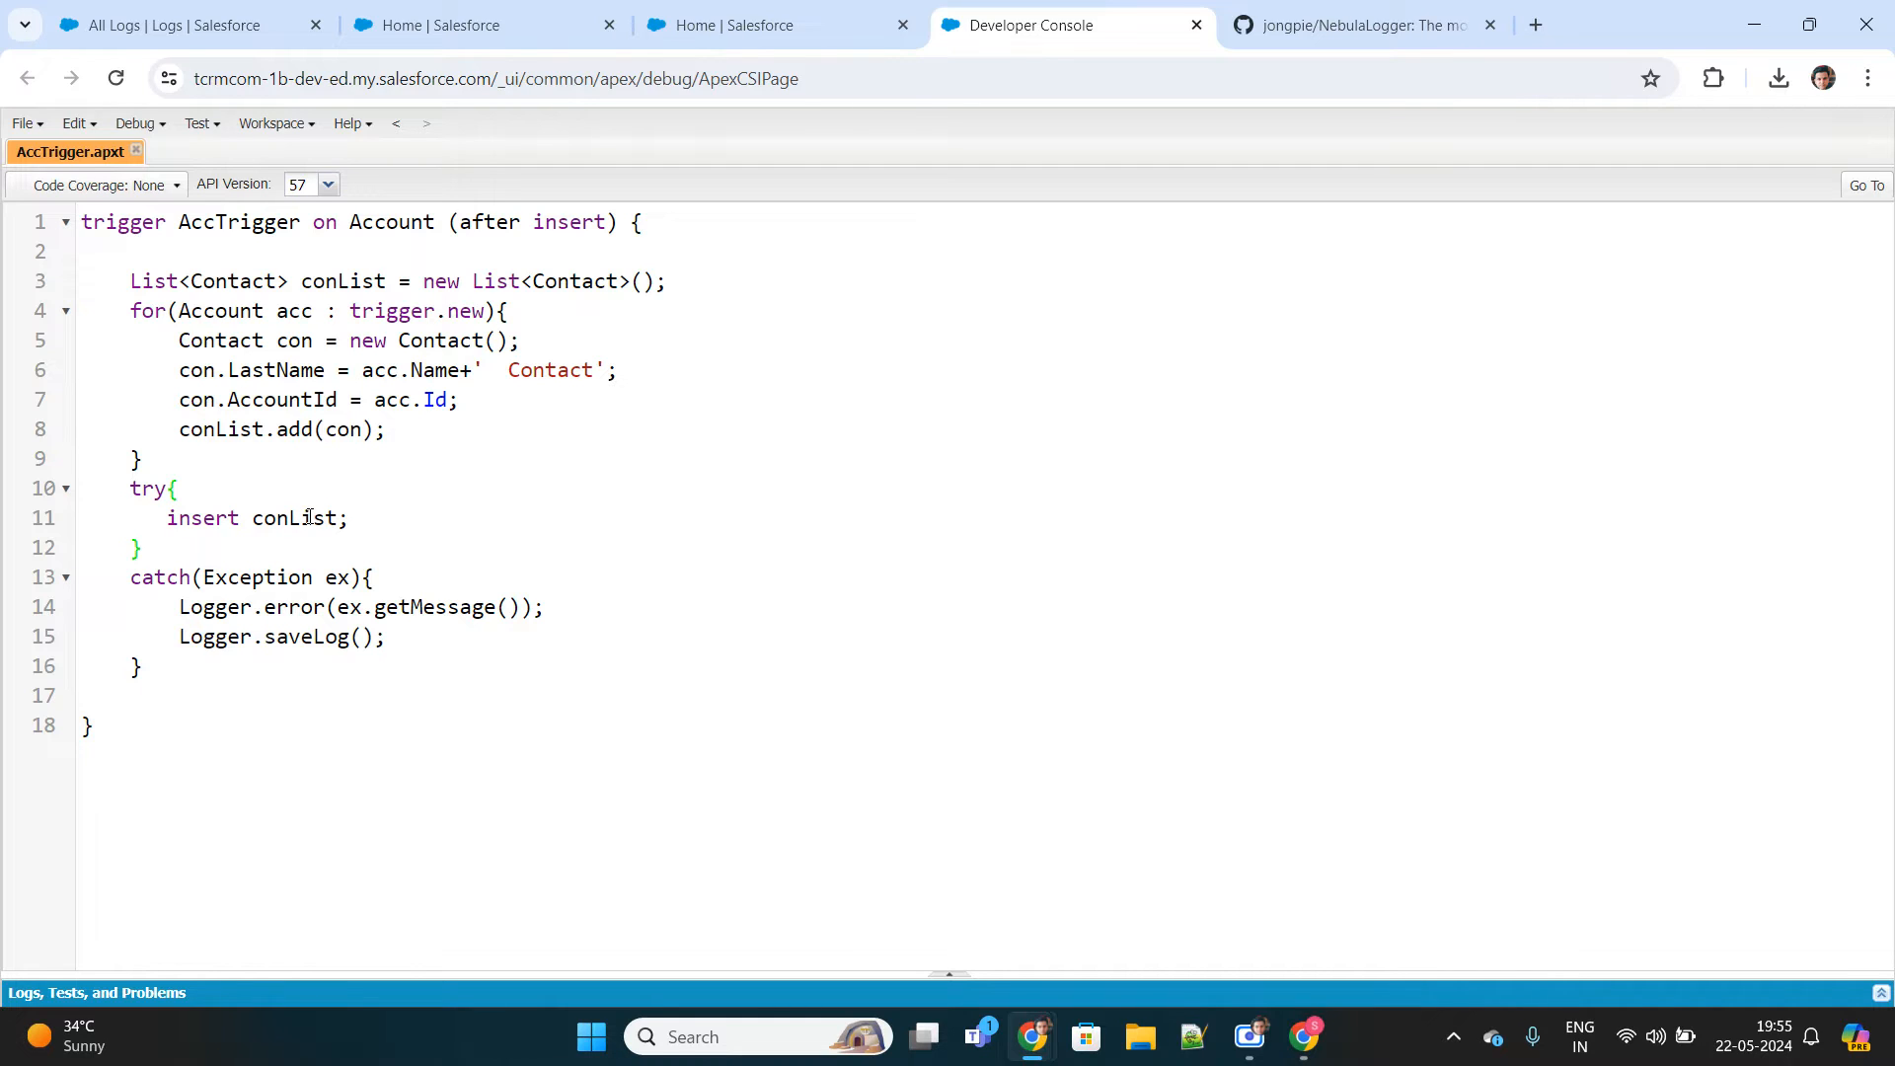
double_click(296, 518)
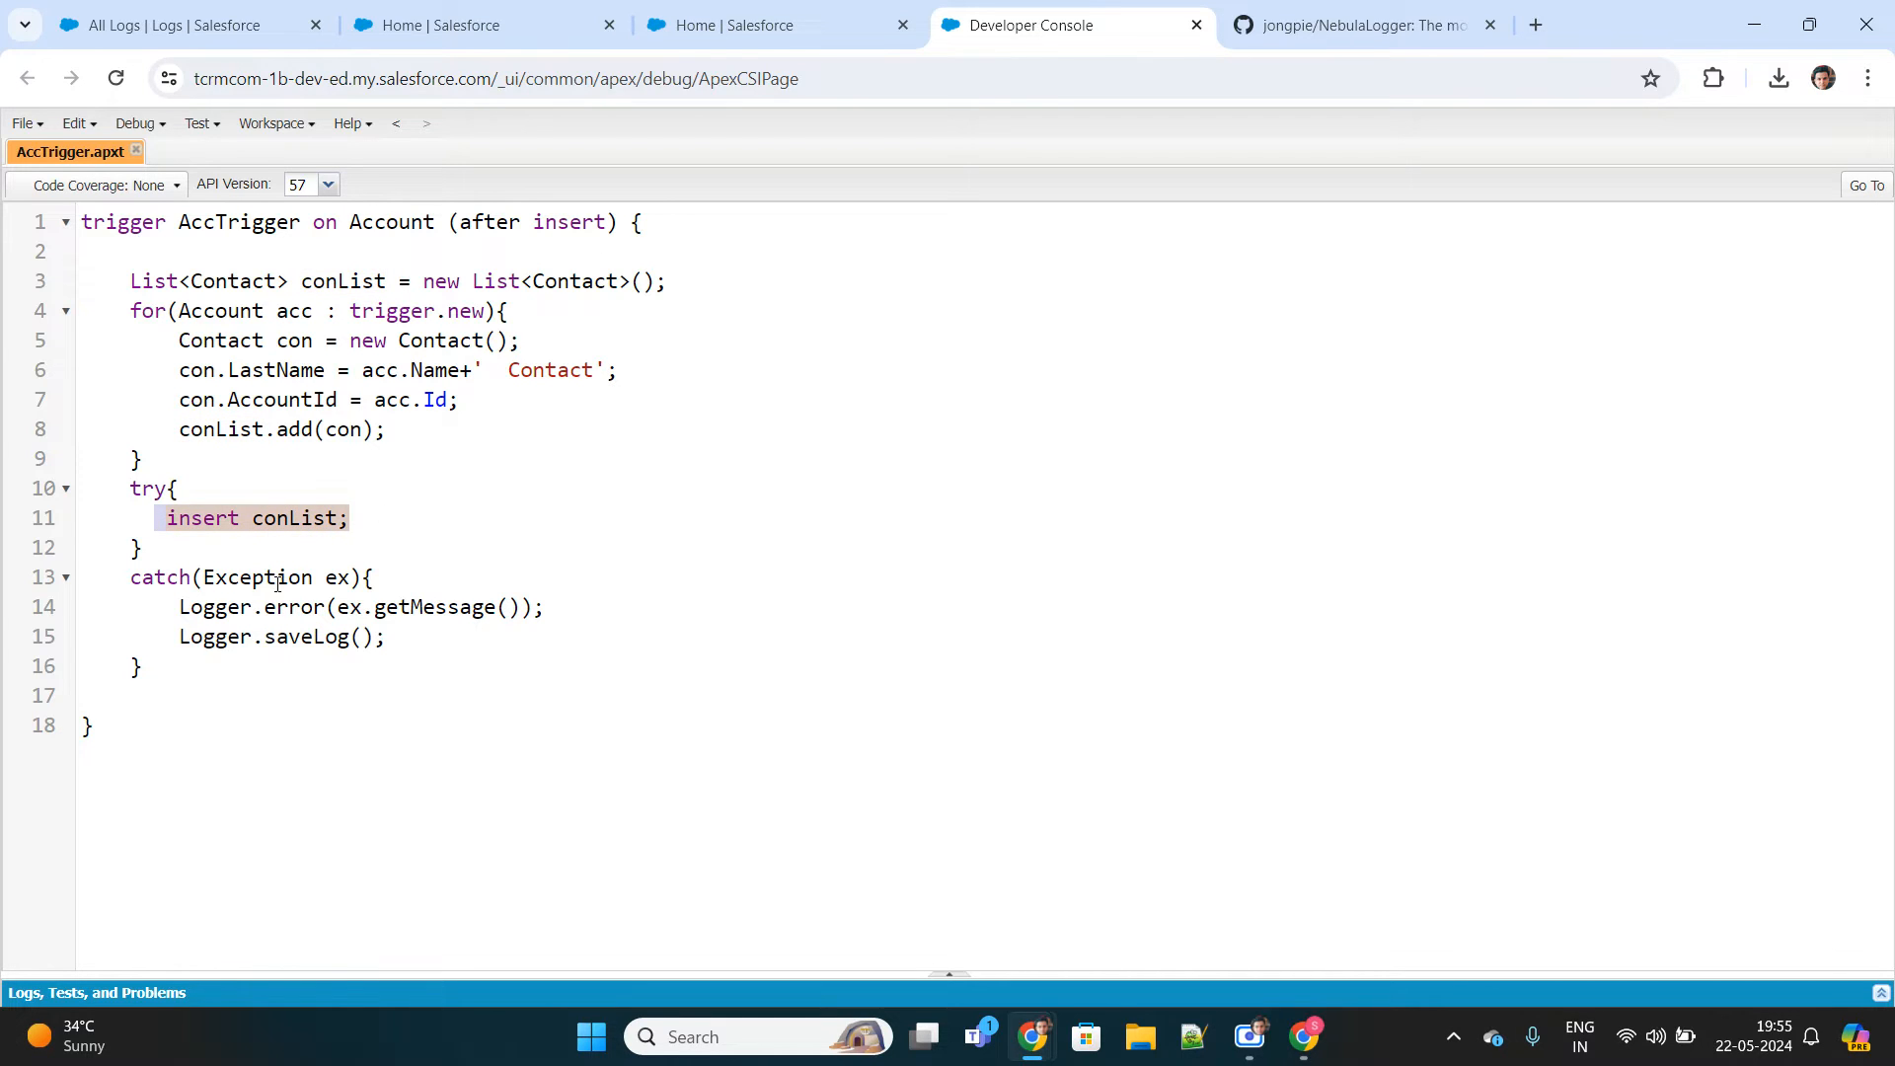
left_click(375, 576)
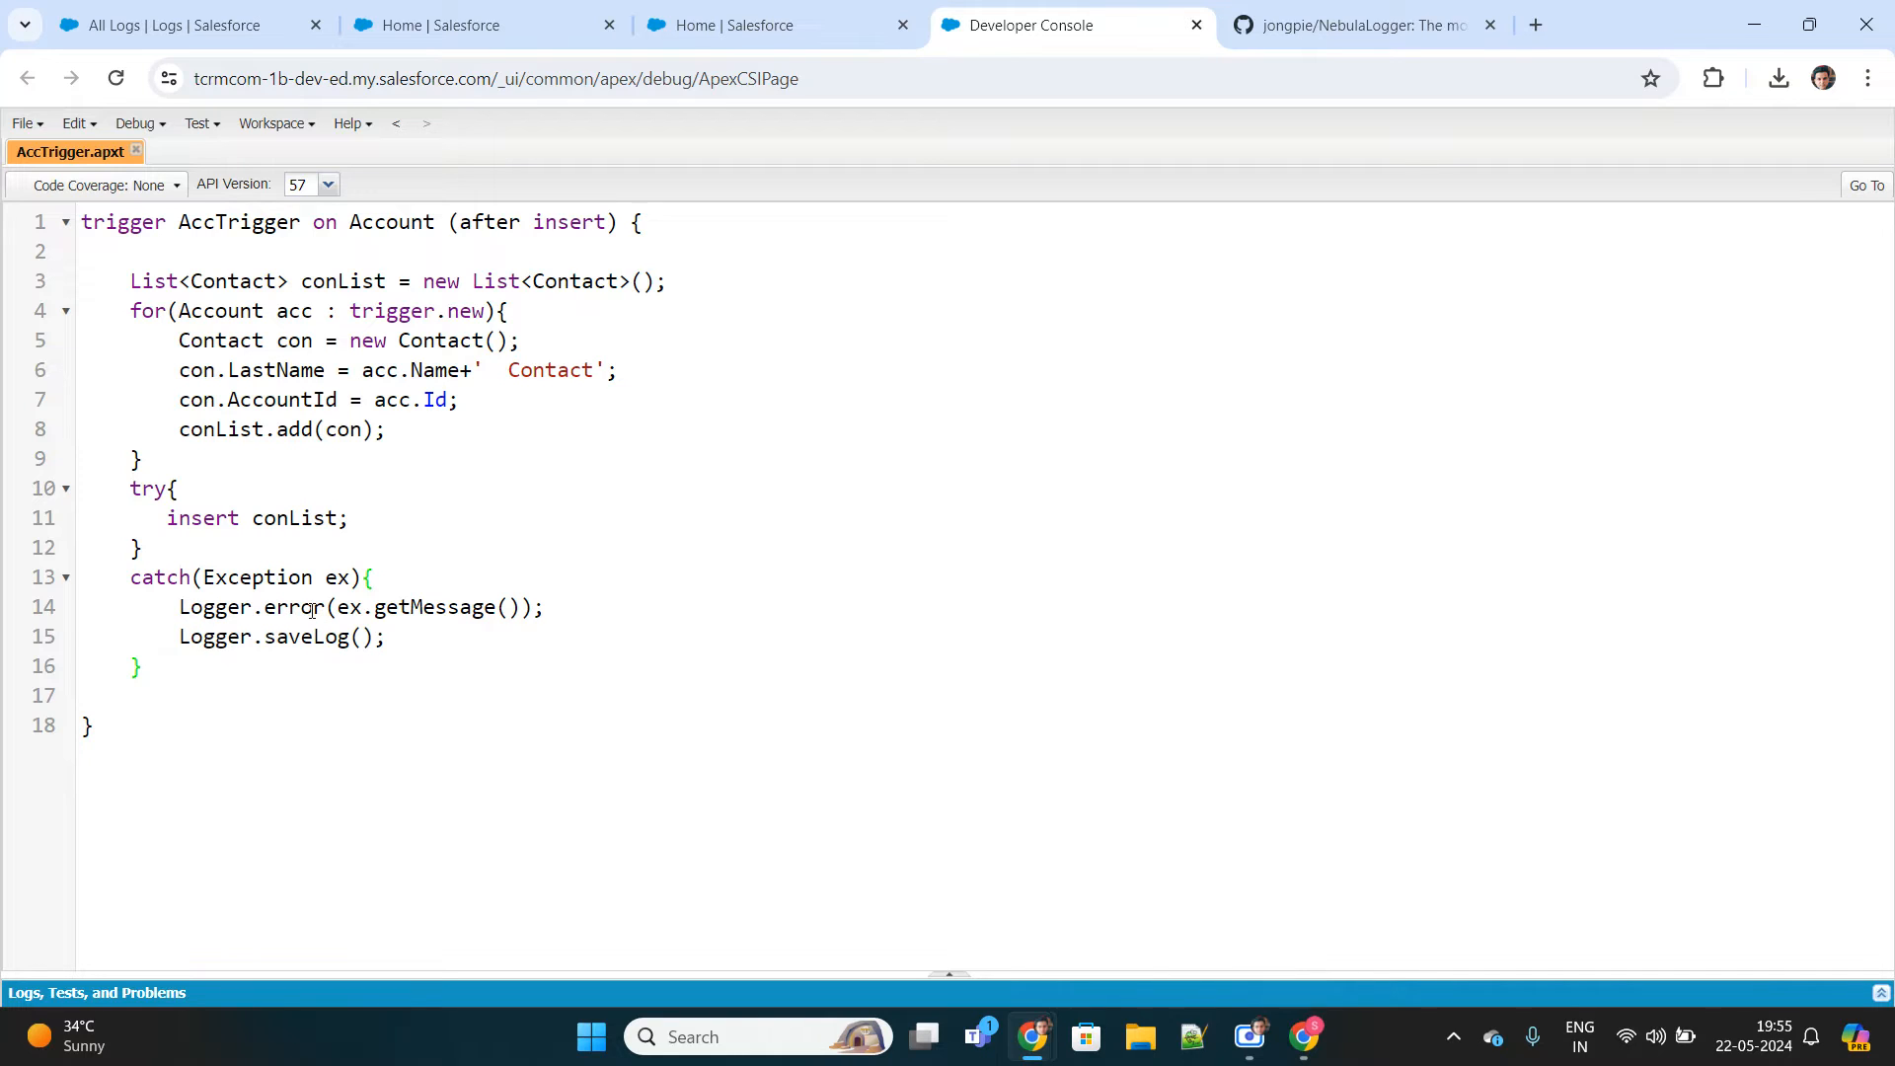
Add Logger.error(ex.getMessage()) and Logger.saveLog() to AccTrigger's catch block and save the trigger.
double_click(214, 606)
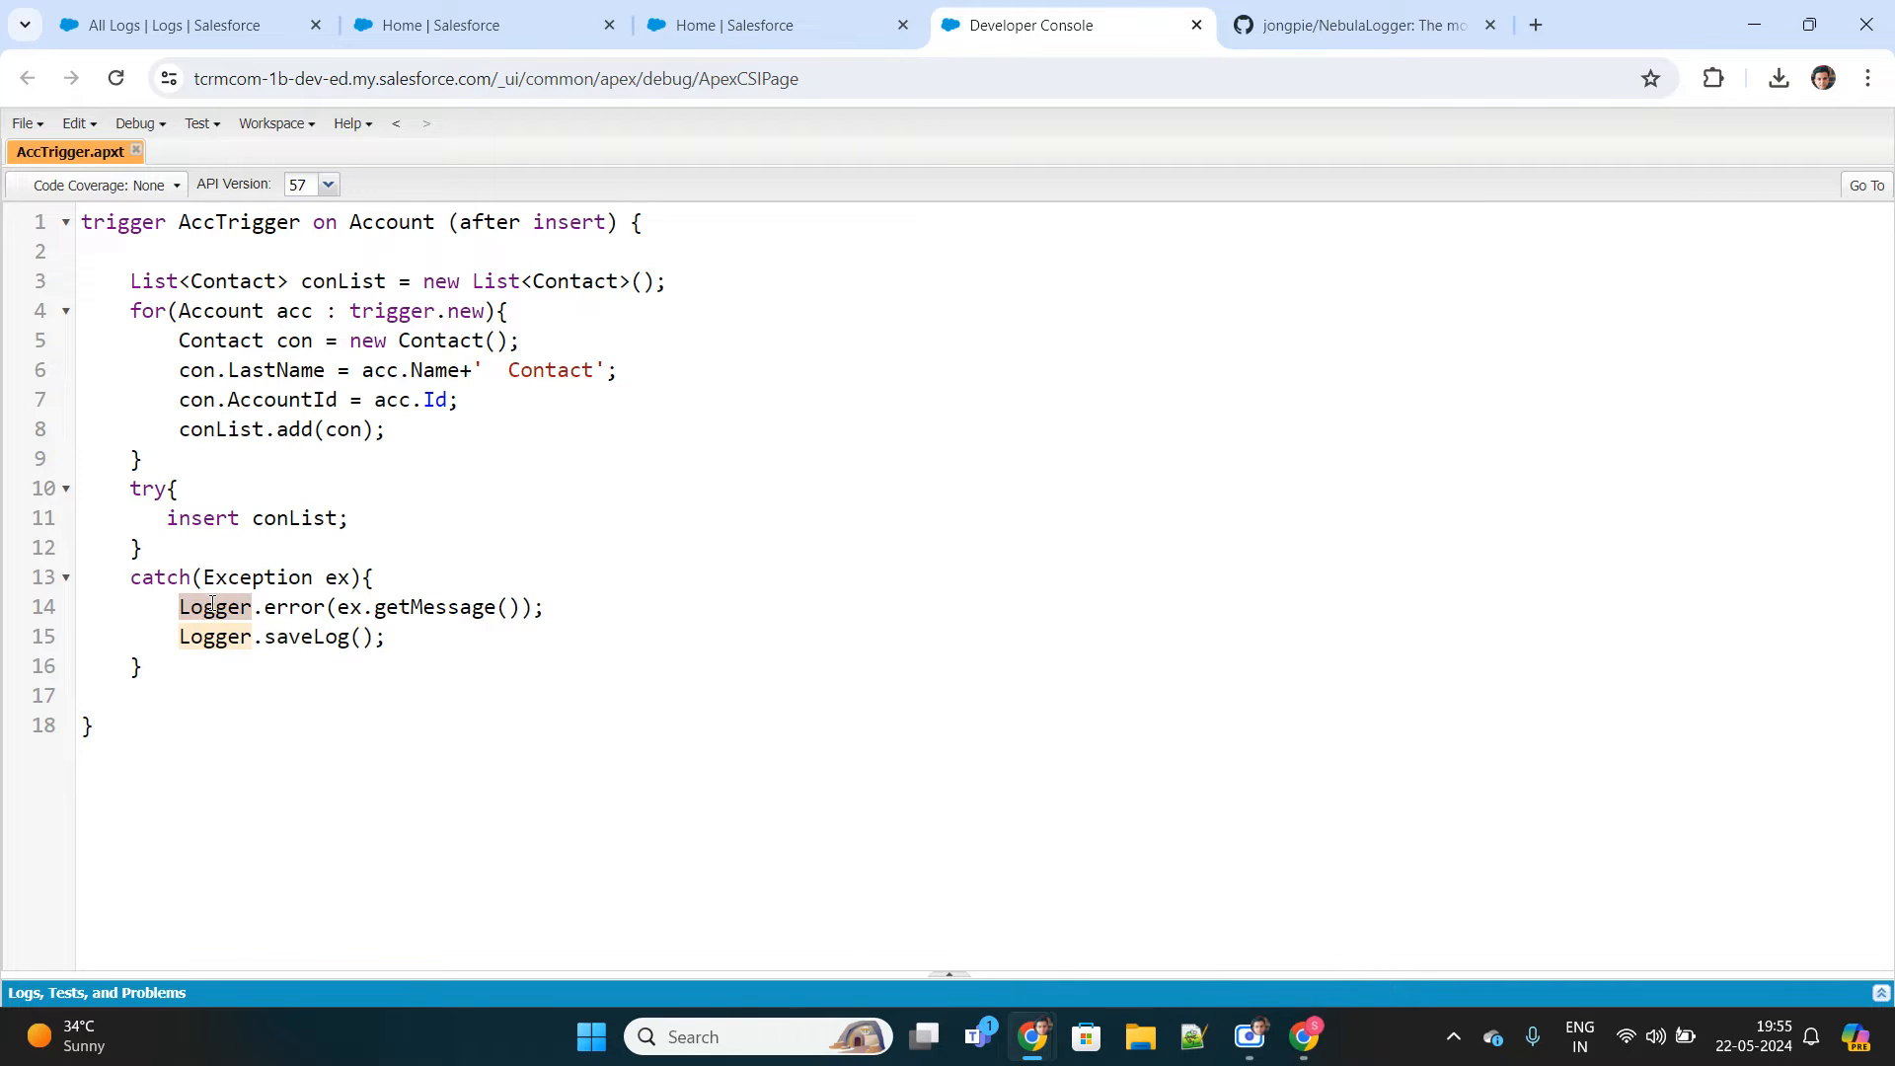
key("Enter")
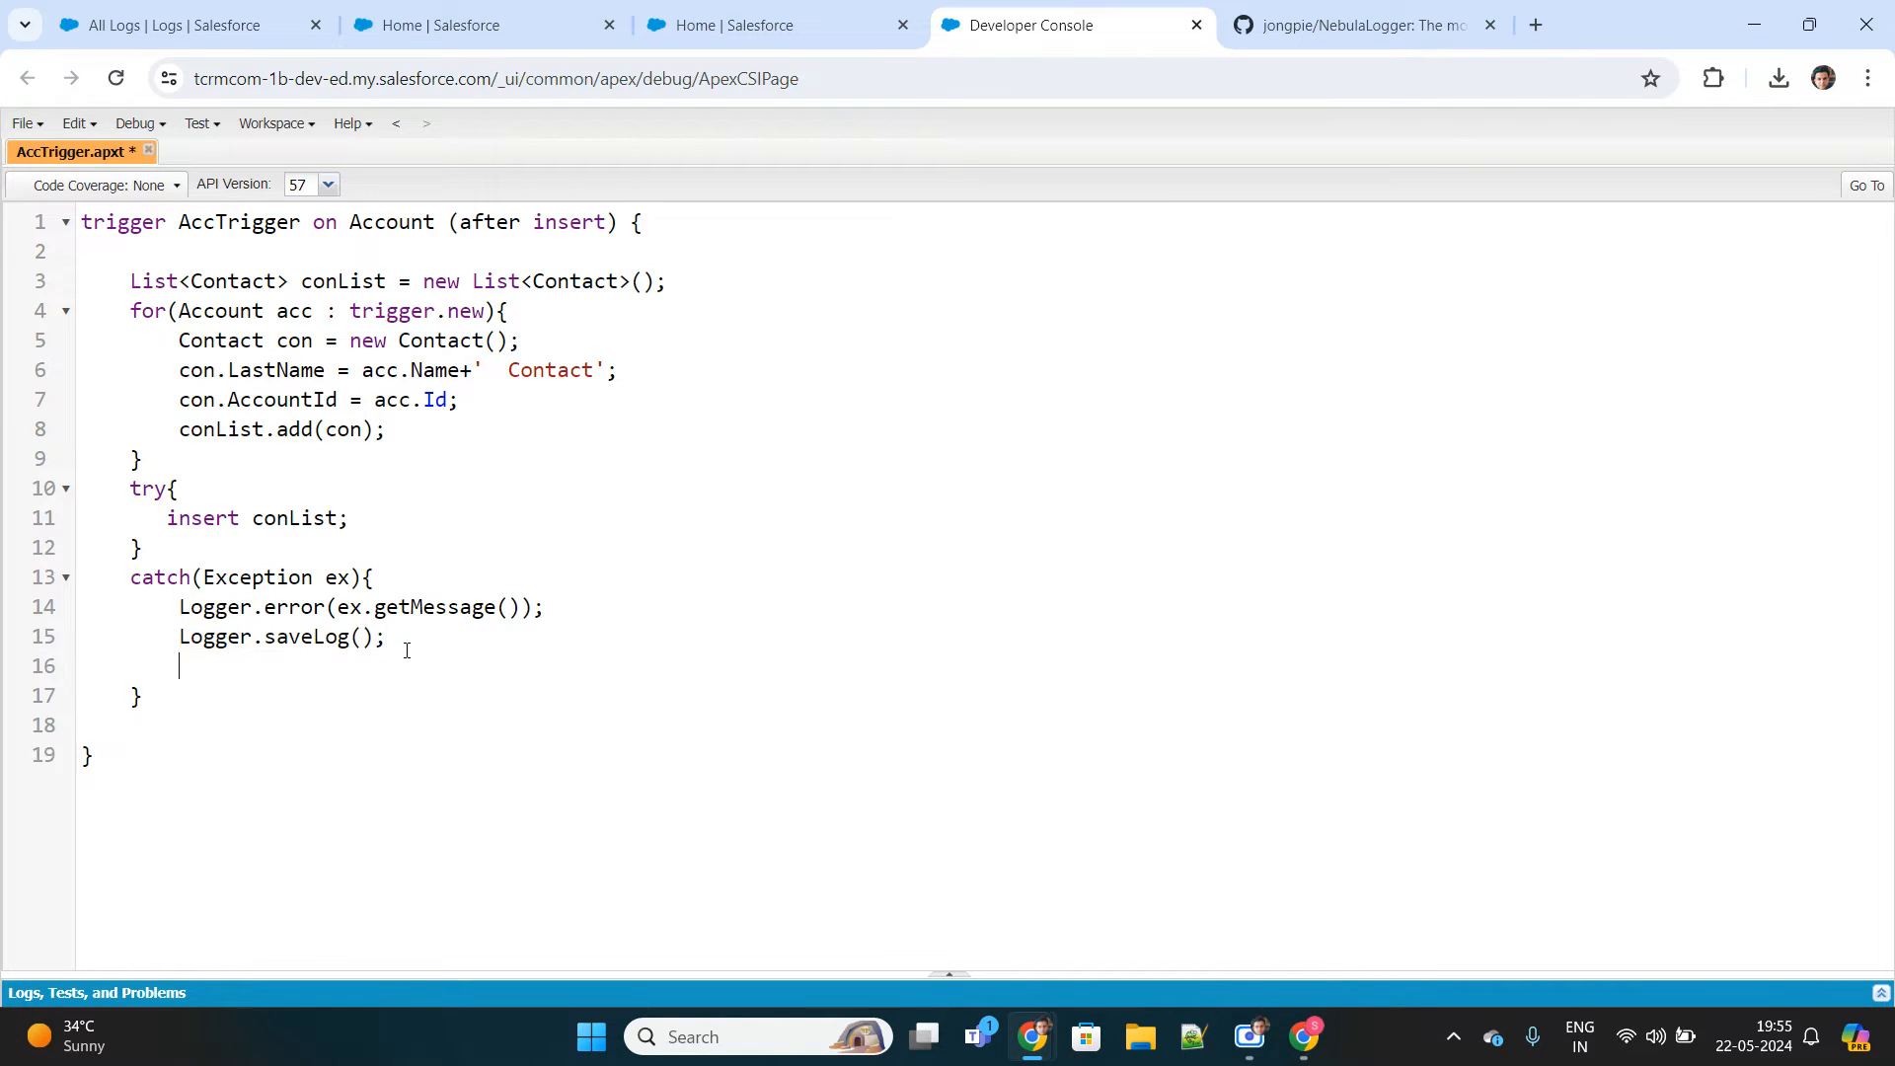
type("Logger.")
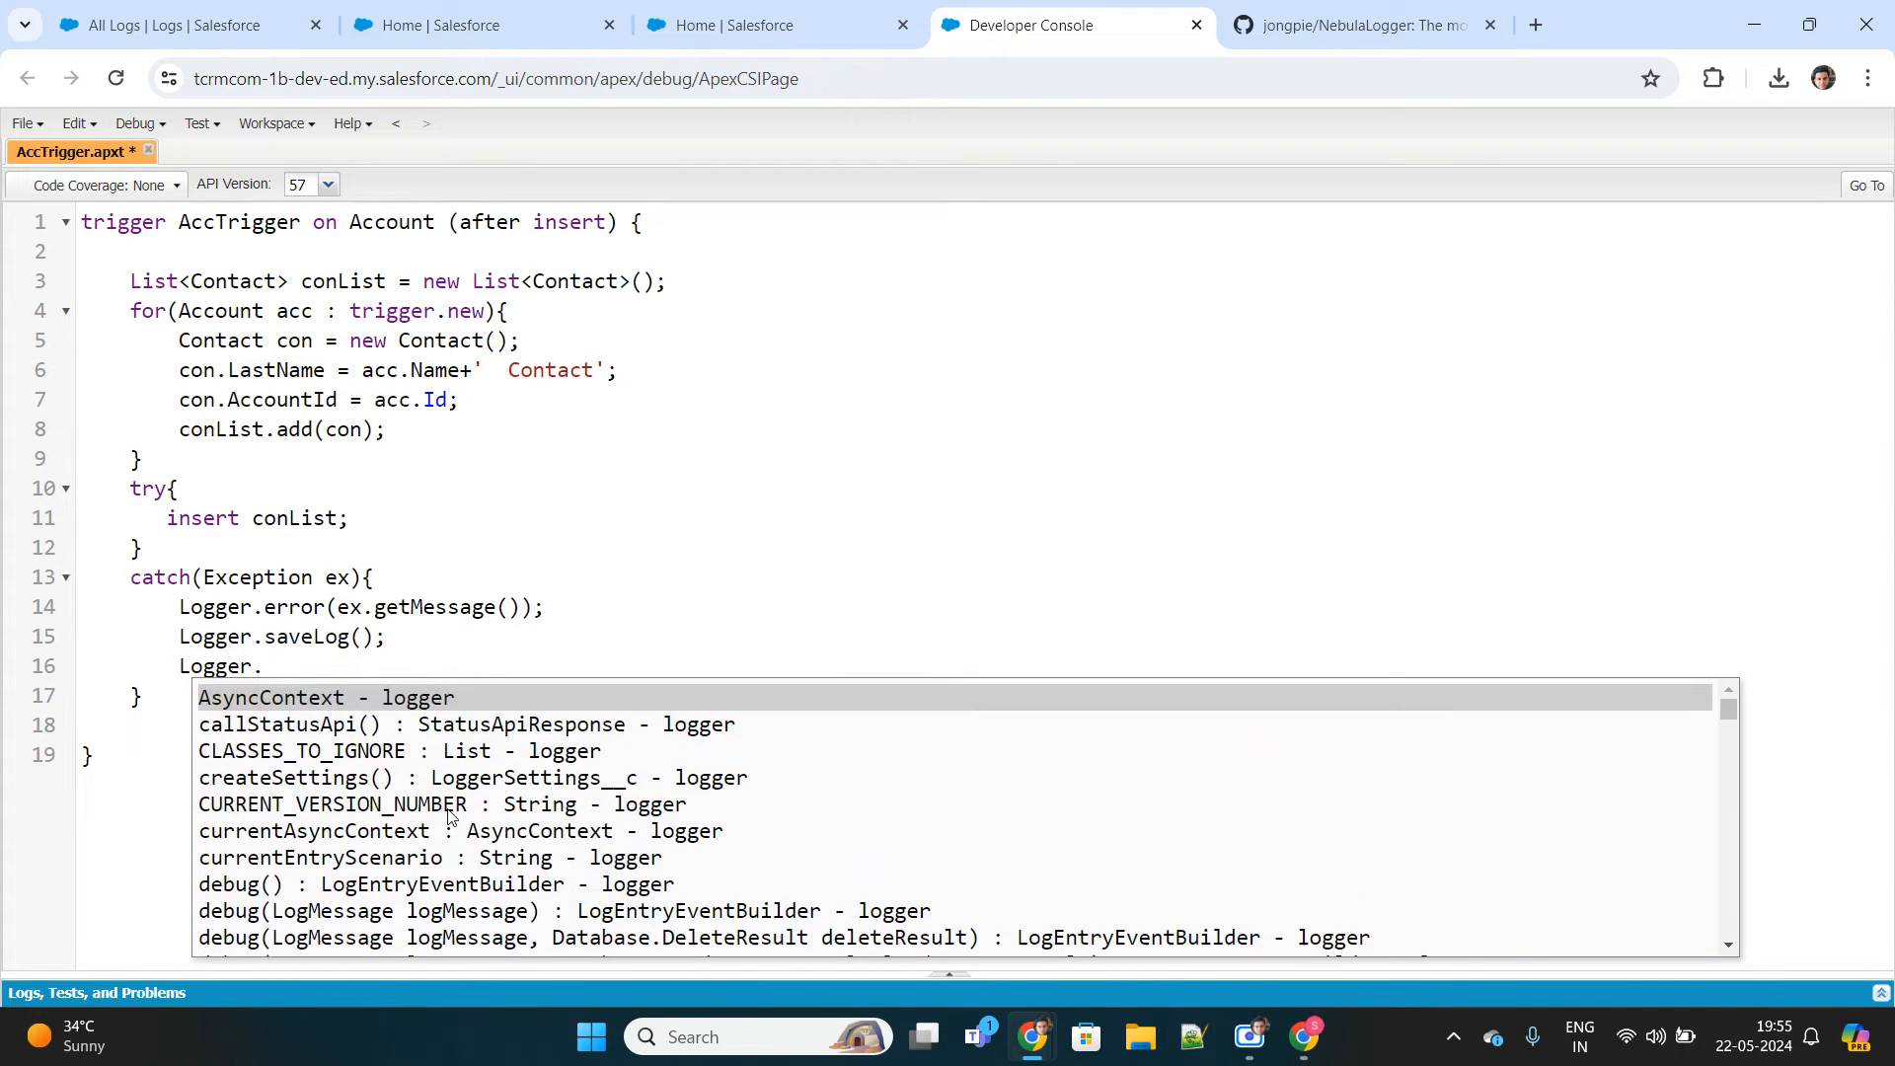
scroll("down", 3)
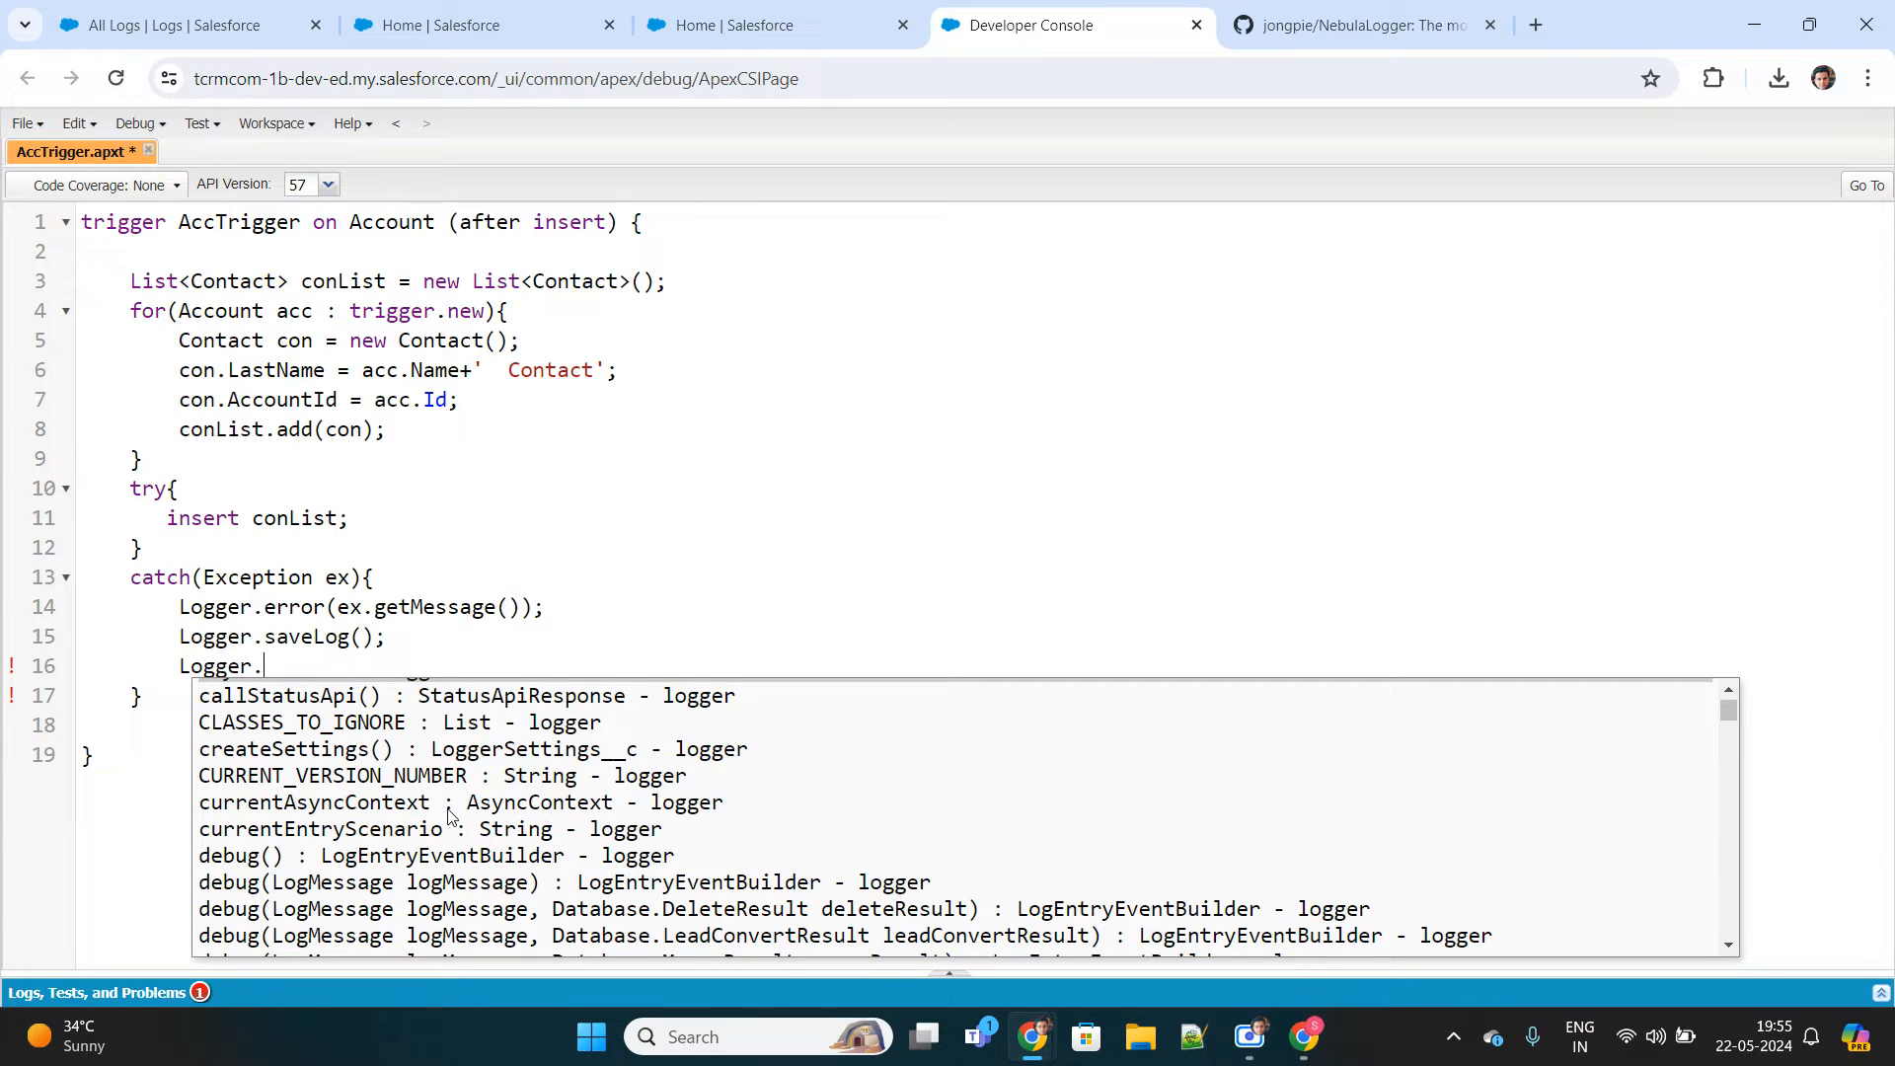
type("erro")
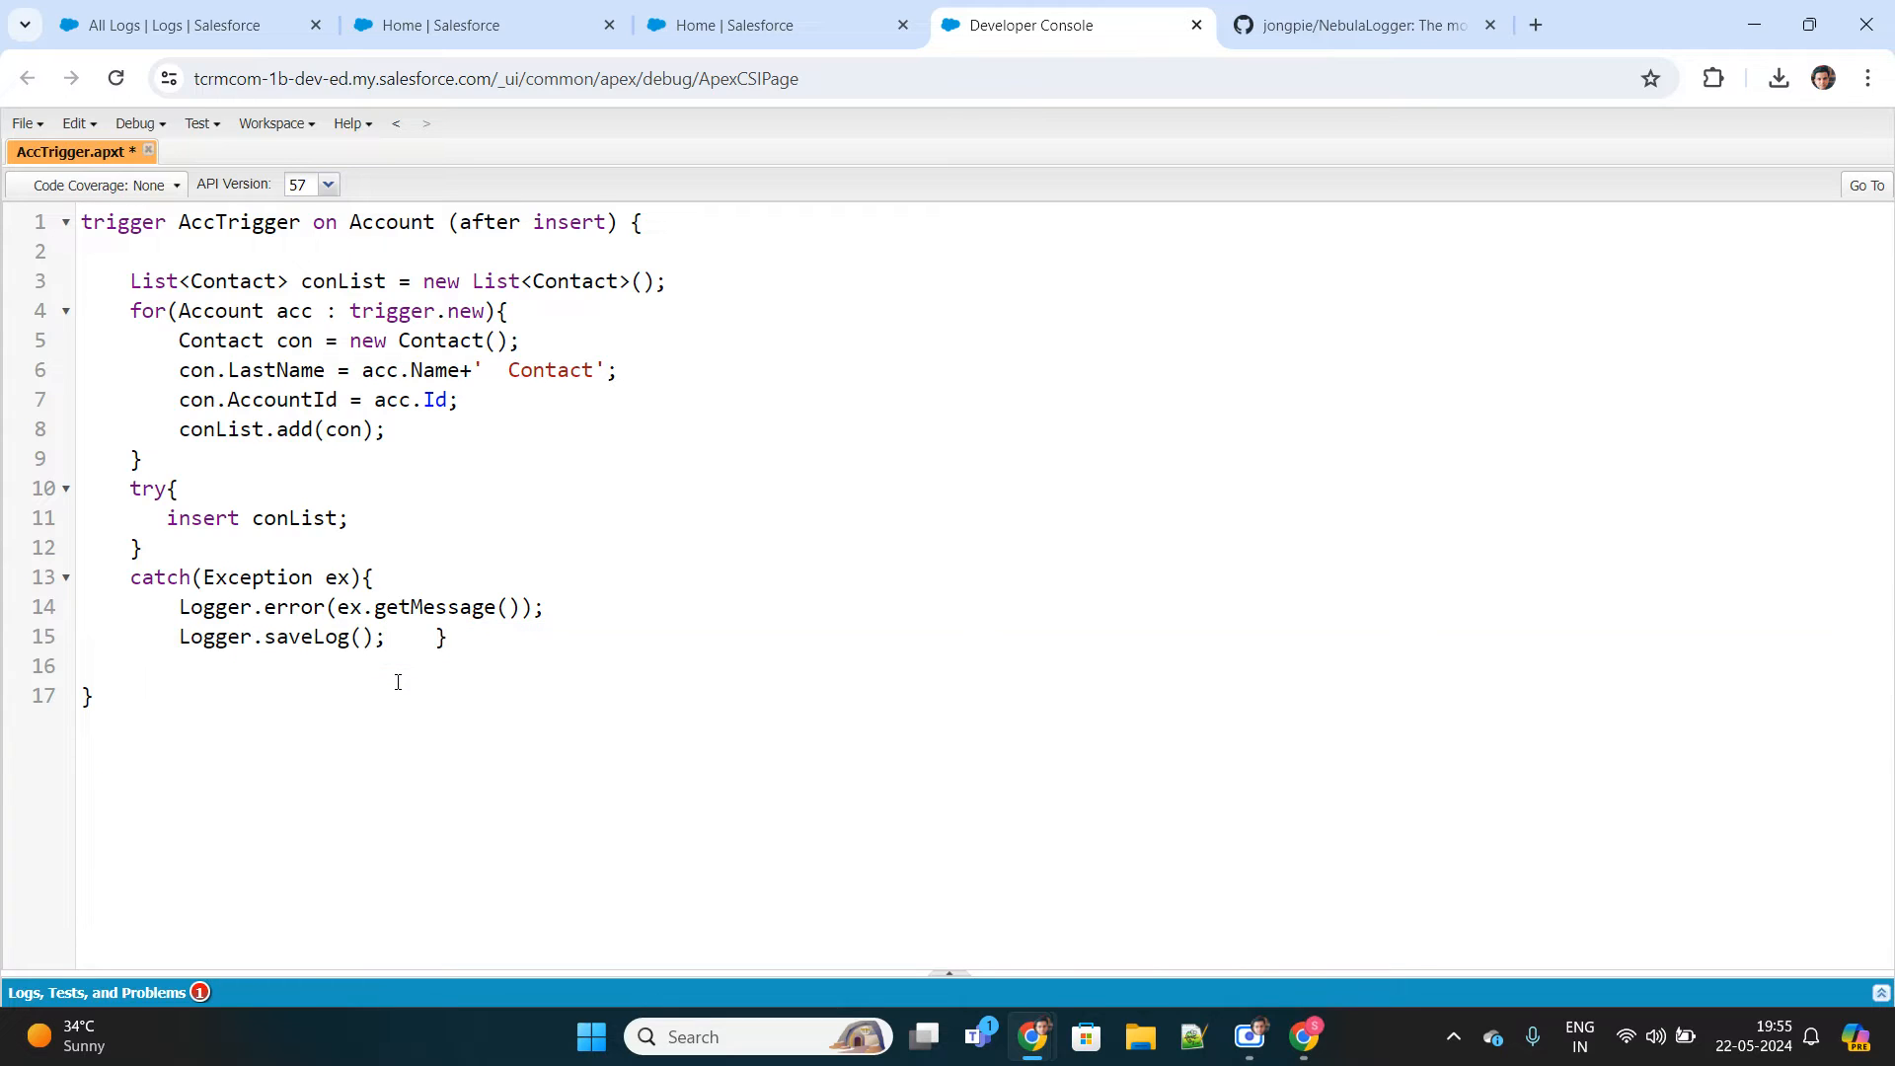
key("ctrl+s")
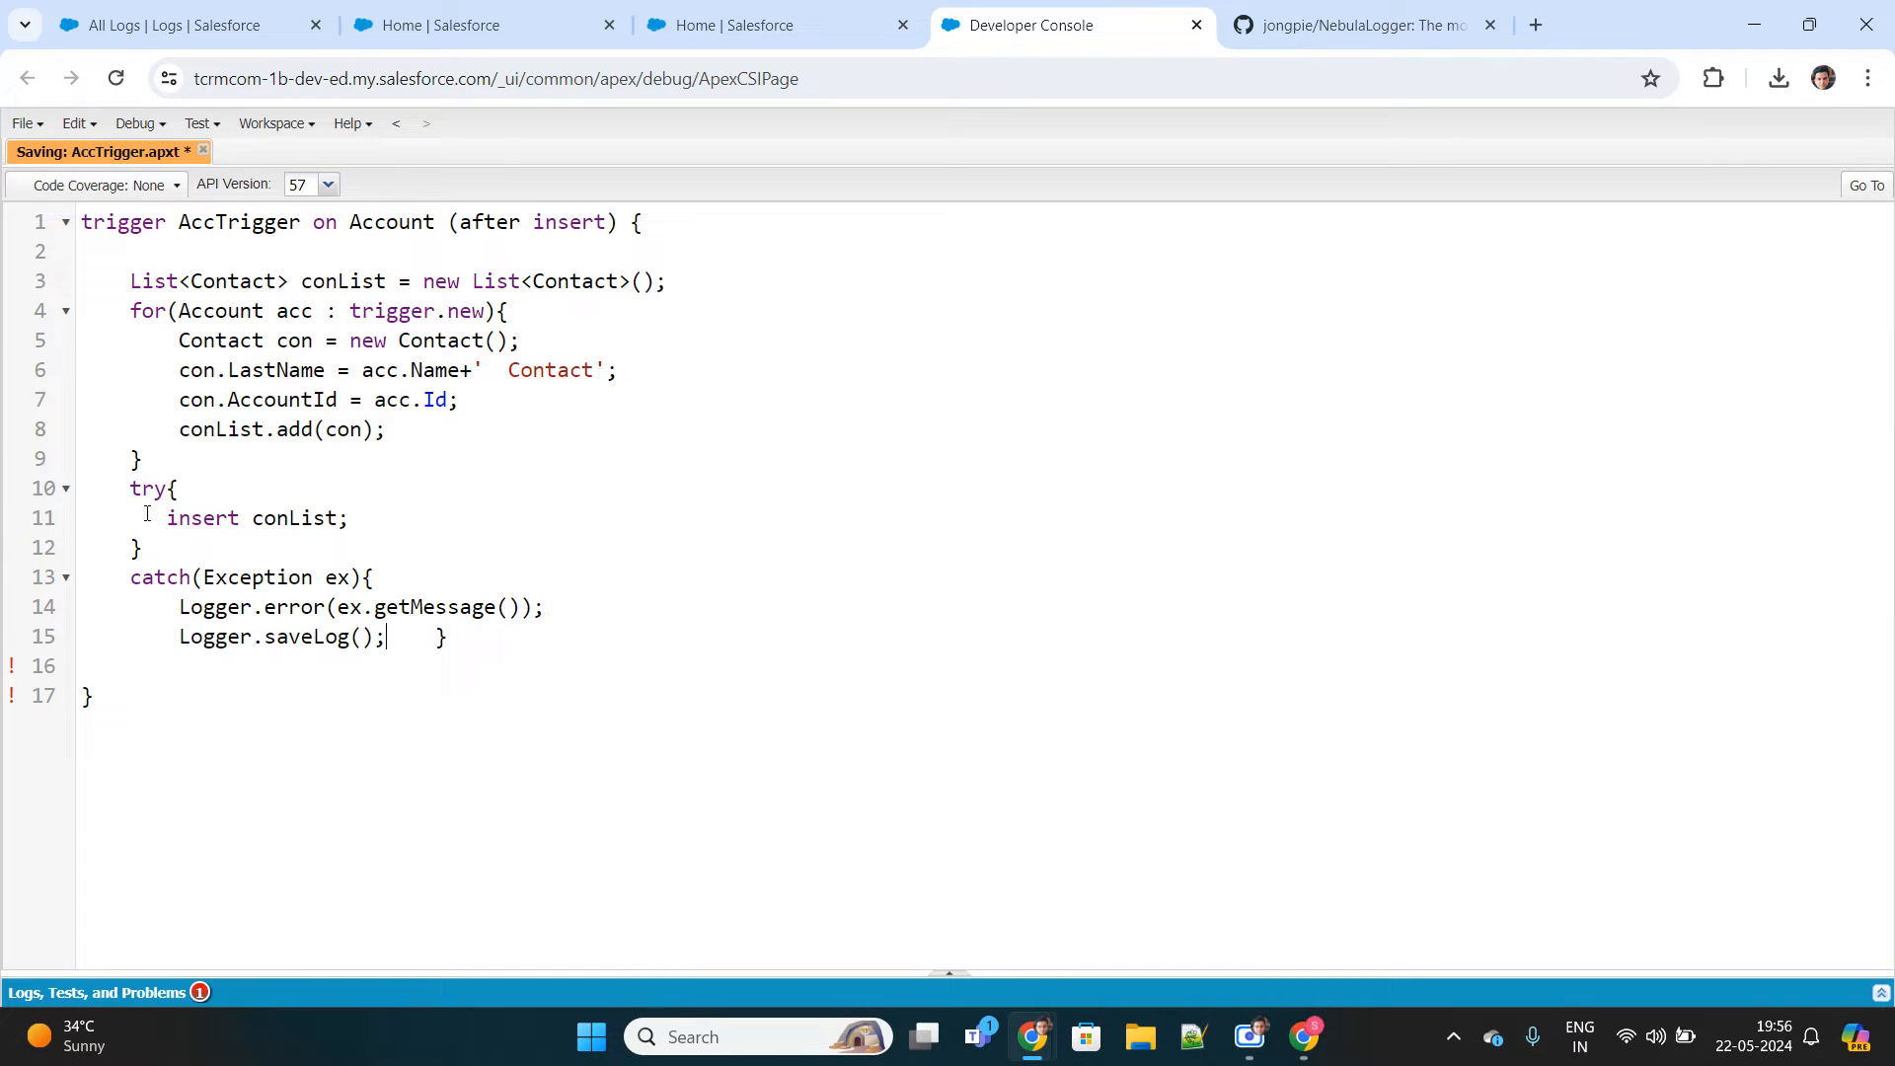
key("ctrl+s")
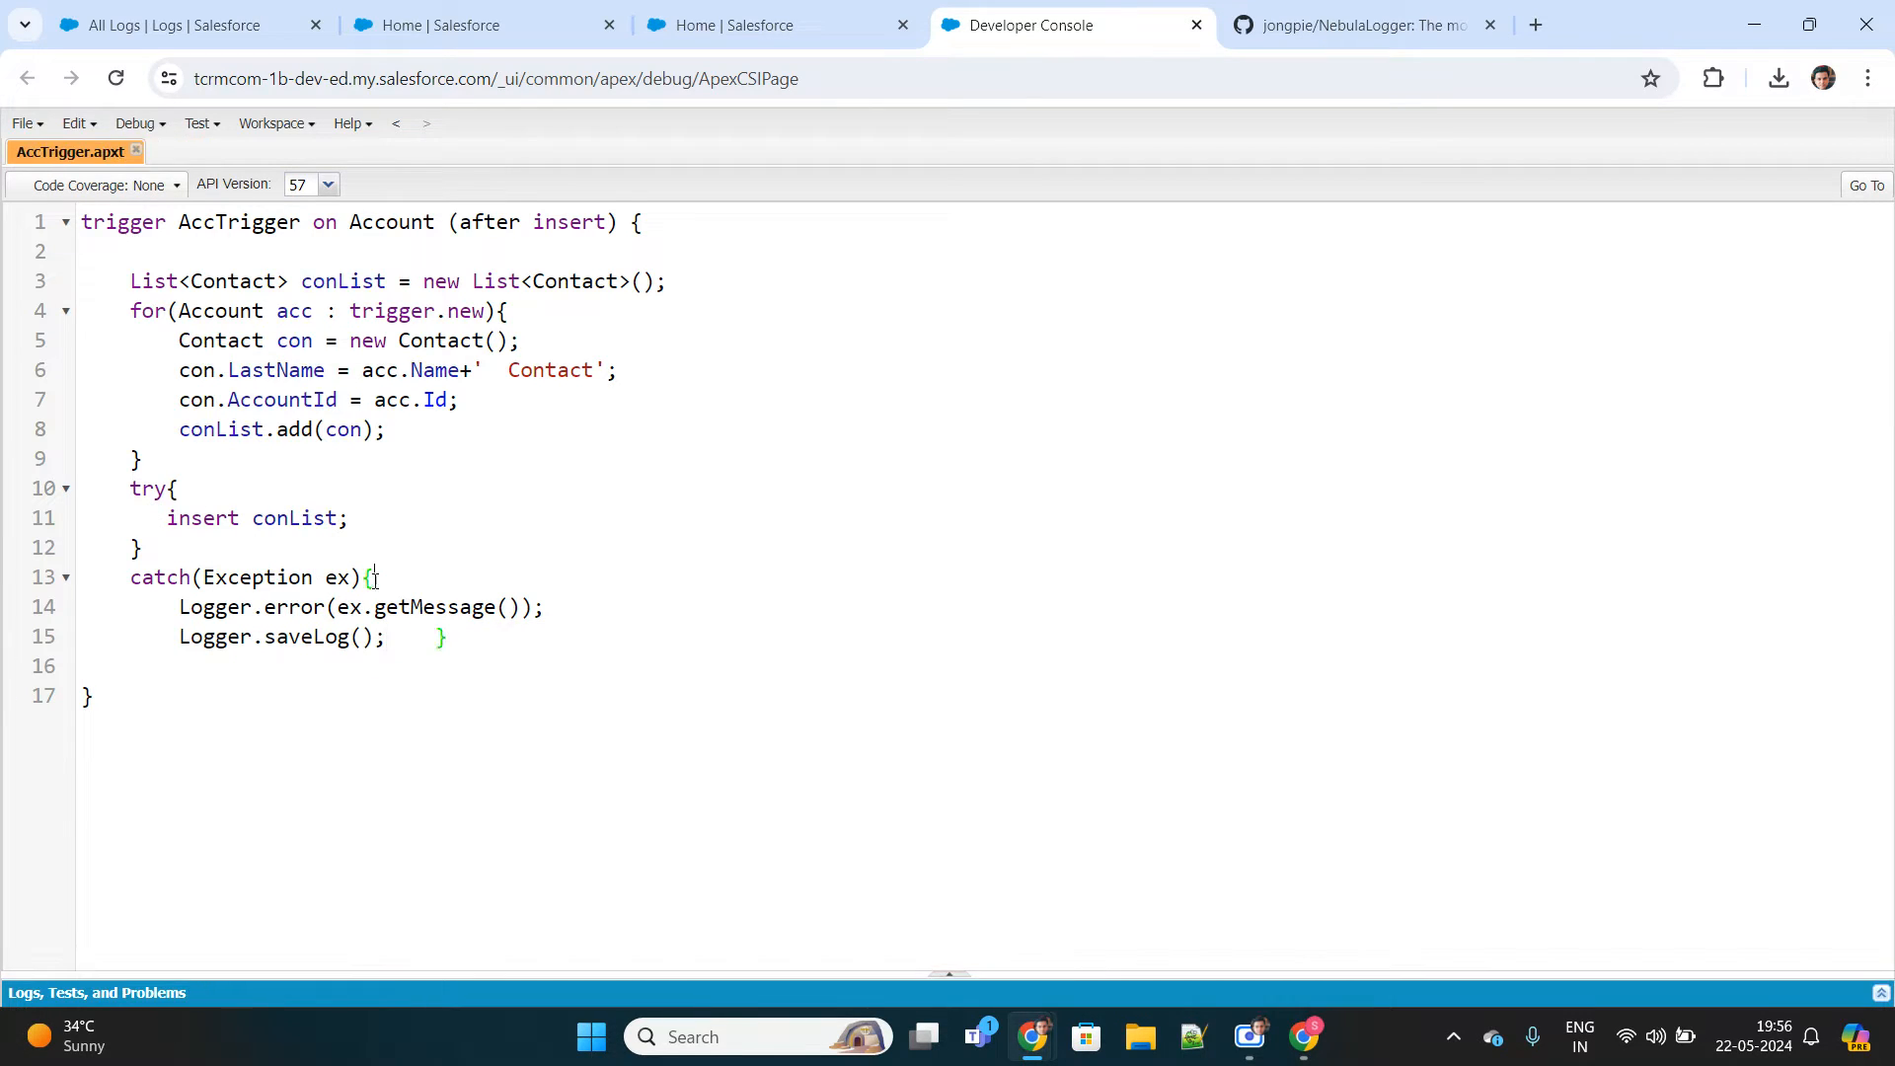
double_click(213, 606)
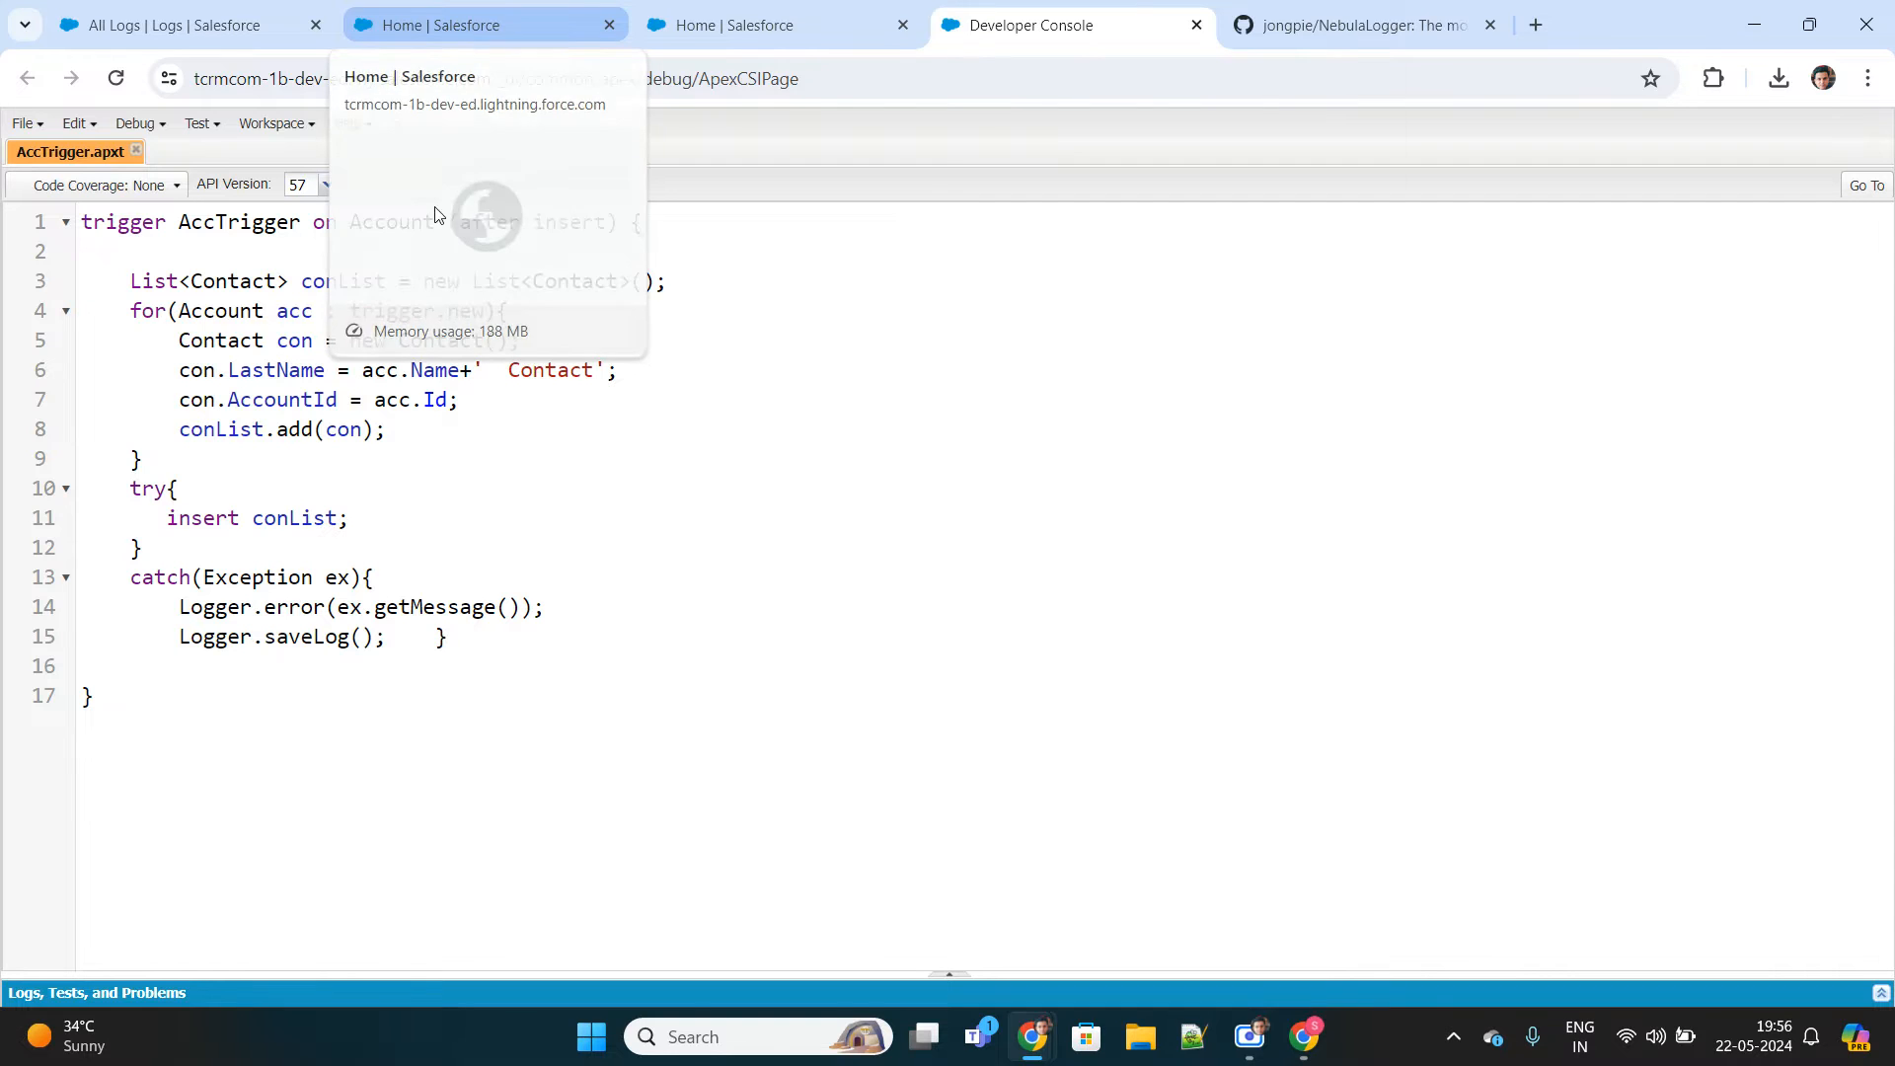
From Setup, go to Accounts and create a new account named Positive.
left_click(471, 24)
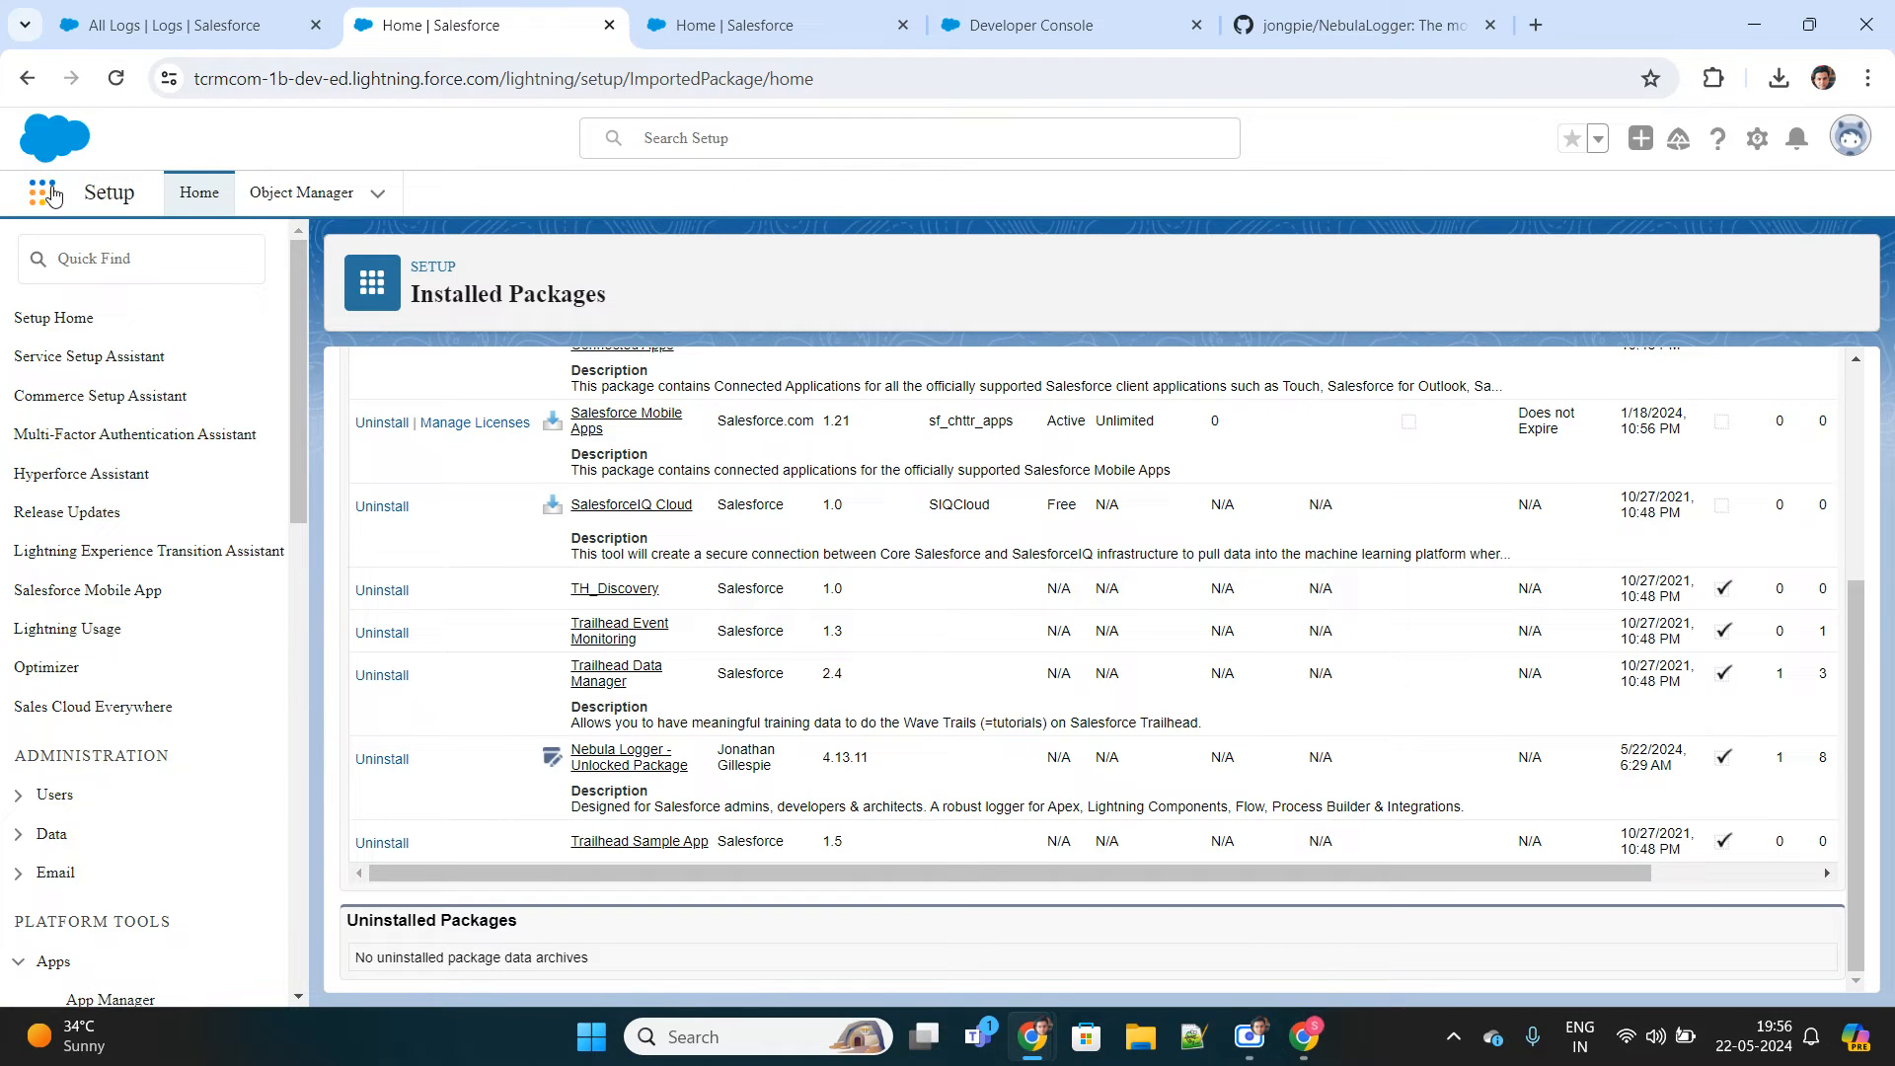
type("Account")
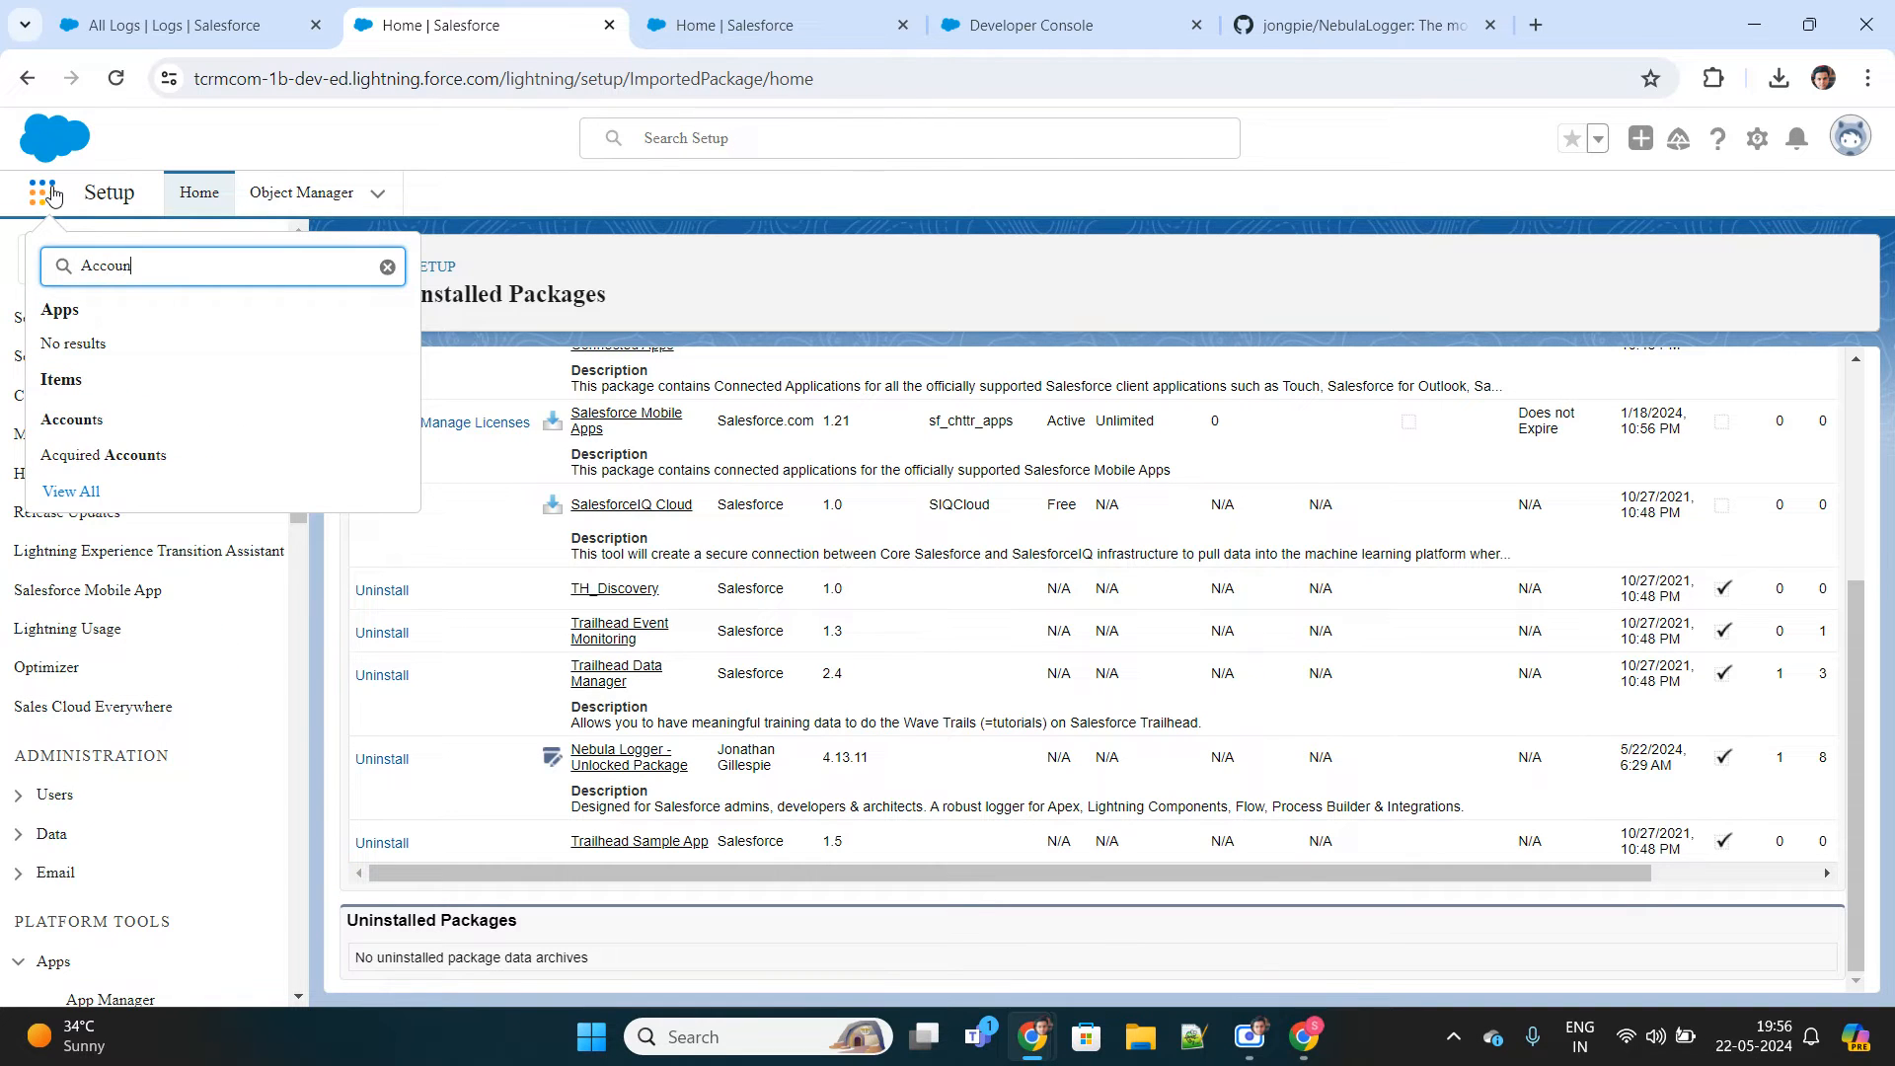
left_click(72, 419)
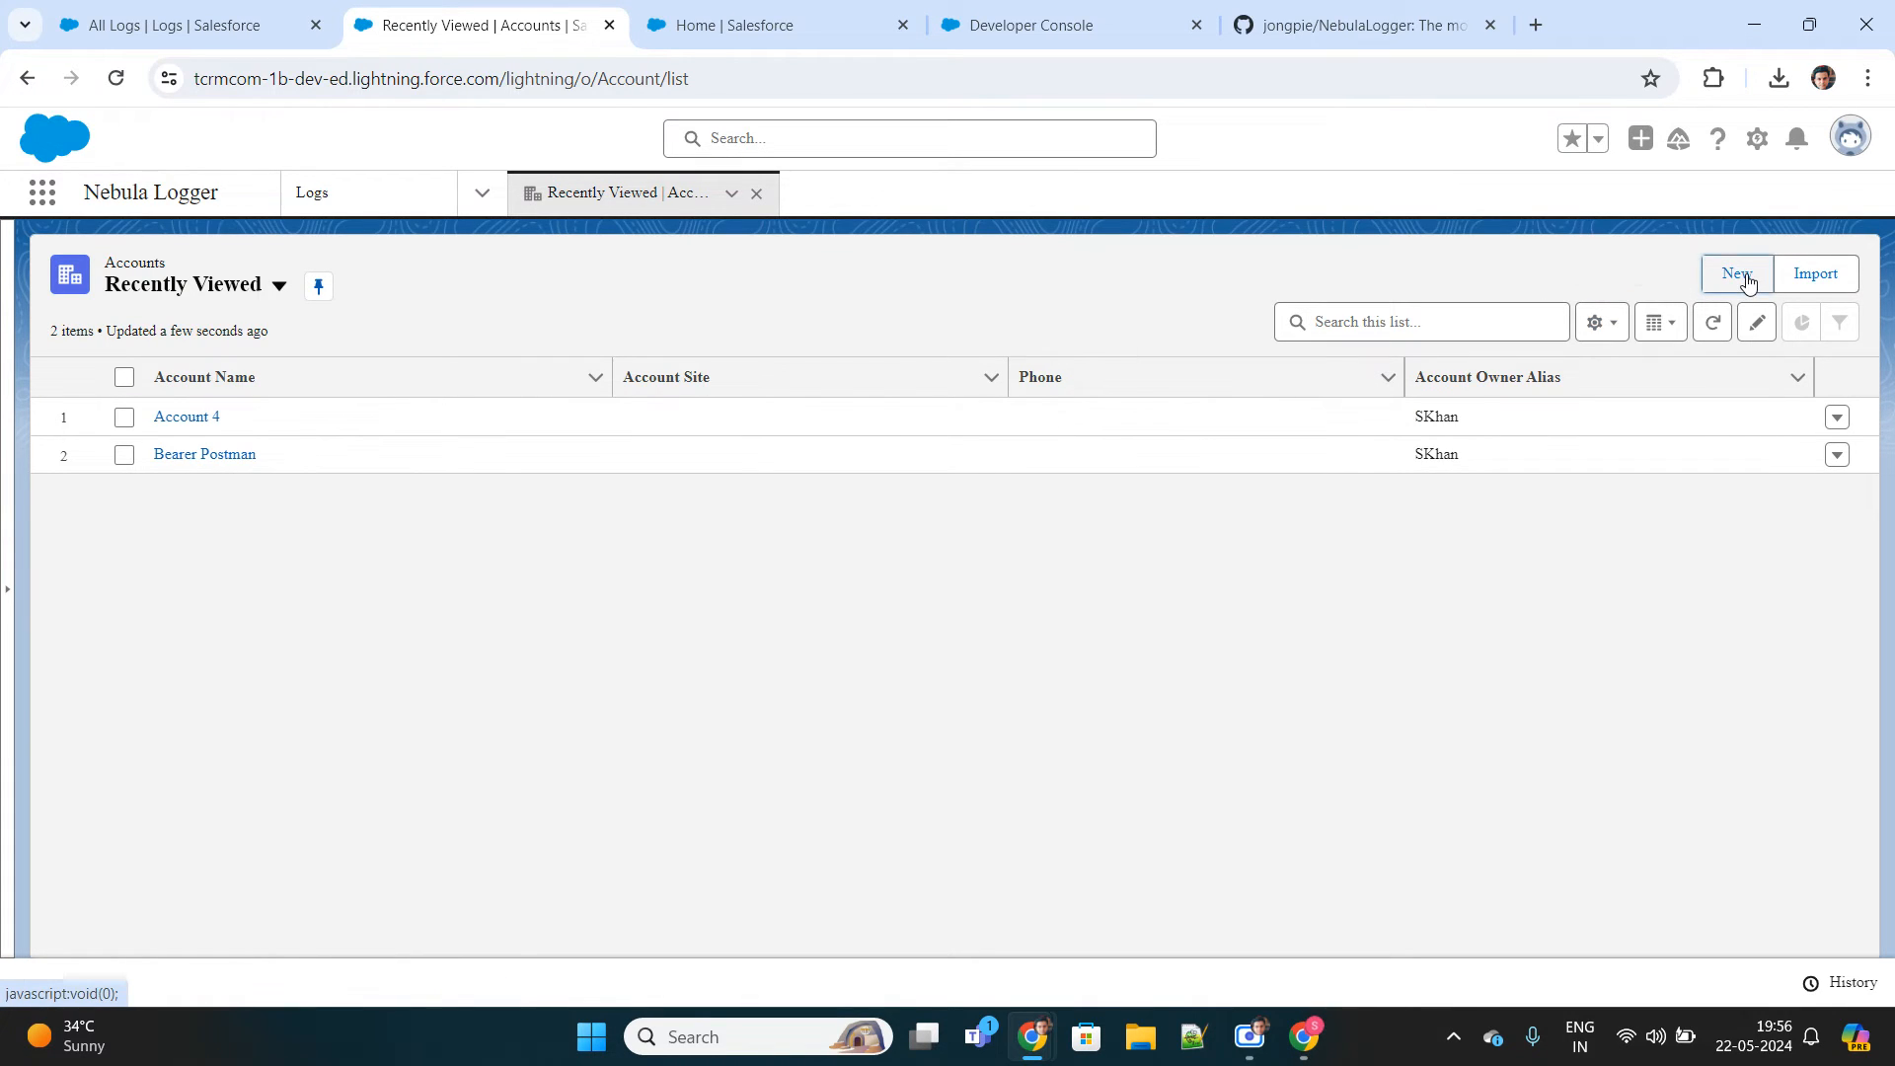
left_click(1737, 273)
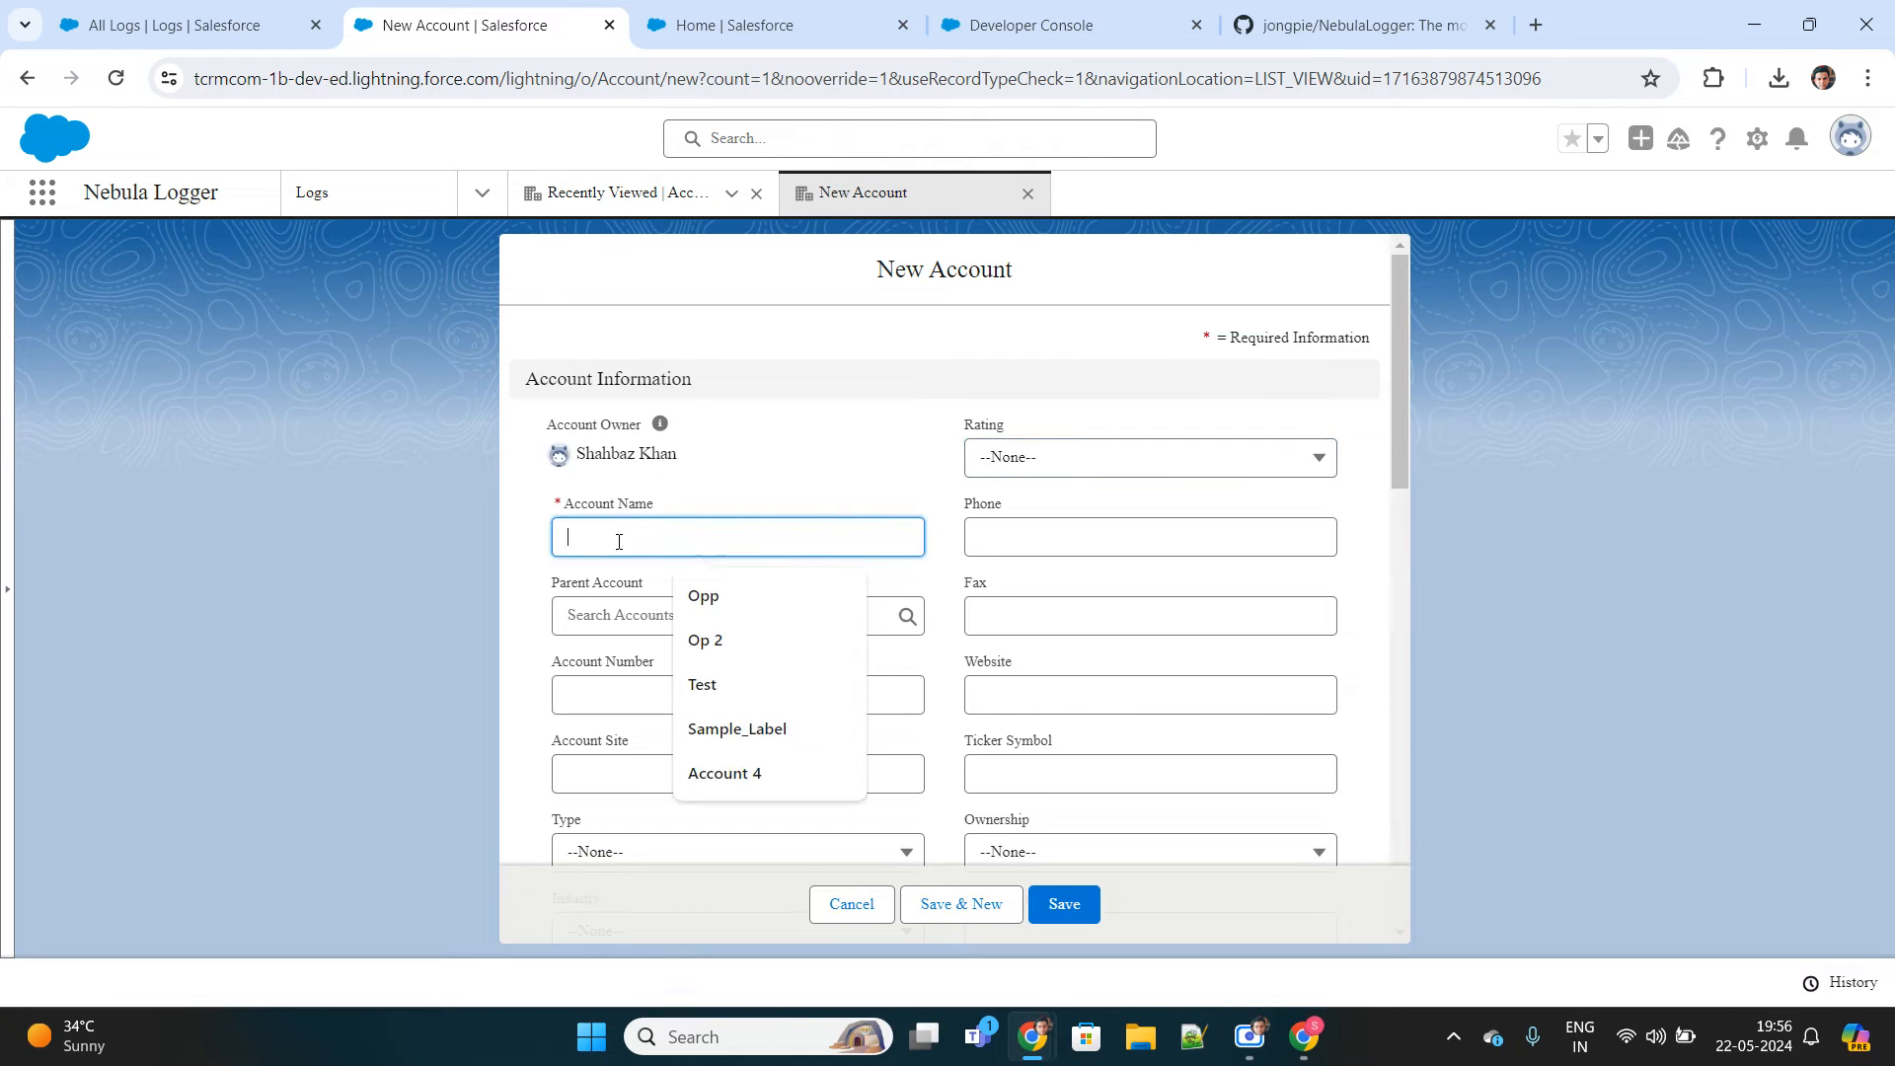
type("Positi")
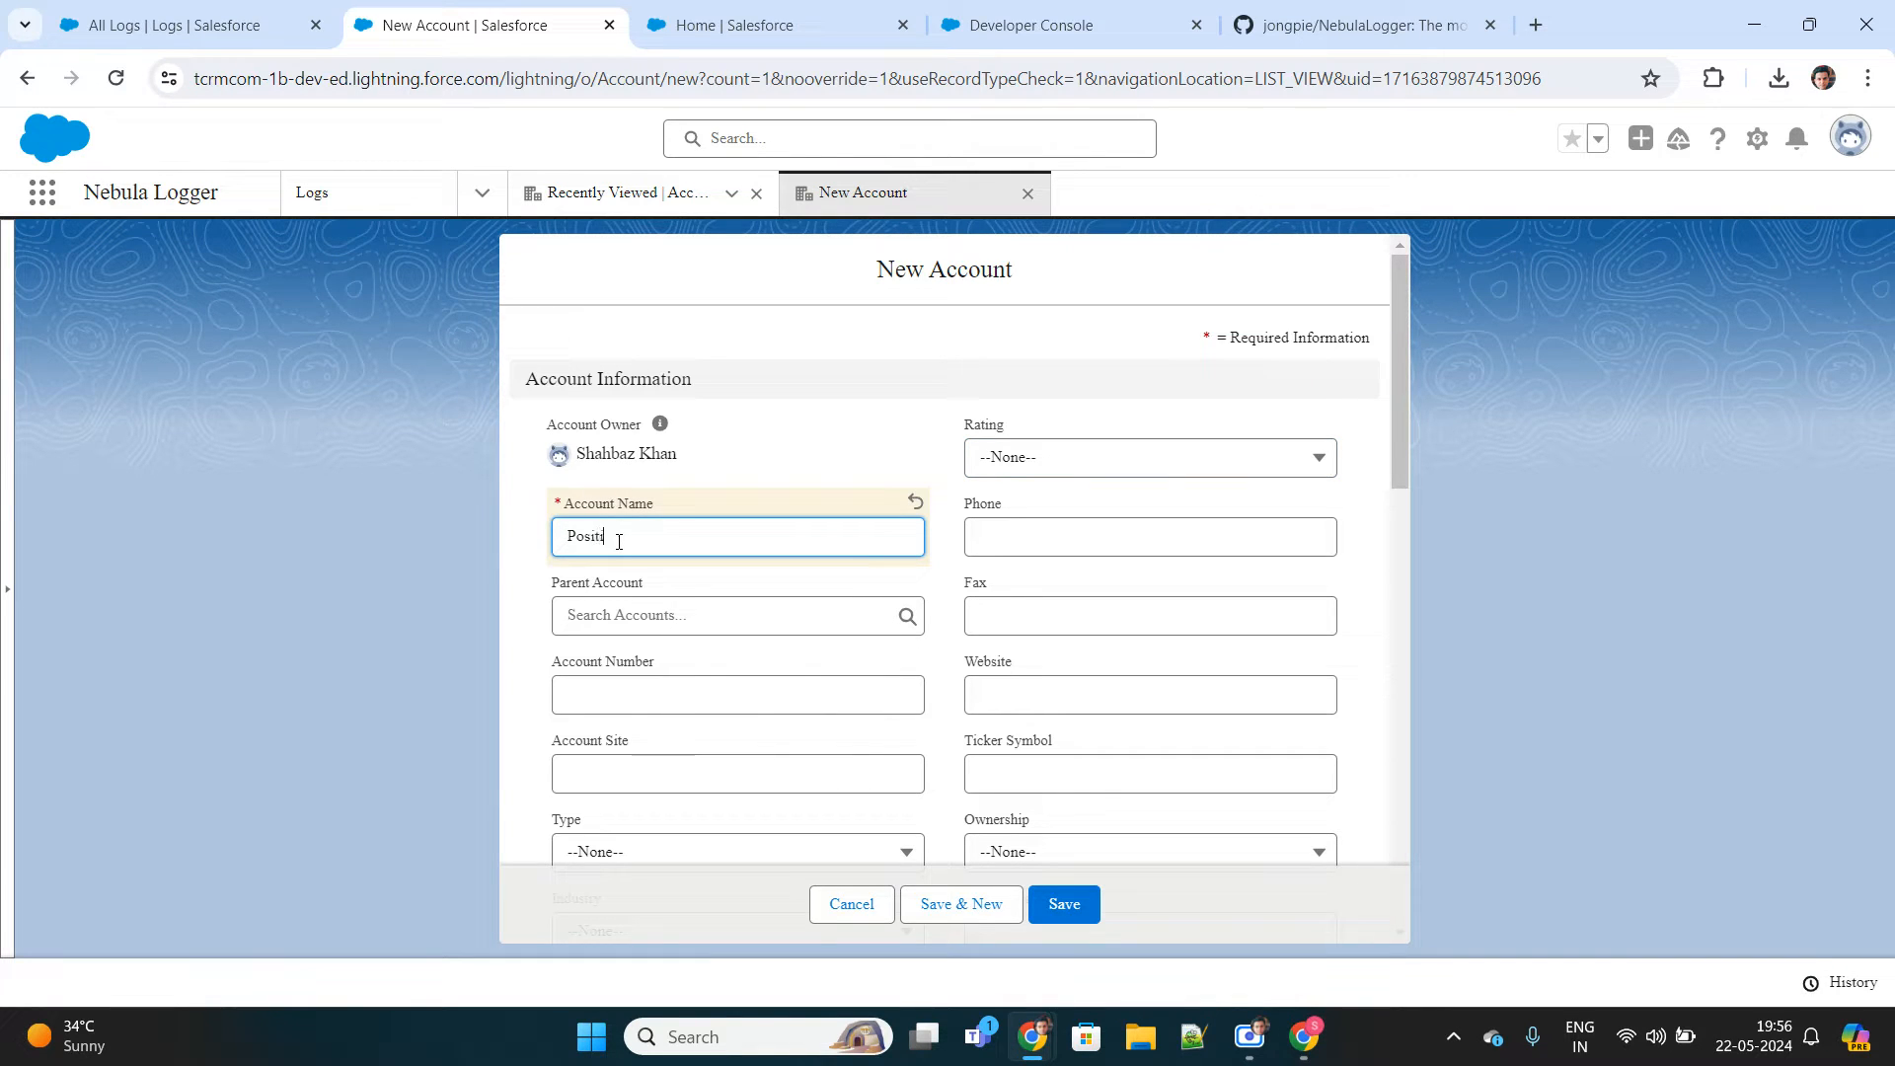
type("ive")
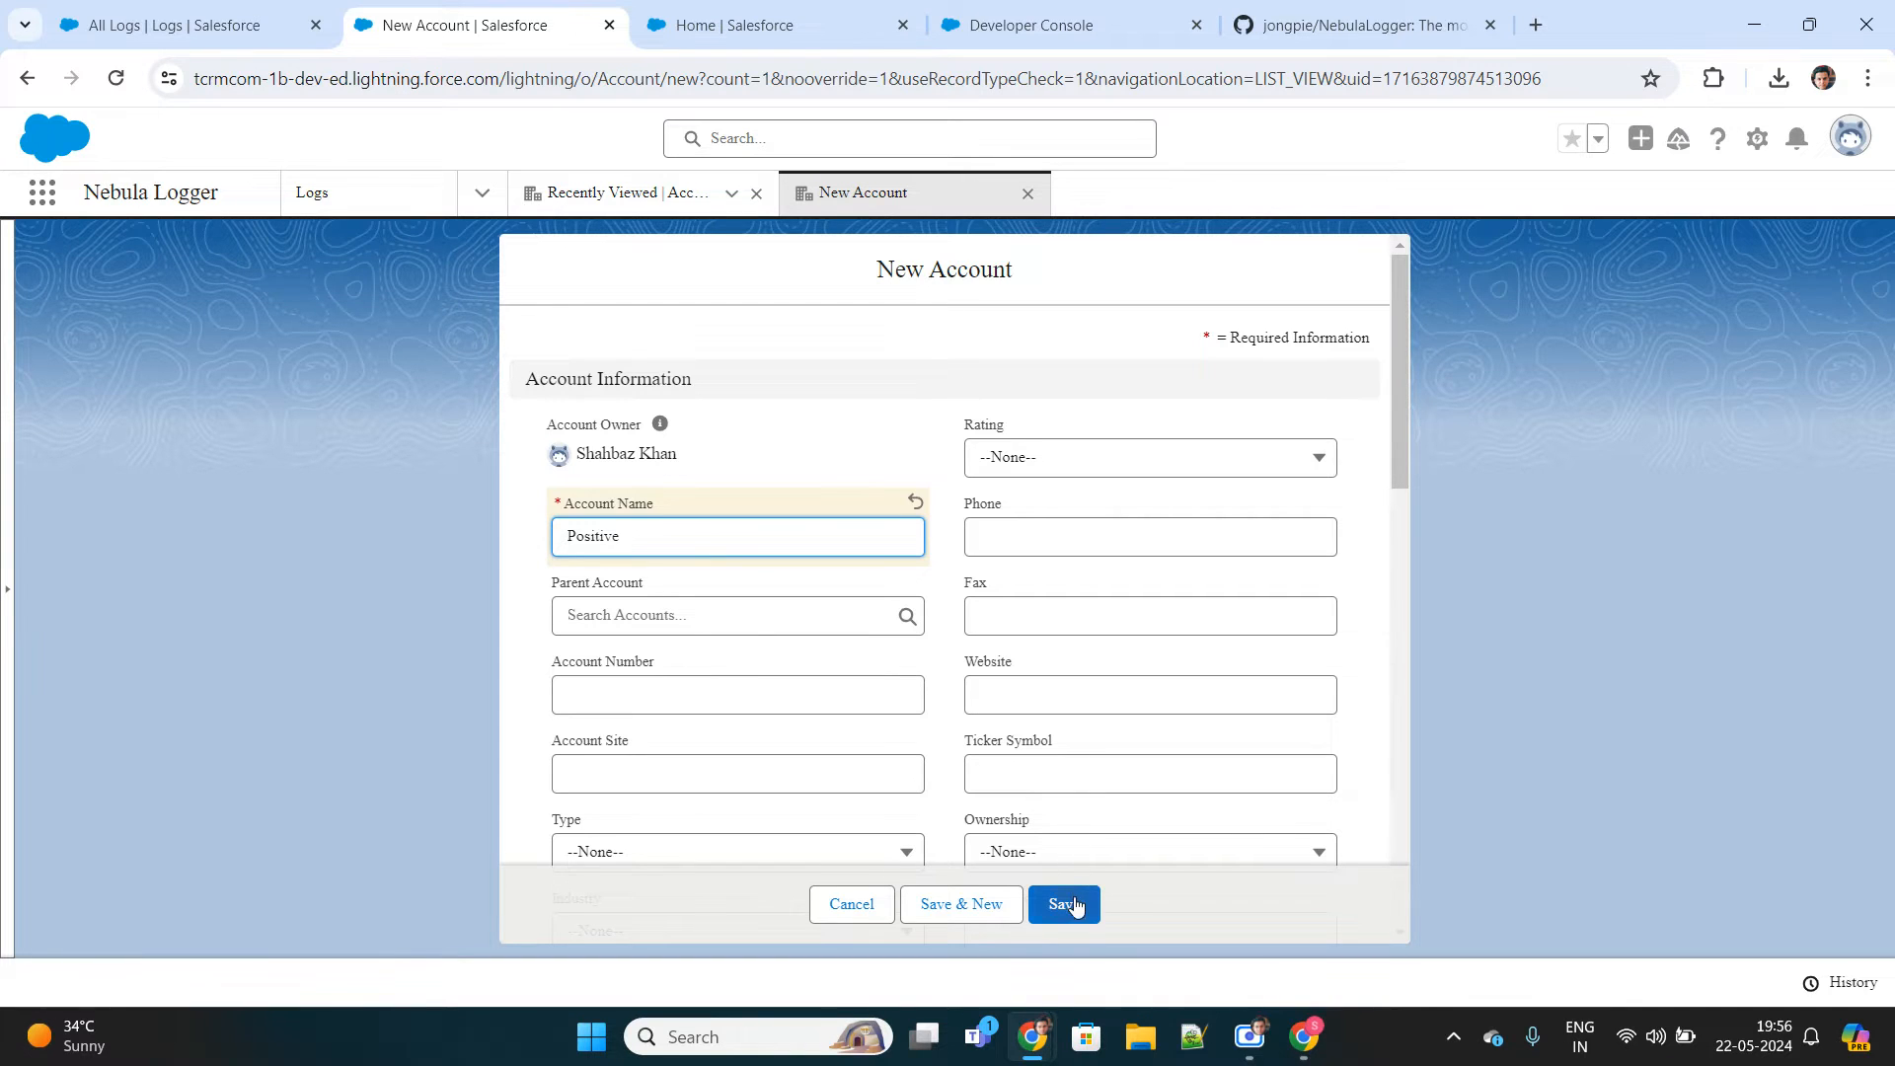
left_click(1062, 904)
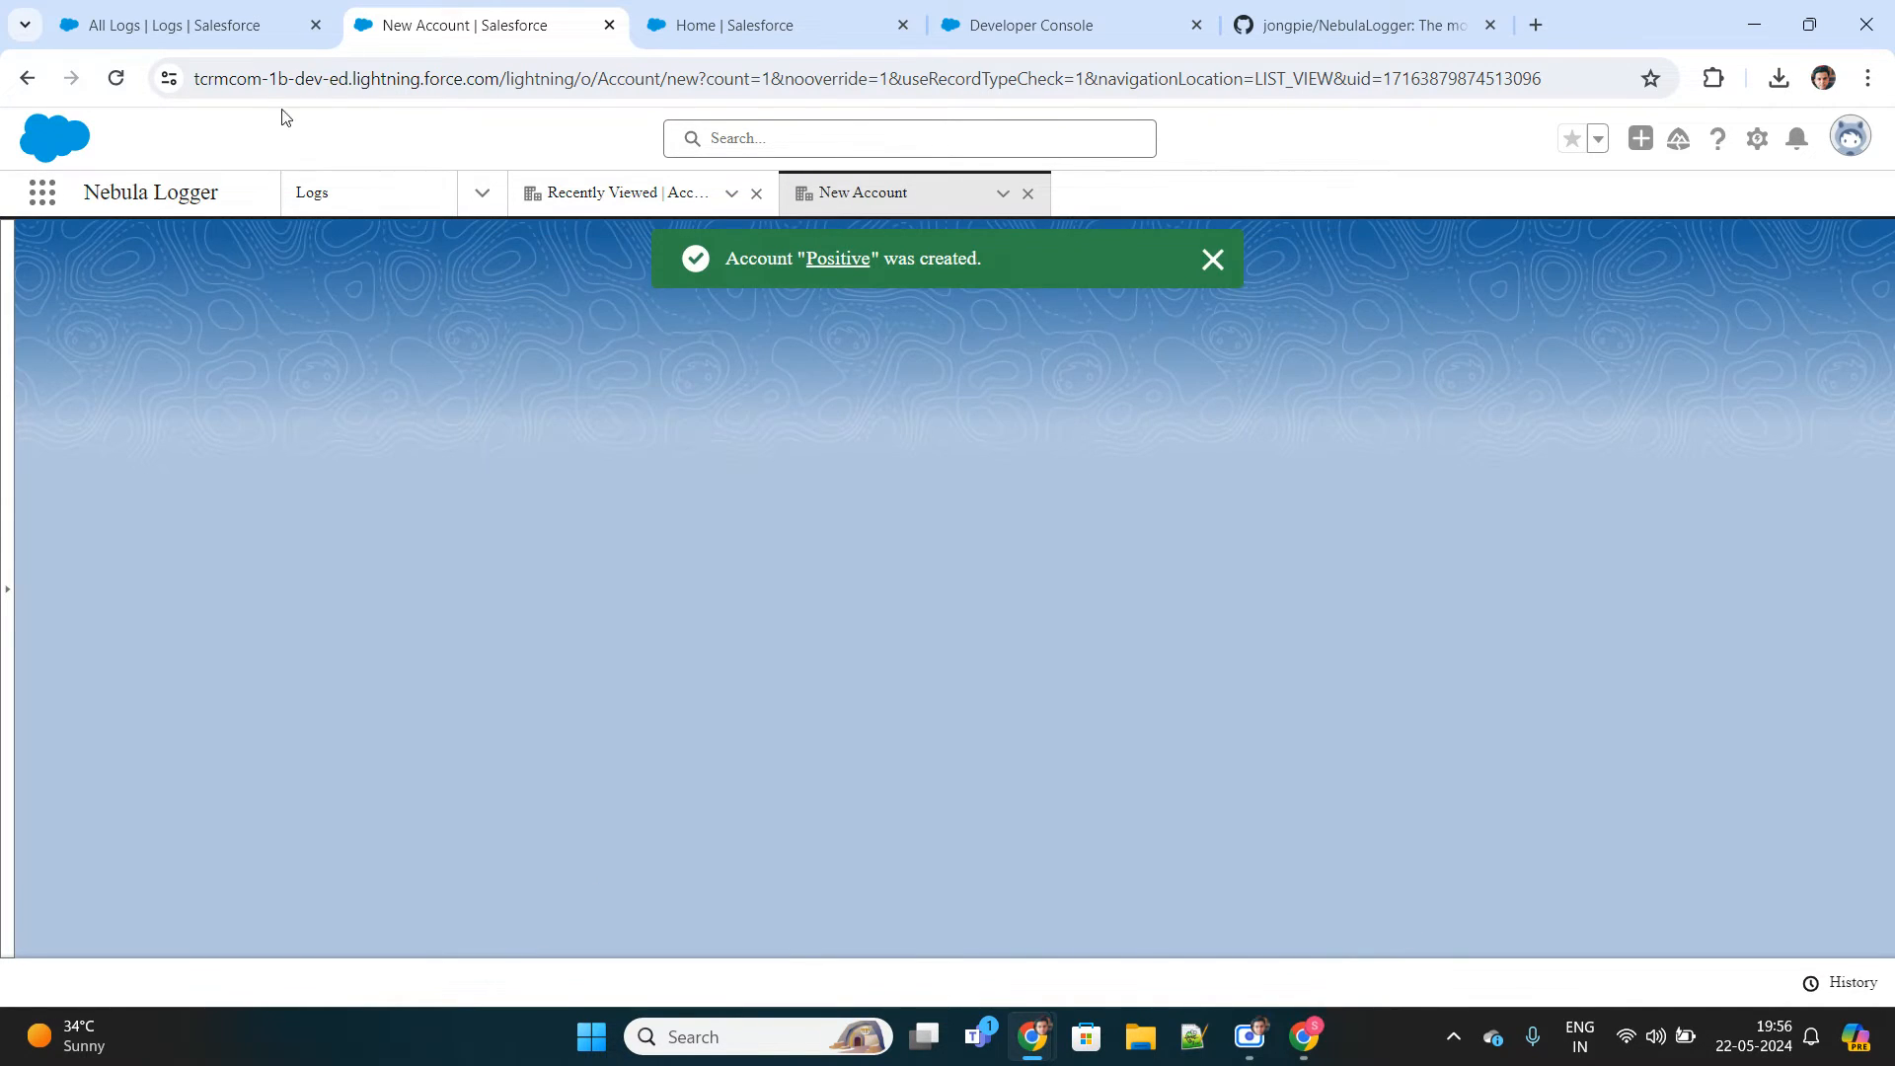
Check the Positive account's related Positive Contact, then refresh the still-empty All Logs list.
left_click(835, 259)
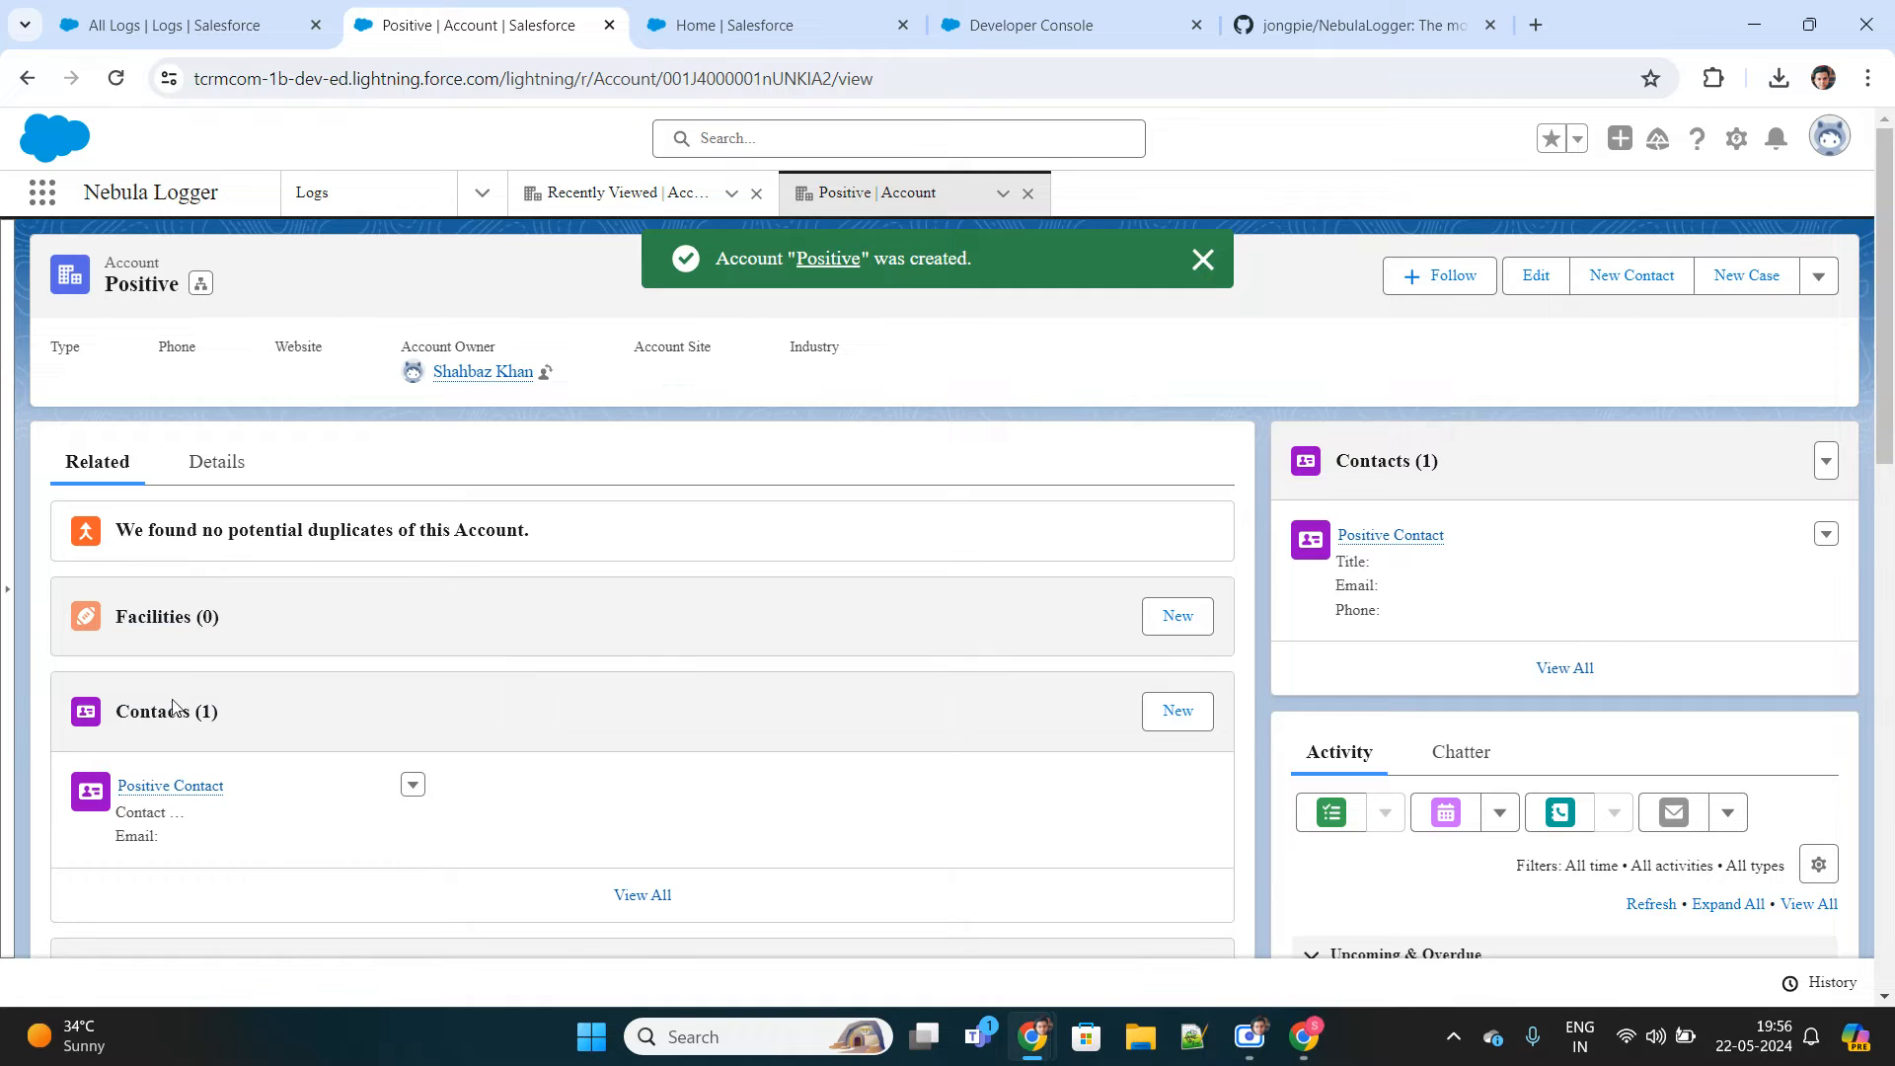
left_click(199, 282)
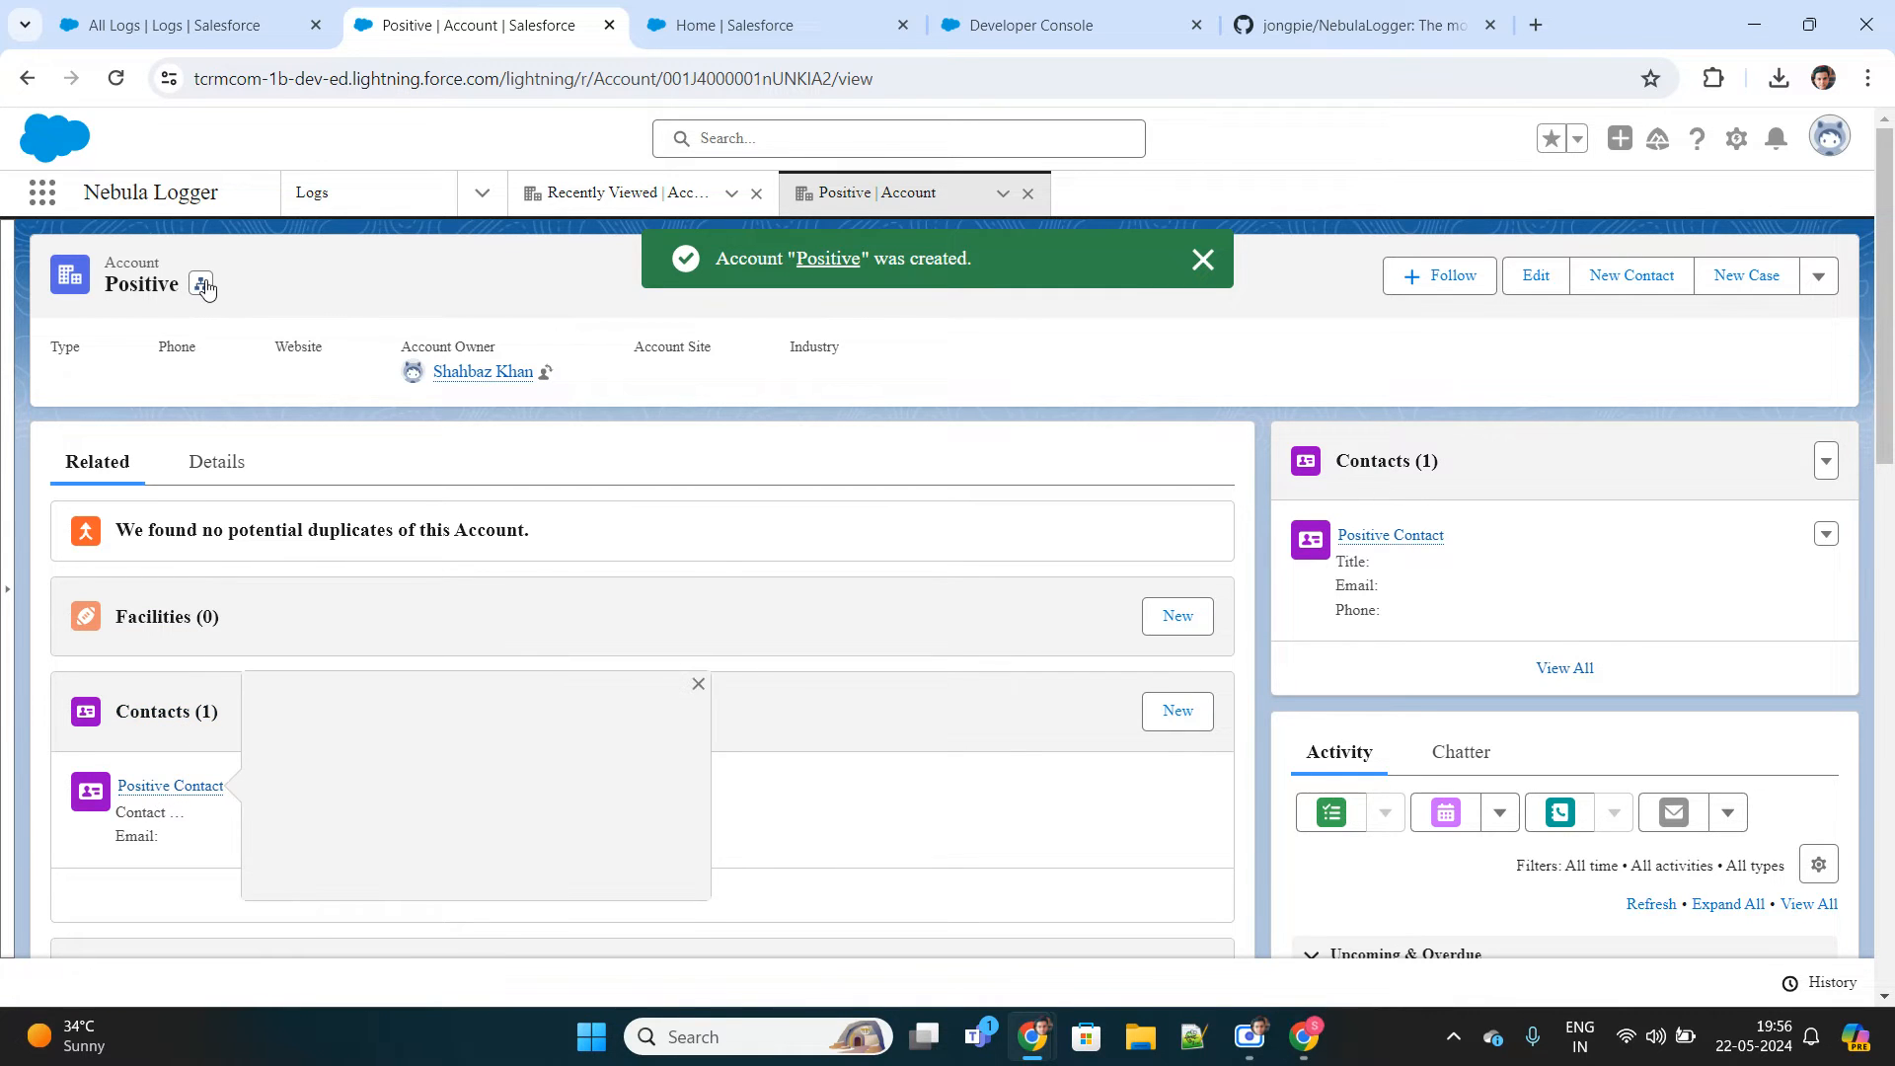
left_click(181, 24)
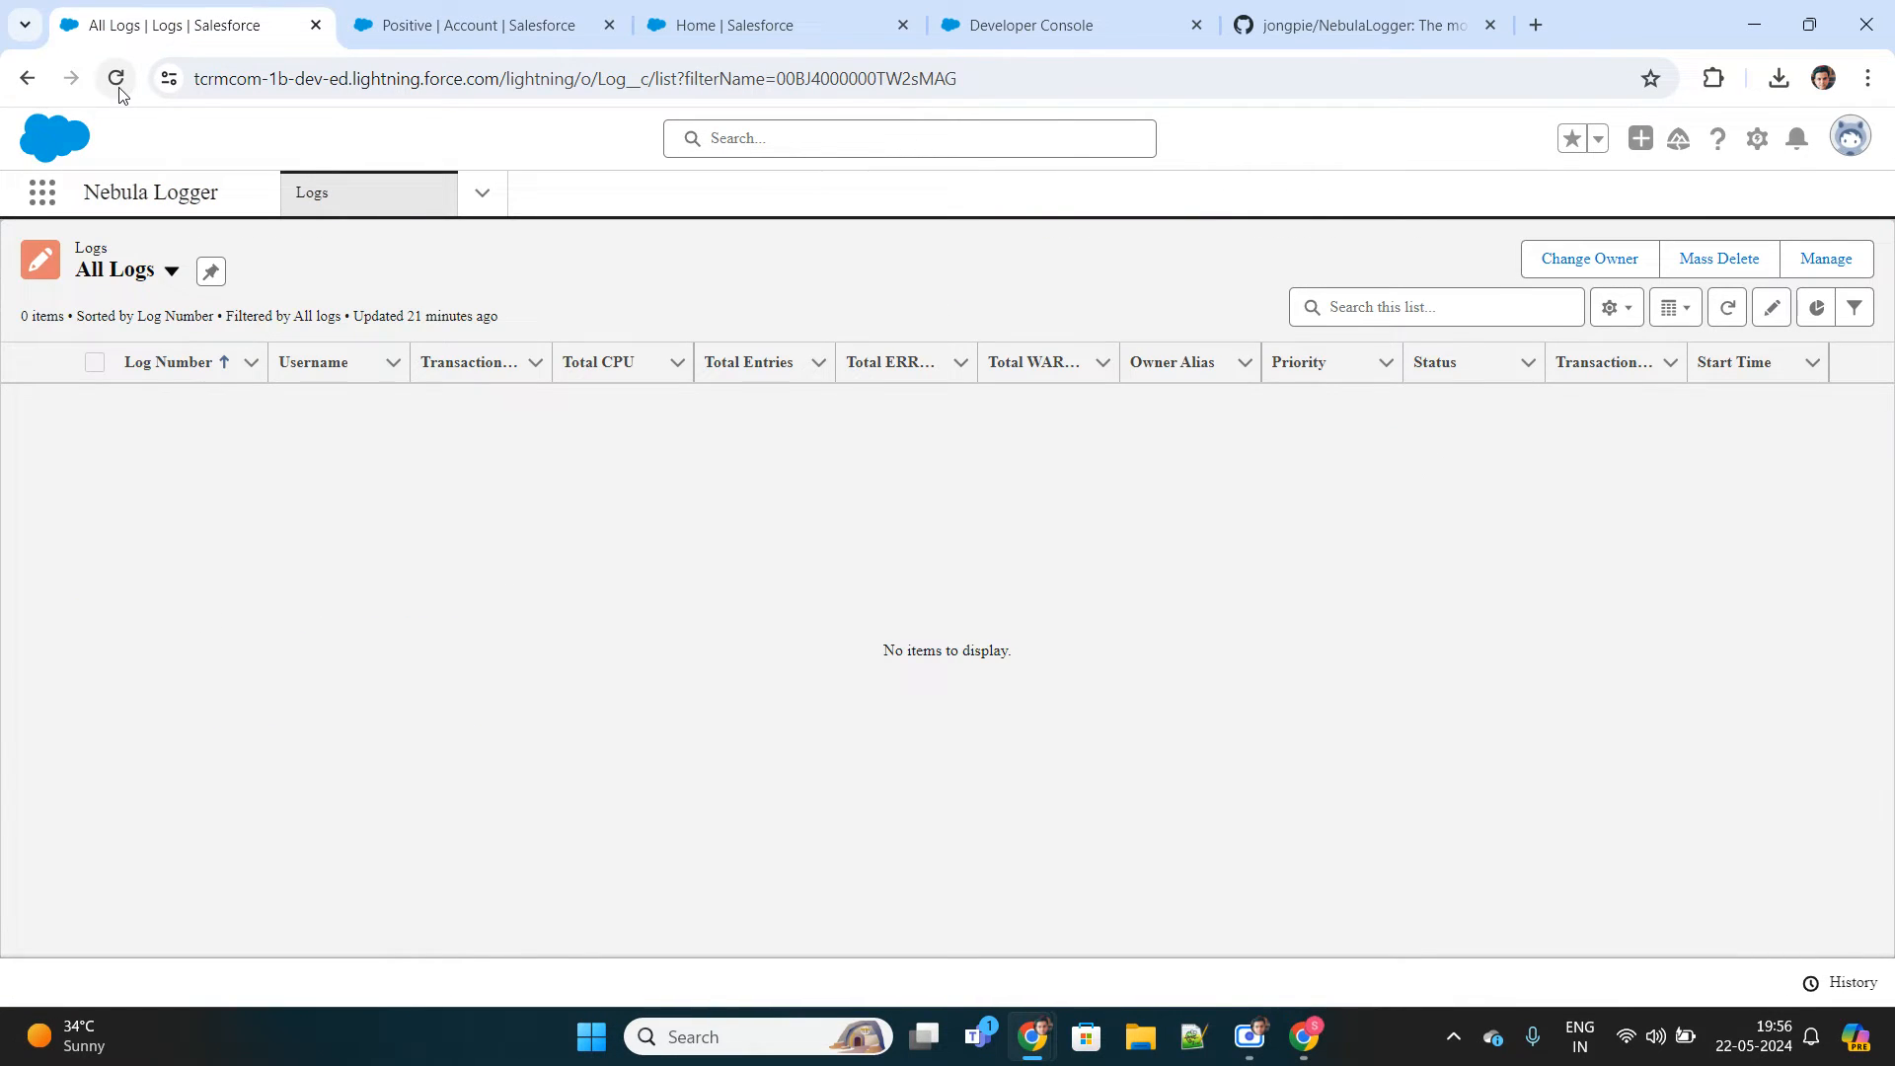
left_click(114, 77)
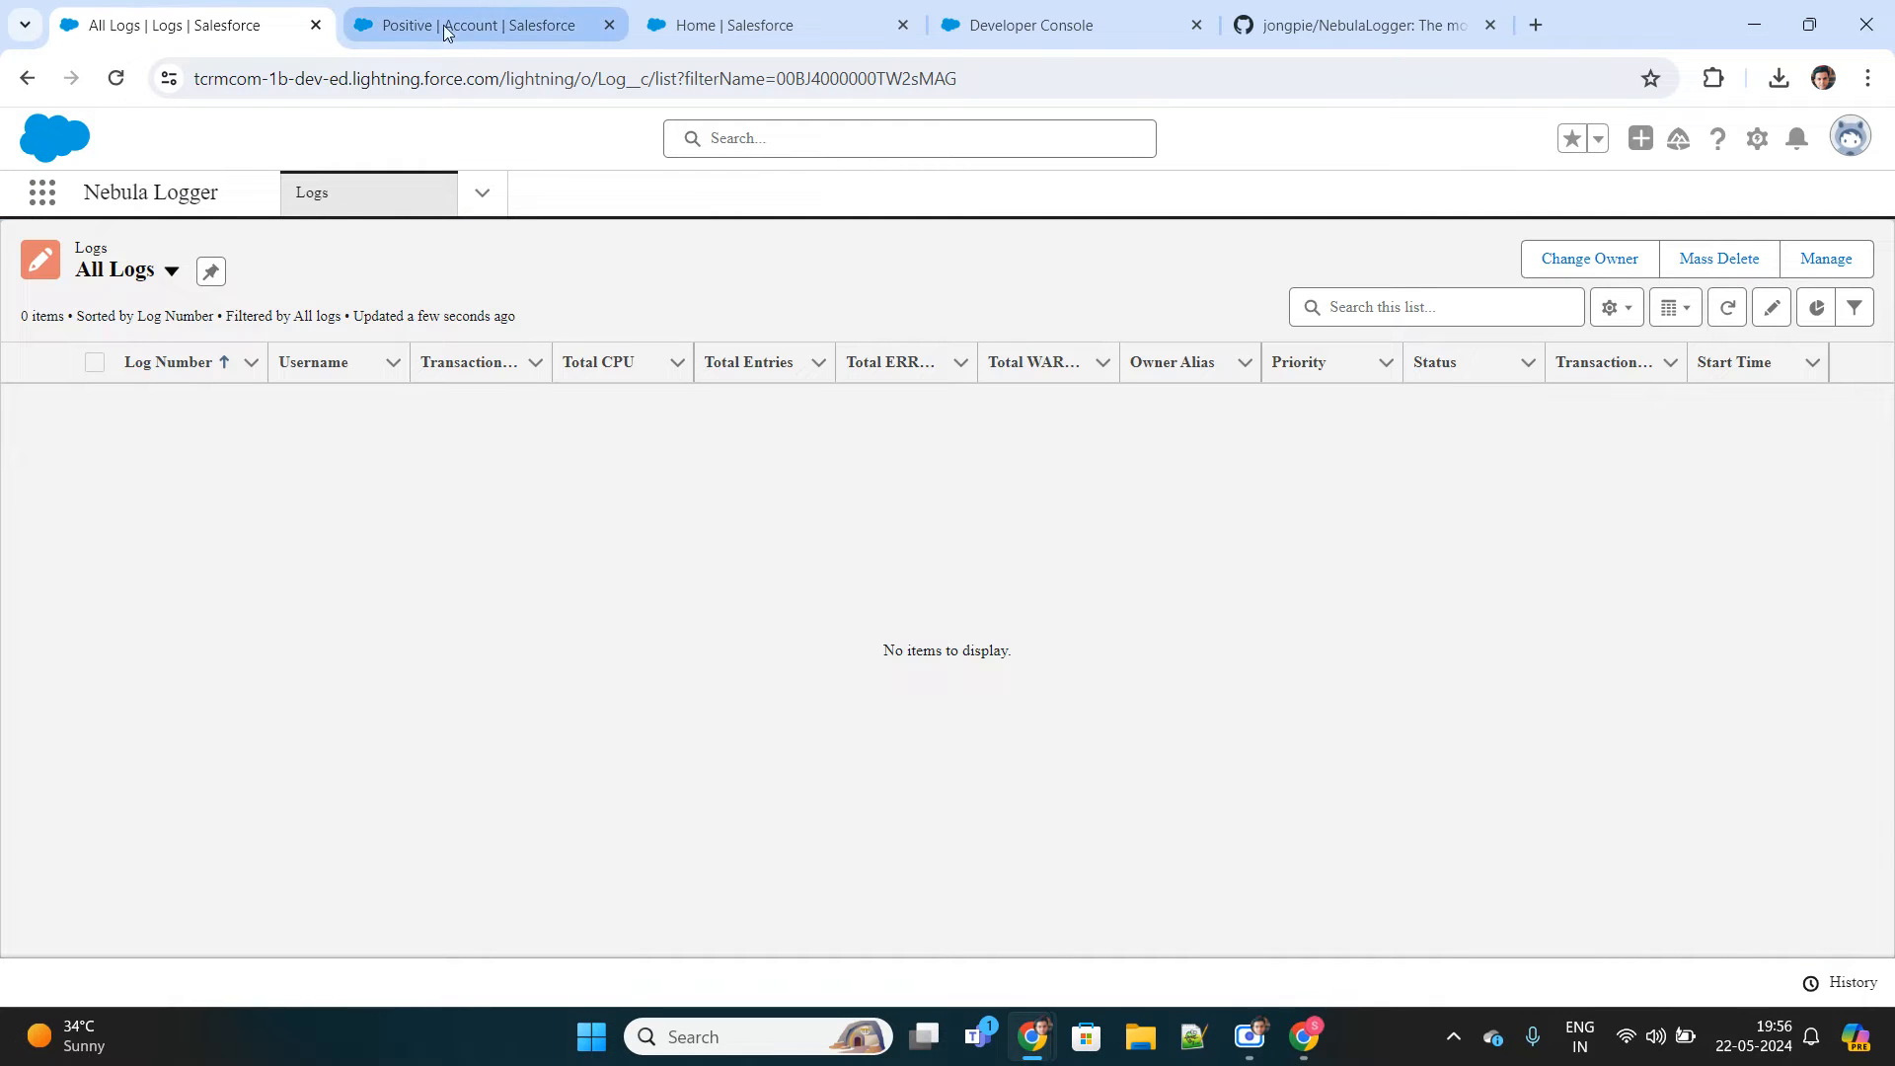
Comment out the con.LastName = acc.Name+' Contact' line in AccTrigger.
left_click(1065, 23)
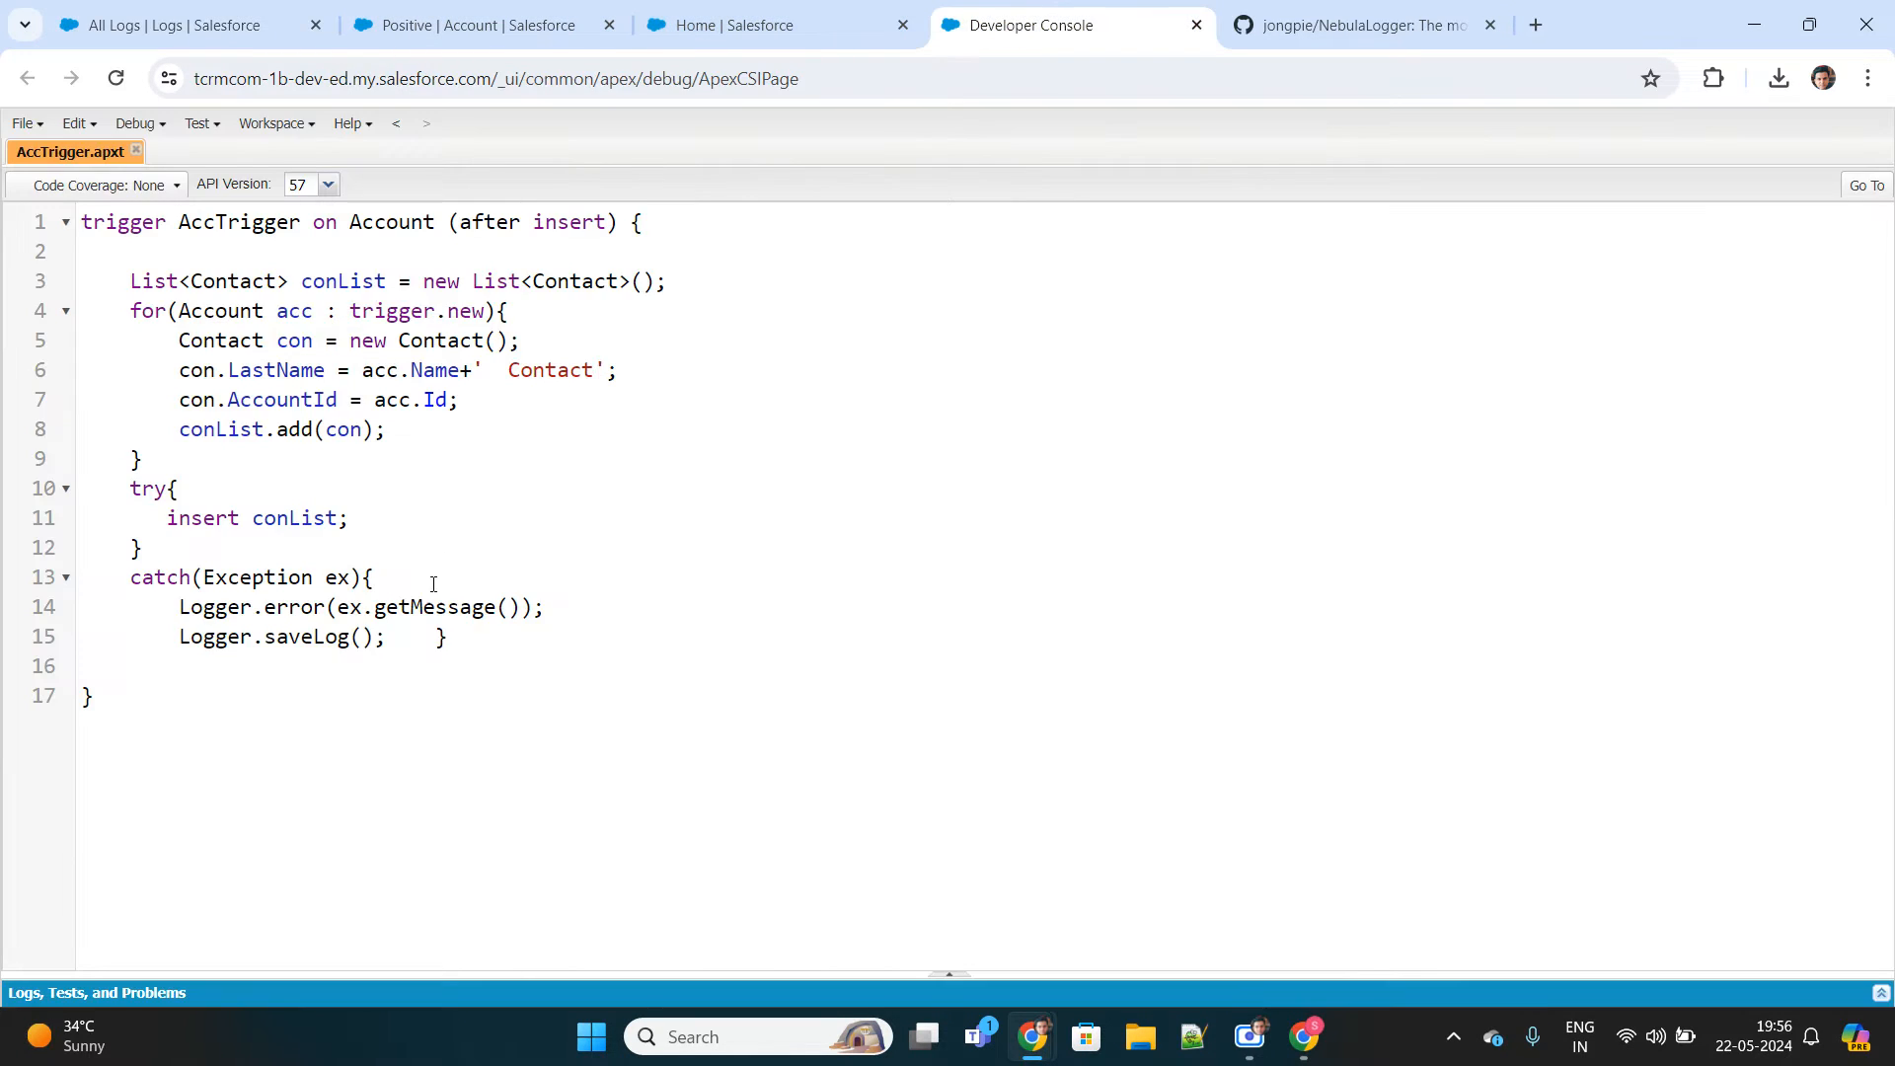
double_click(295, 517)
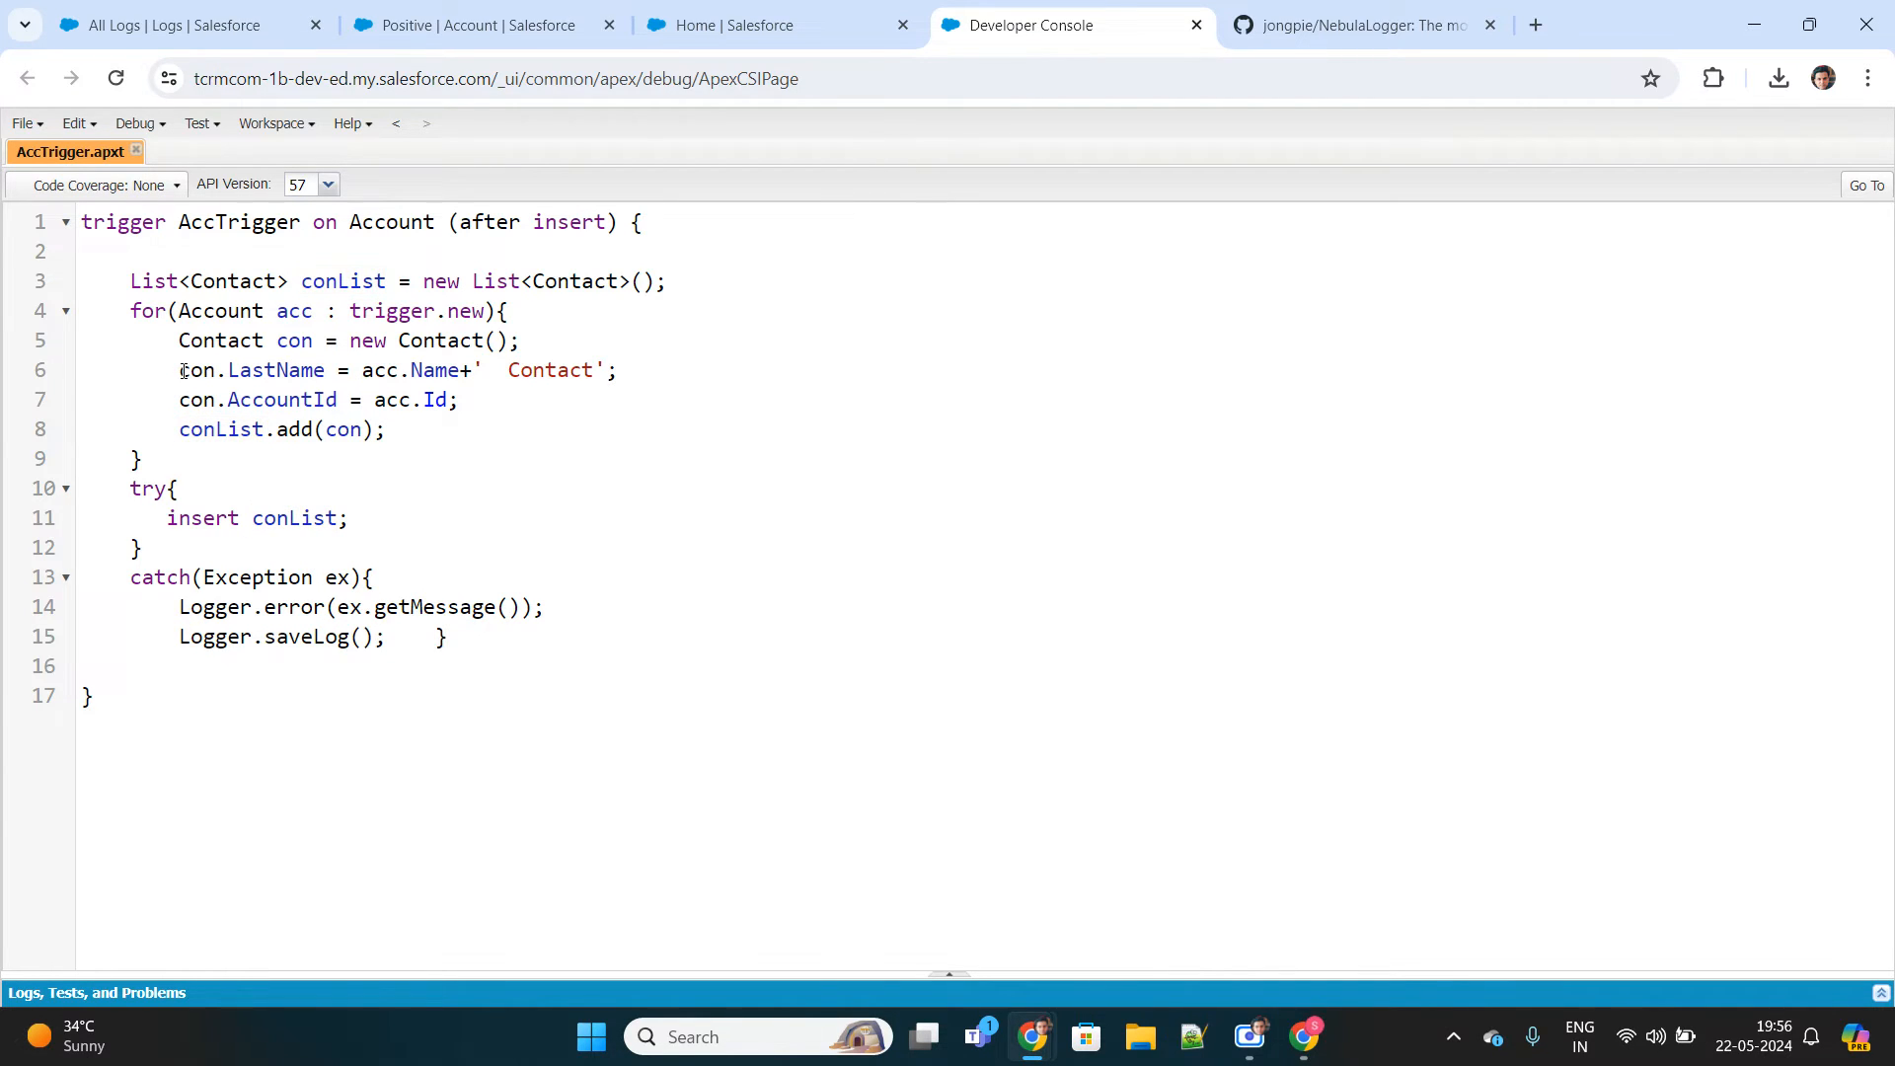
type("//")
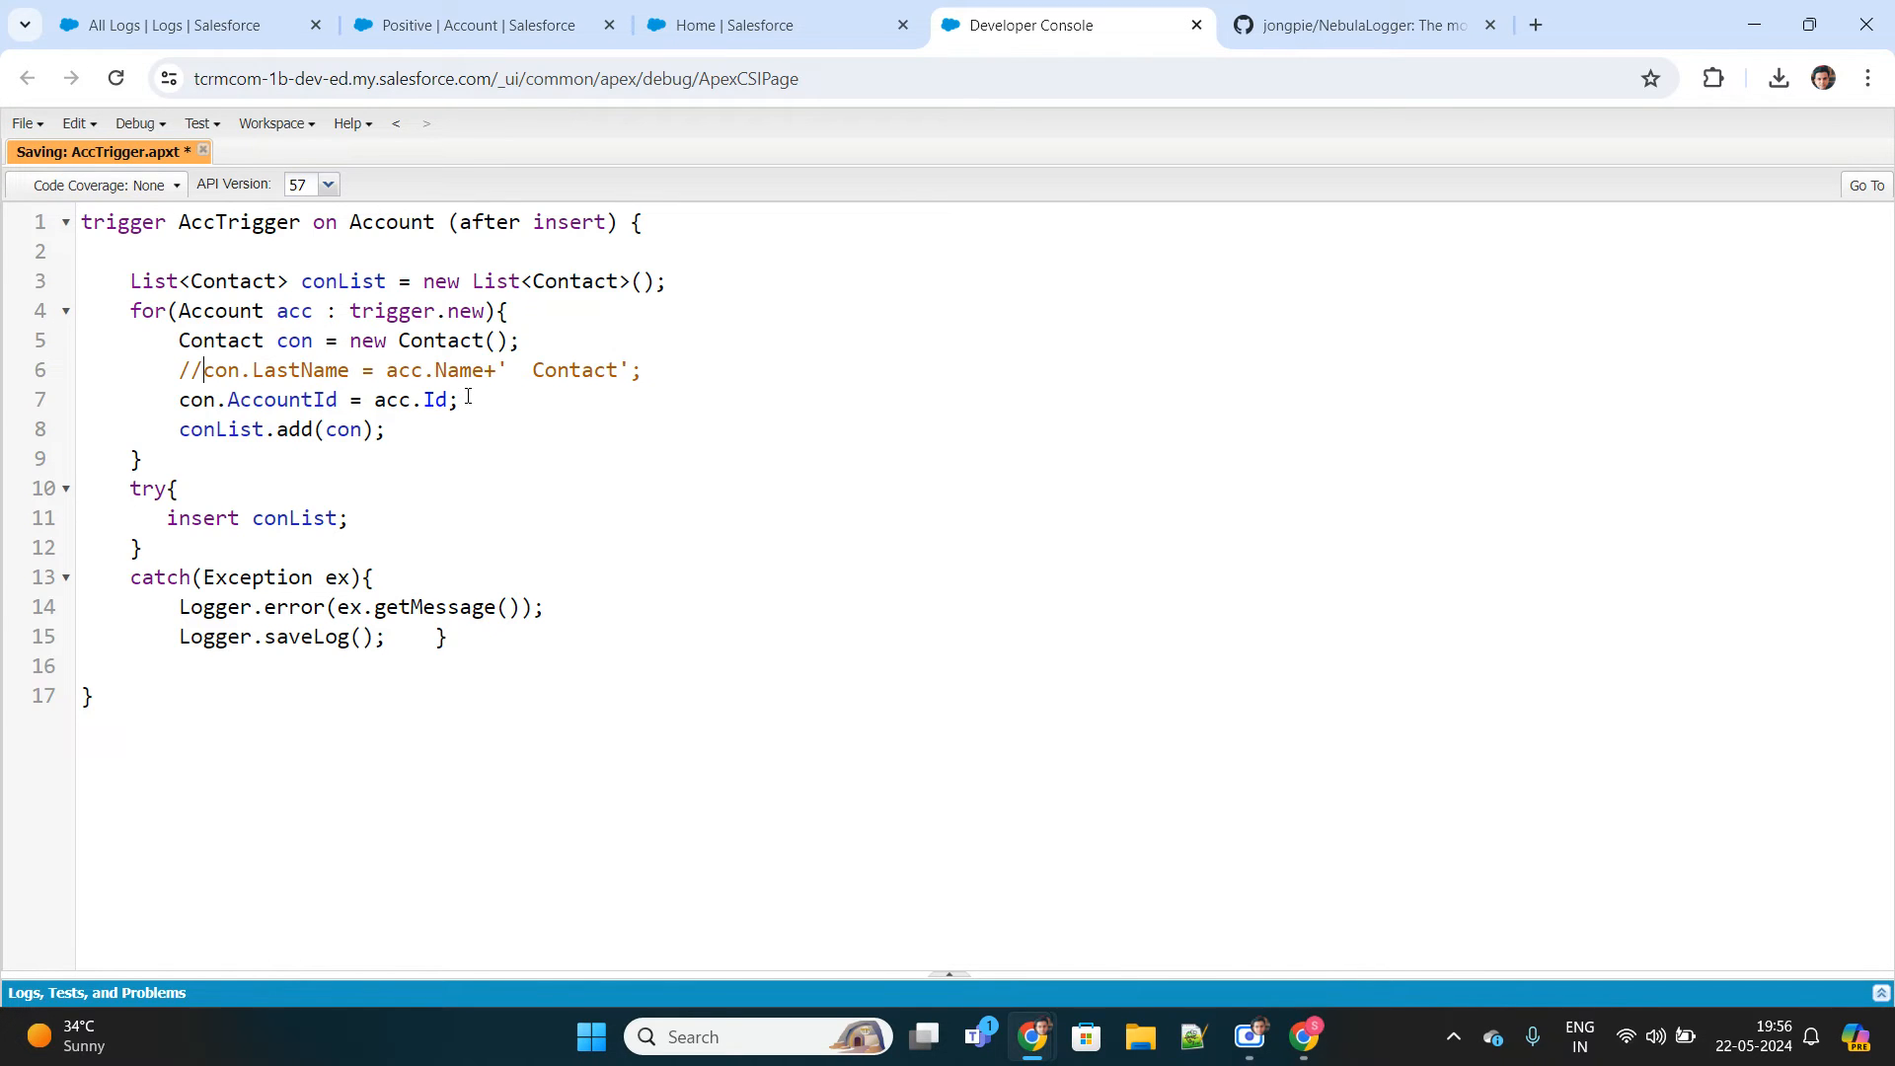
double_click(298, 370)
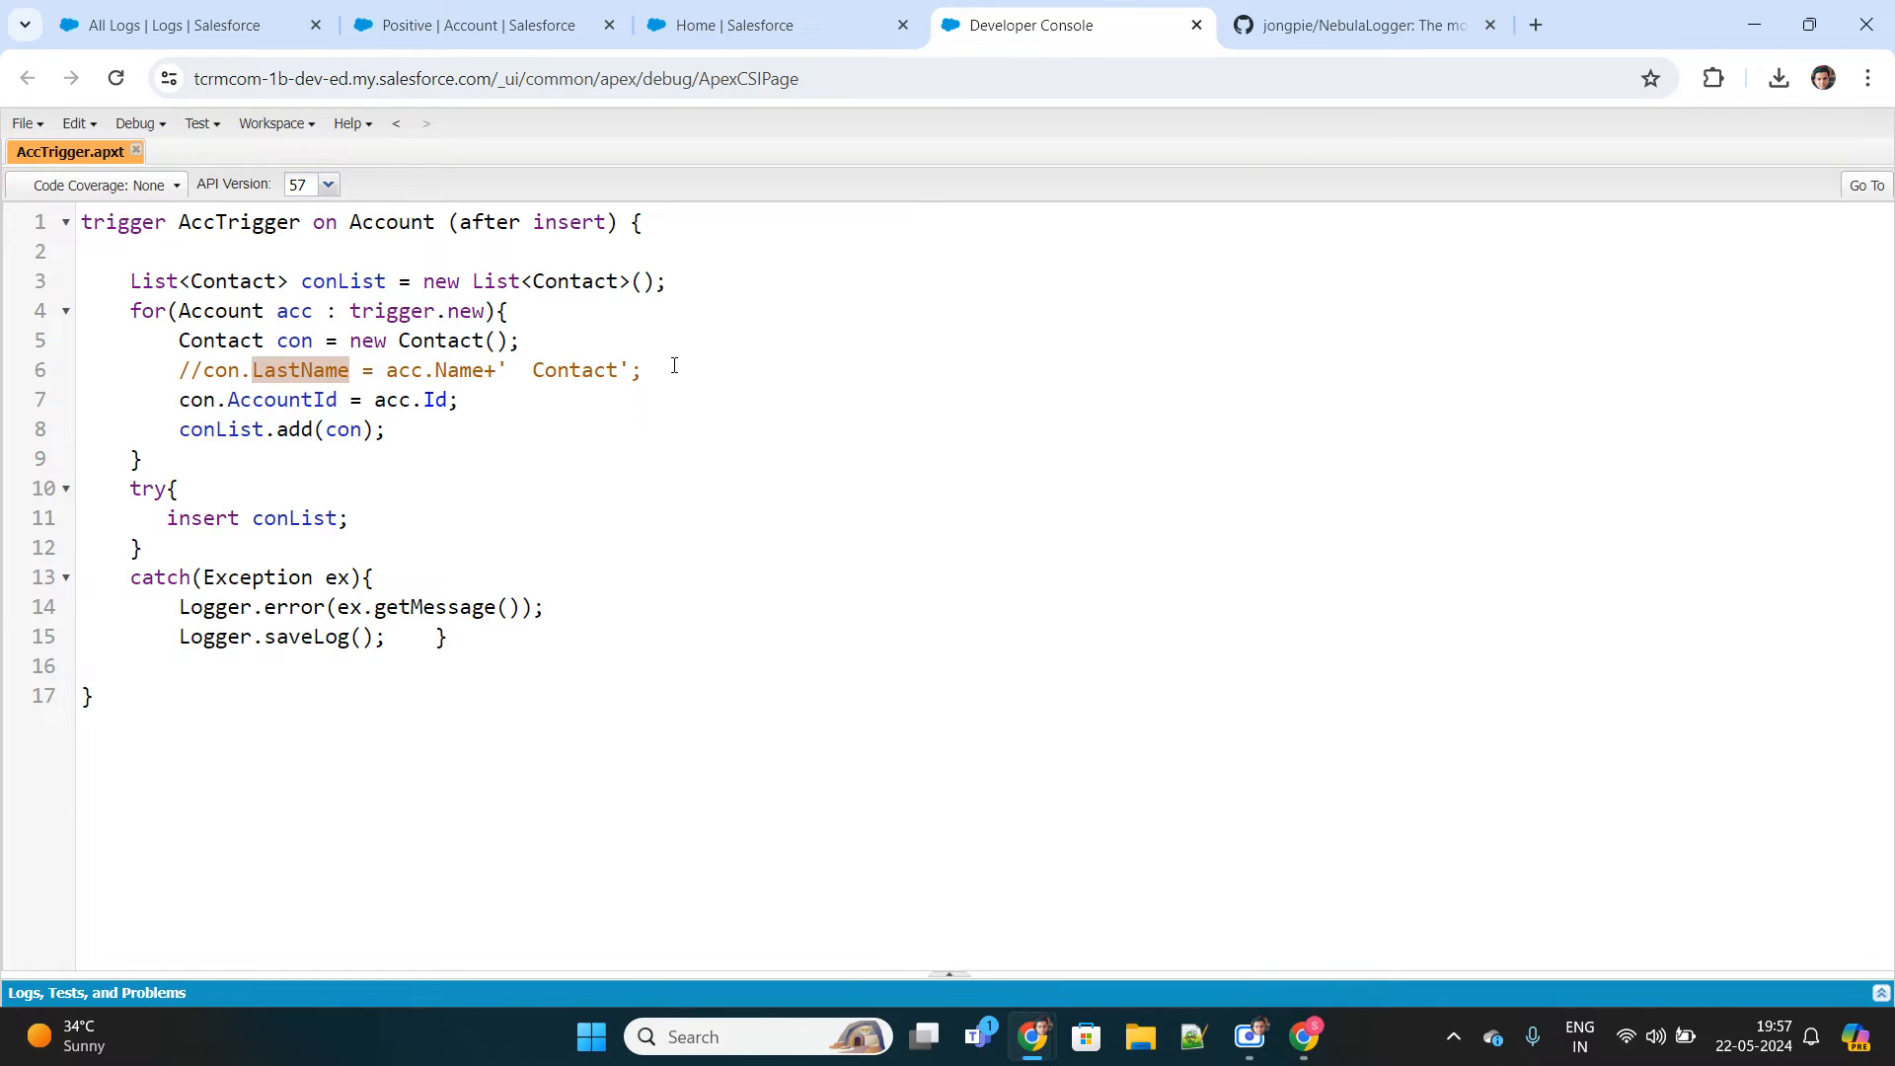
triple_click(411, 370)
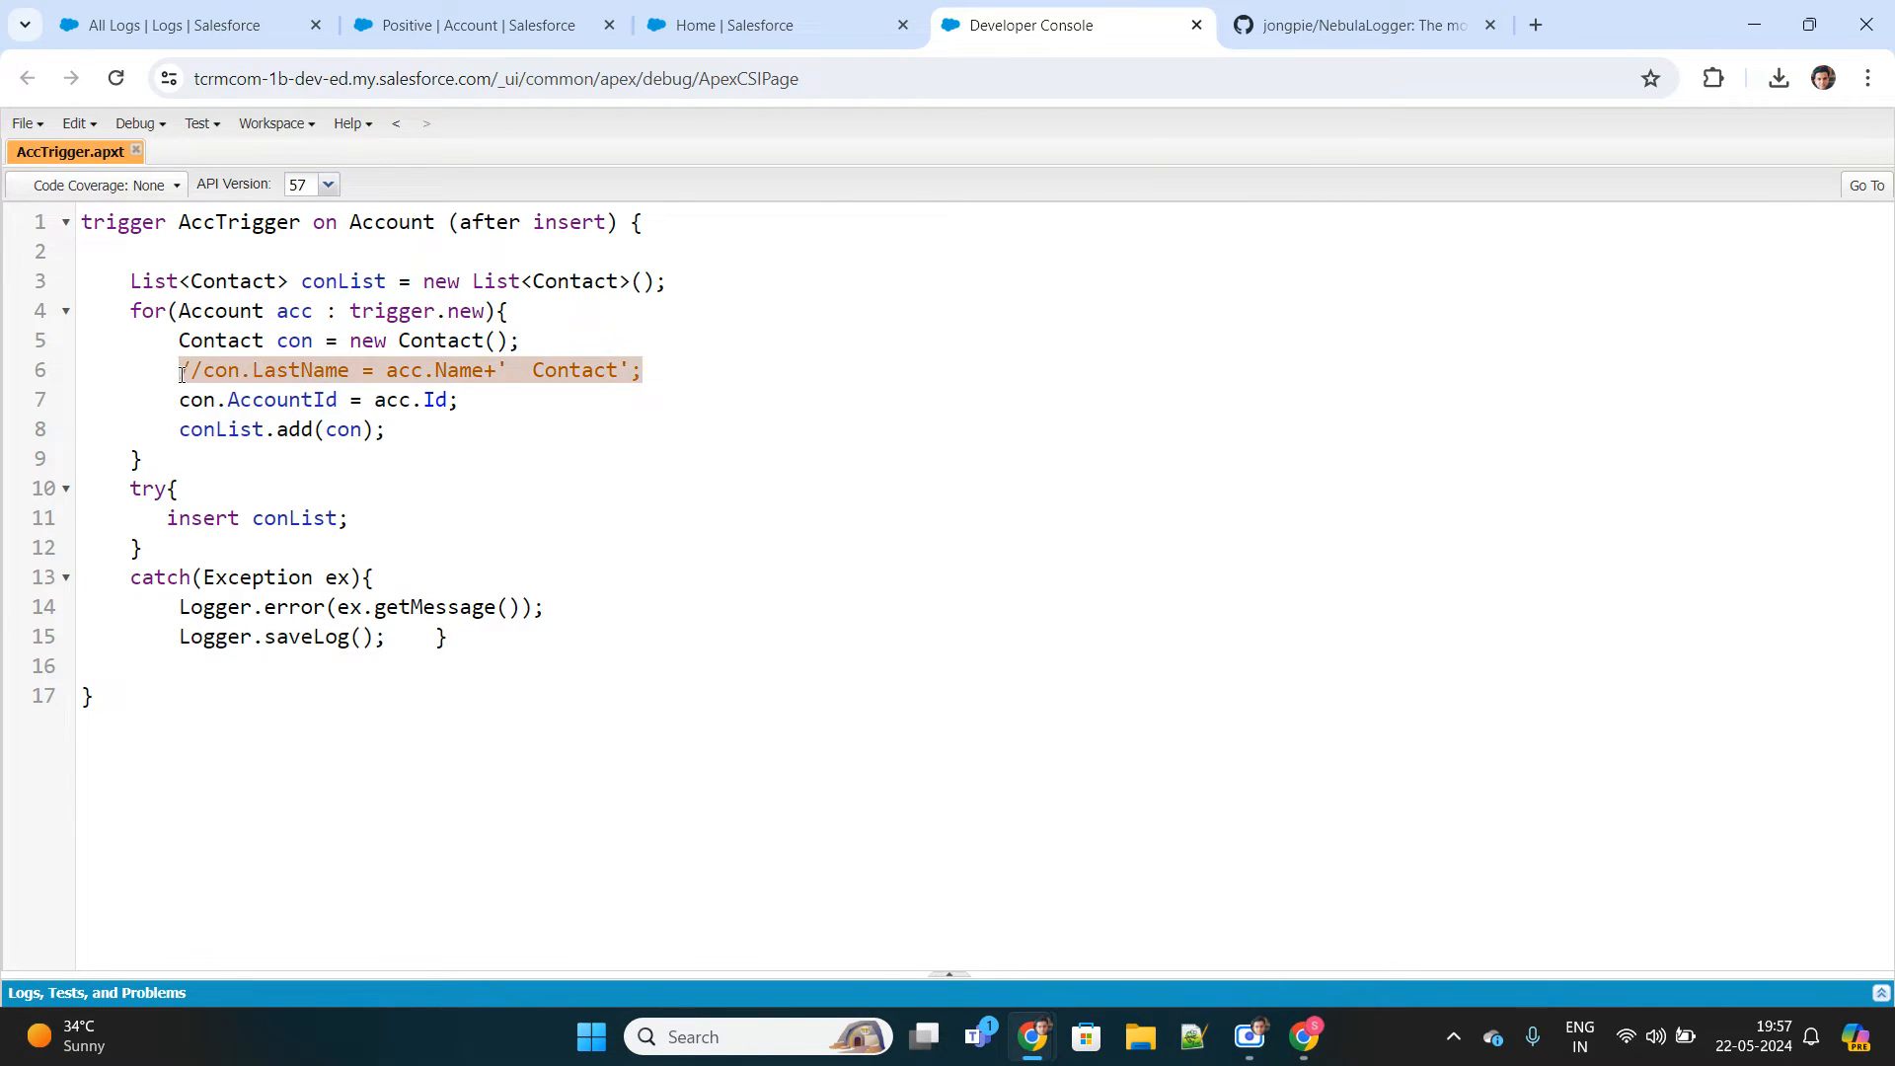
Review the conList insert and Logger.error getMessage line, then return to the Positive account record.
double_click(296, 518)
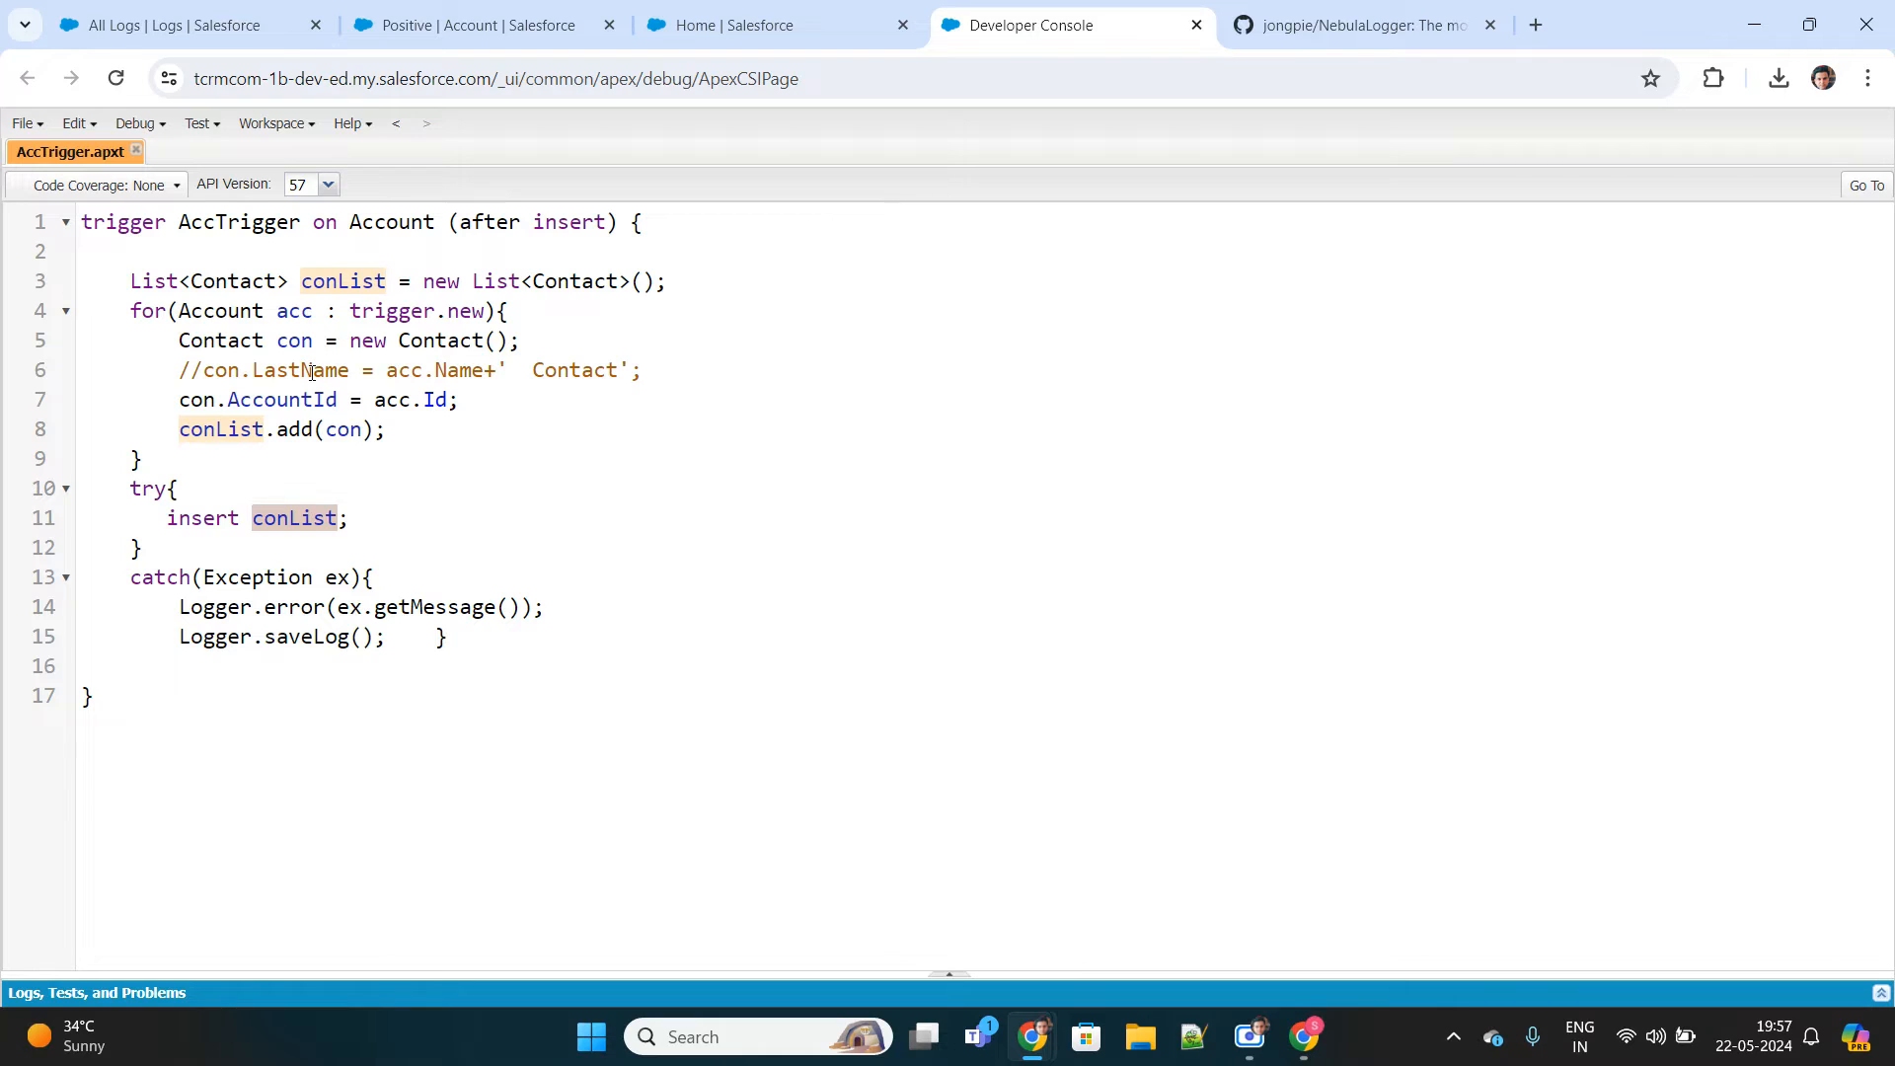
left_click(292, 518)
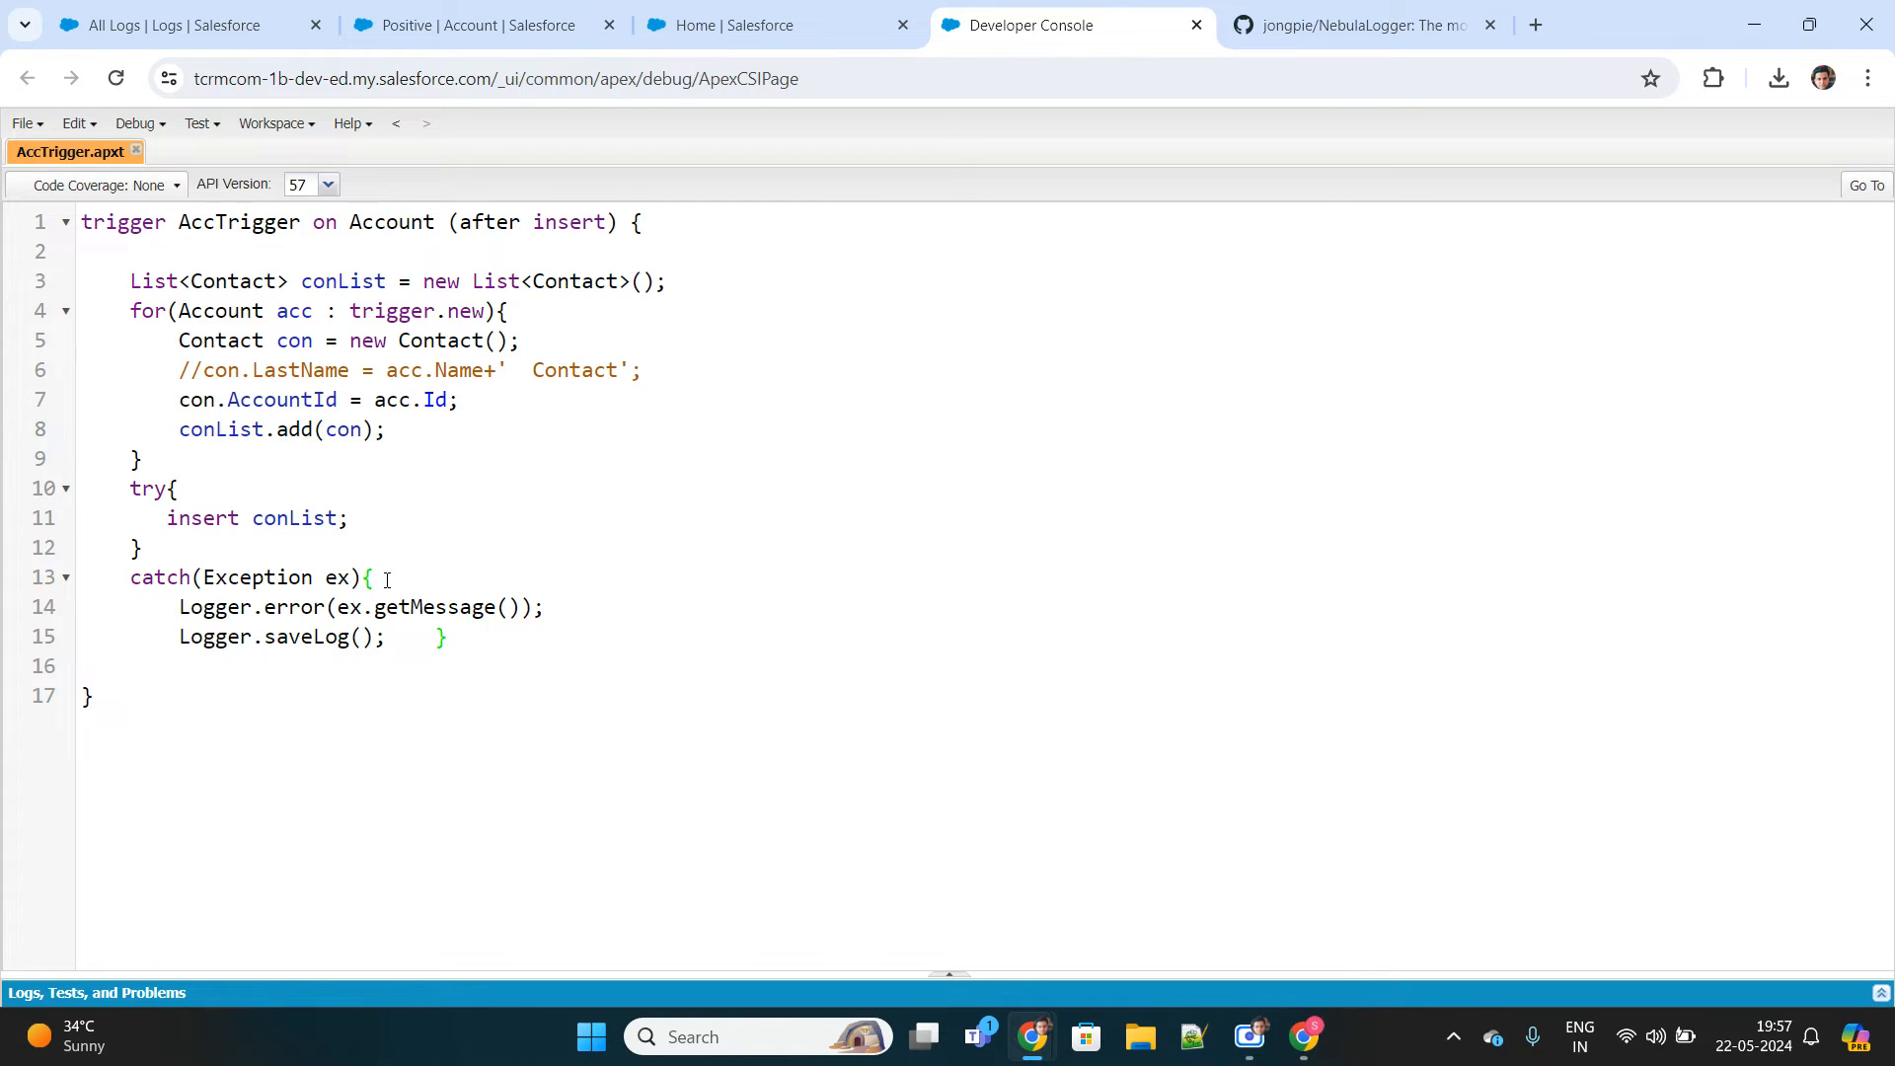
double_click(213, 606)
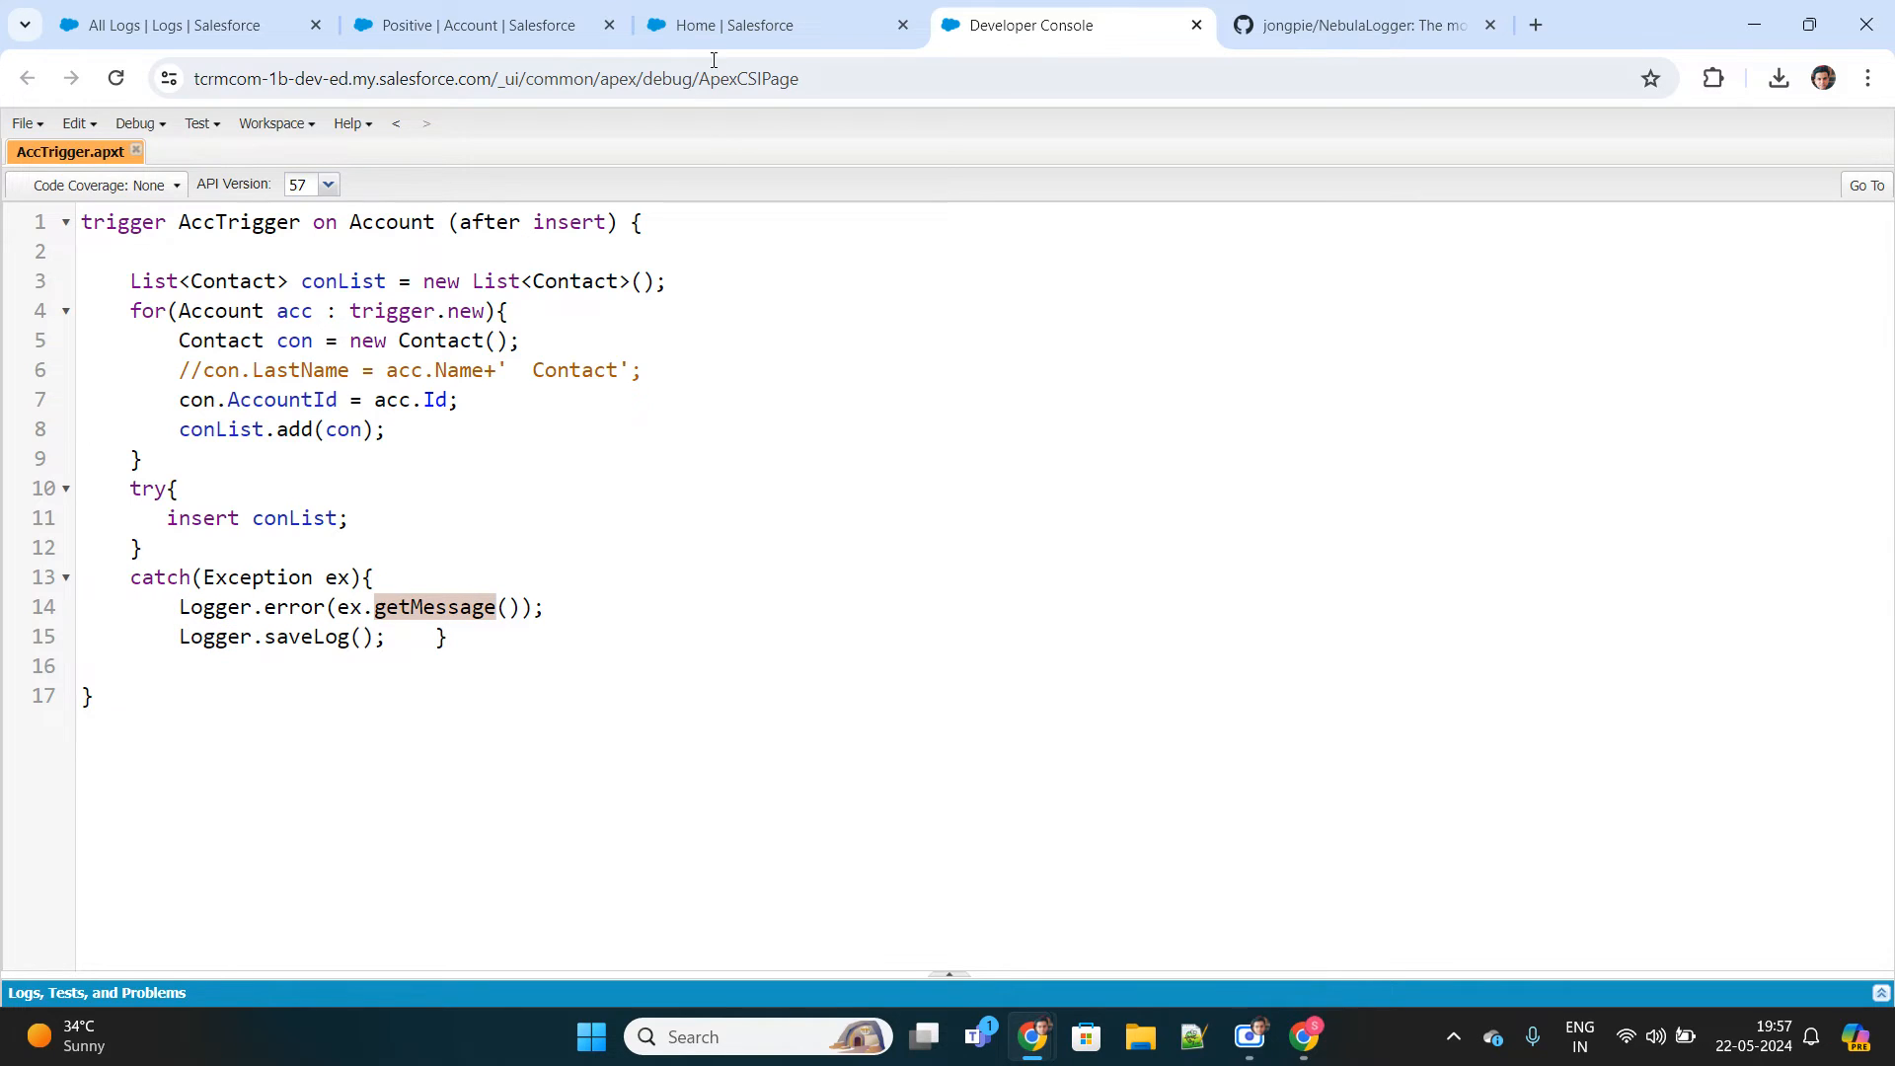
mouse_move(483, 24)
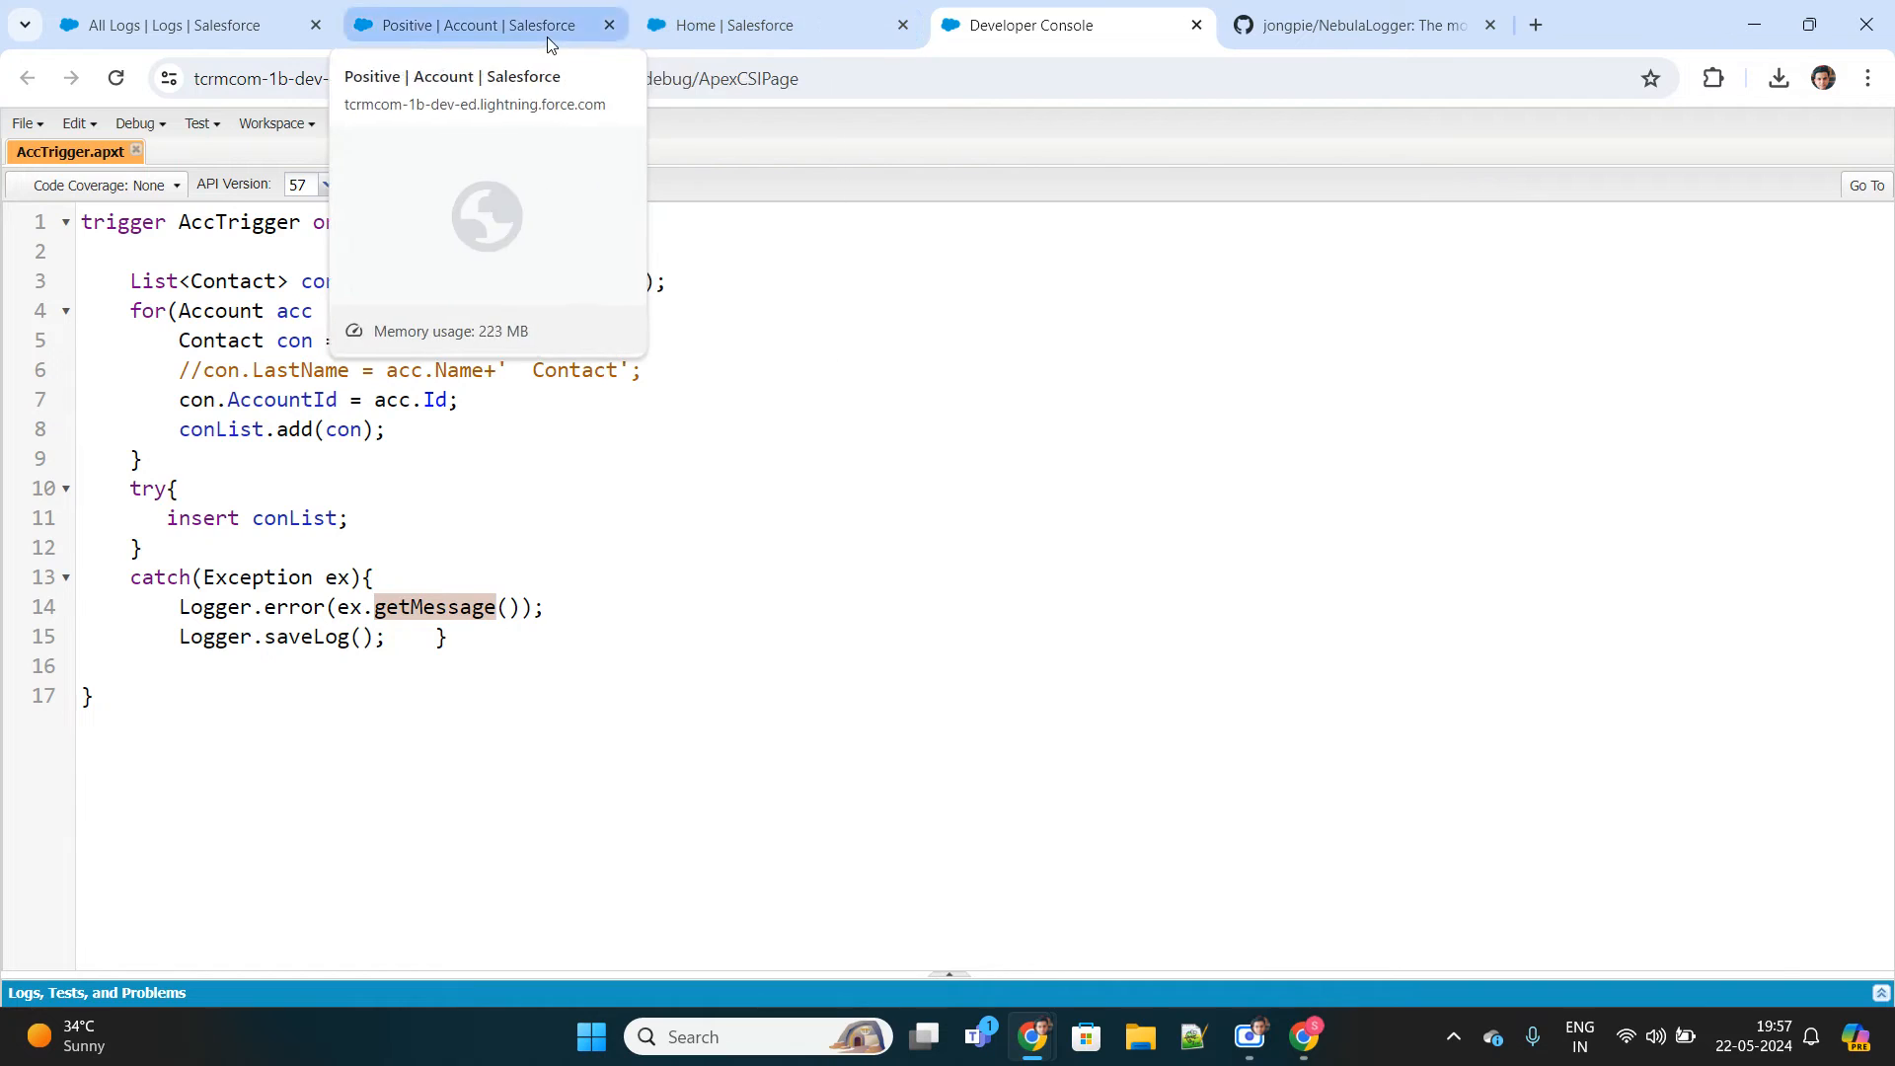
left_click(471, 24)
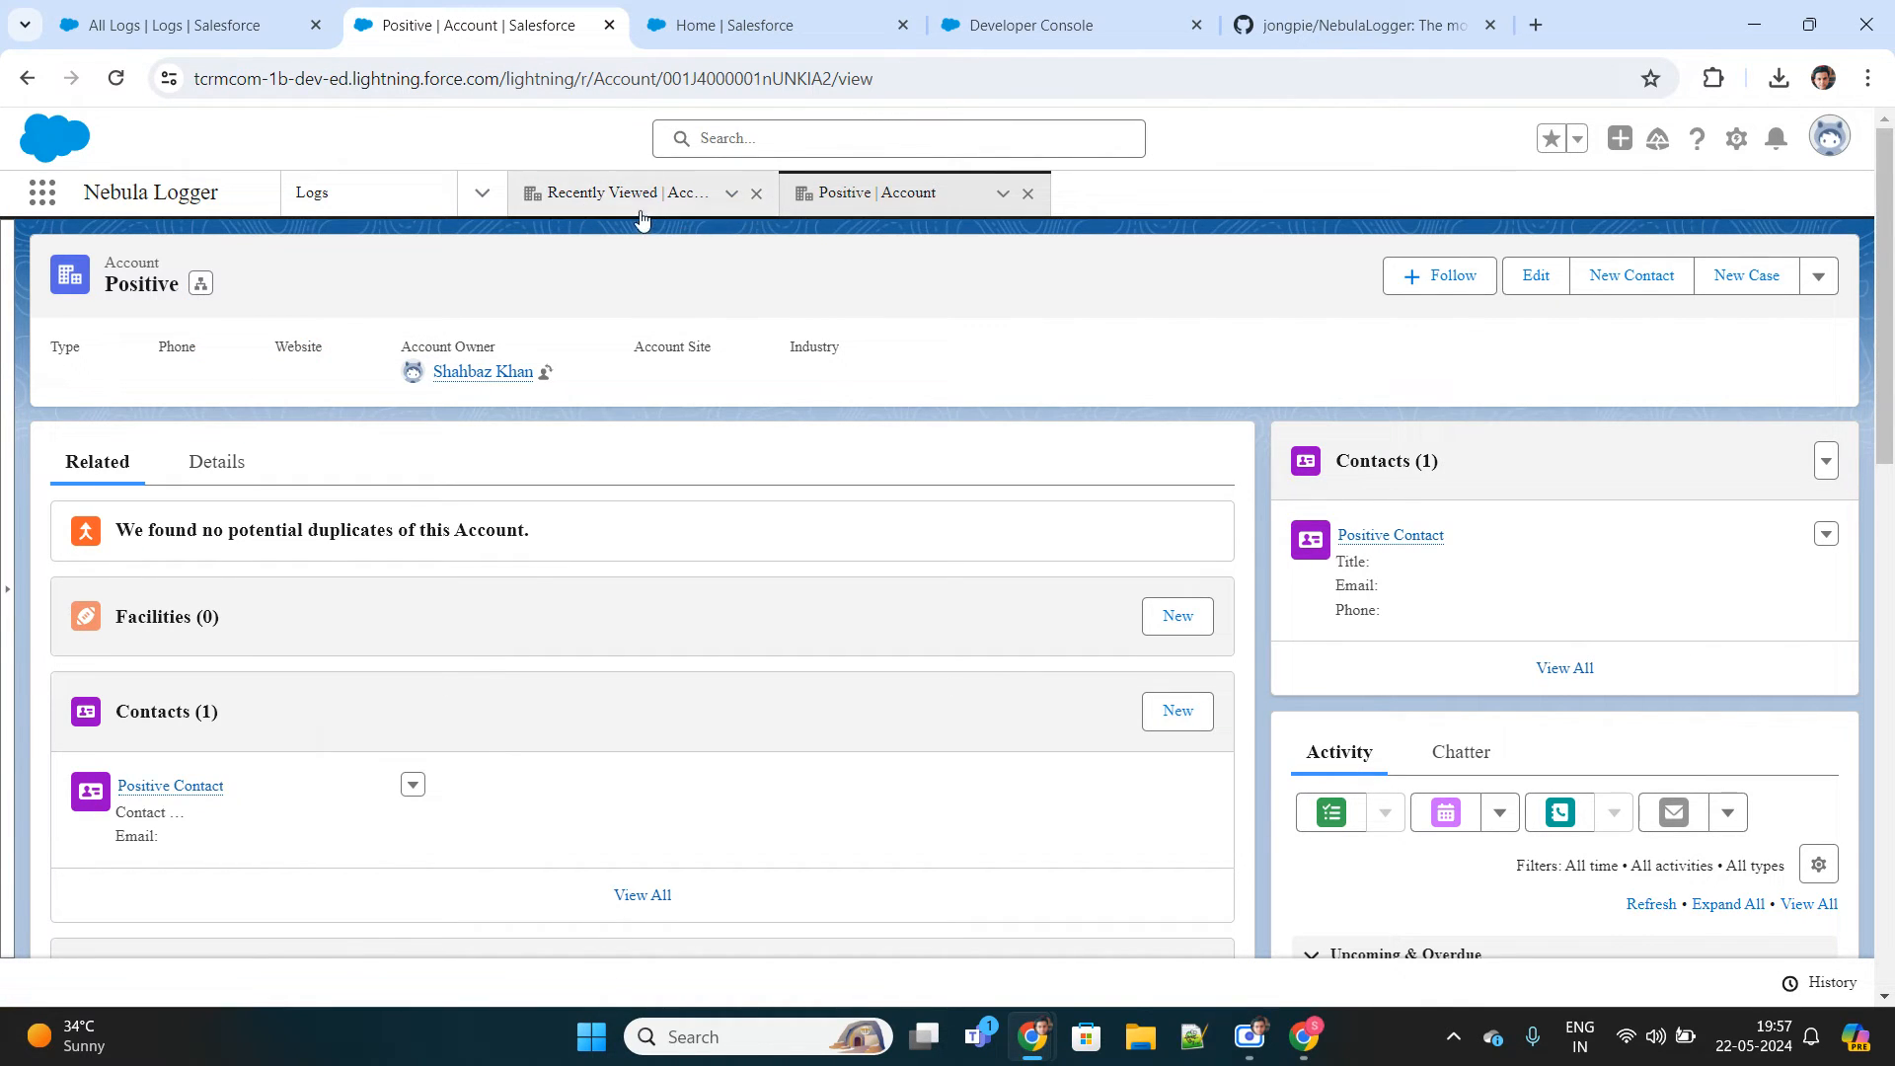
Create a new account named Negative and save it.
left_click(634, 192)
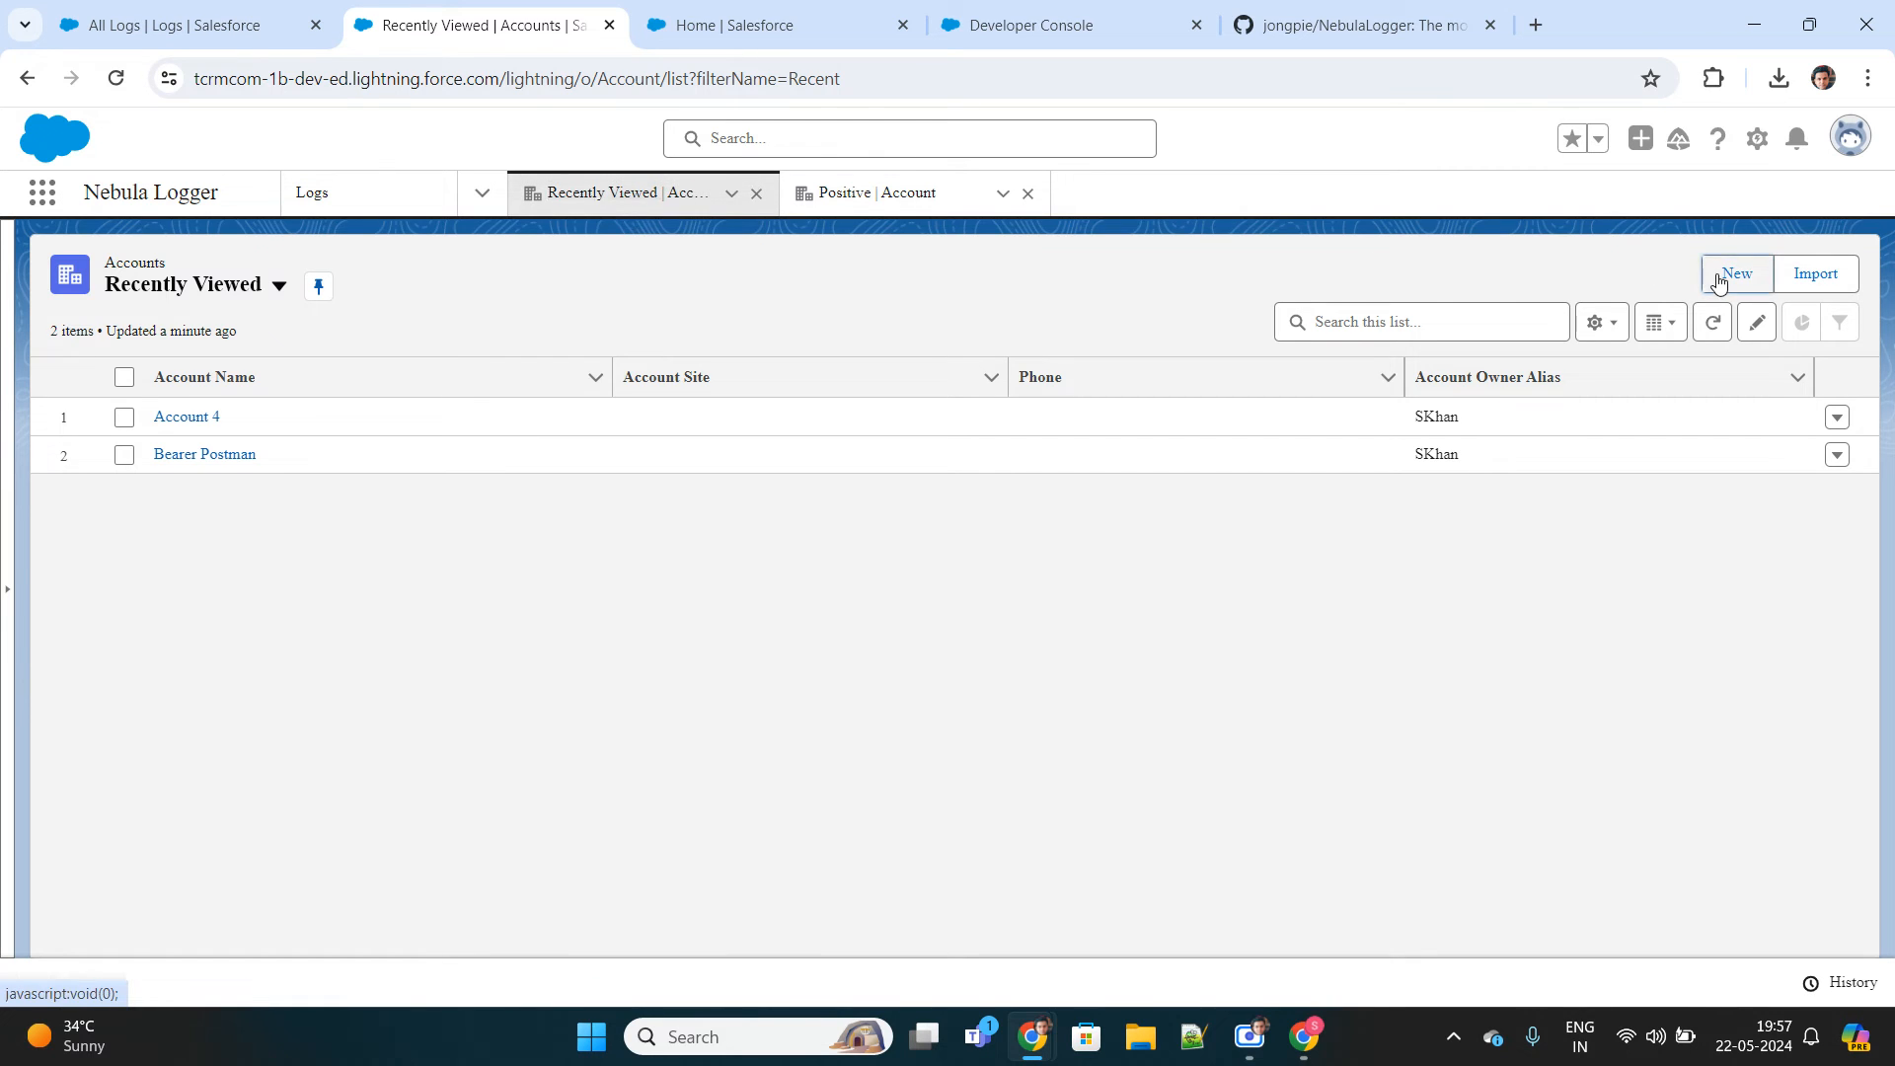
left_click(1737, 273)
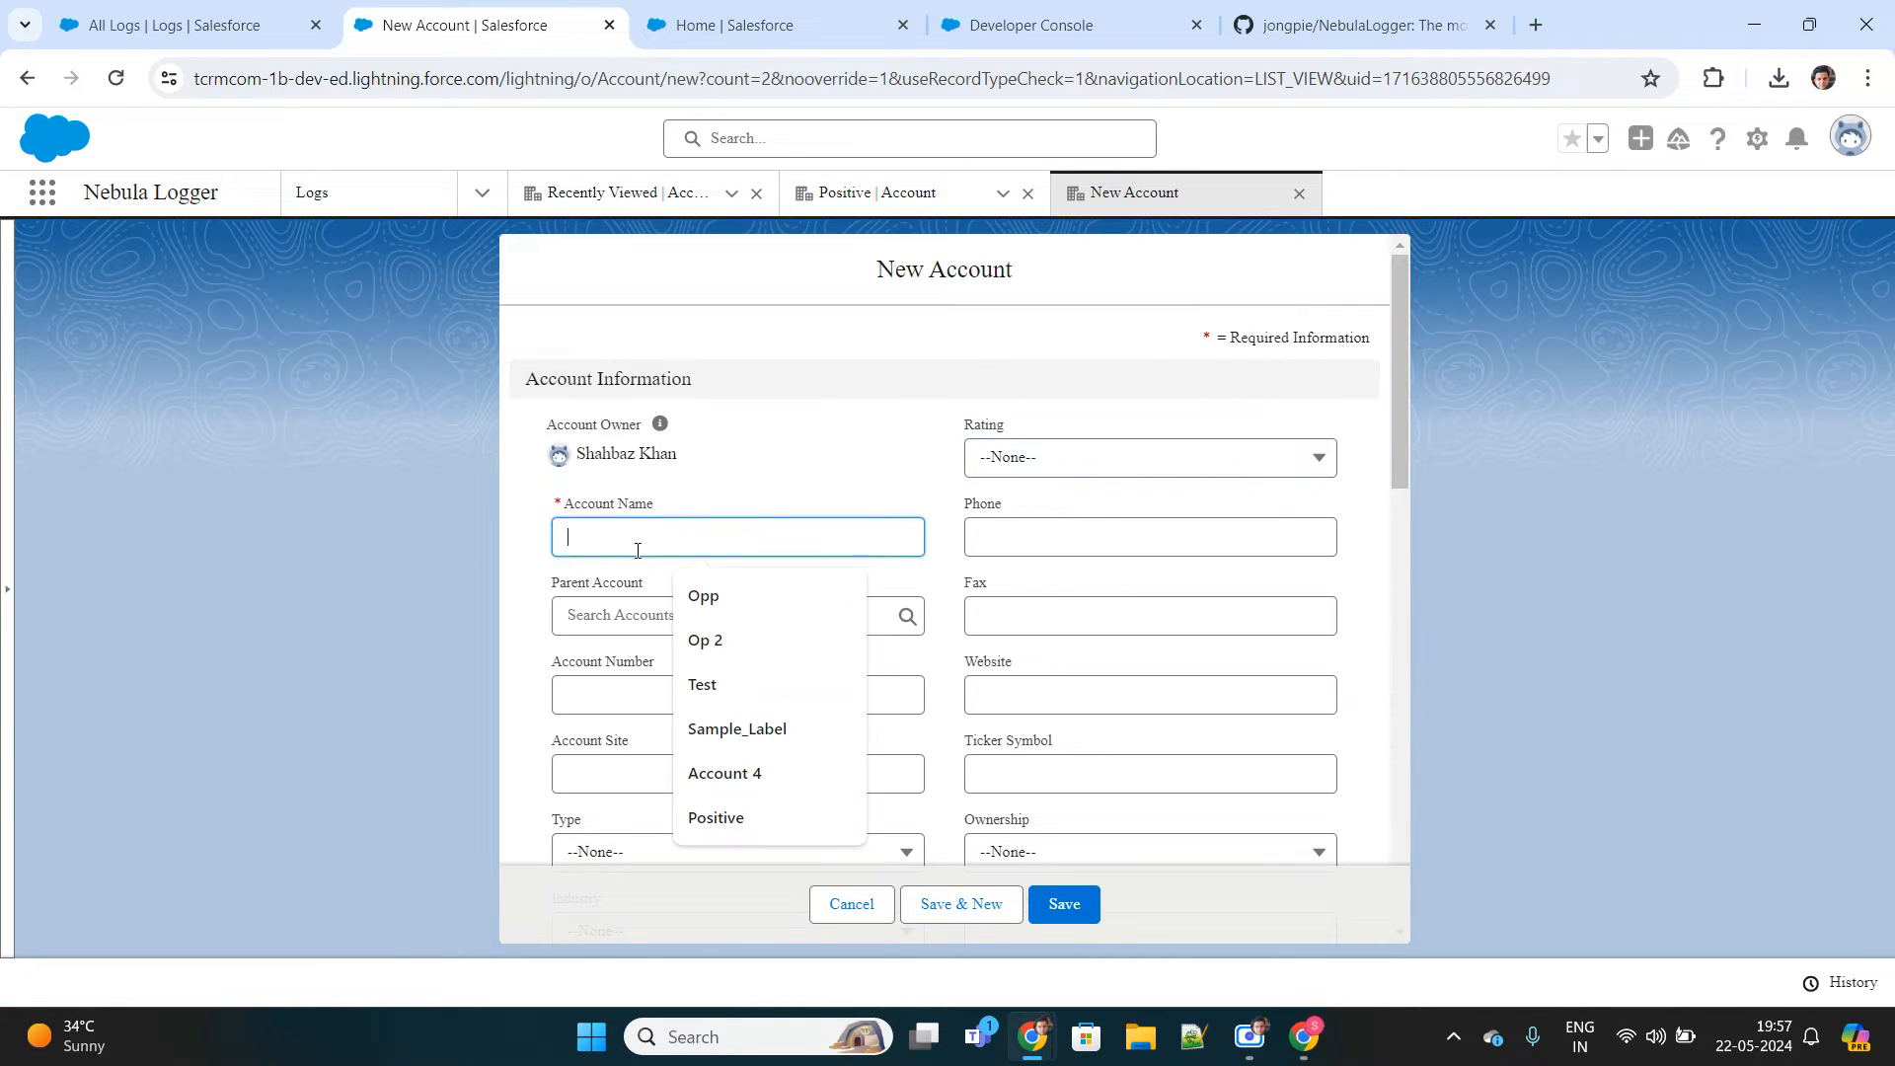
type("Negative")
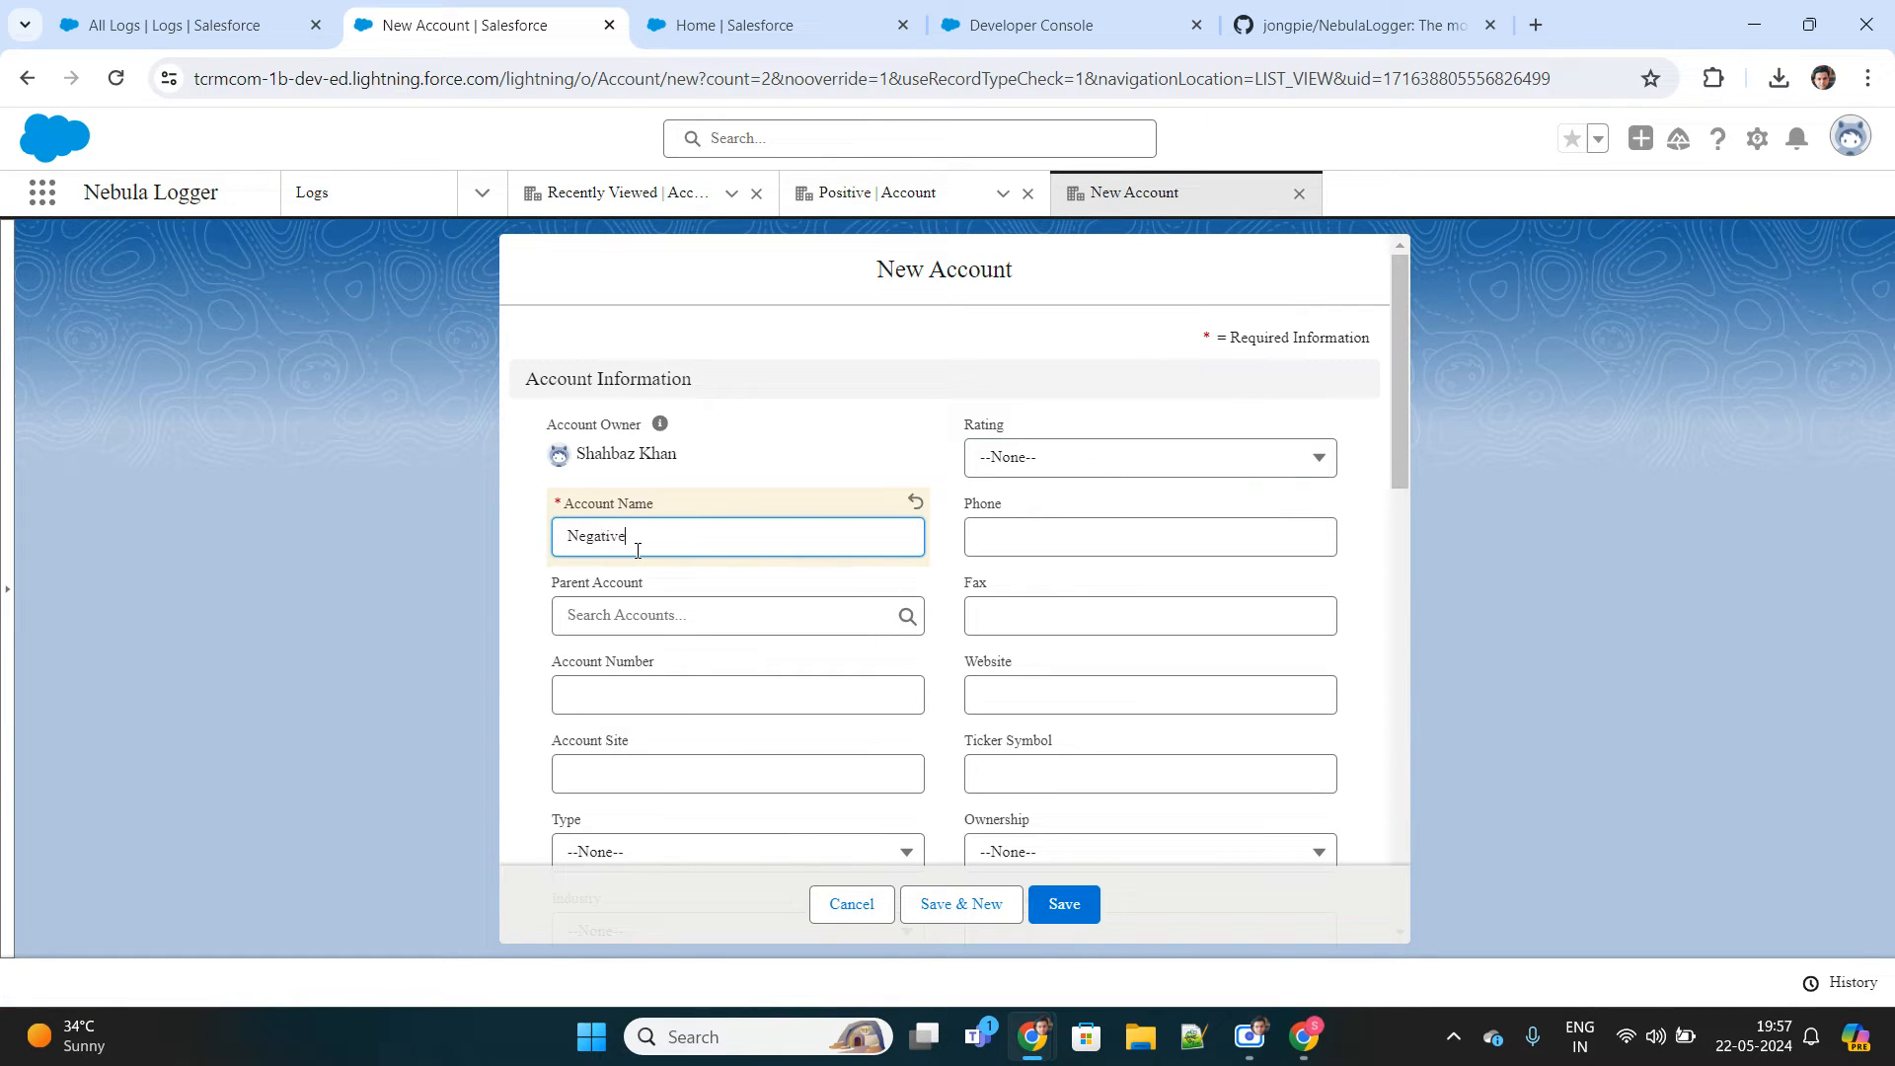
left_click(1062, 902)
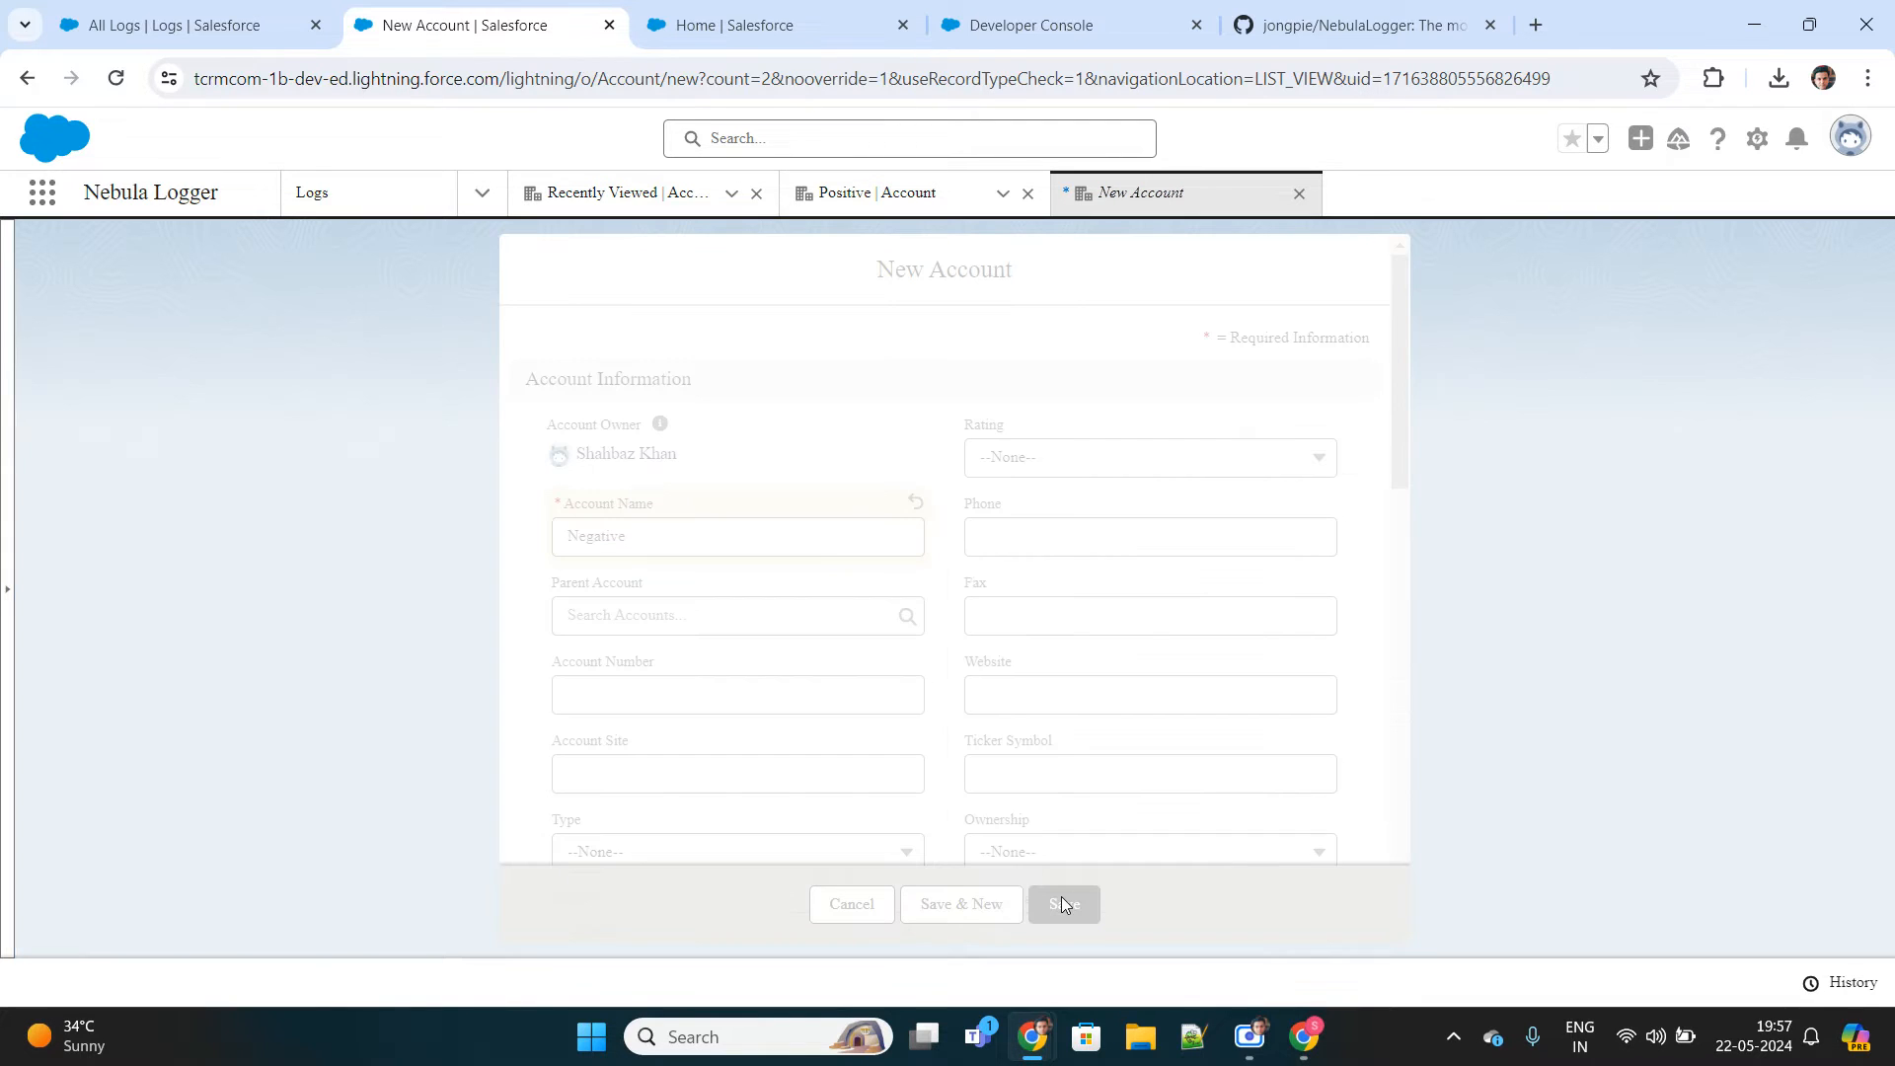
left_click(1062, 904)
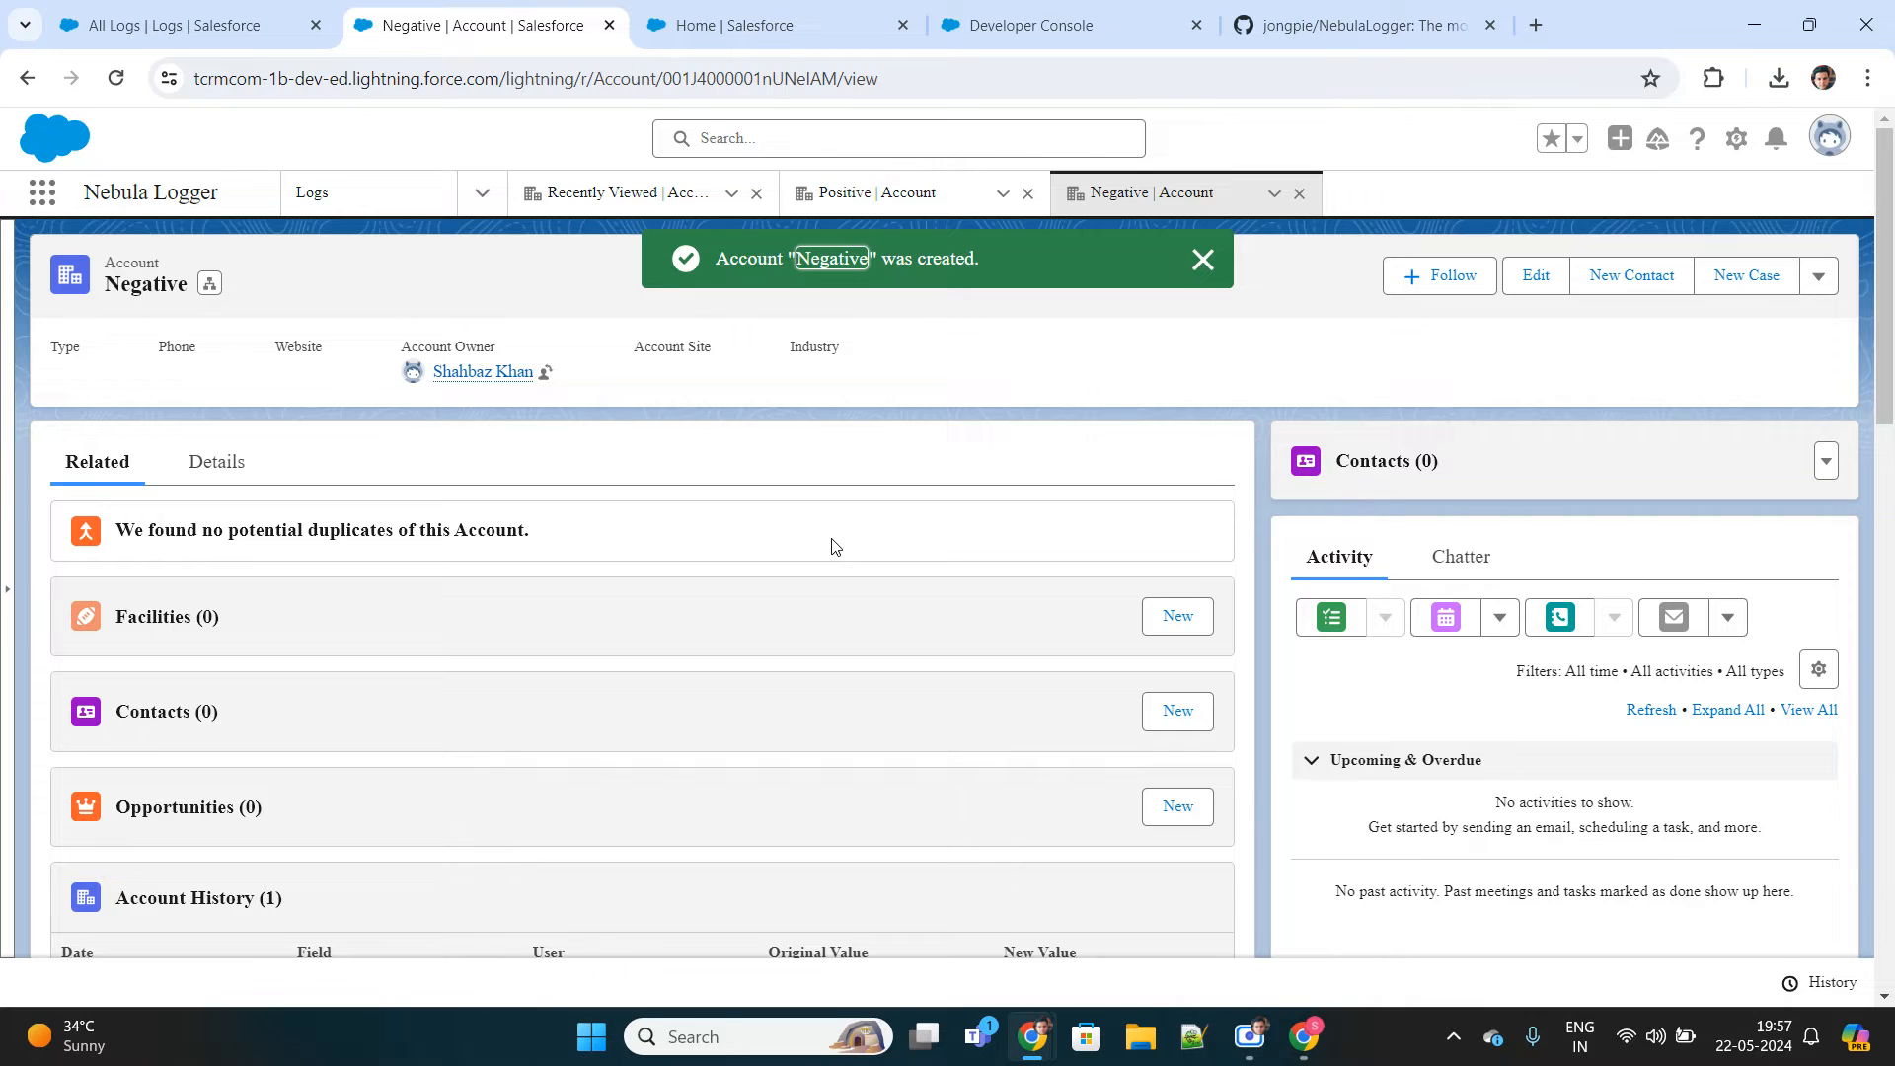
Review AccTrigger's contact-list insert and its Logger.error and Logger.saveLog catch lines.
left_click(1069, 24)
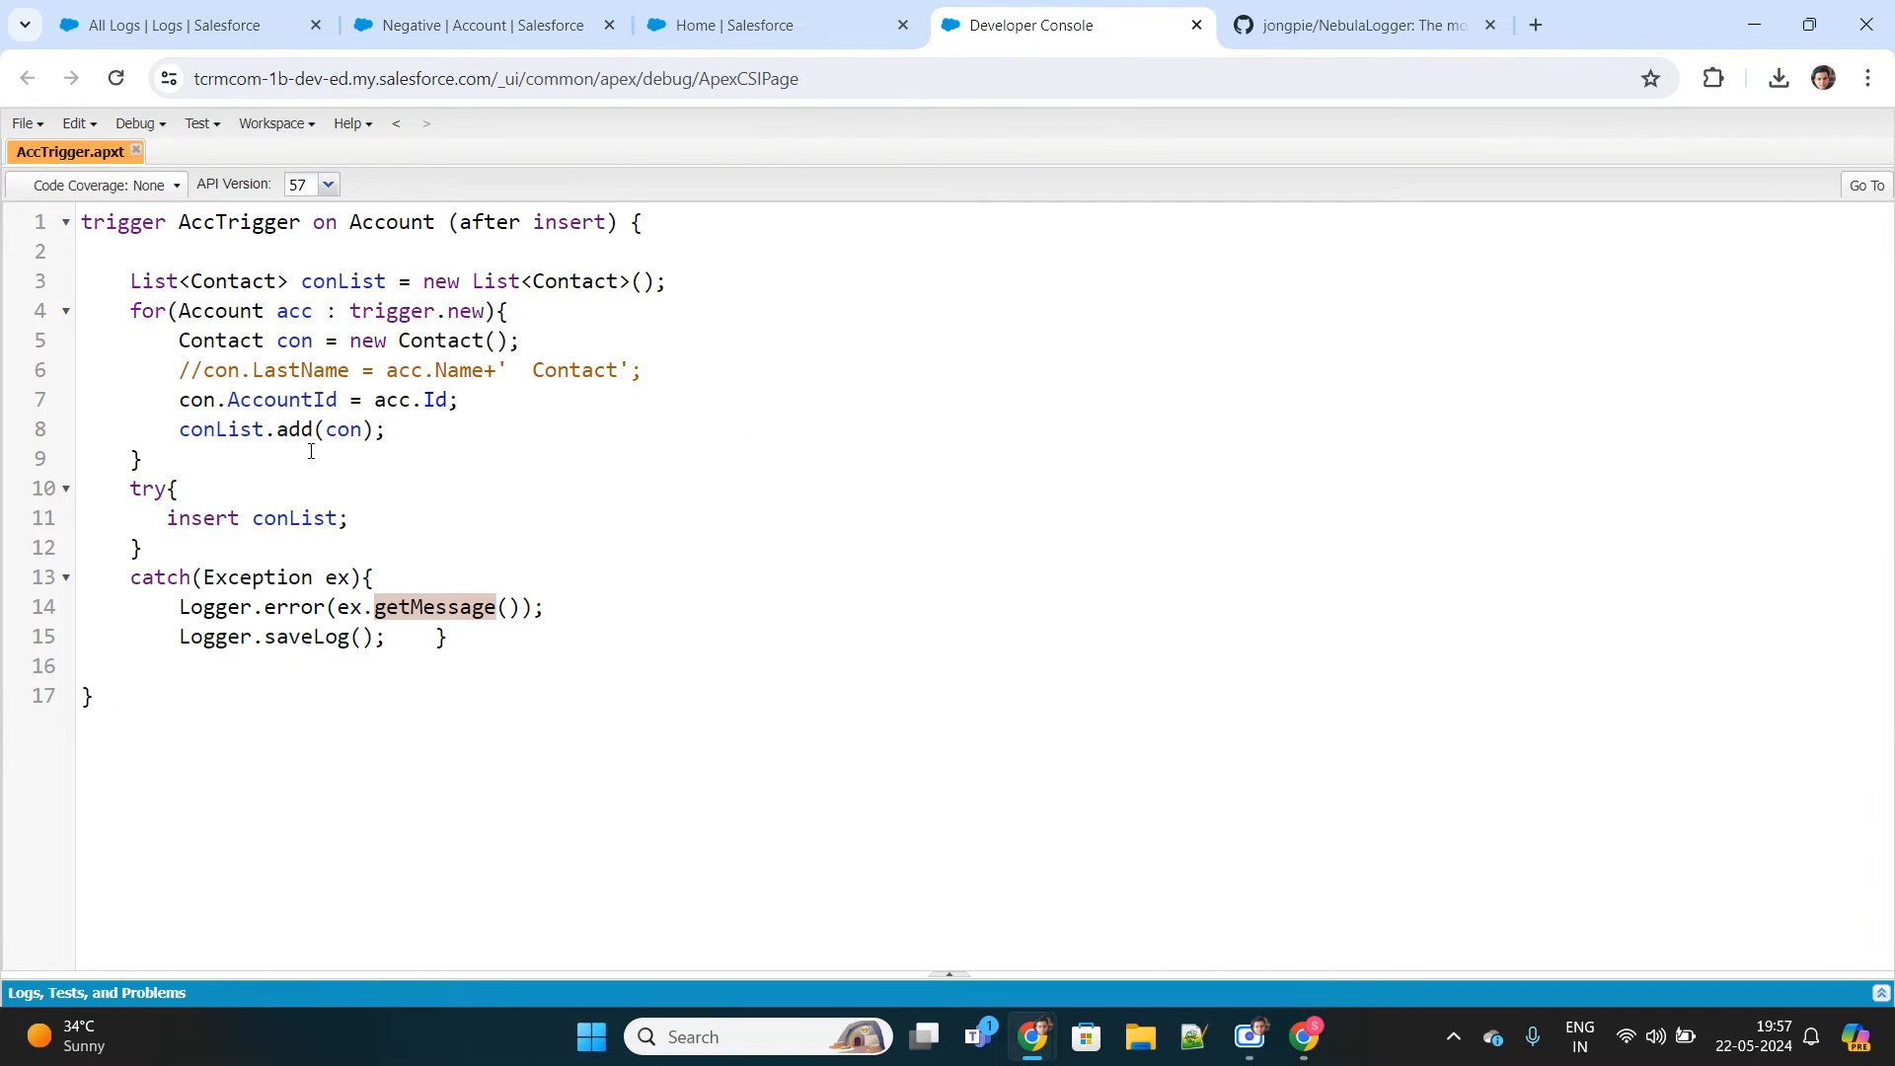
double_click(204, 517)
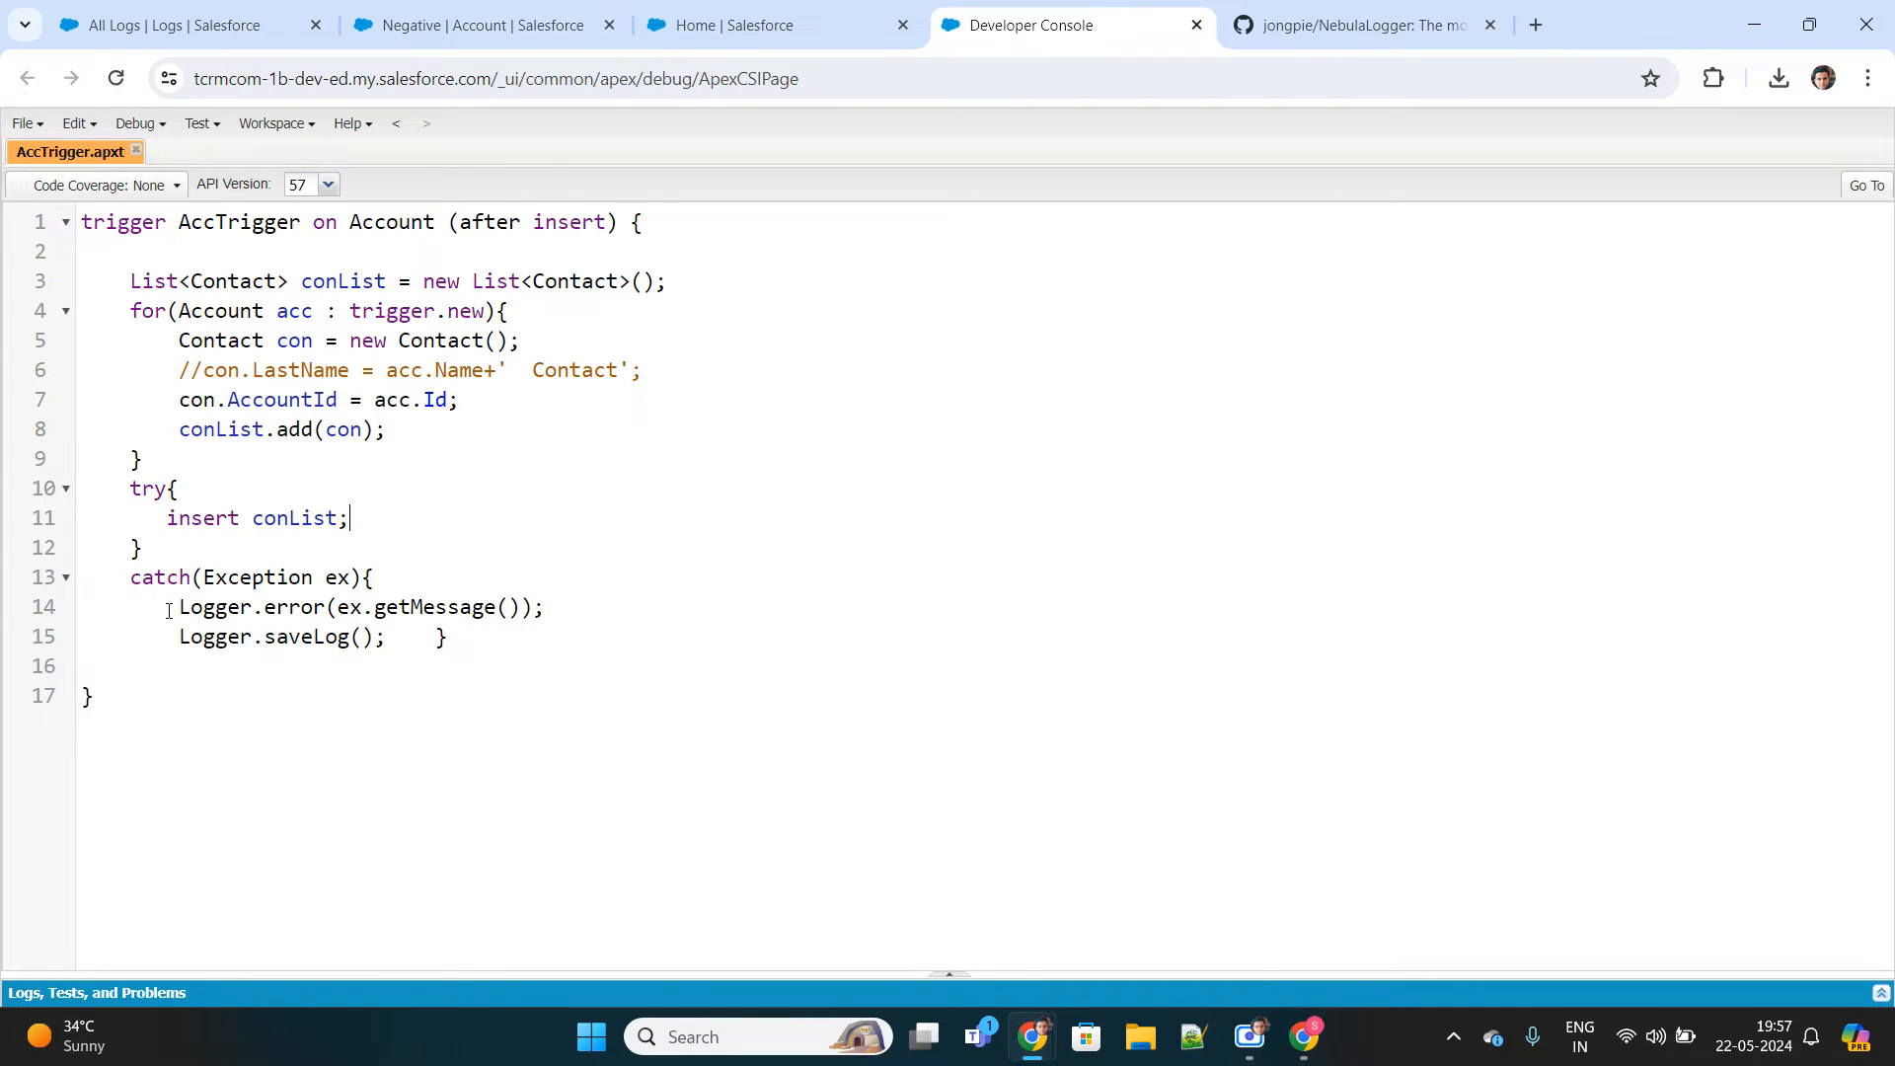
left_click_drag(177, 606, 416, 638)
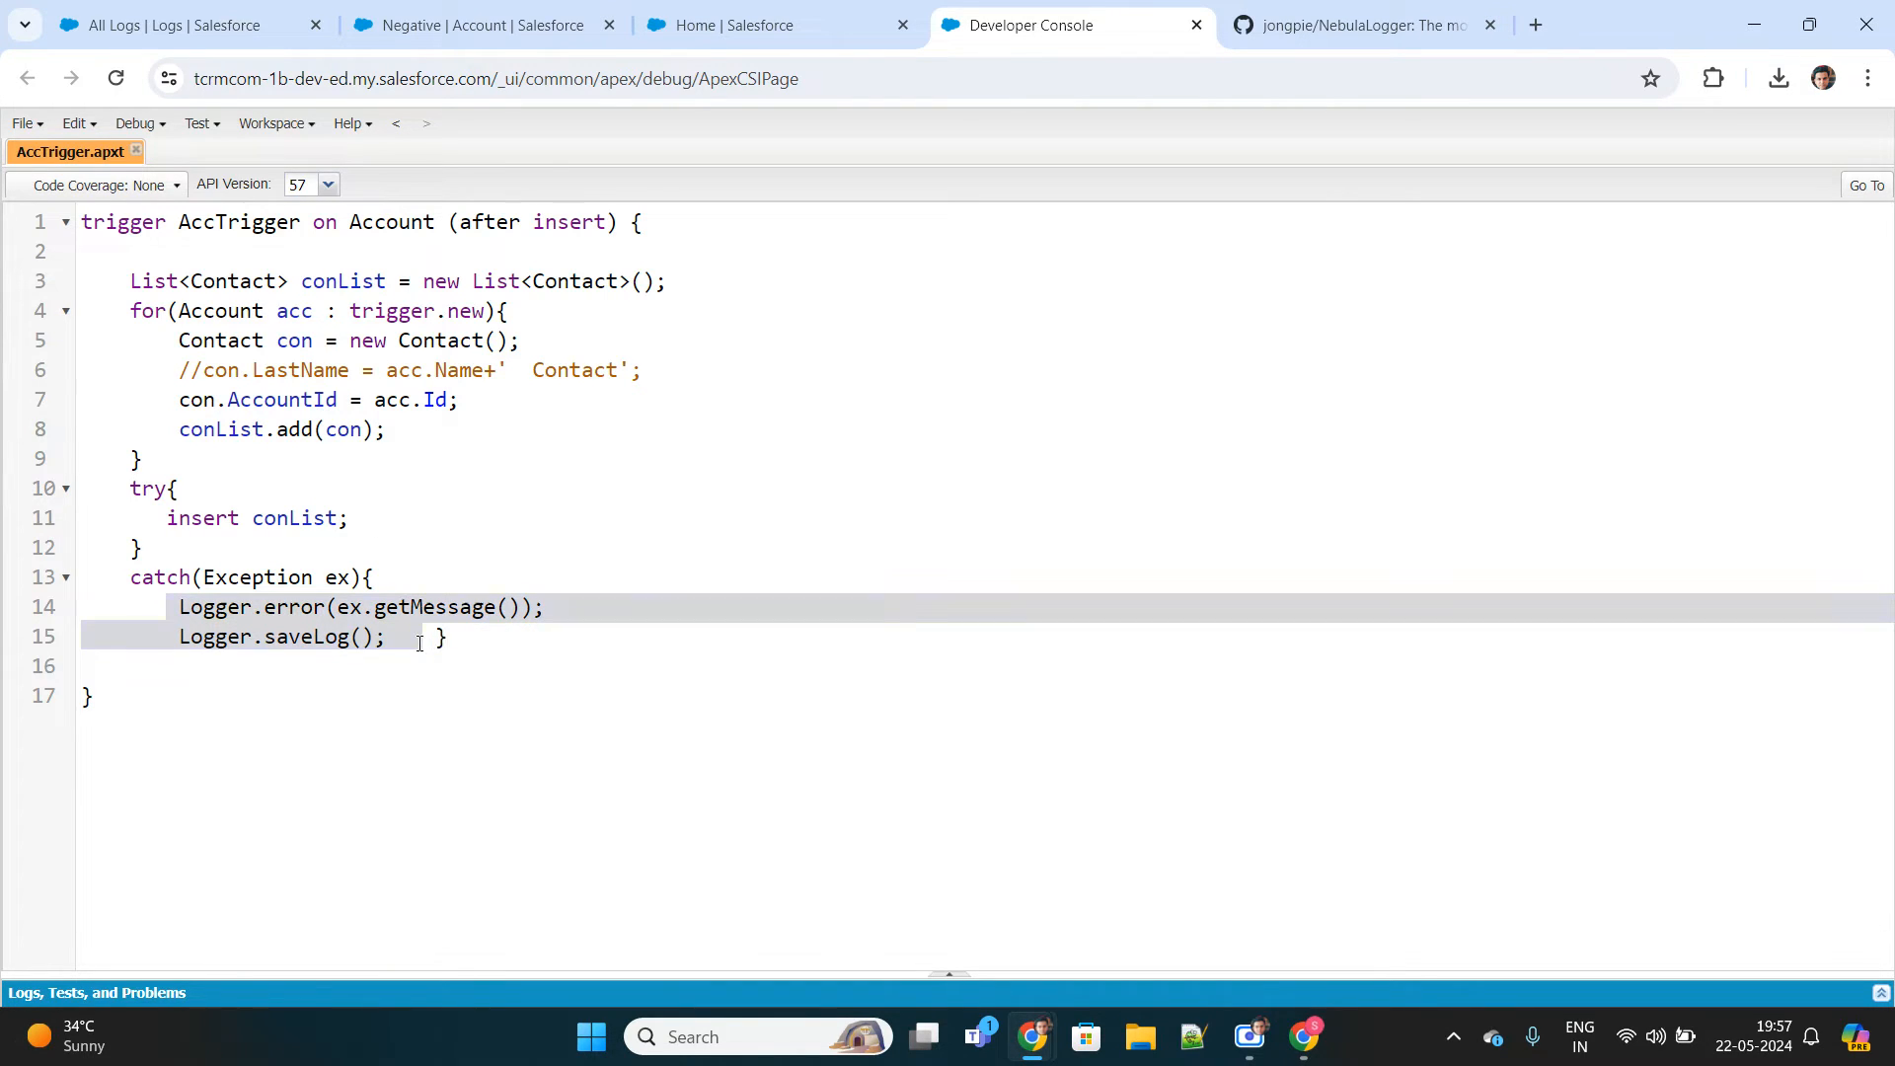
left_click(188, 23)
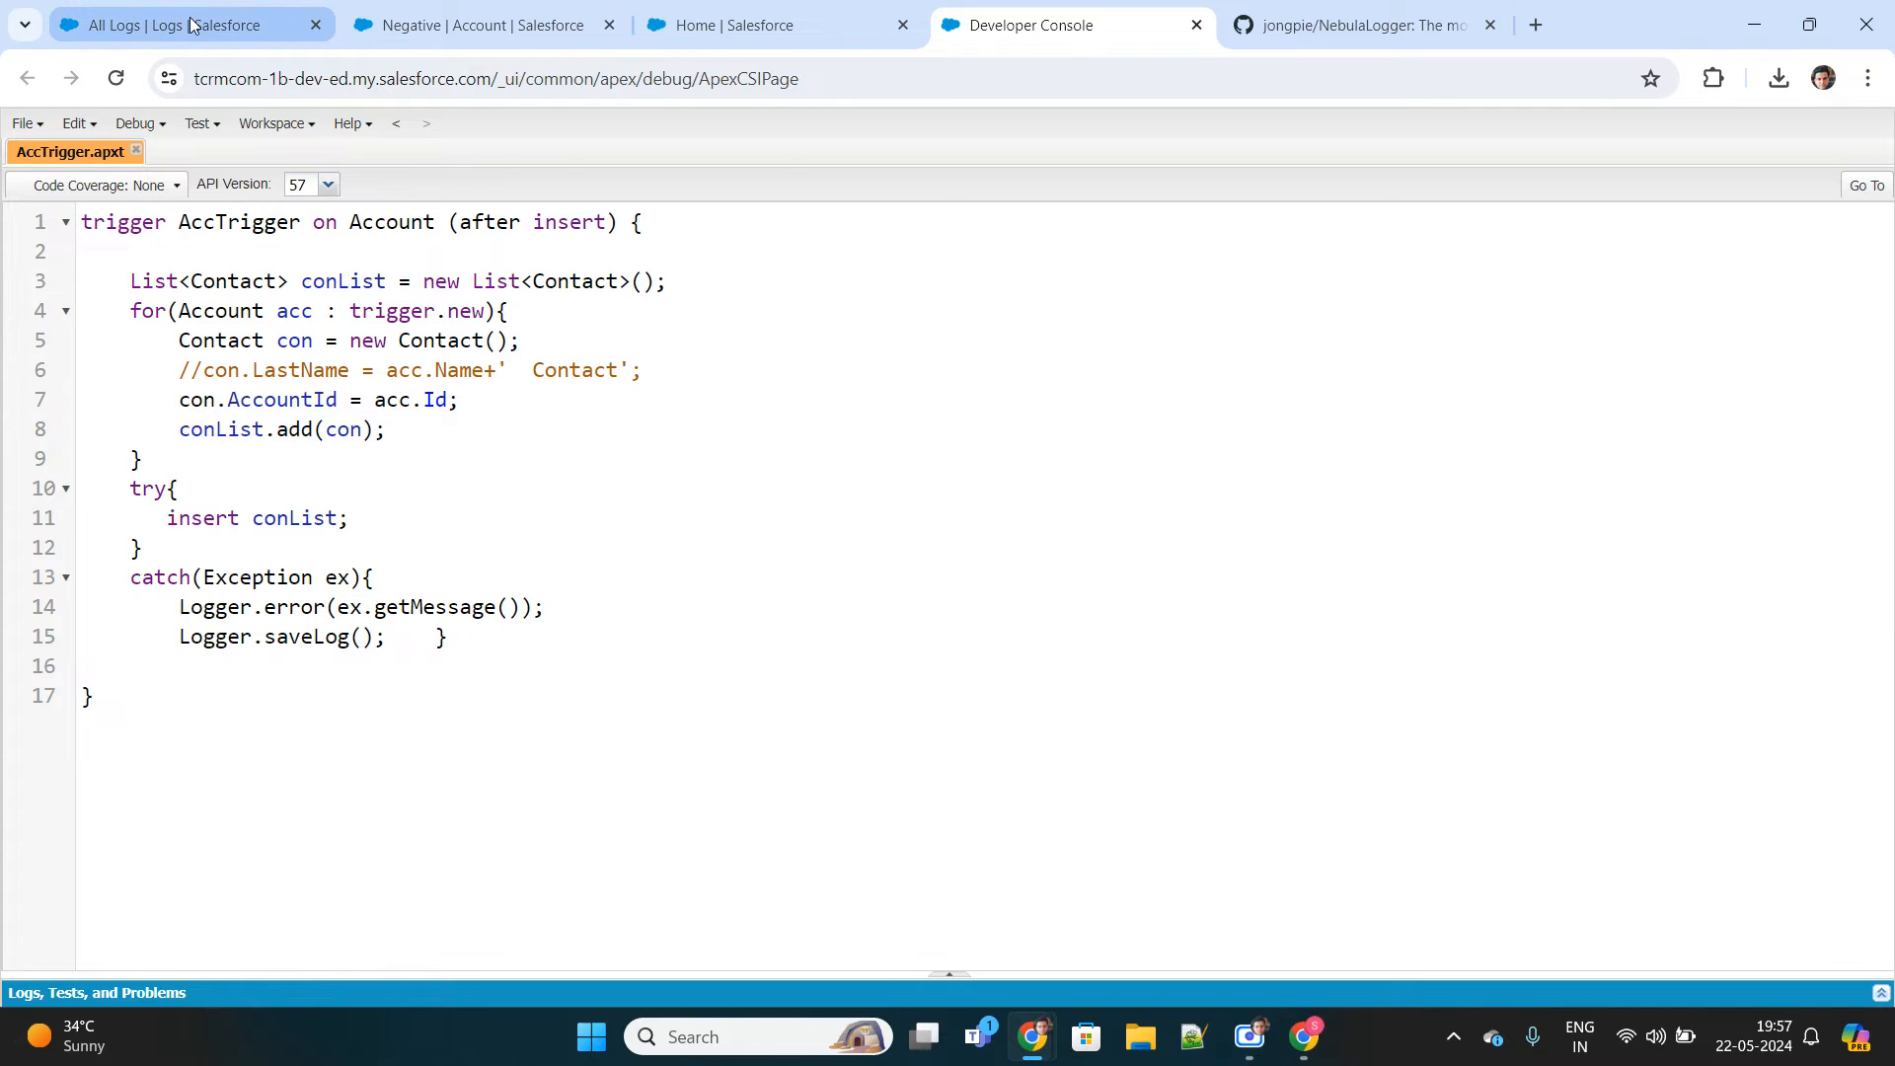
Refresh All Logs to find Log-000001 and open its ERROR entry showing the REQUIRED_FIELD_MISSING LastName failure.
left_click(182, 24)
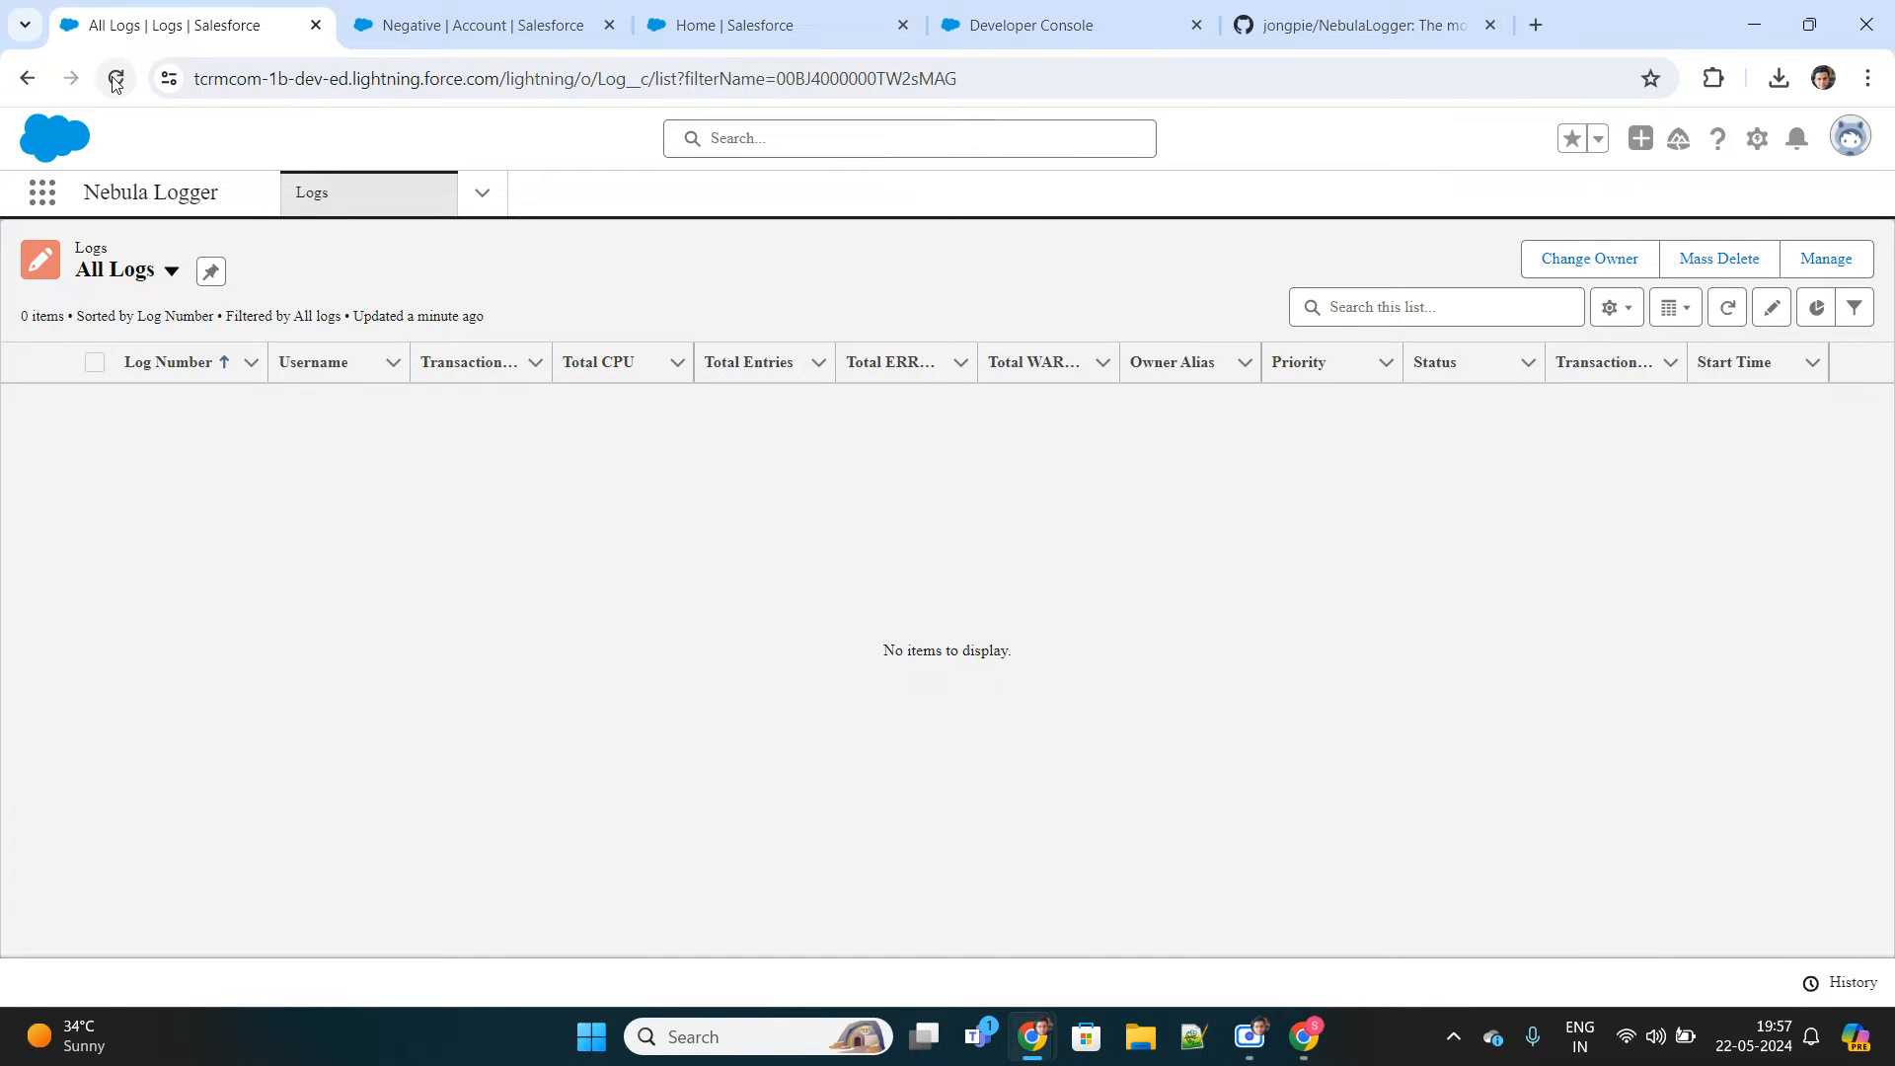
left_click(110, 79)
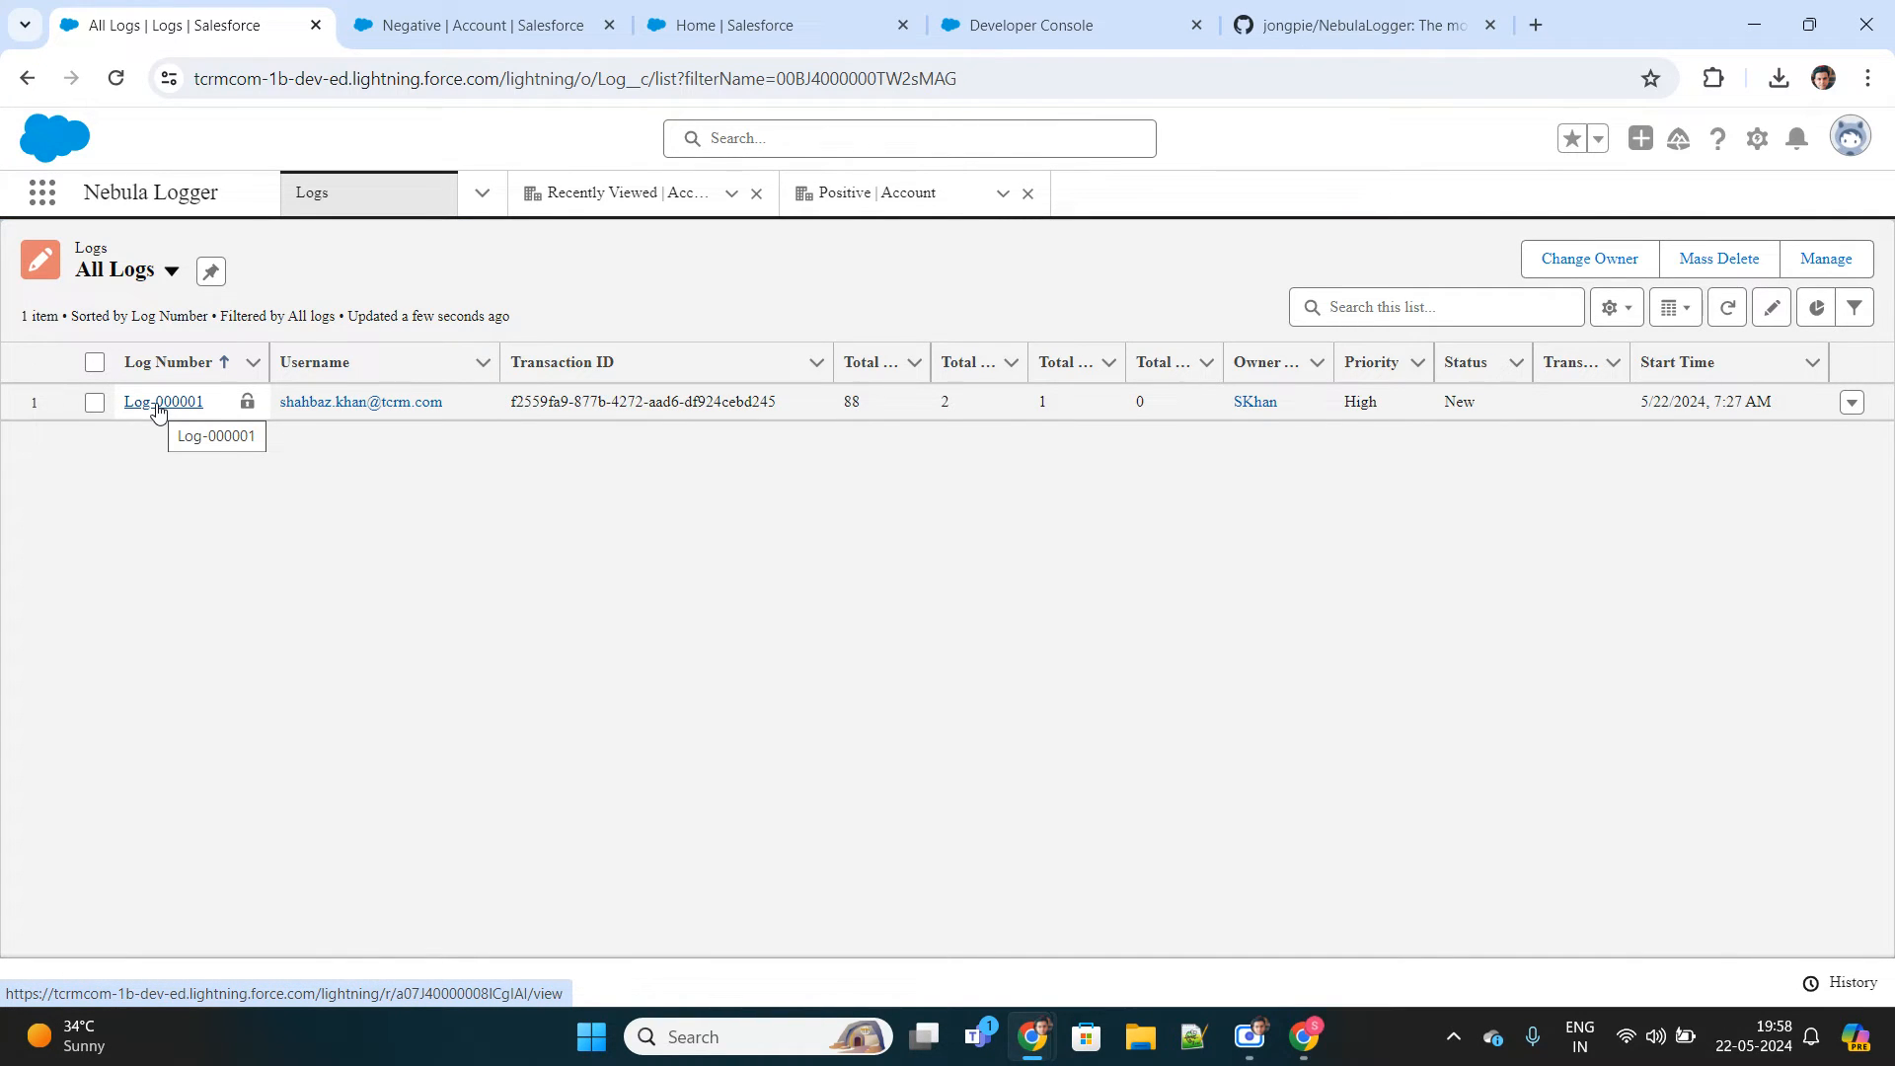
left_click(162, 401)
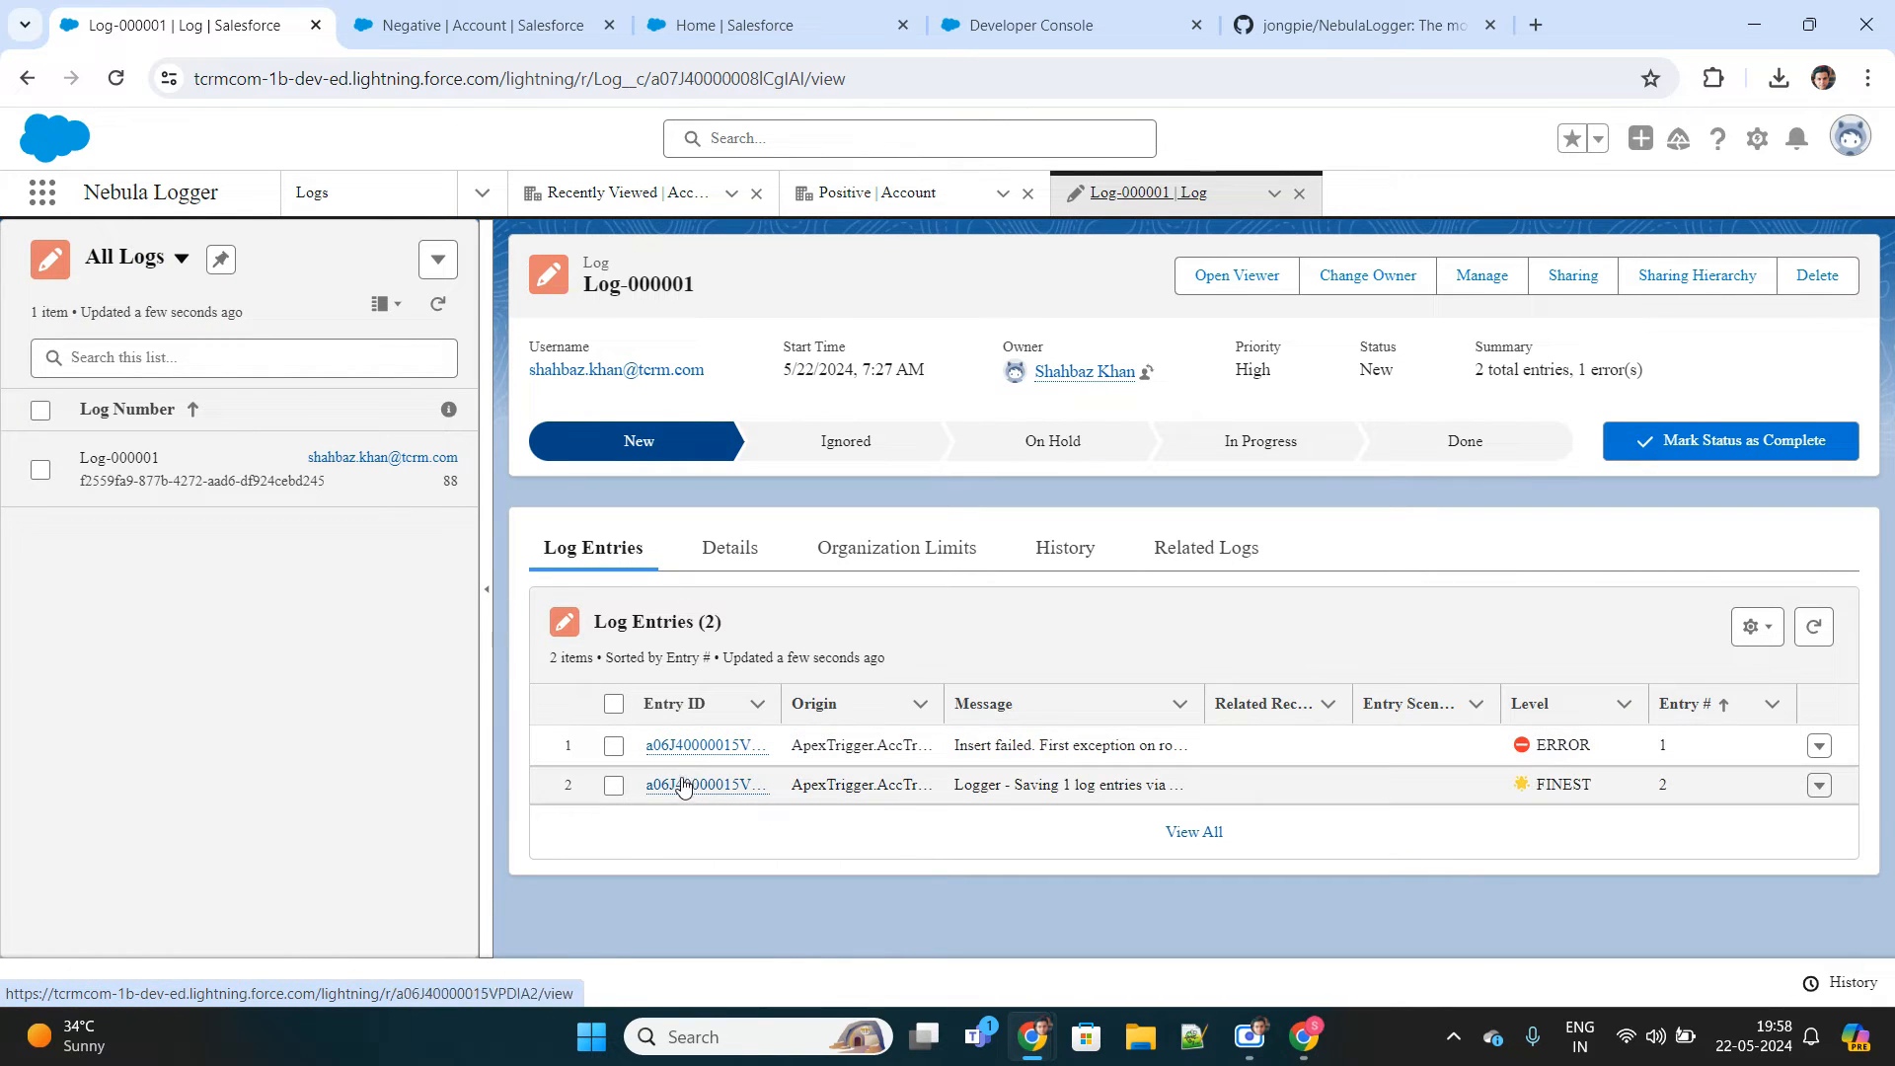
left_click(709, 745)
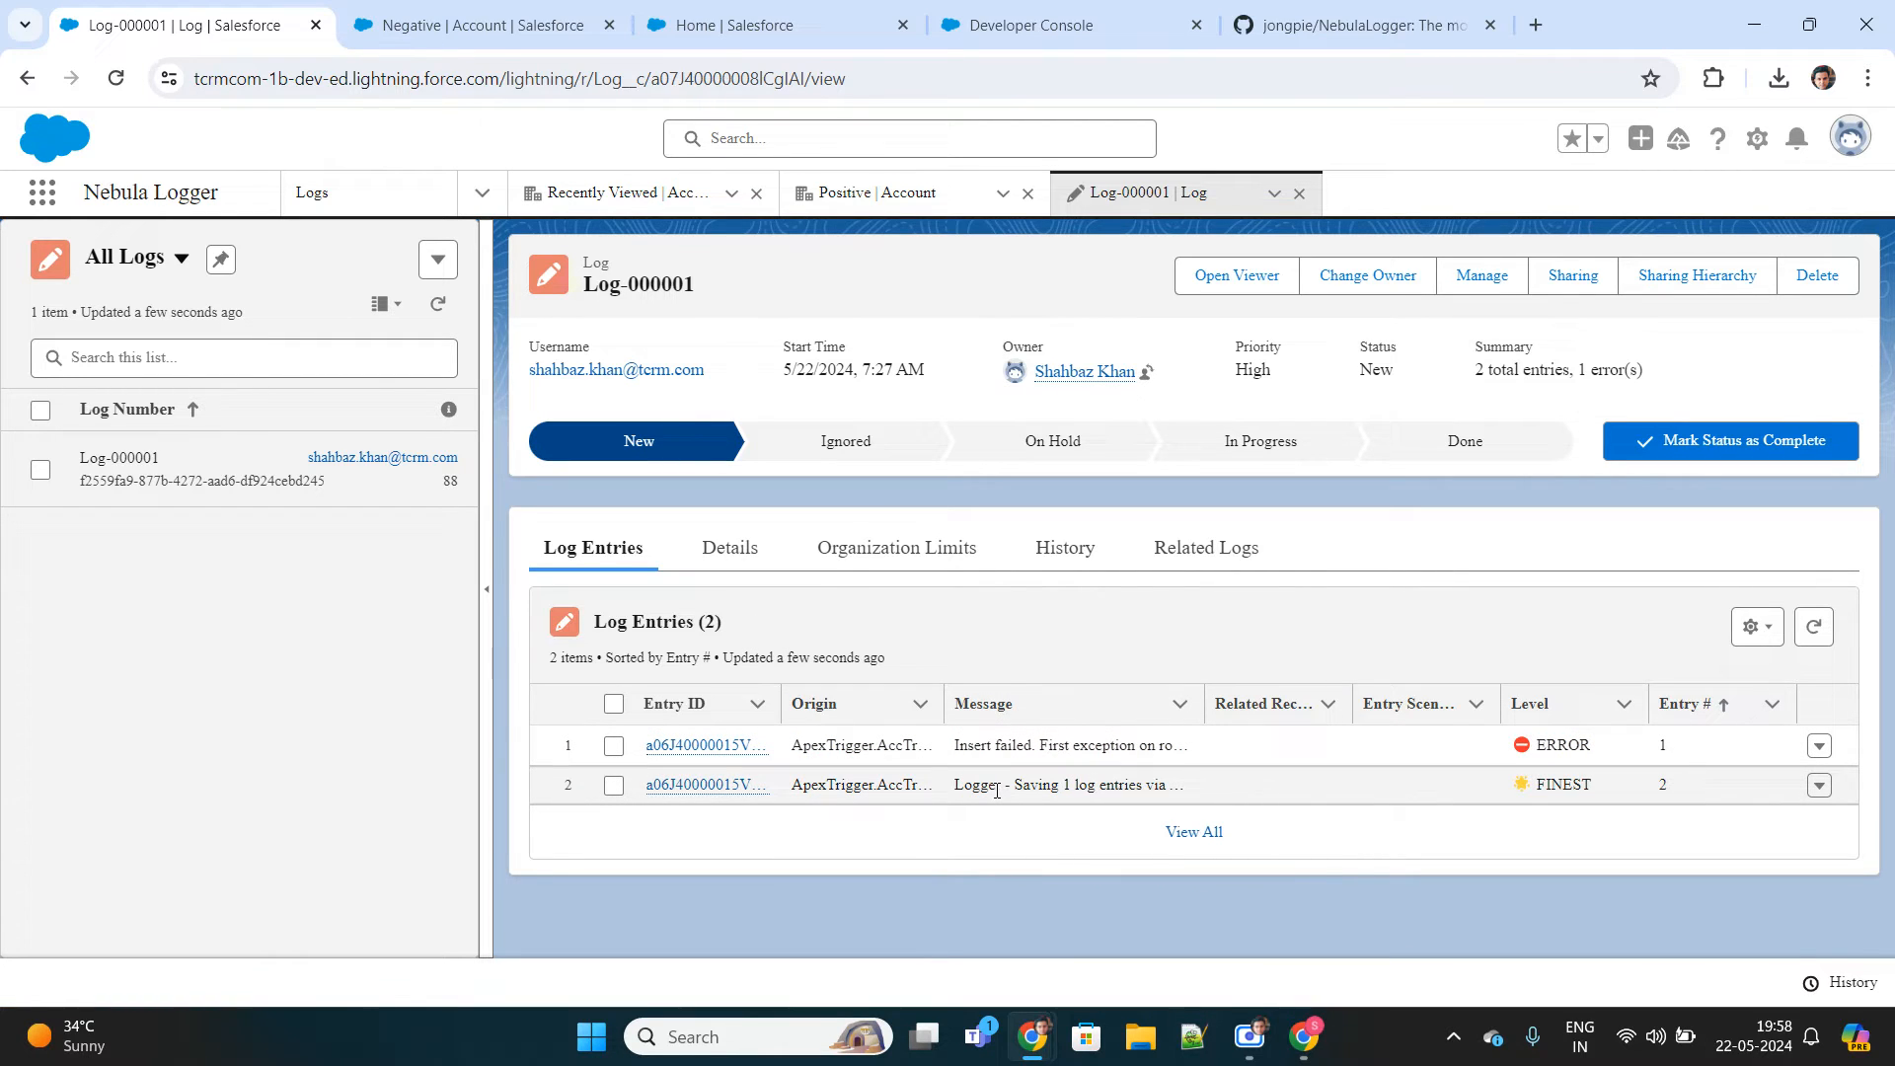
mouse_move(707, 744)
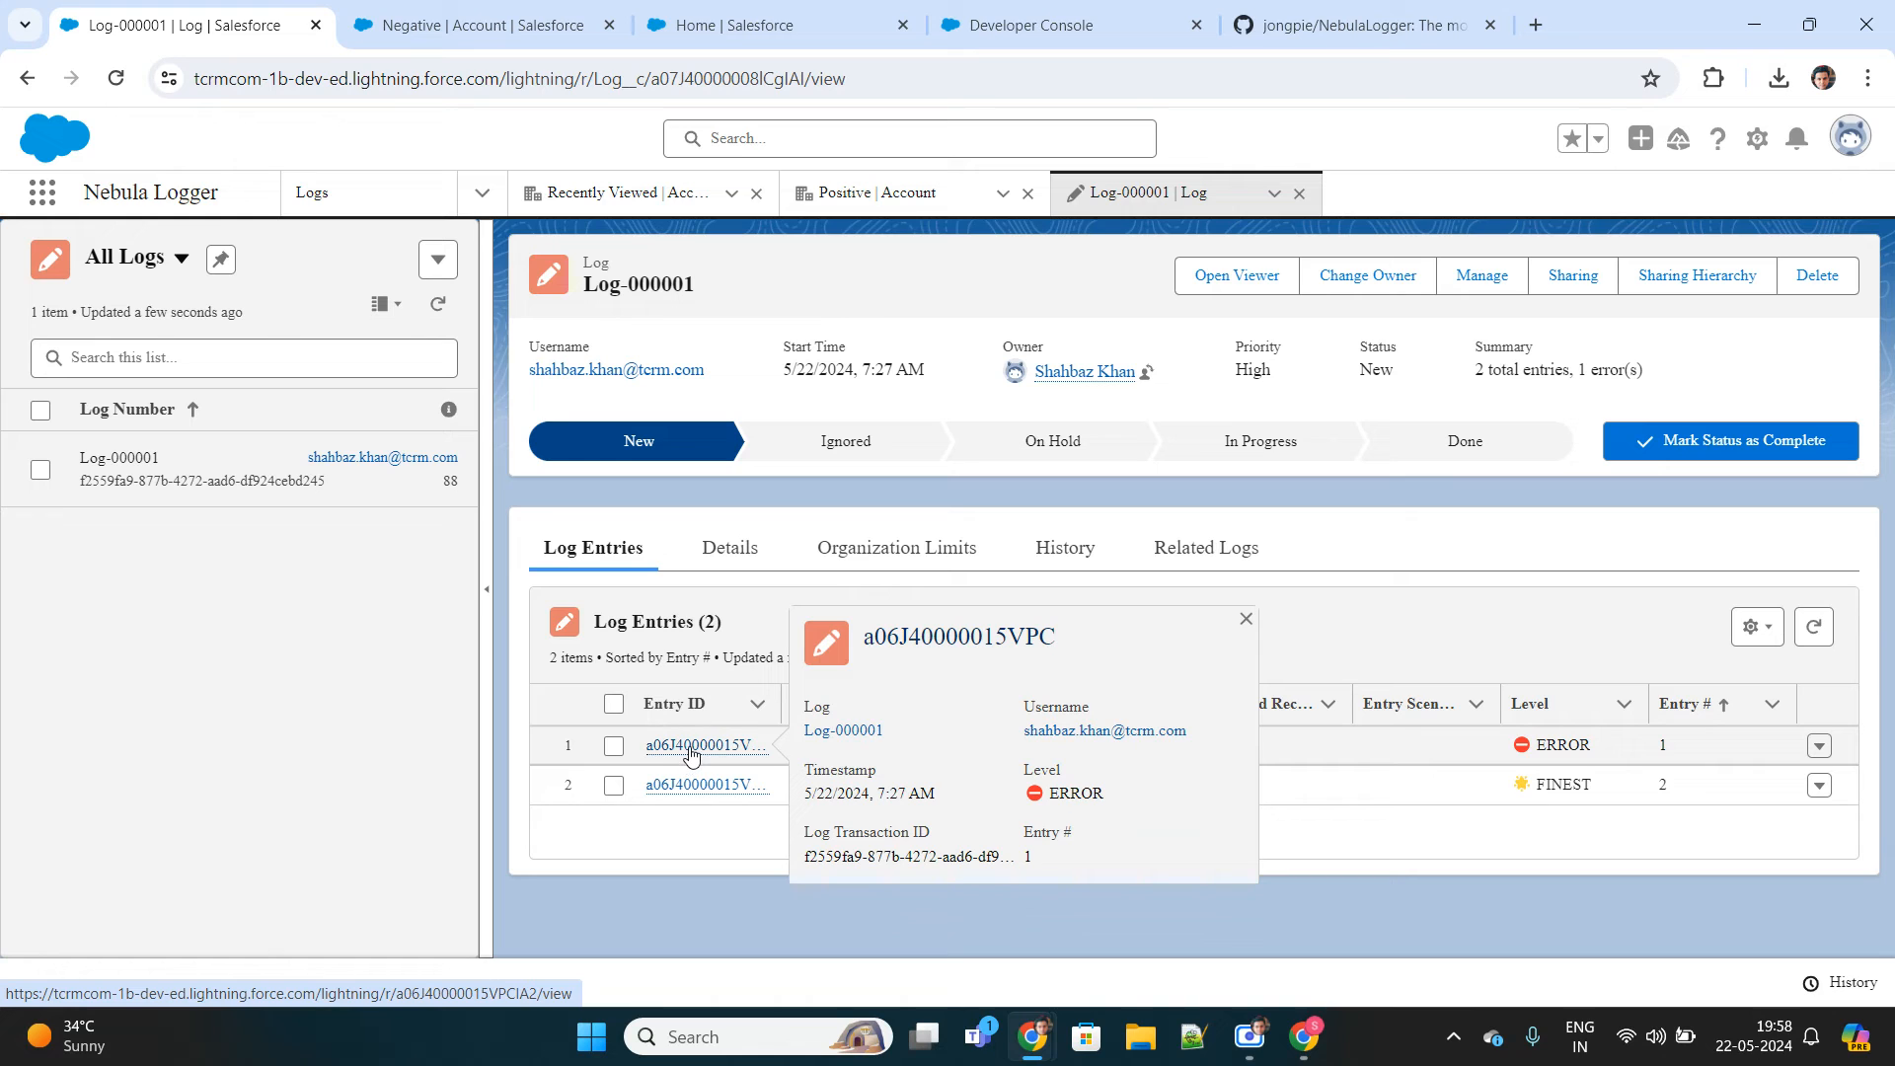
left_click(706, 745)
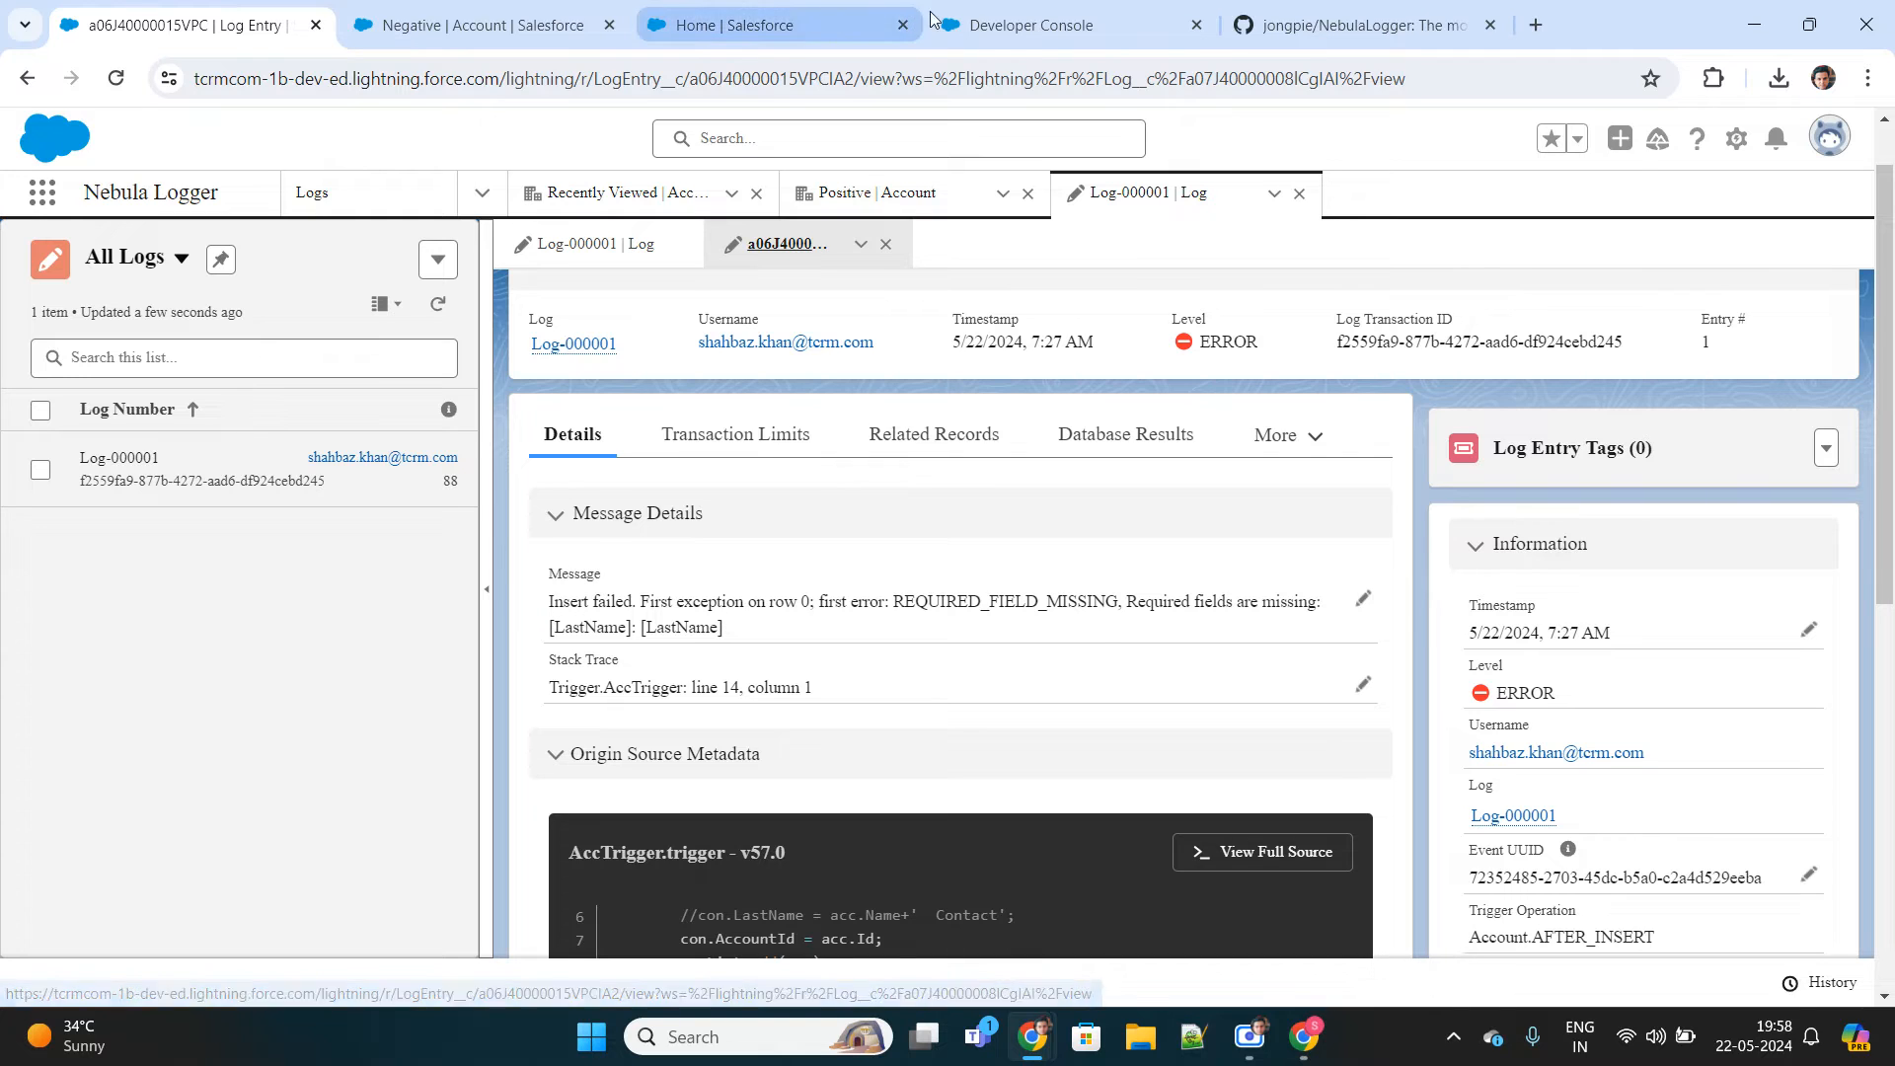
left_click(1068, 23)
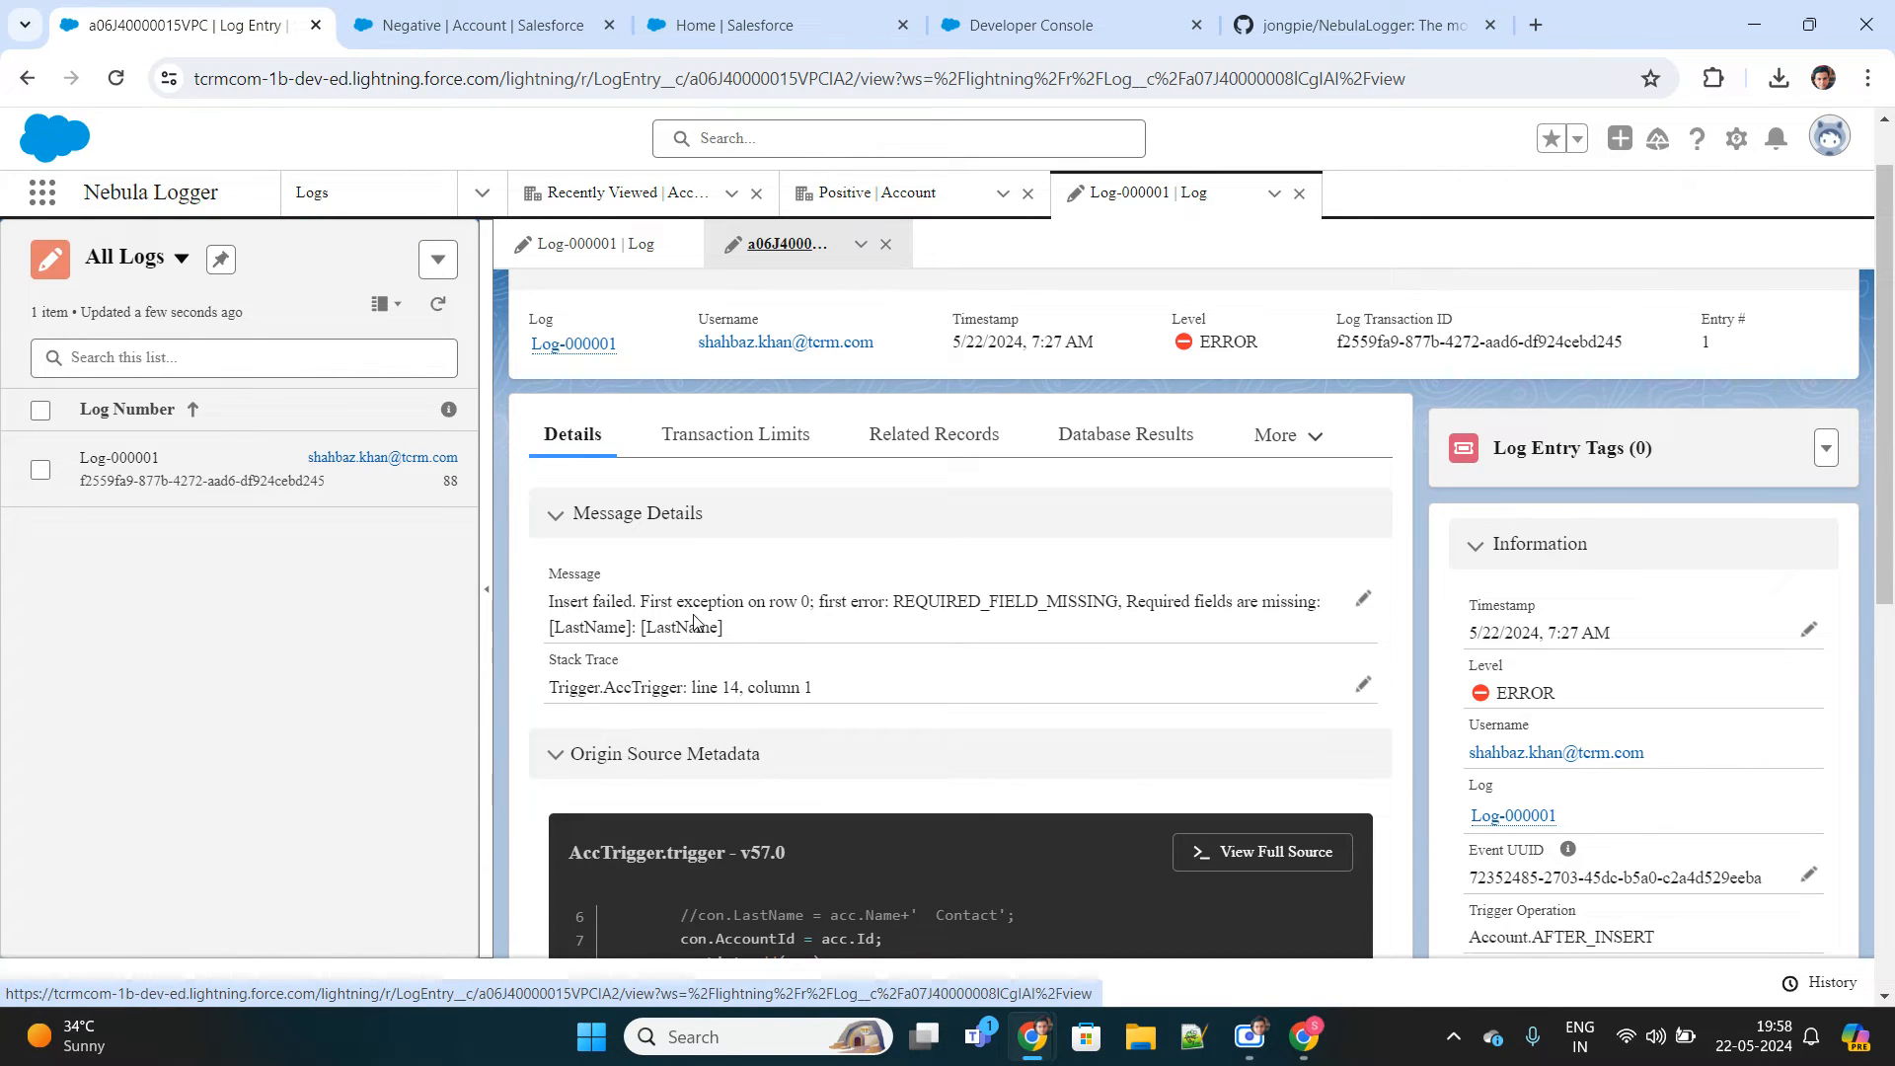
mouse_move(1123, 602)
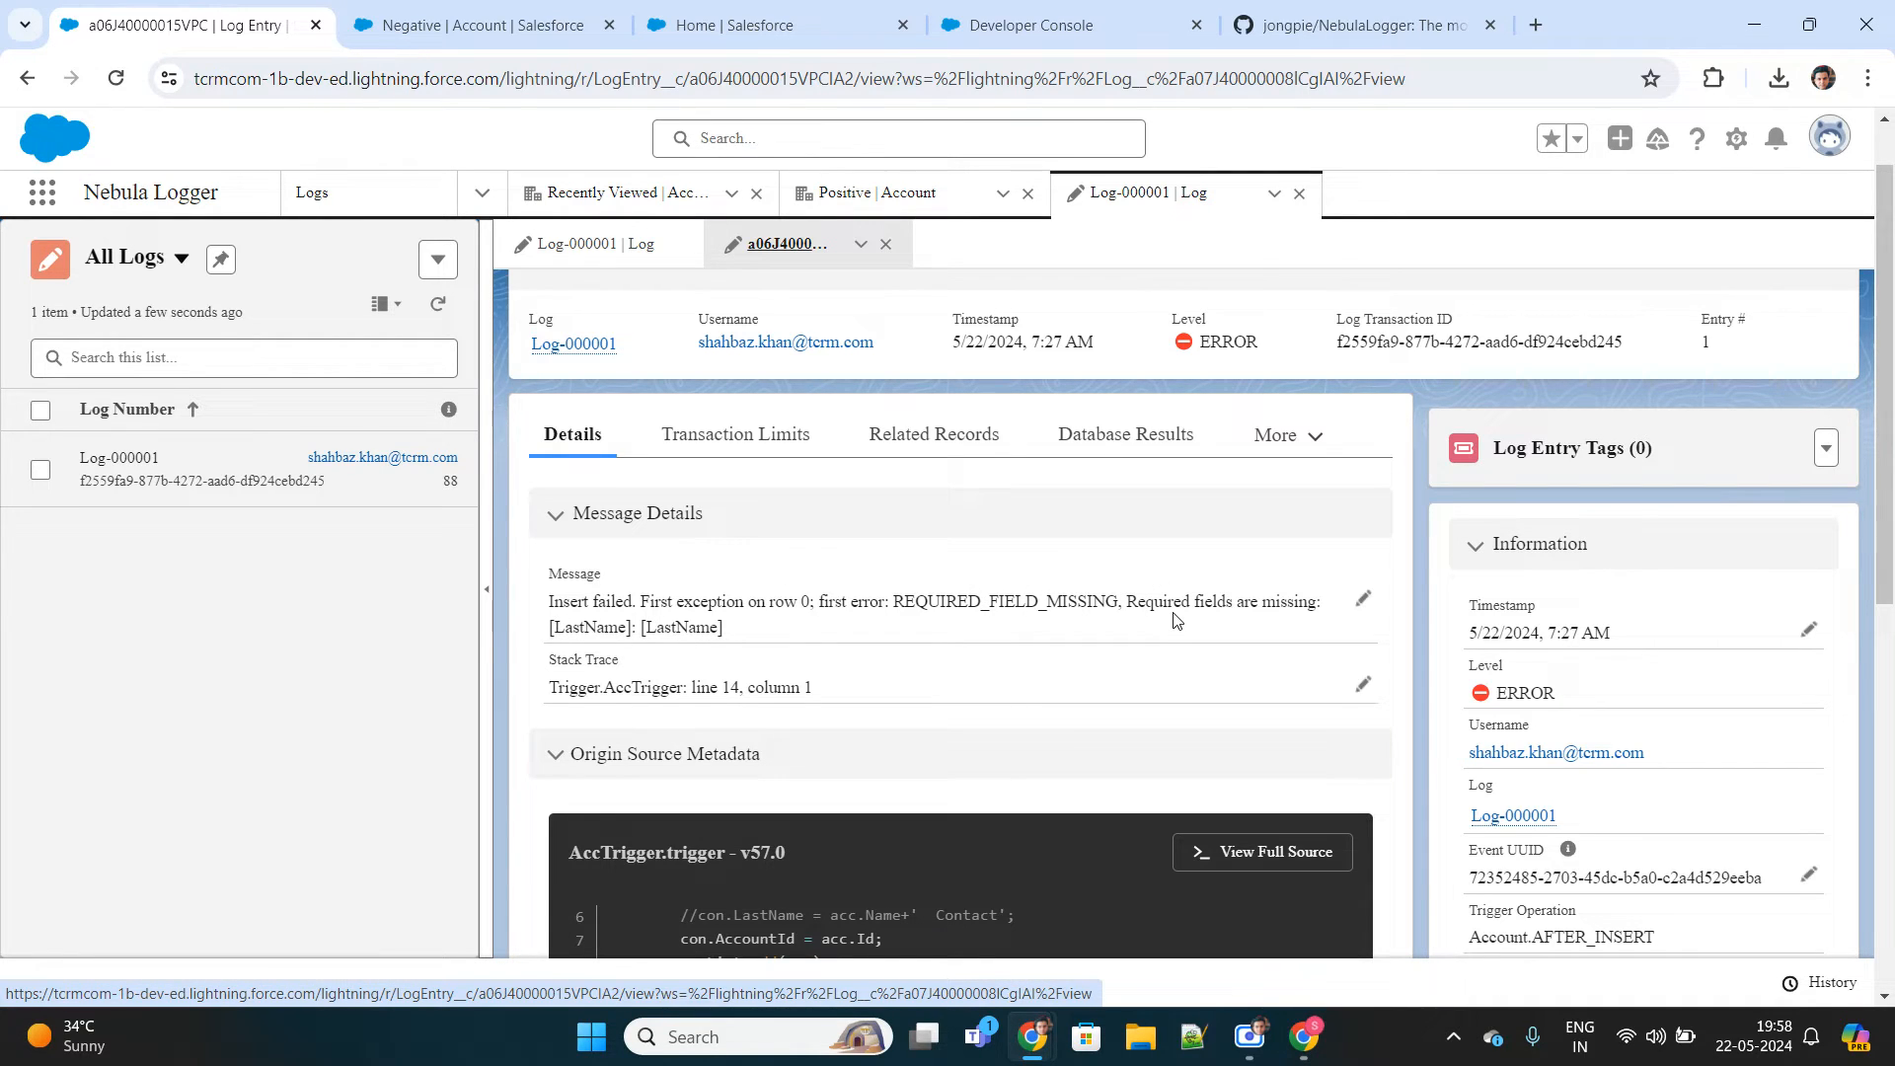
scroll("down", 3)
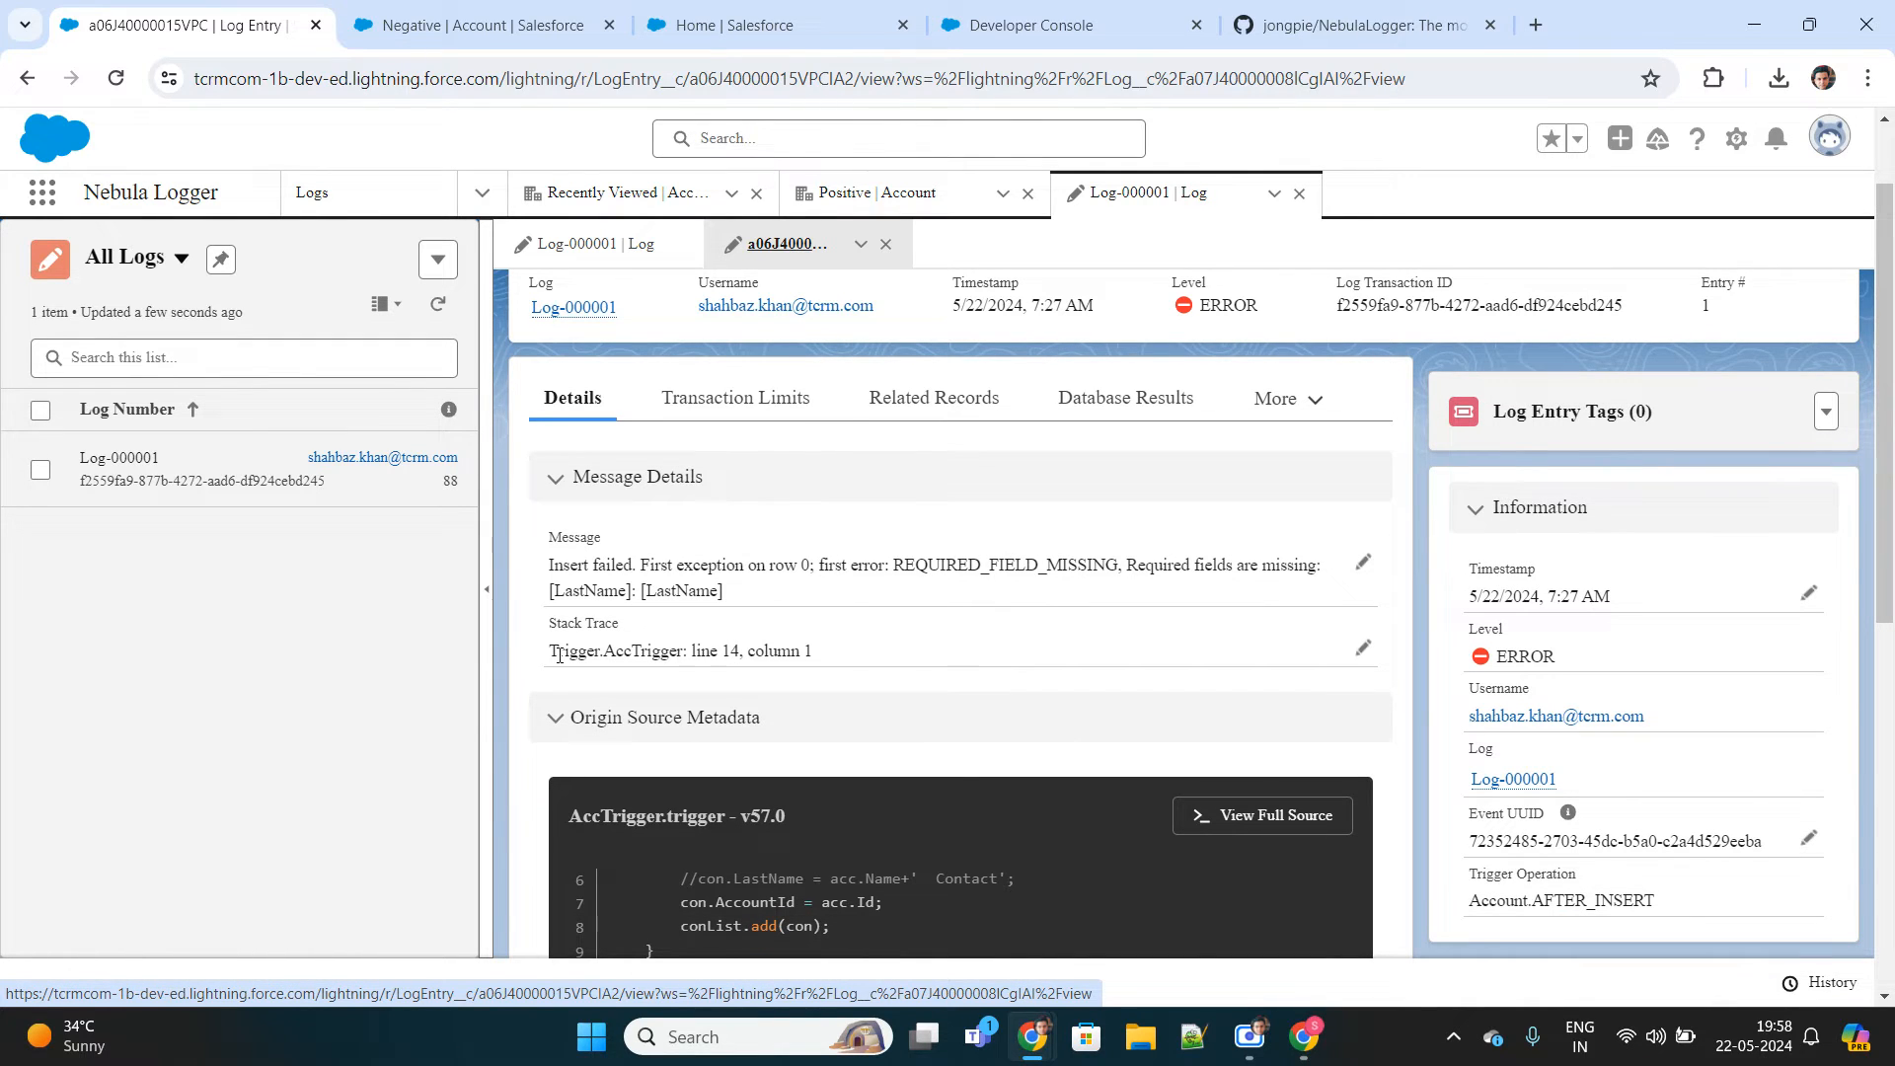
left_click(1068, 23)
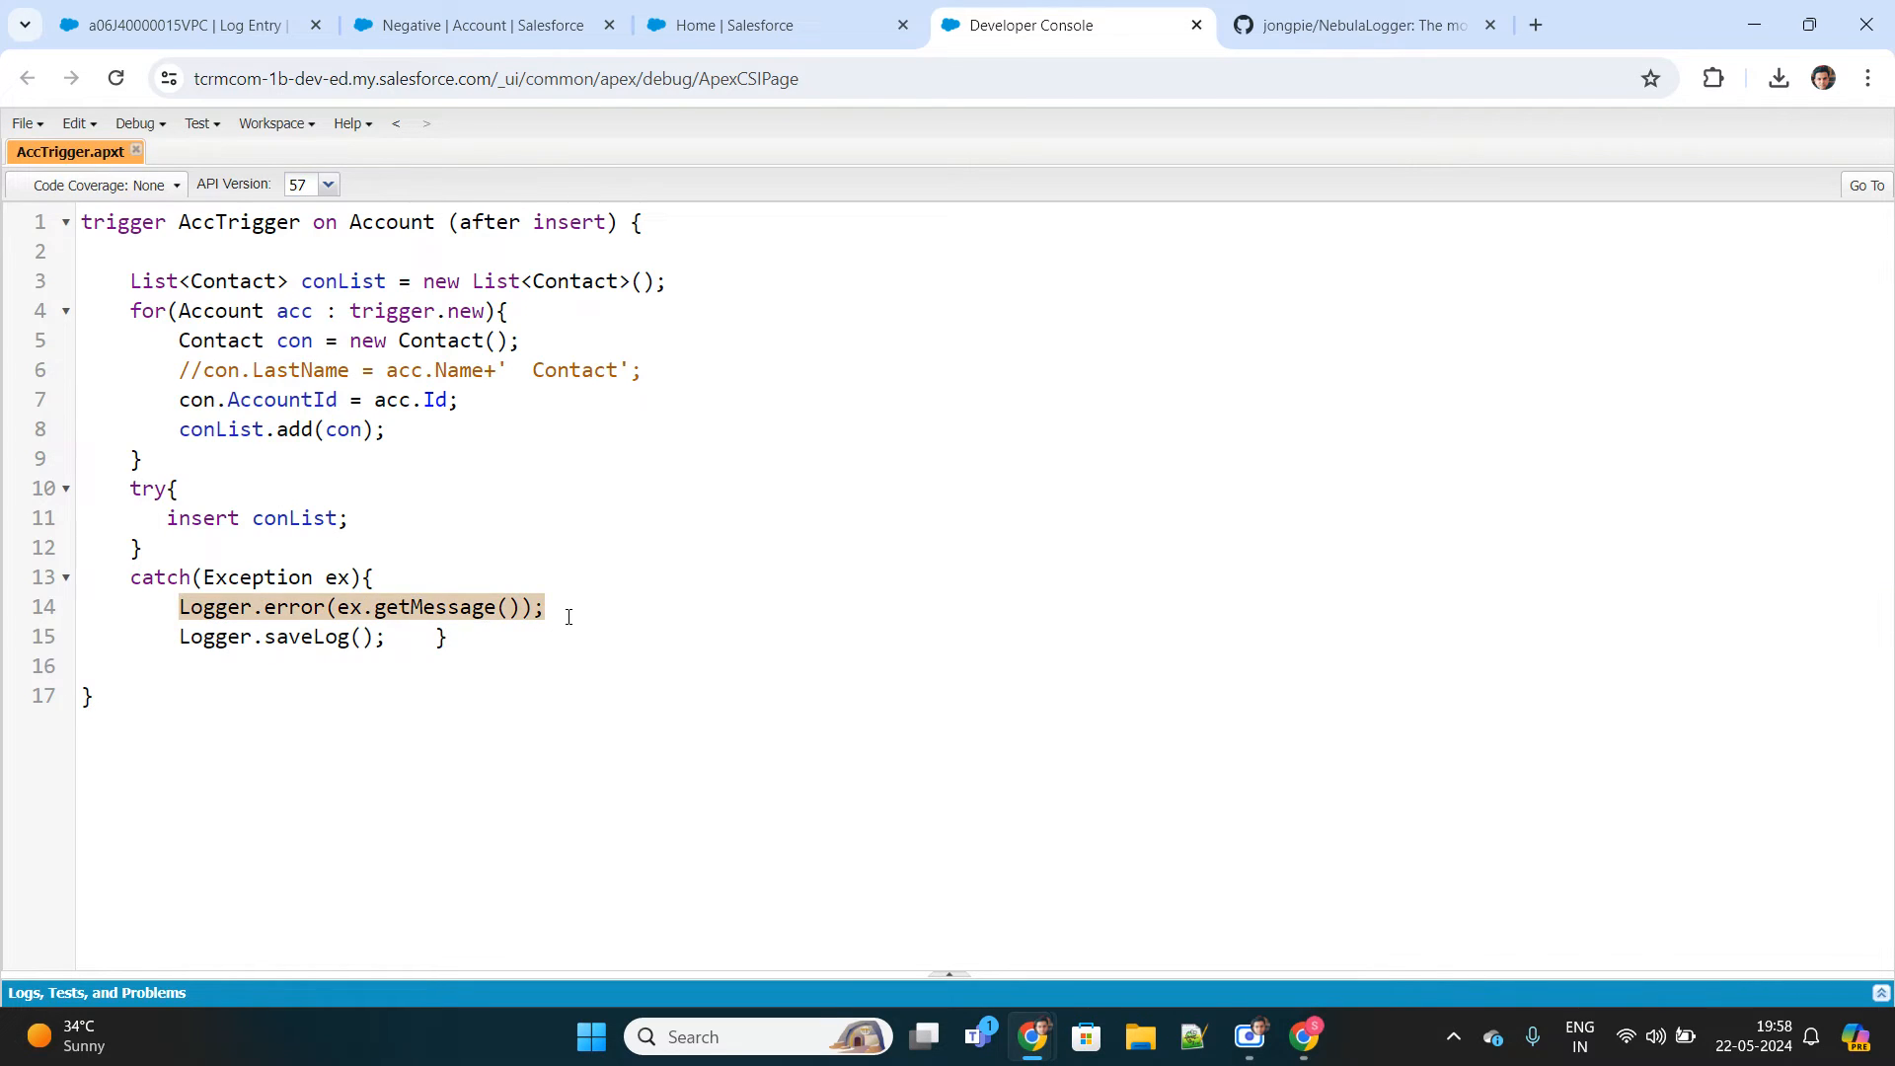
Return to the error log entry and review its Origin Source Metadata naming AccTrigger as an ApexTrigger.
left_click(182, 23)
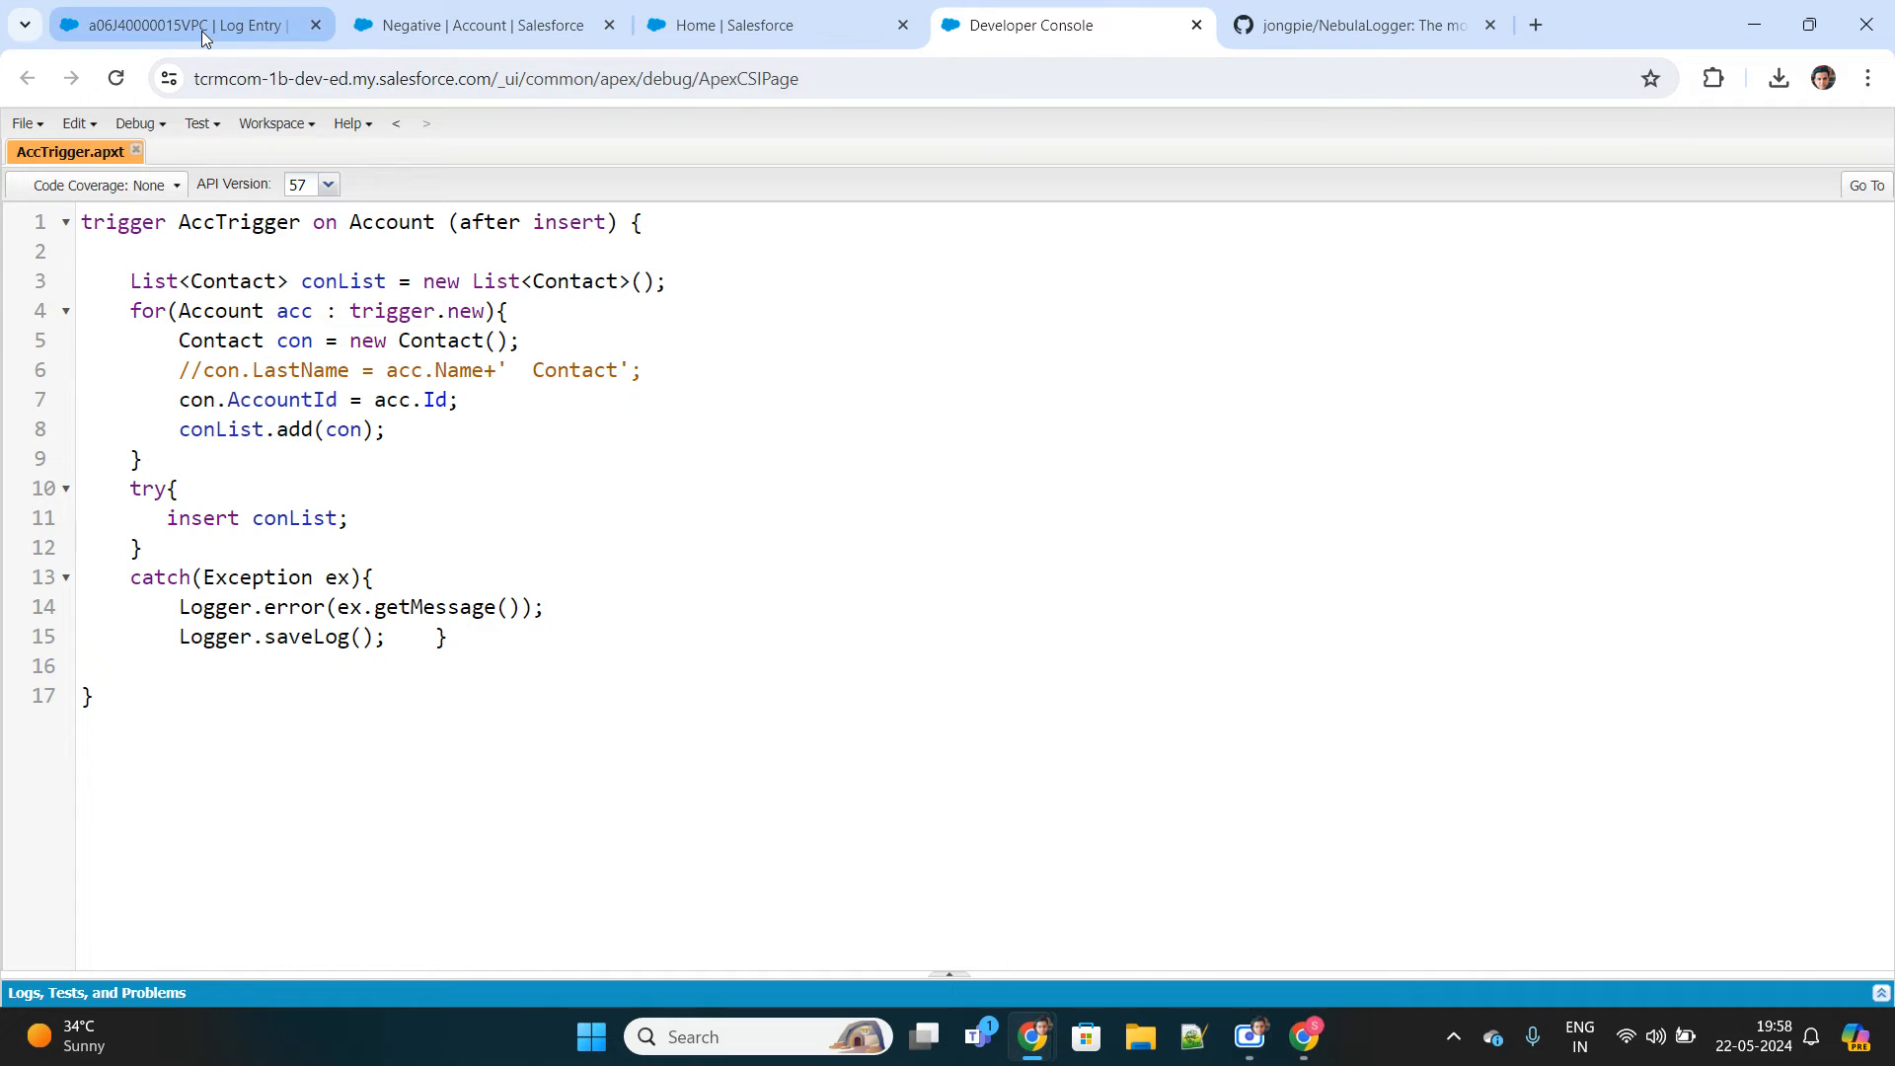
left_click(181, 23)
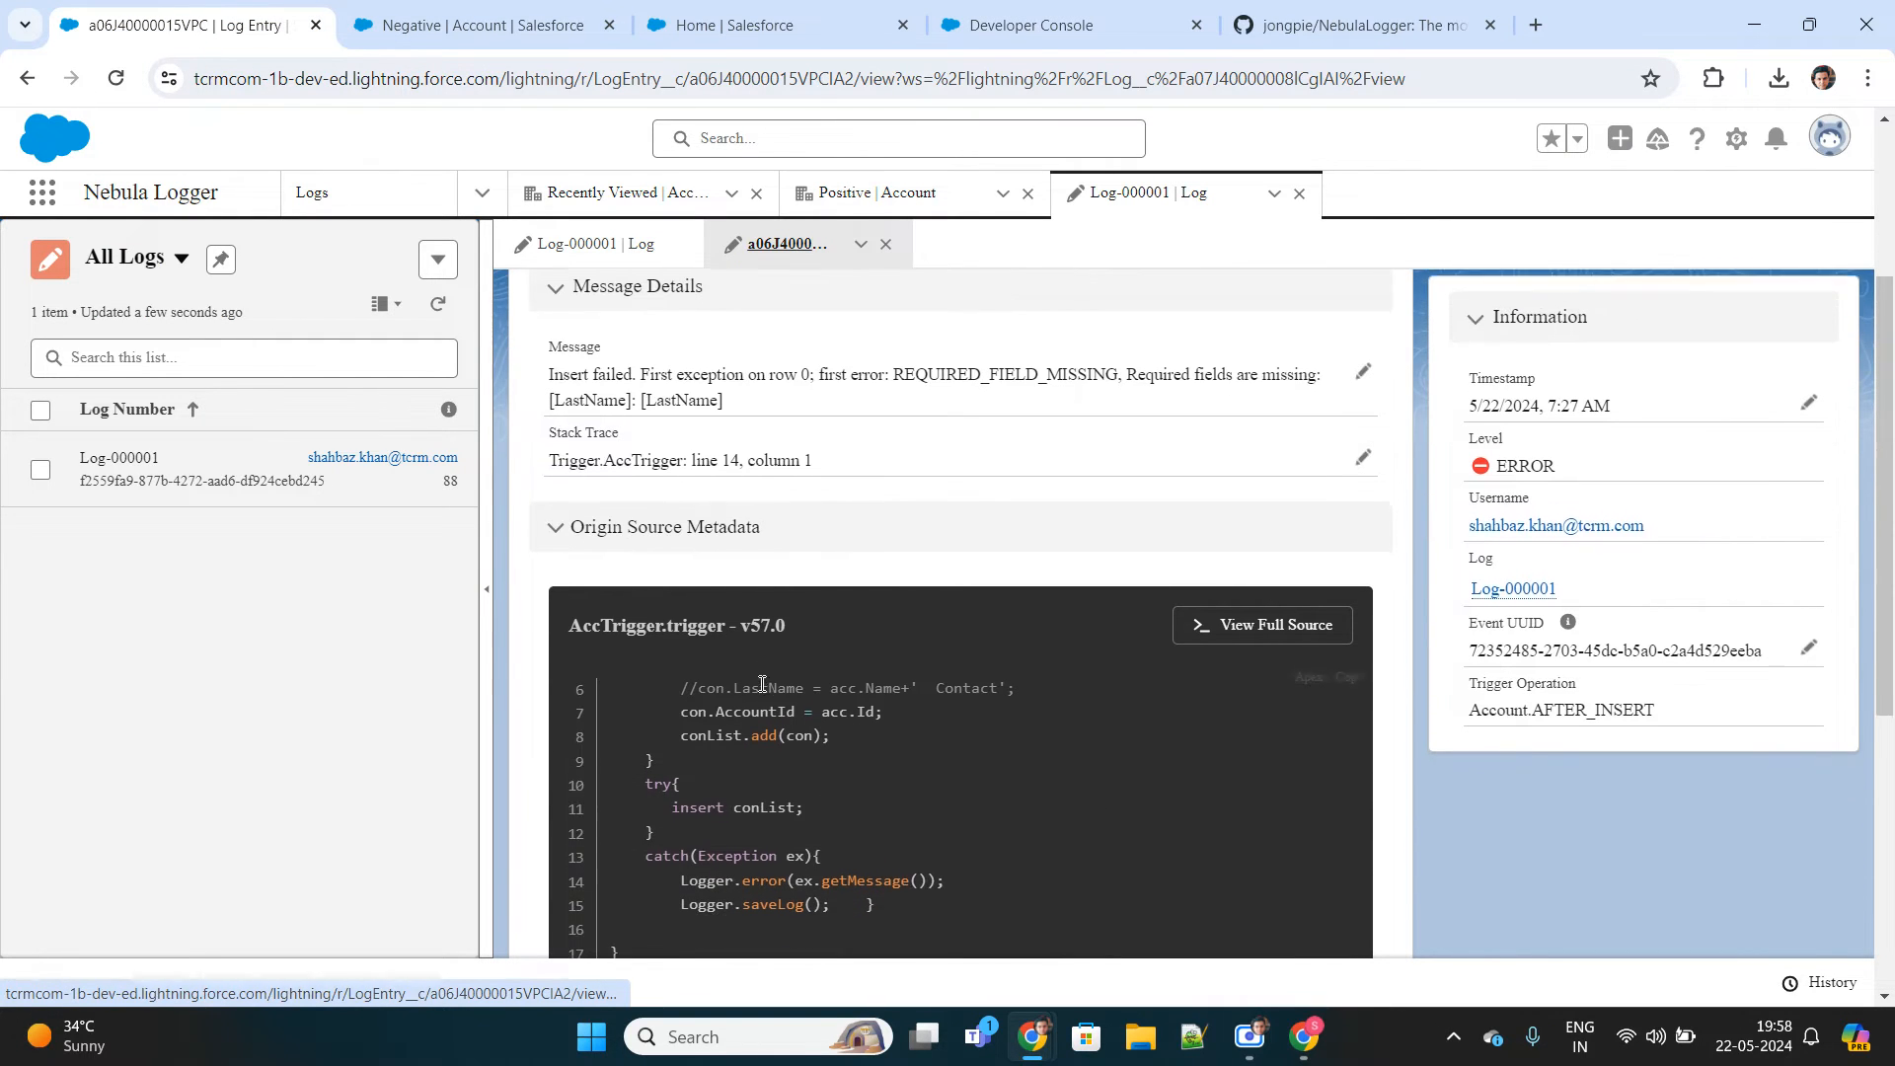
scroll("down", 3)
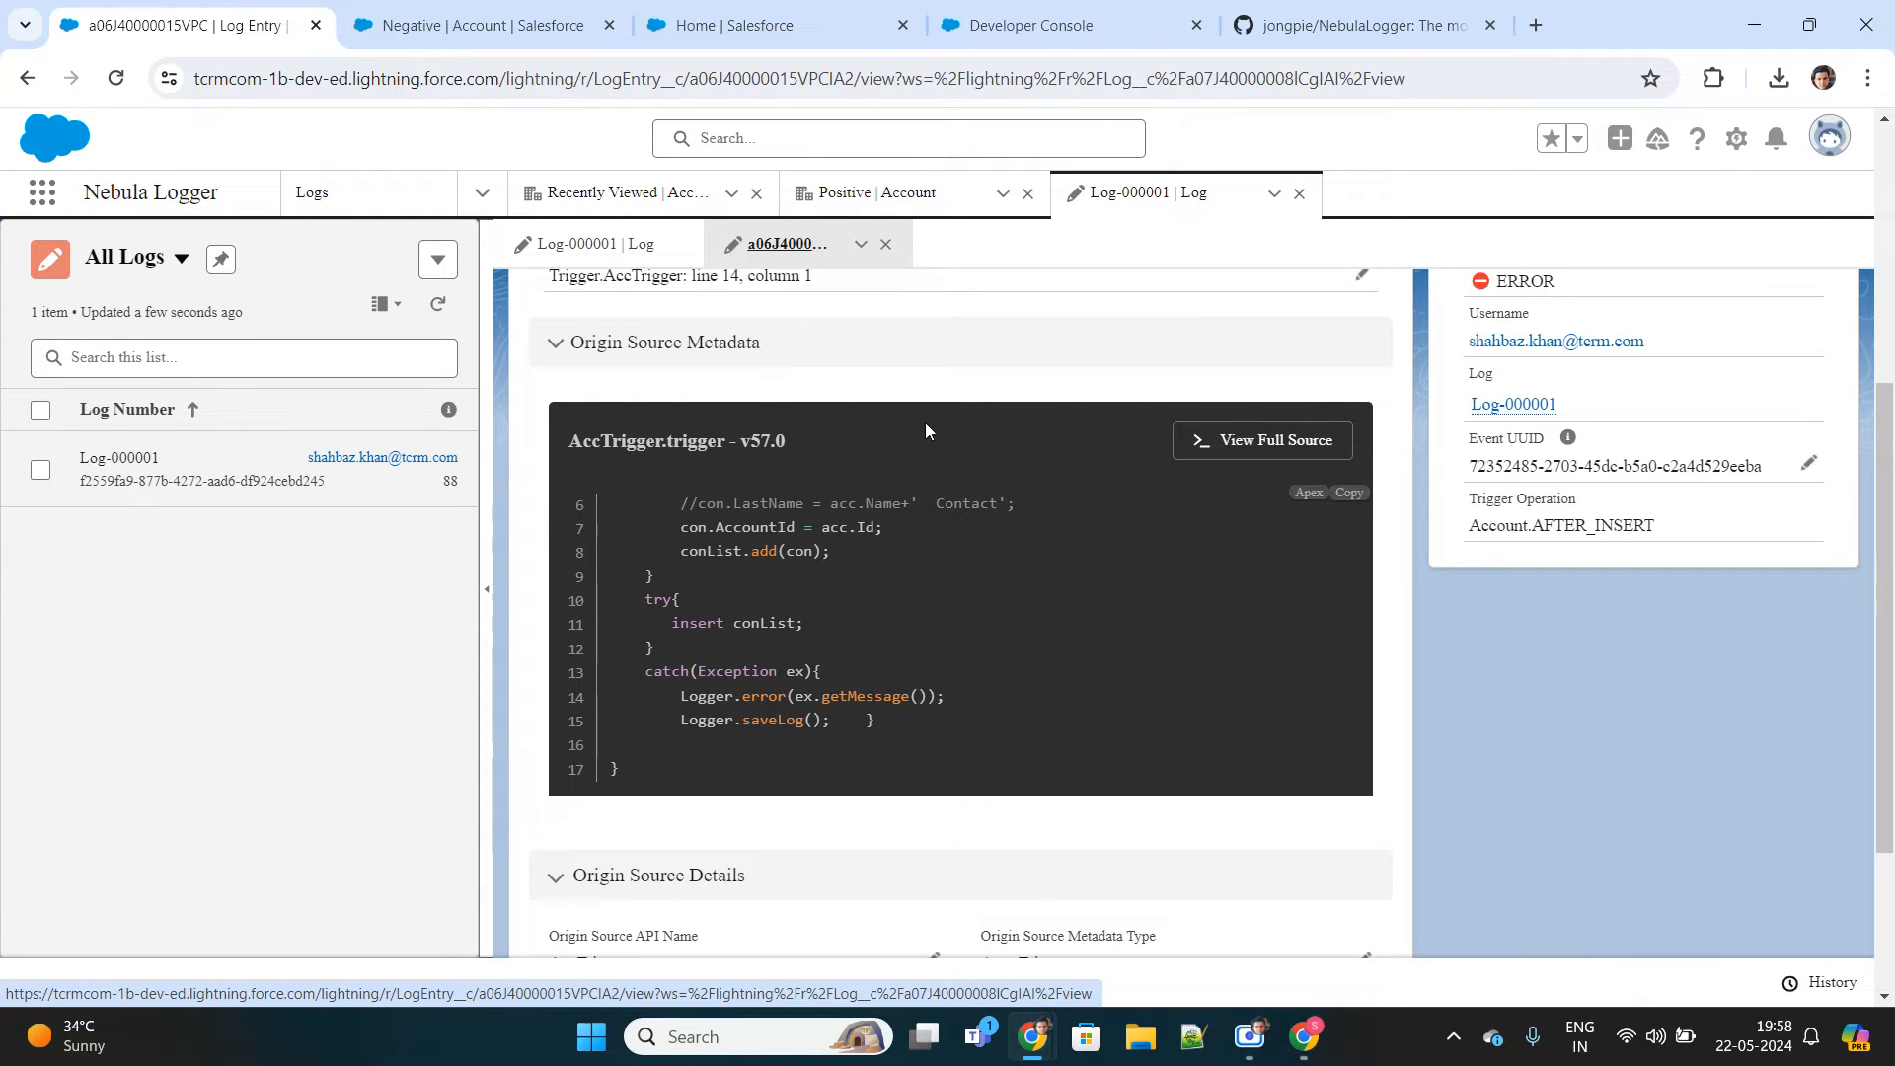
mouse_move(822, 604)
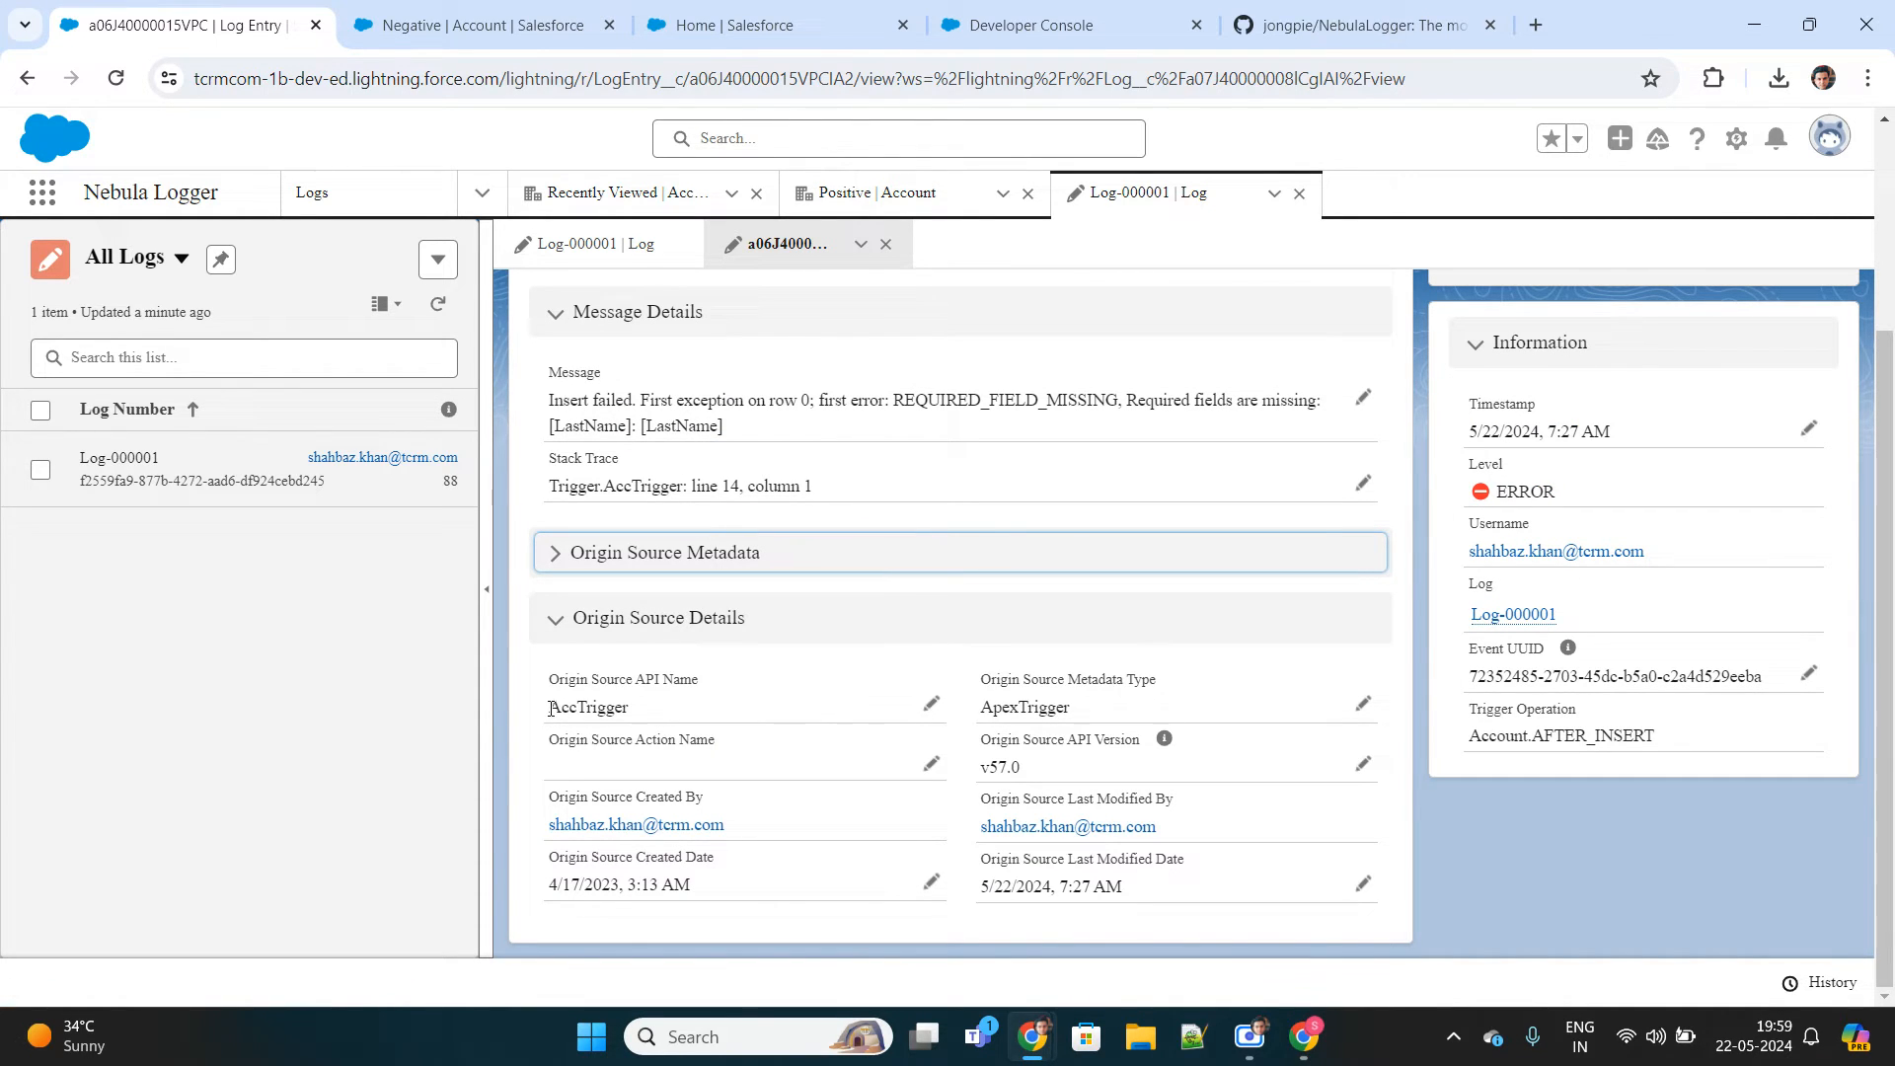
double_click(588, 706)
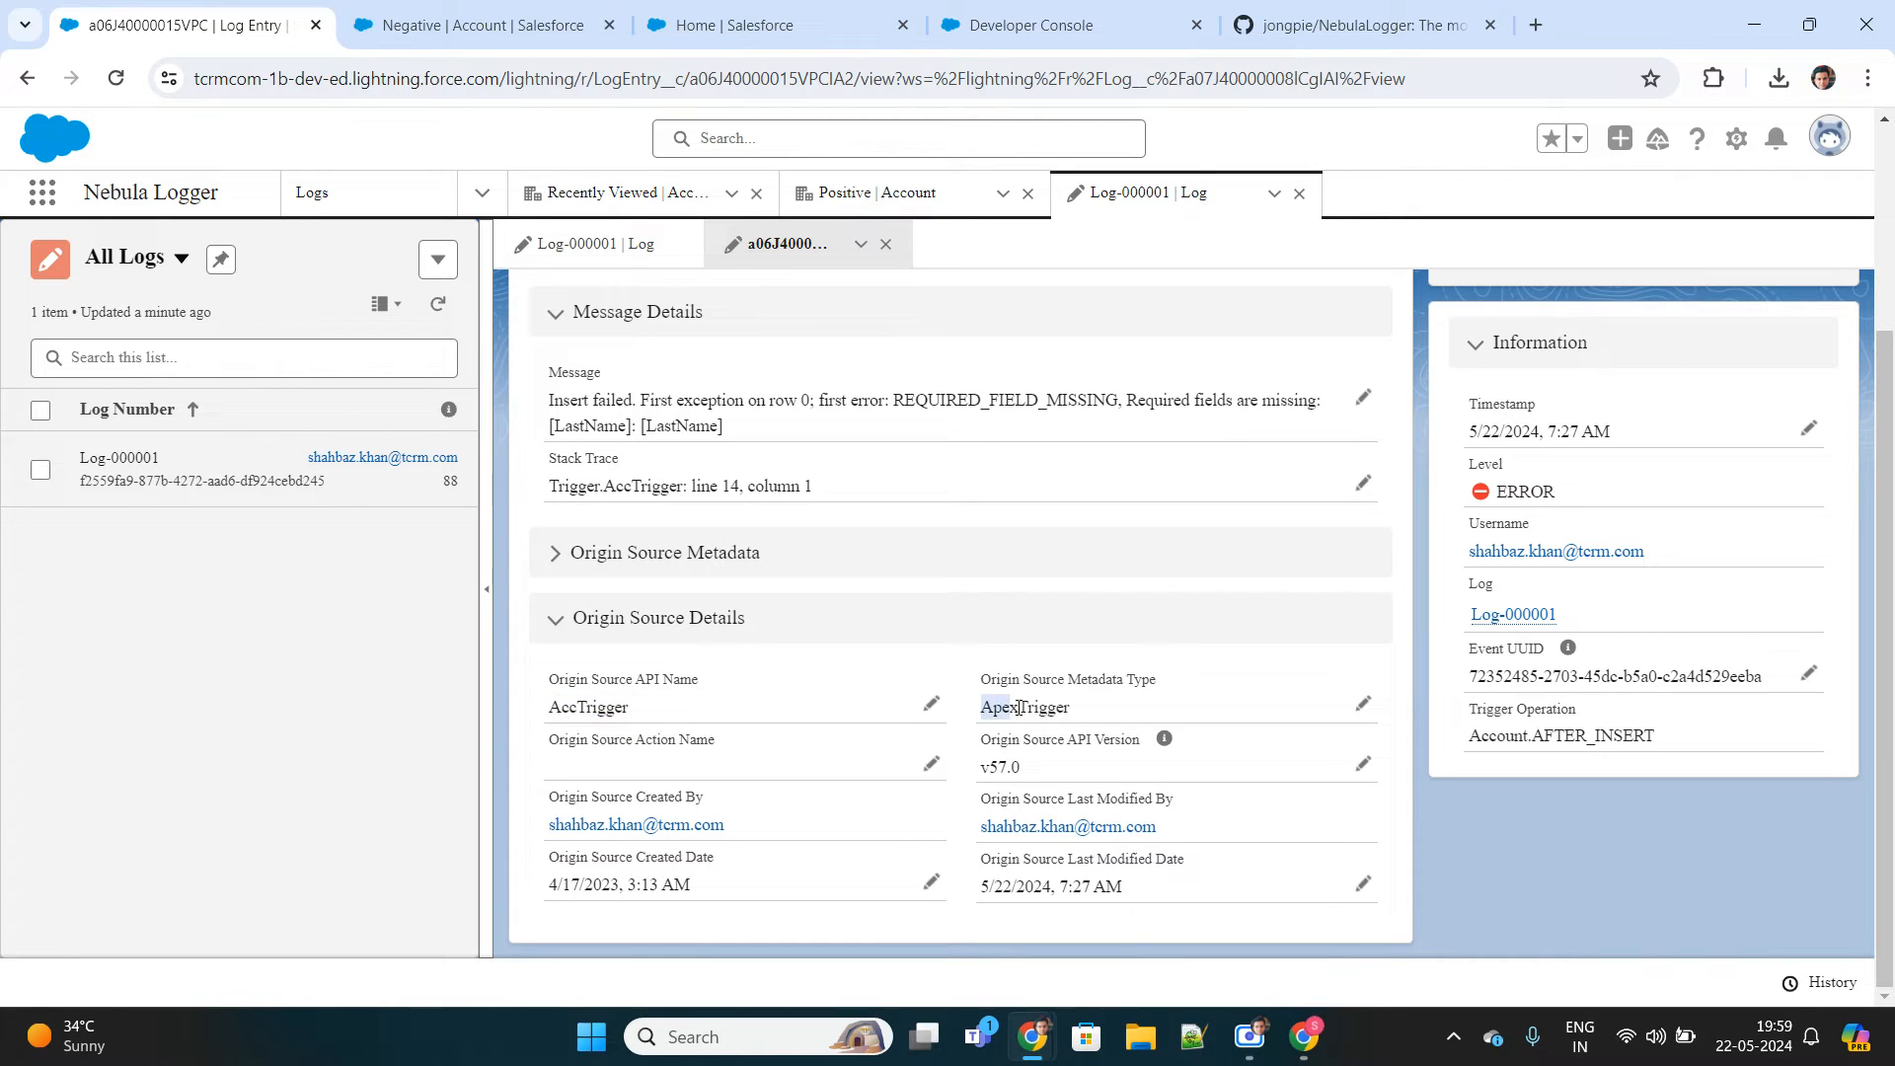
double_click(1025, 707)
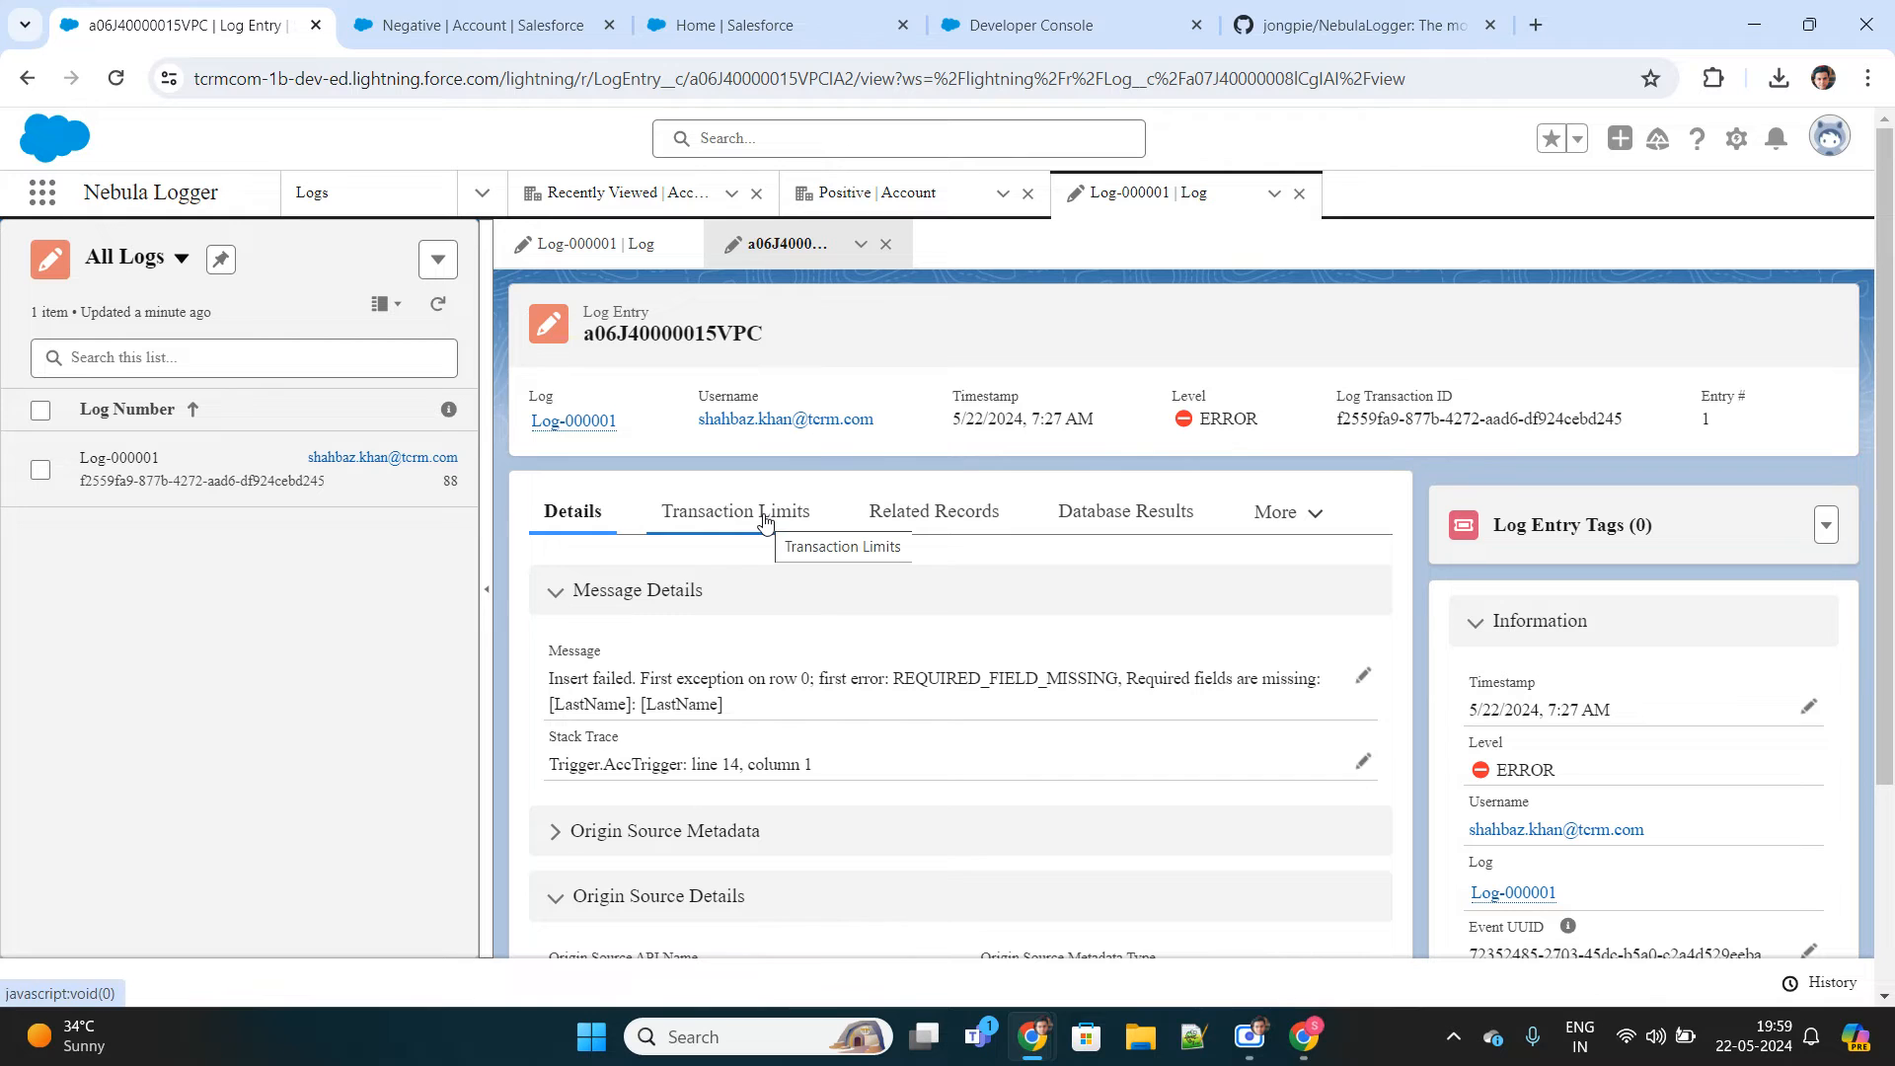
Review the error log entry's Transaction Limits details.
left_click(740, 510)
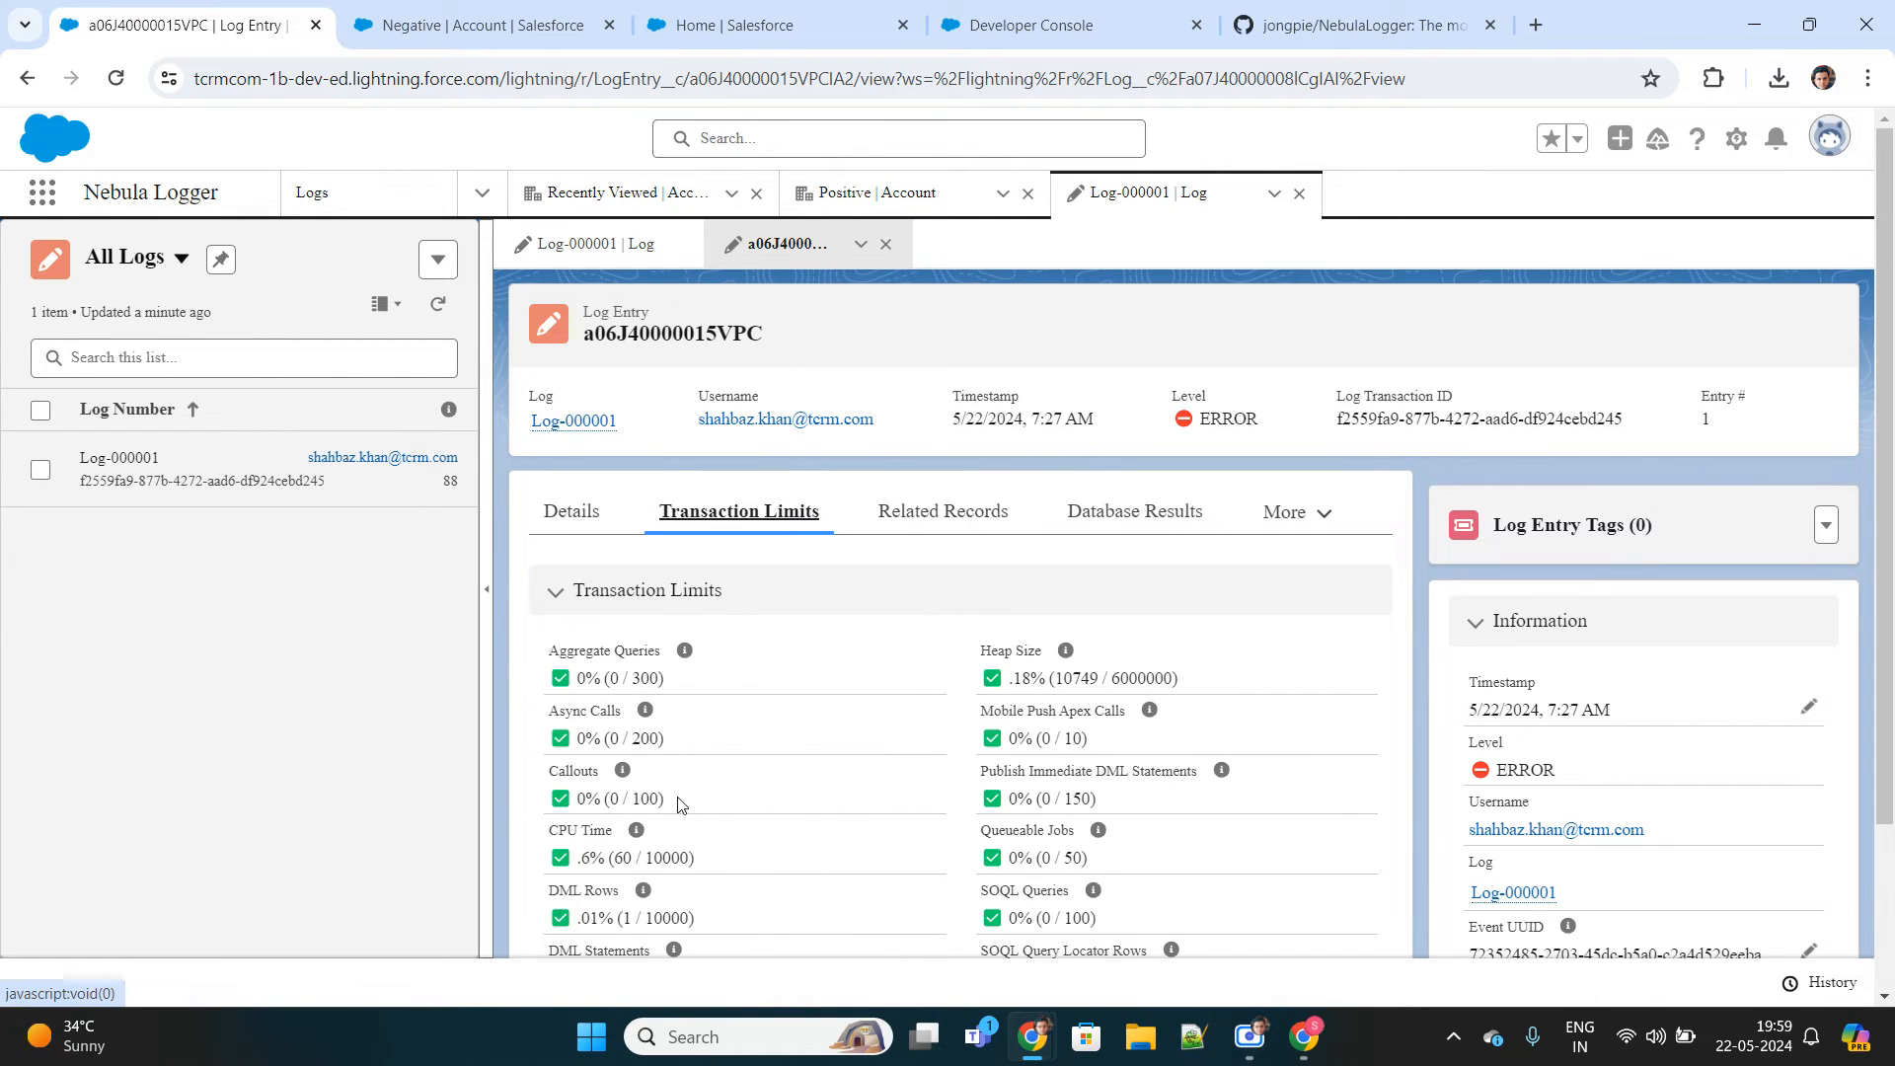
scroll("down", 3)
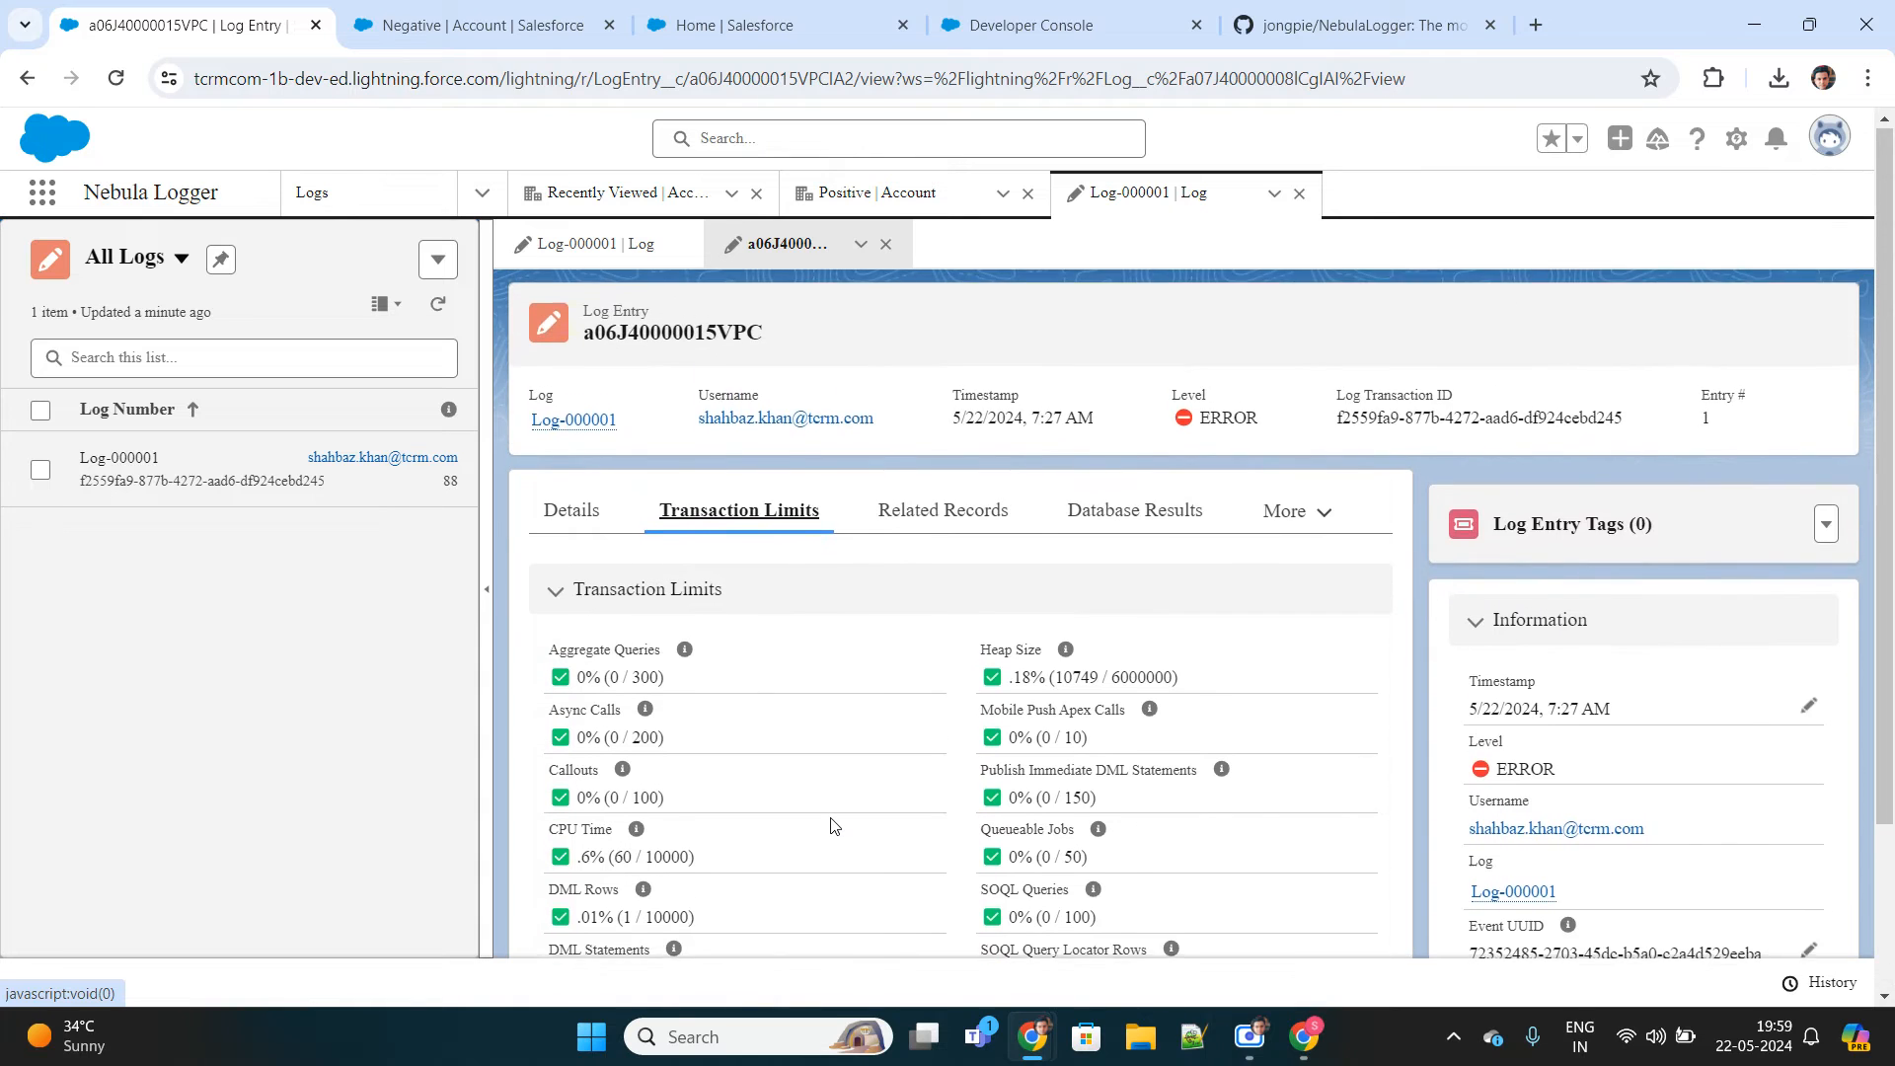
scroll("down", 3)
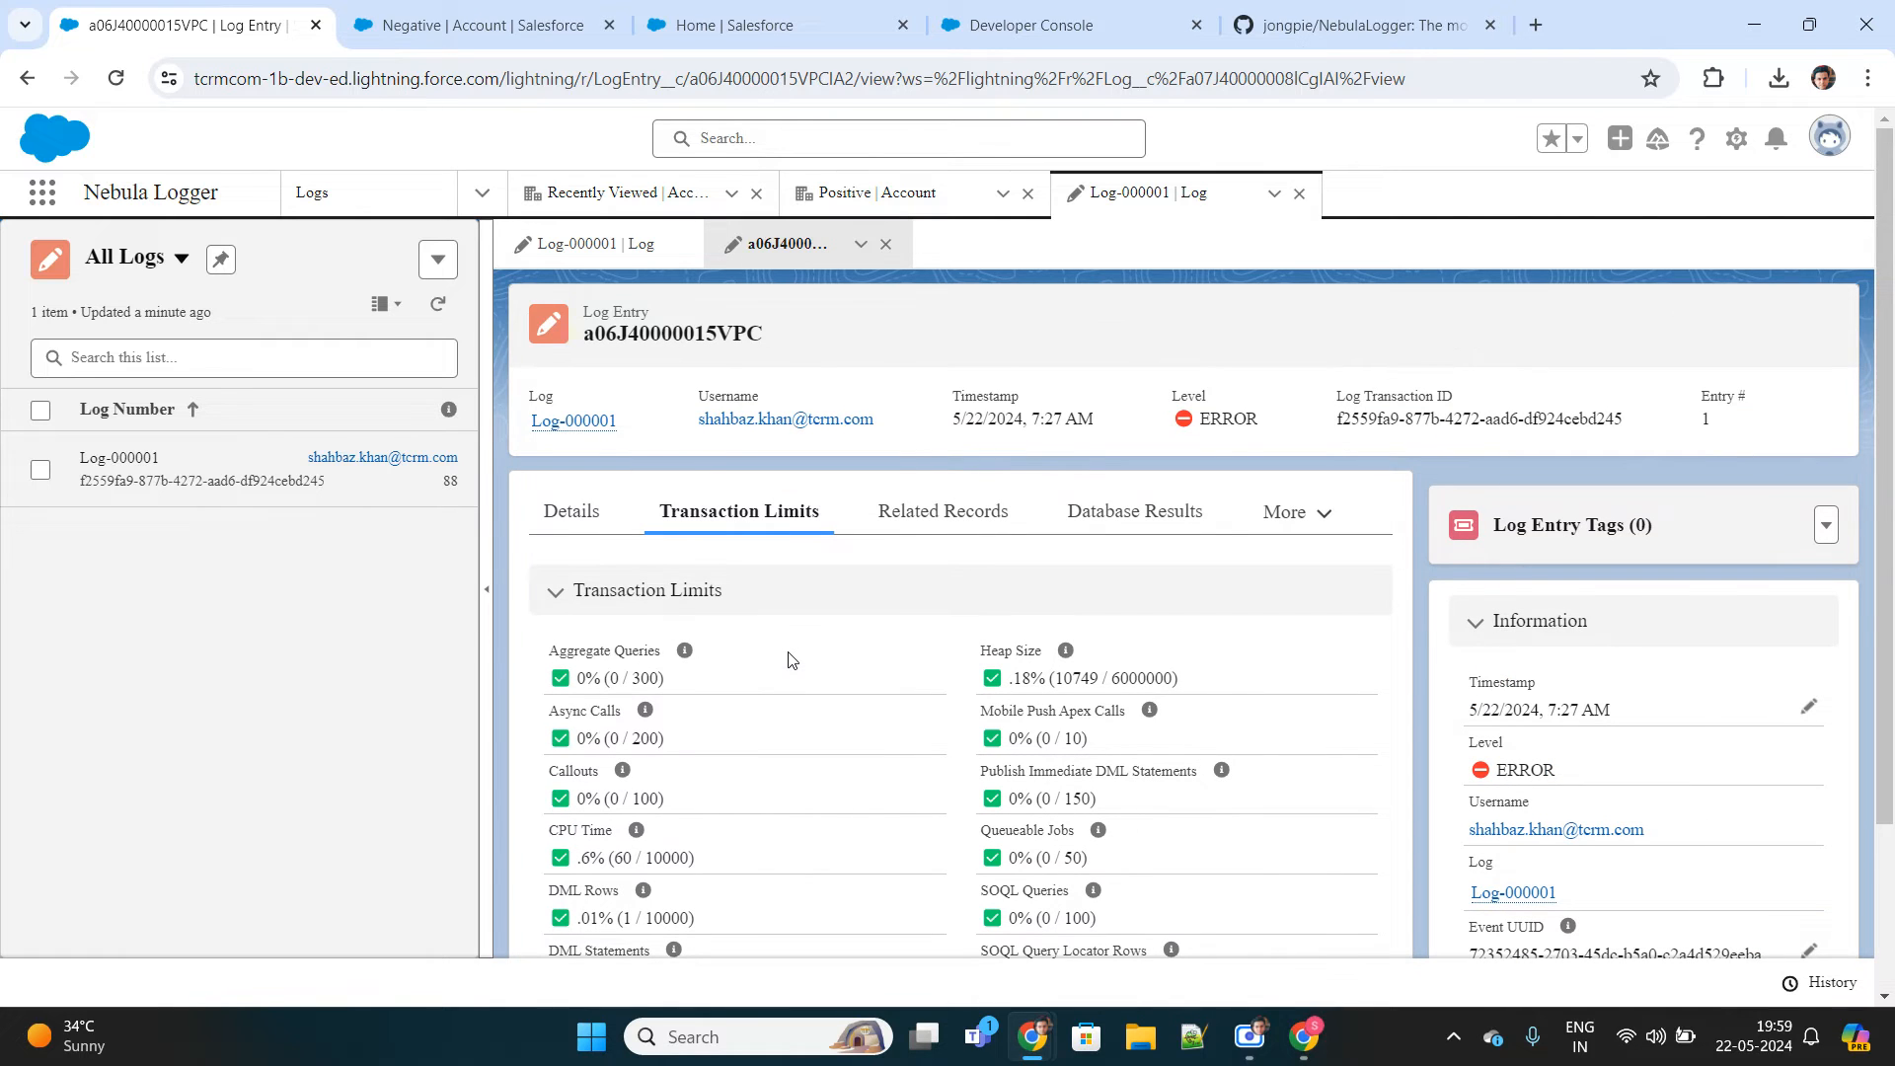
scroll("down", 3)
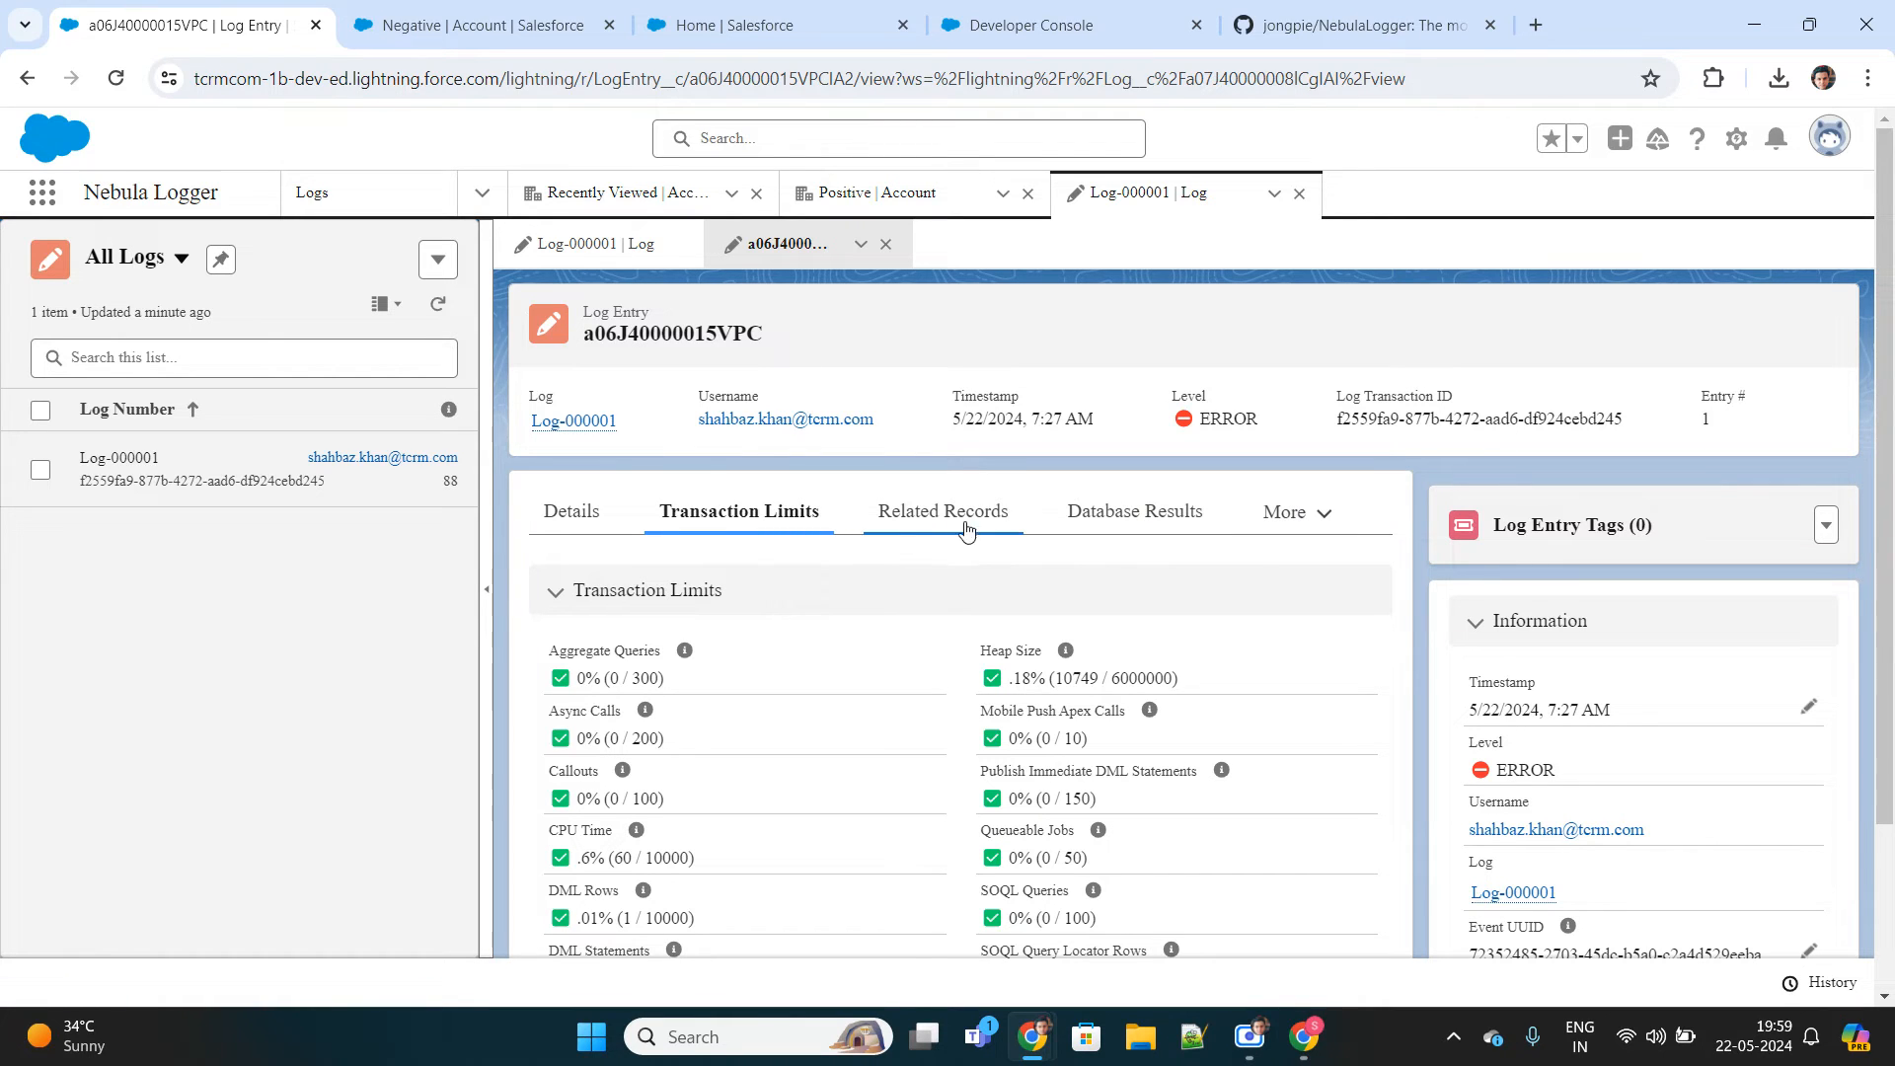
Check the entry's Database Results, HTTP Callout and Apex REST data, all empty.
left_click(1127, 509)
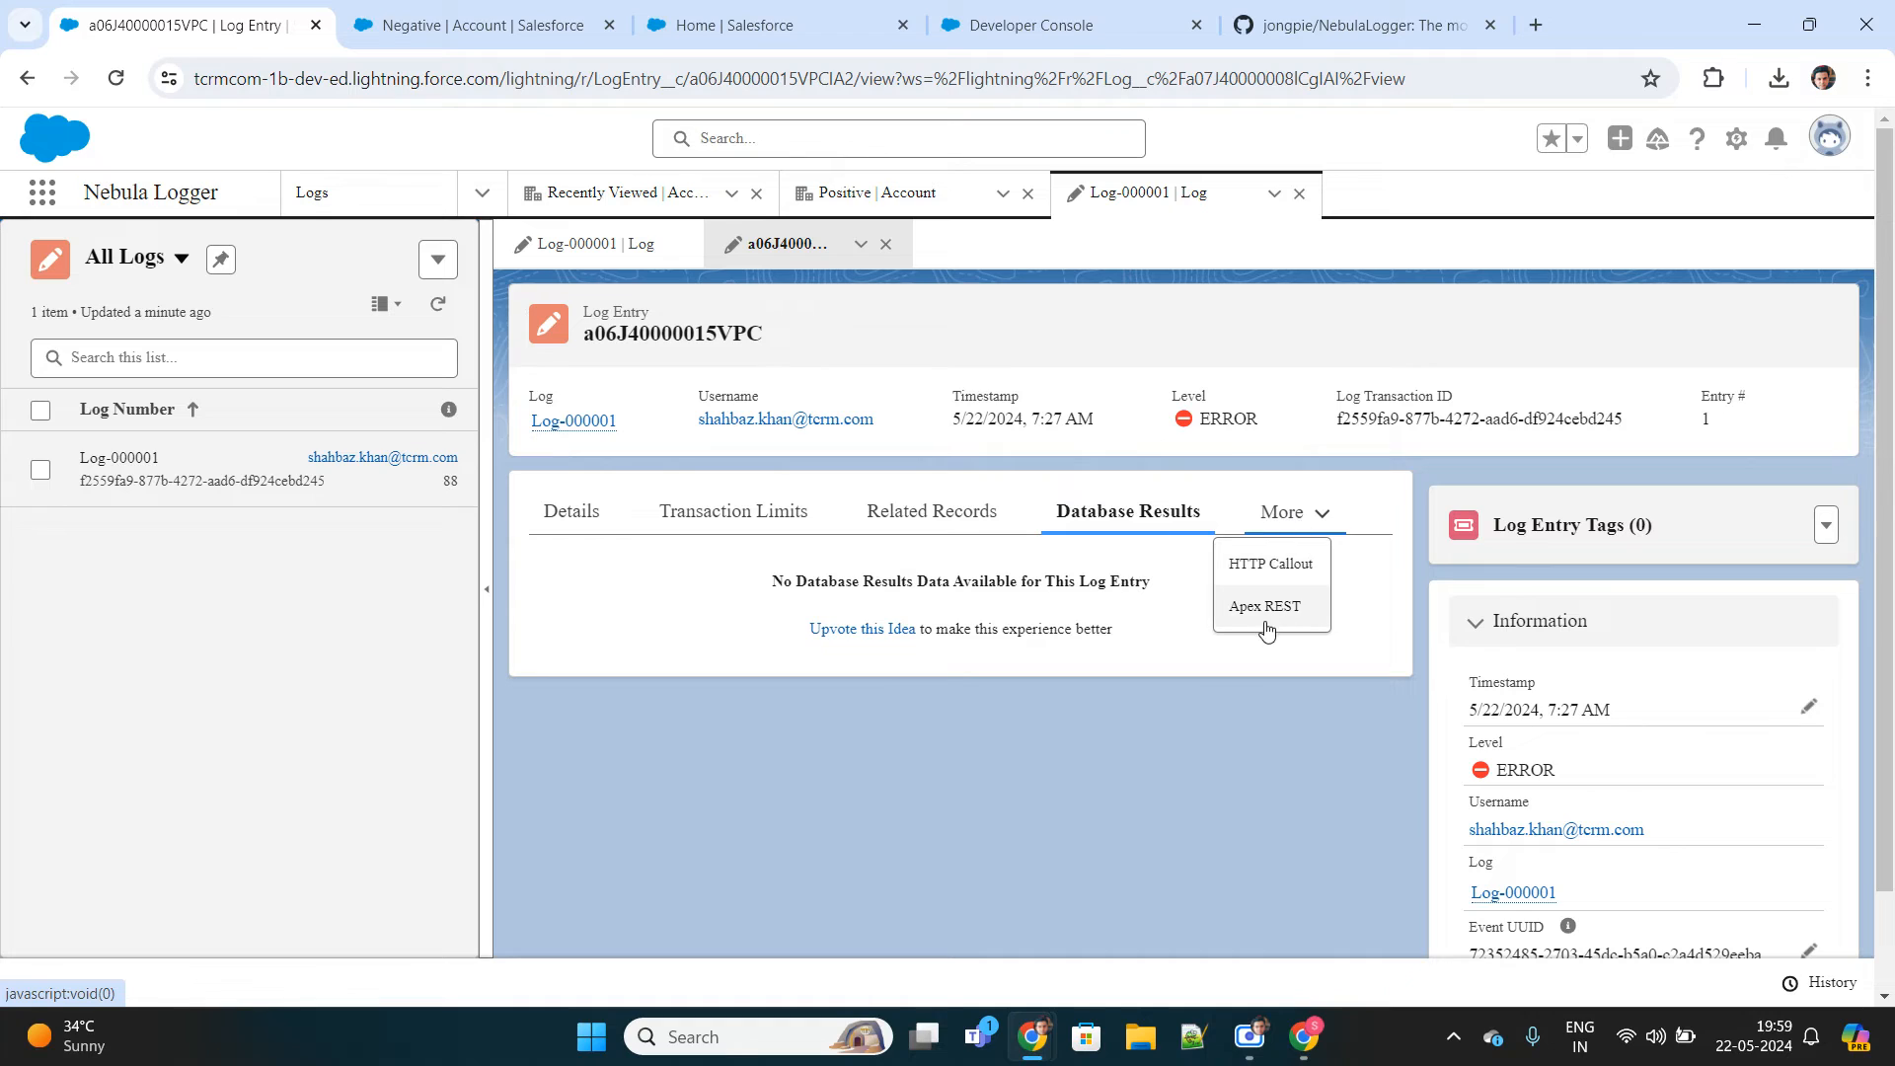
mouse_move(1272, 614)
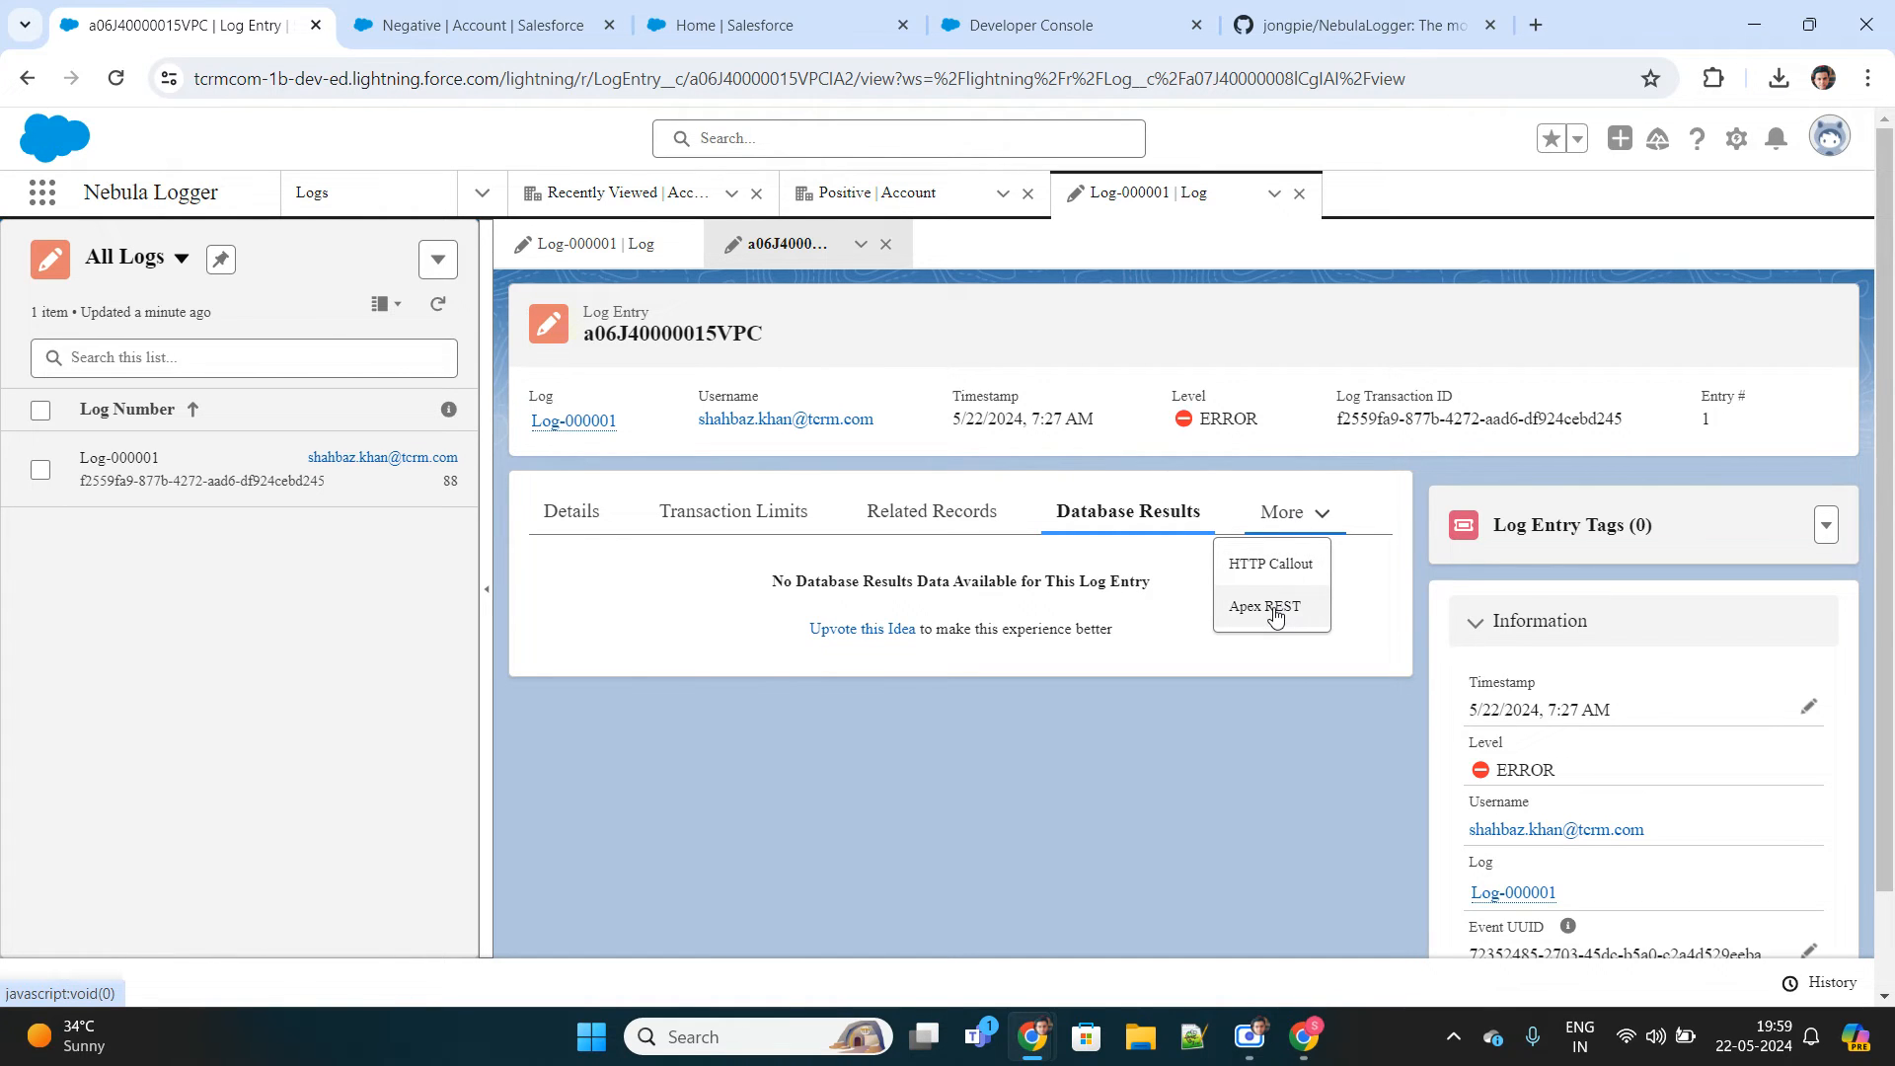
mouse_move(1276, 620)
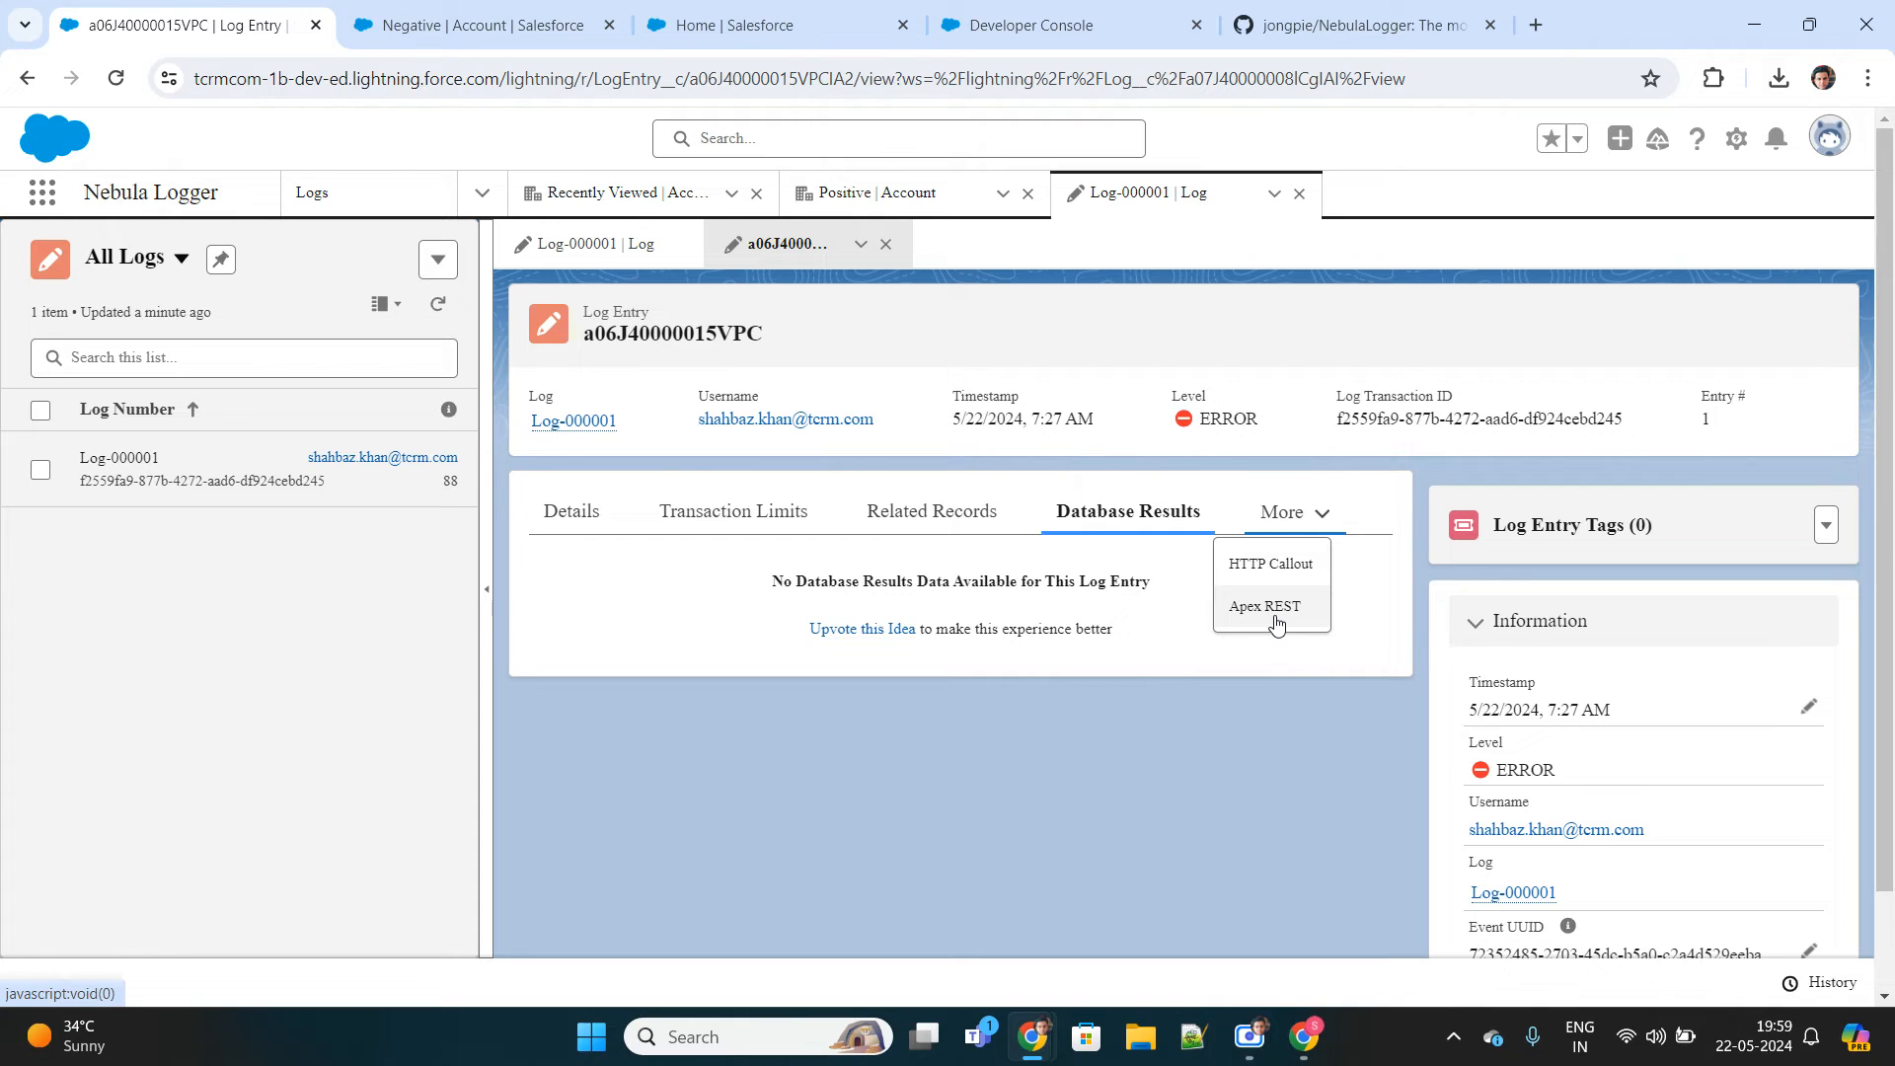
left_click(1270, 563)
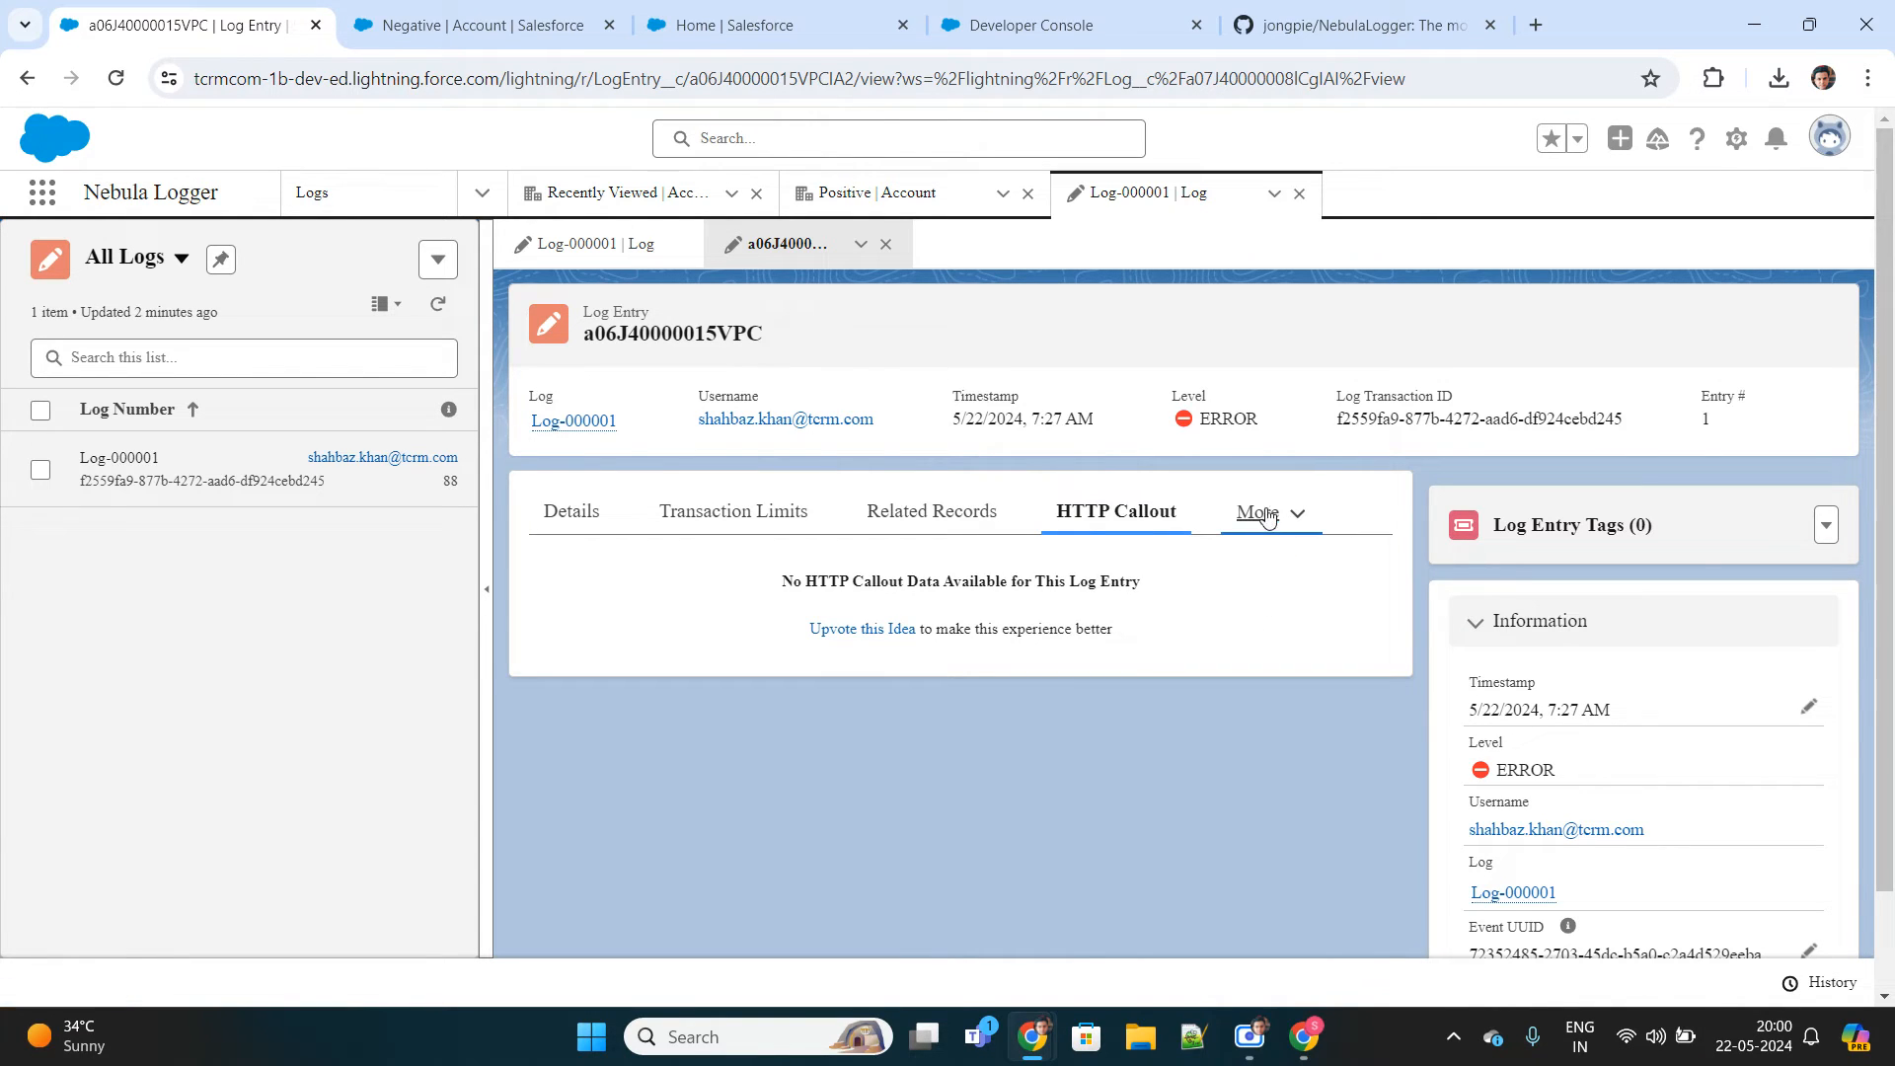
left_click(1254, 511)
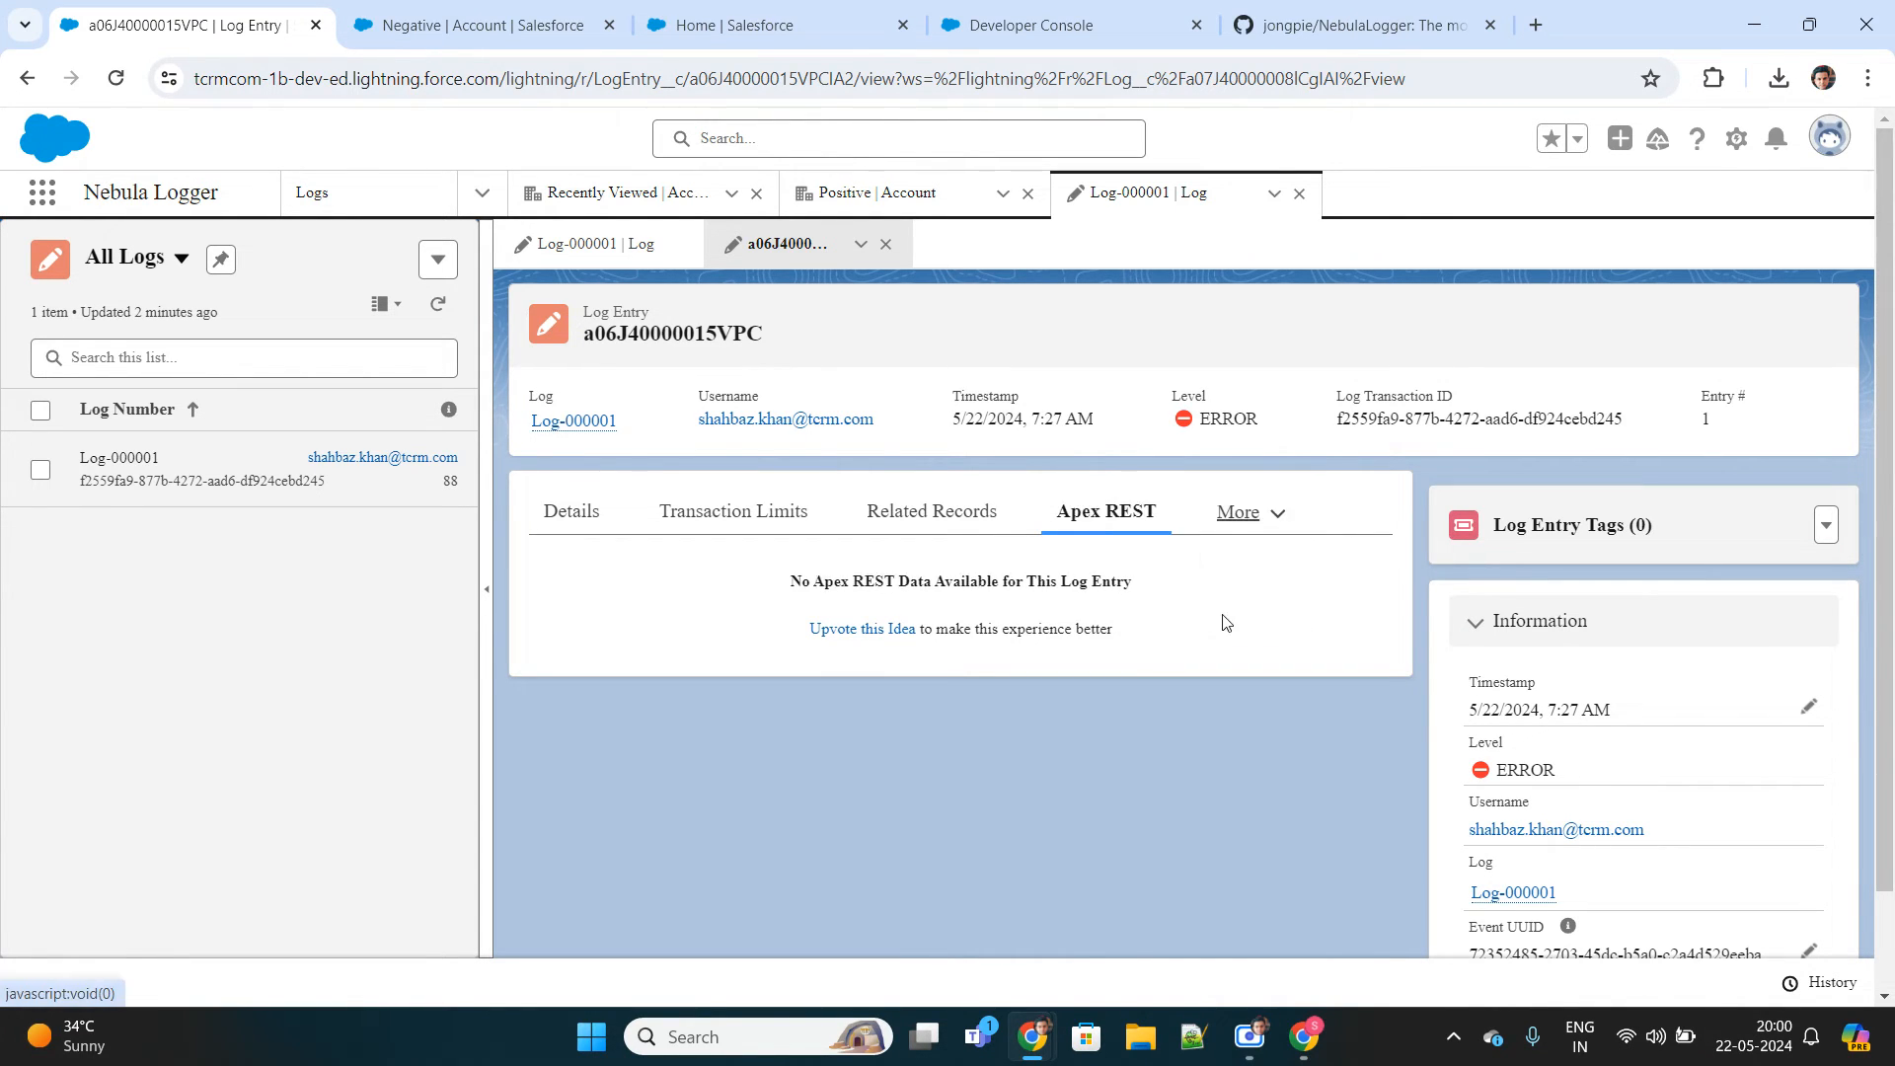
left_click(571, 510)
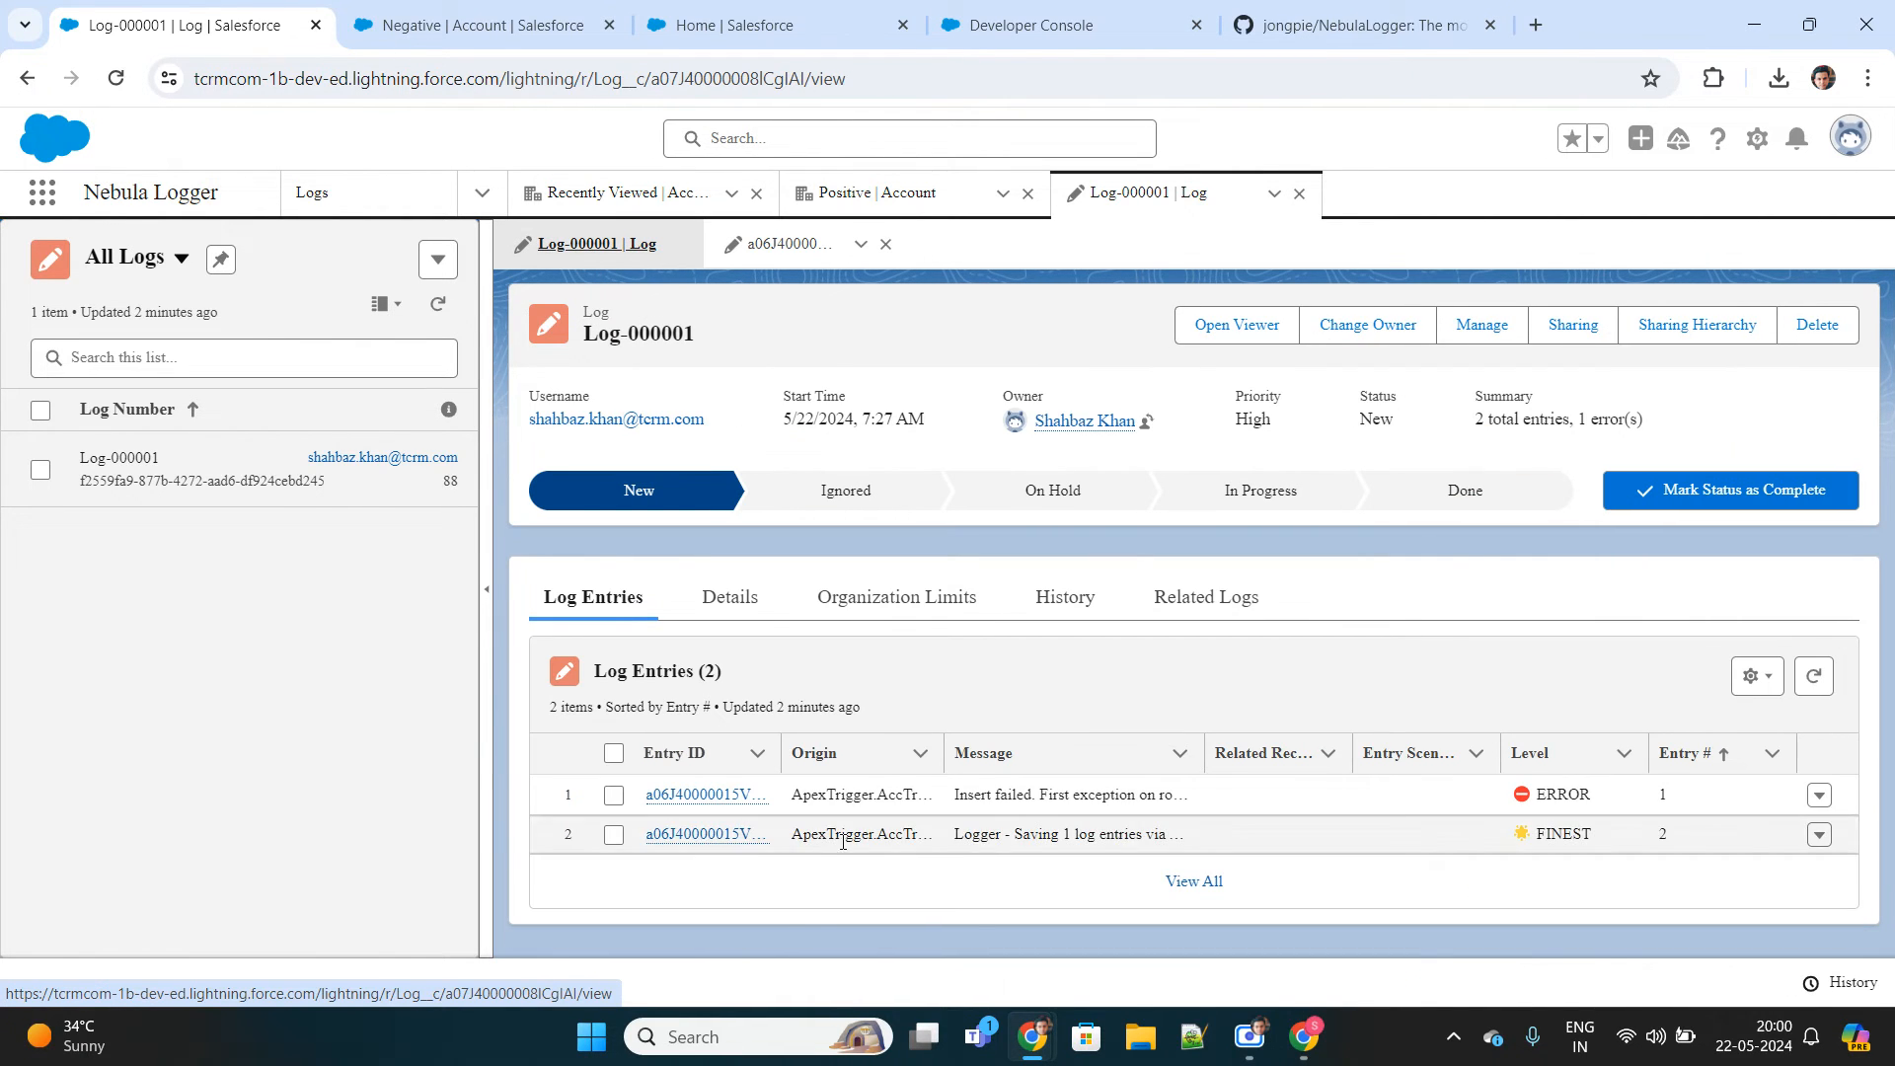
left_click(707, 833)
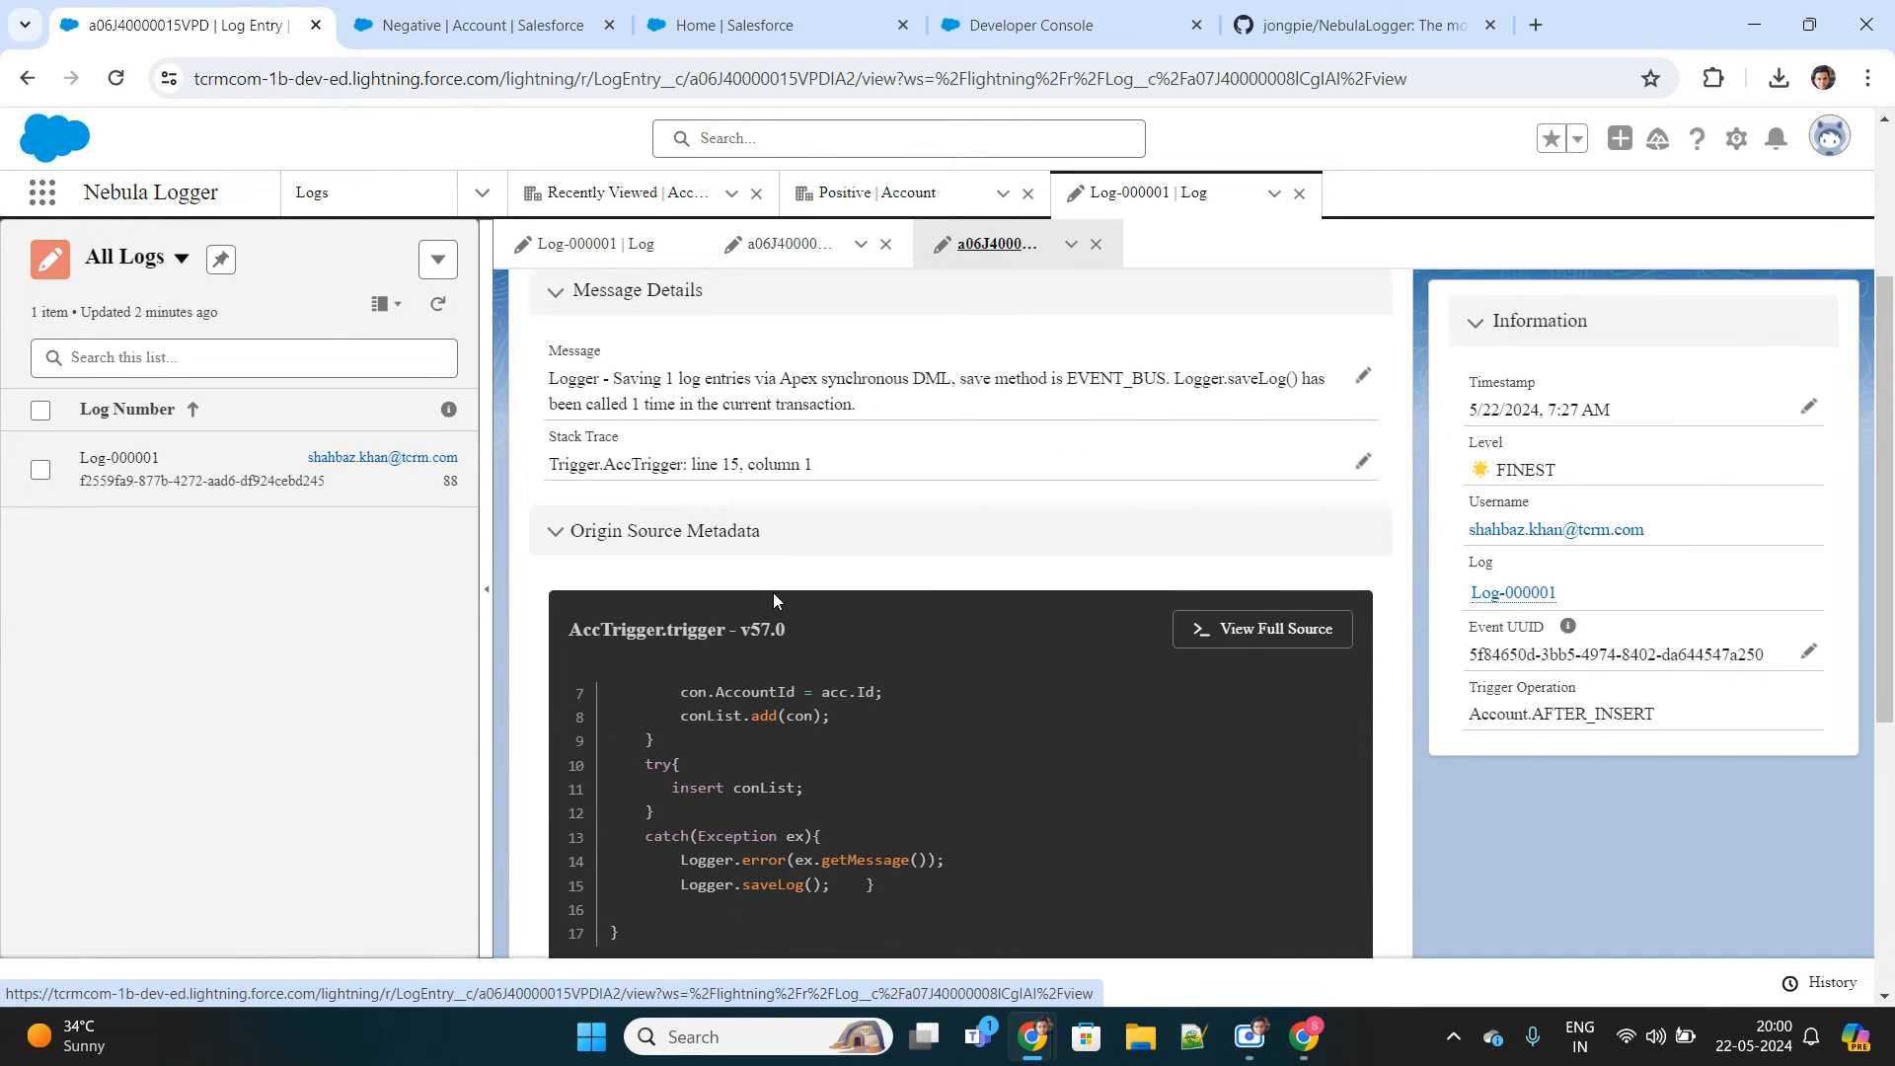
scroll("down", 3)
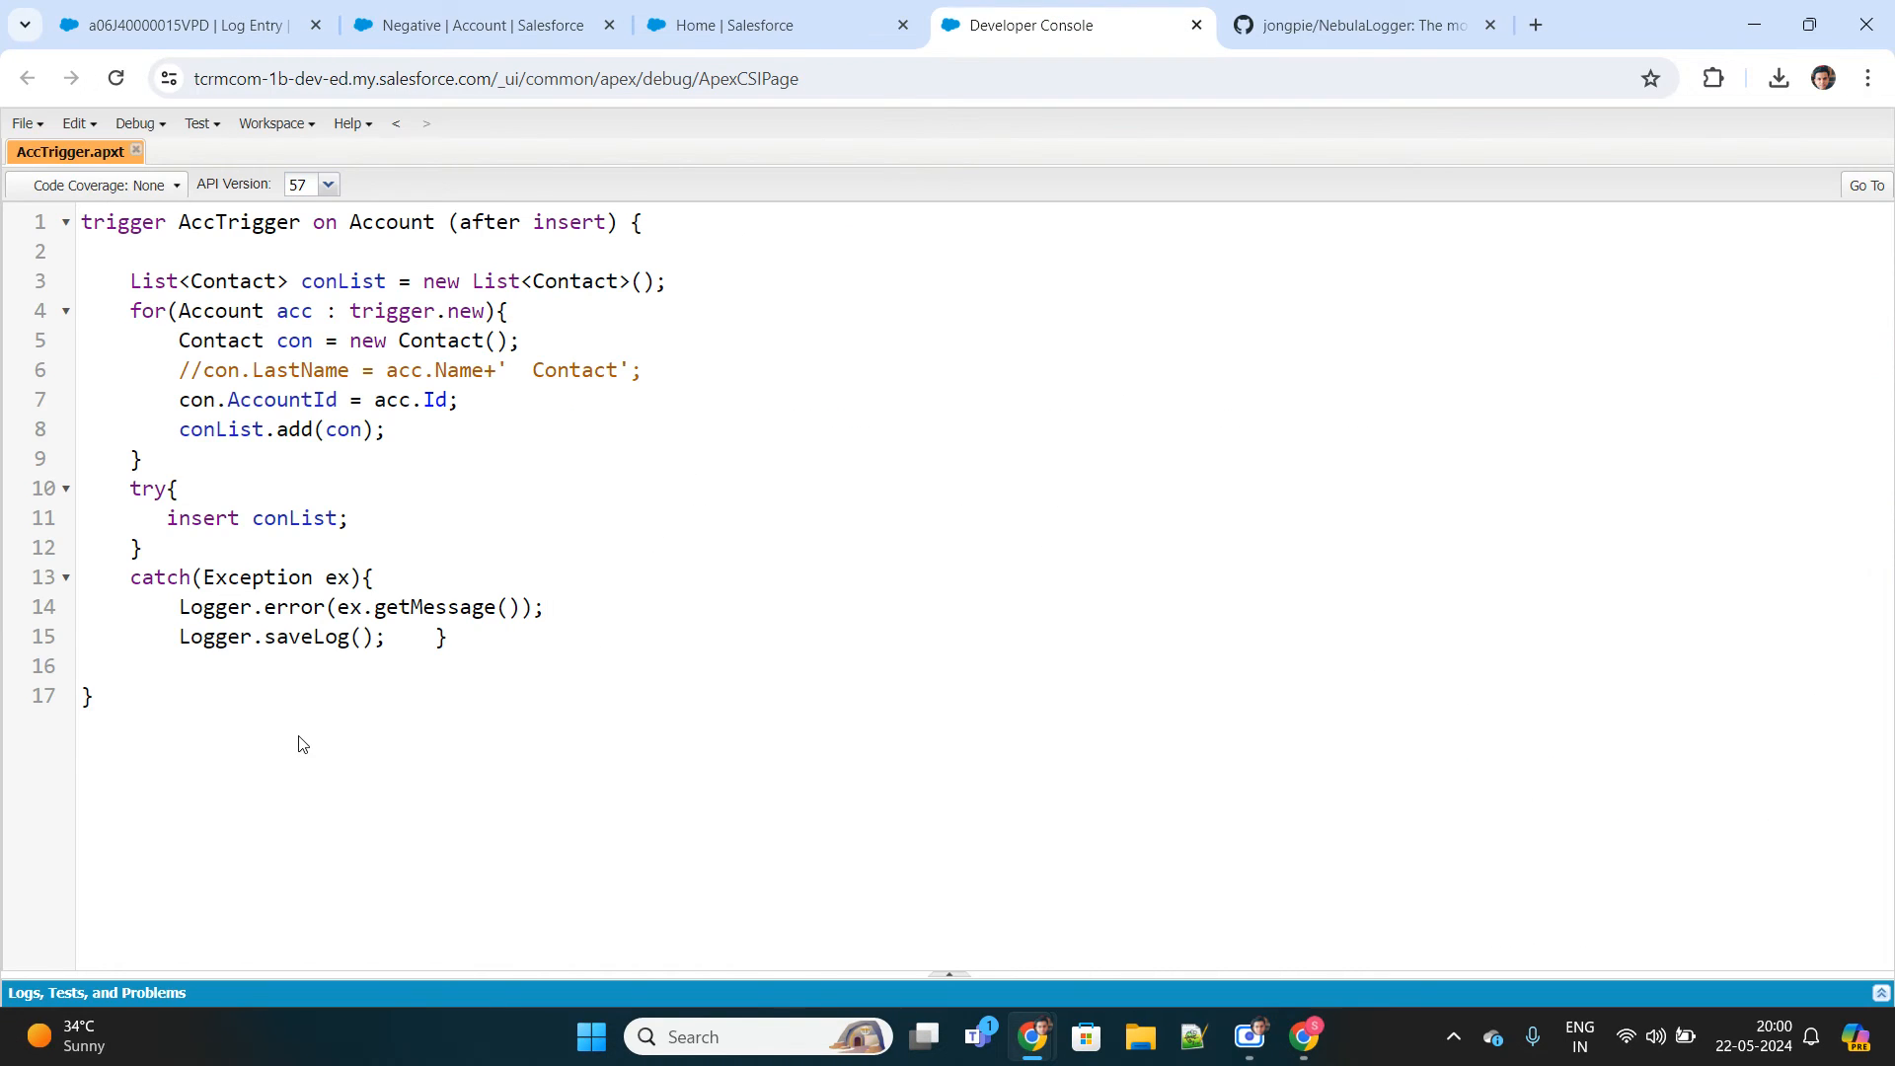
left_click_drag(177, 606, 454, 638)
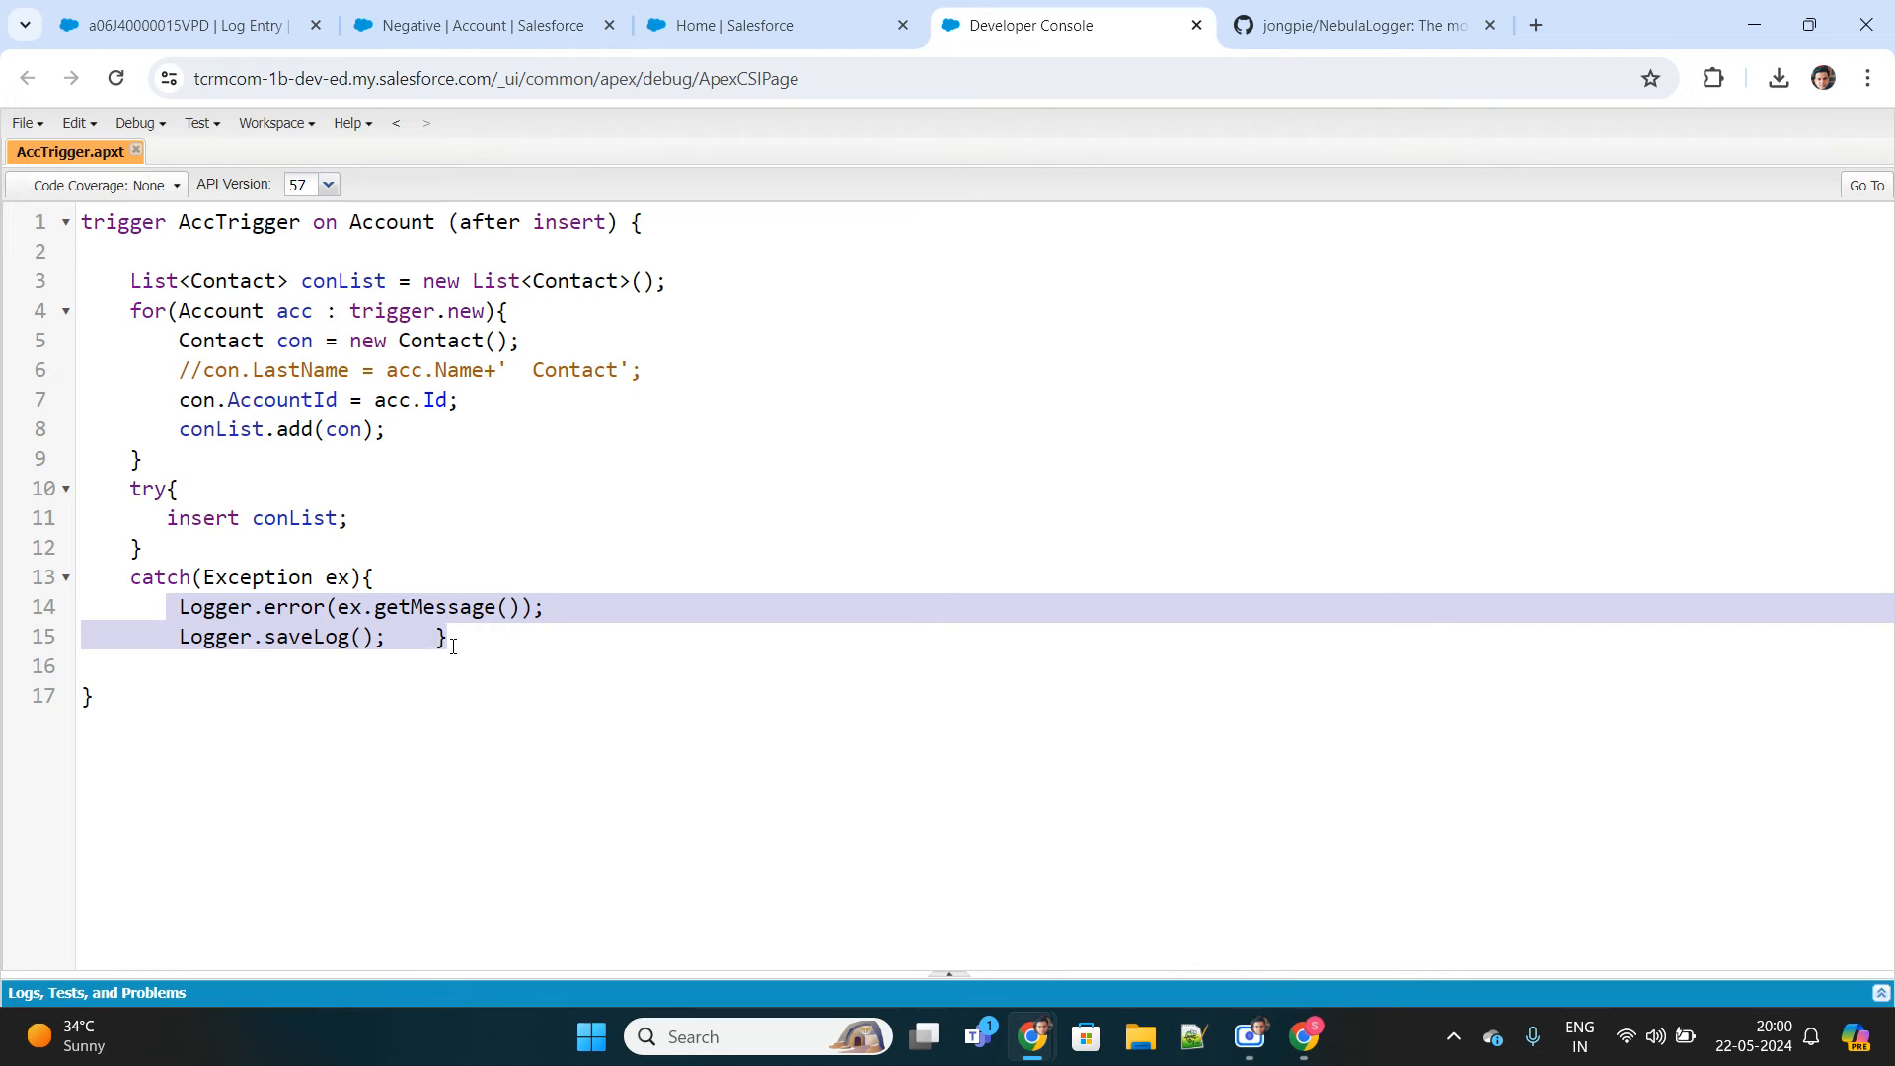
left_click(426, 637)
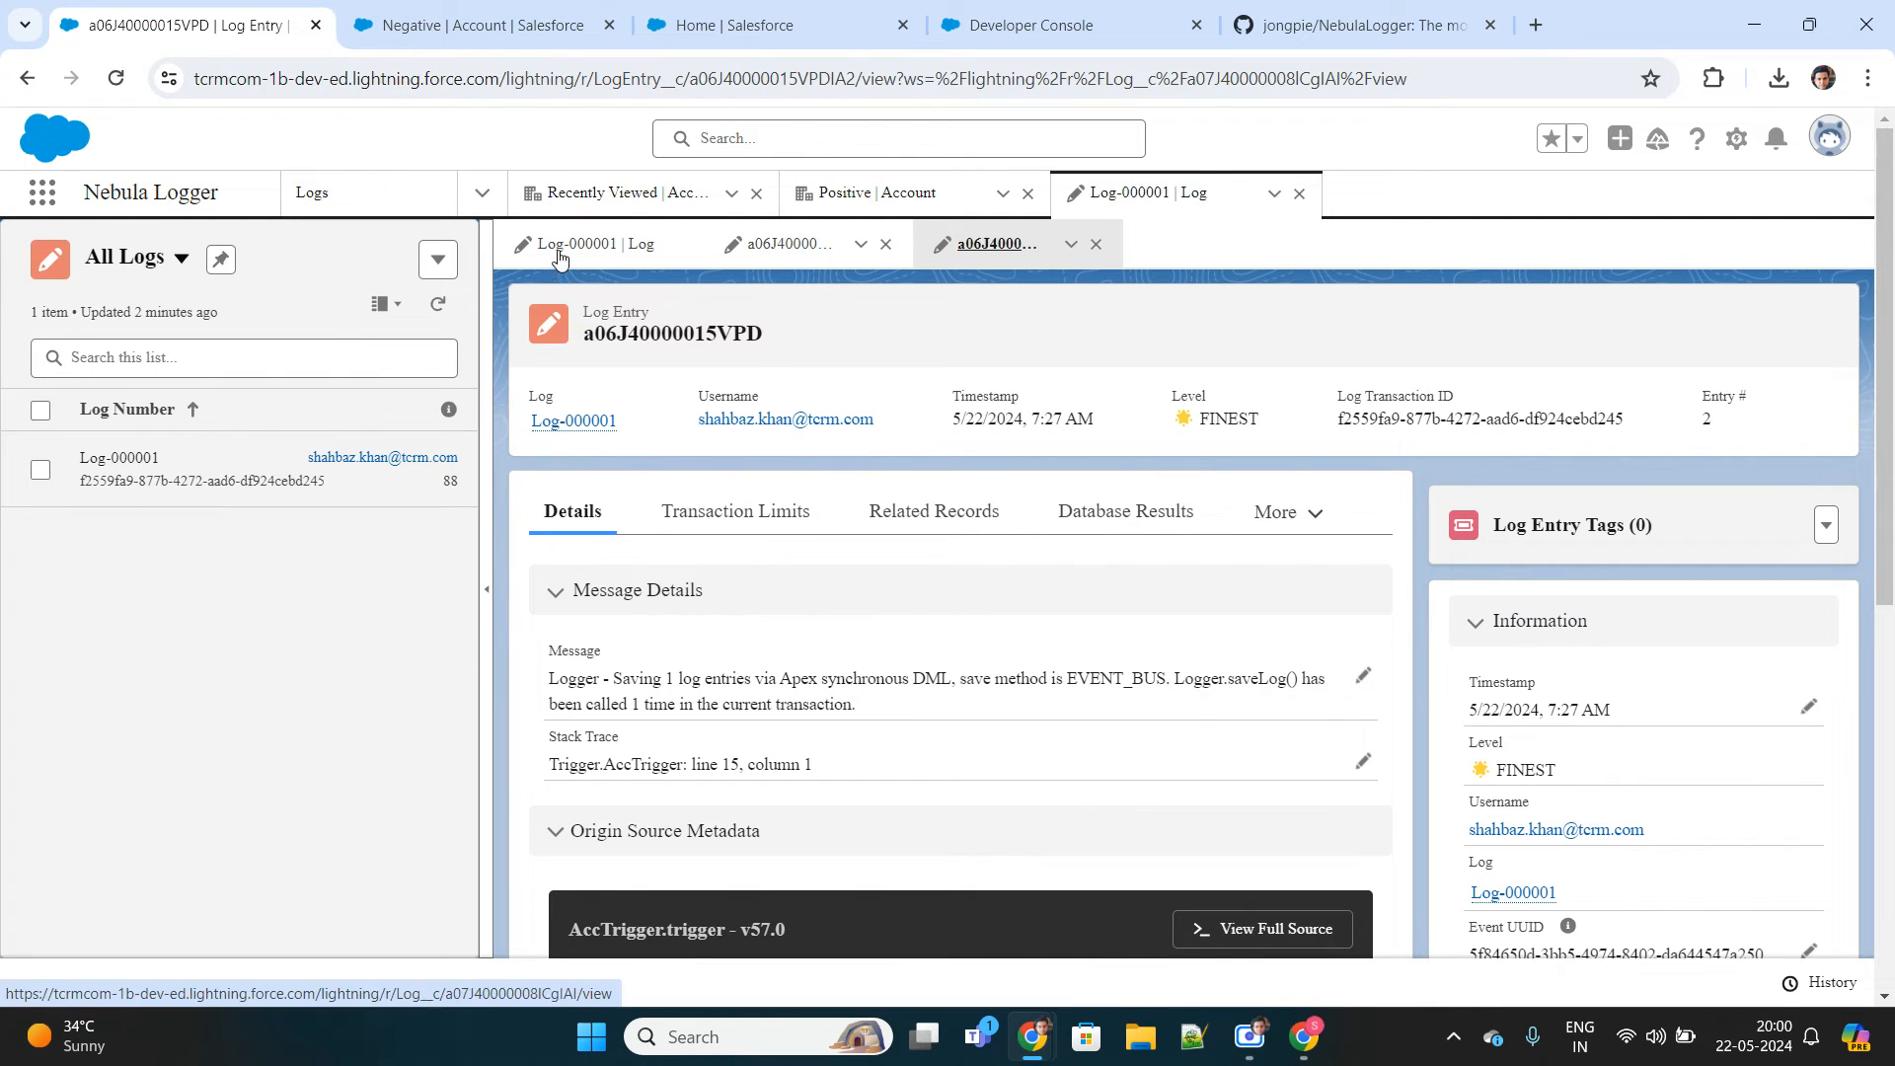
left_click(594, 243)
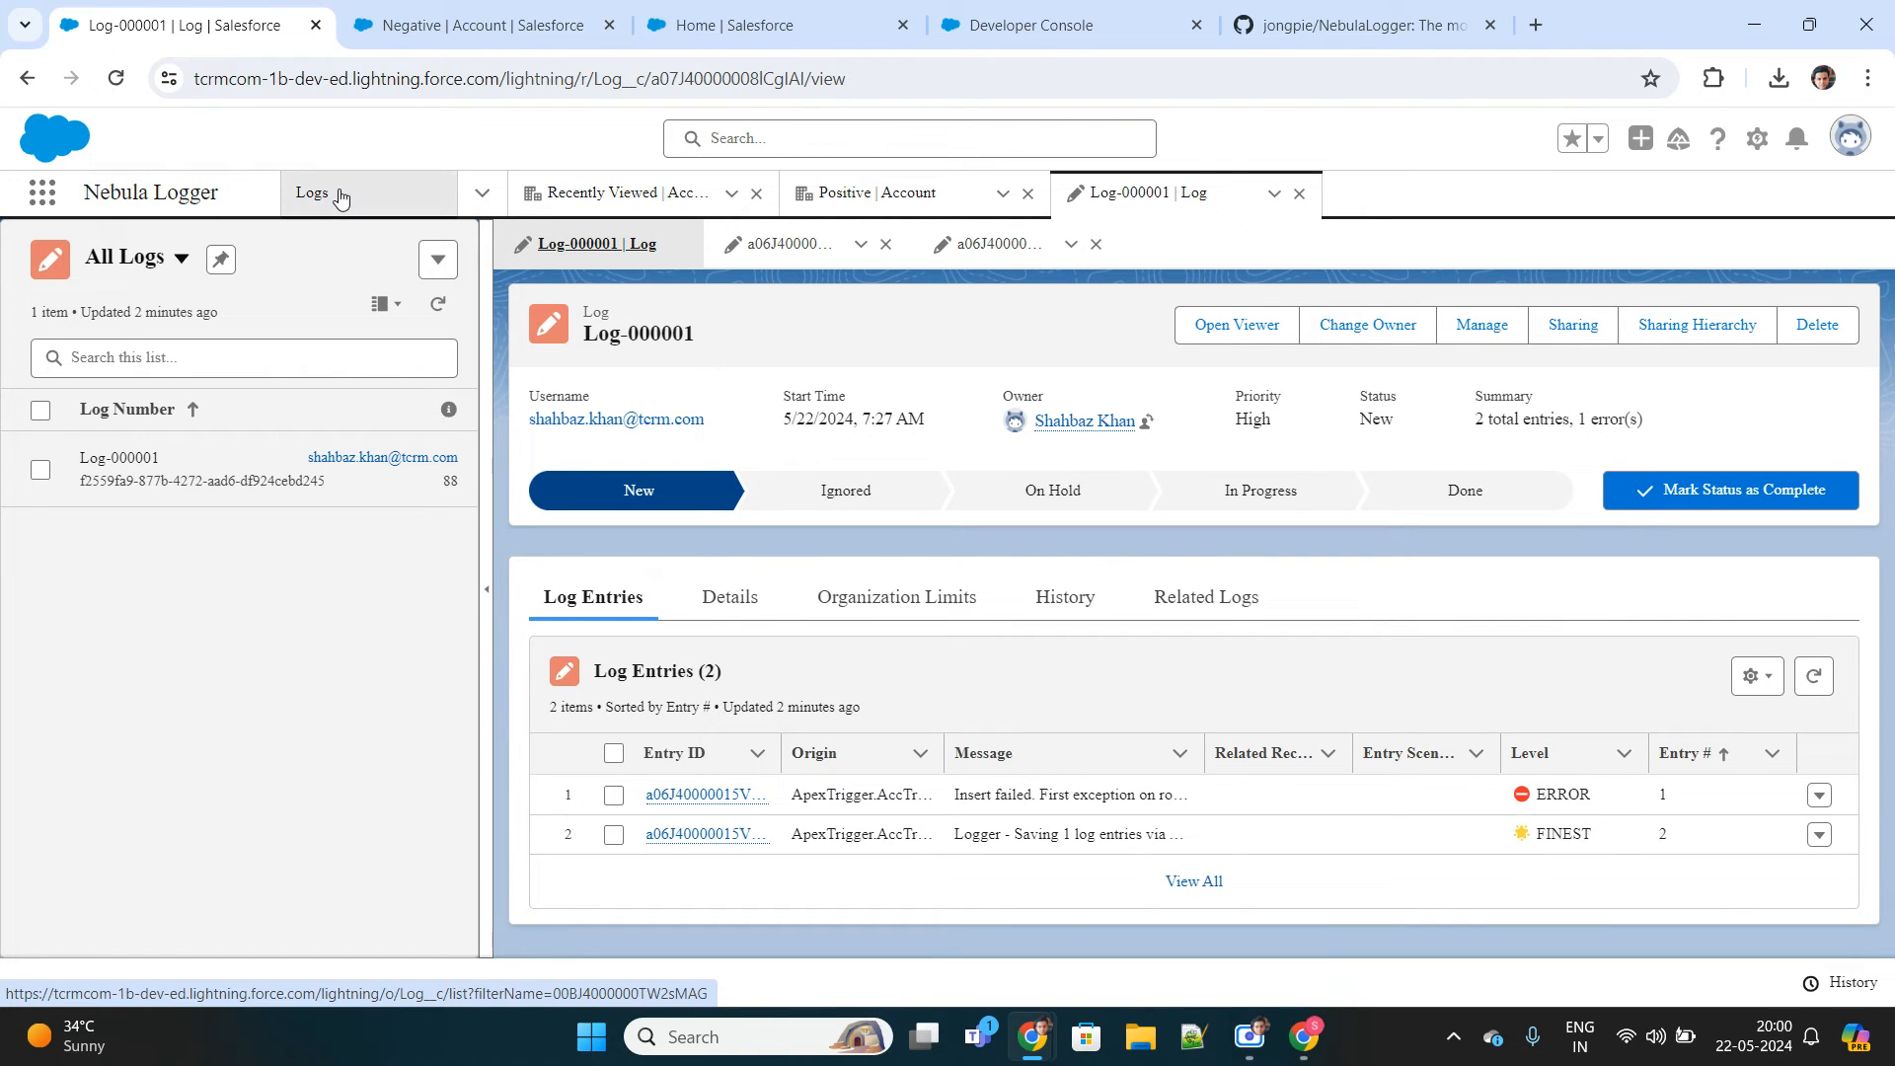
View the Nebula Logger home Logger Admin Dashboard and its empty log entry charts.
left_click(312, 192)
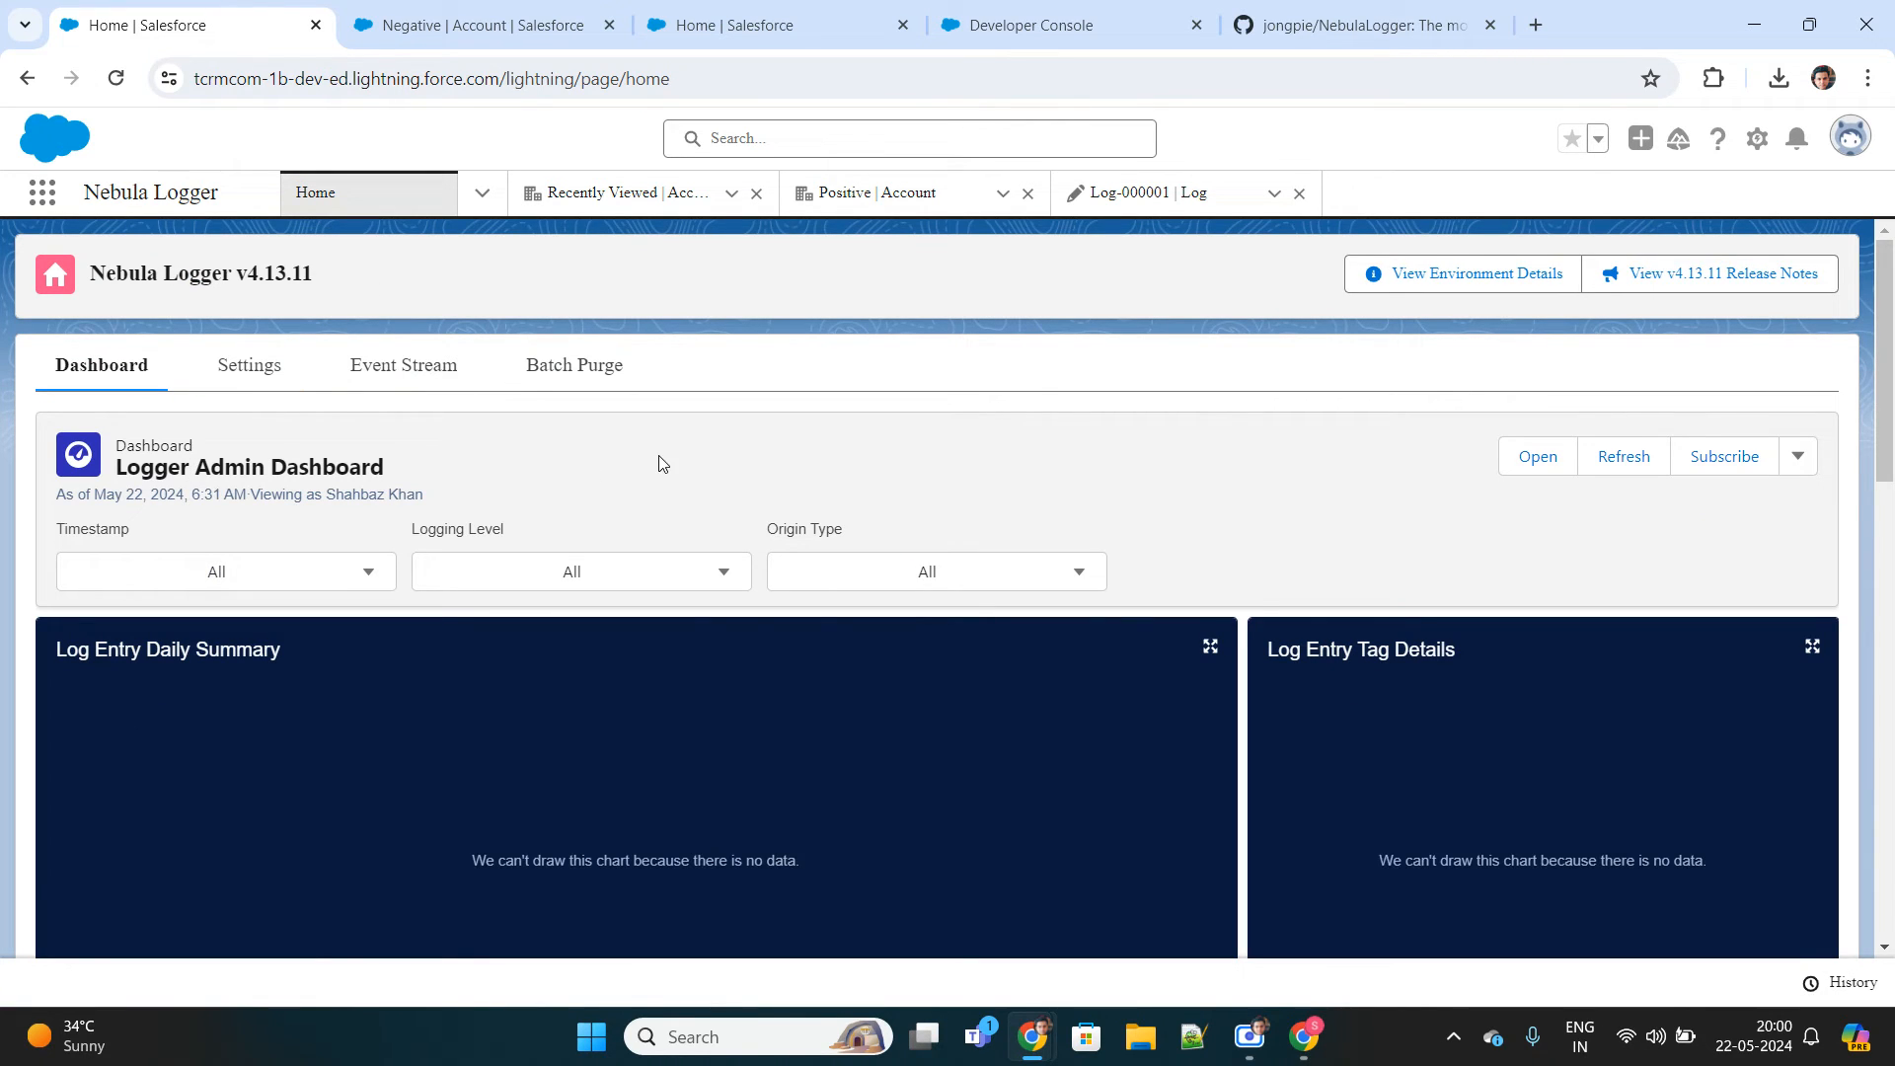
scroll("down", 3)
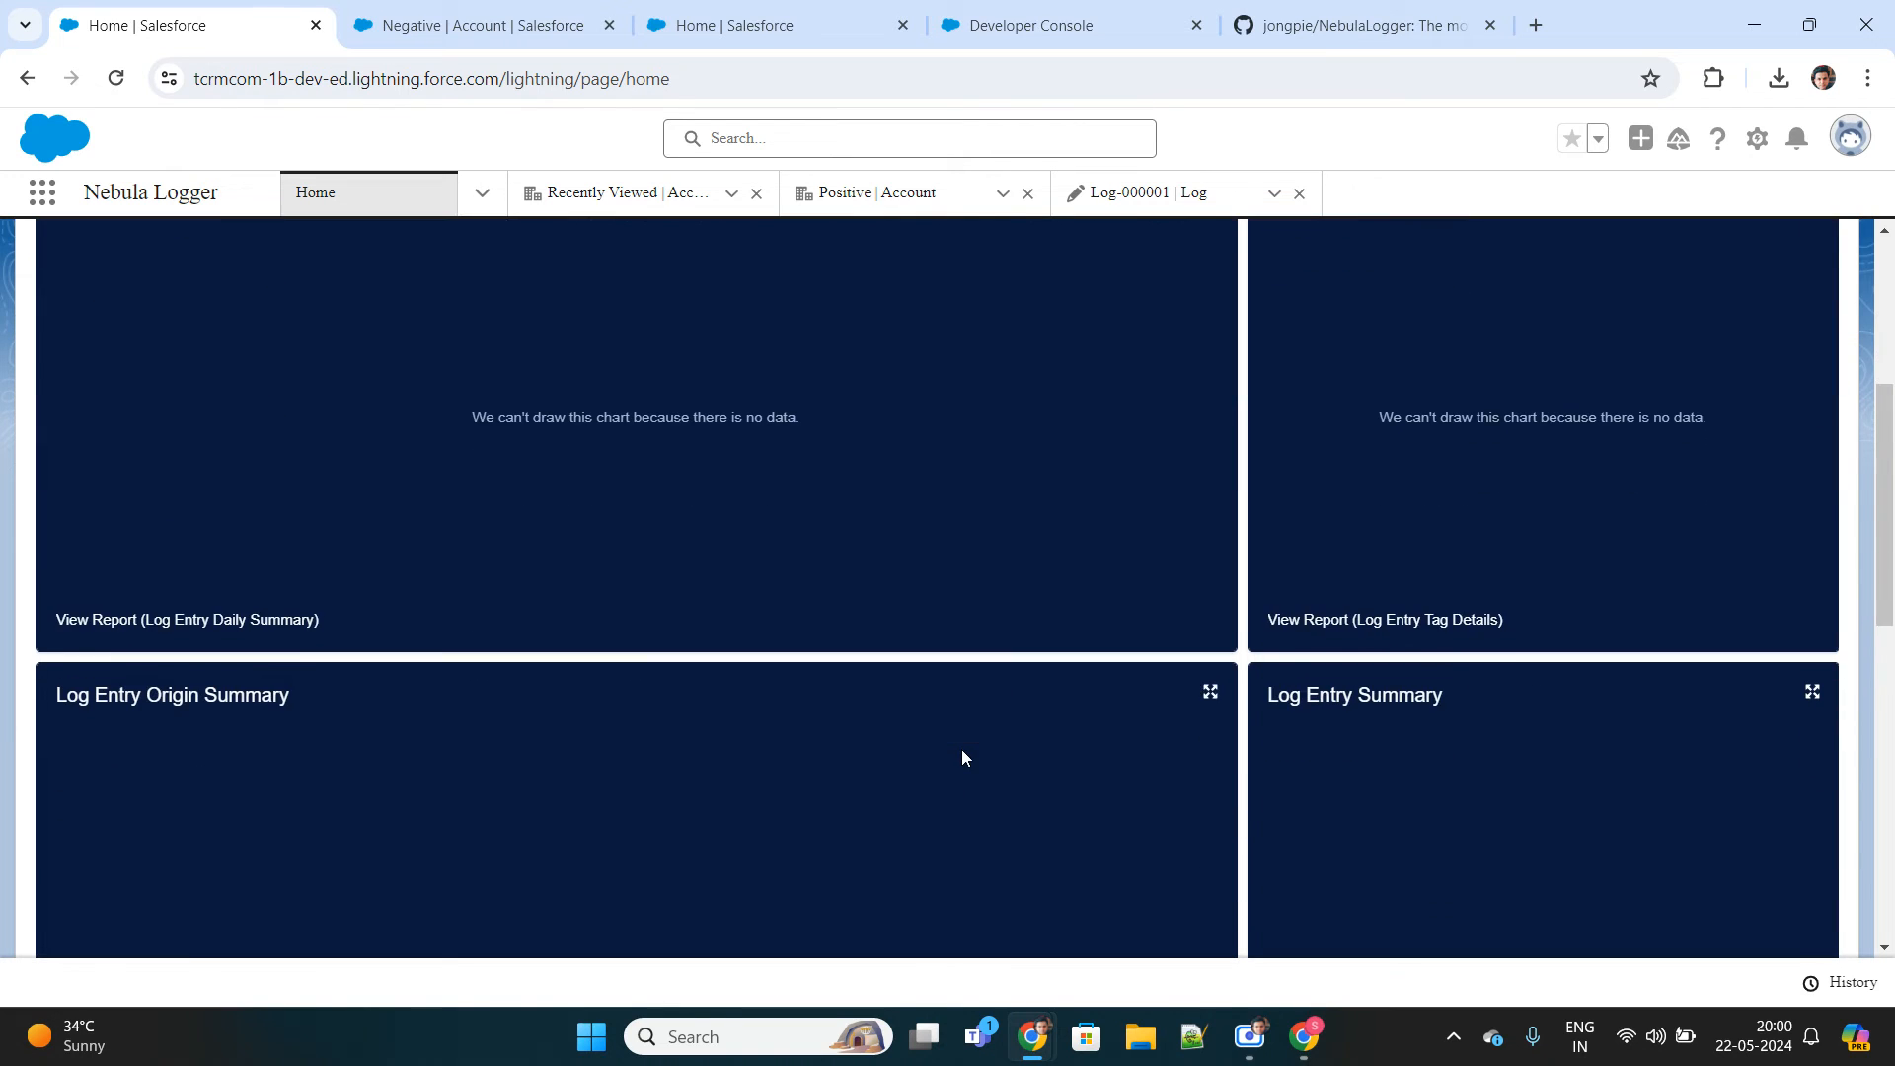
scroll("up", 3)
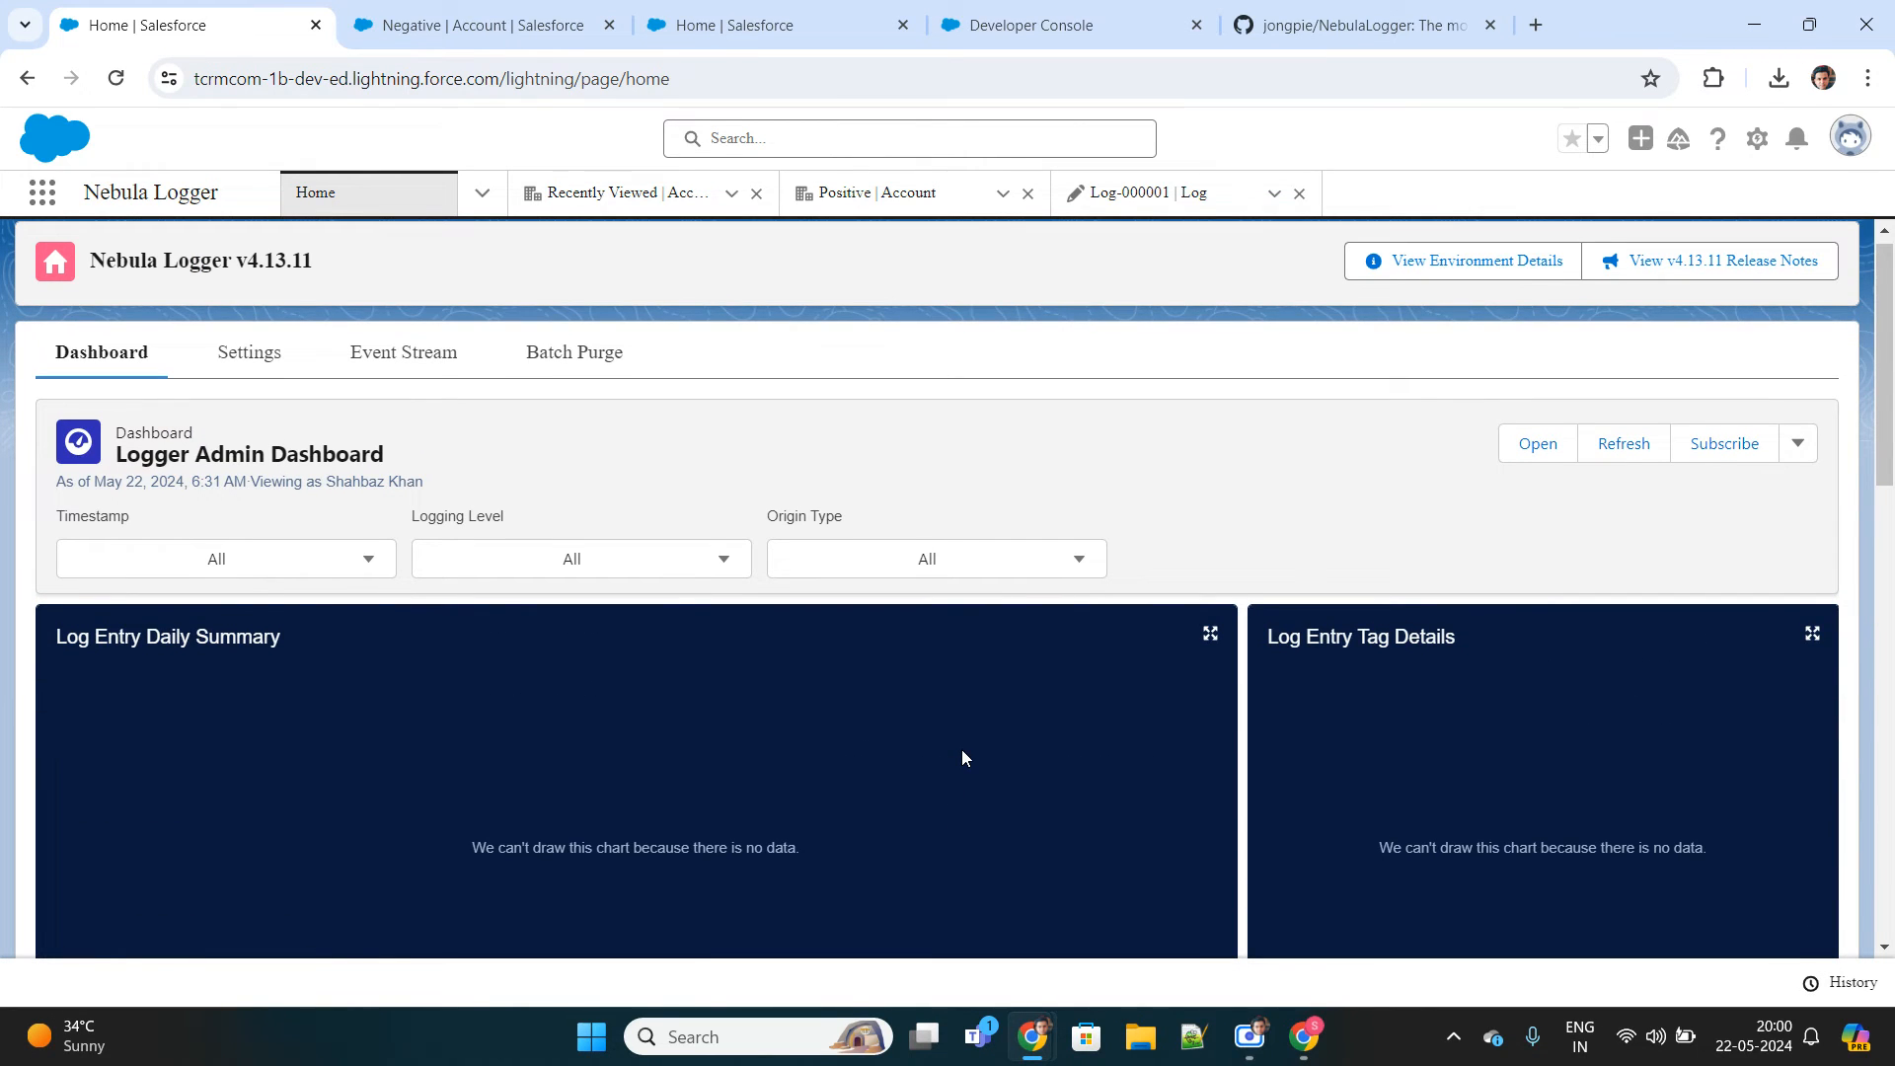
scroll("down", 3)
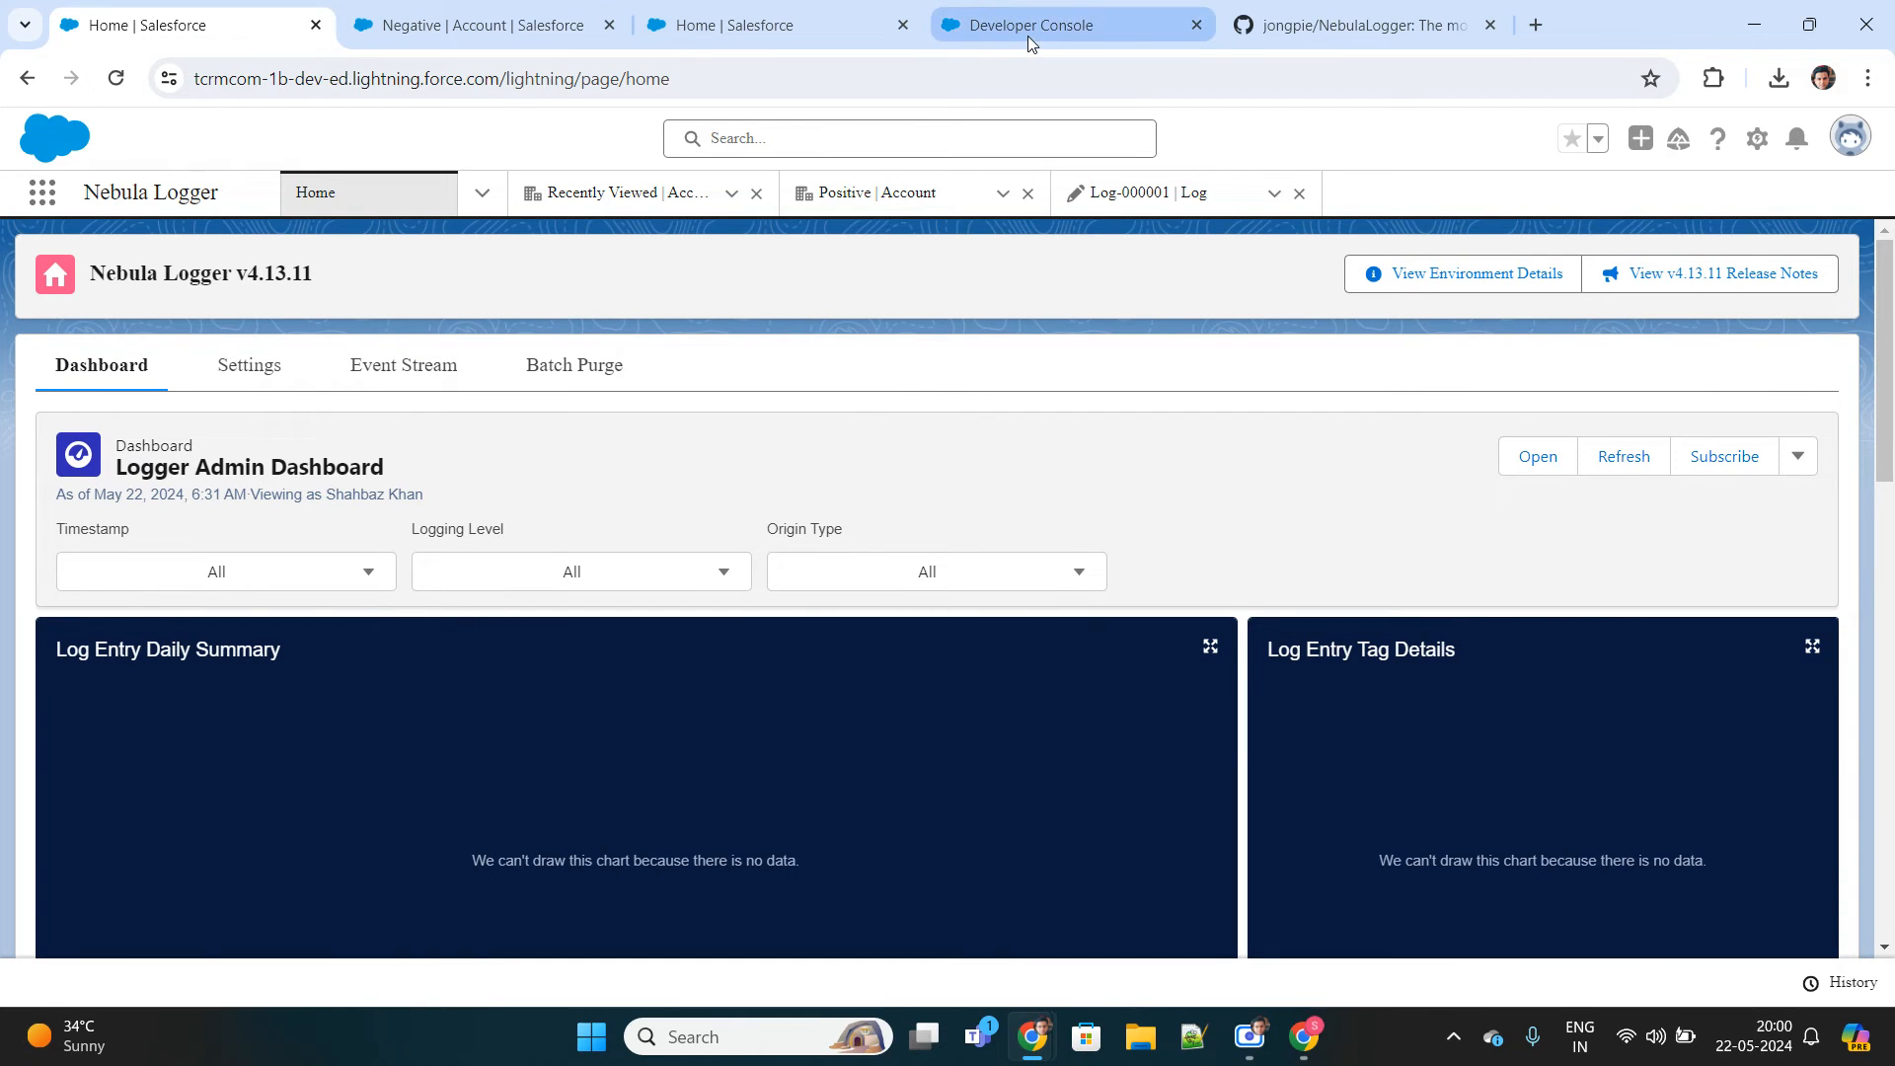
Bring the AccTrigger code with its Logger.error catch block back into view in Developer Console.
left_click(1070, 24)
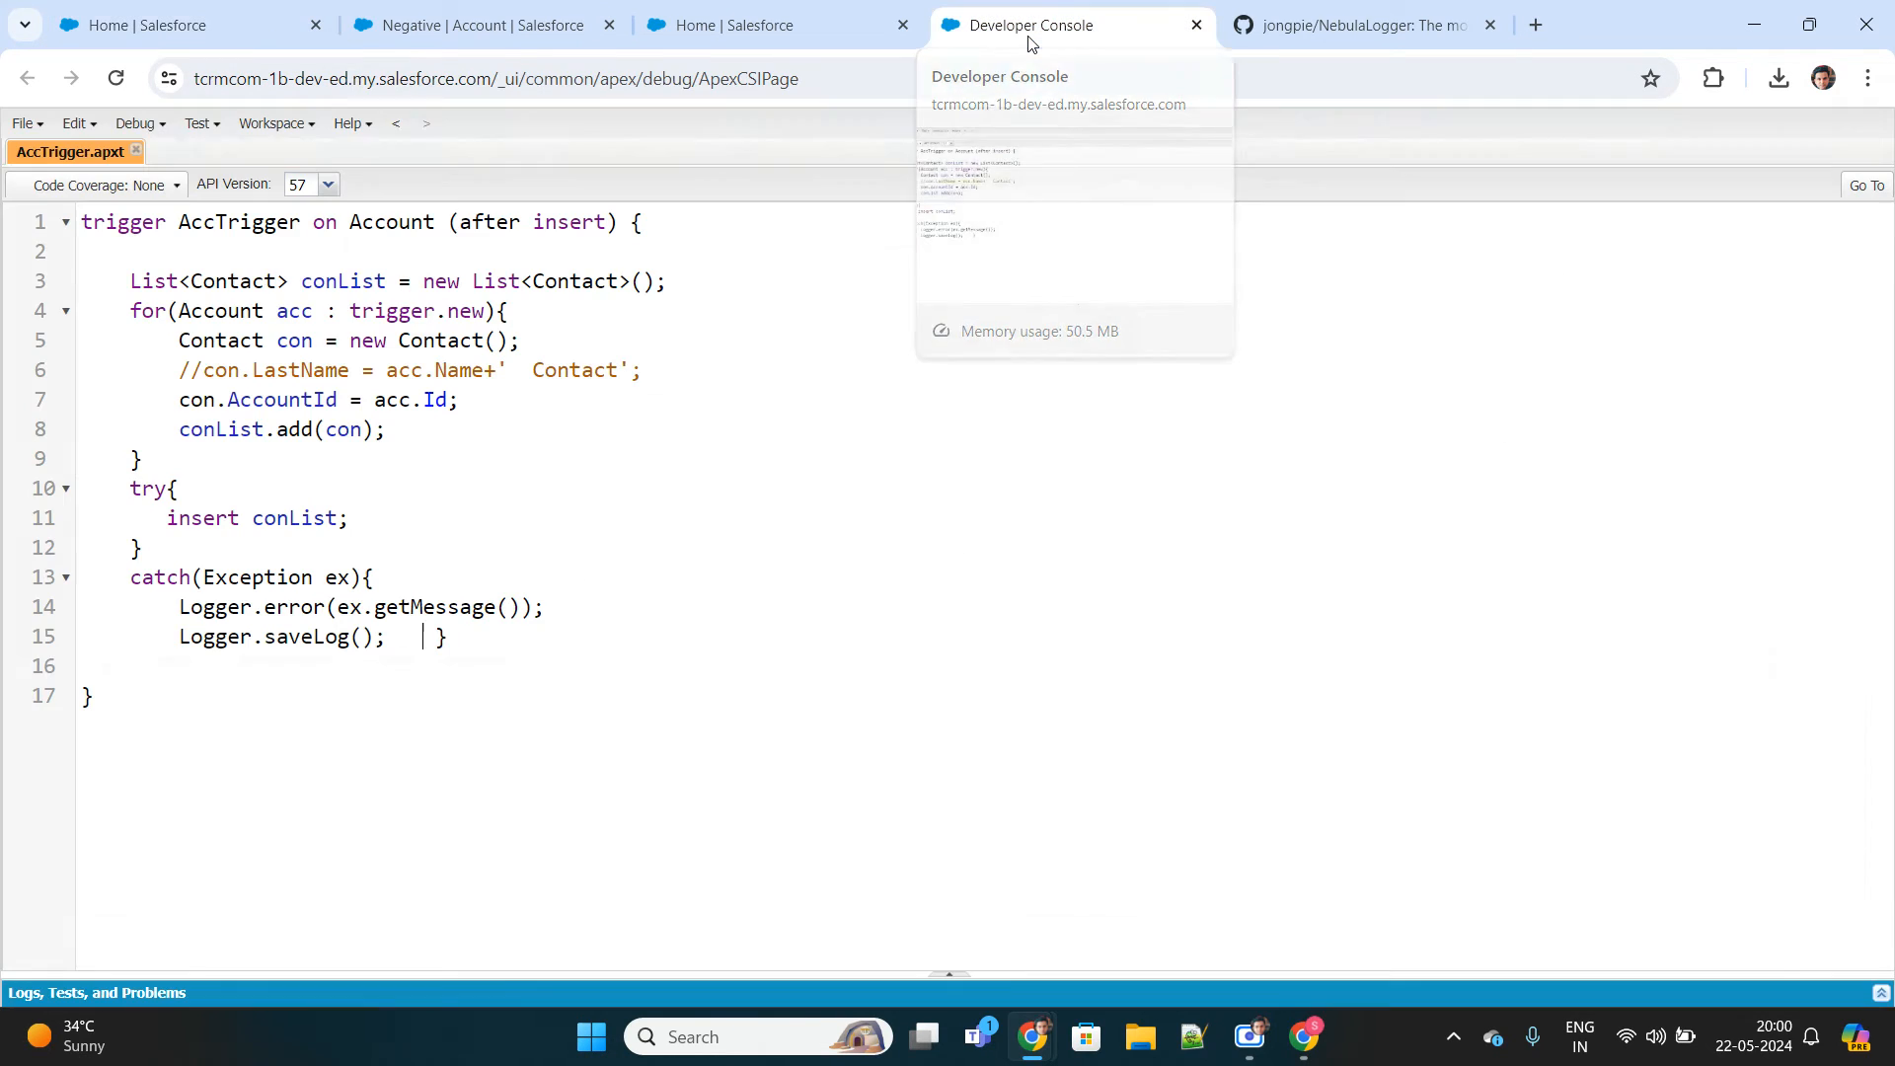
mouse_move(442, 641)
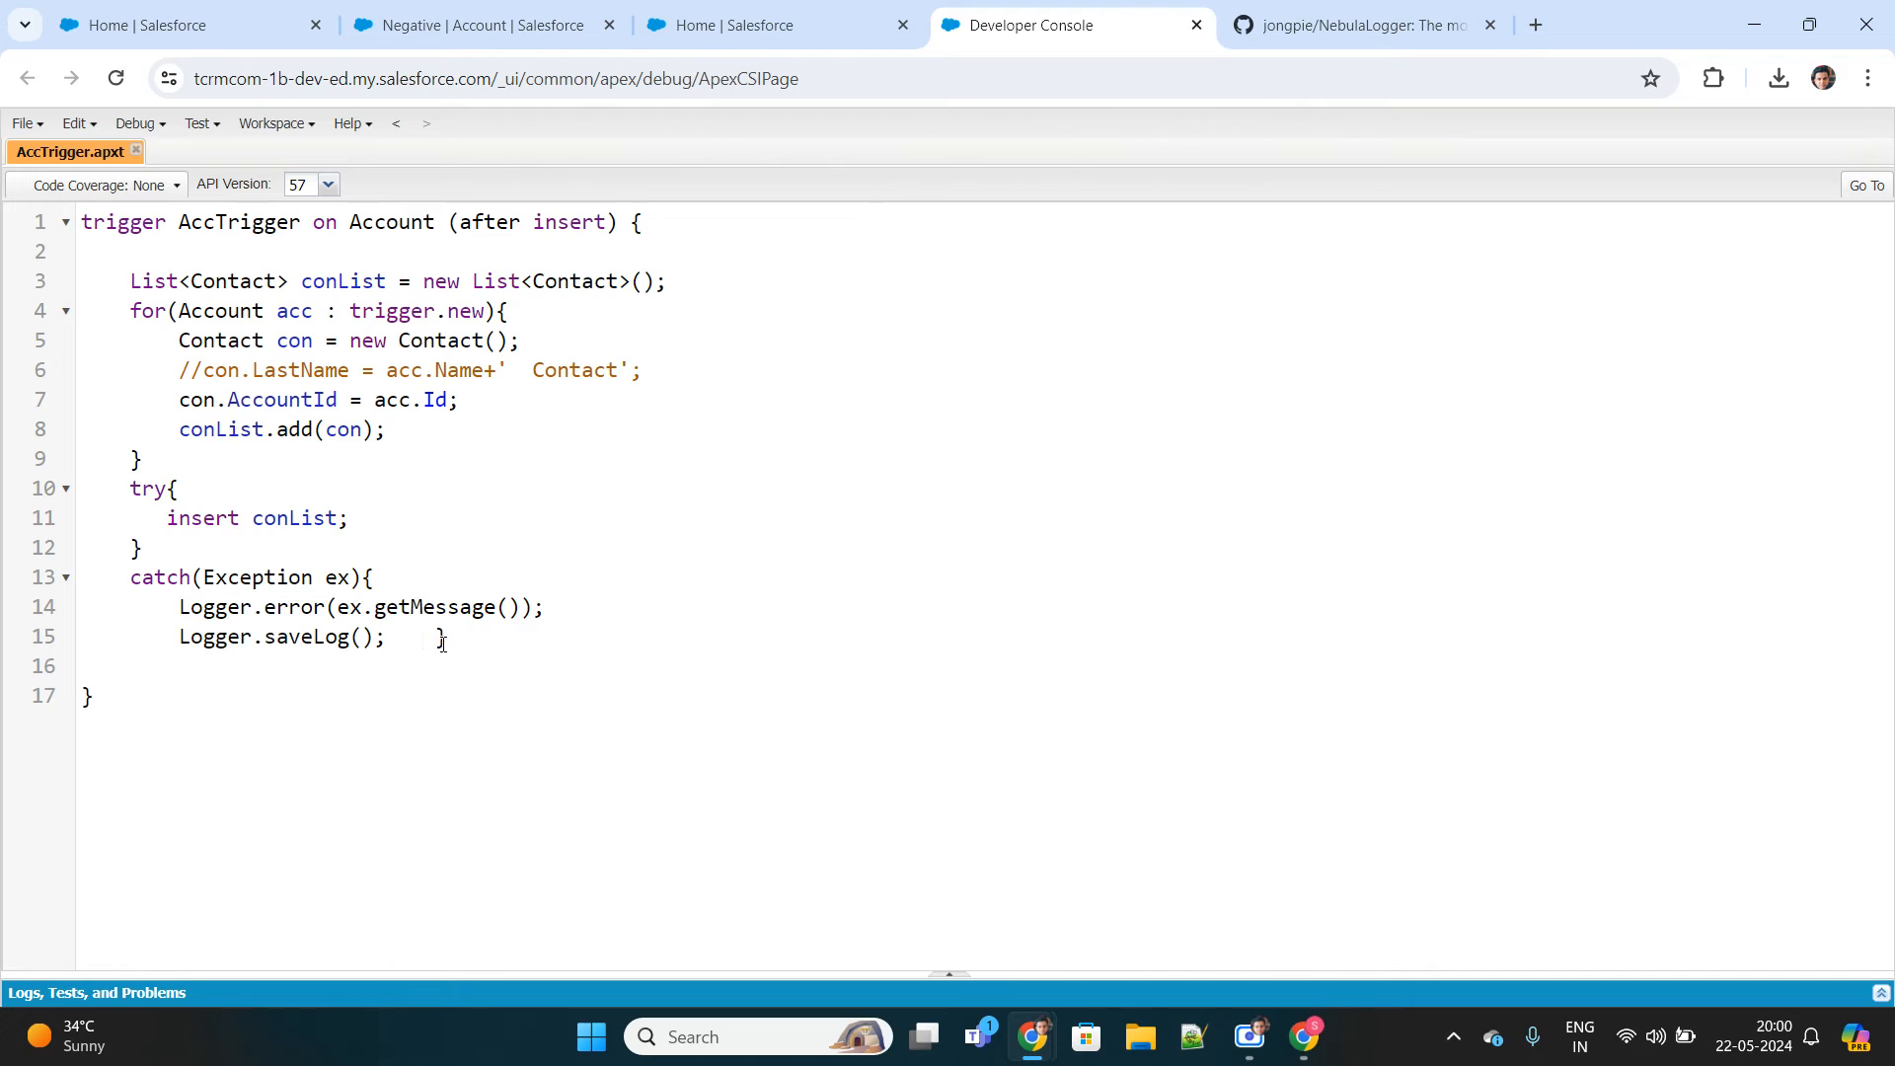
mouse_move(717, 438)
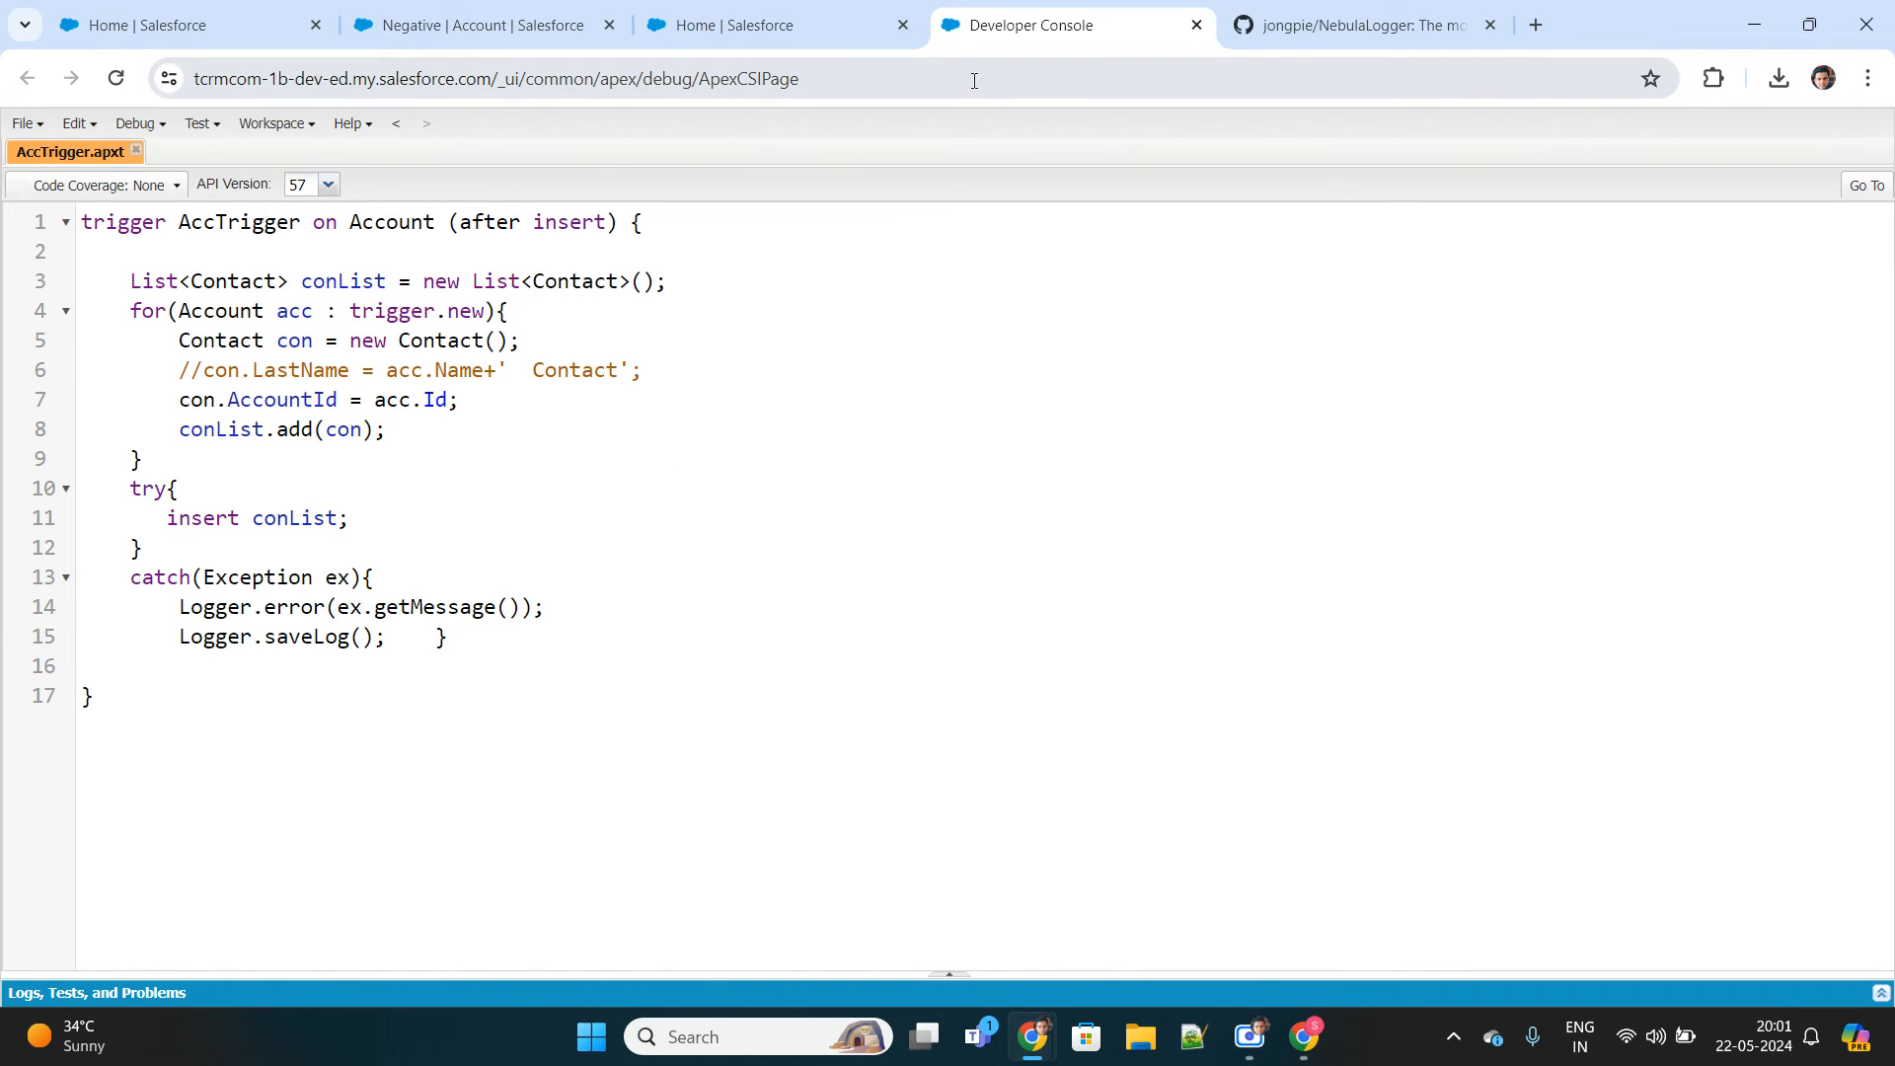
left_click(774, 24)
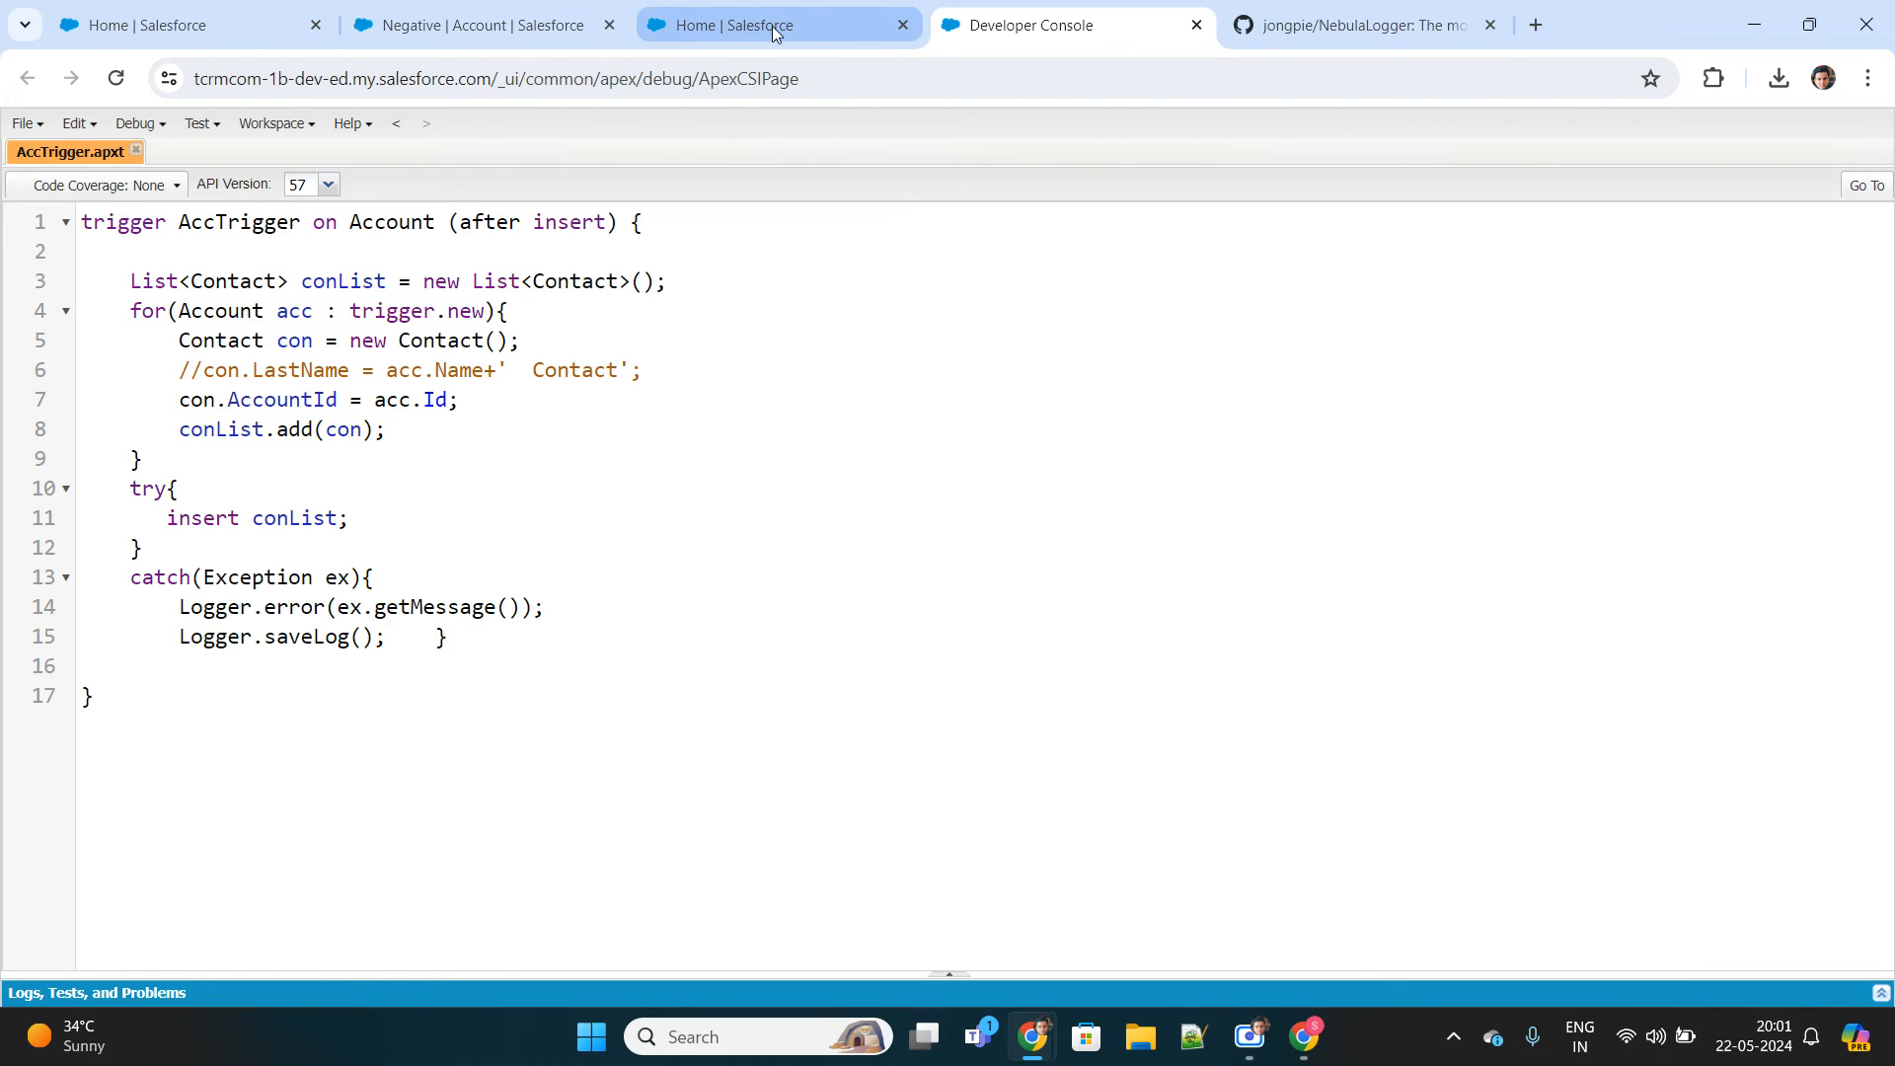
mouse_move(780, 24)
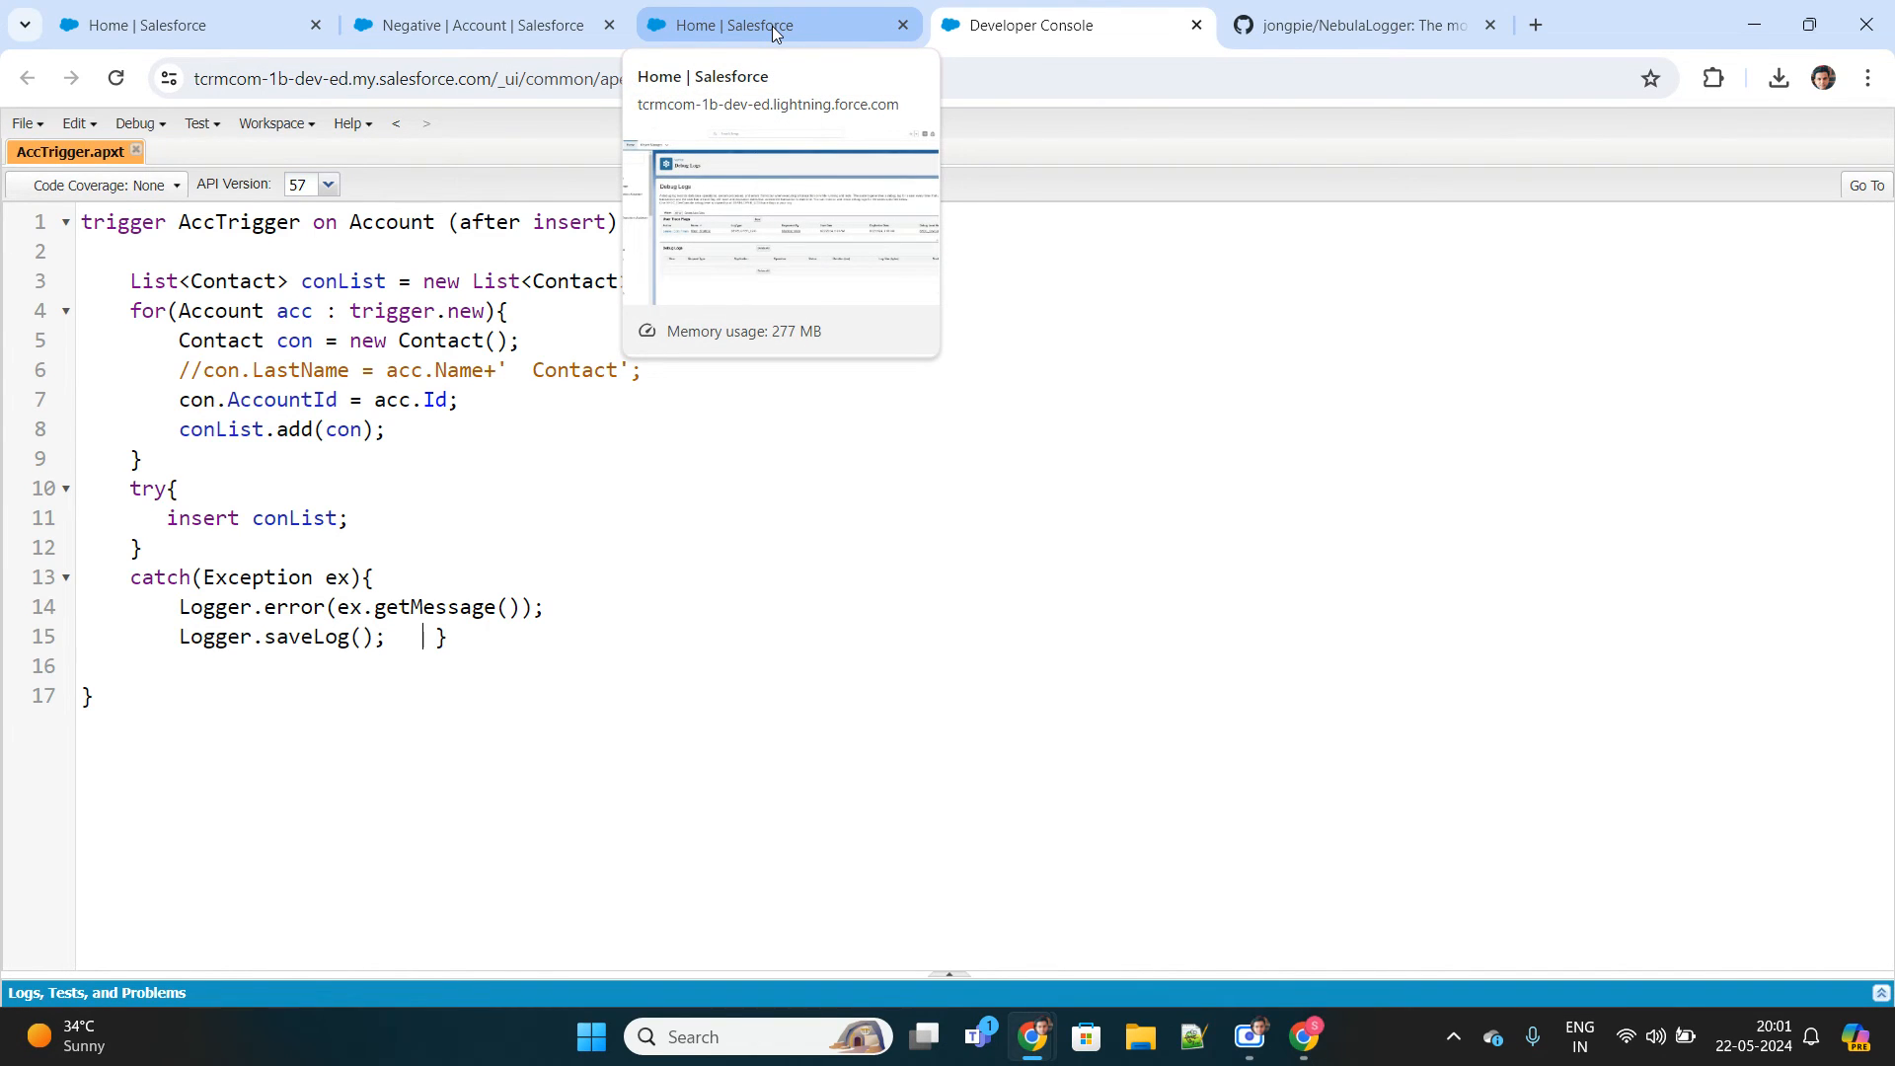
From Setup's Flows page, start creating a new flow.
left_click(772, 24)
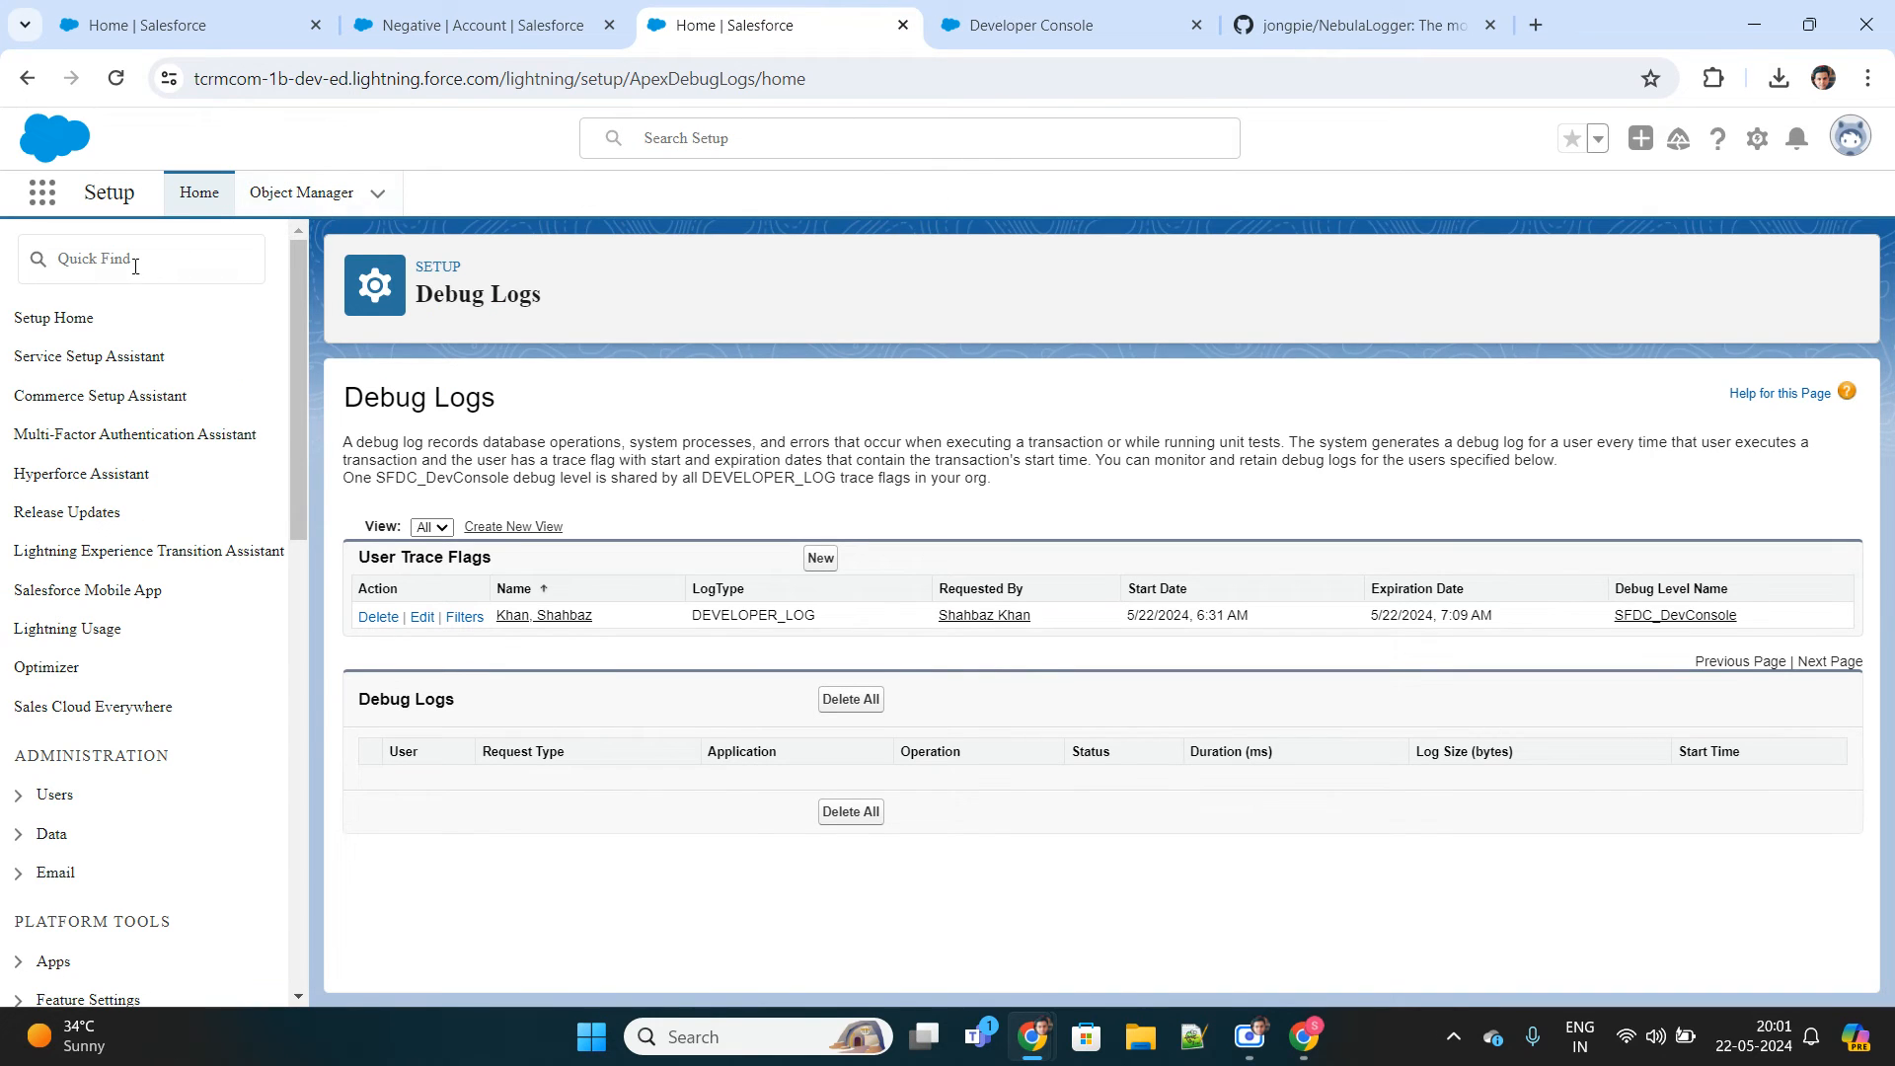
type("Flows")
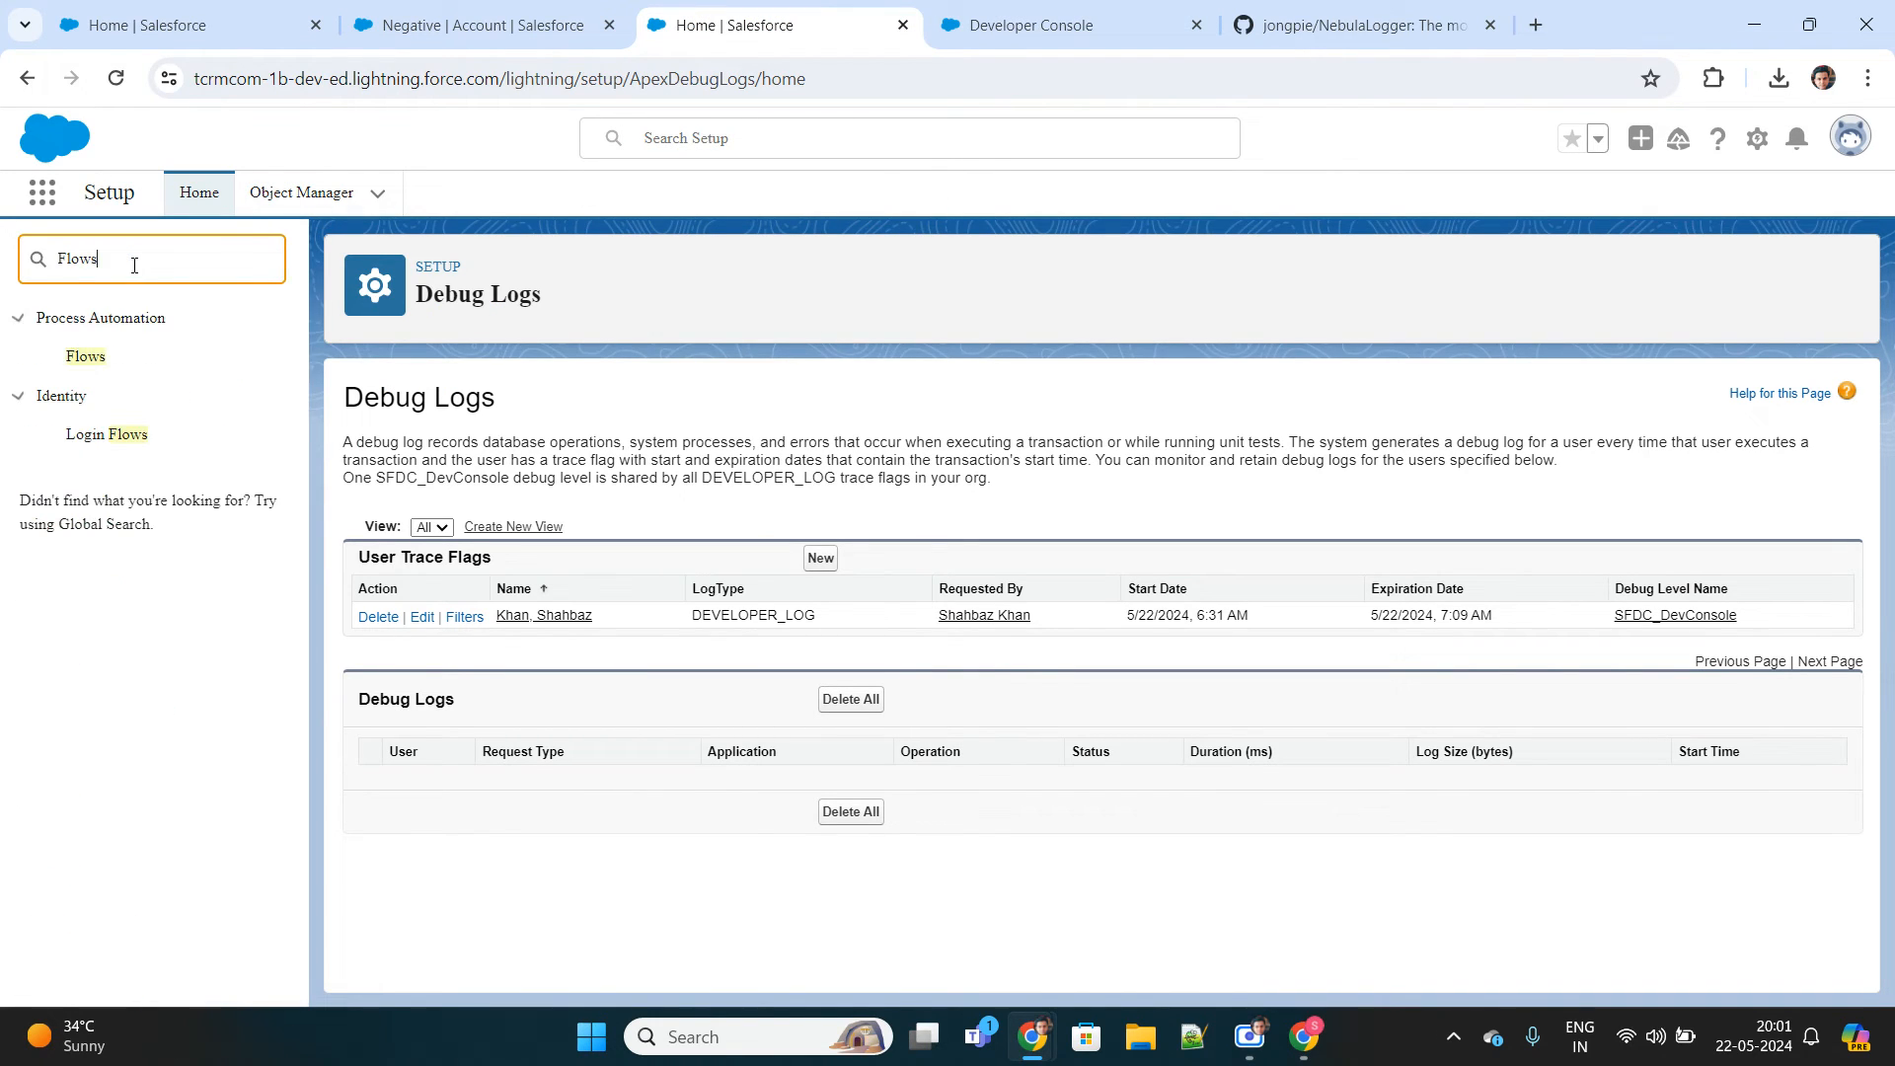
left_click(85, 357)
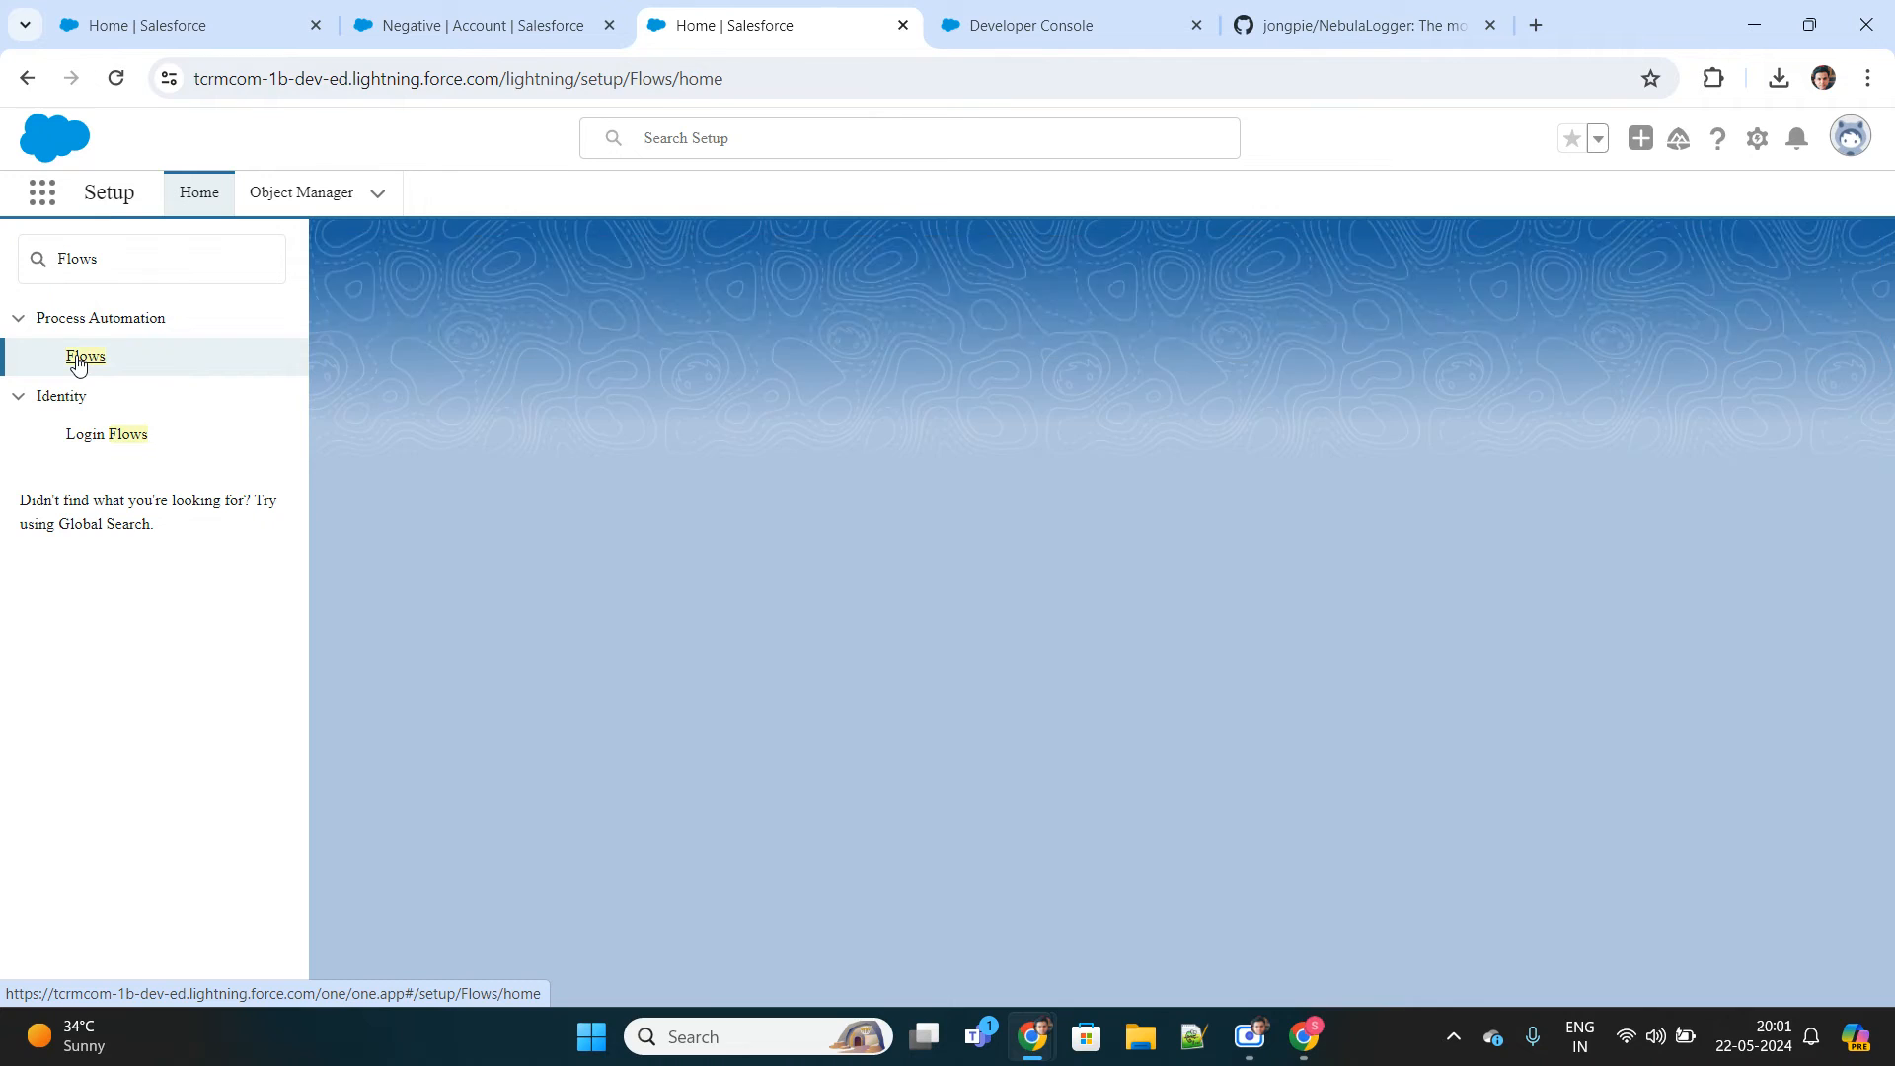
left_click(85, 357)
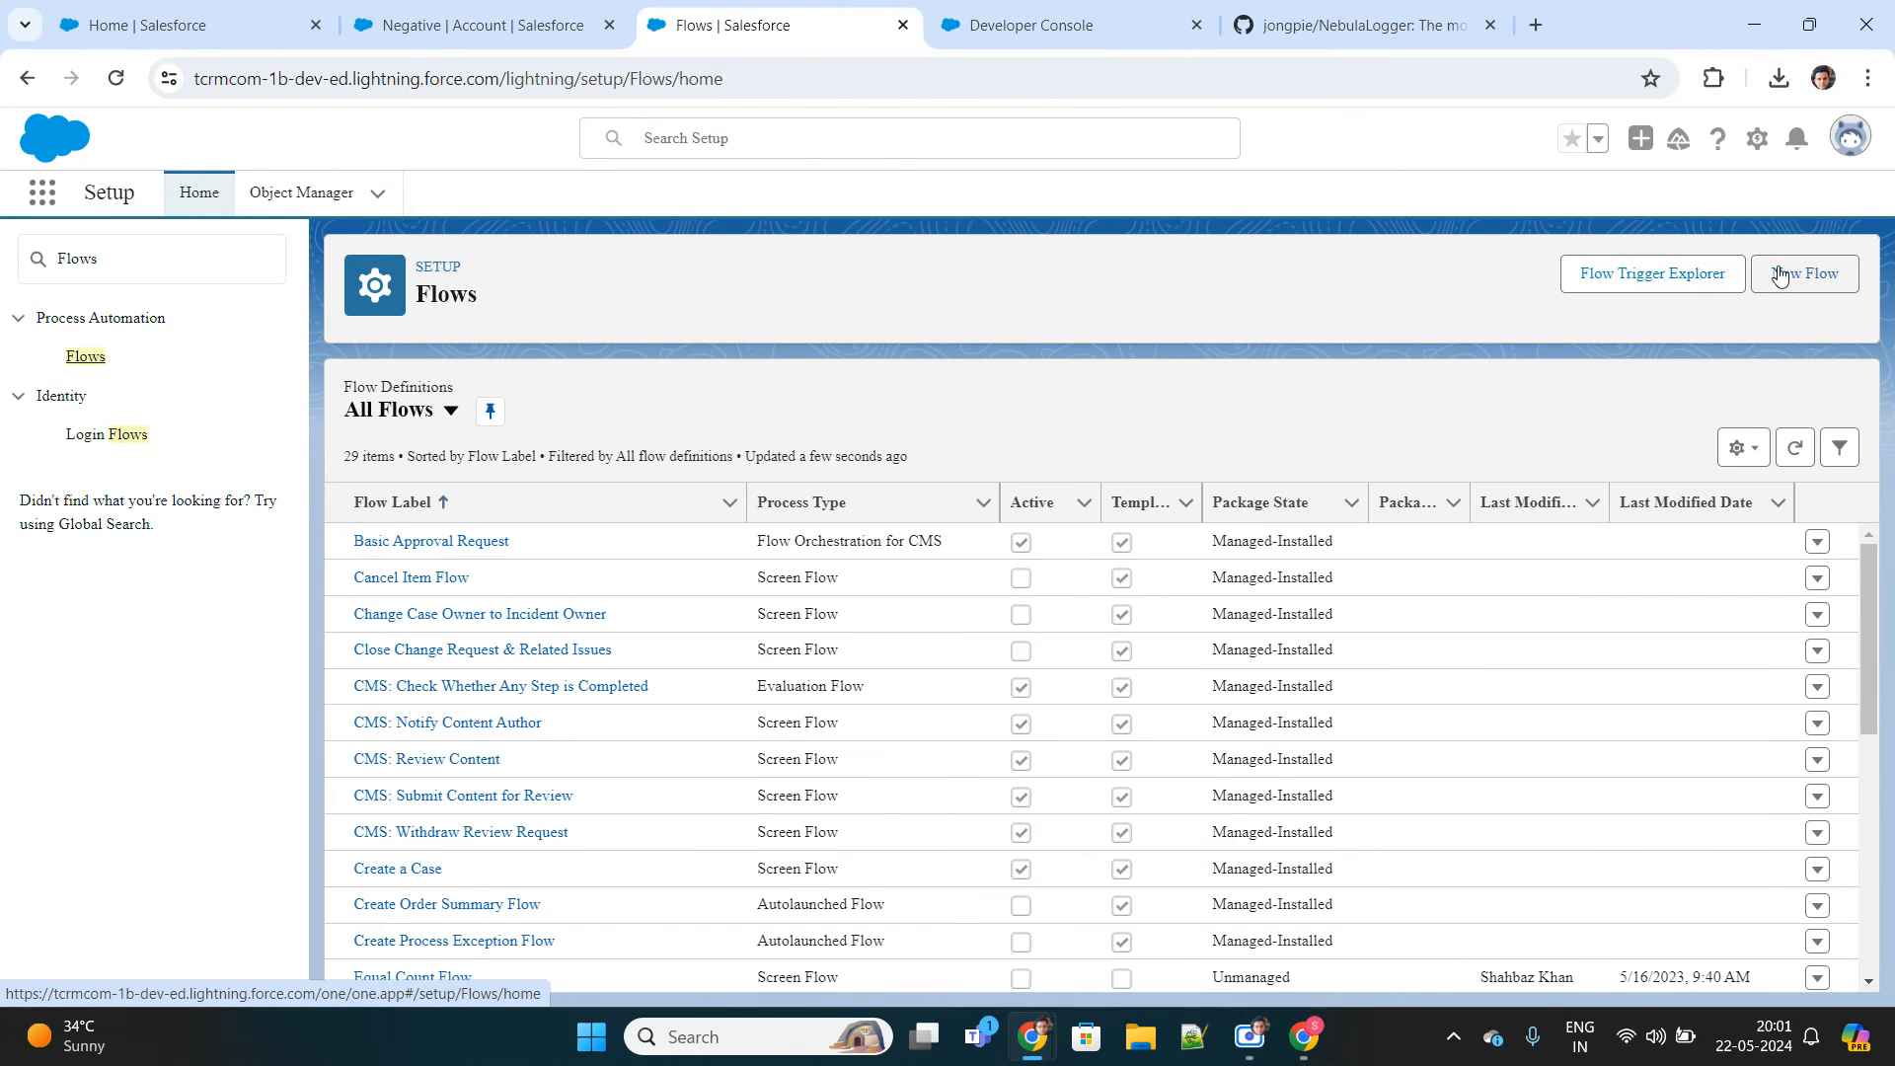
left_click(1803, 273)
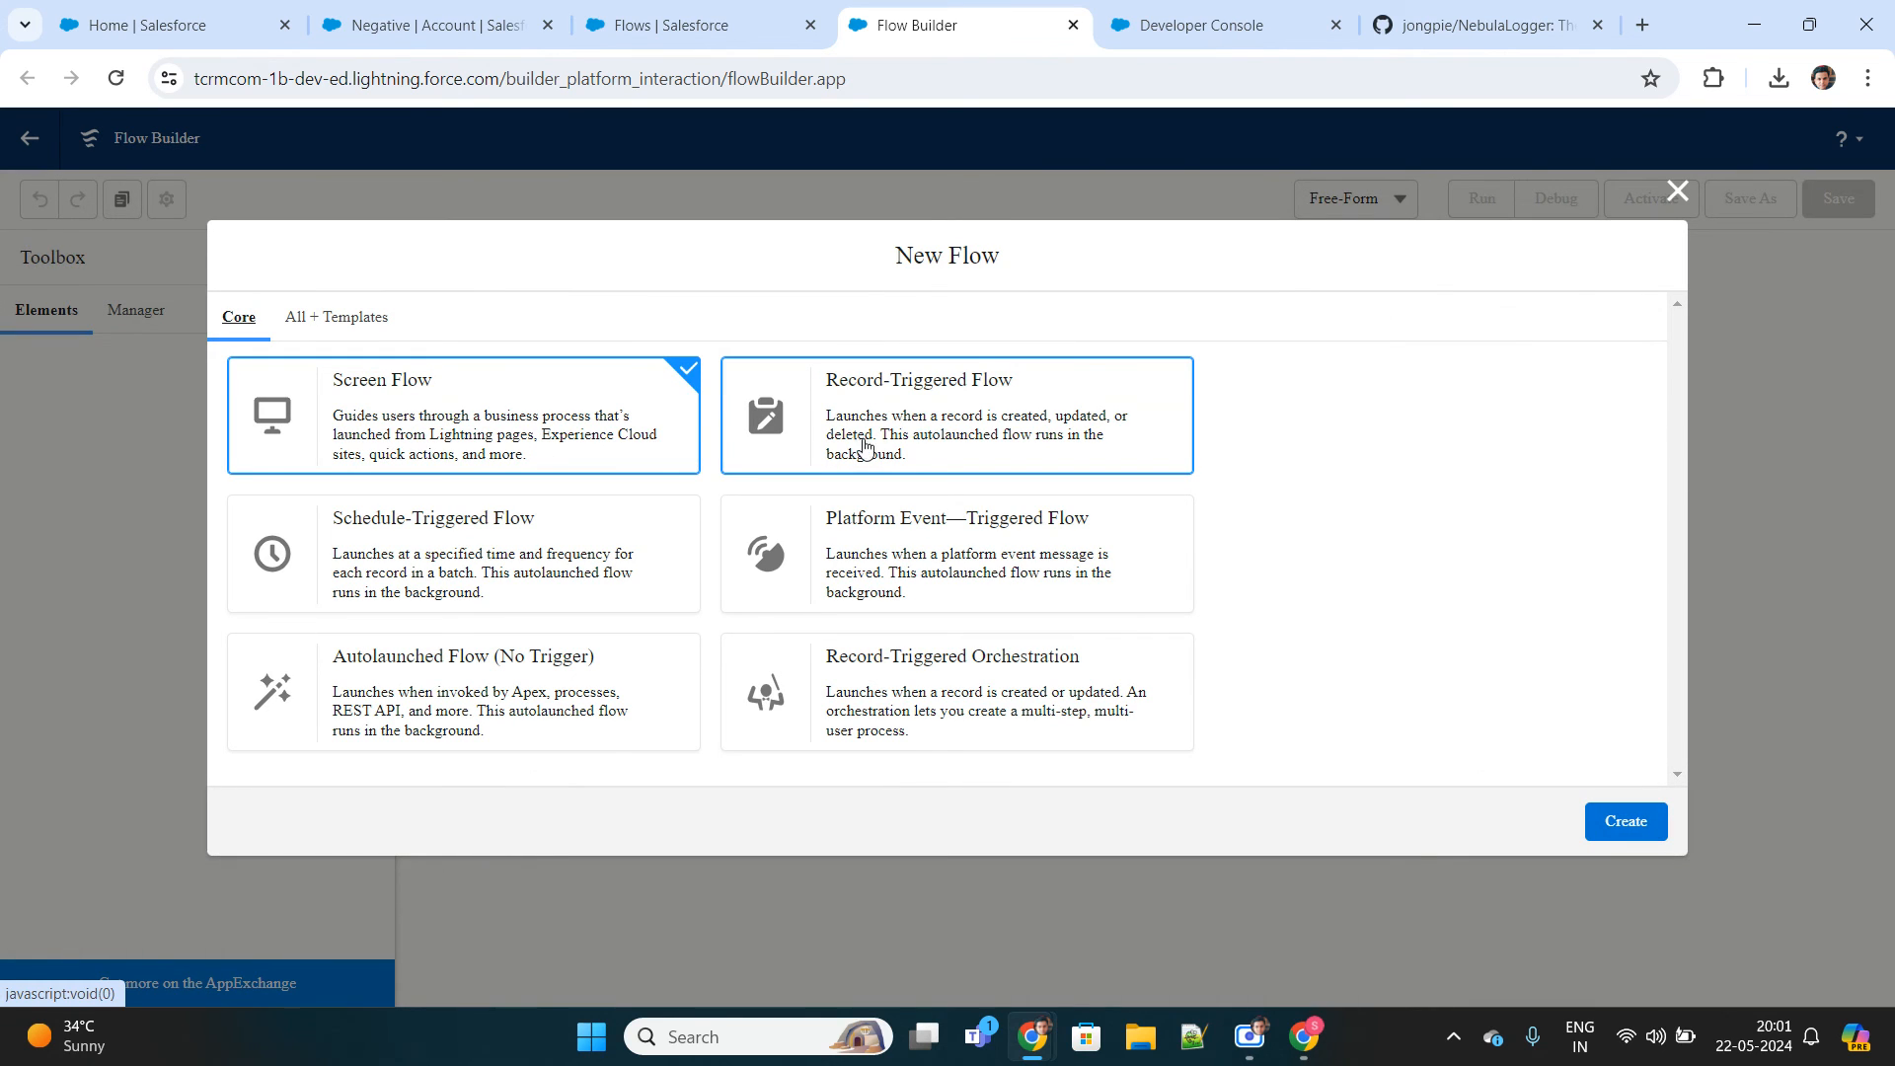
Create a Record-Triggered Flow that runs when an Account record is created.
left_click(955, 415)
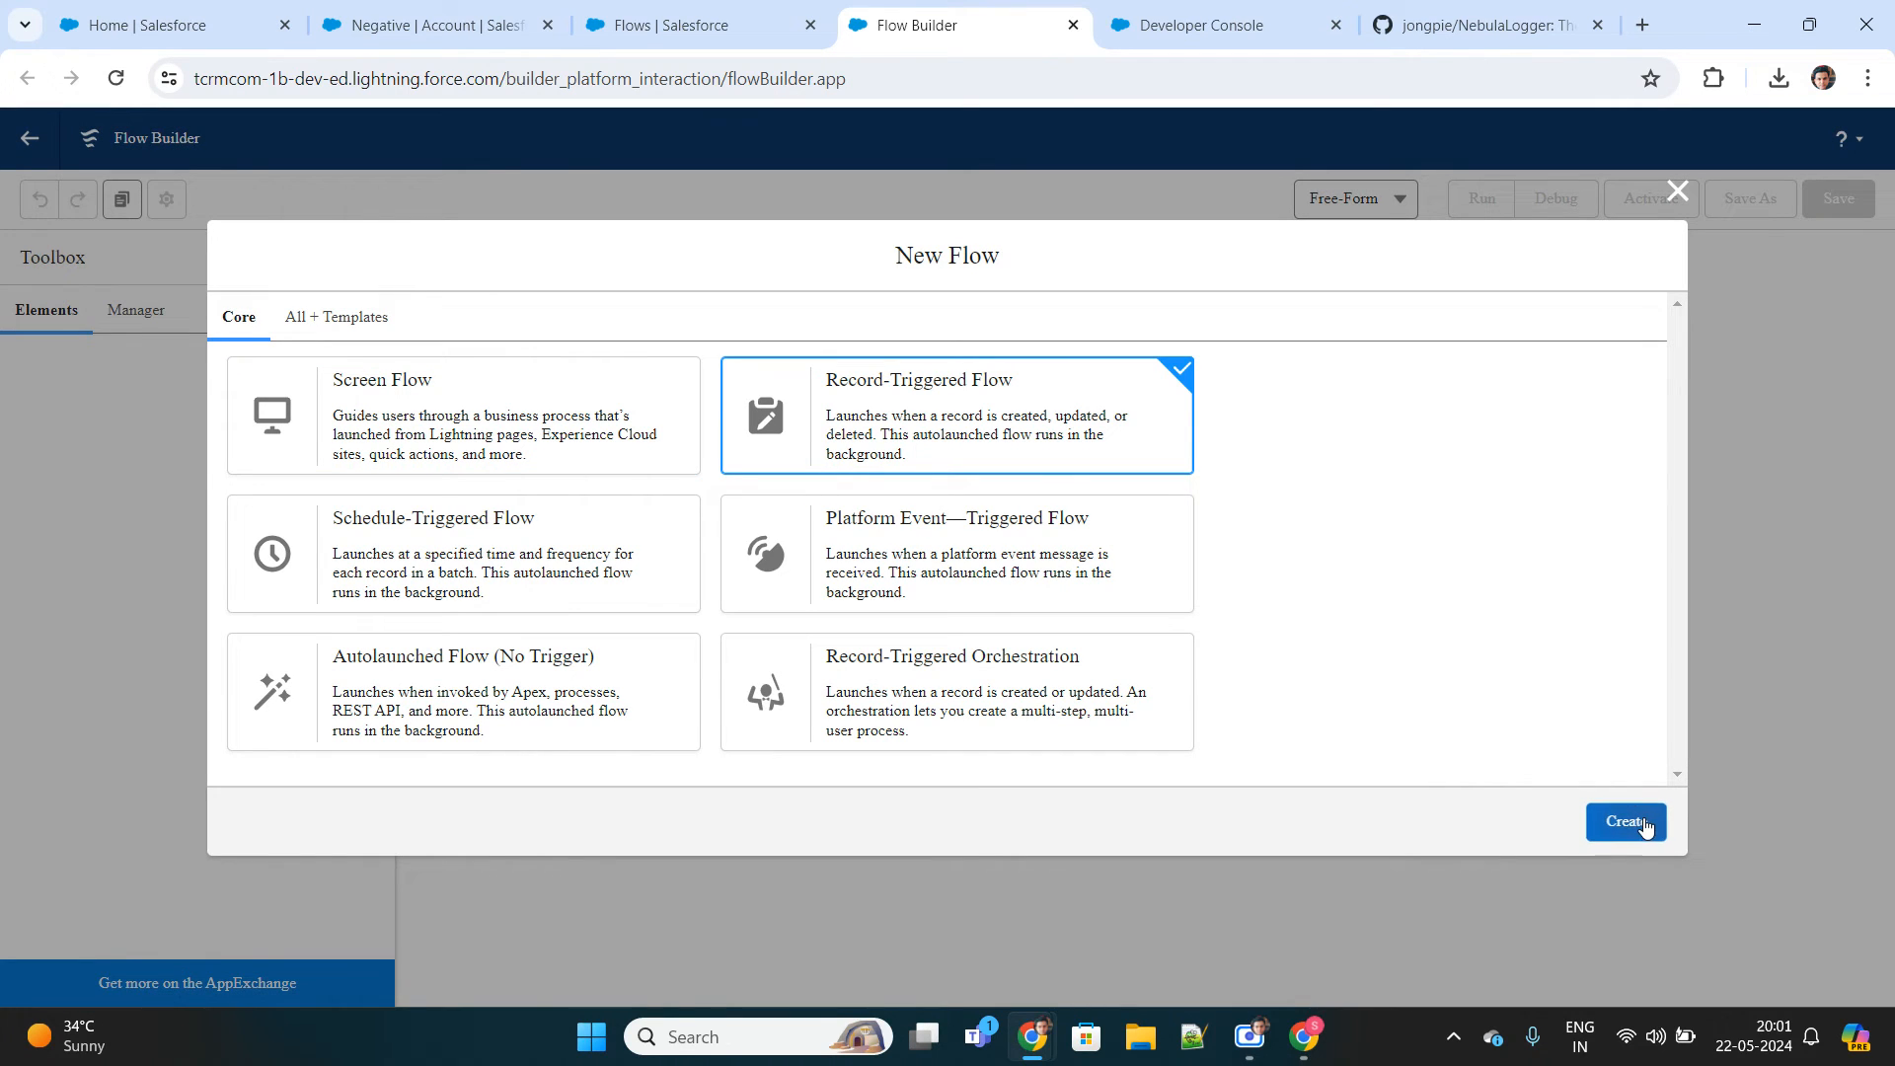
left_click(1625, 821)
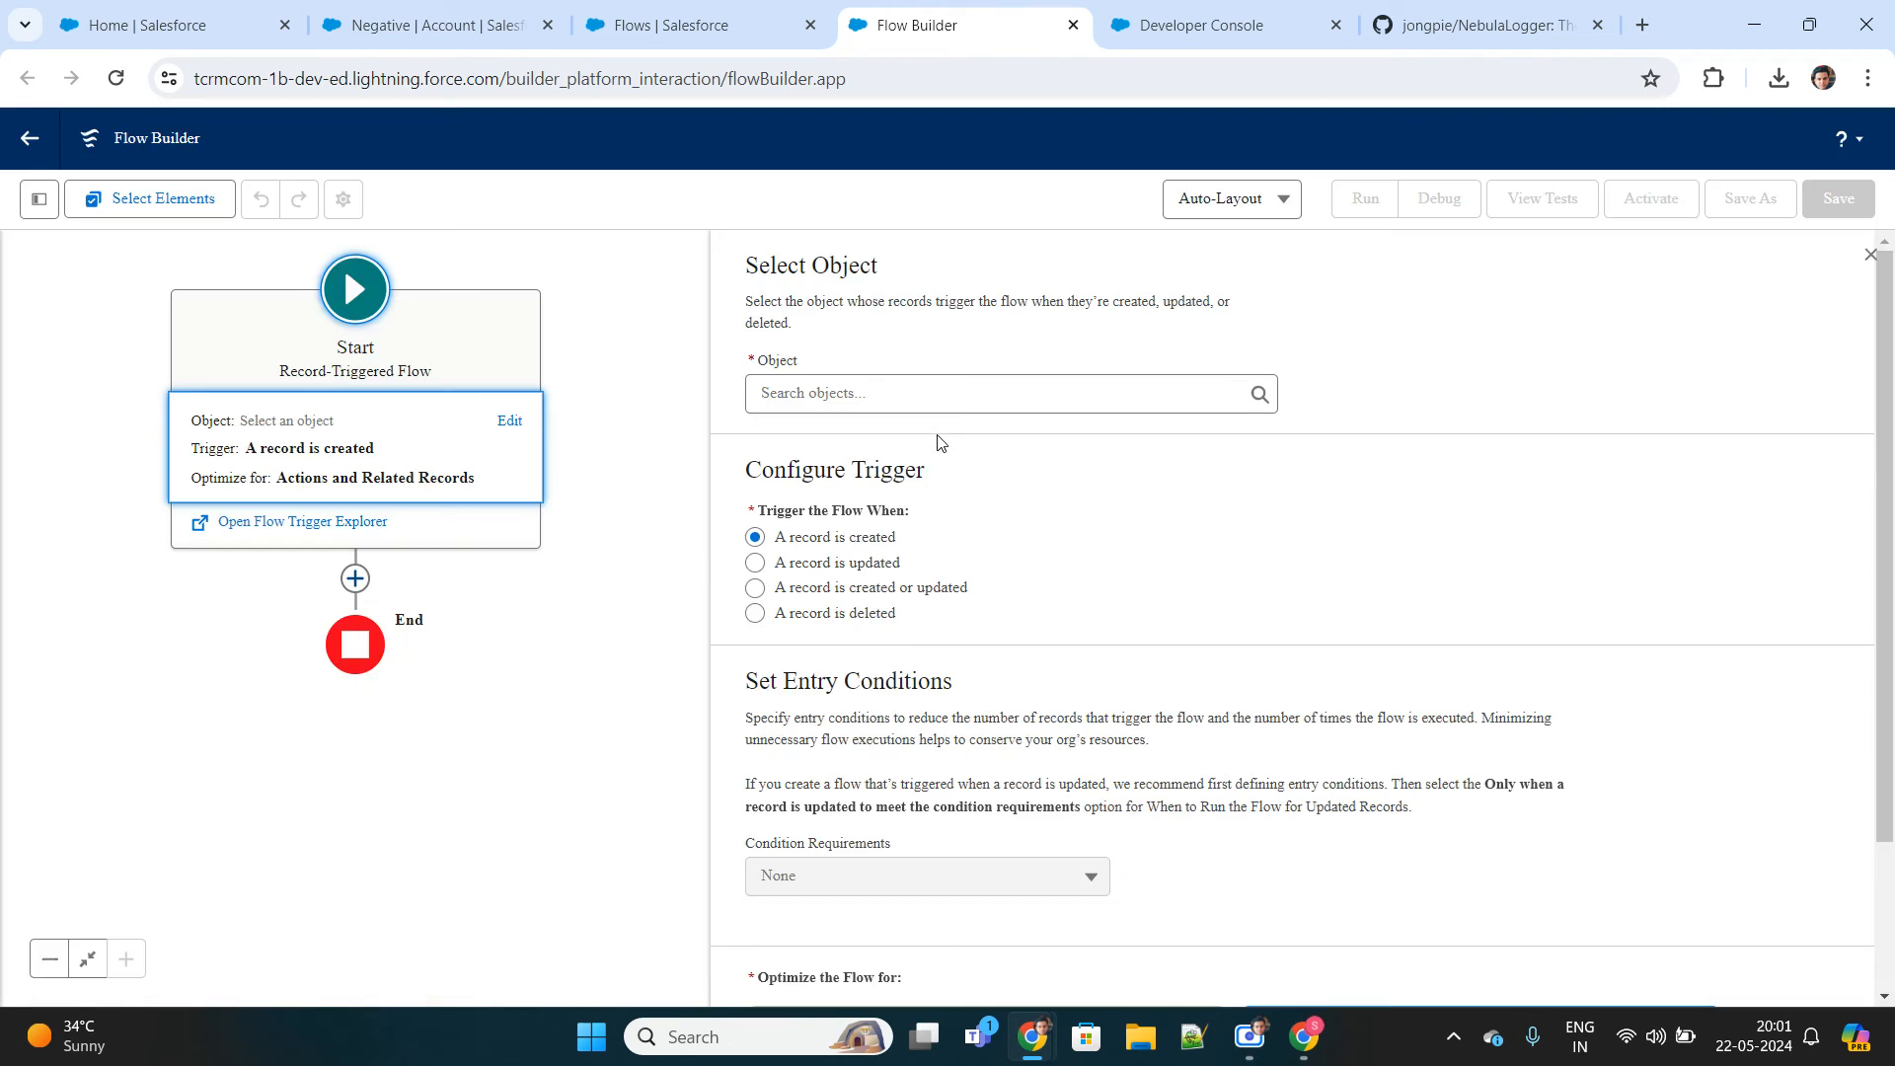
type("A")
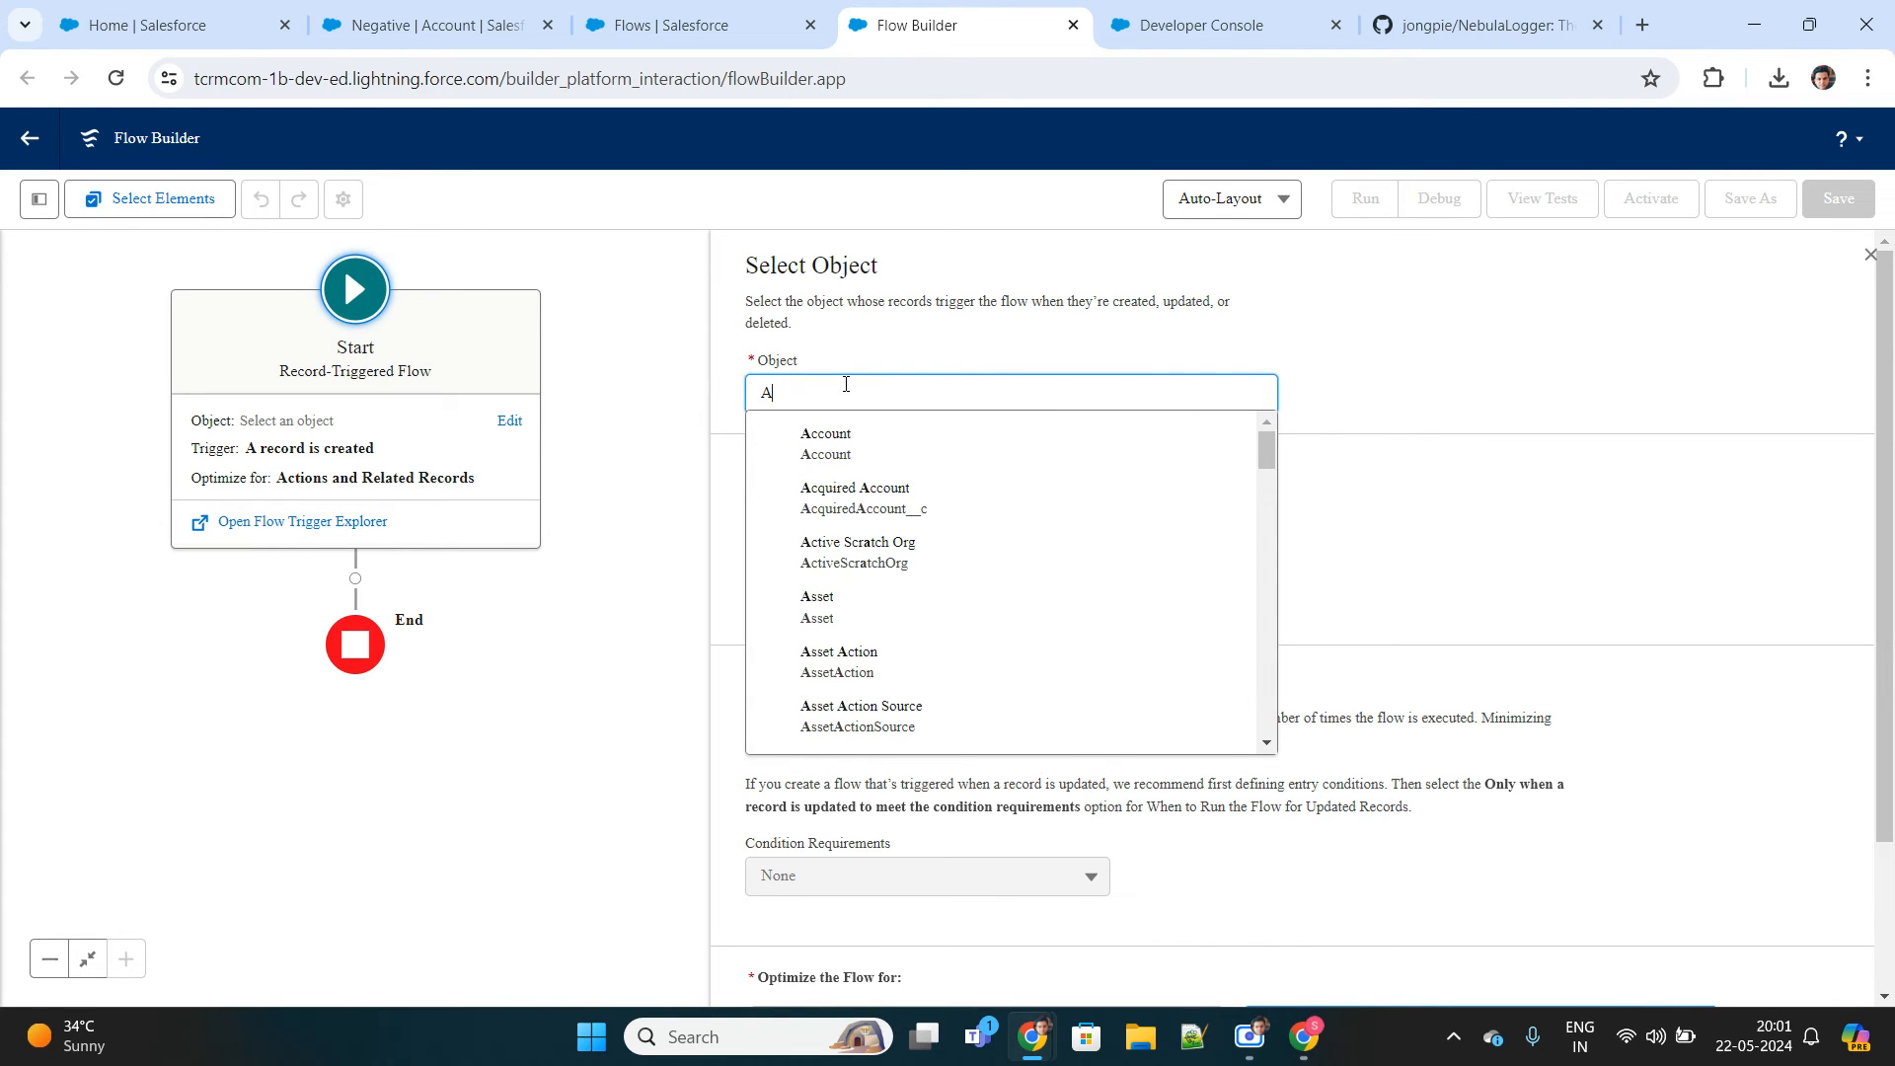
type("cc")
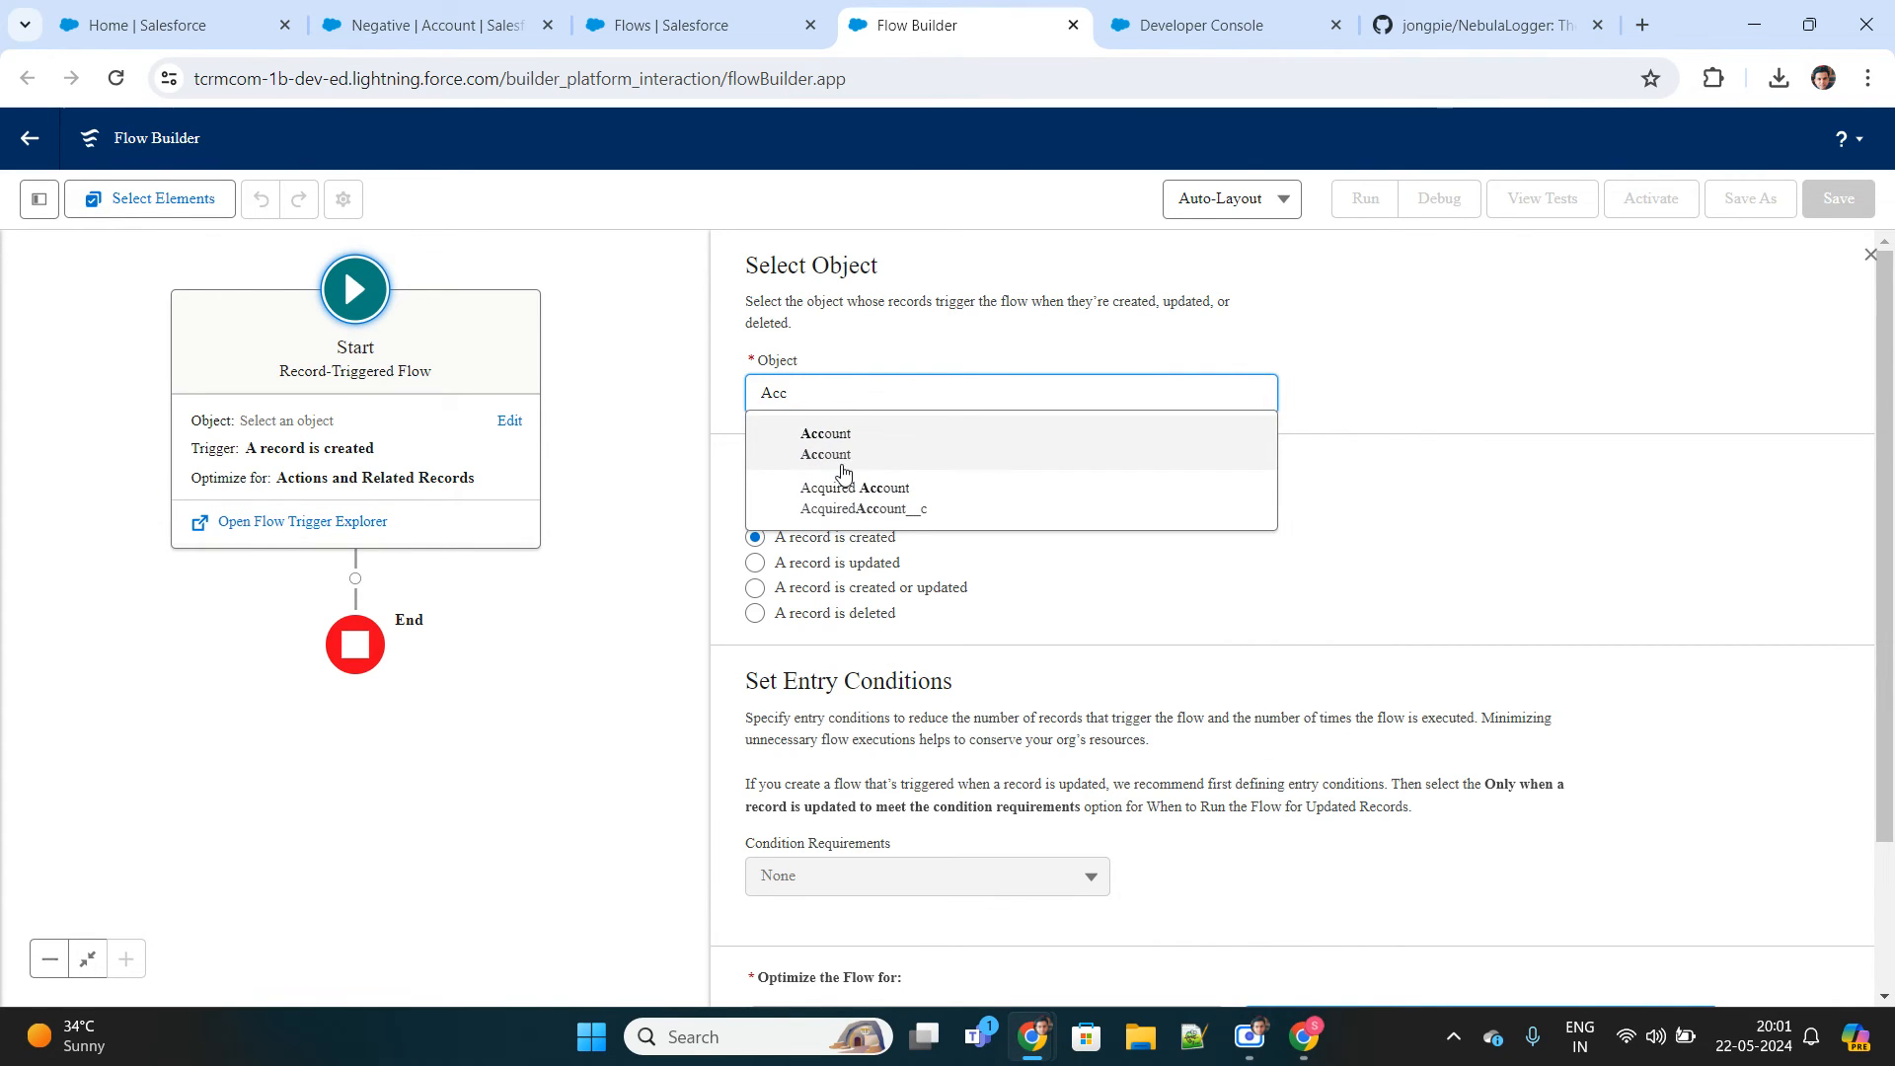
left_click(825, 443)
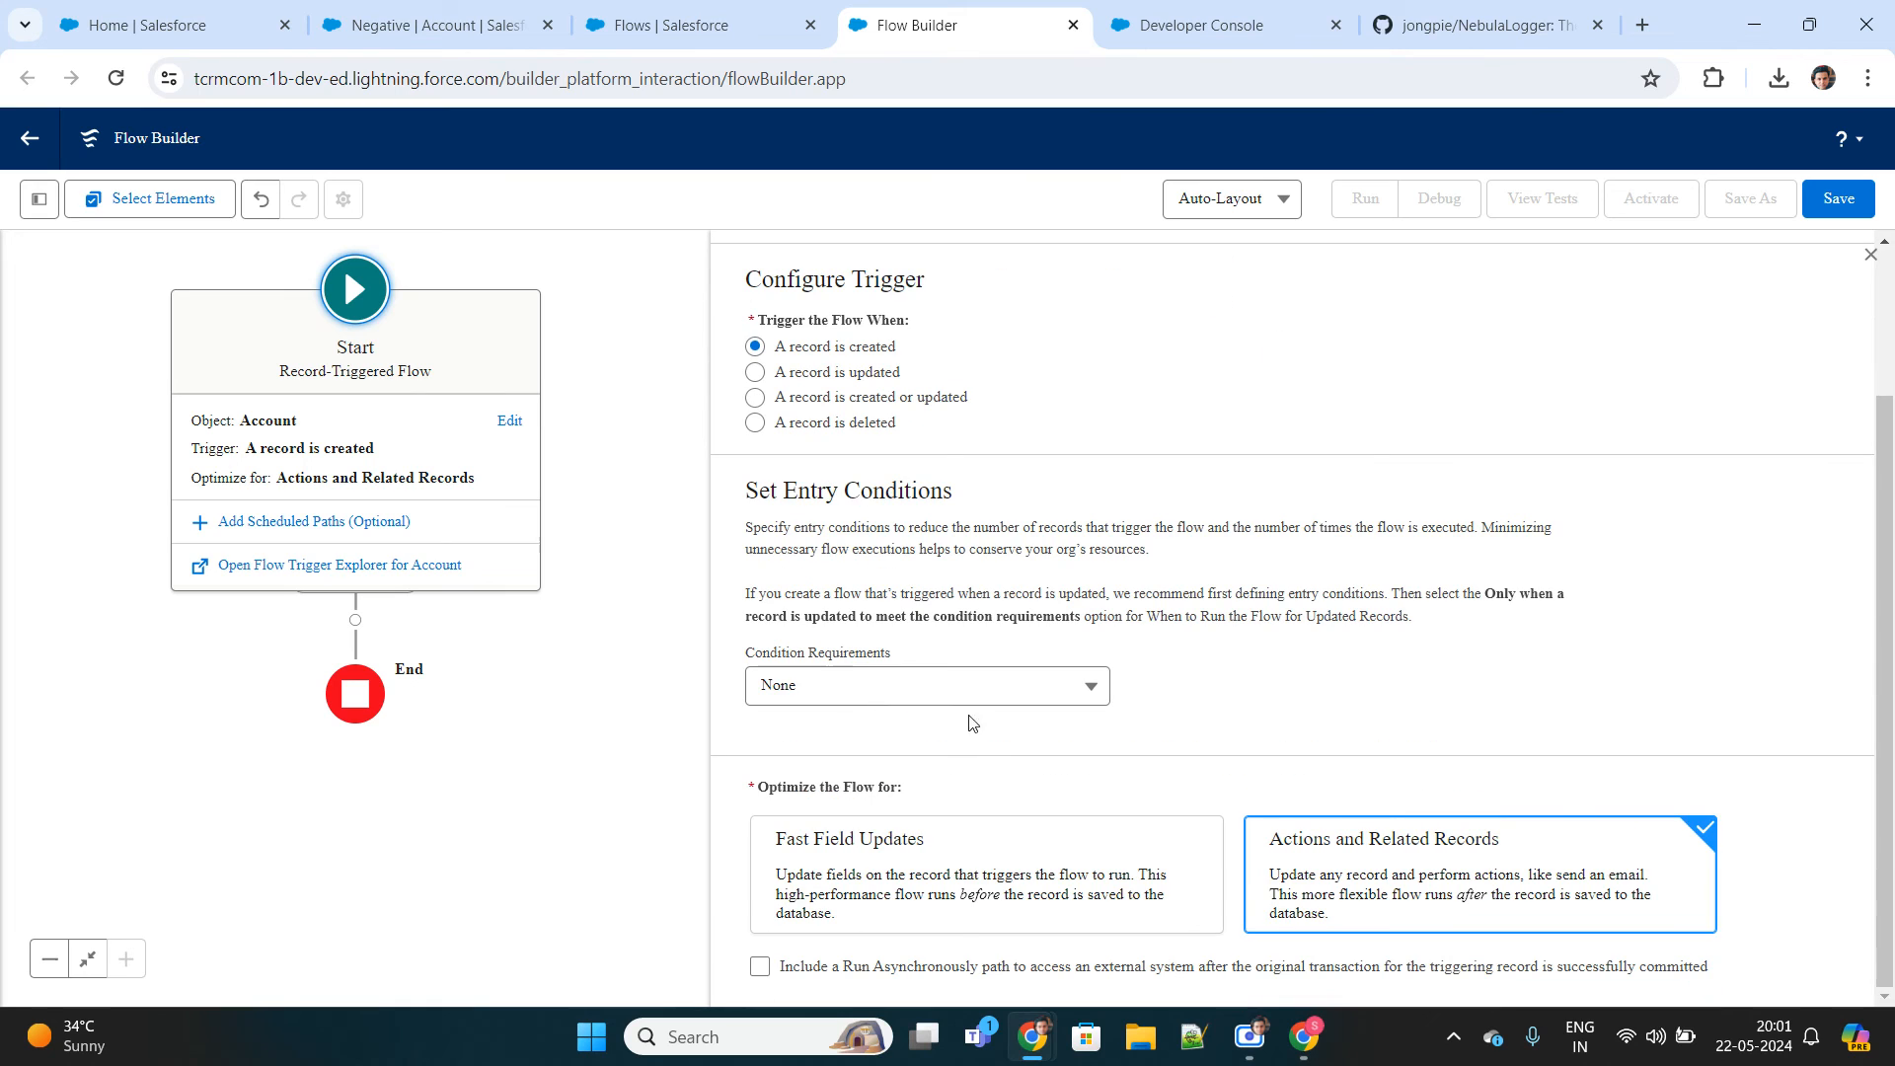
mouse_move(466, 614)
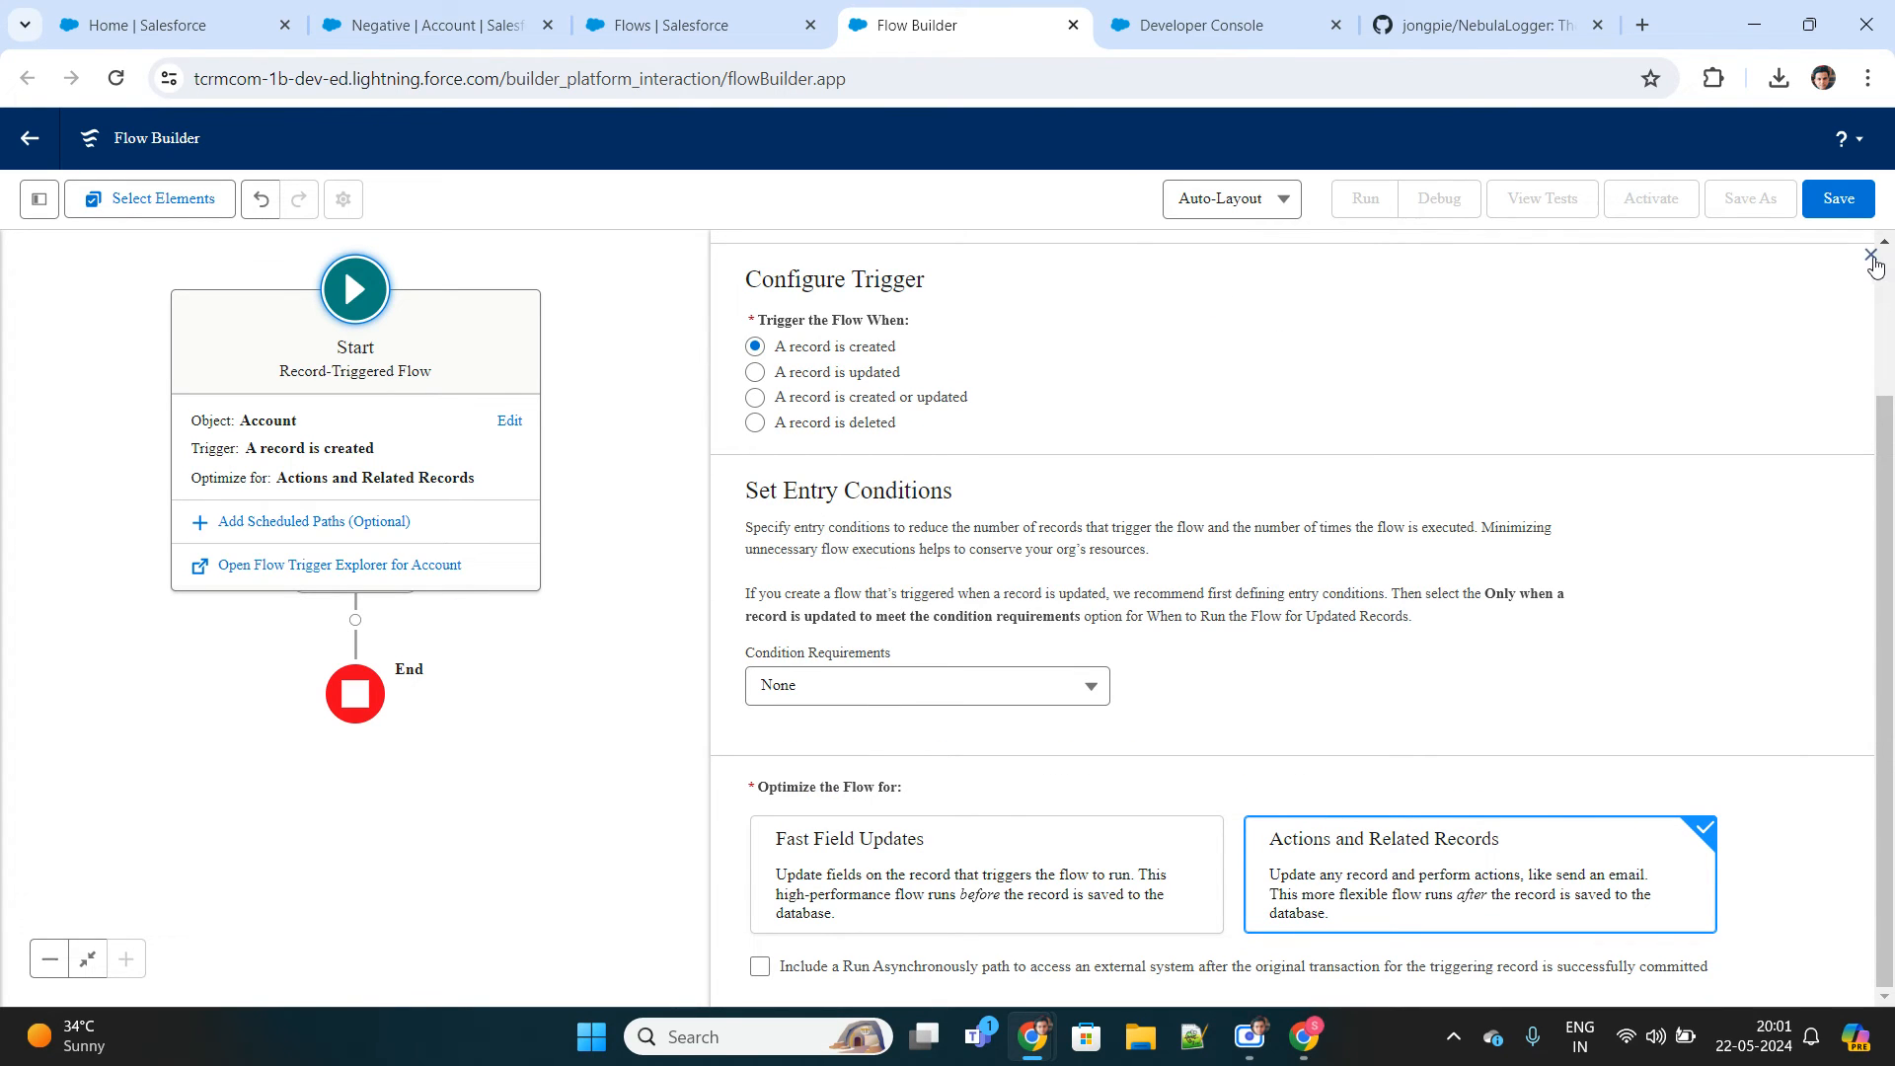
left_click(1871, 255)
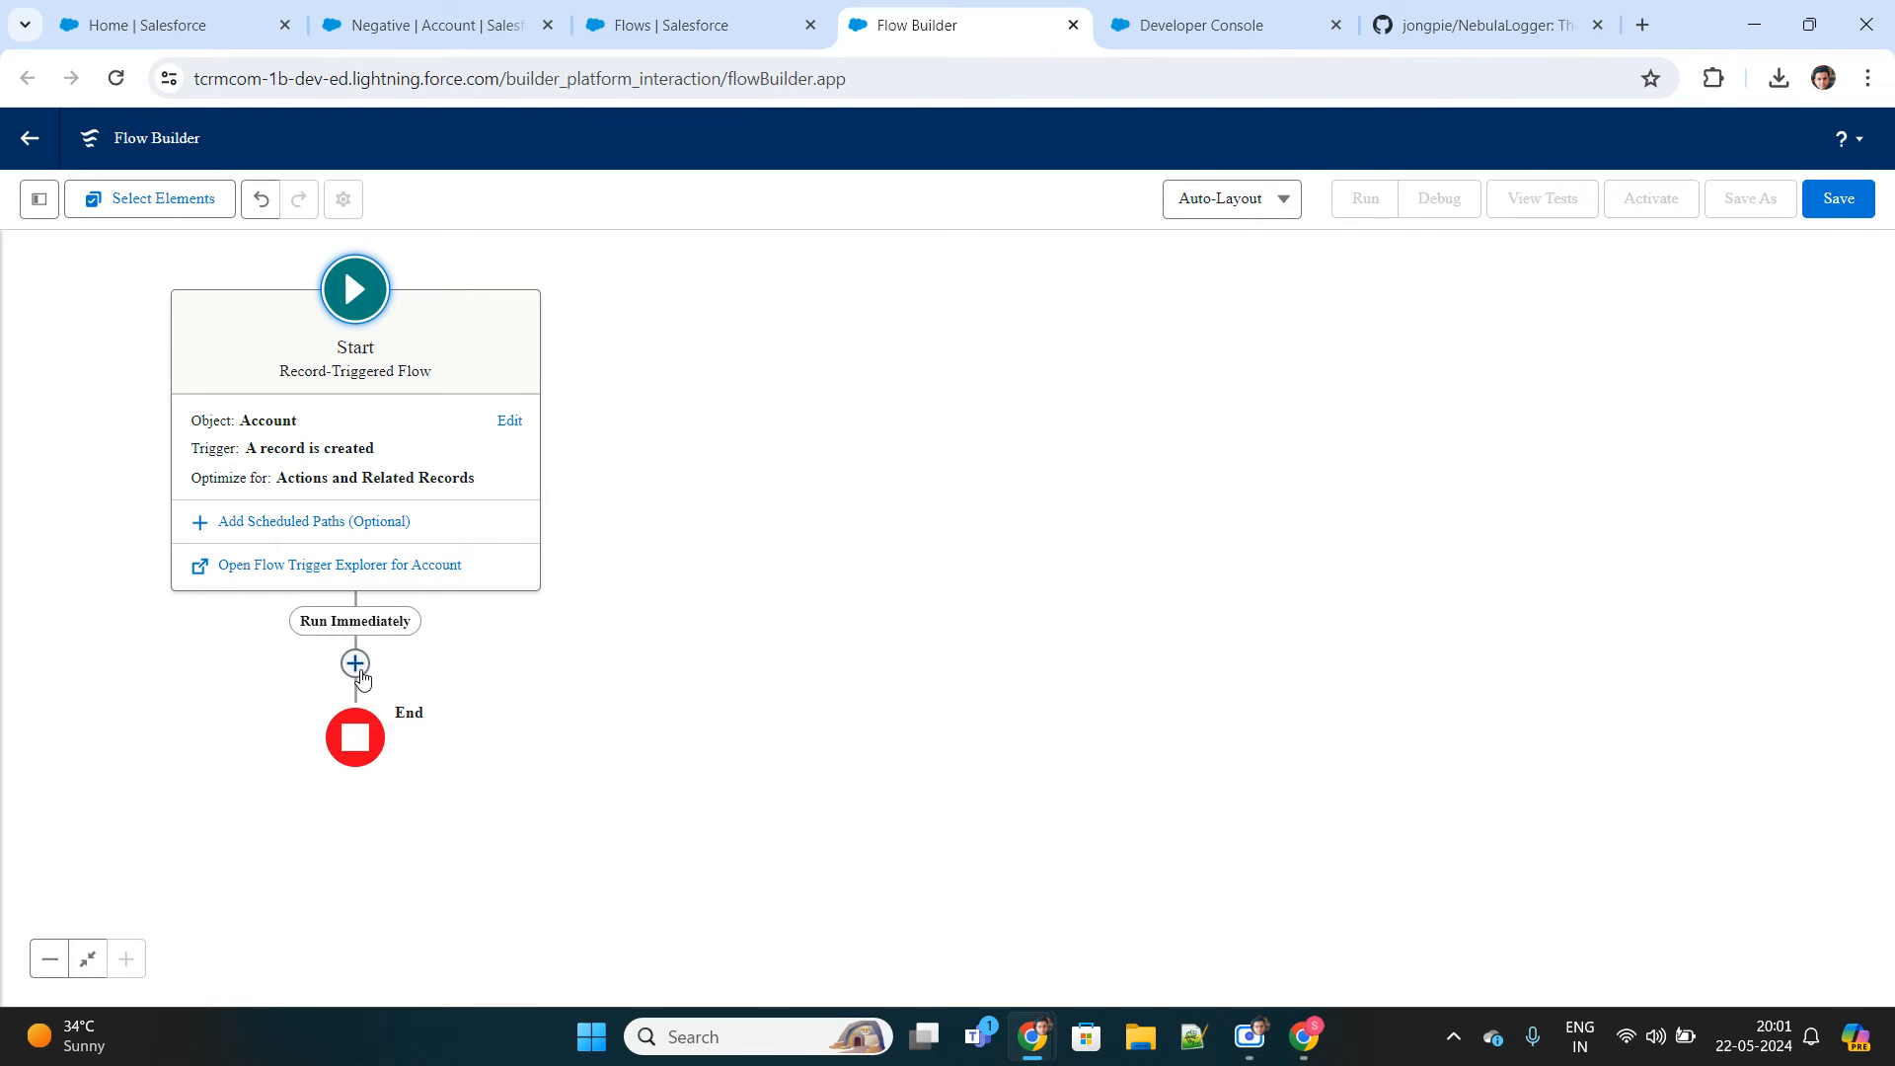
Add a Create Records element 'Create Contact' creating a Contact from separate resources and literal values.
left_click(354, 663)
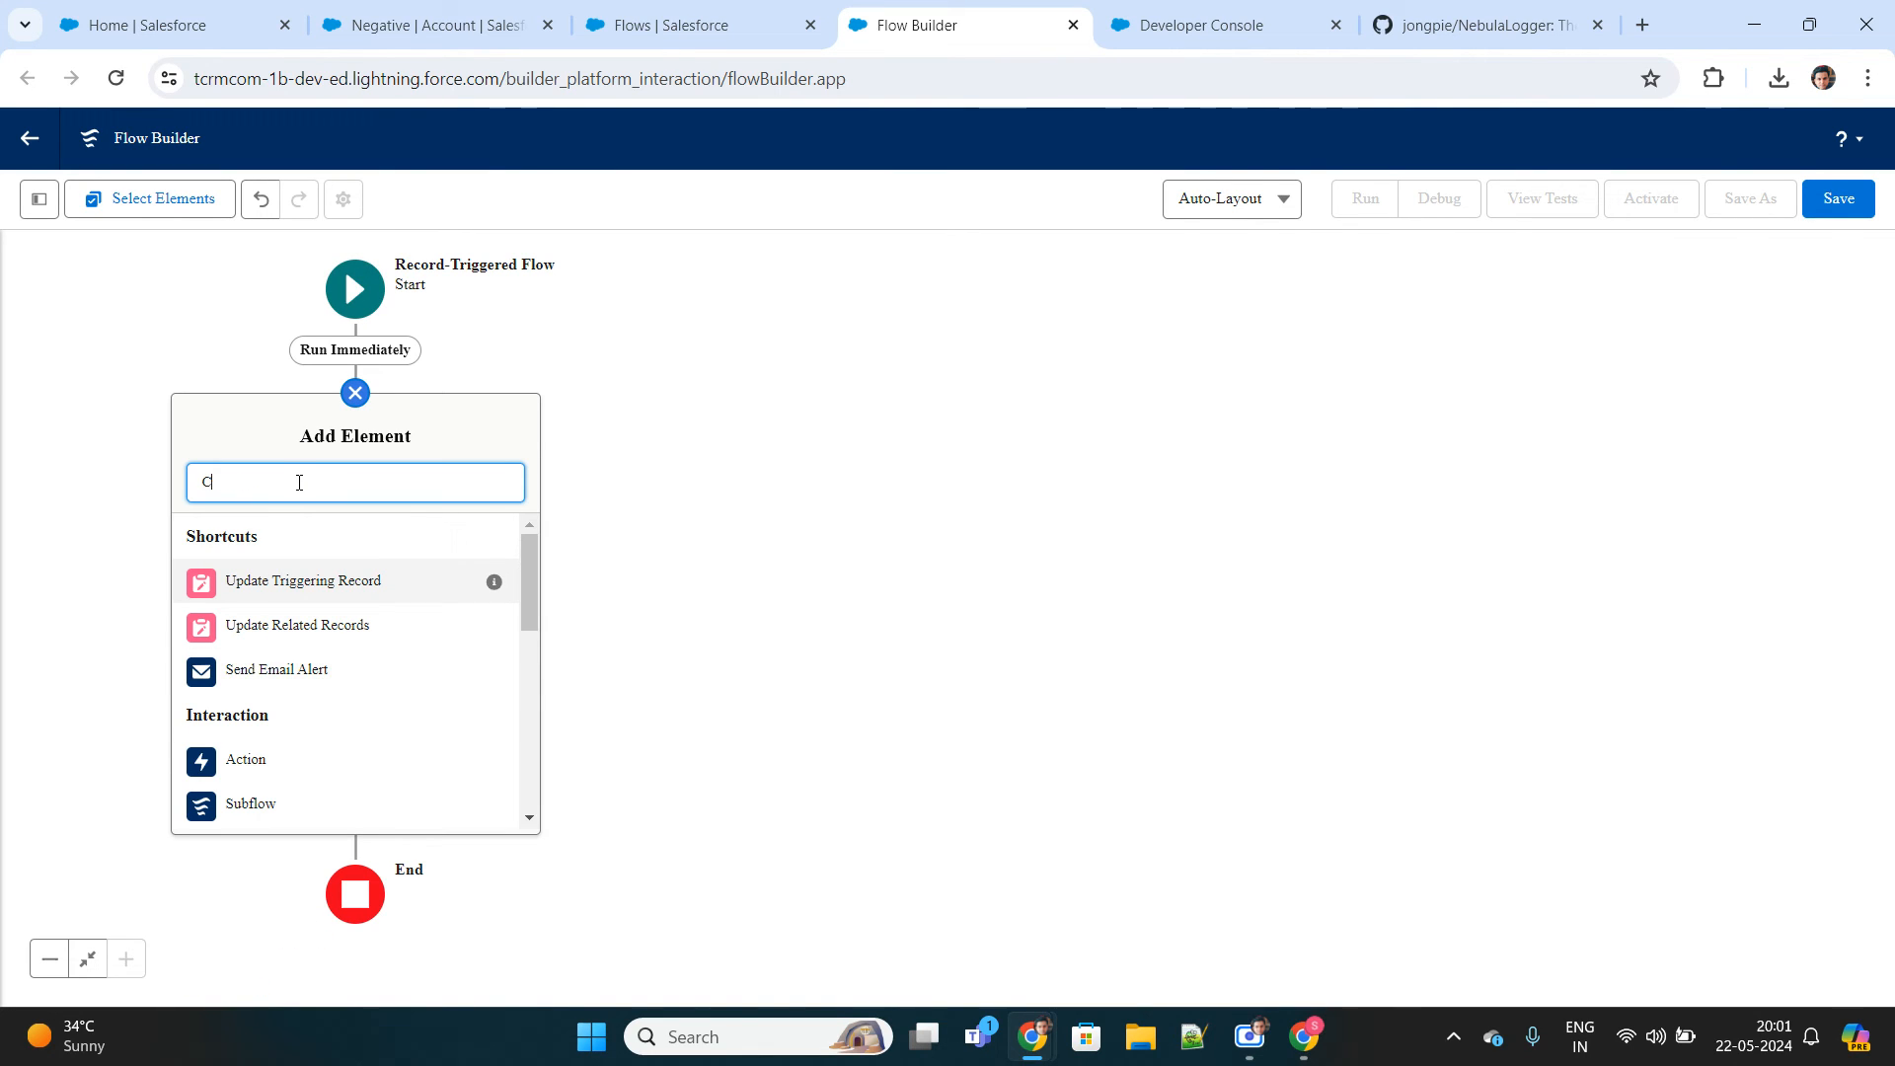
type("reat")
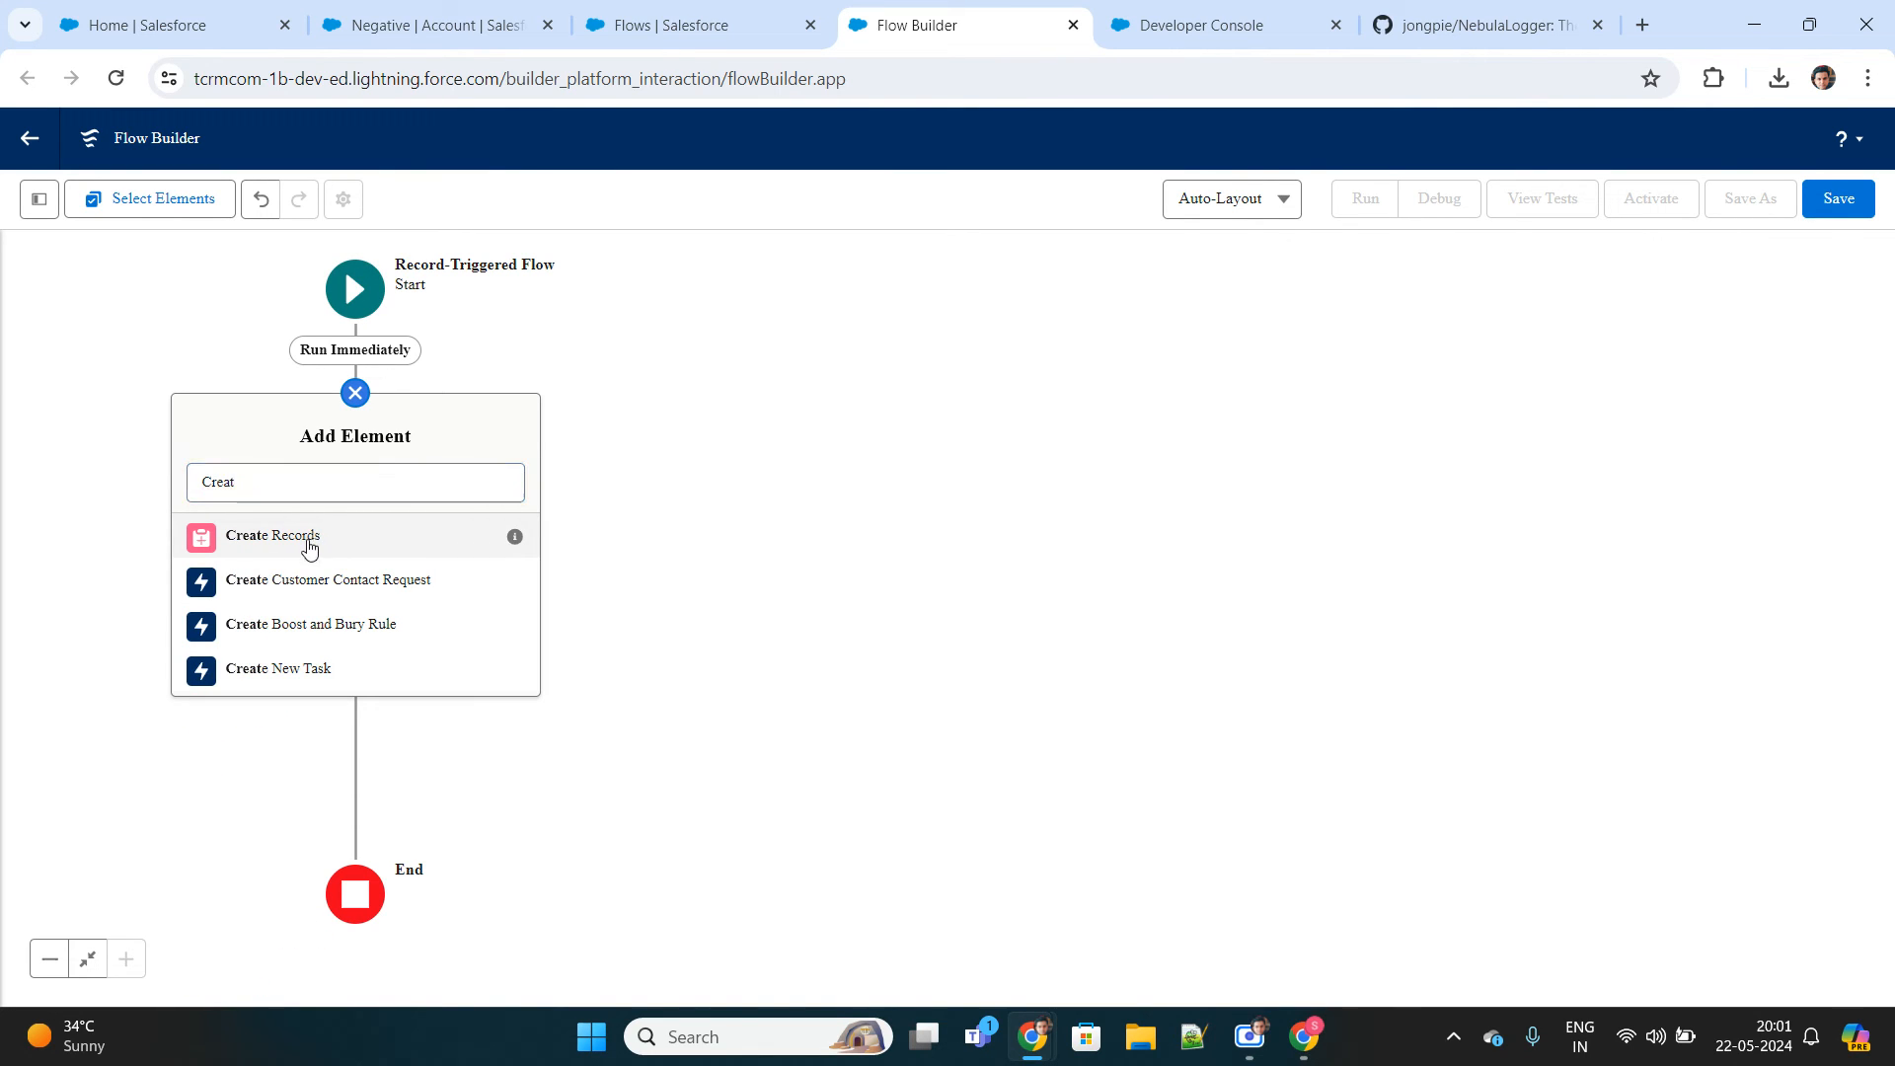
left_click(270, 535)
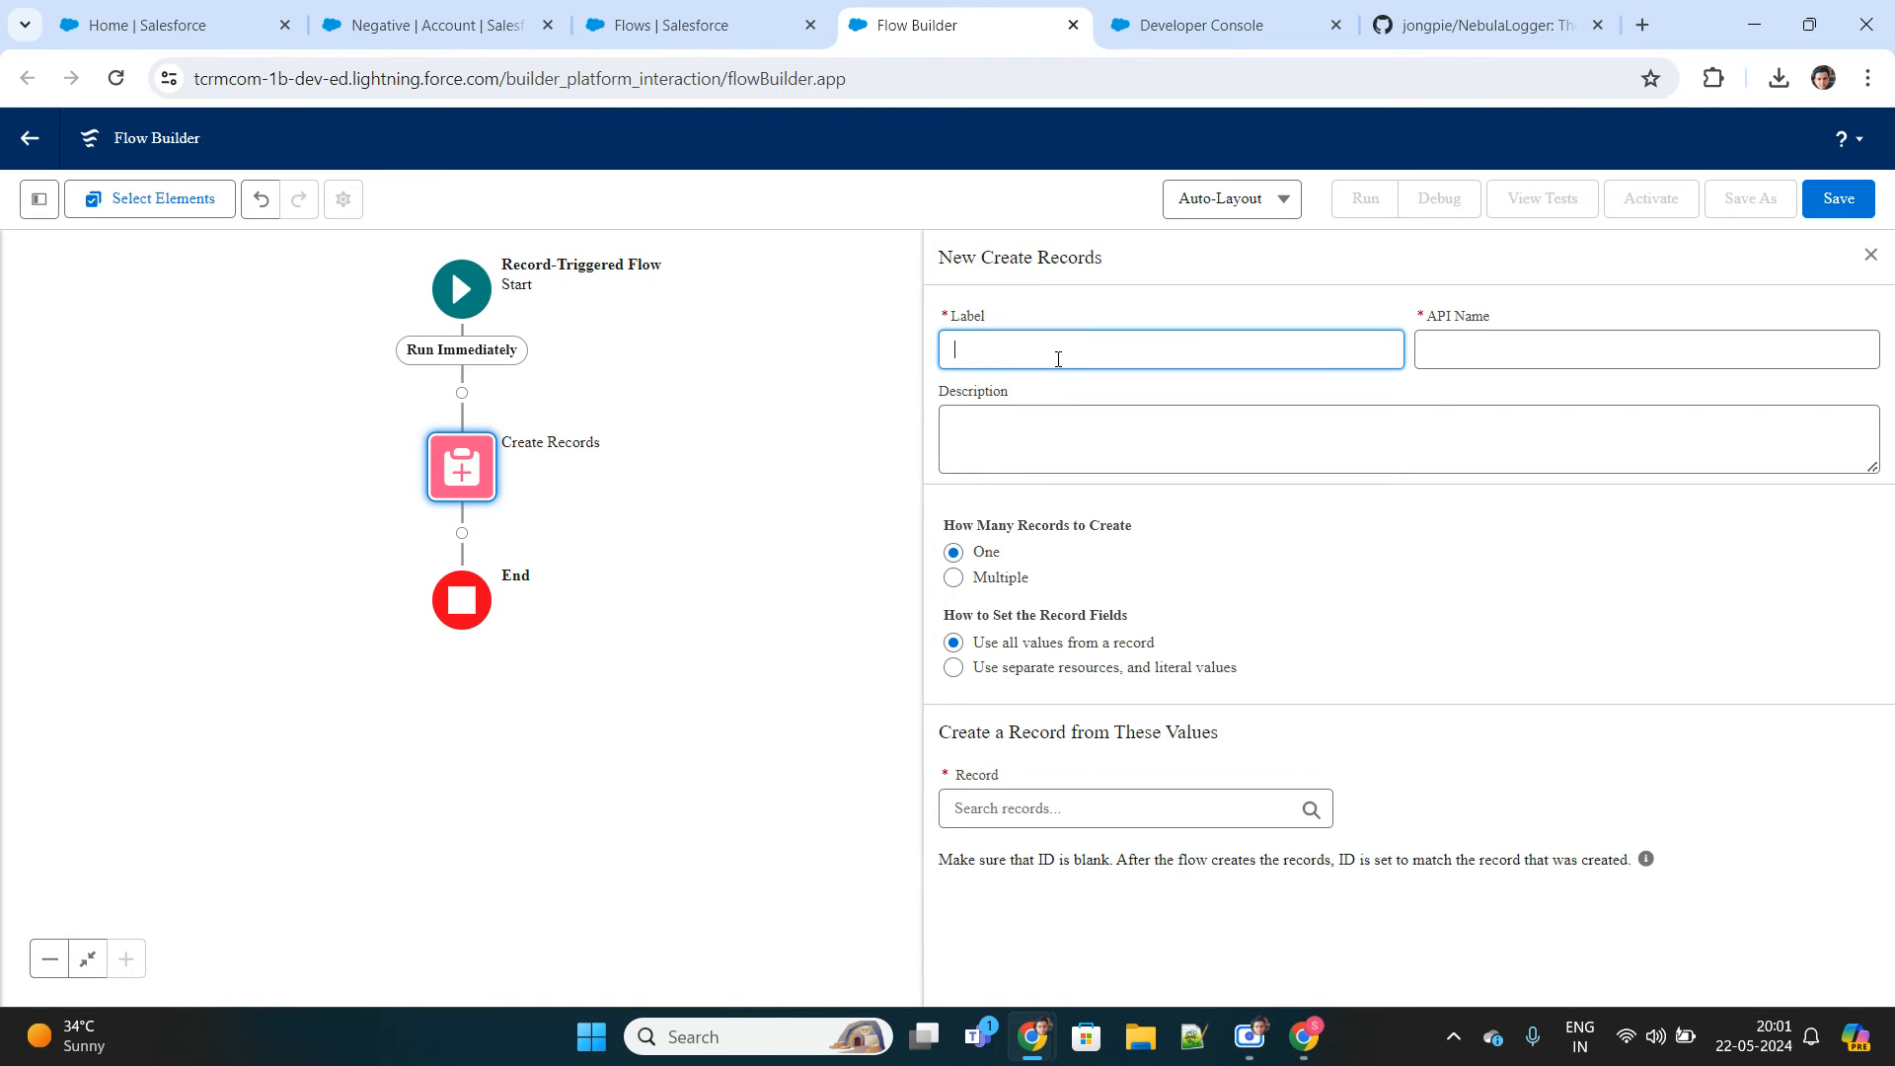
type("Create Contact")
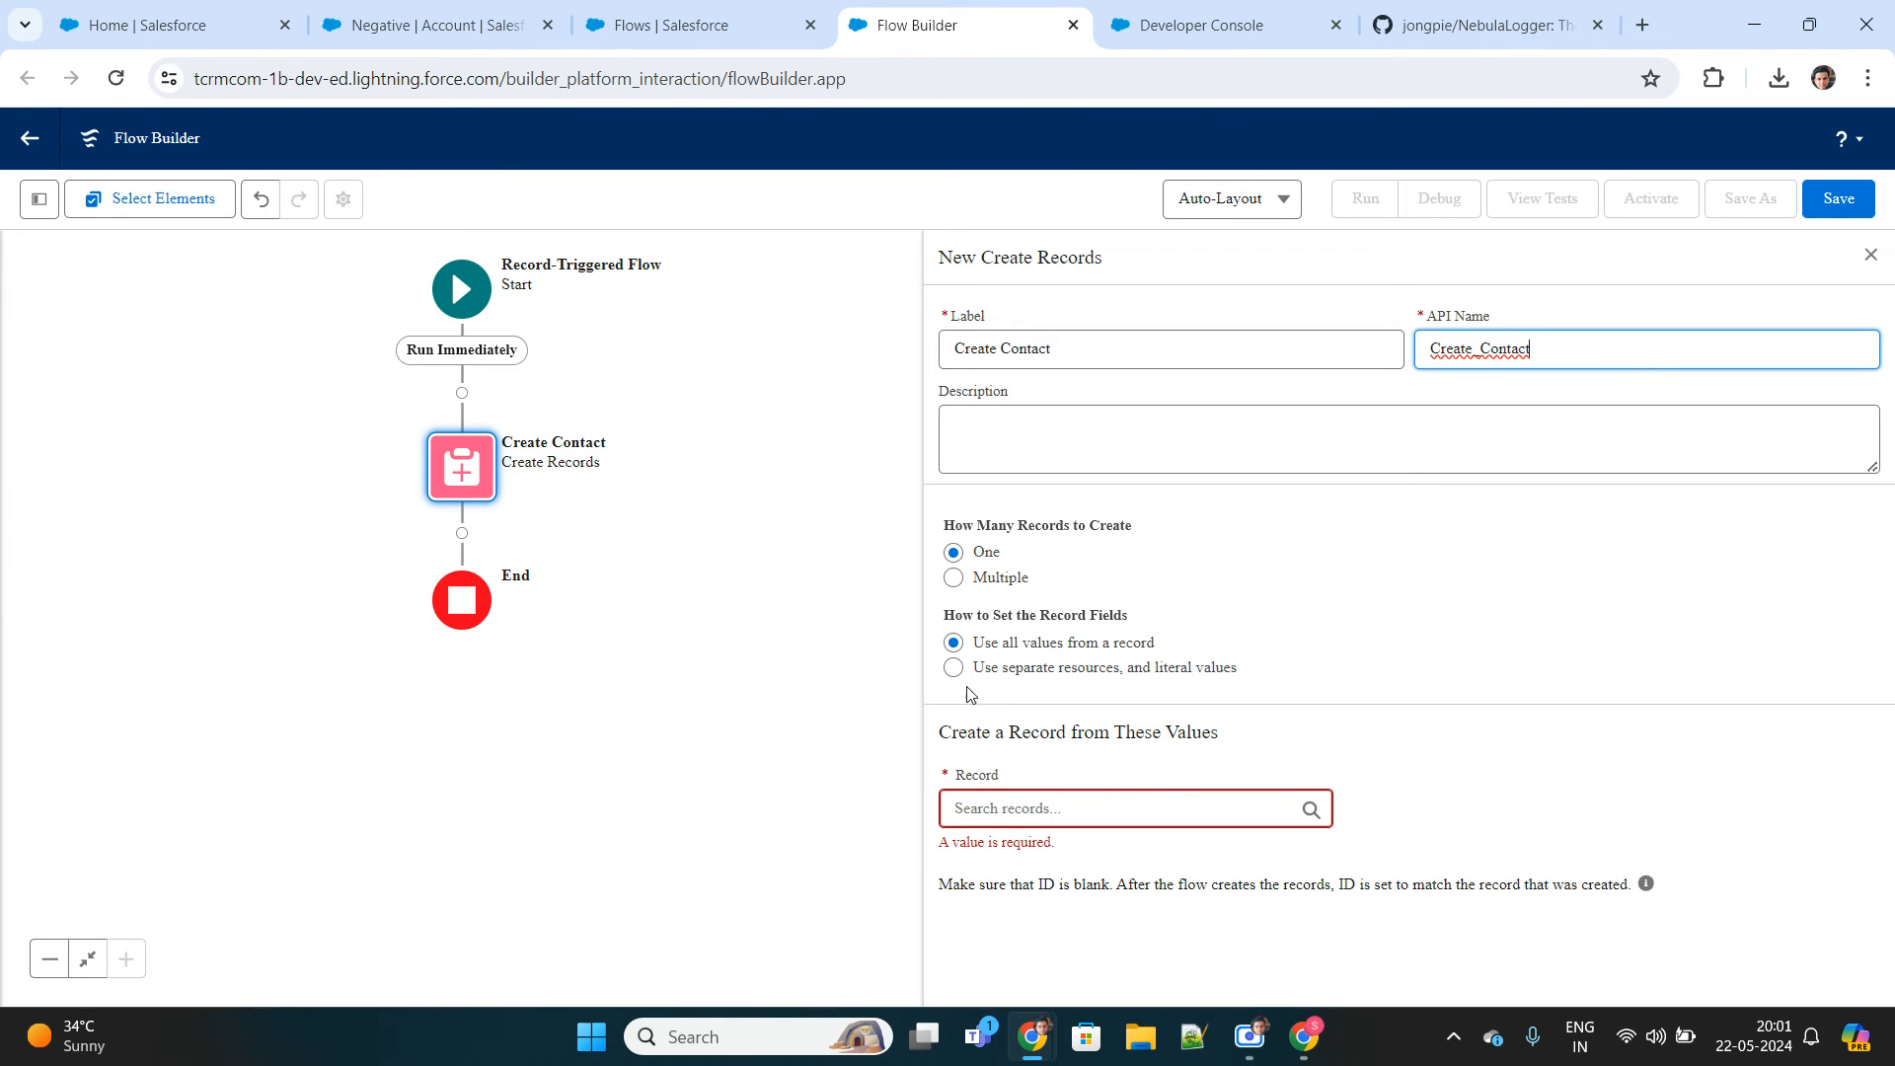
left_click(953, 667)
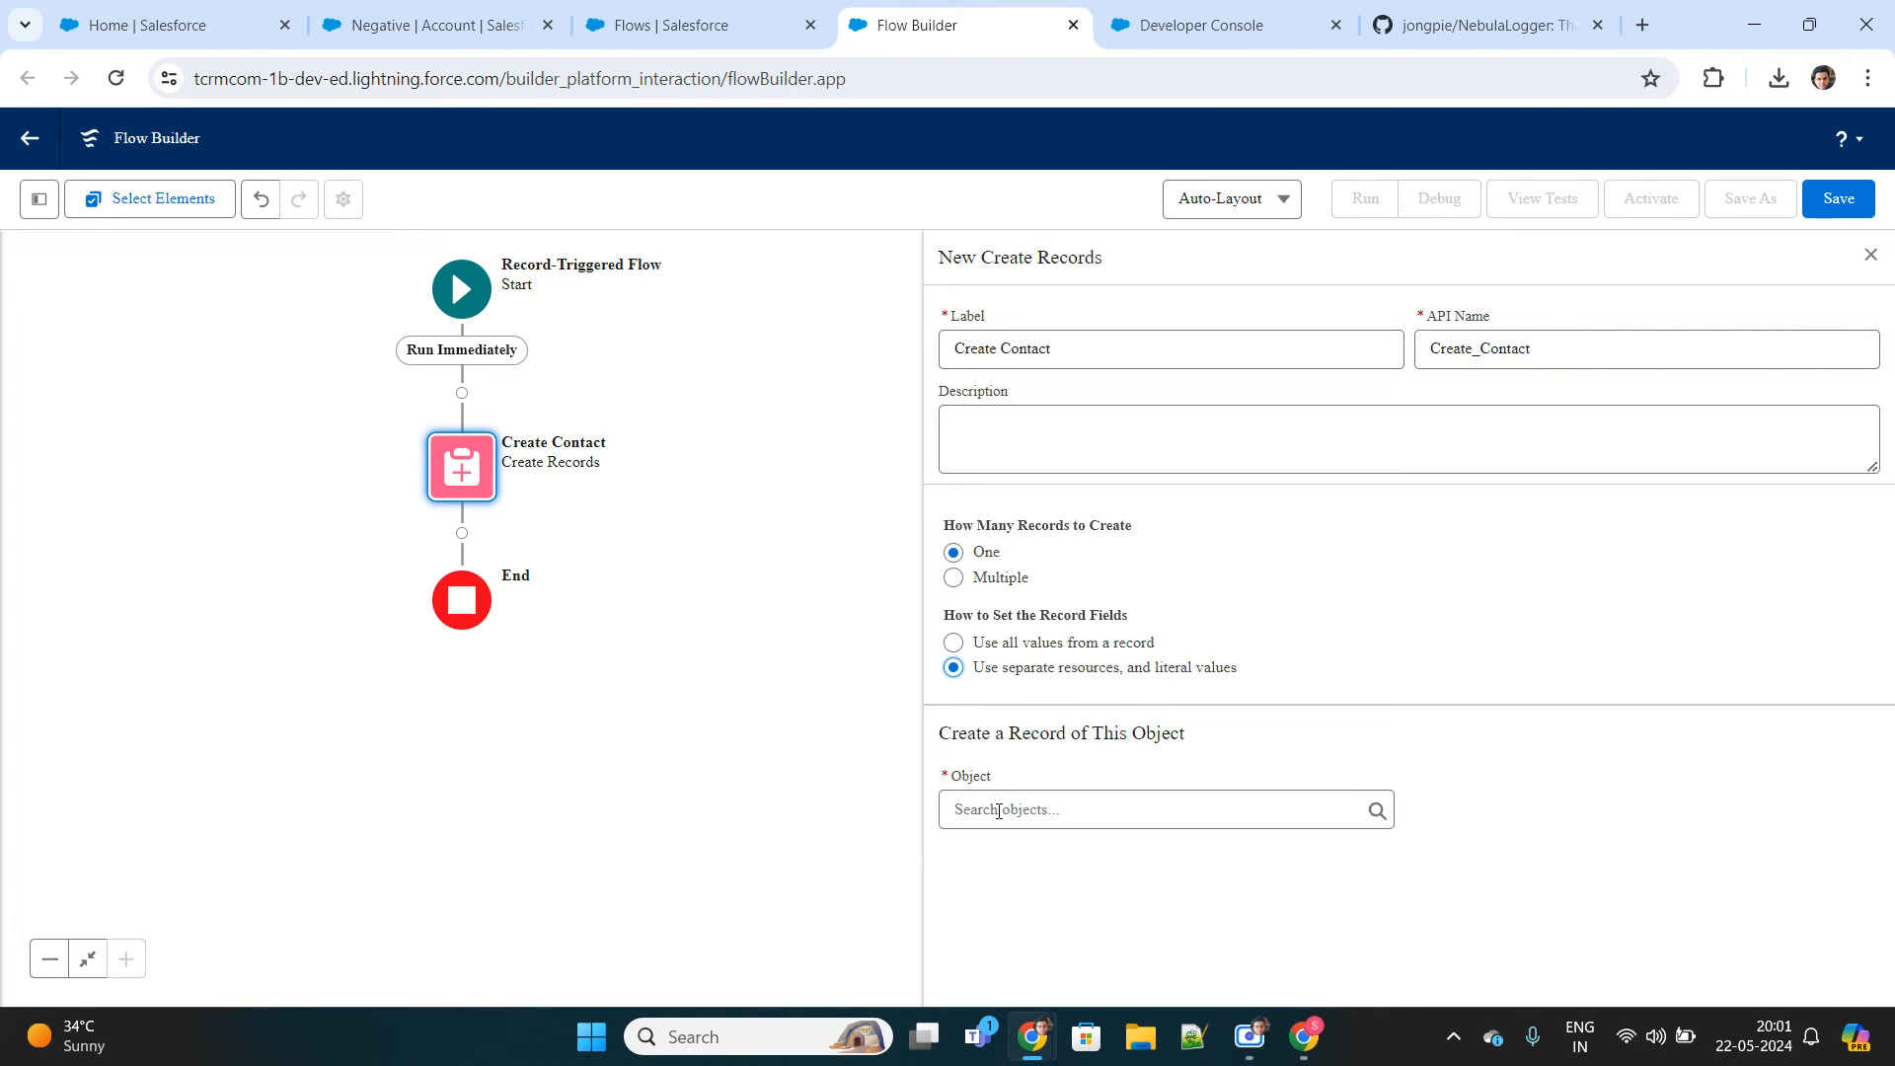
type("Contact")
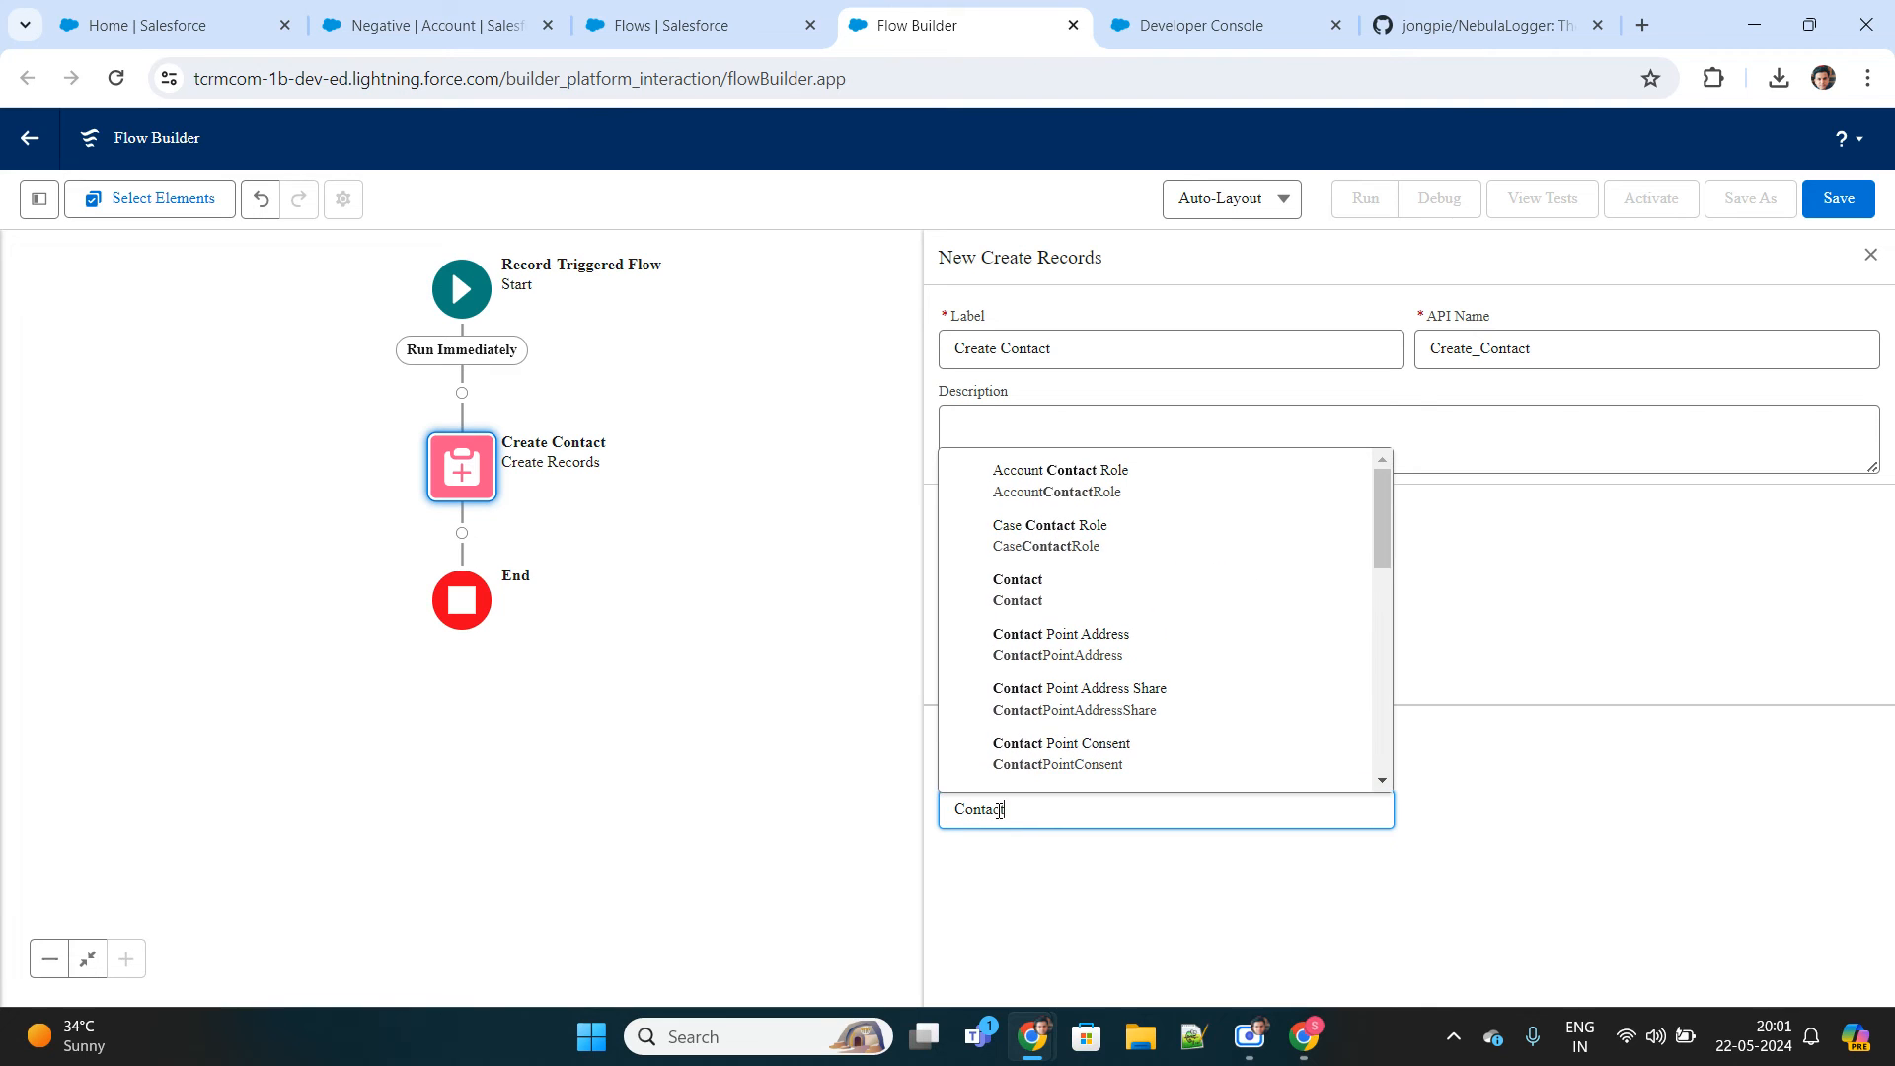
left_click(1019, 579)
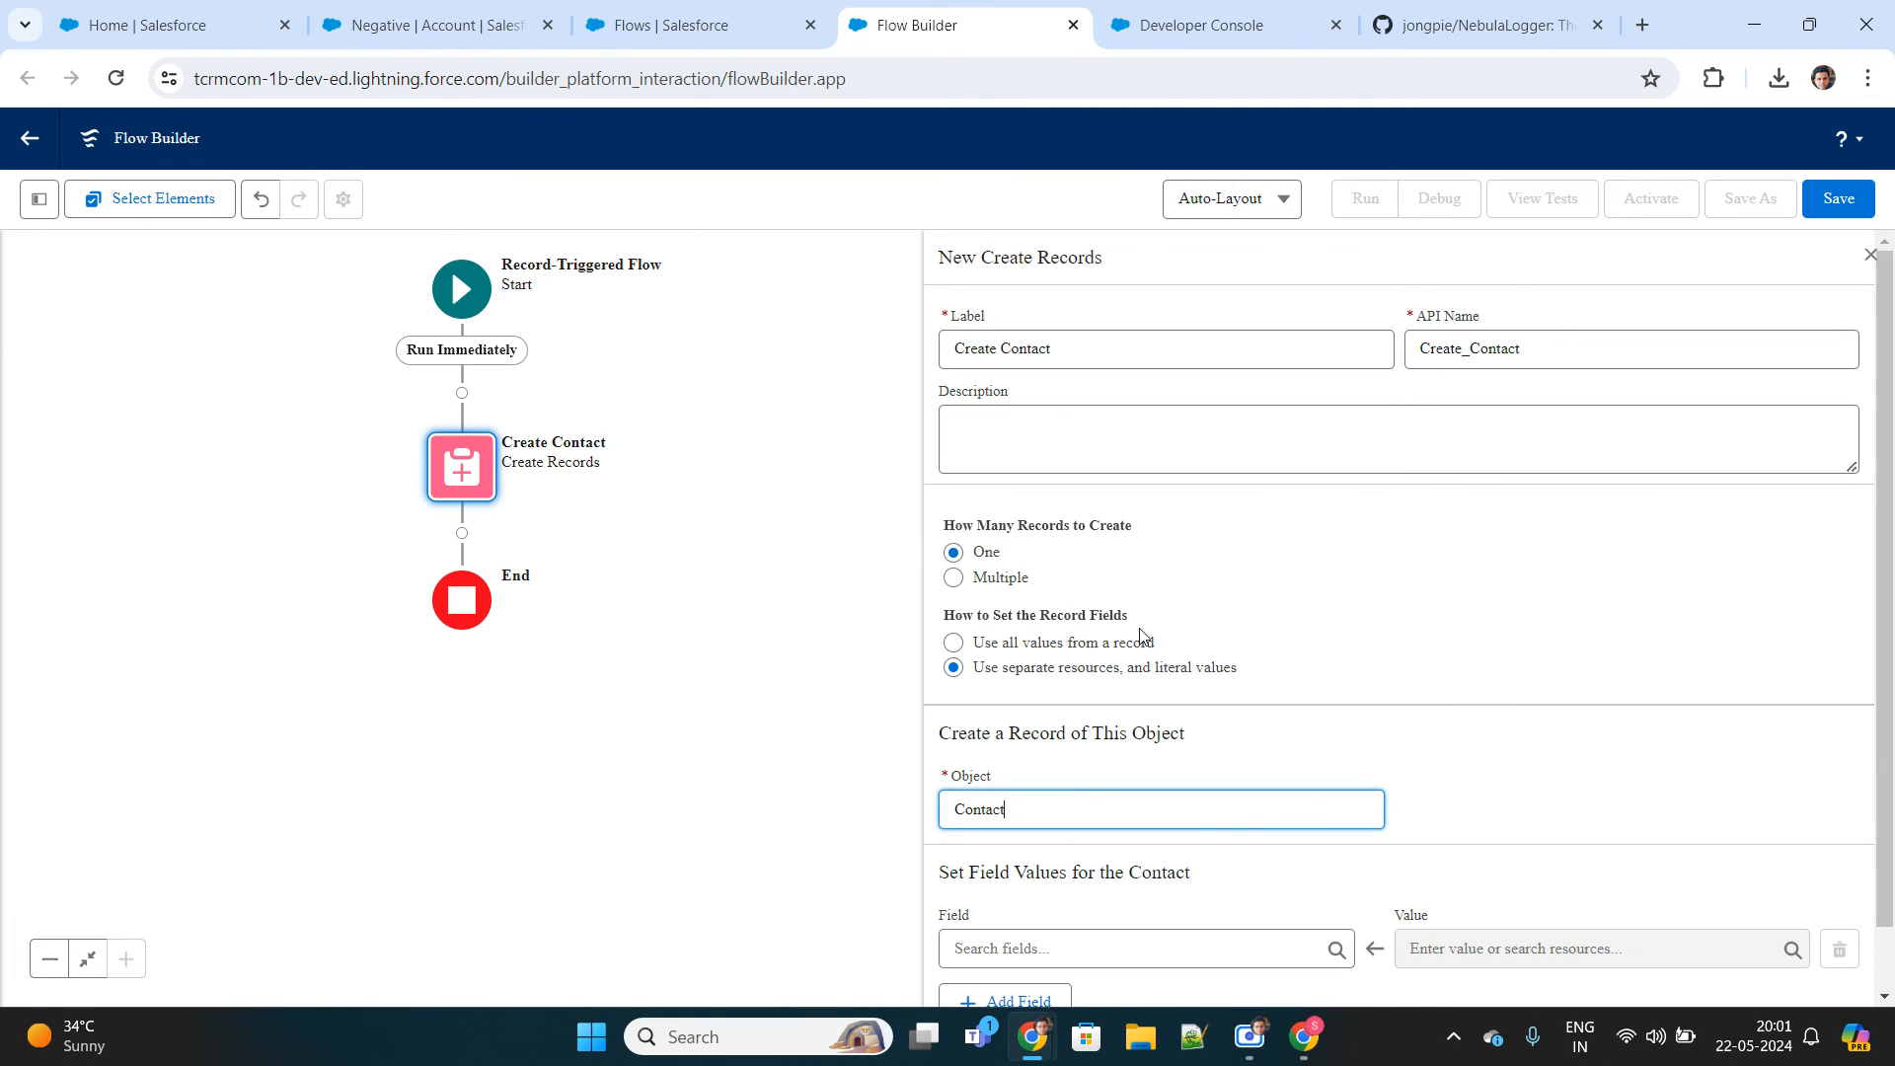
Set AccountId to the triggering record's Id and FirstName to Test Contact.
scroll("down", 3)
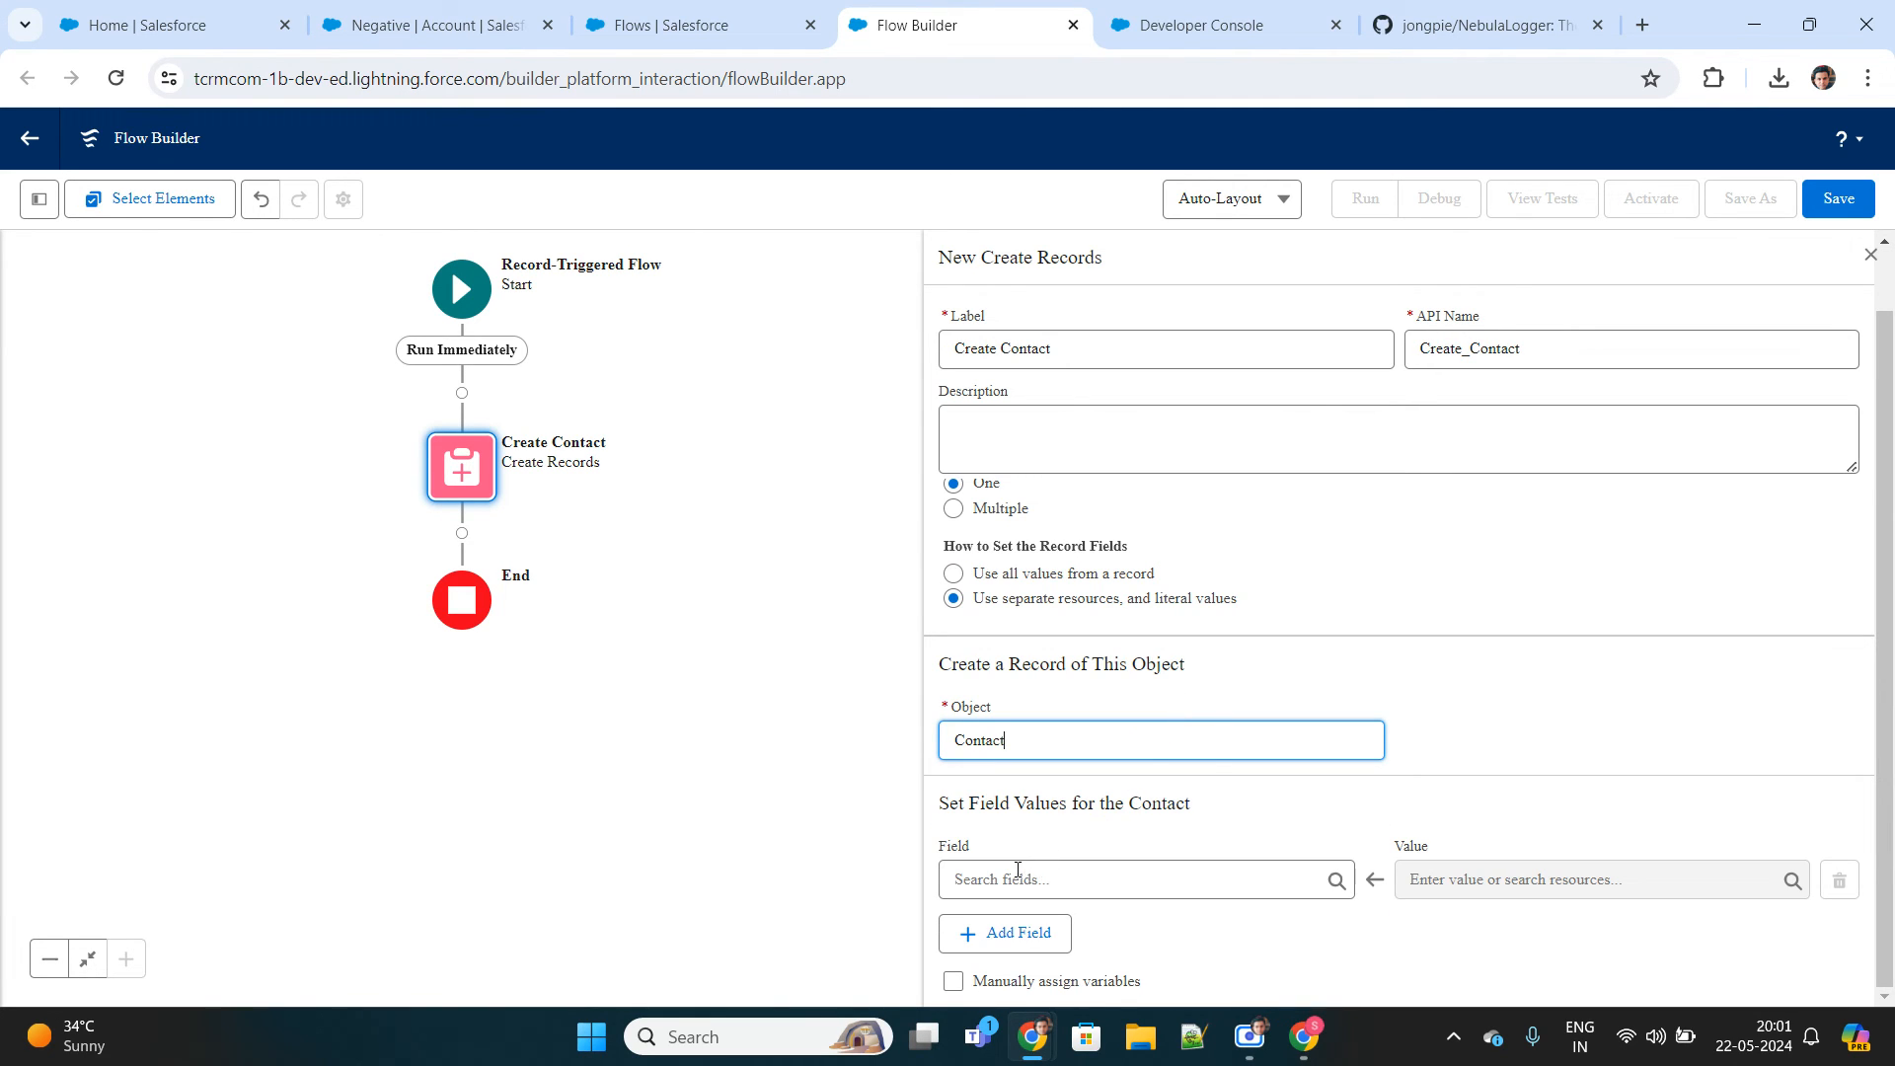
left_click(1143, 879)
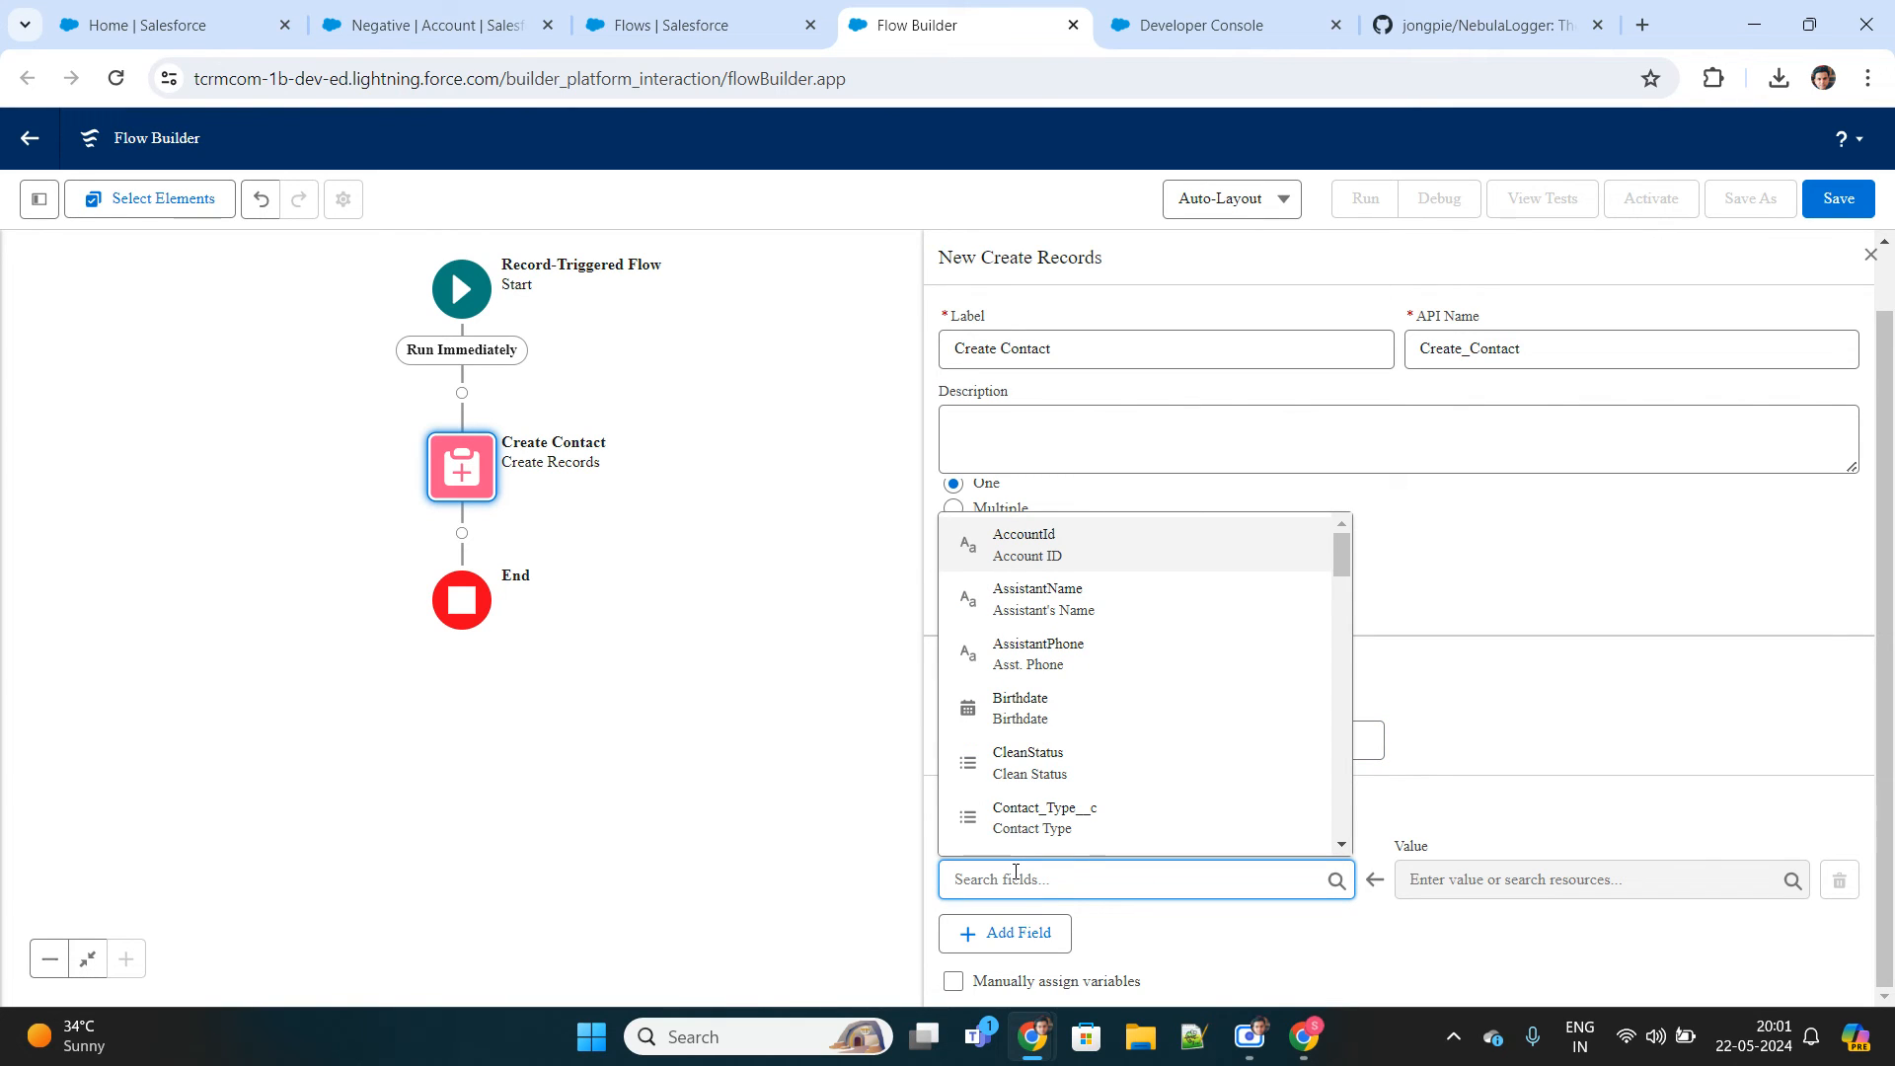
mouse_move(1100, 712)
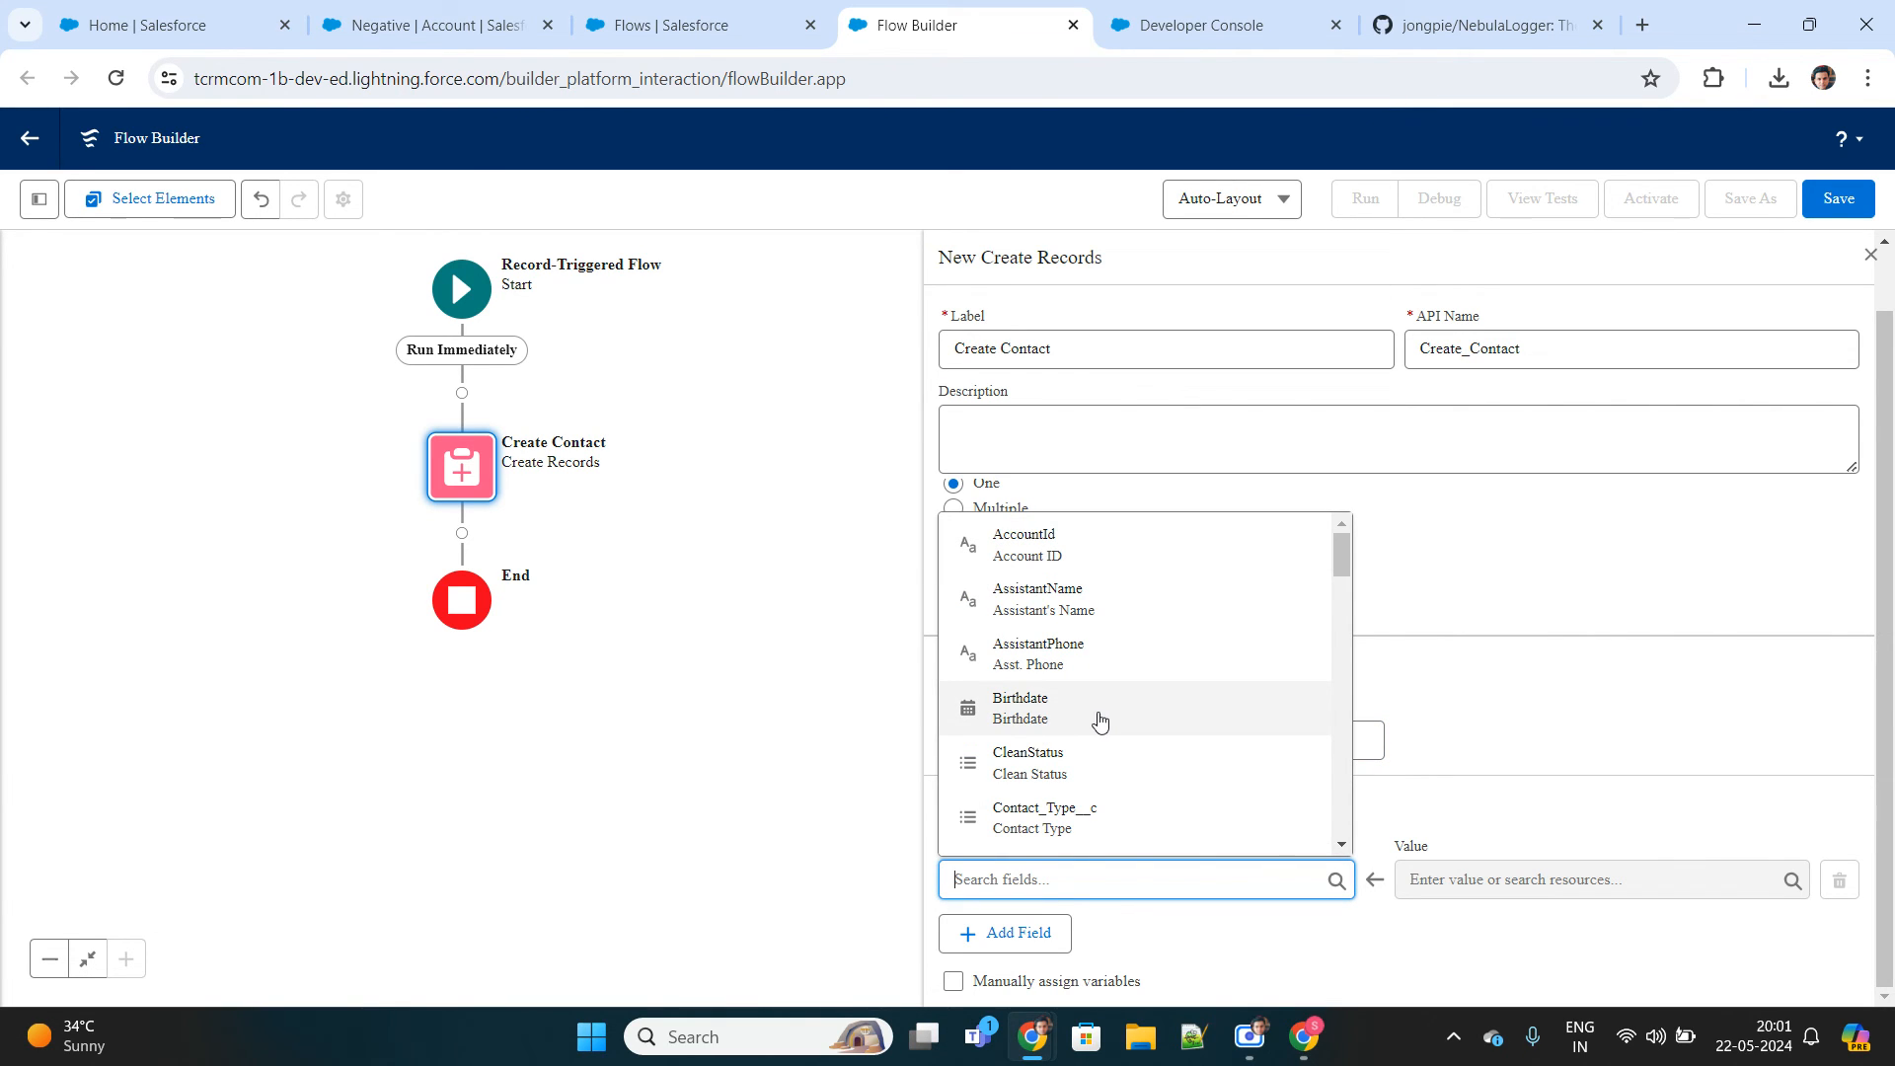
type("Accou")
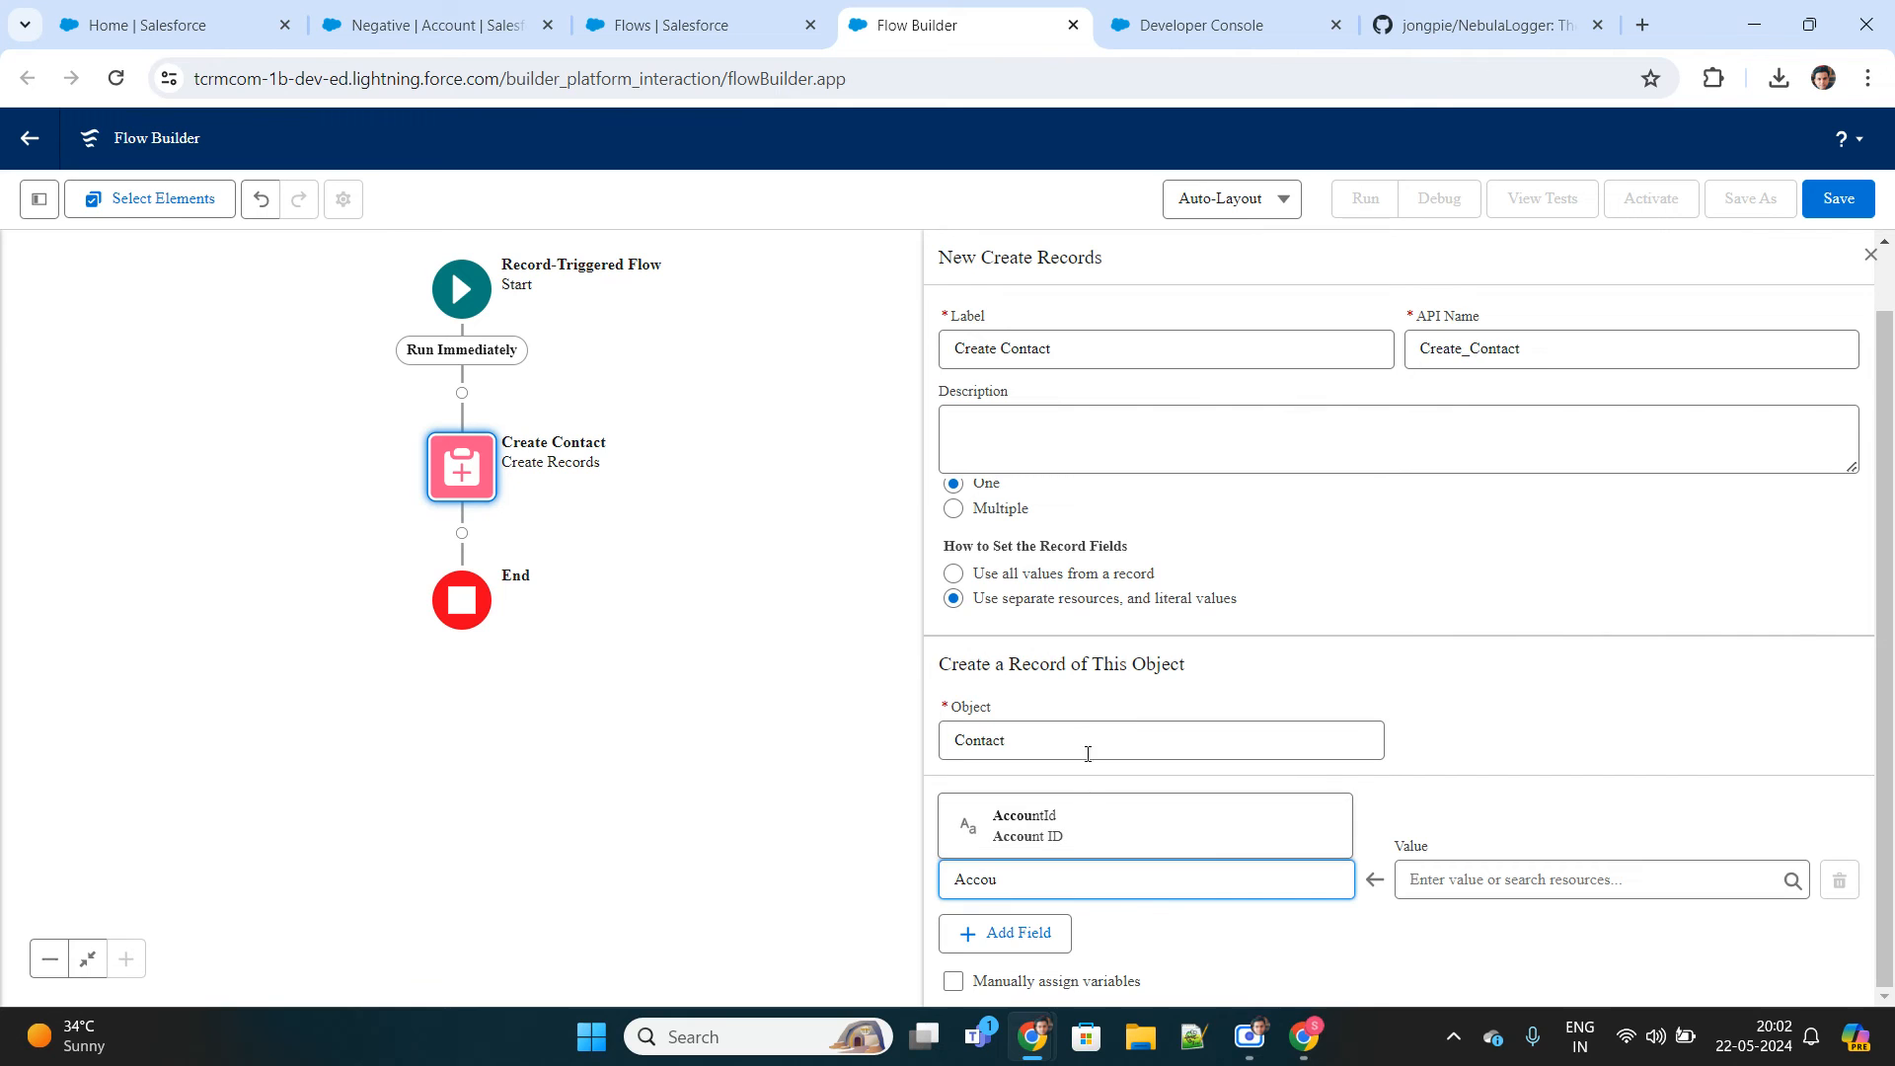
left_click(1595, 878)
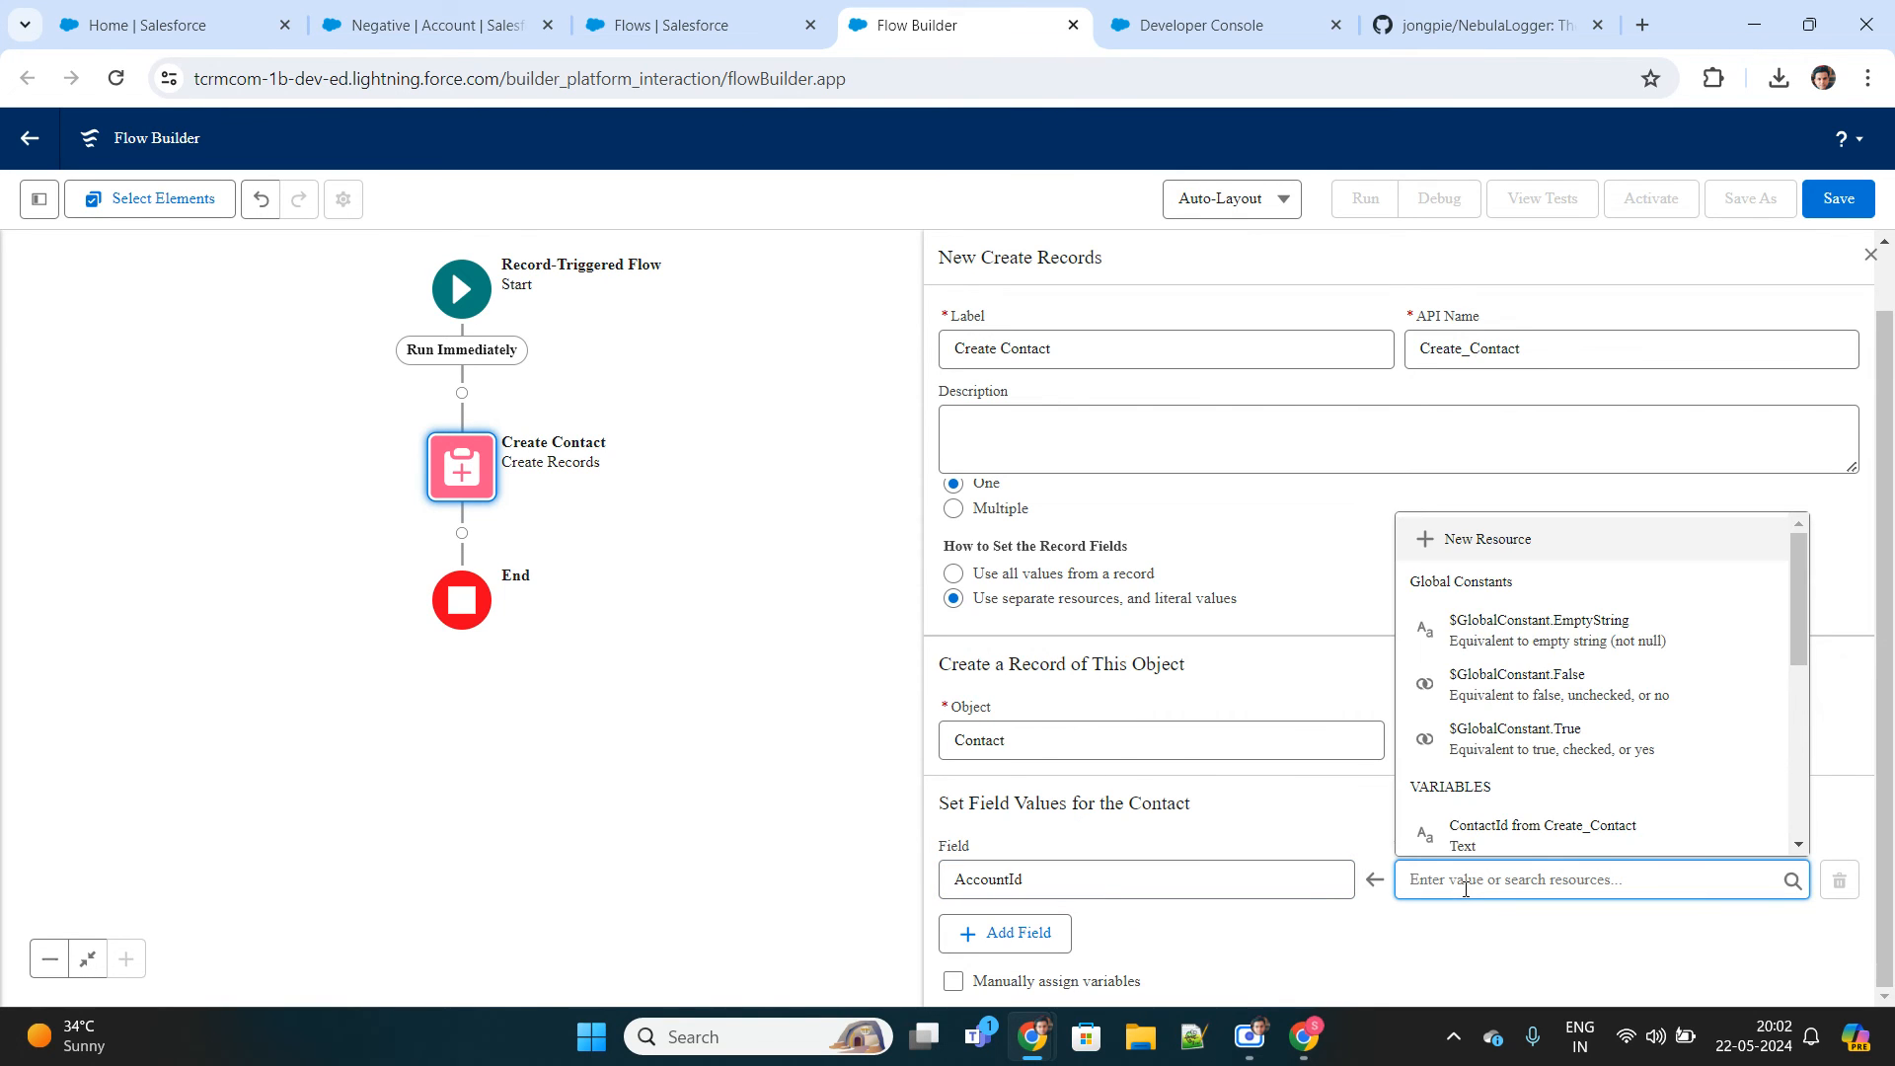
scroll("down", 3)
type("{!$Record.Id}")
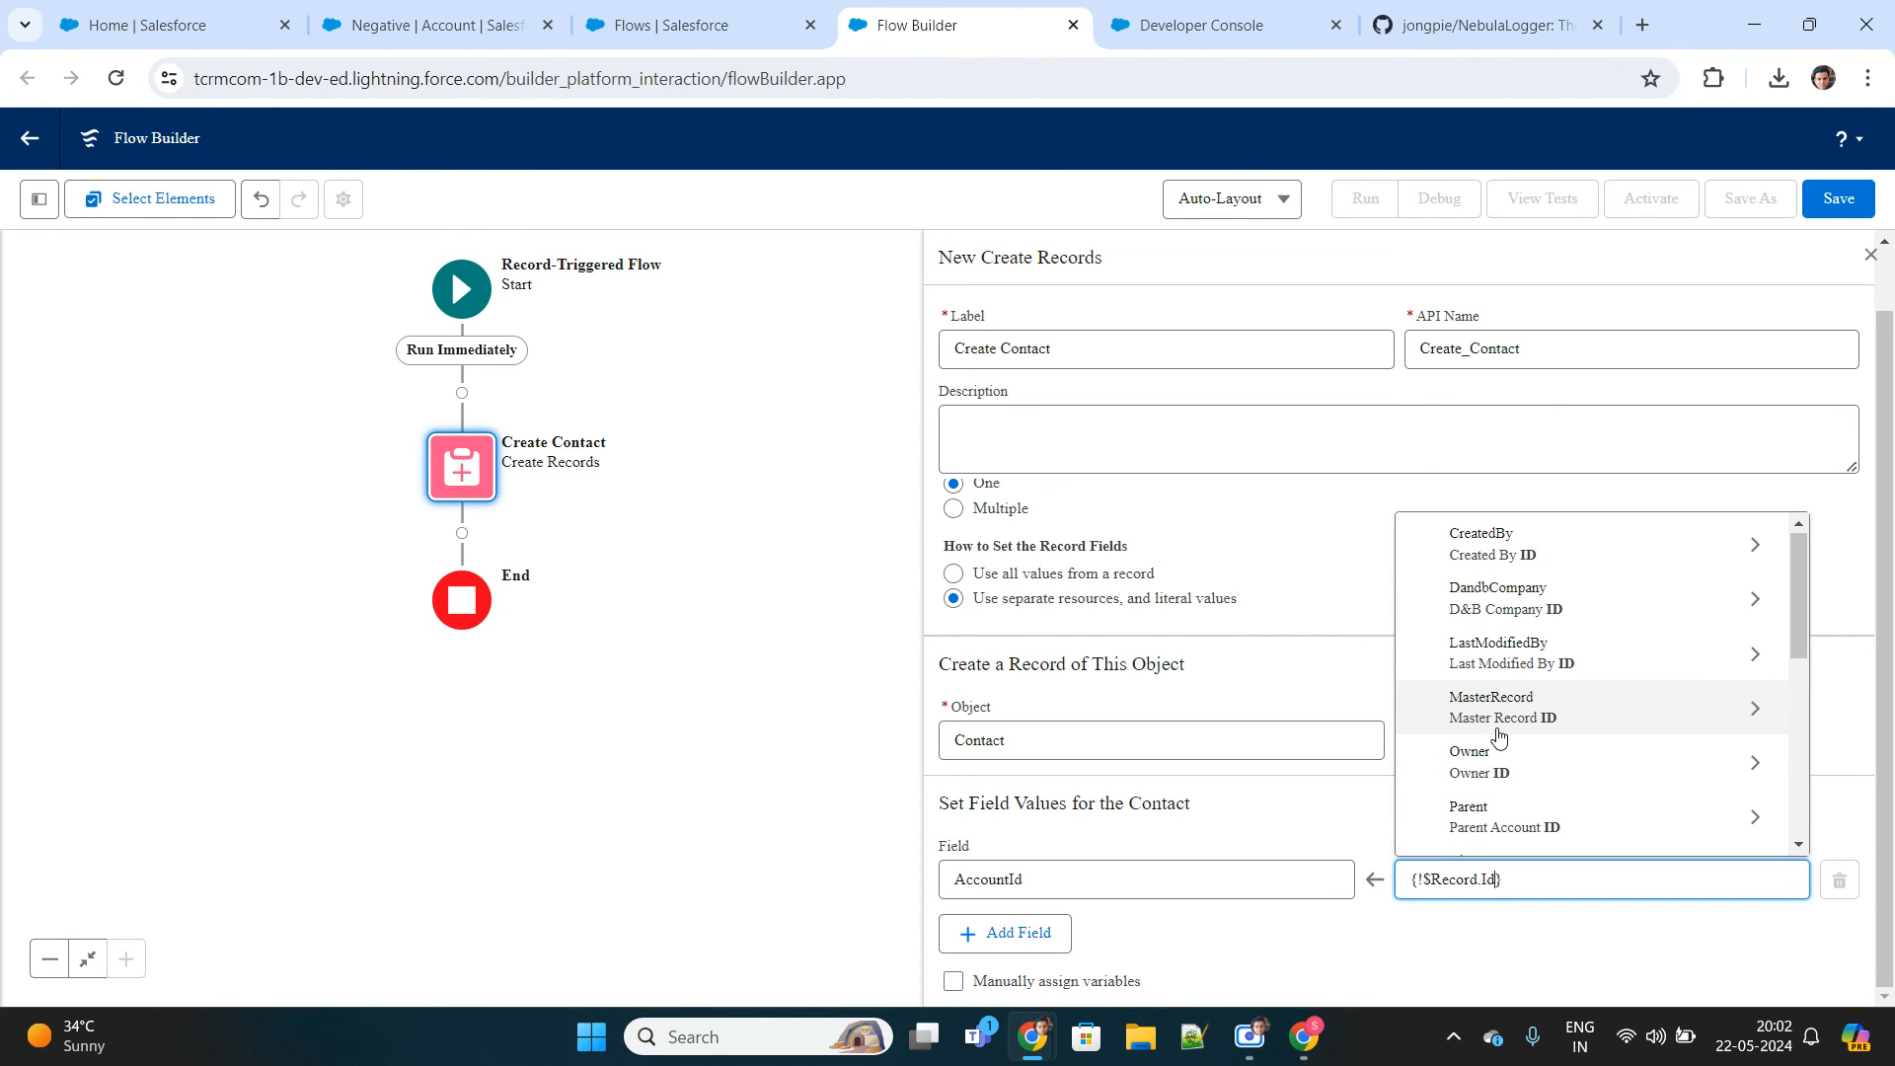
scroll("down", 3)
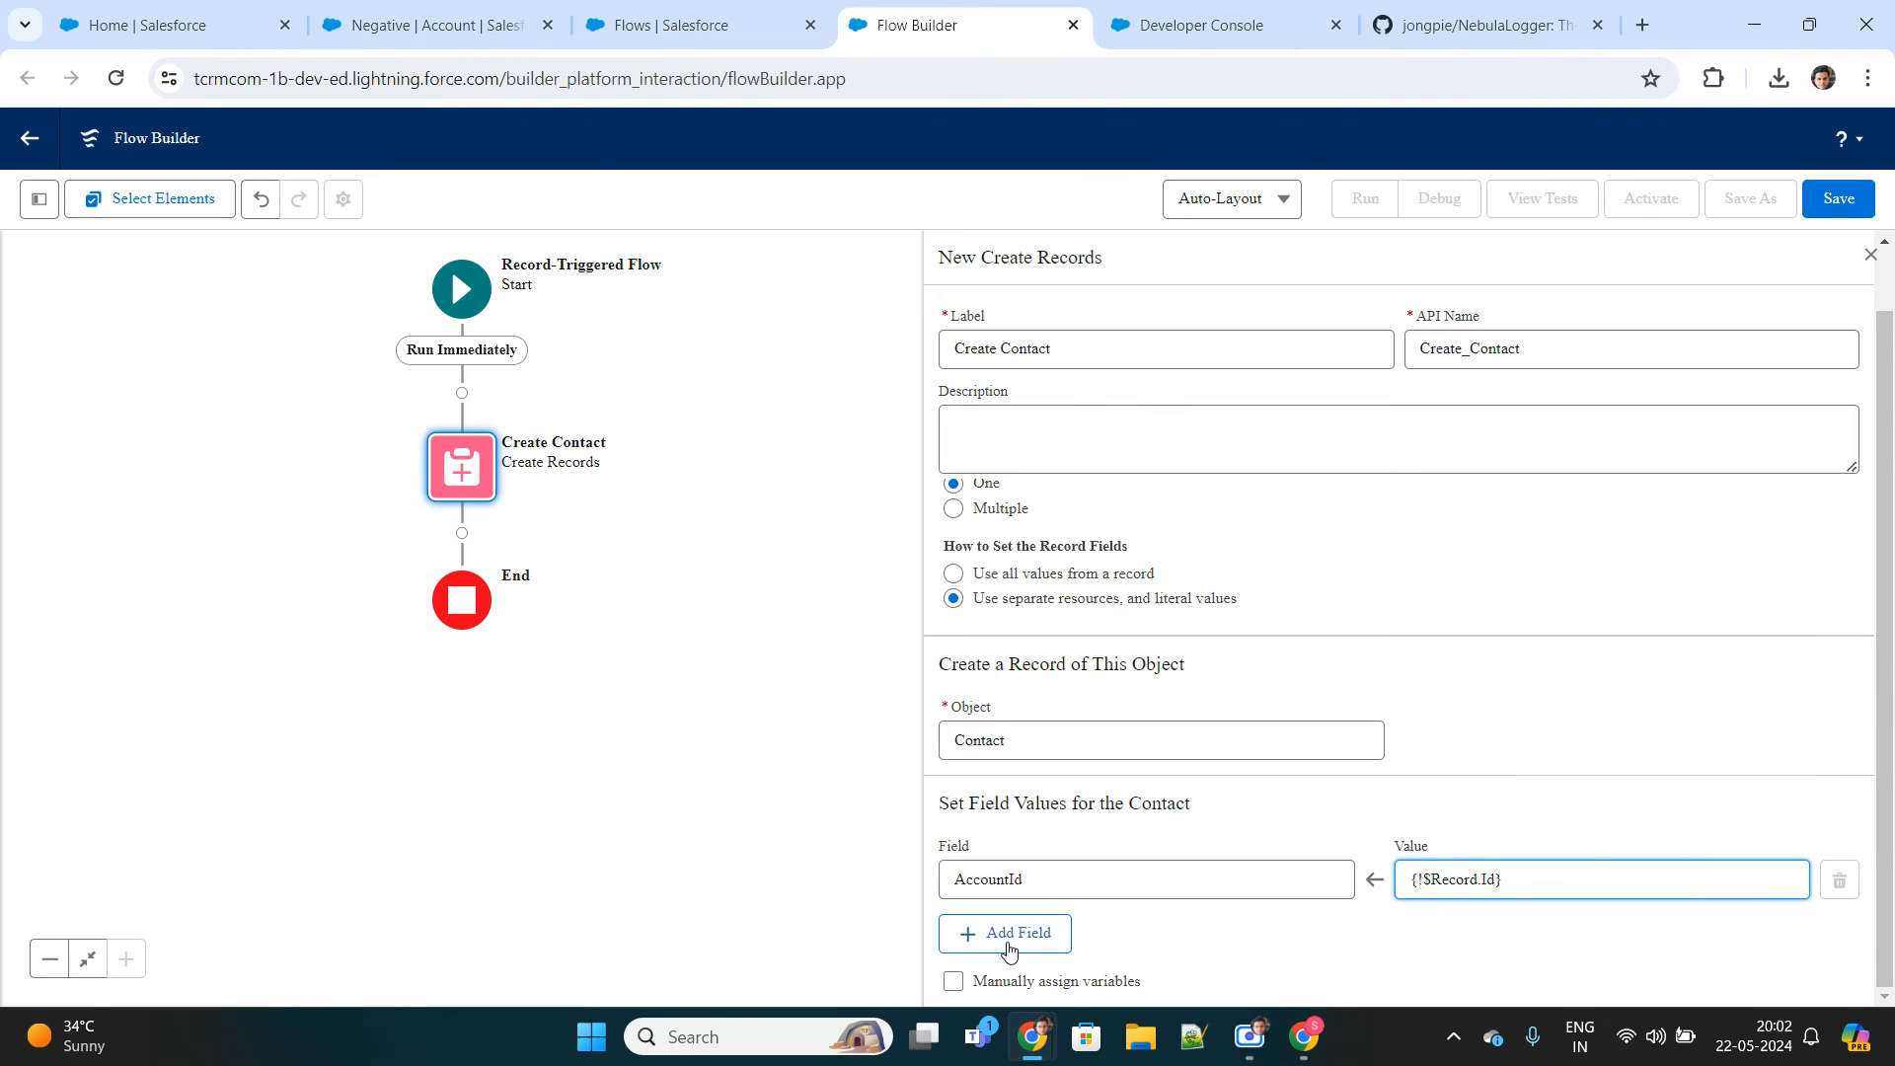
left_click(1005, 934)
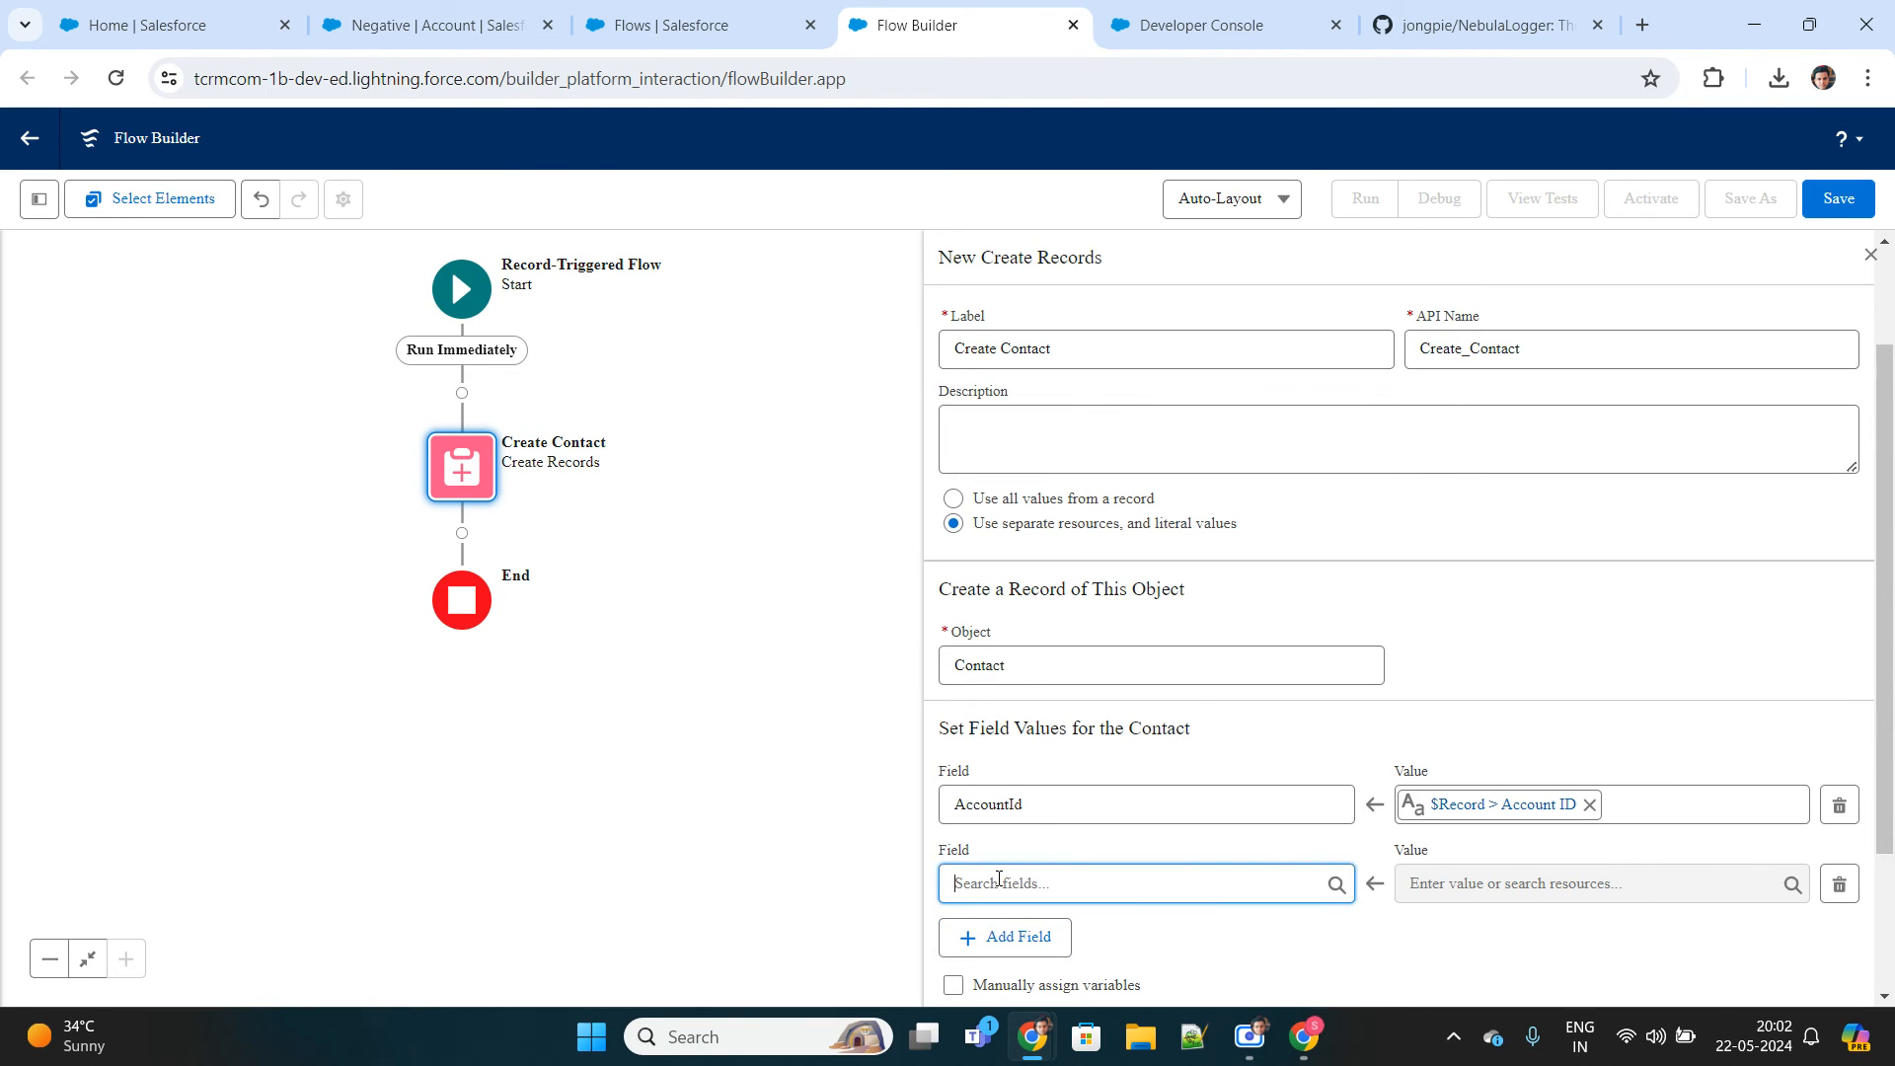
type("FirstName")
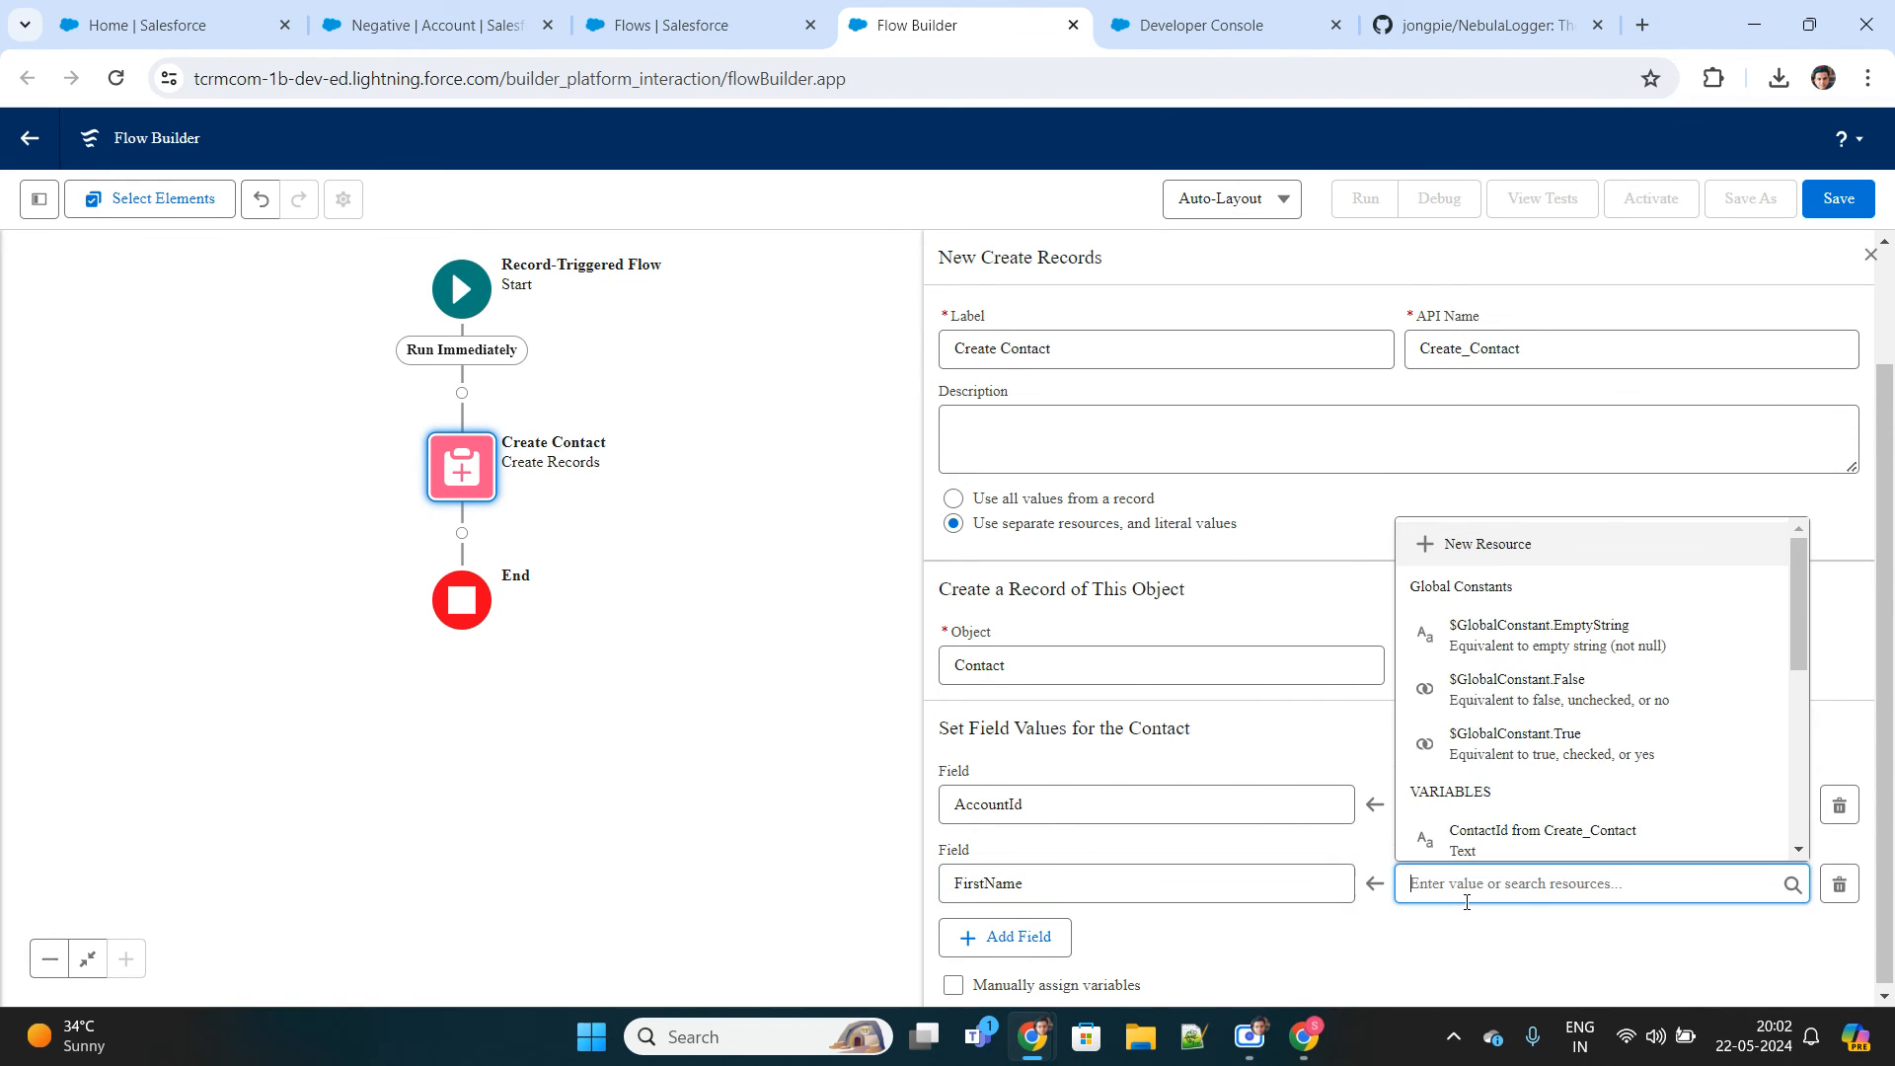
type("Test Contact")
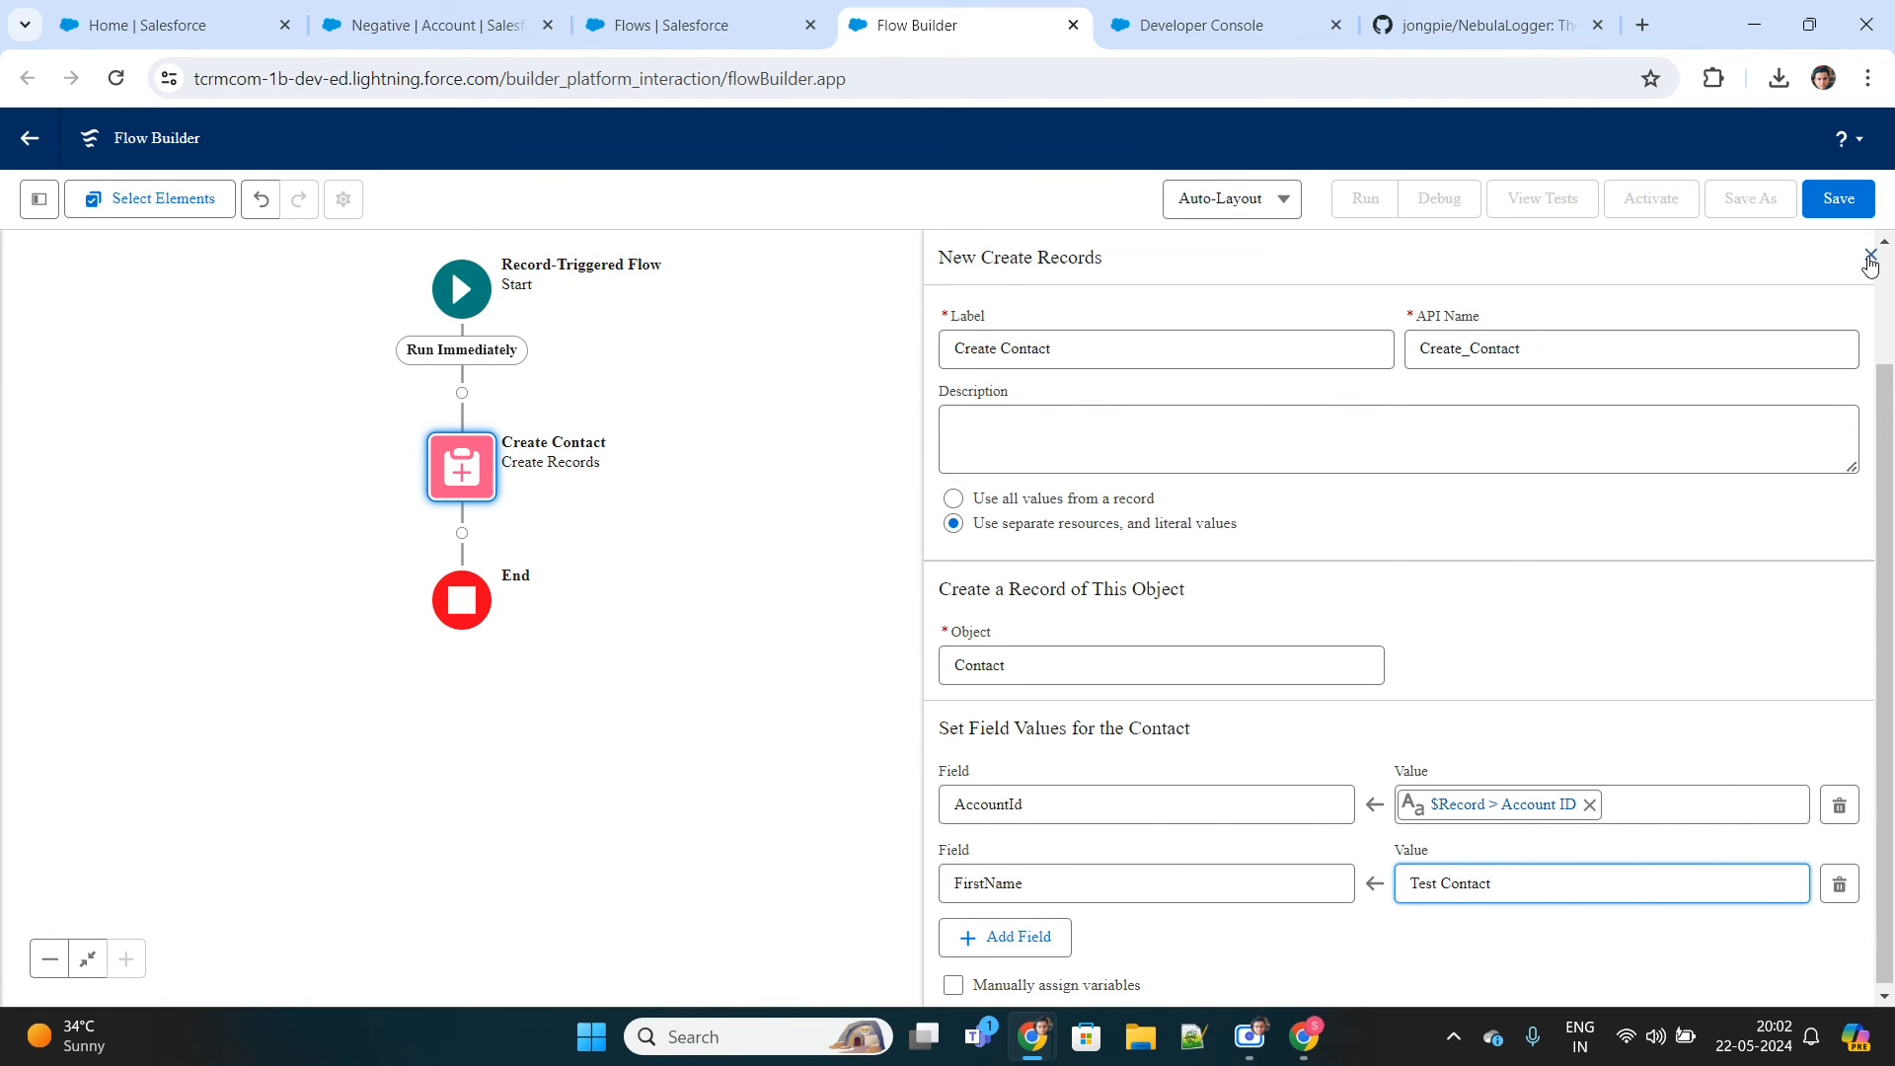
left_click(1870, 259)
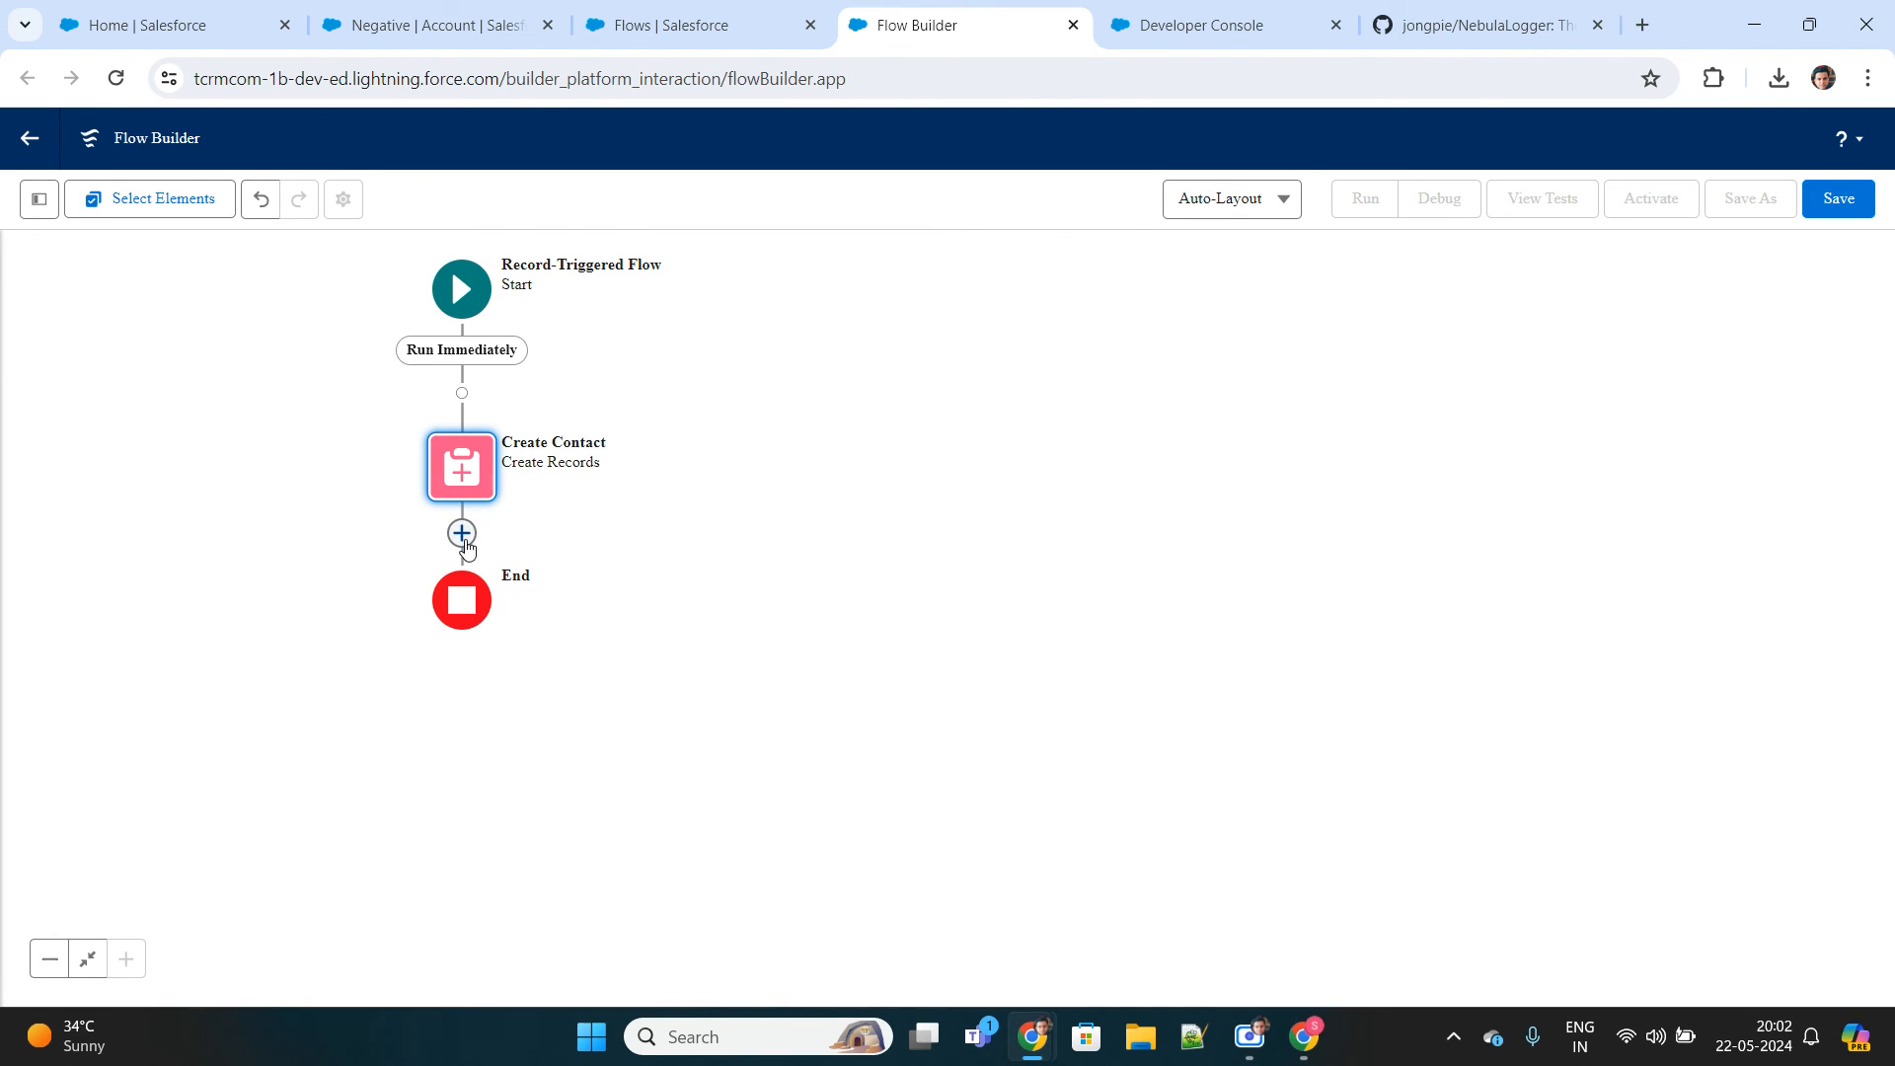
Add an Action after Create Contact using the Logging category's Add Log Entry.
left_click(460, 533)
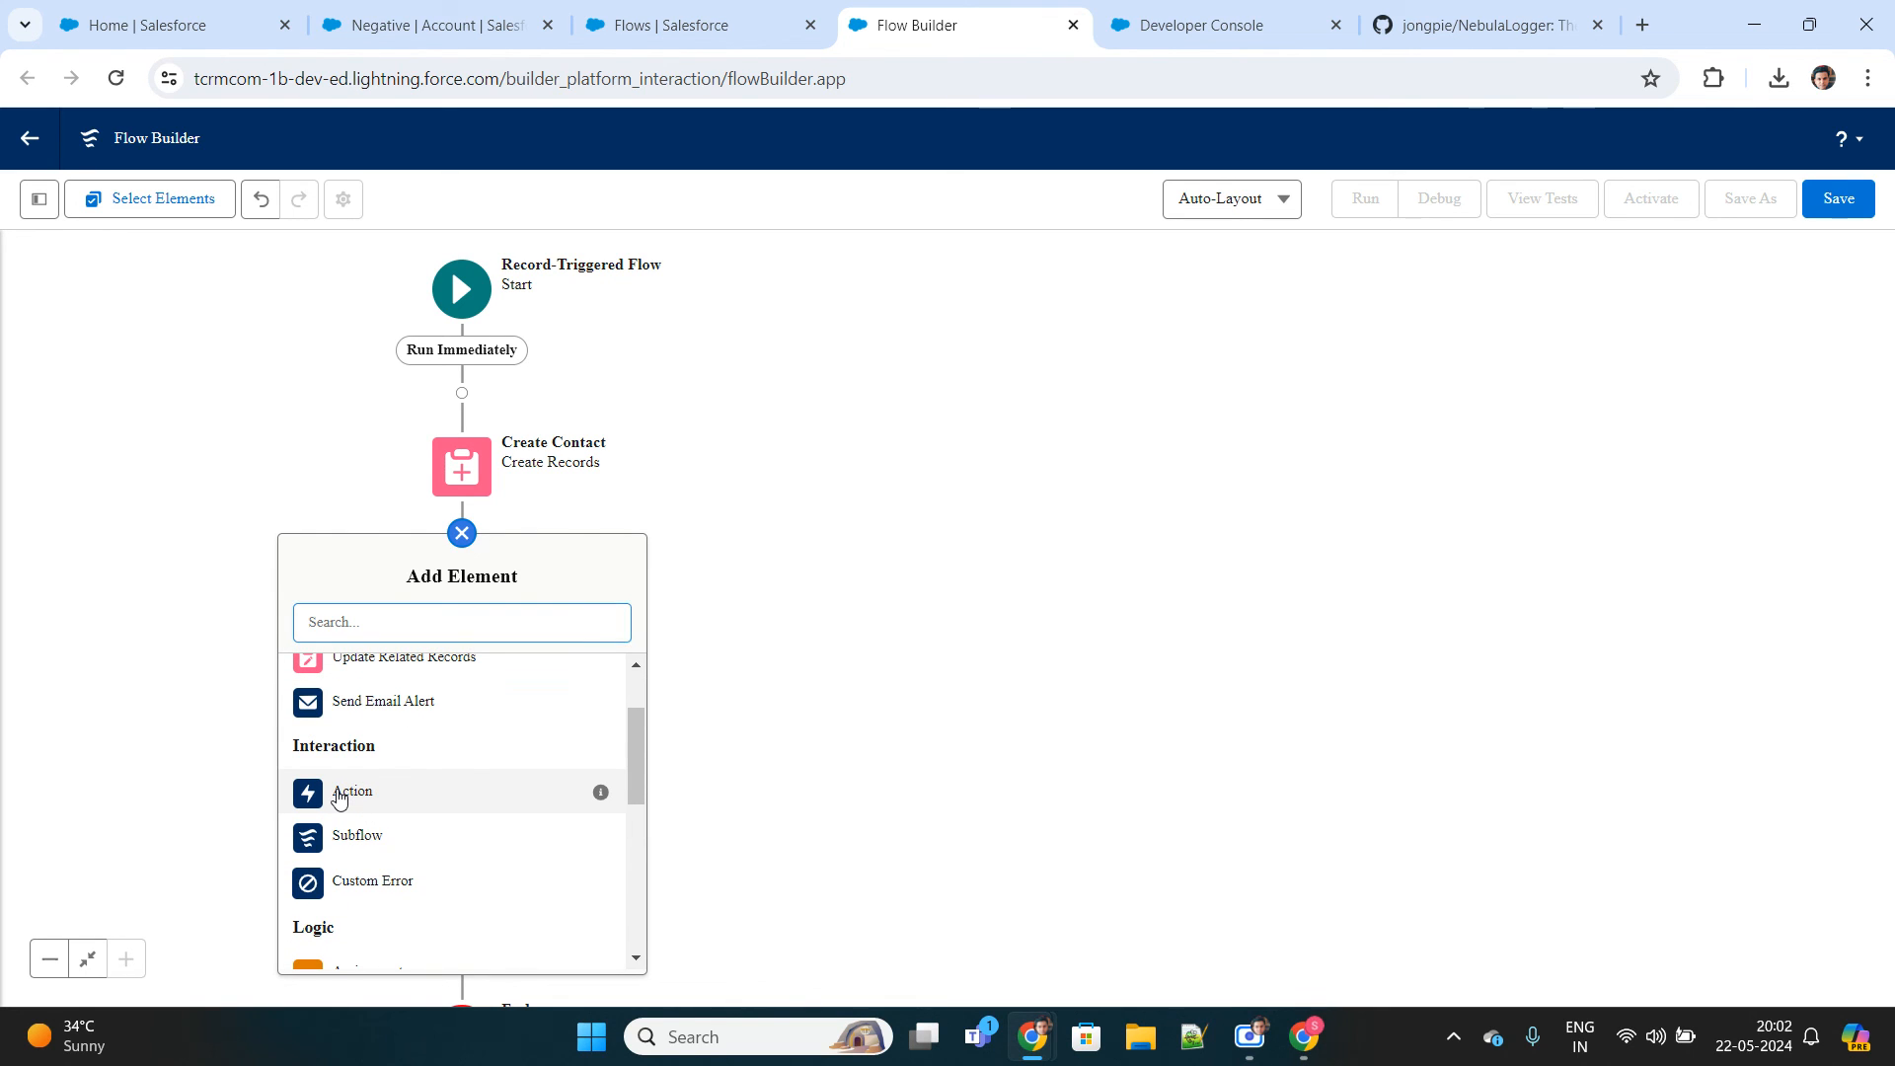
left_click(352, 792)
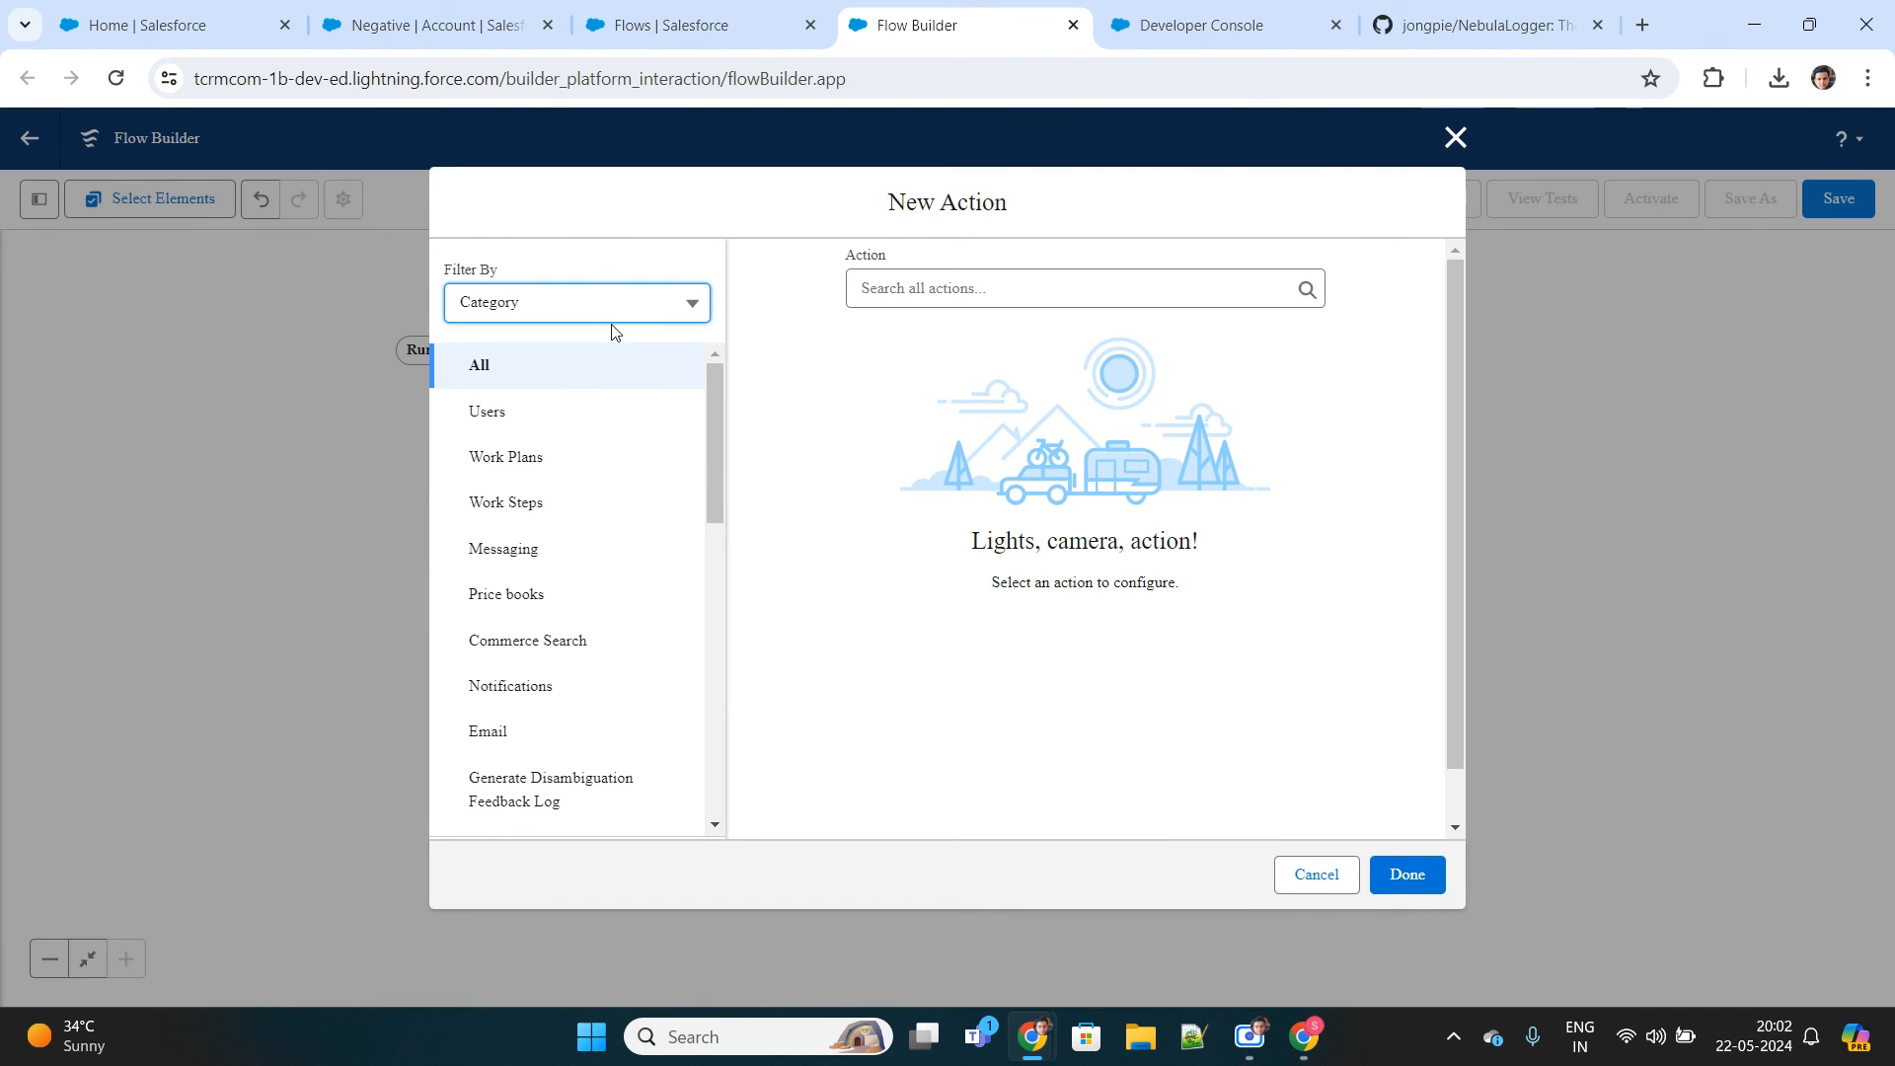
left_click(577, 302)
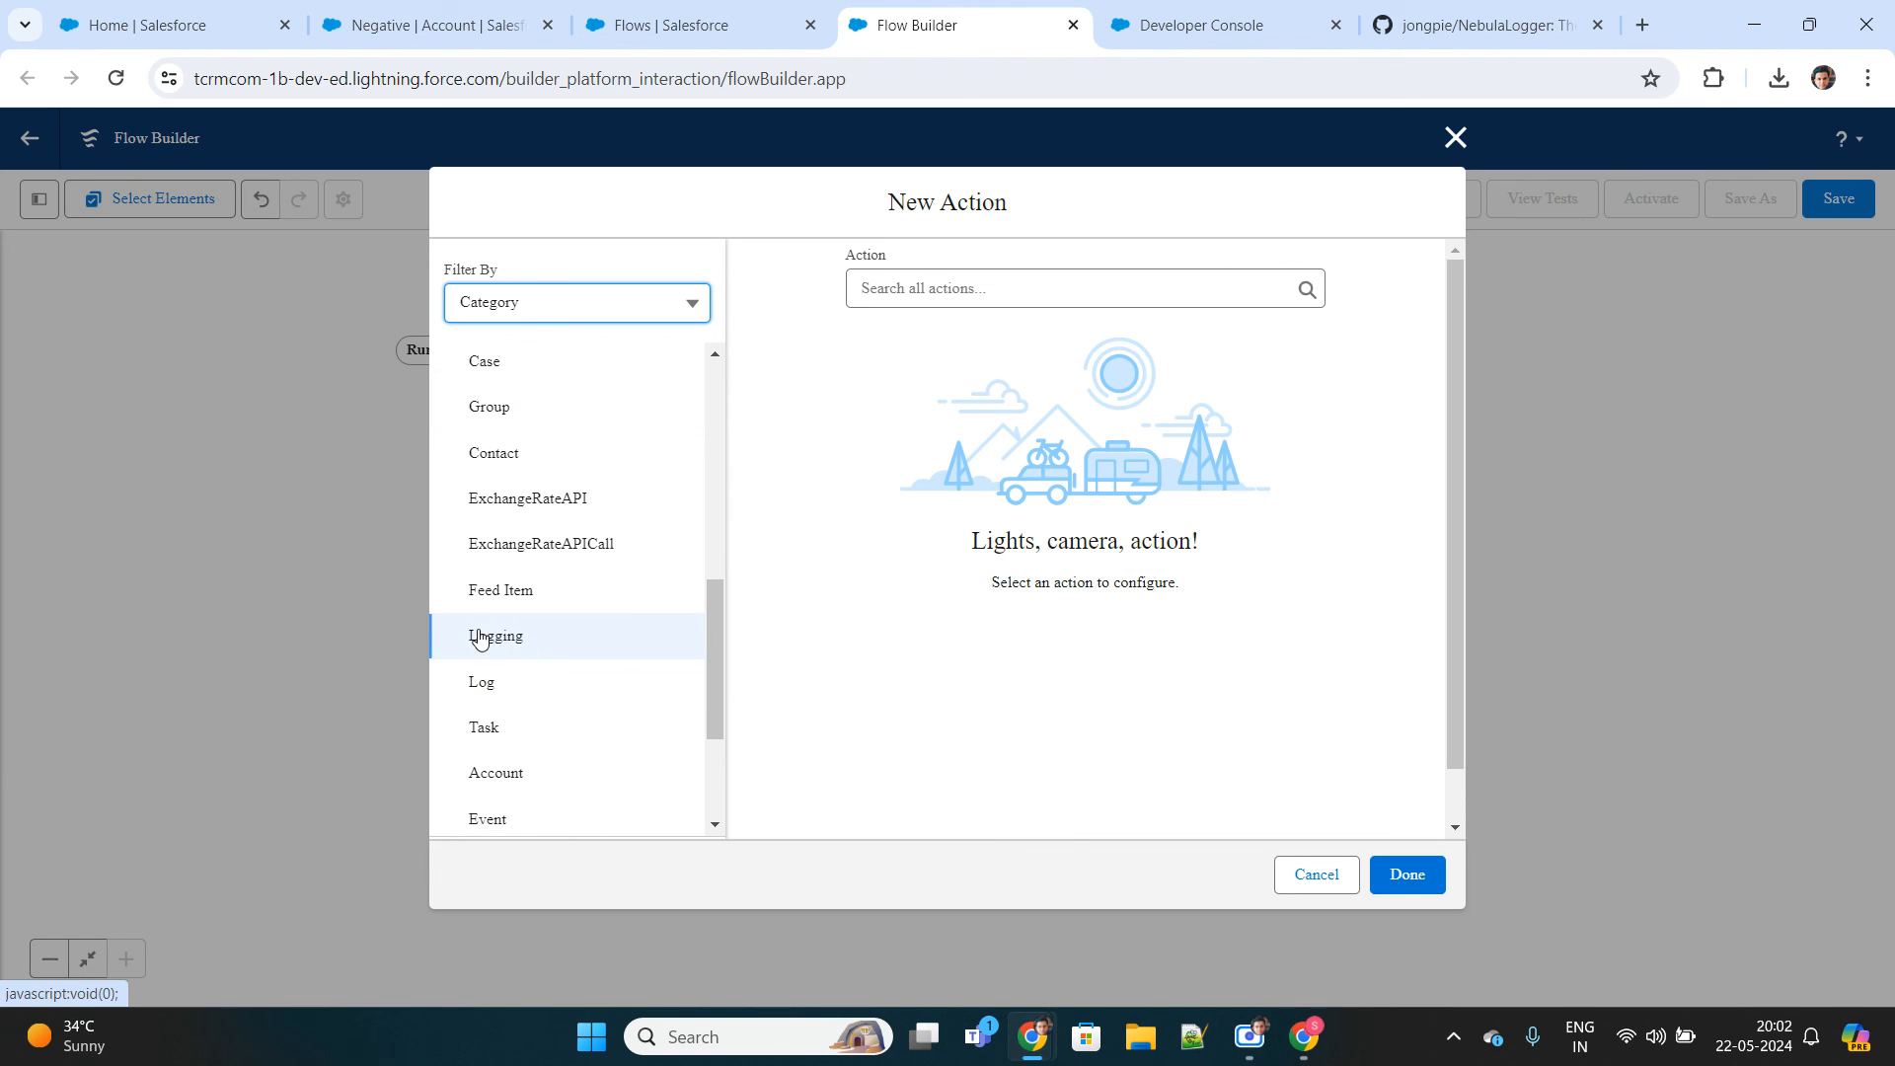
left_click(495, 636)
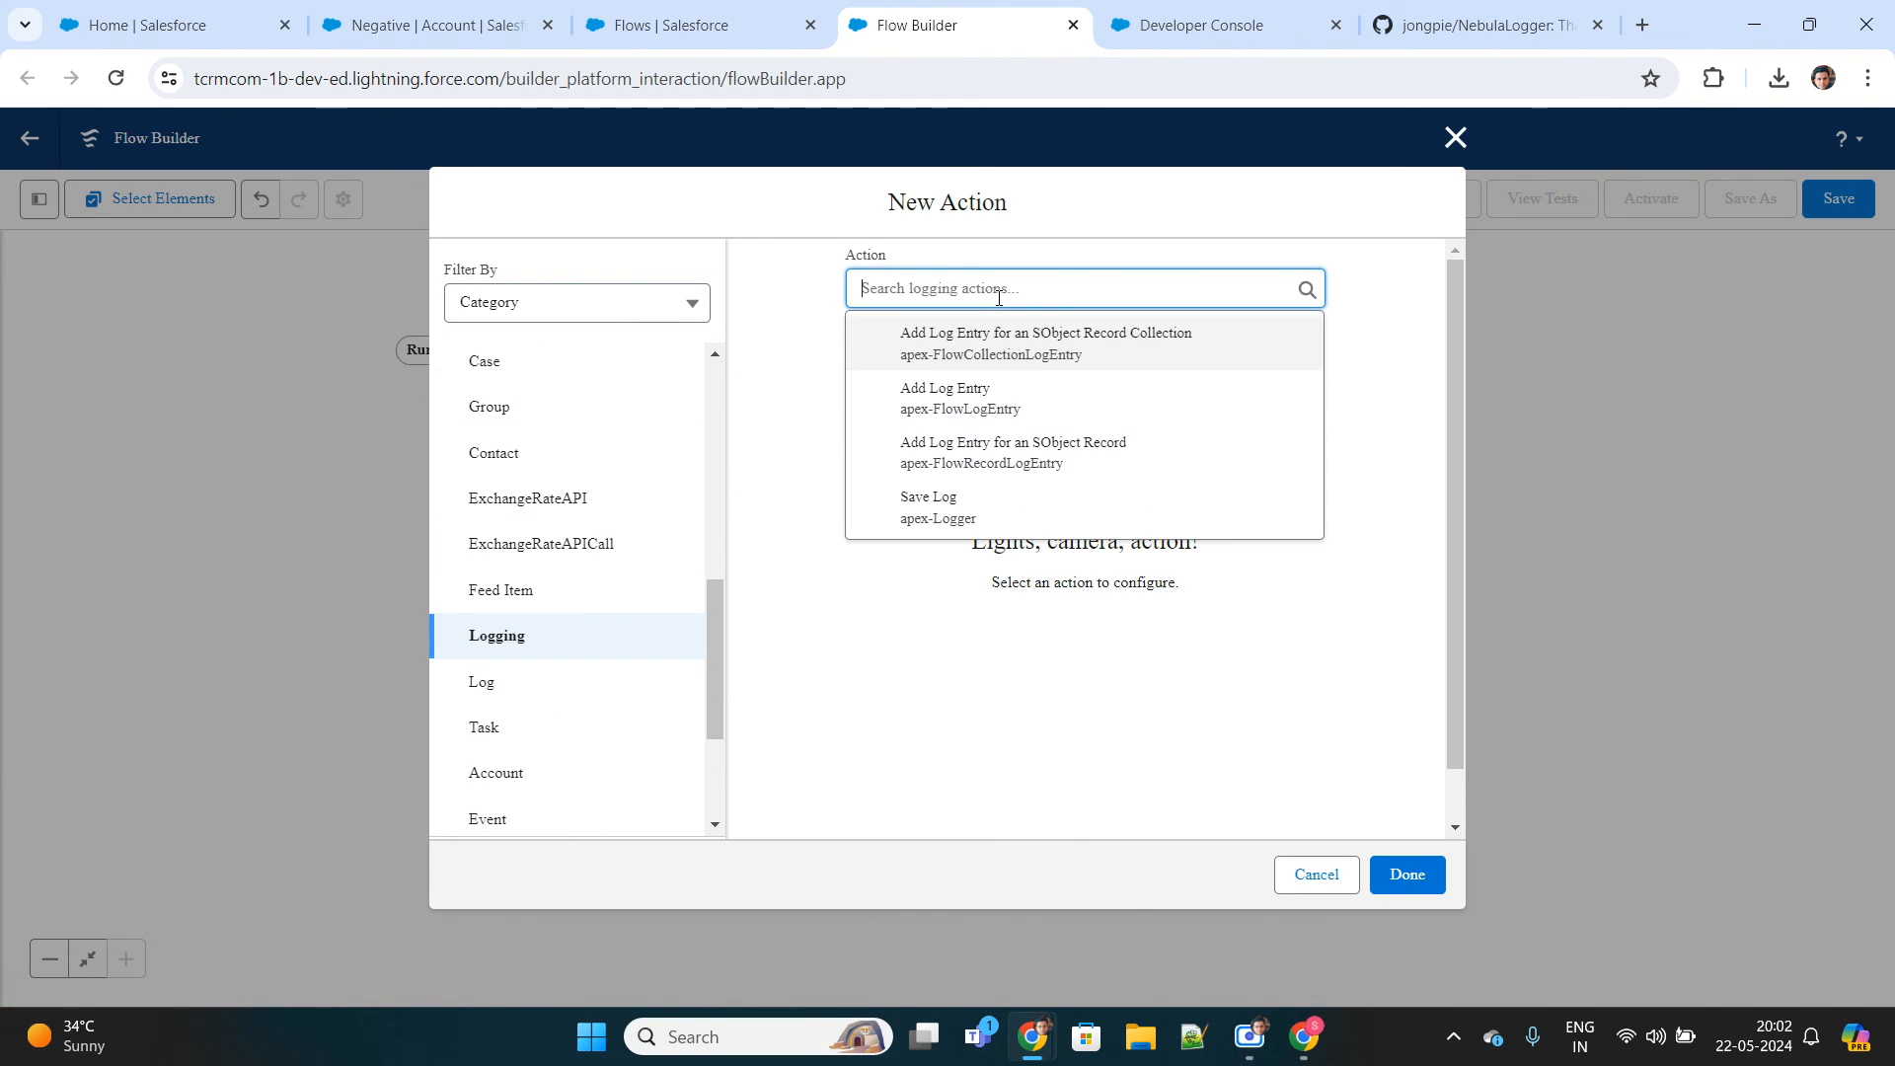
mouse_move(946, 399)
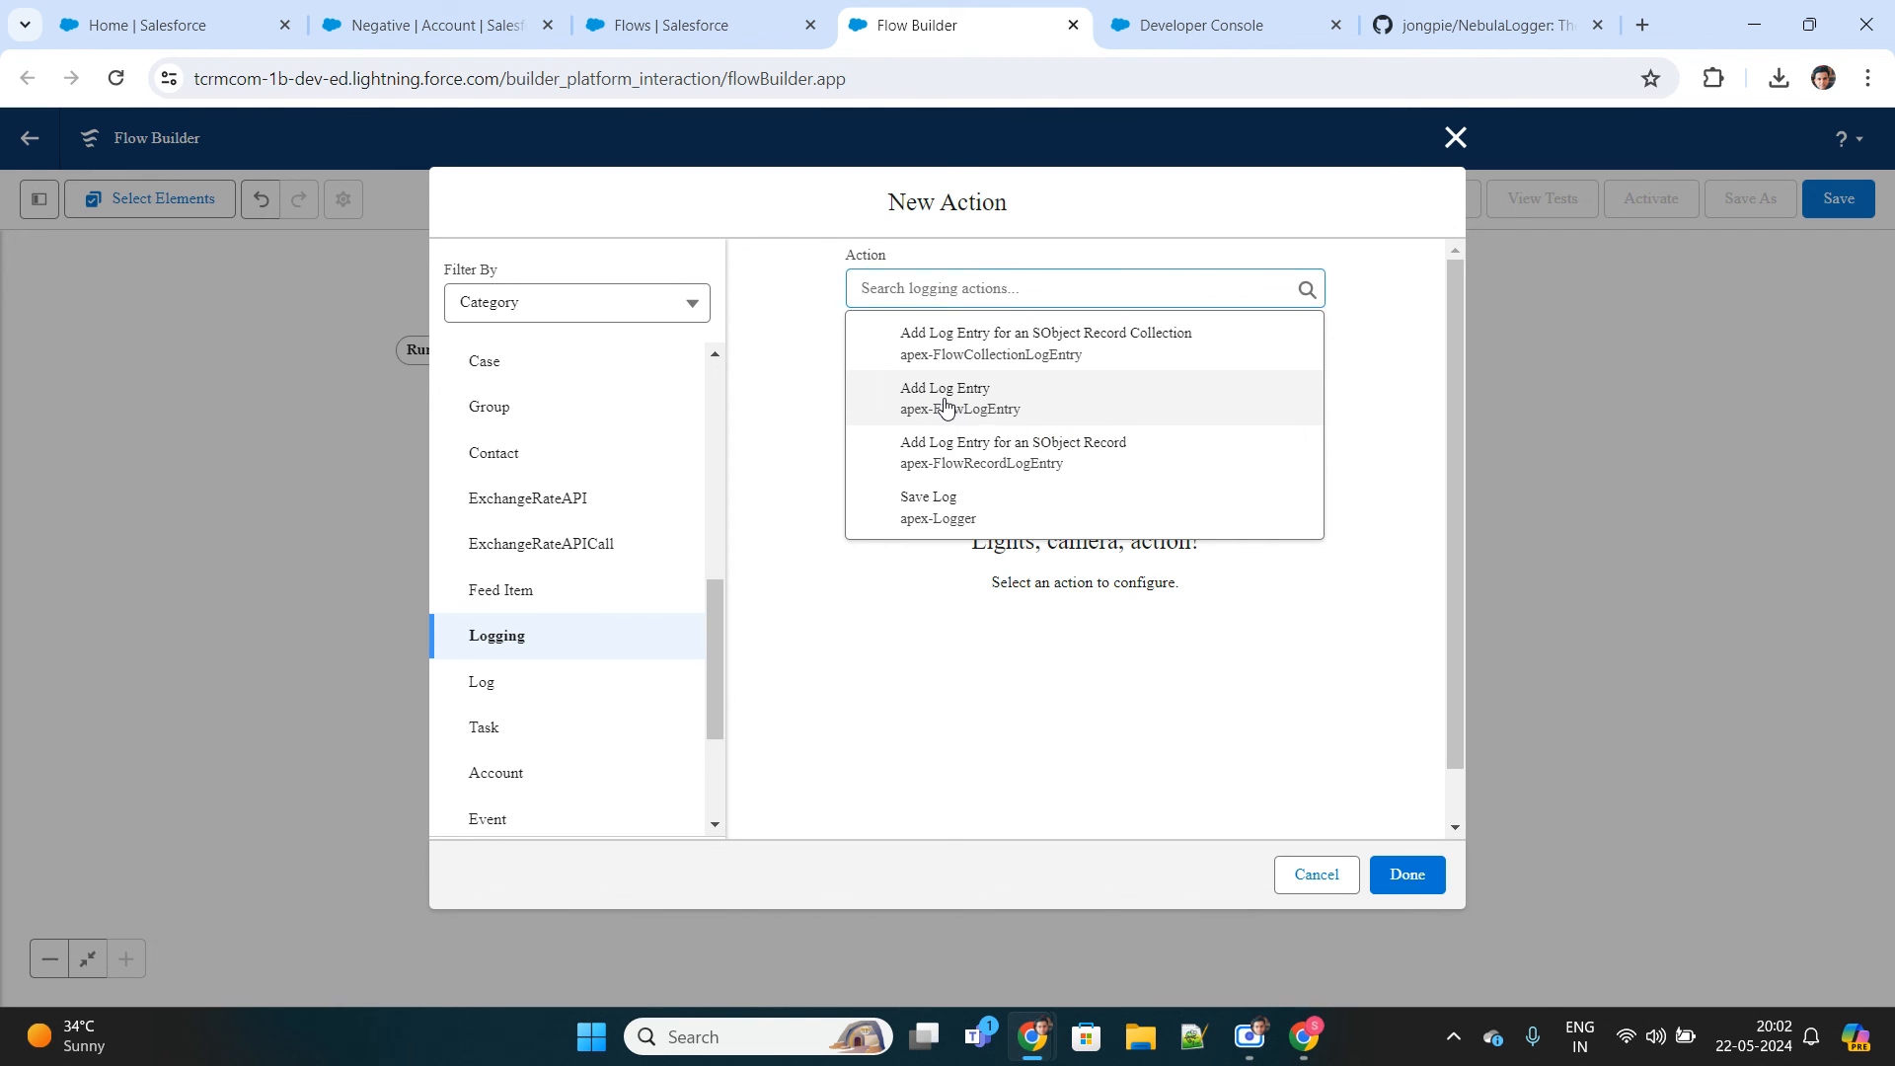
left_click(945, 397)
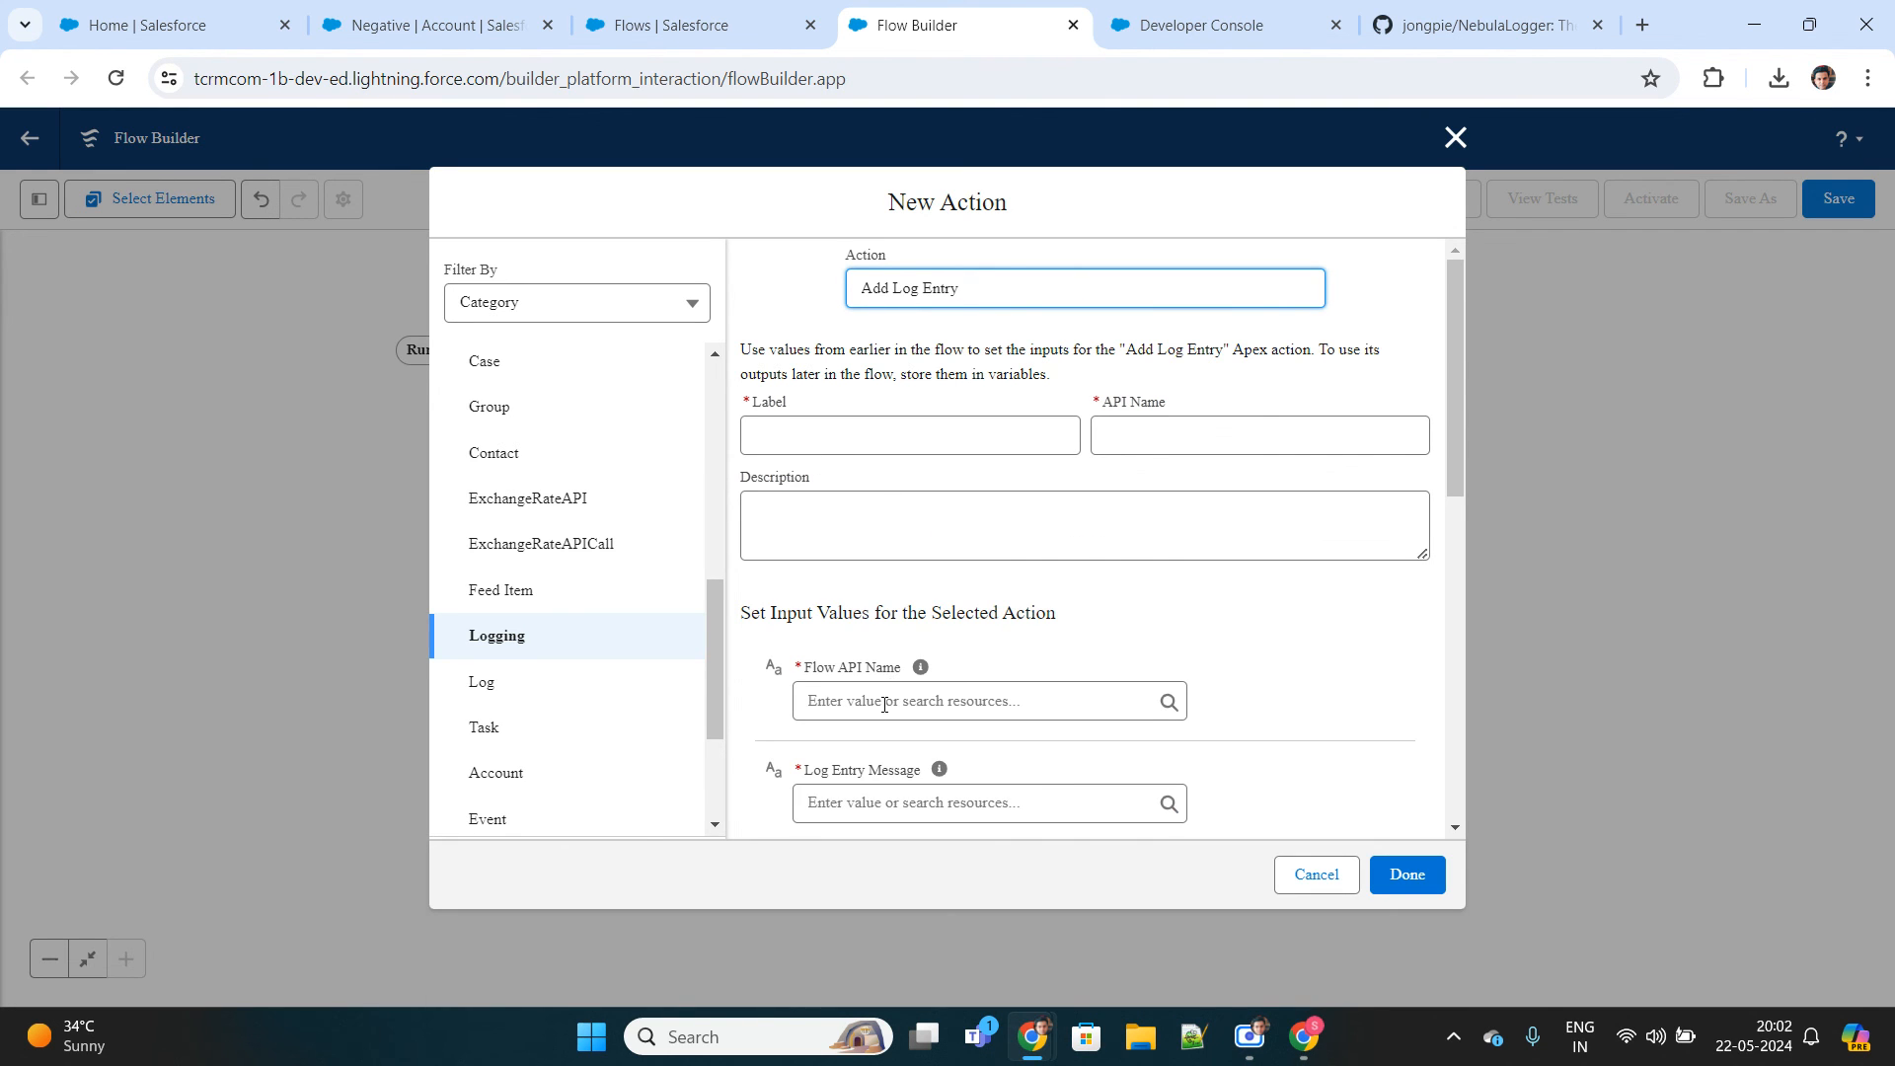
Set Flow API Name to Account Record trigger Flow and begin the Log Entry Message.
left_click(979, 701)
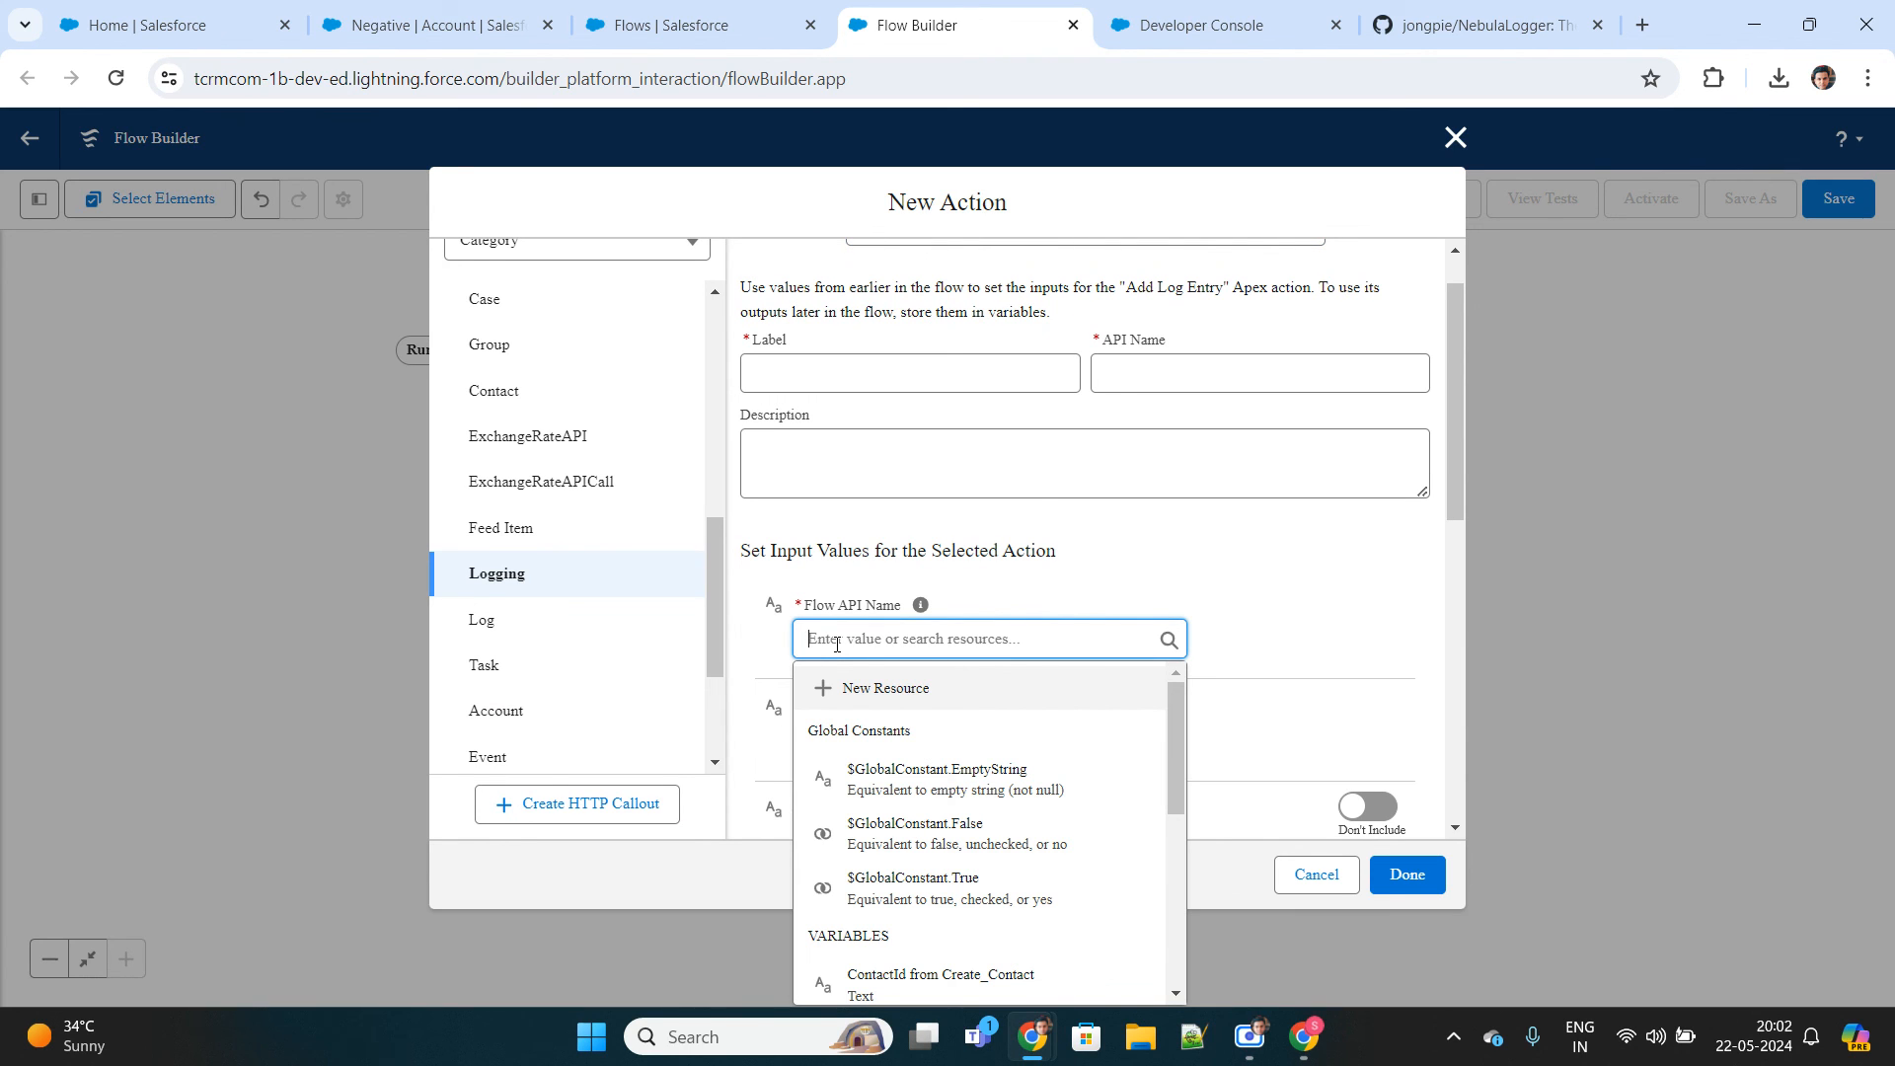
type("Account Record trigger Flow")
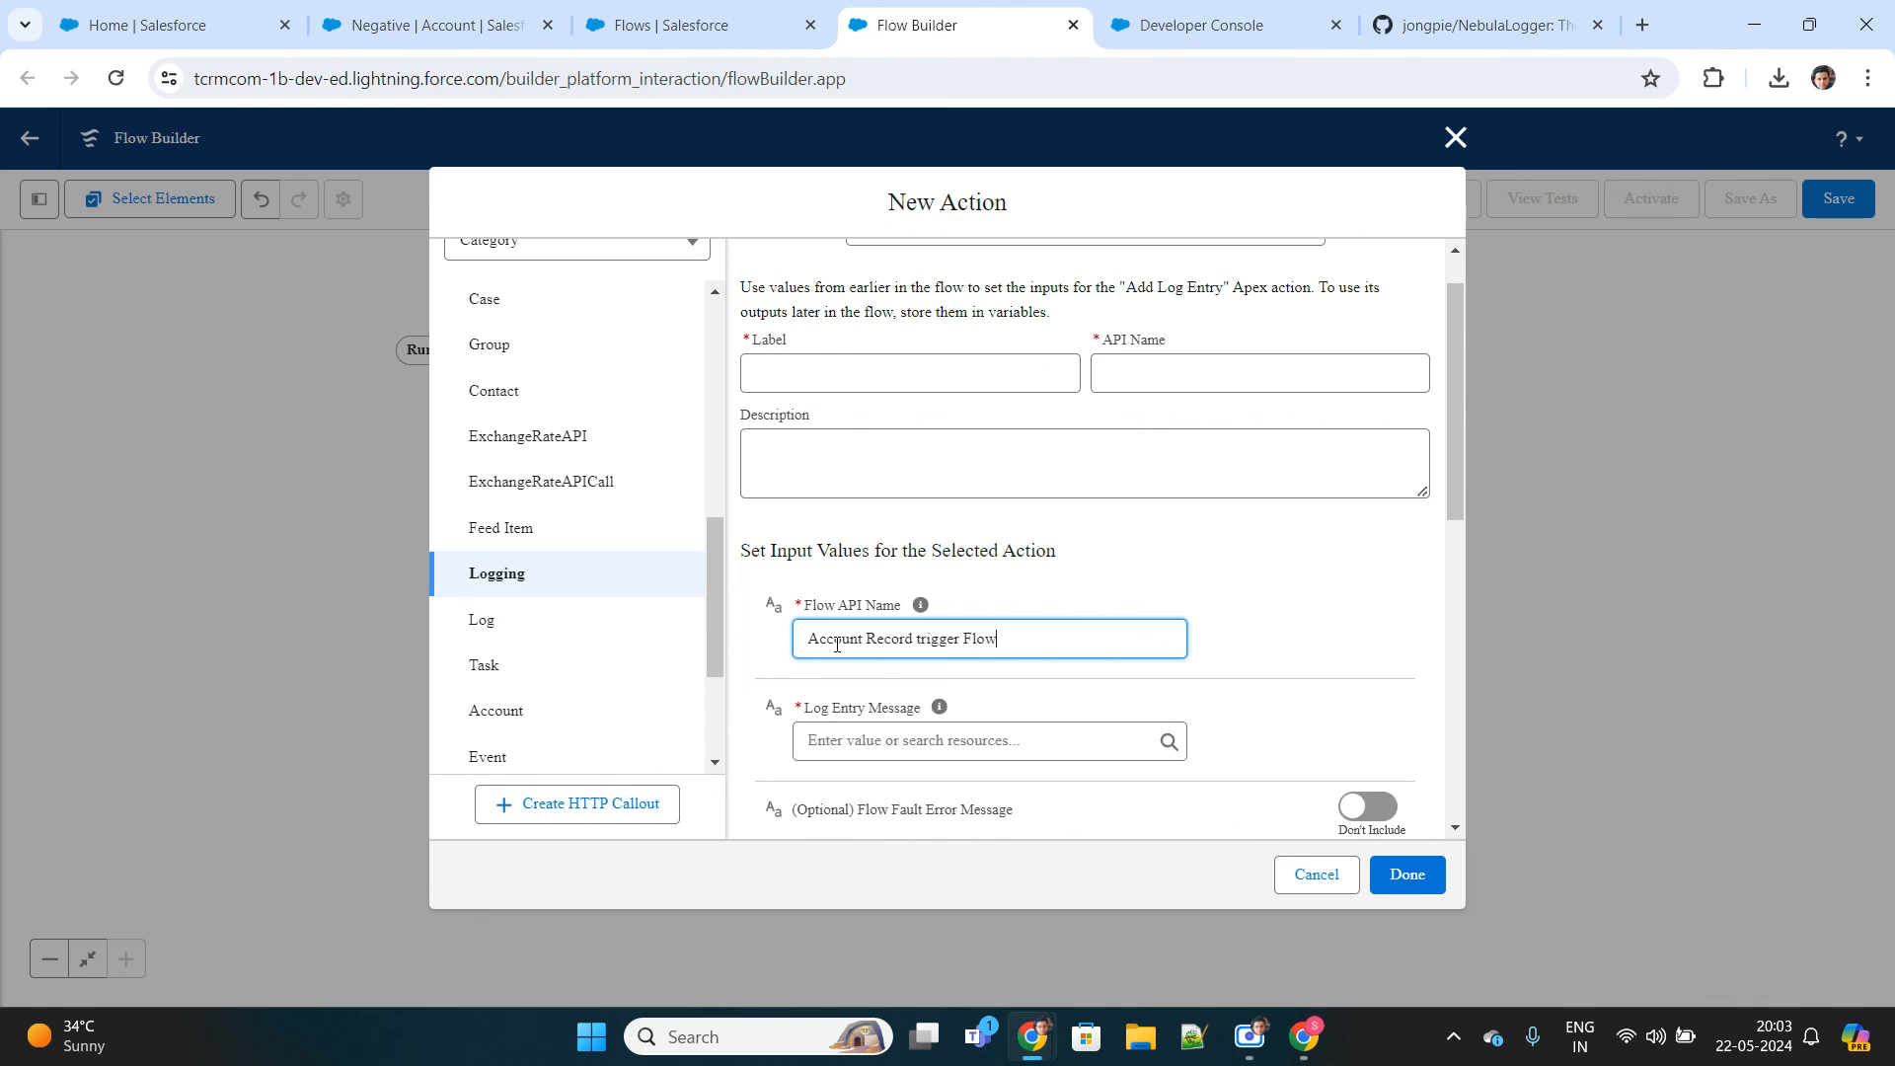
left_click(979, 741)
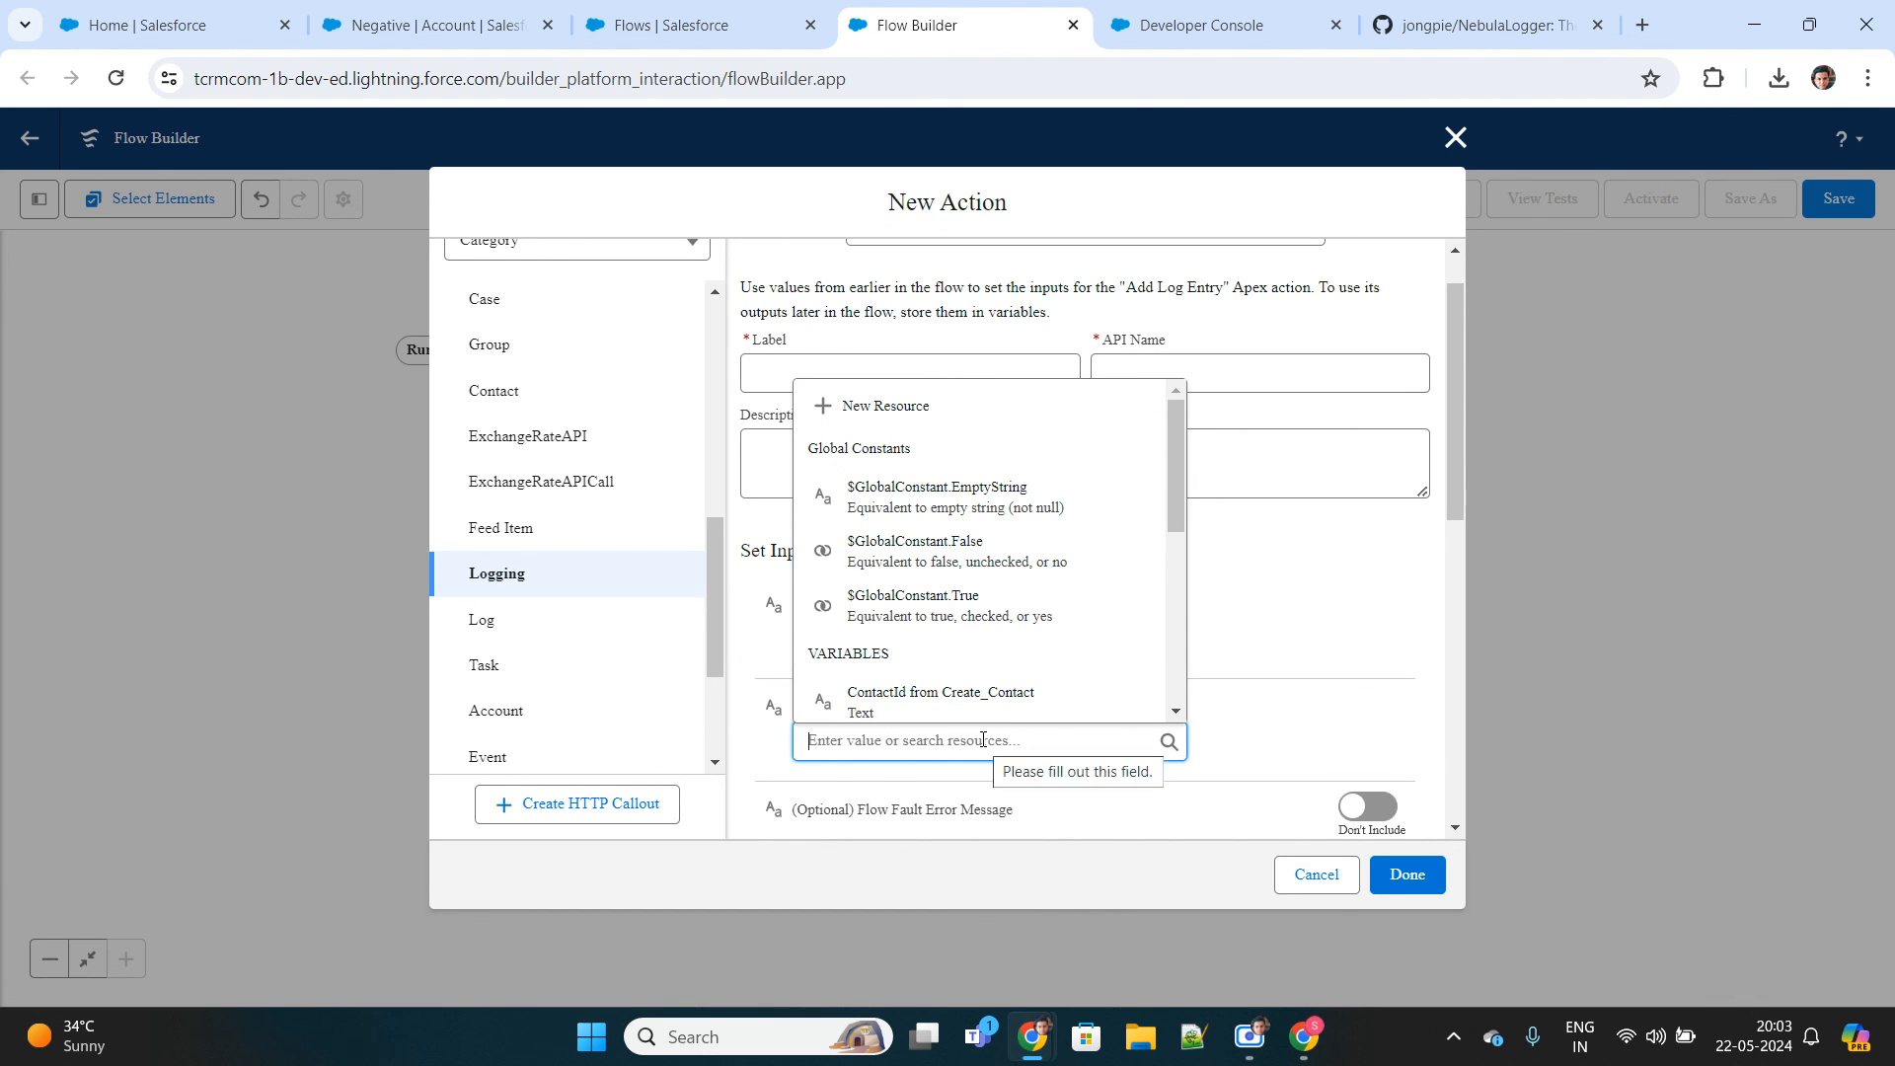
type("F")
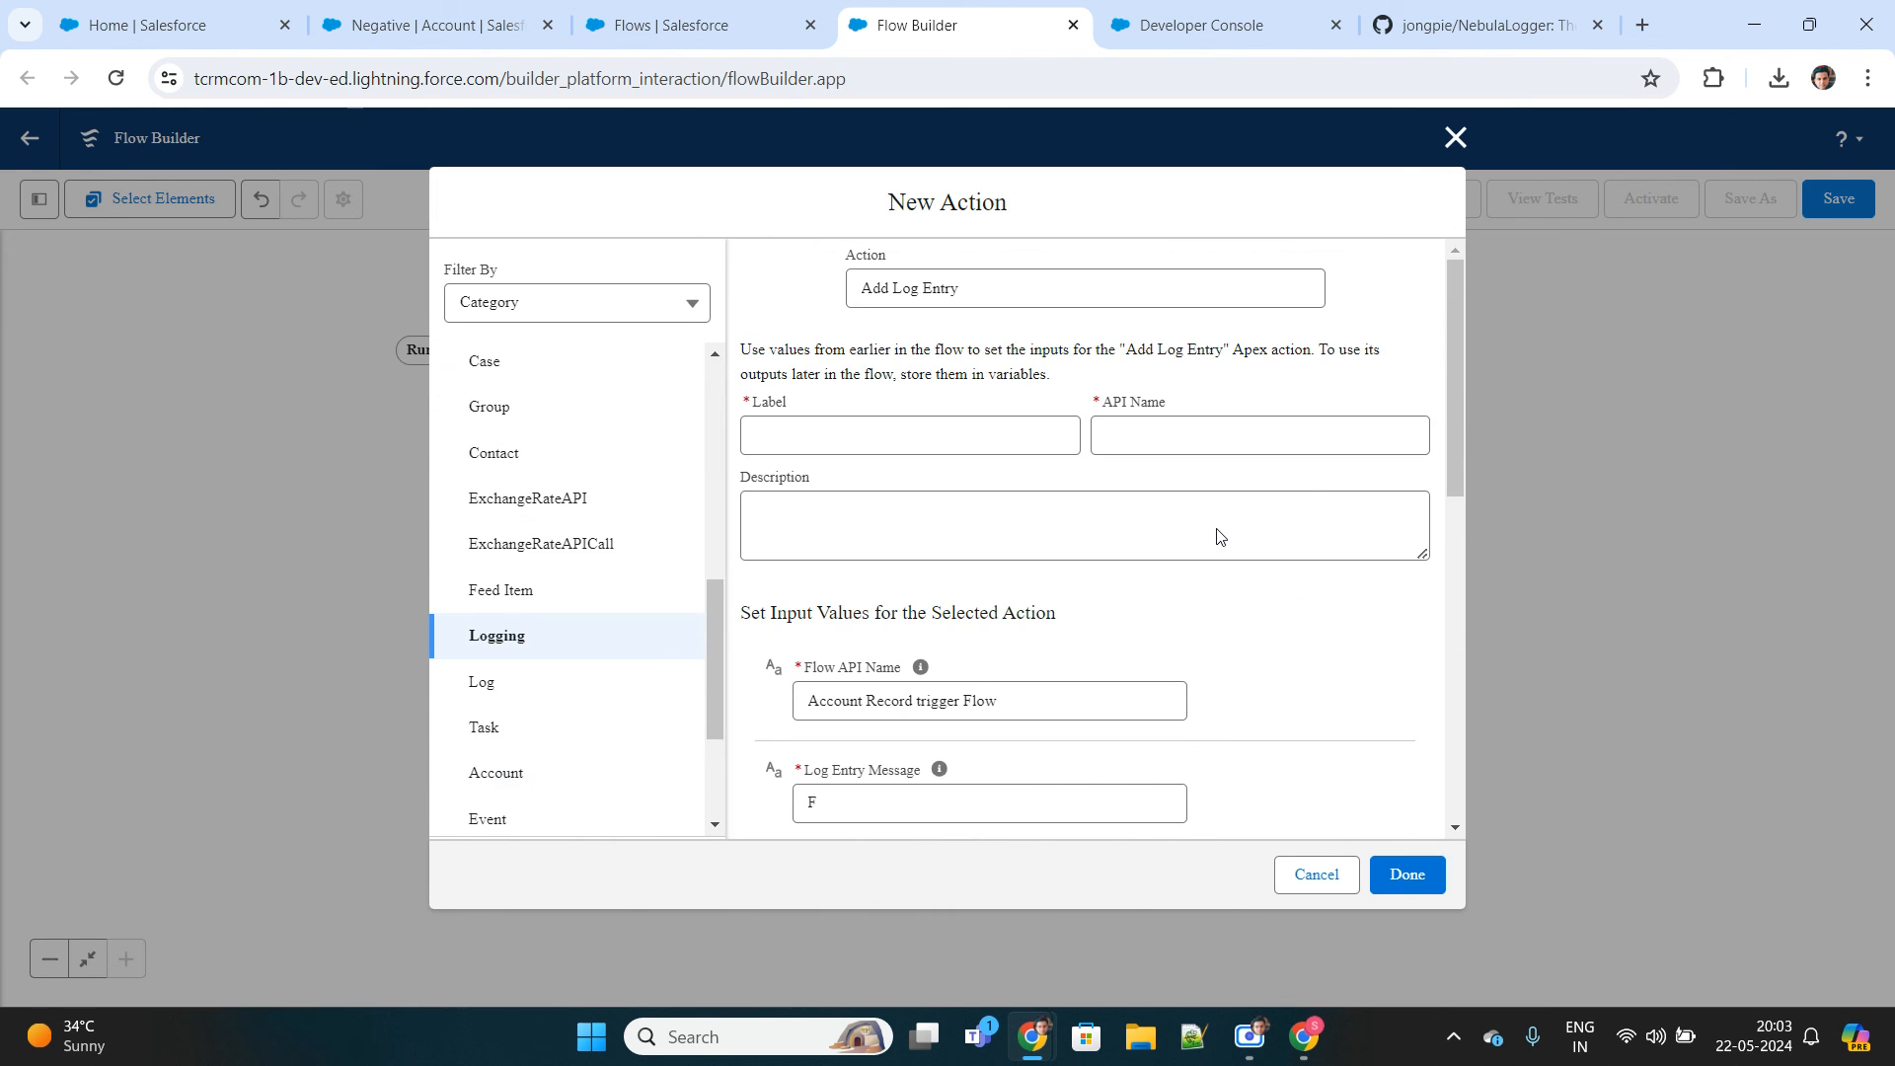
scroll("down", 3)
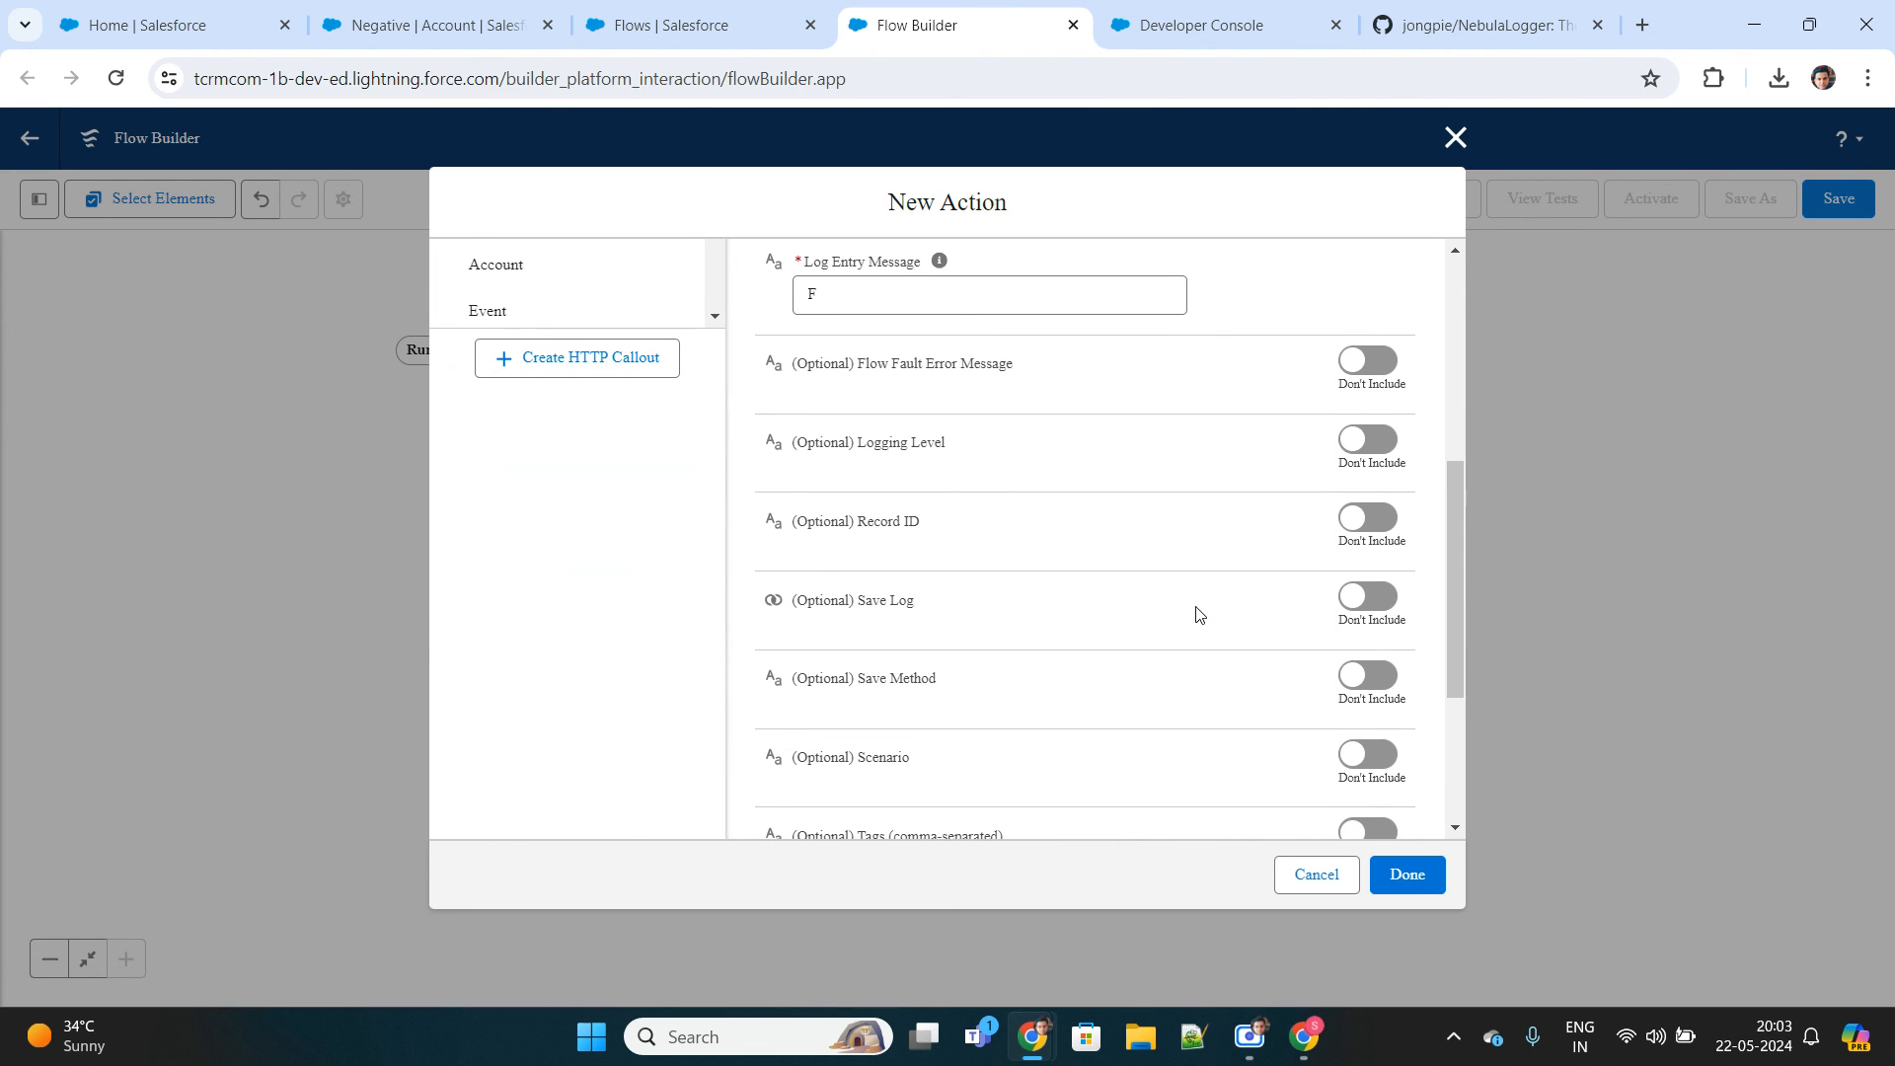